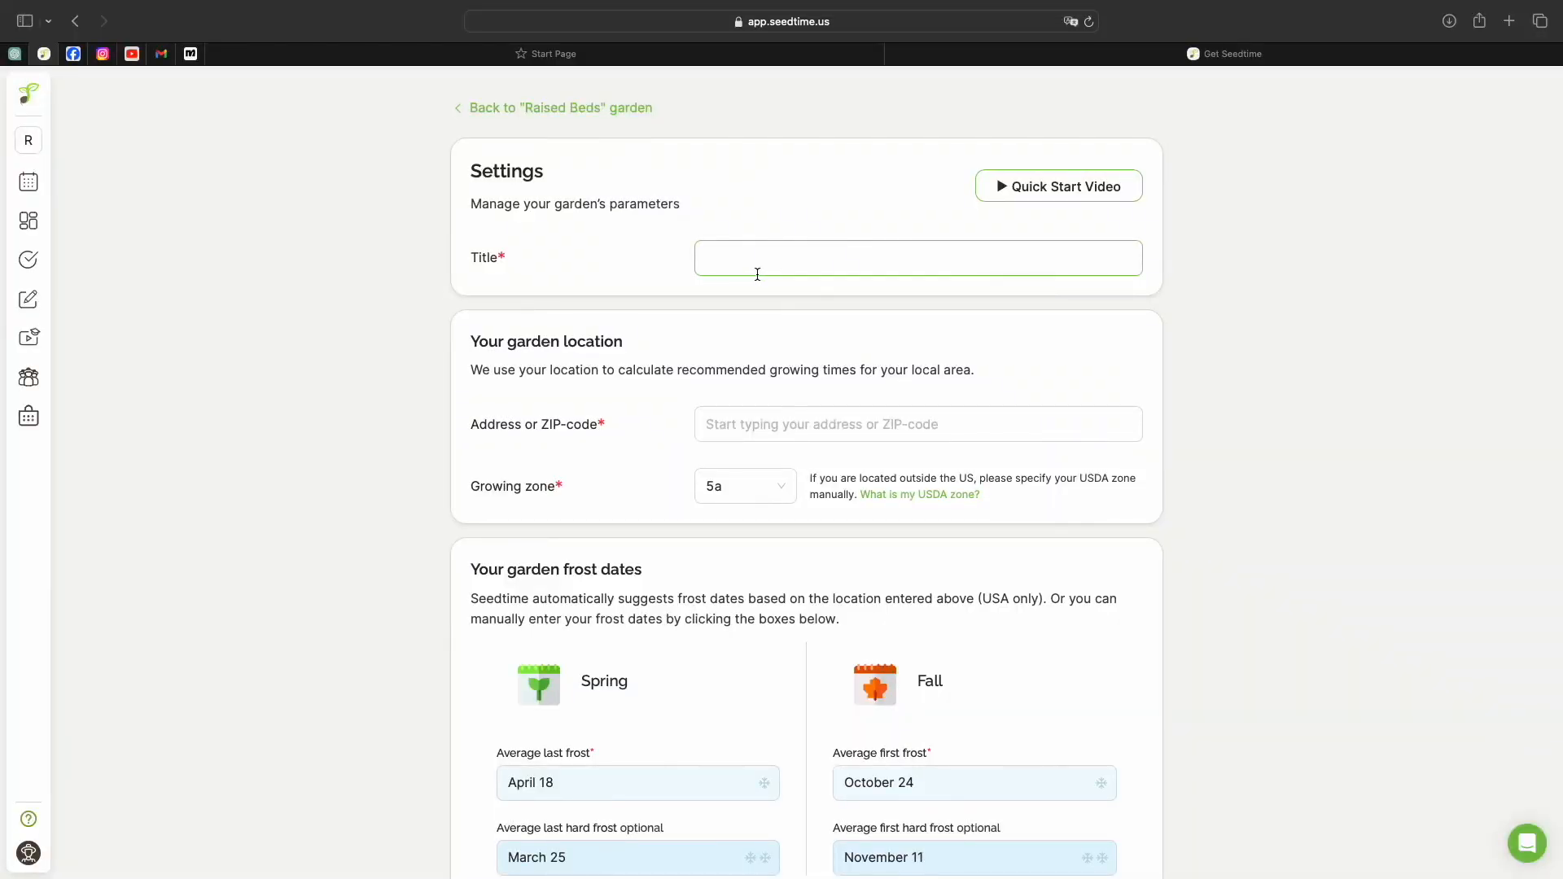
Enter 'Raised Garden Beds' as the garden's title in its settings
left_click(547, 147)
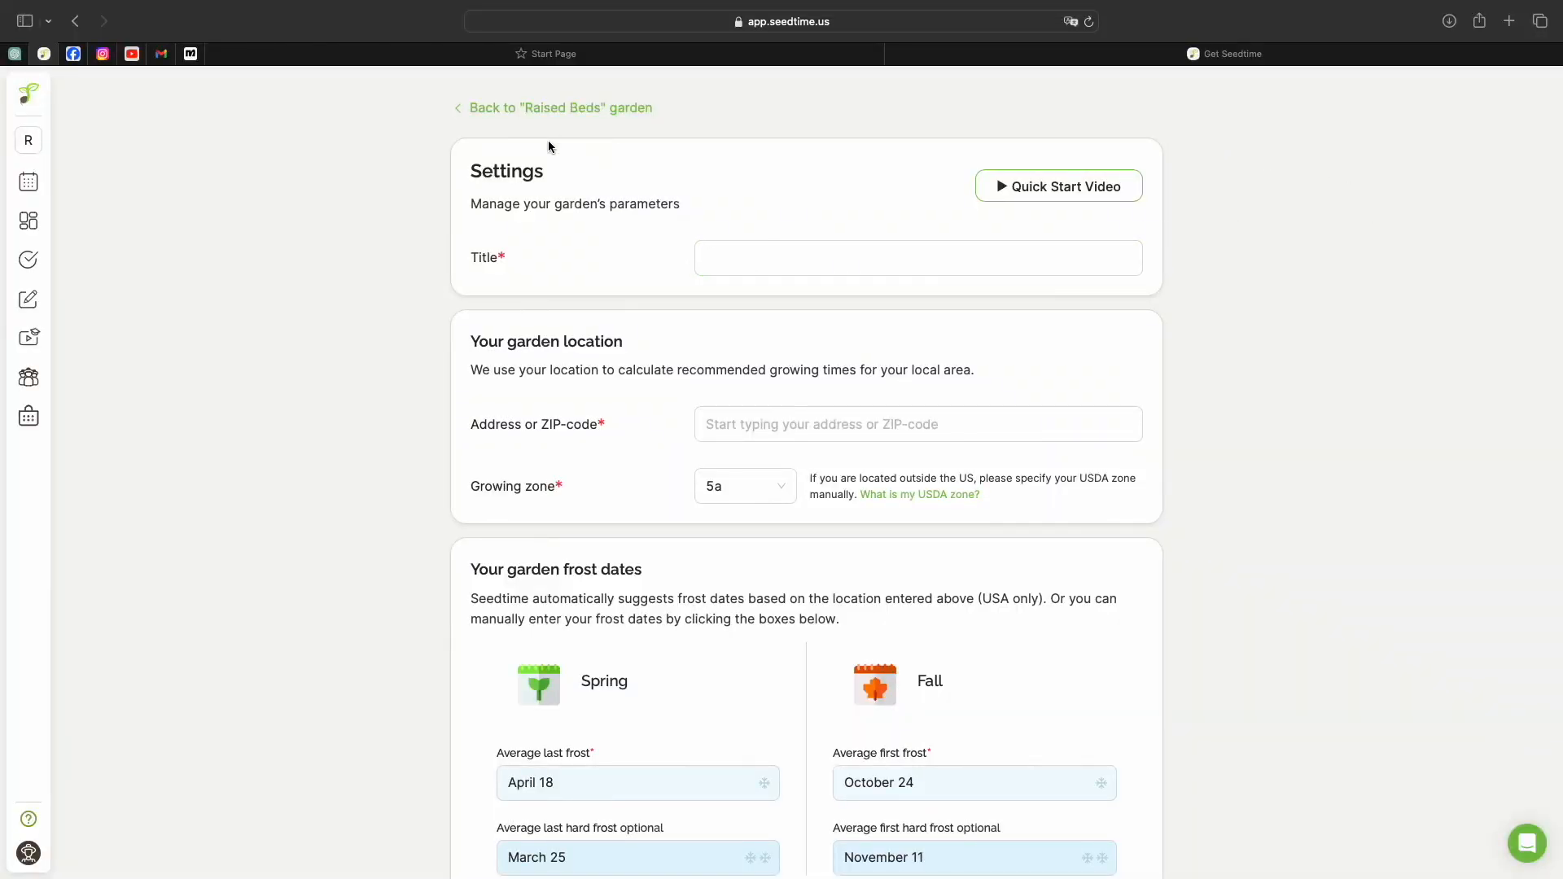
left_click(917, 259)
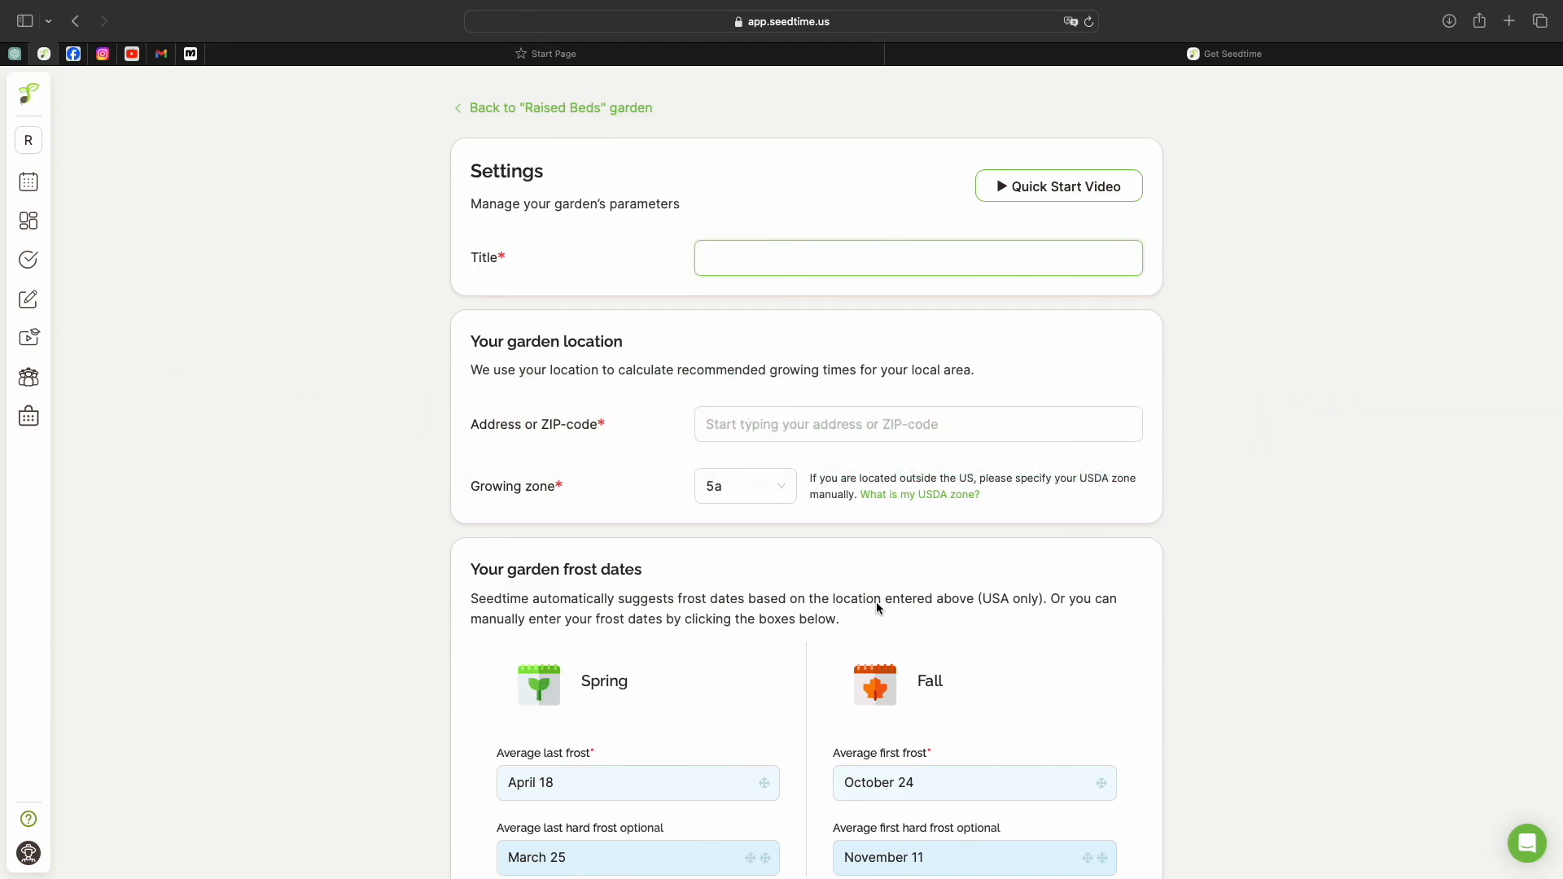
type("Rais")
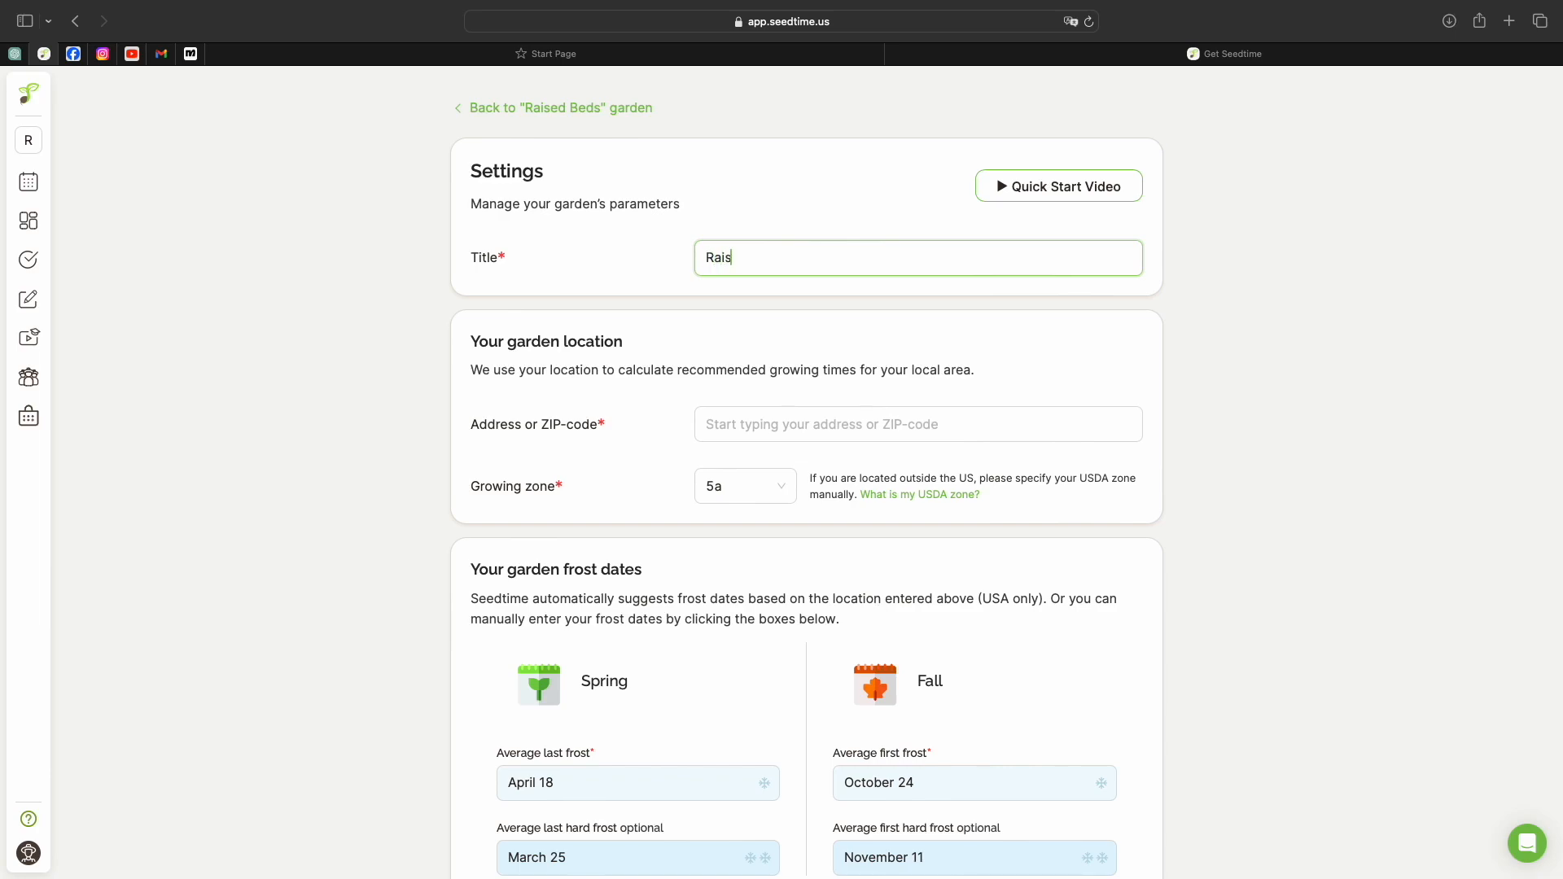
type("ed Garden")
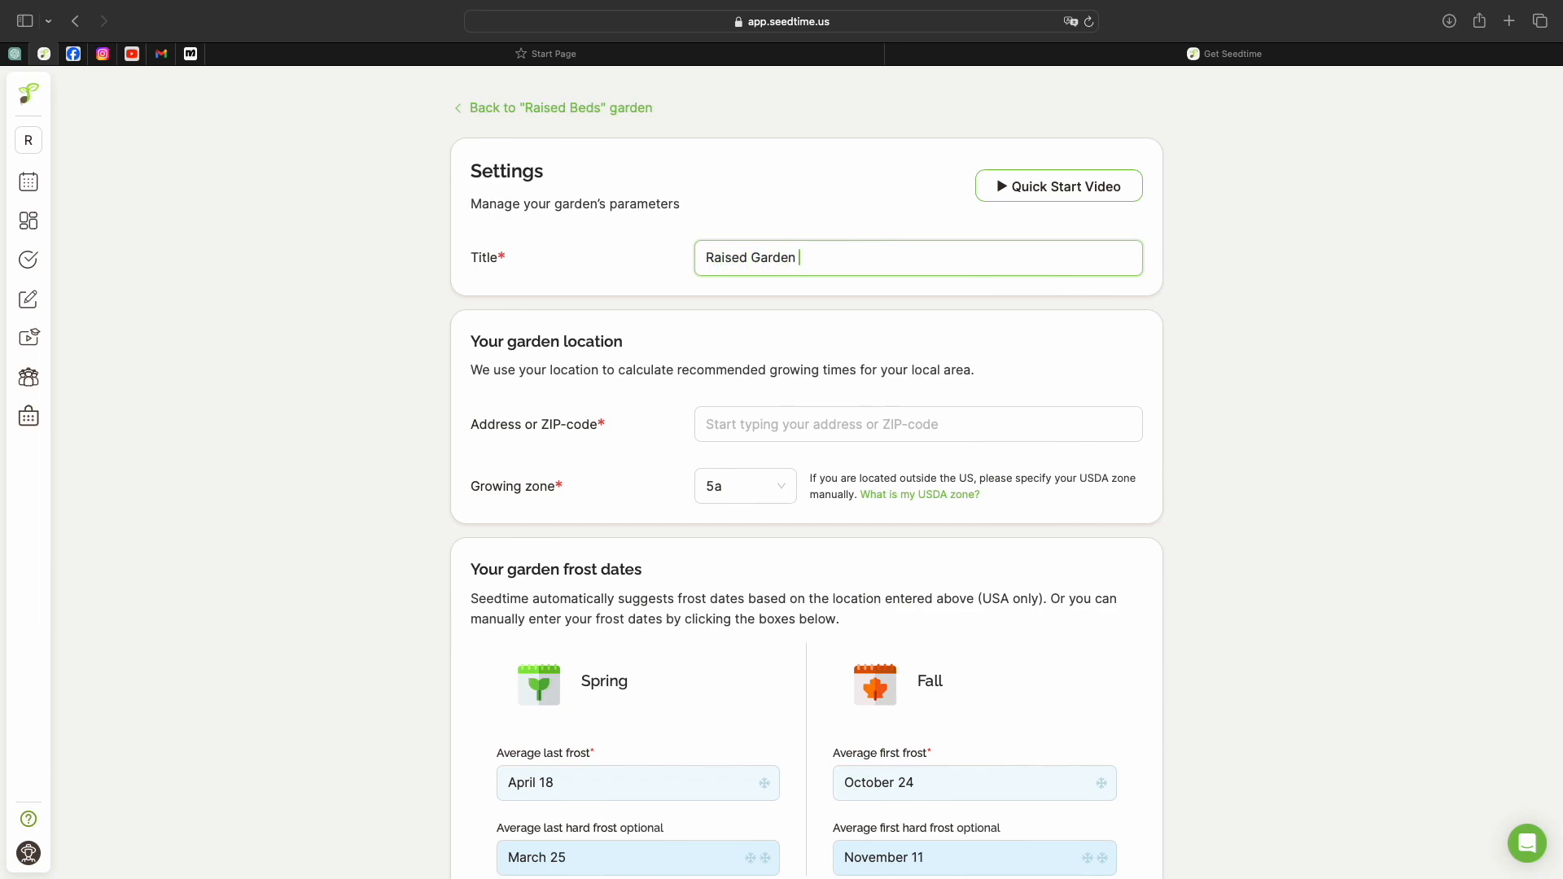
type("Beds")
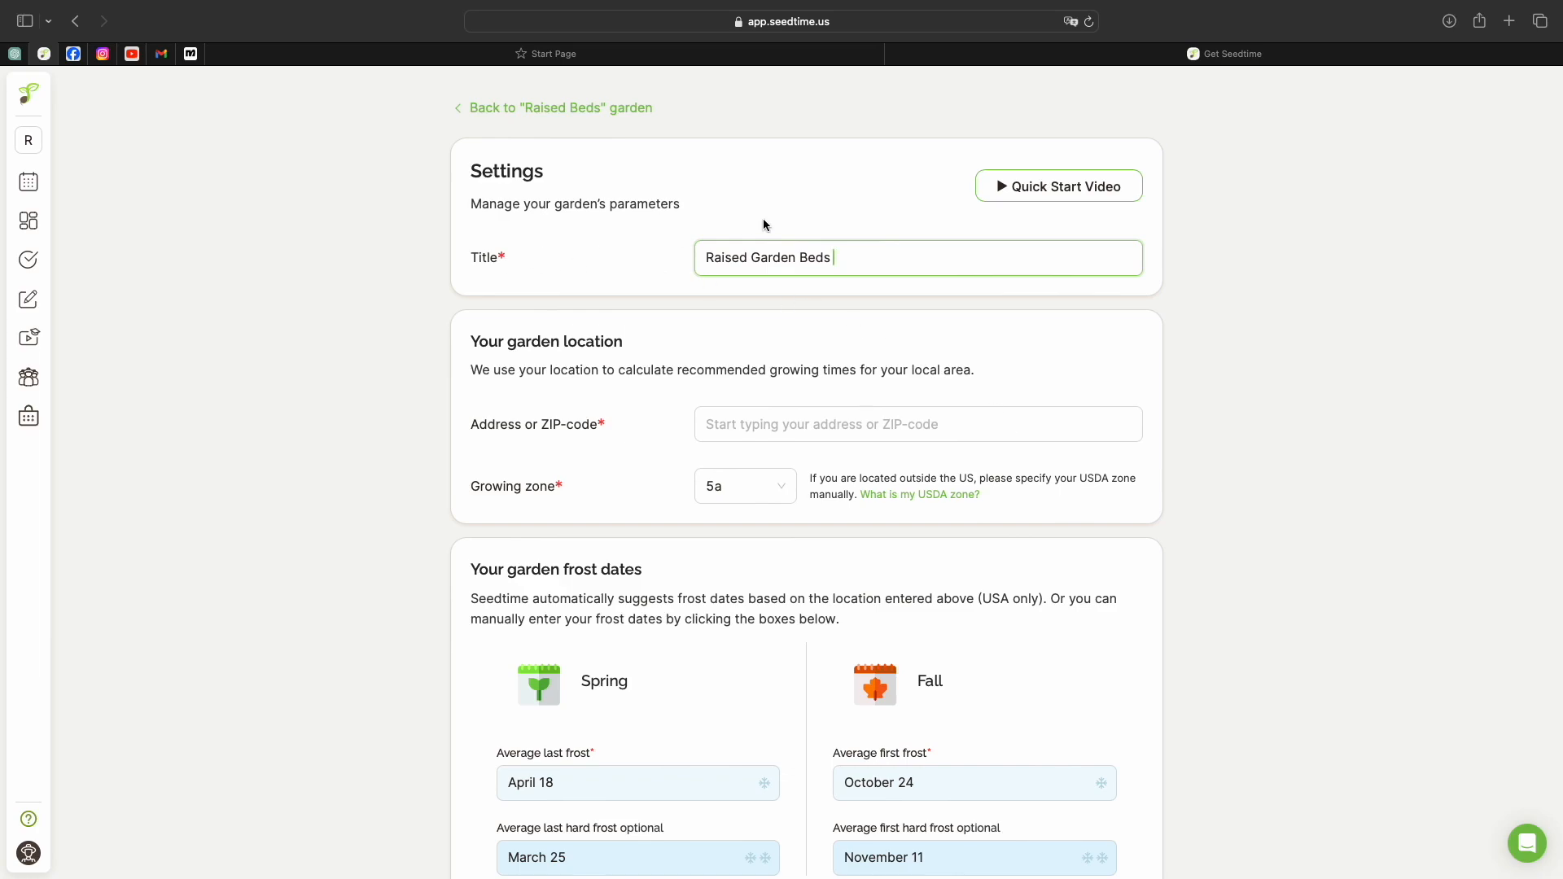
scroll("down", 3)
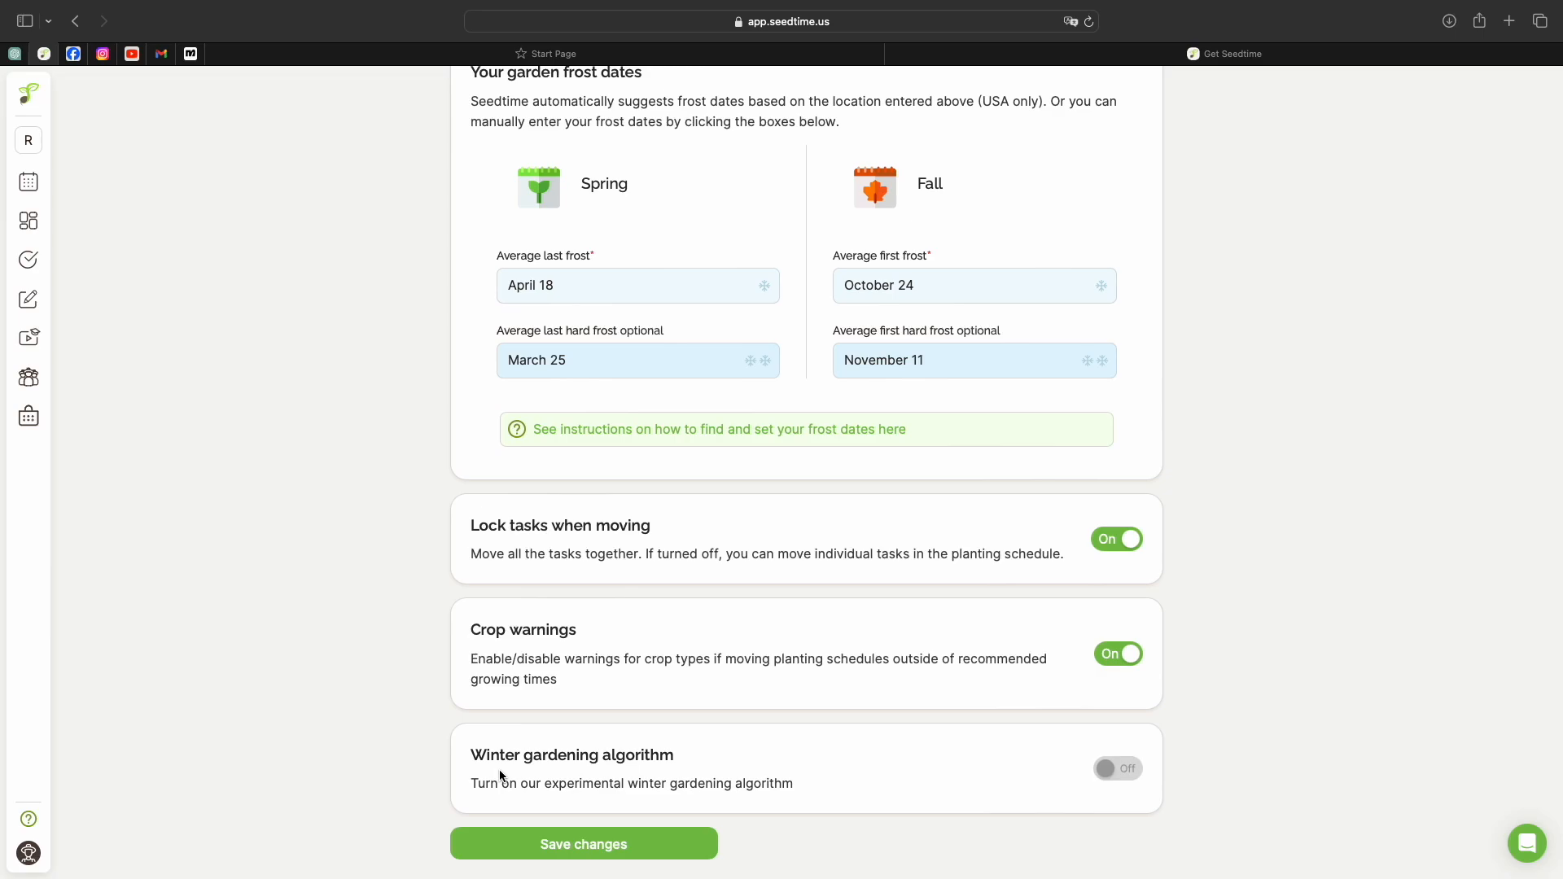
mouse_move(1290, 705)
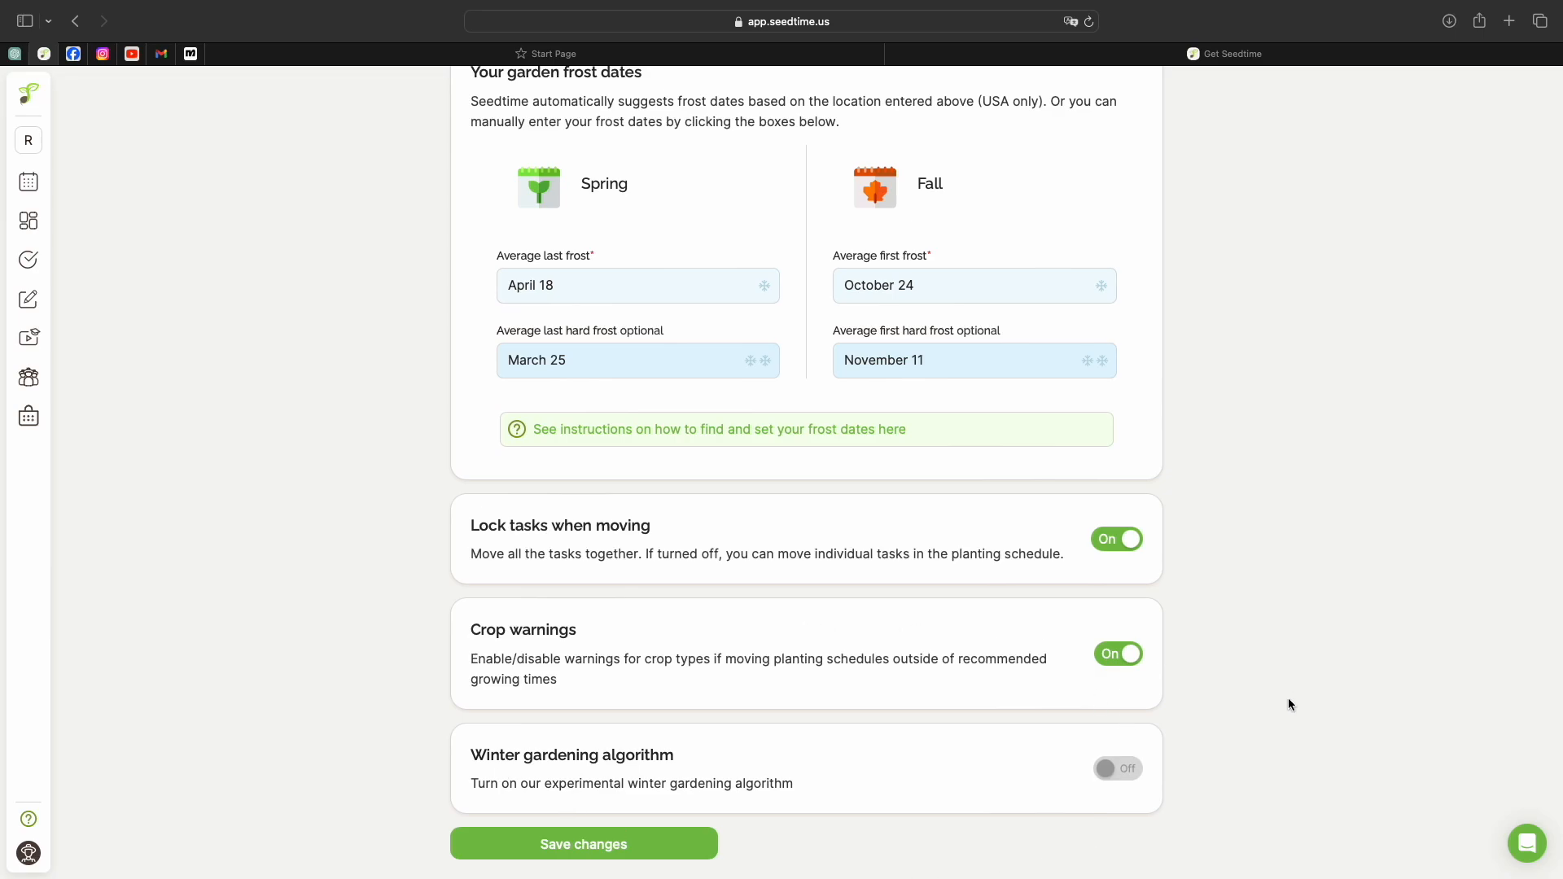
mouse_move(1211, 545)
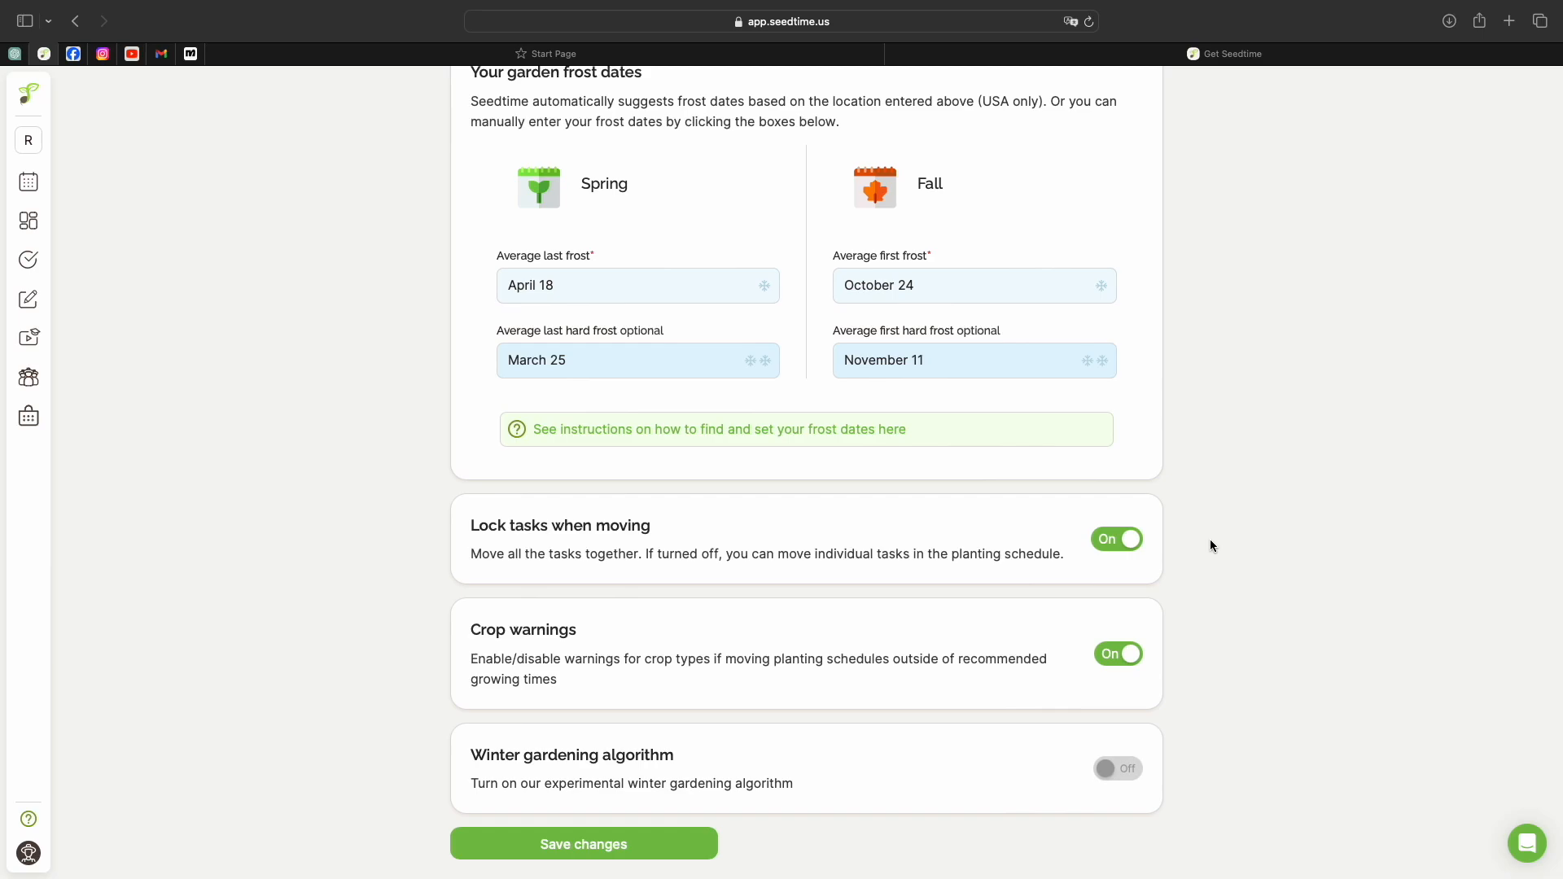
mouse_move(500, 777)
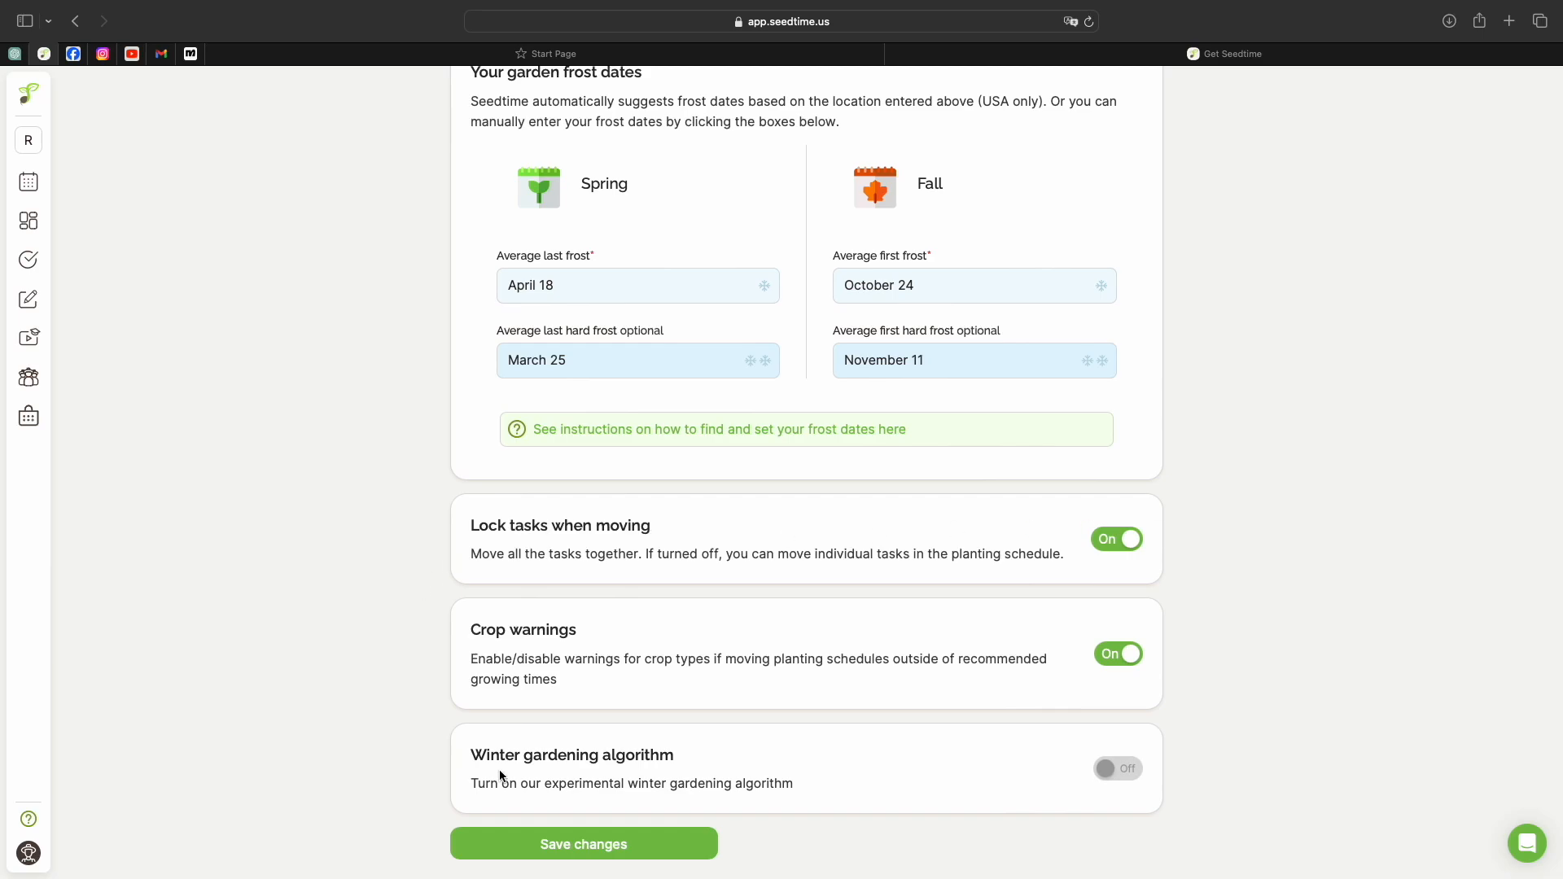
mouse_move(870, 627)
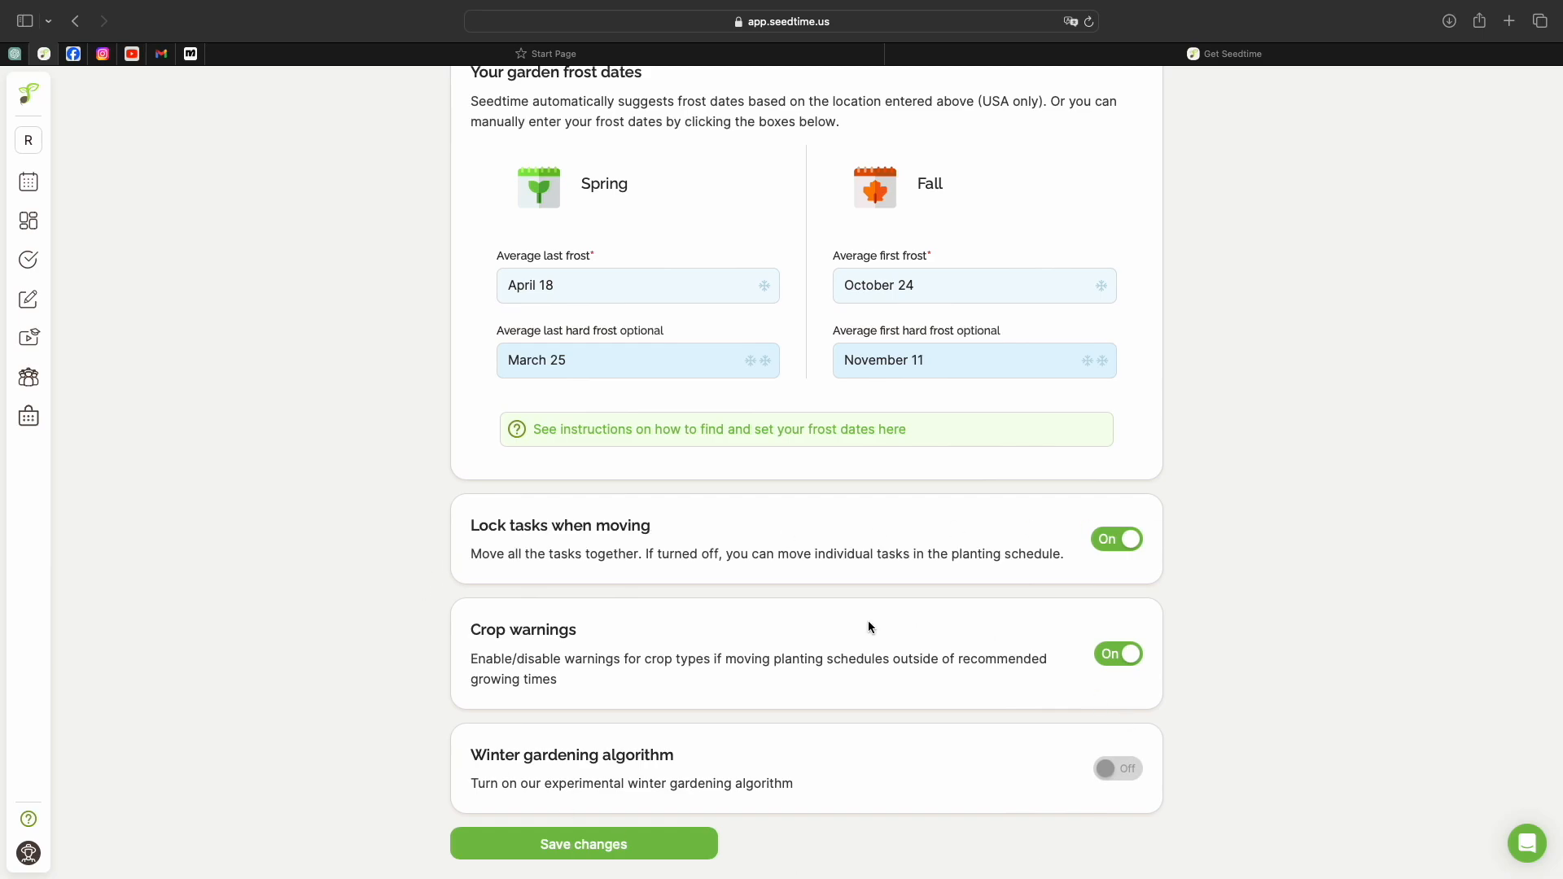
mouse_move(1214, 552)
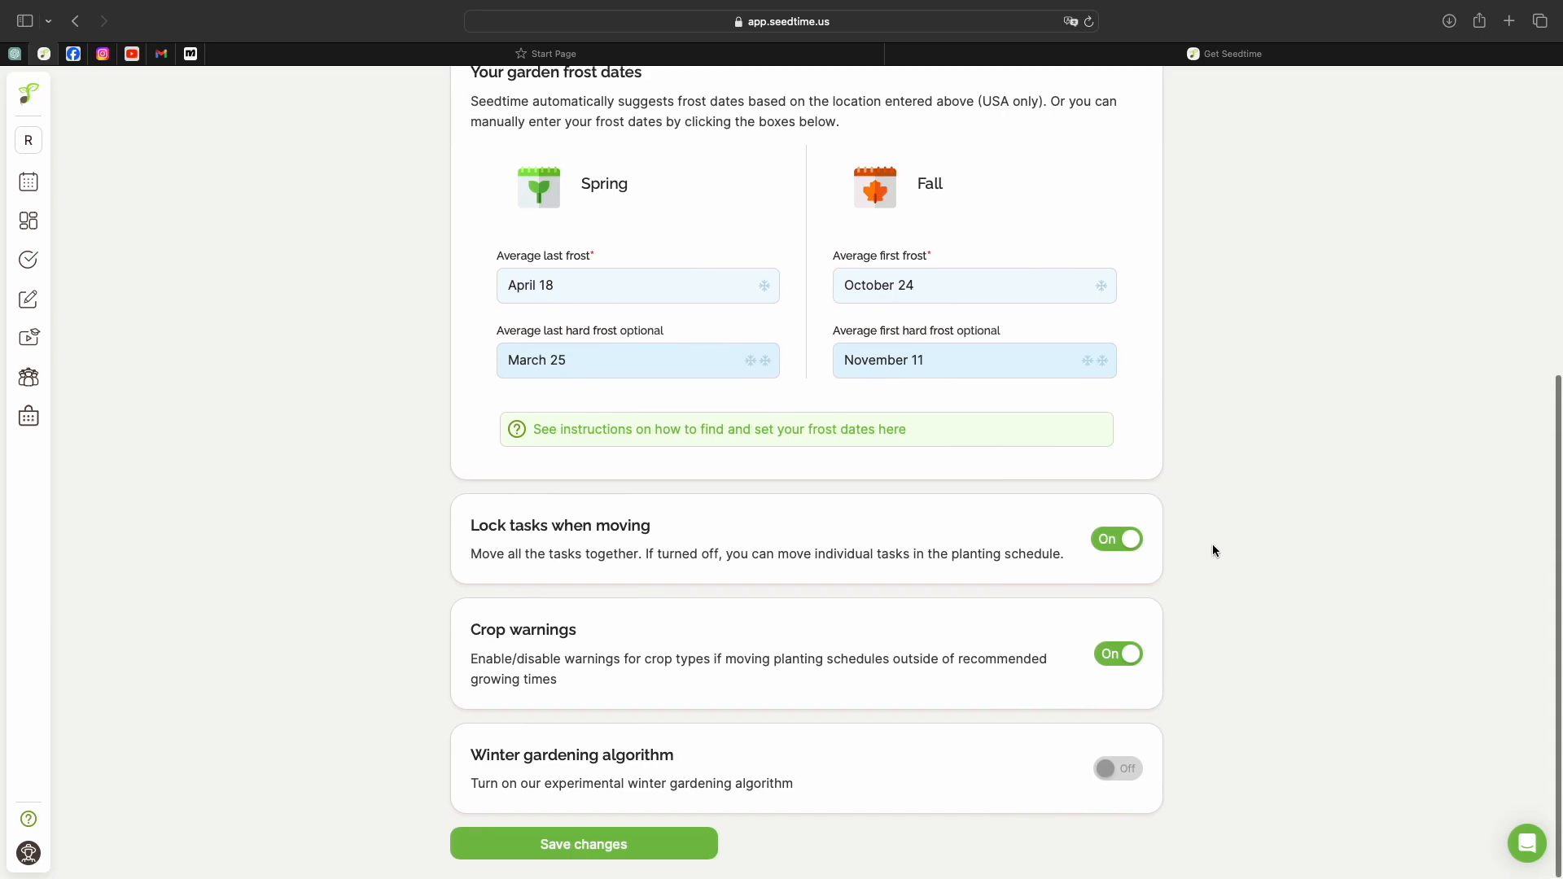
Return from settings to the garden calendar and jump it to the current month, February 2024
left_click(28, 181)
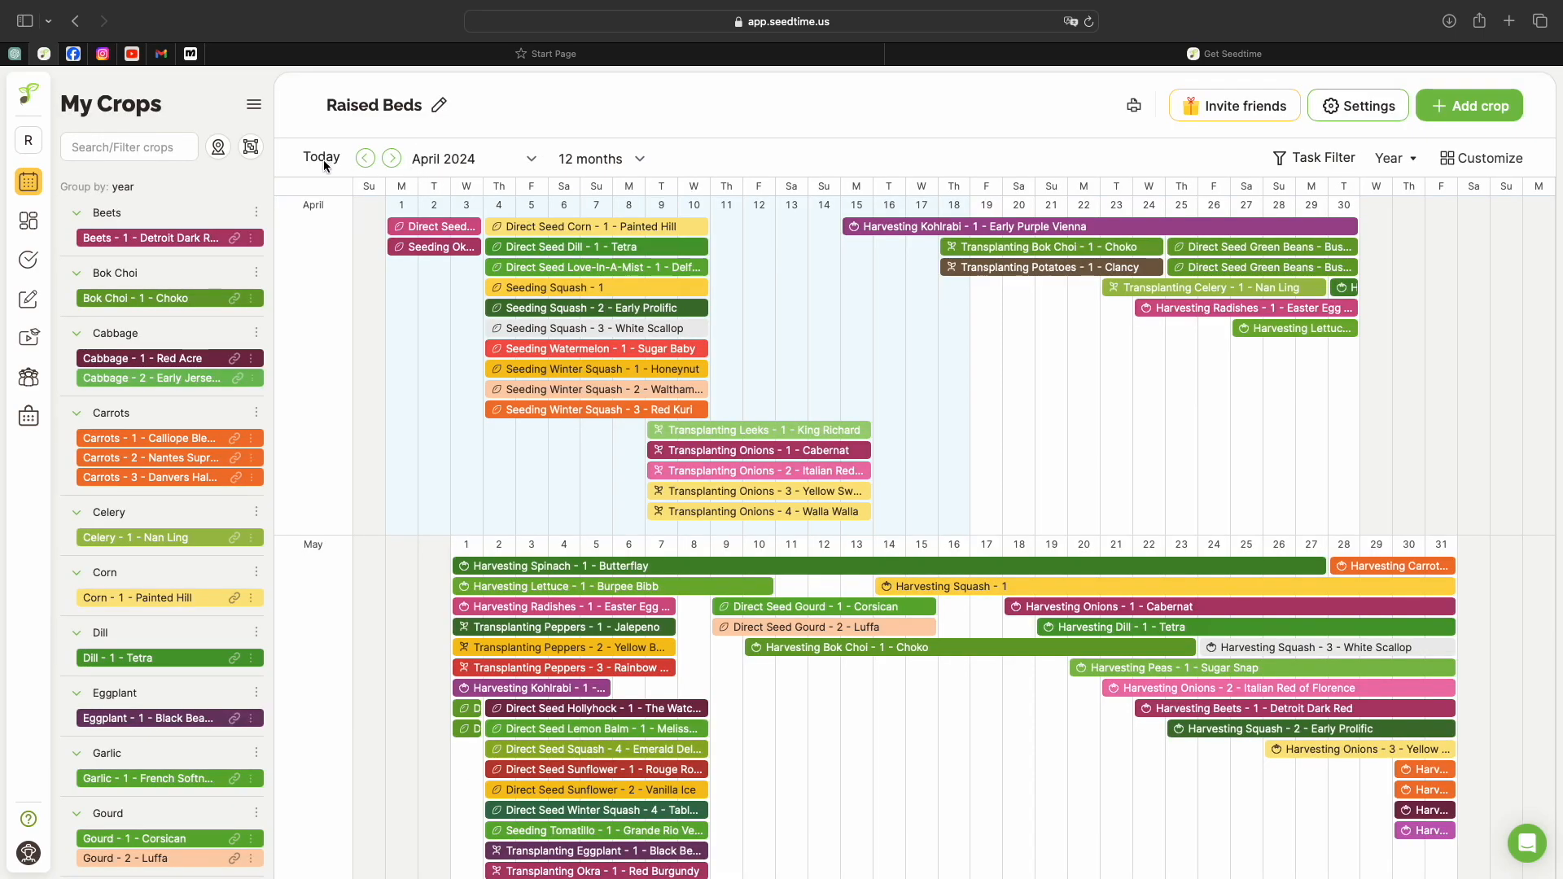
left_click(364, 157)
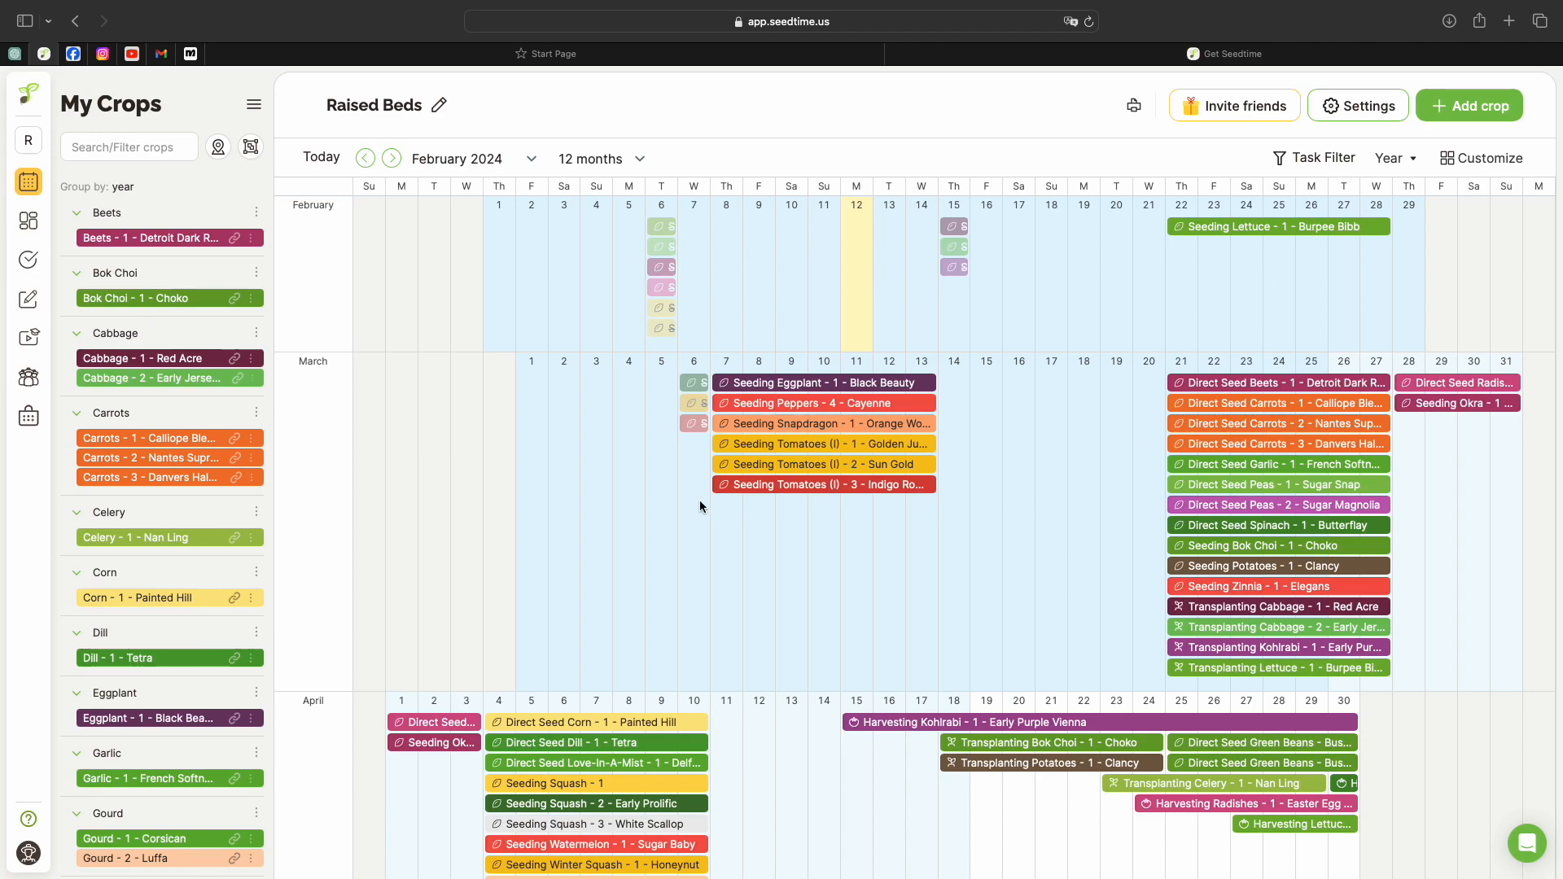
mouse_move(1363, 300)
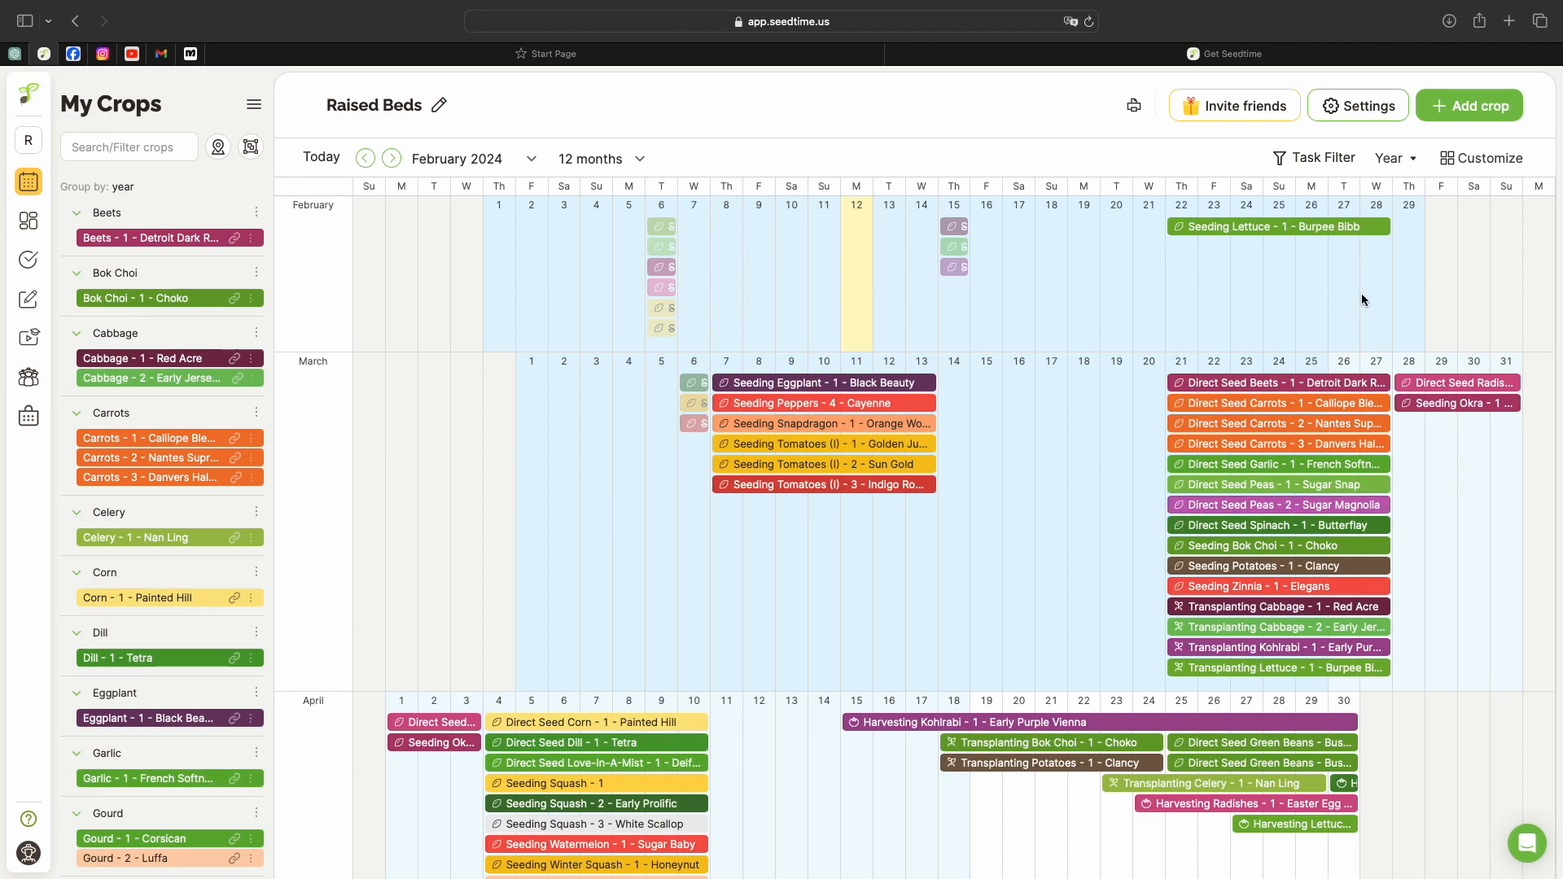
Scroll down through the Raised Beds calendar and My Crops list of scheduled tasks
scroll("down", 3)
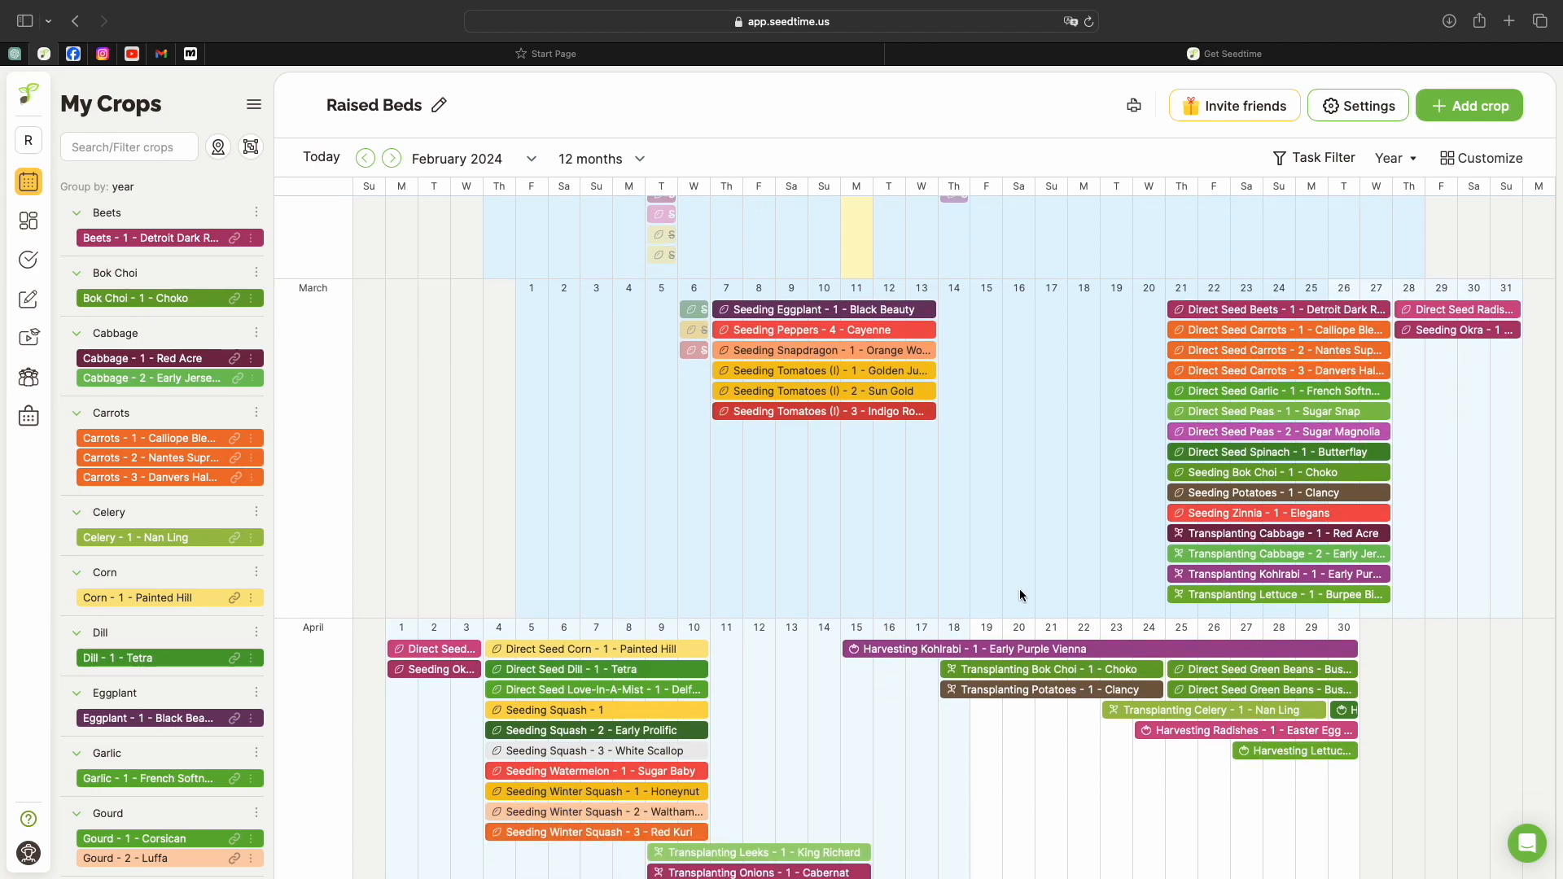
scroll("down", 3)
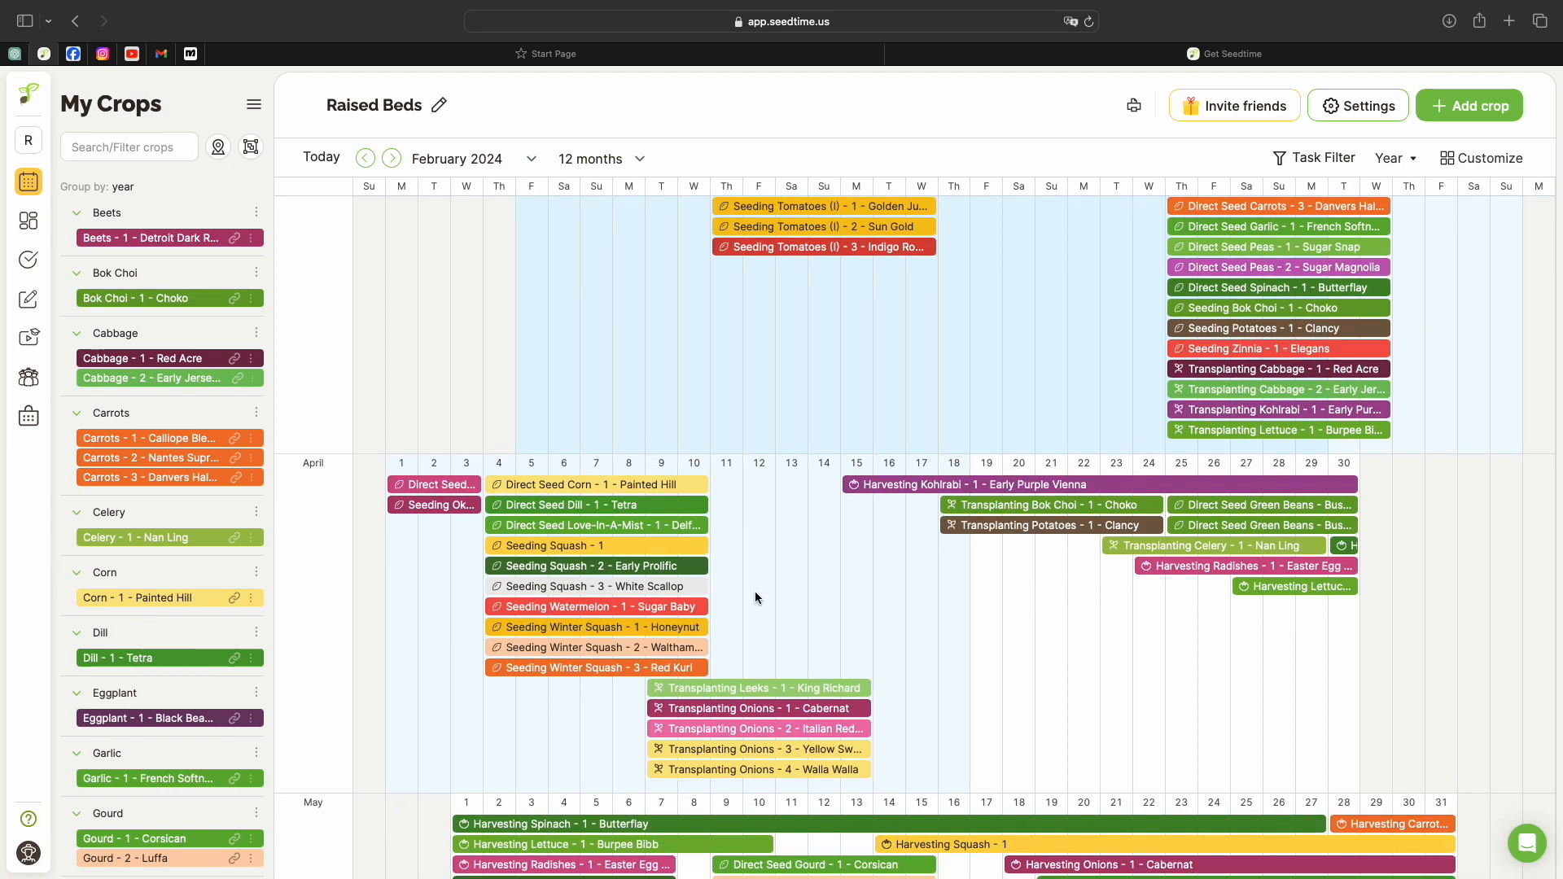
mouse_move(906, 616)
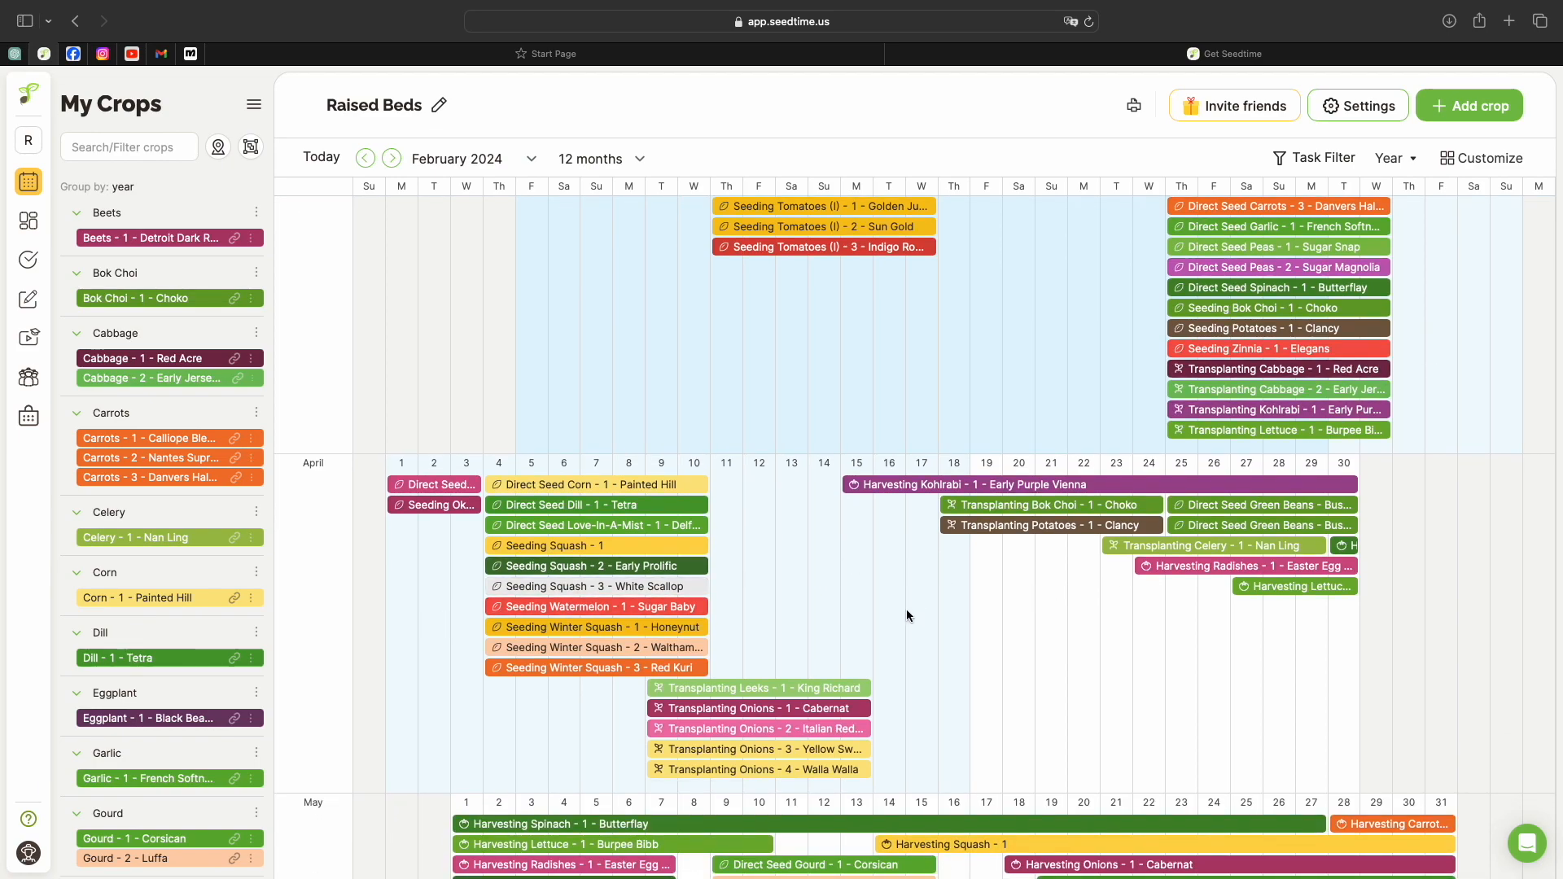
mouse_move(1161, 666)
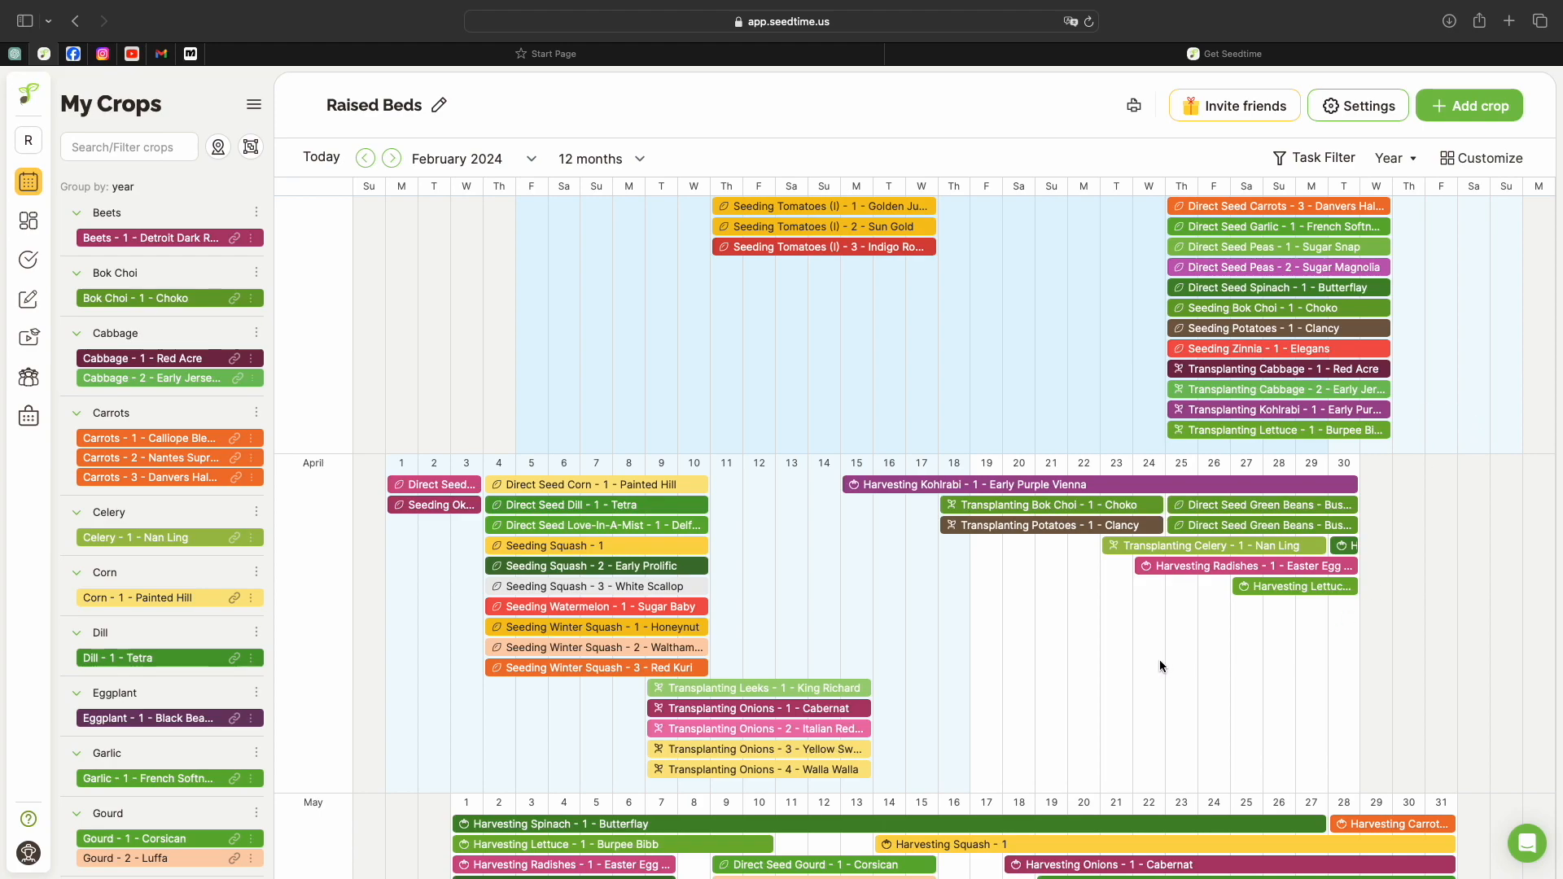
scroll("down", 3)
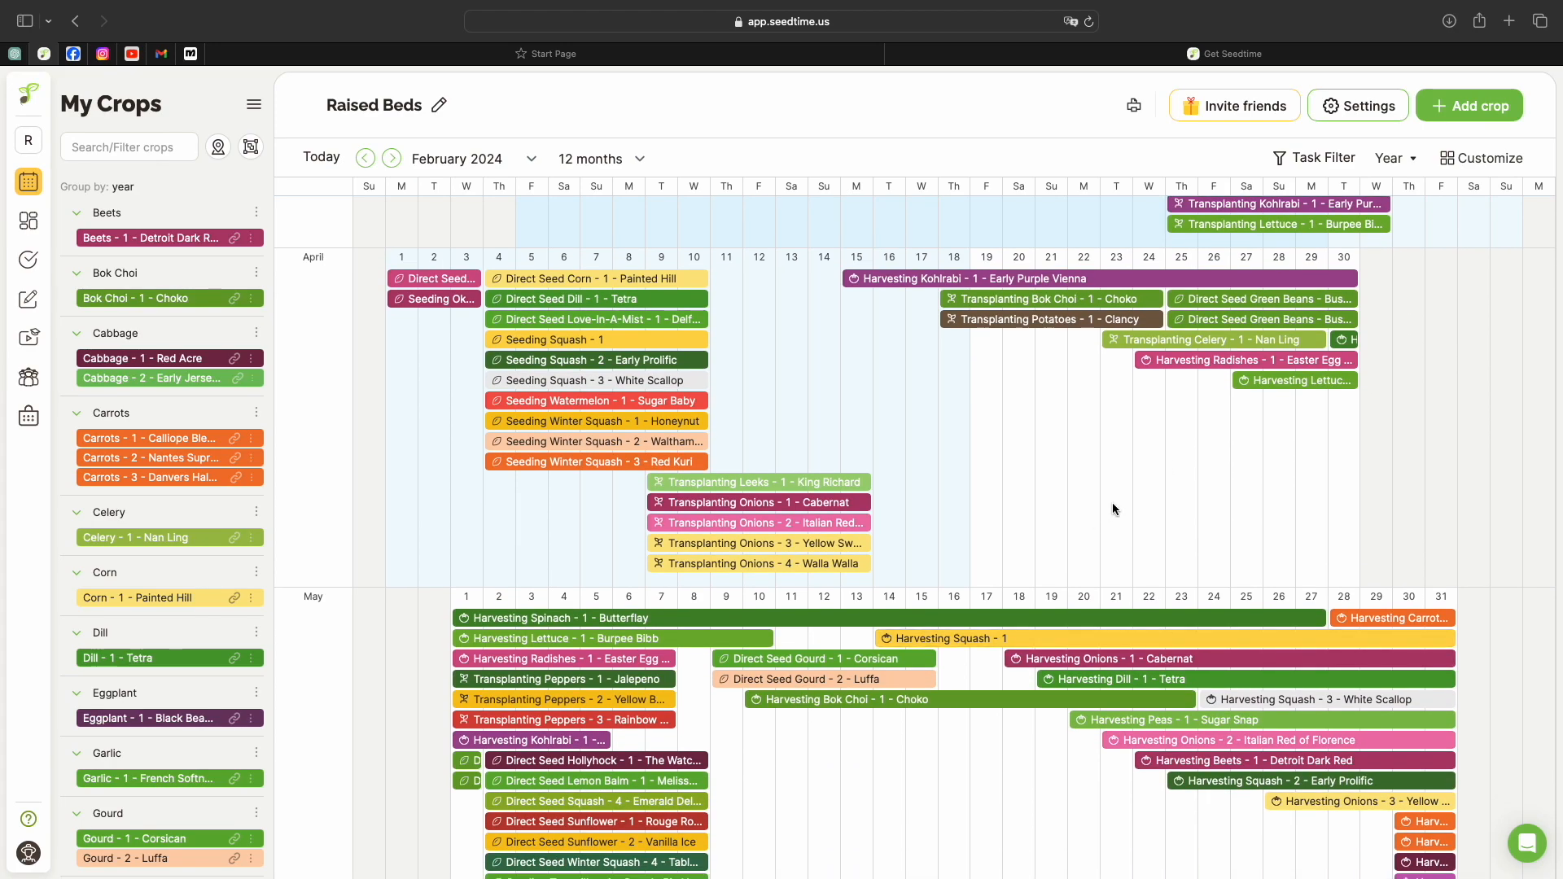
scroll("down", 3)
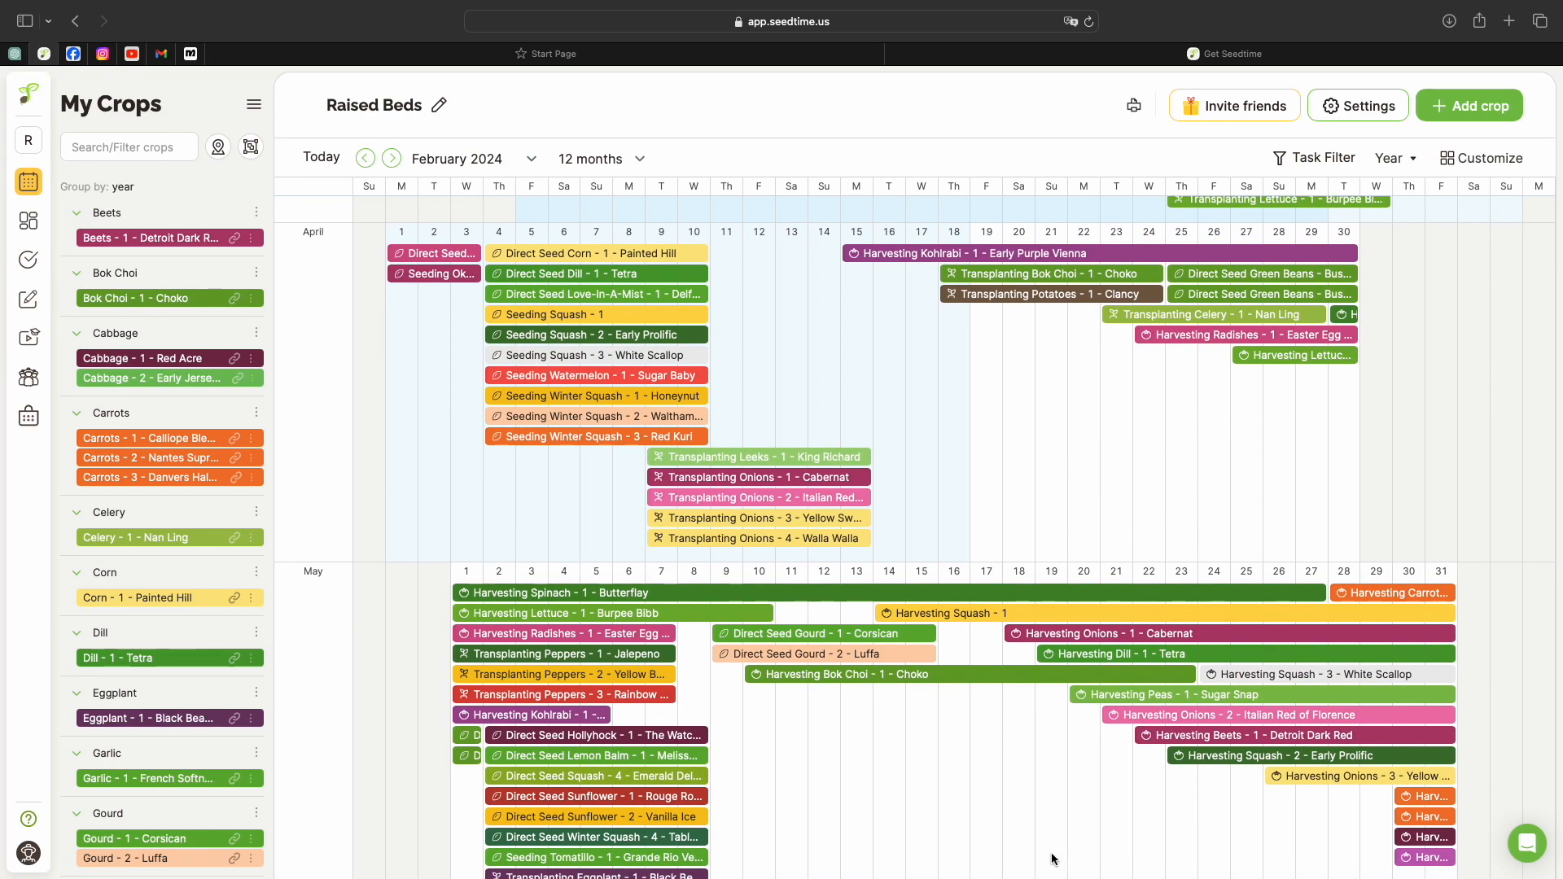
mouse_move(1156, 472)
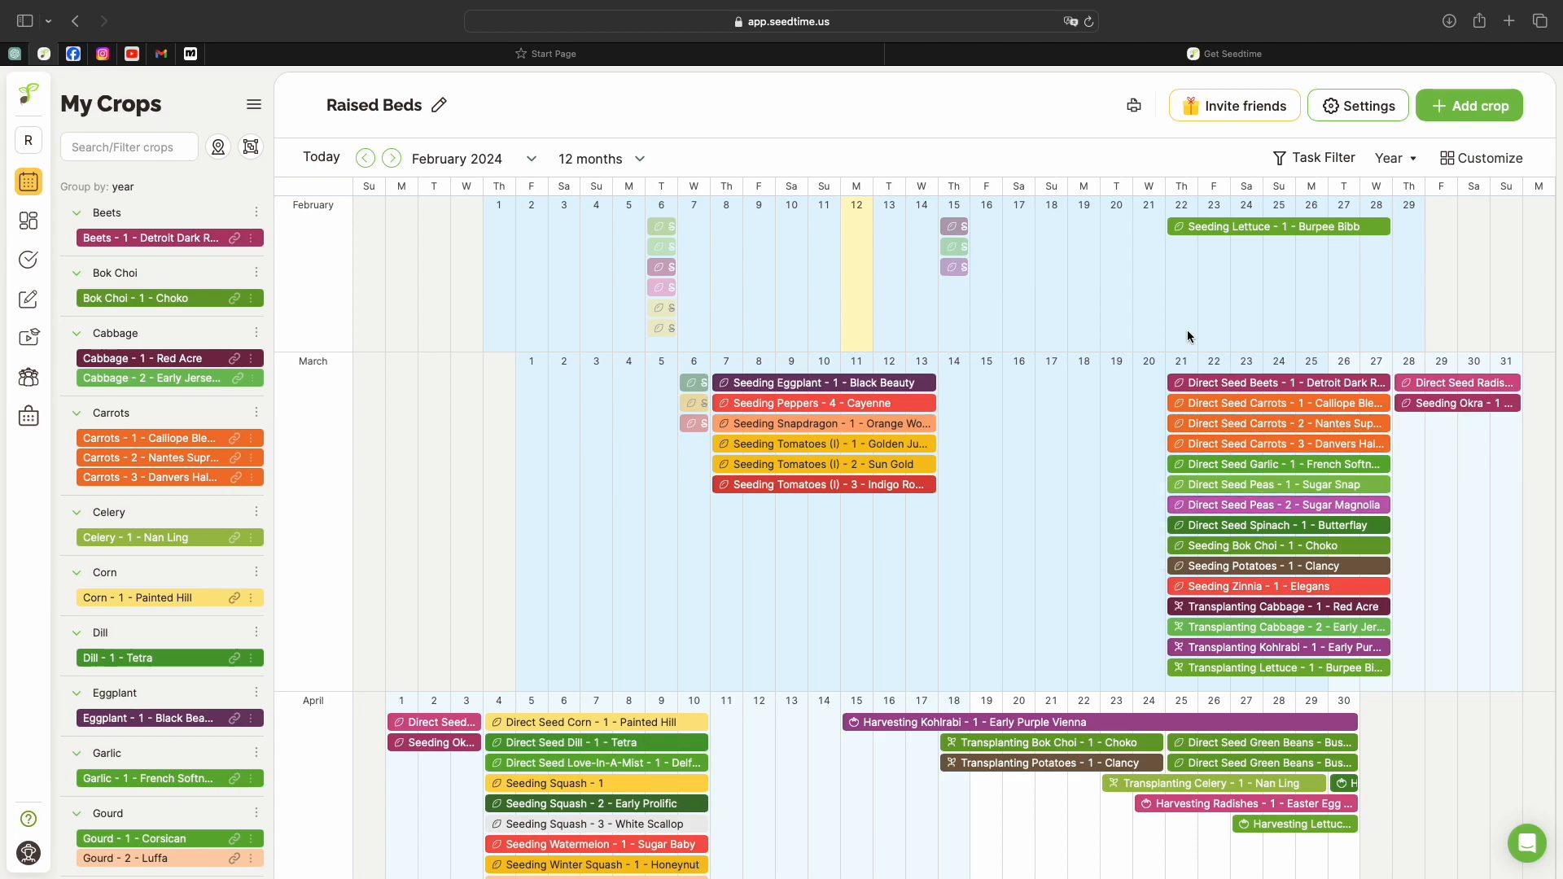
mouse_move(140, 508)
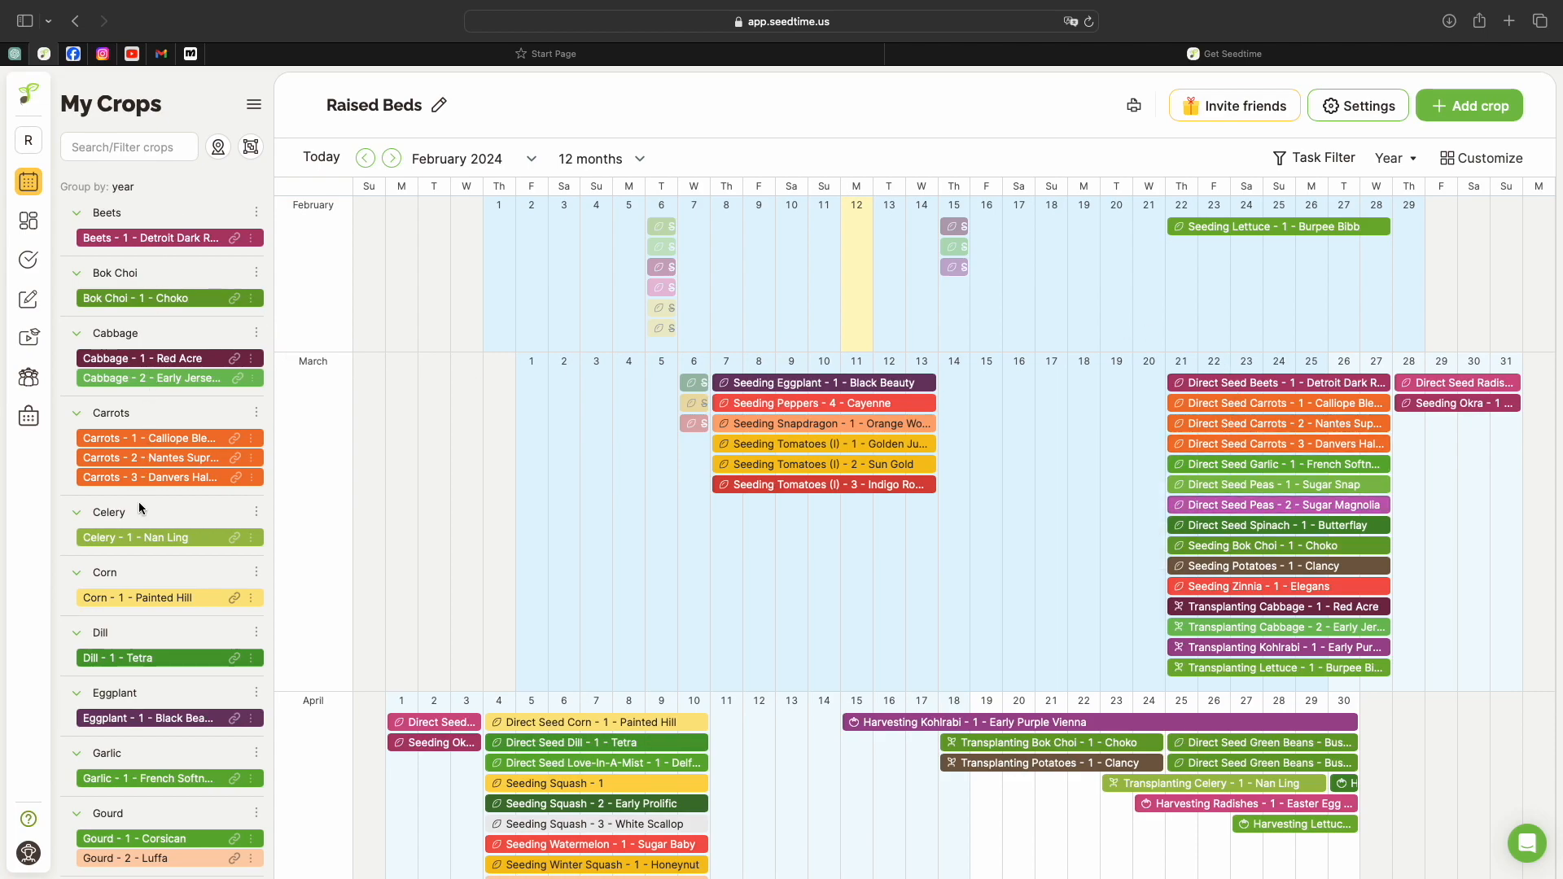
scroll("down", 3)
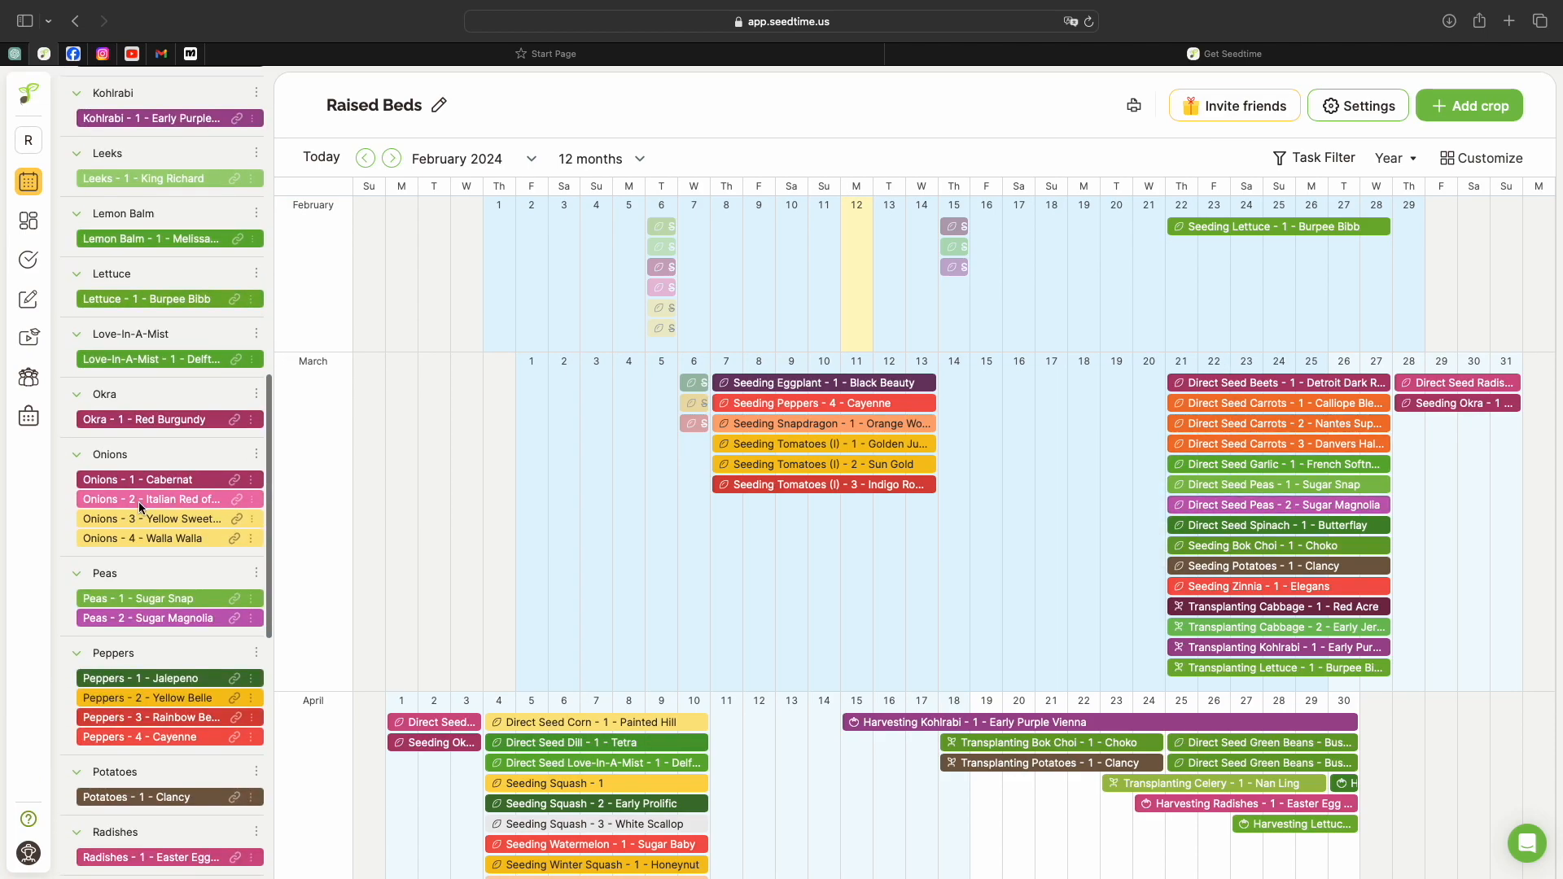
scroll("down", 3)
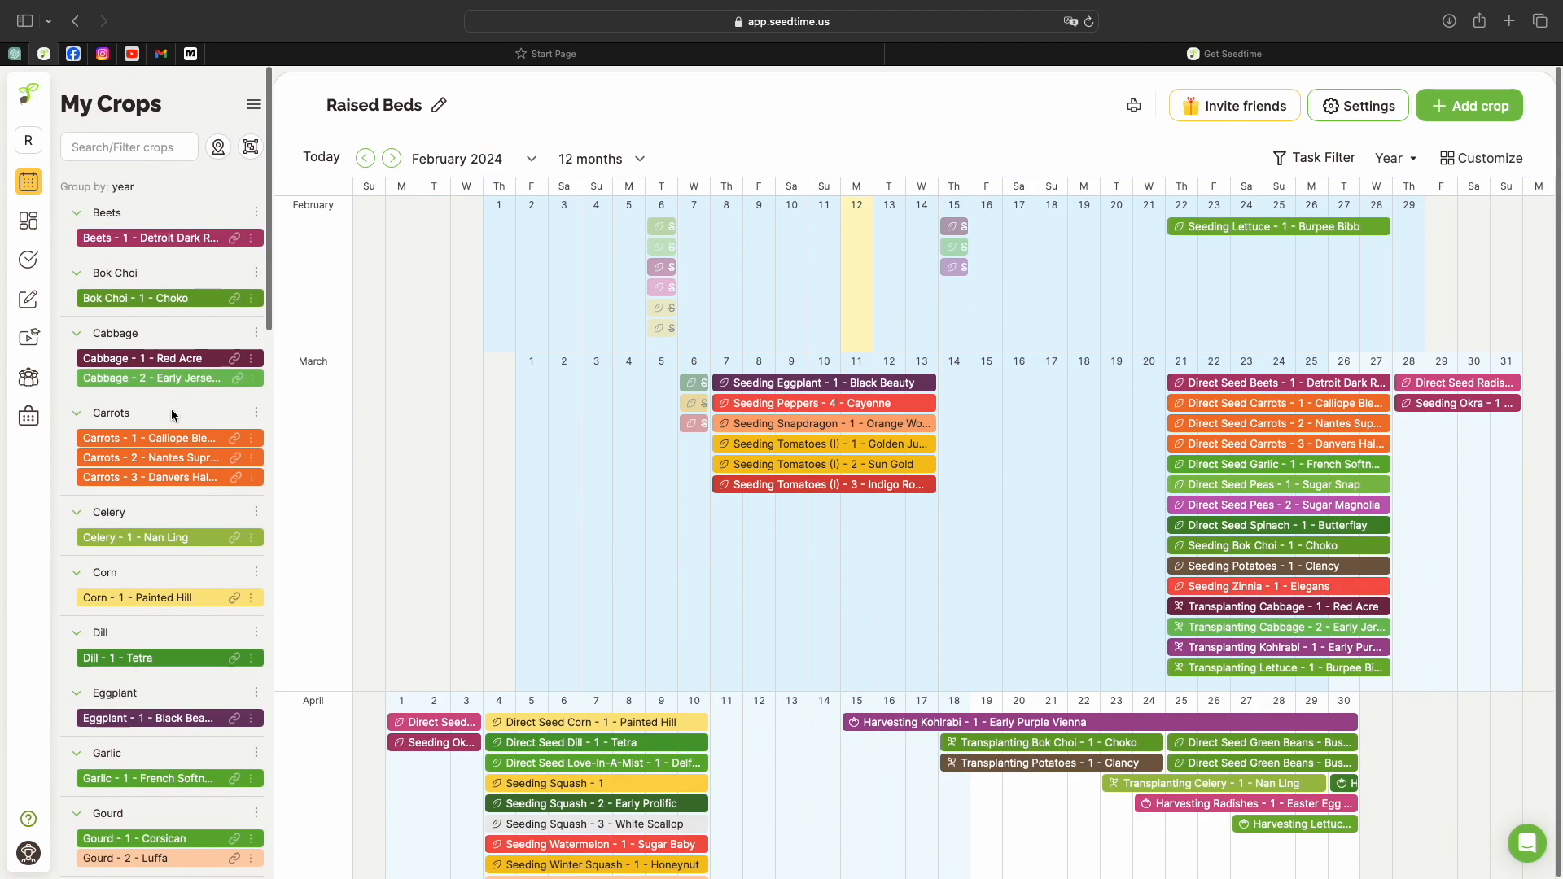
mouse_move(83, 232)
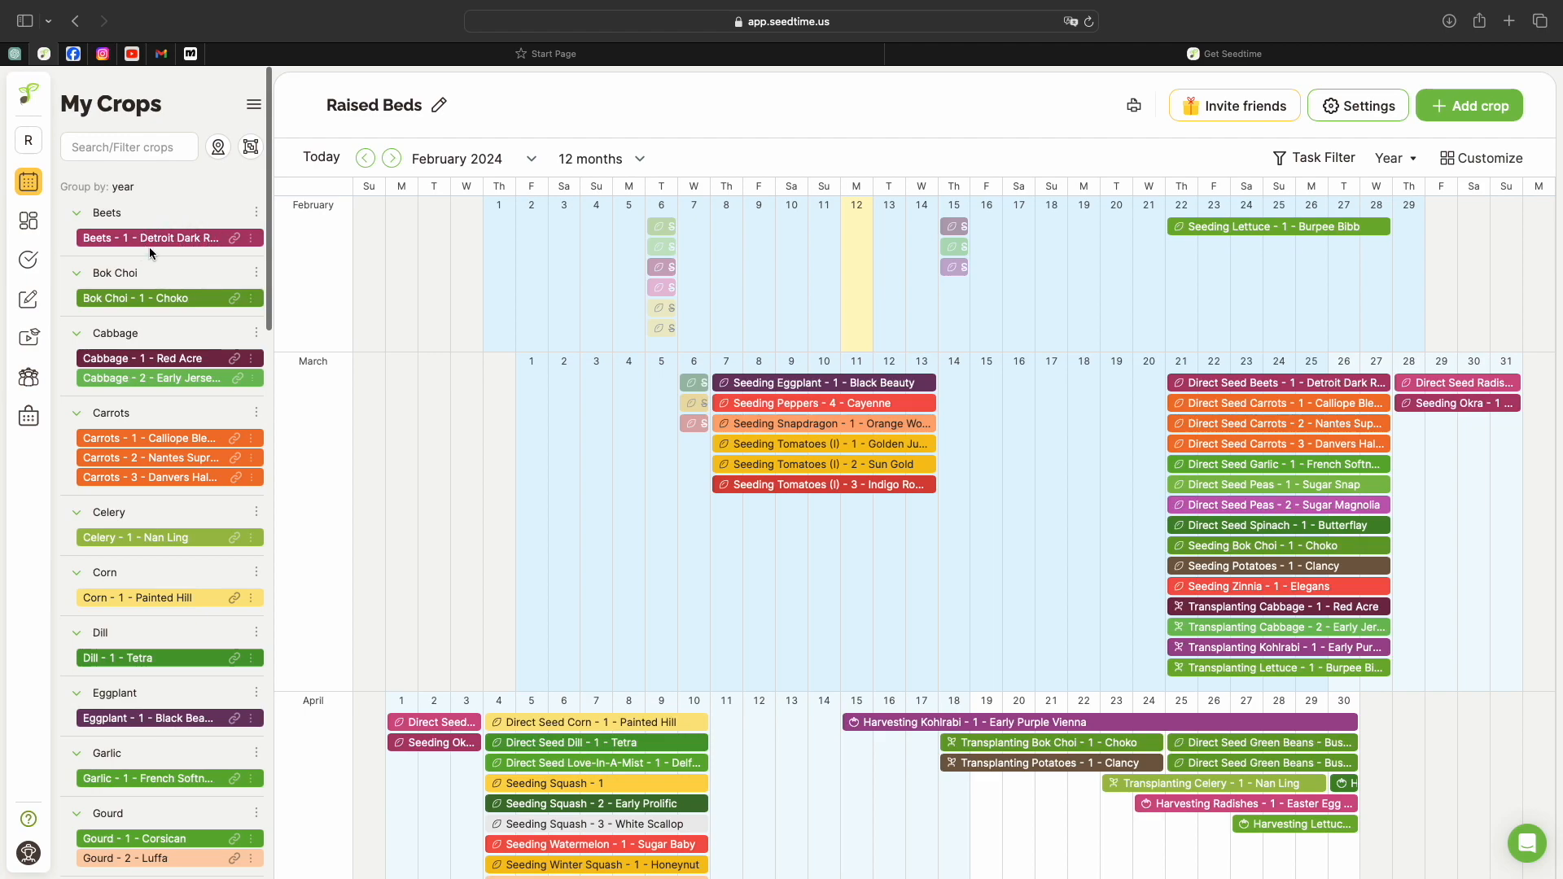
mouse_move(251, 254)
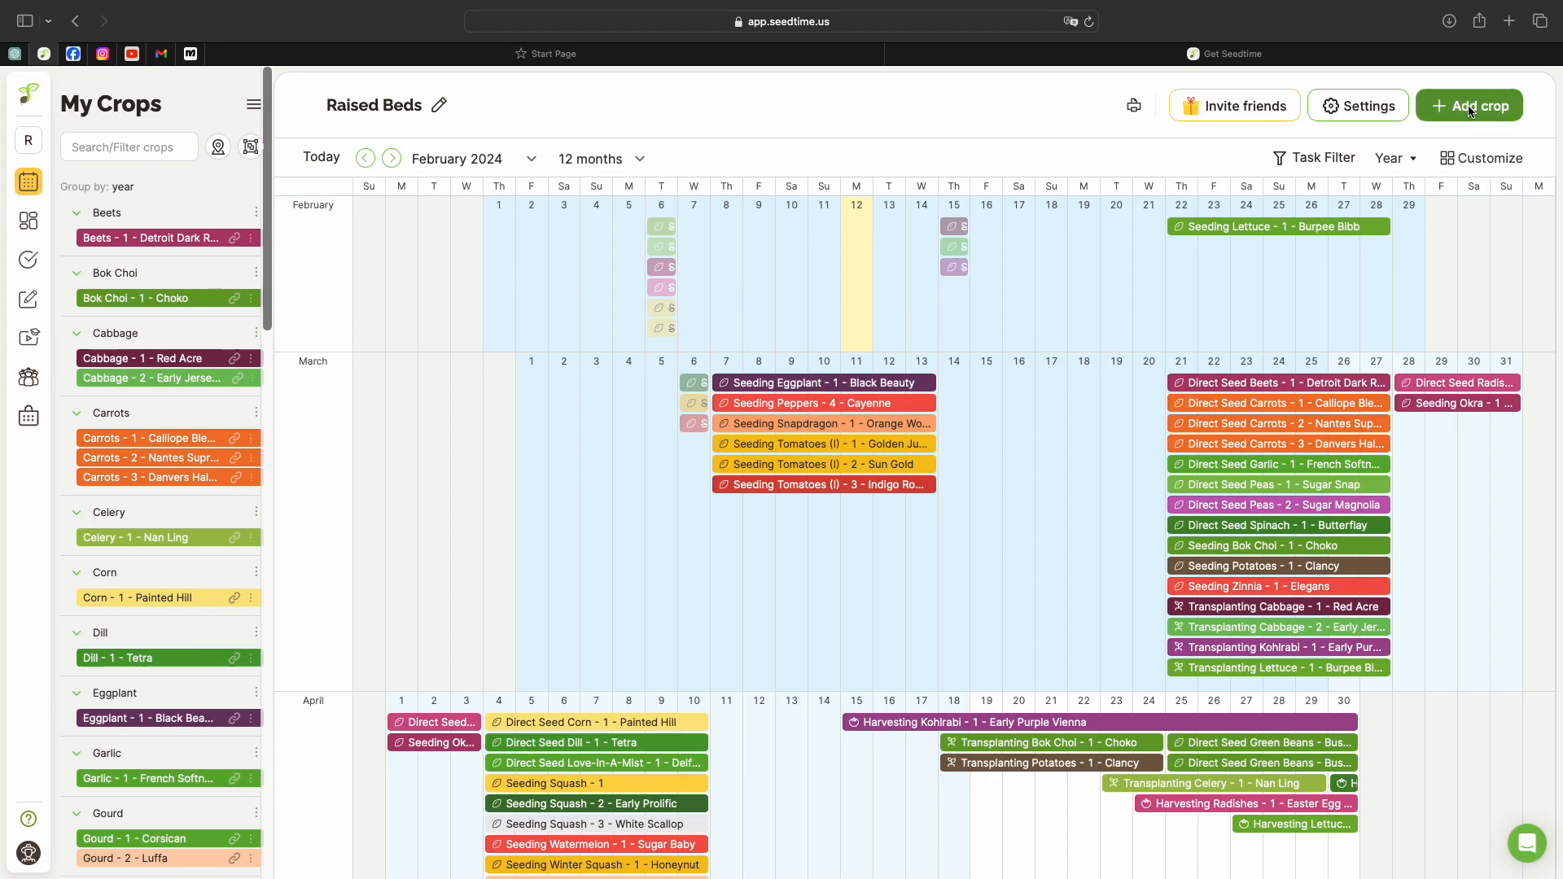
Start a new crop and choose Marigold as its category
left_click(1468, 104)
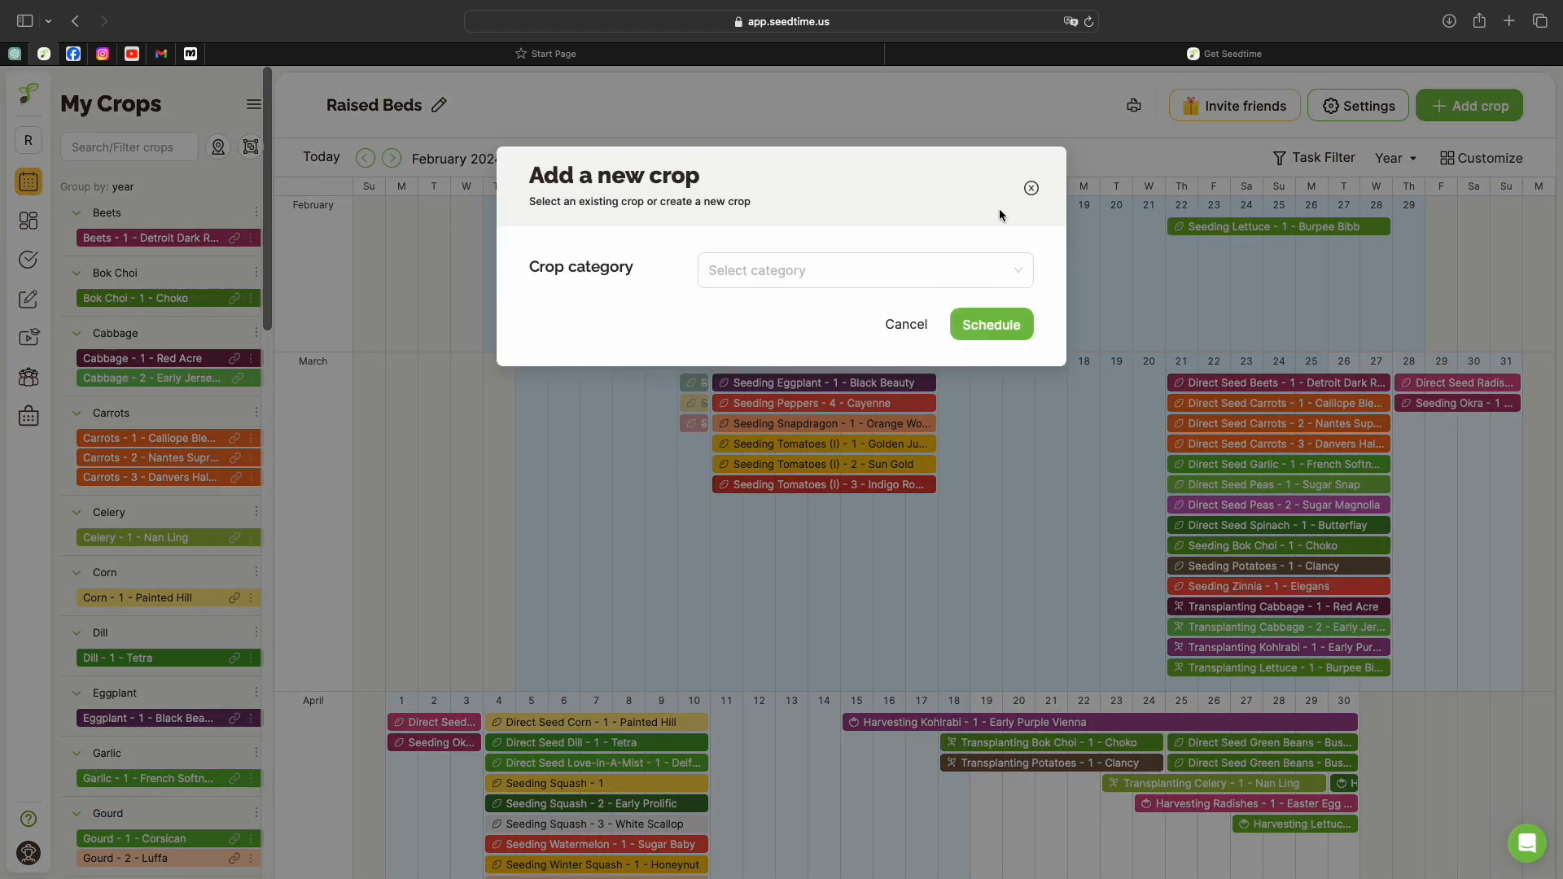
left_click(858, 270)
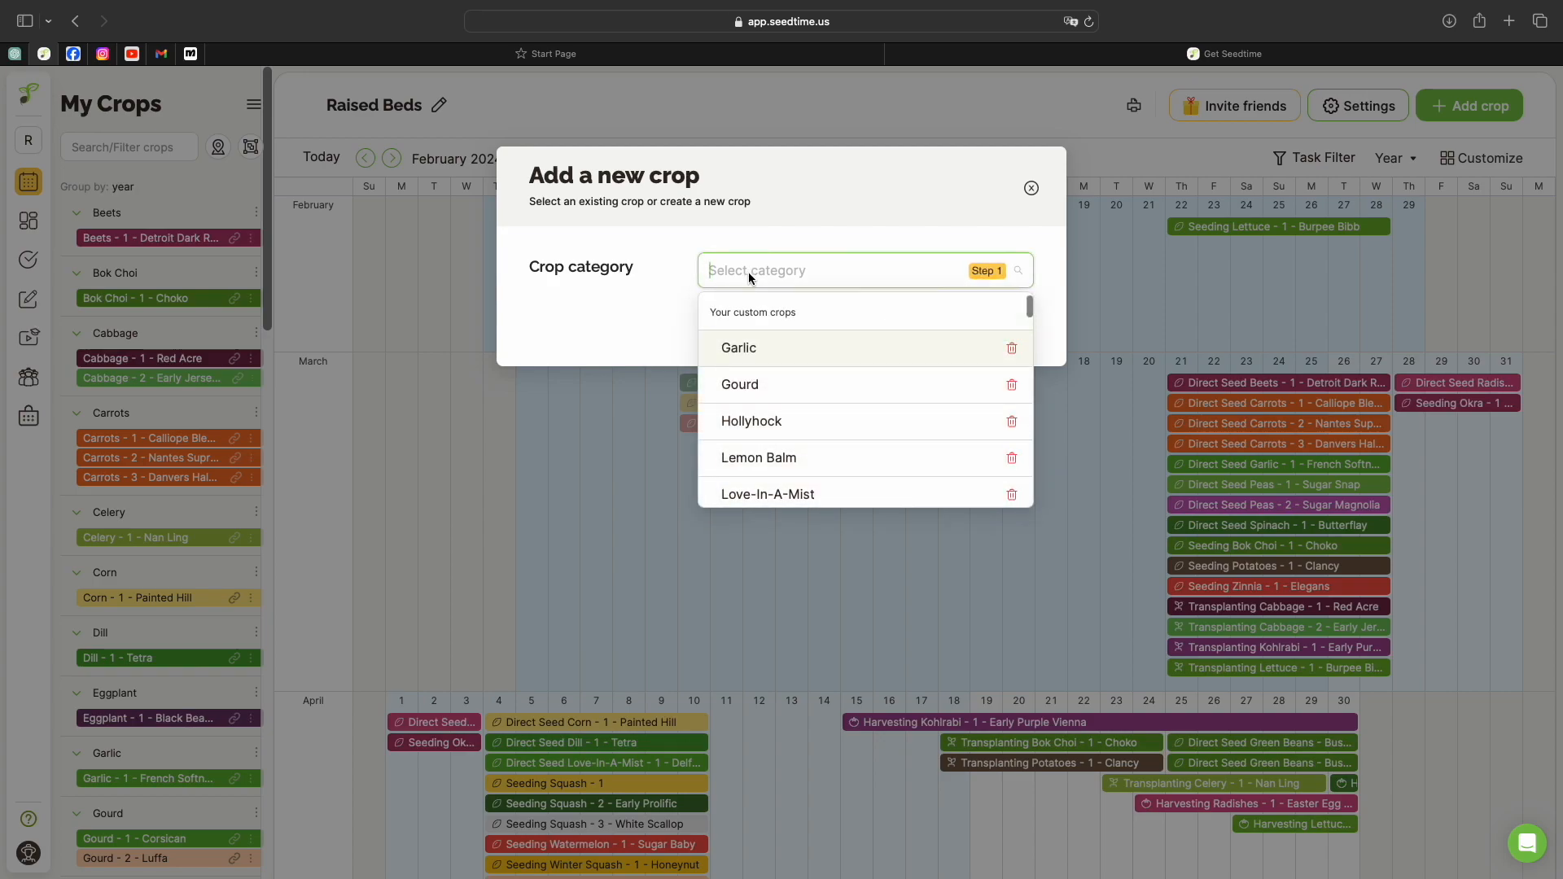
mouse_move(765, 305)
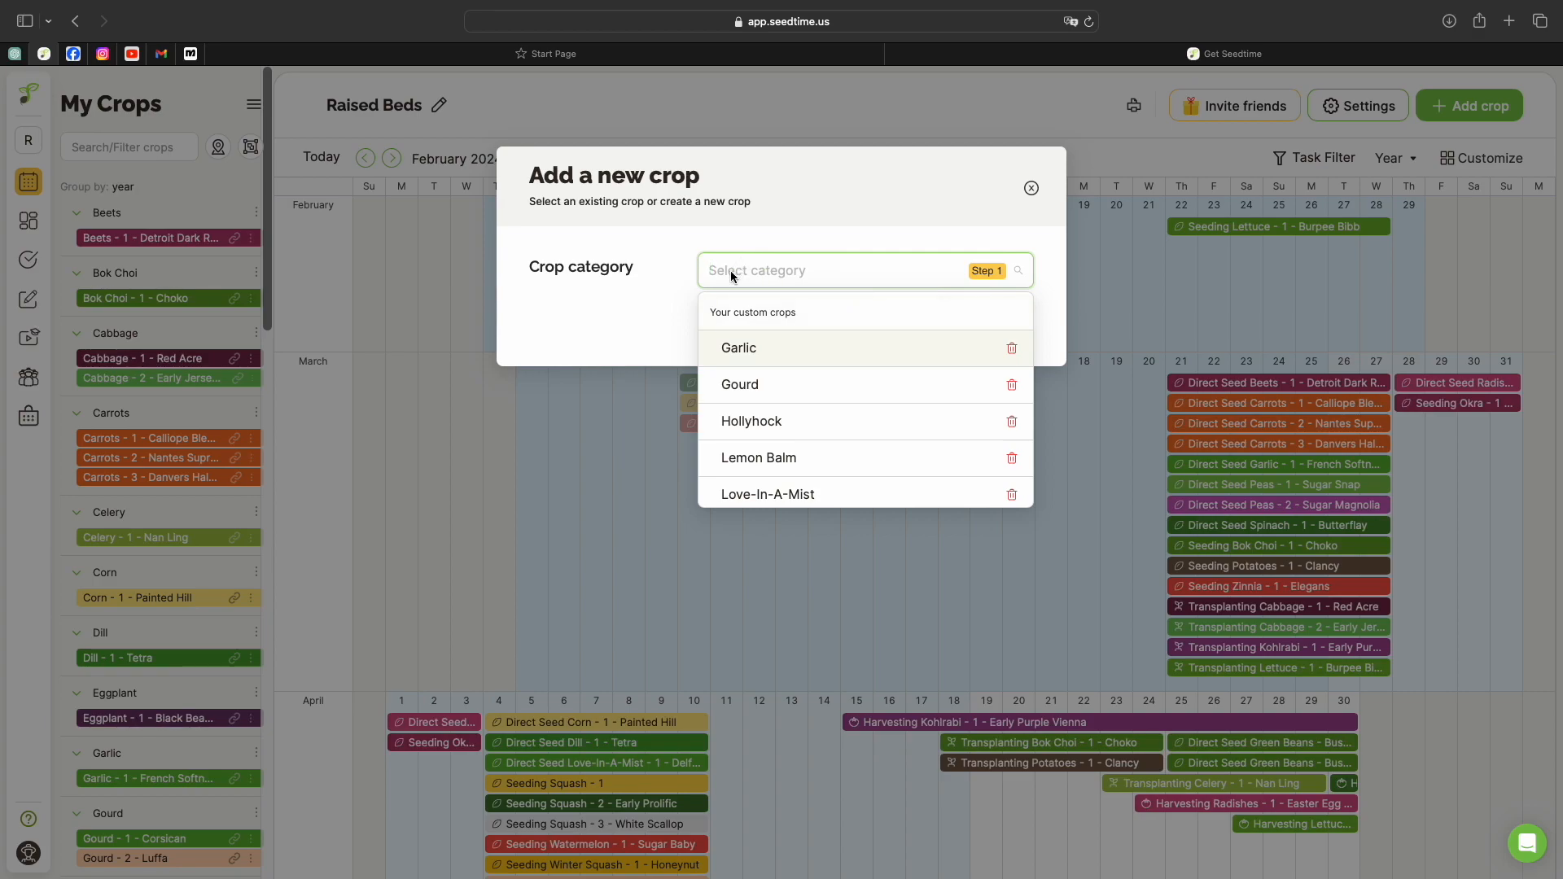
type("mar")
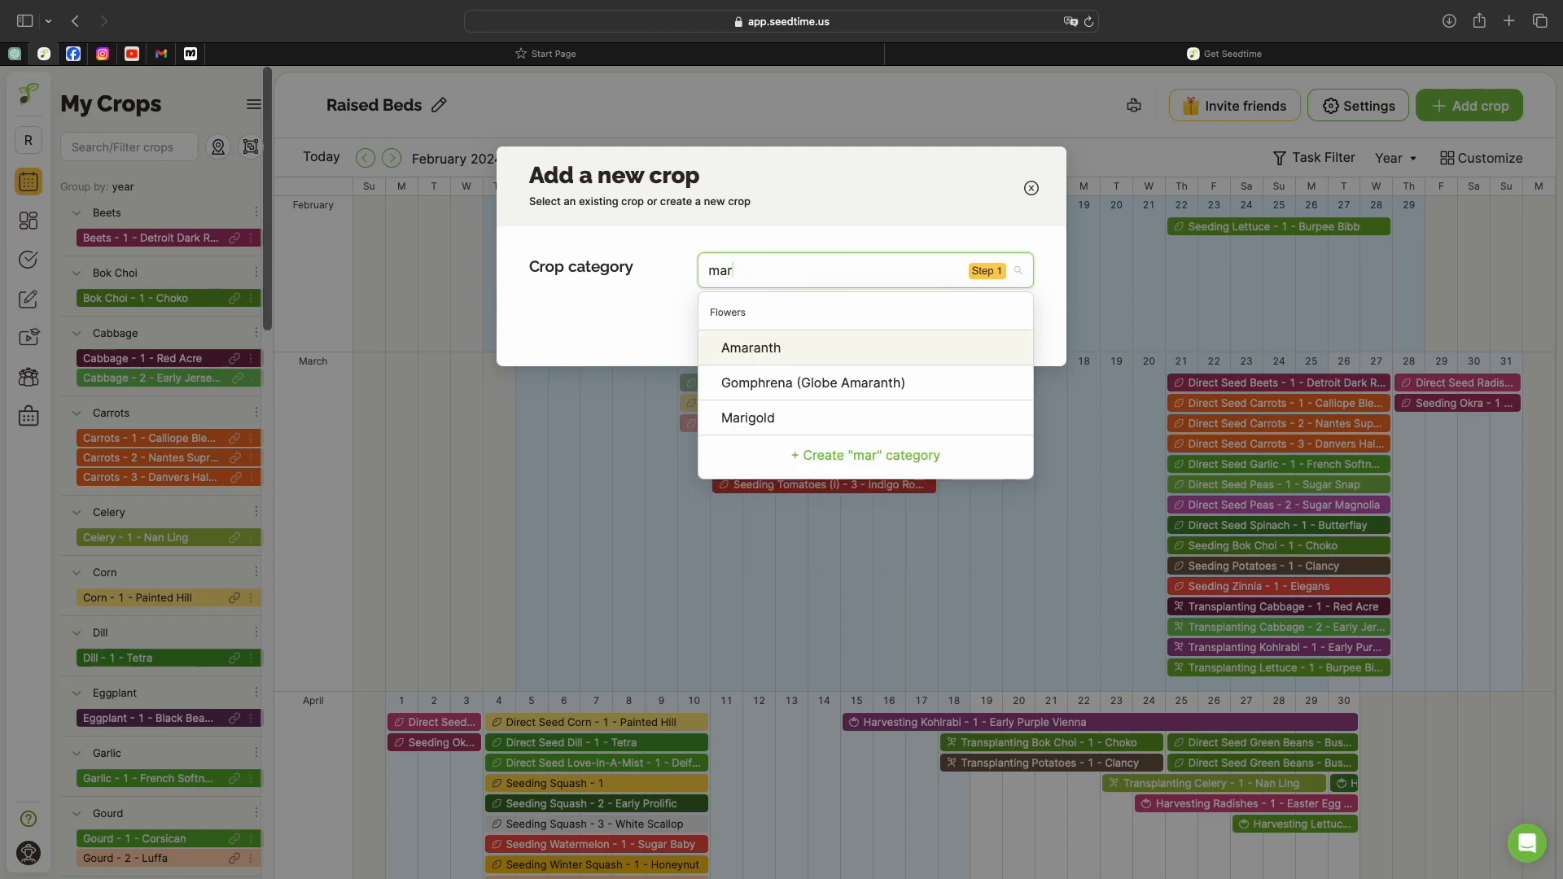
left_click(746, 418)
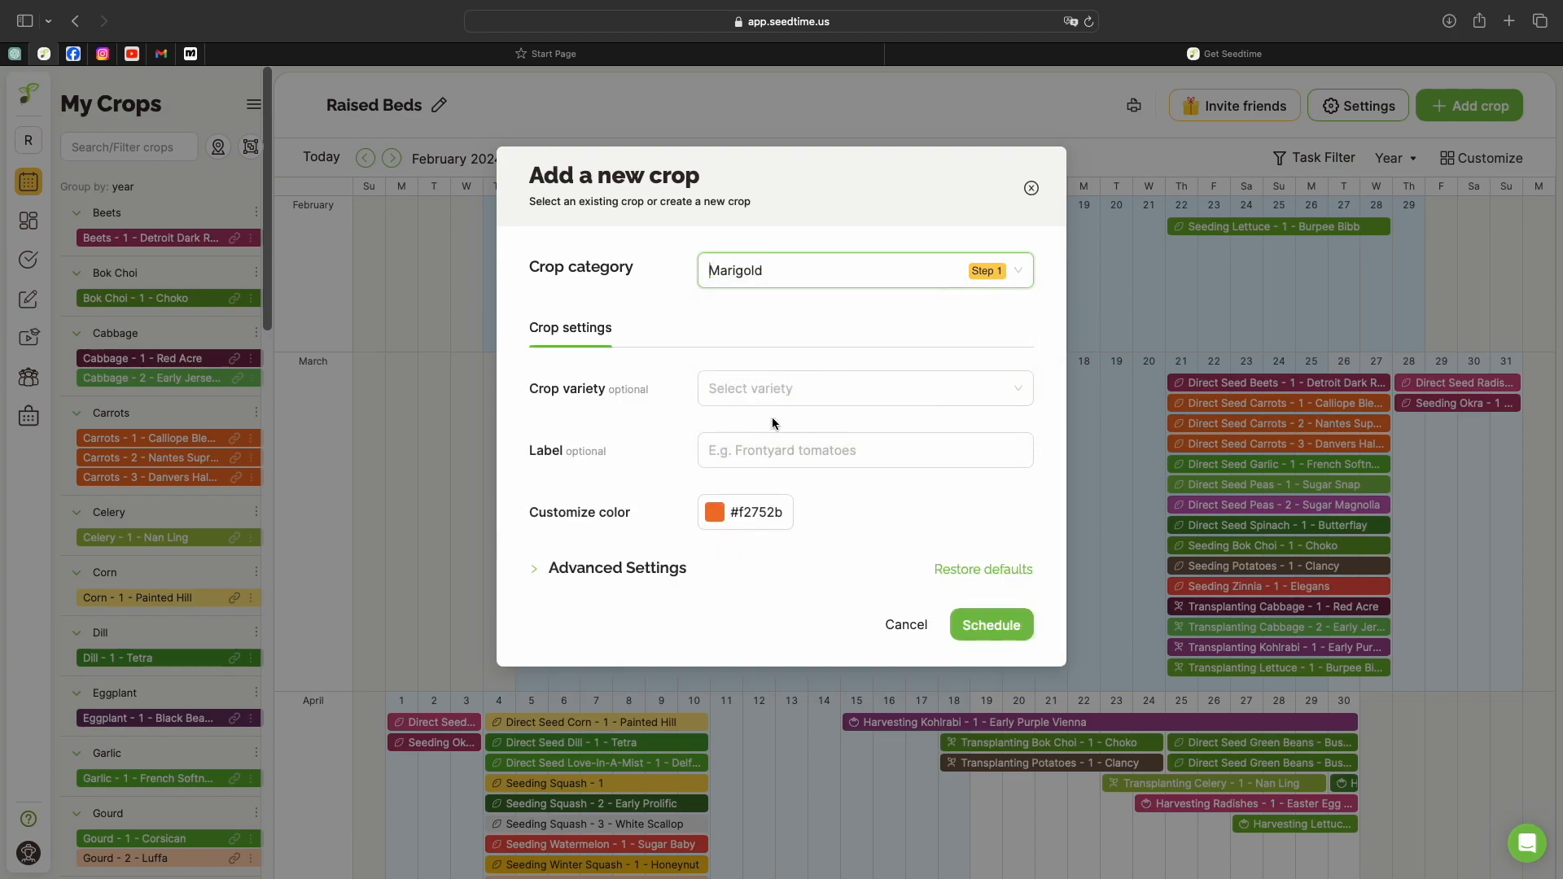
Give the Marigold crop the variety 'idk' and the label 'Saved Seeds 2021'
left_click(863, 387)
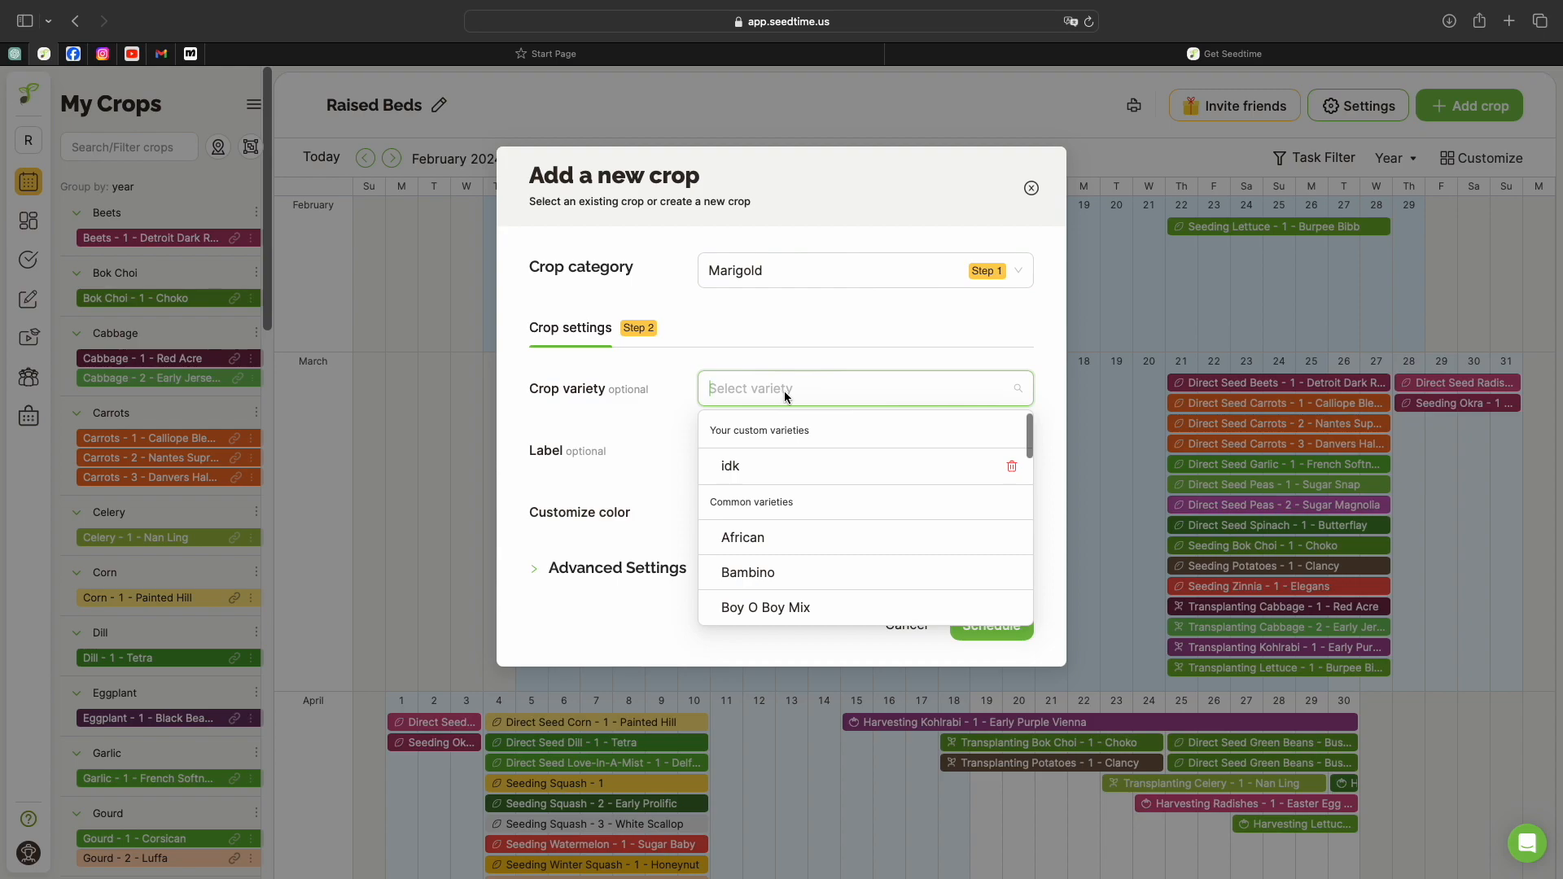
mouse_move(655, 387)
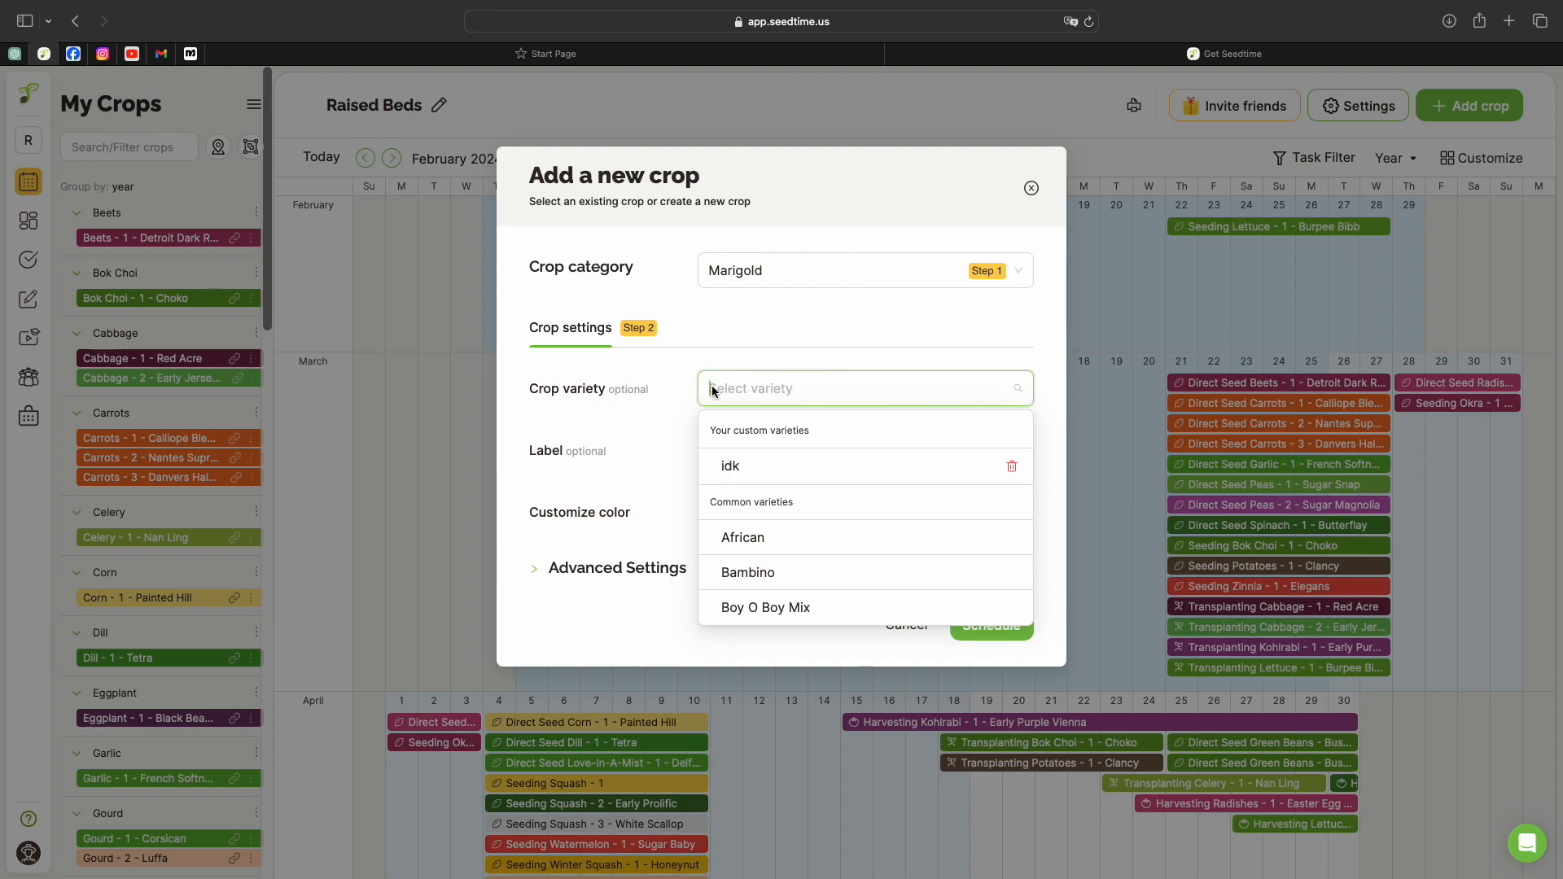
type("ID")
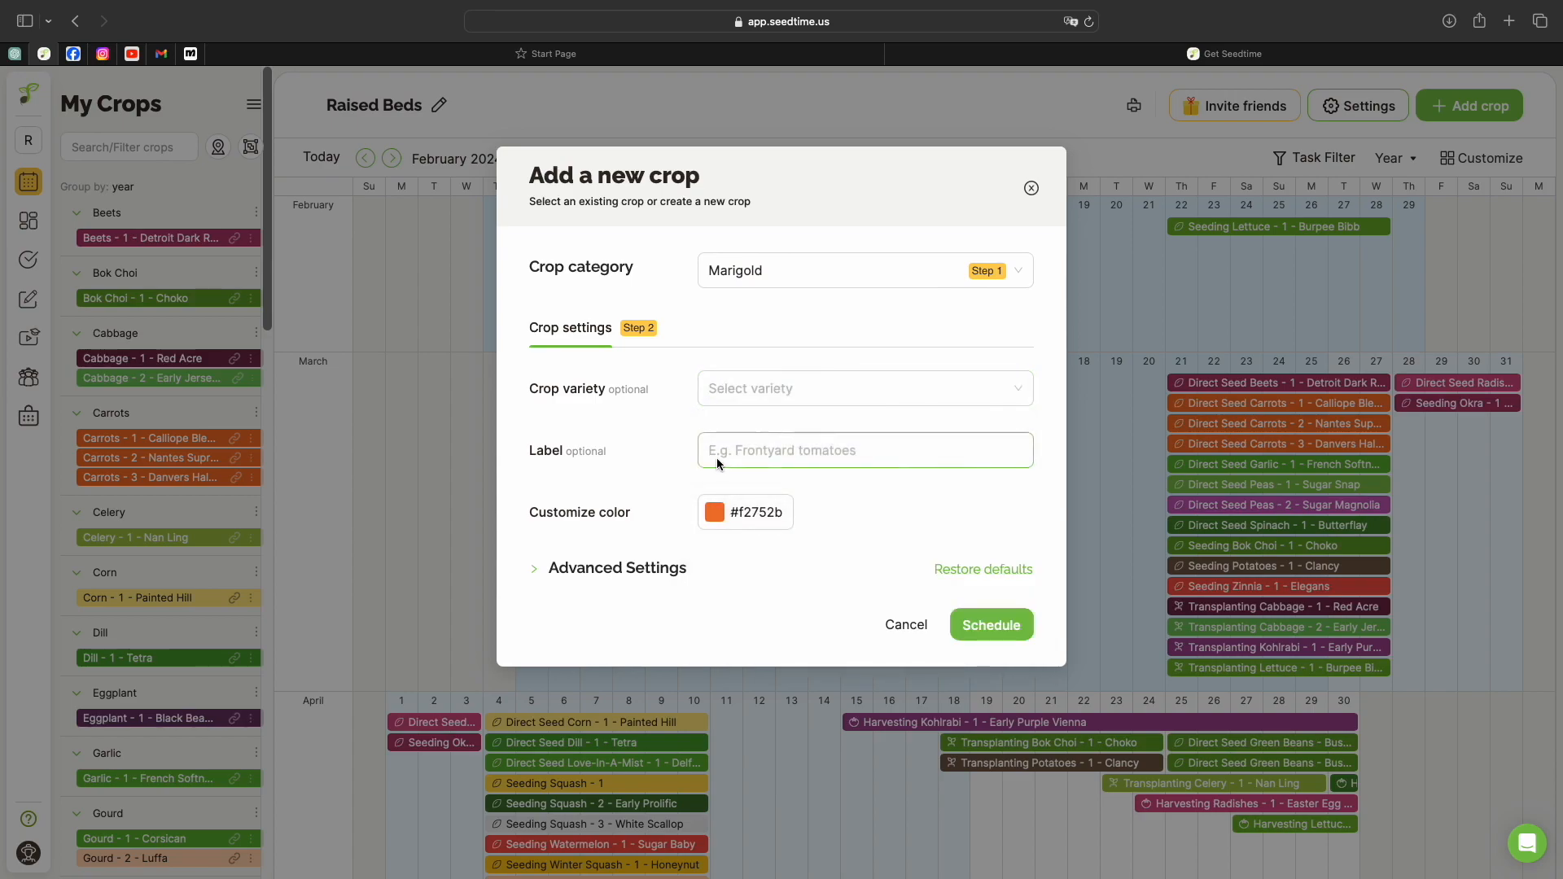
type("Sa")
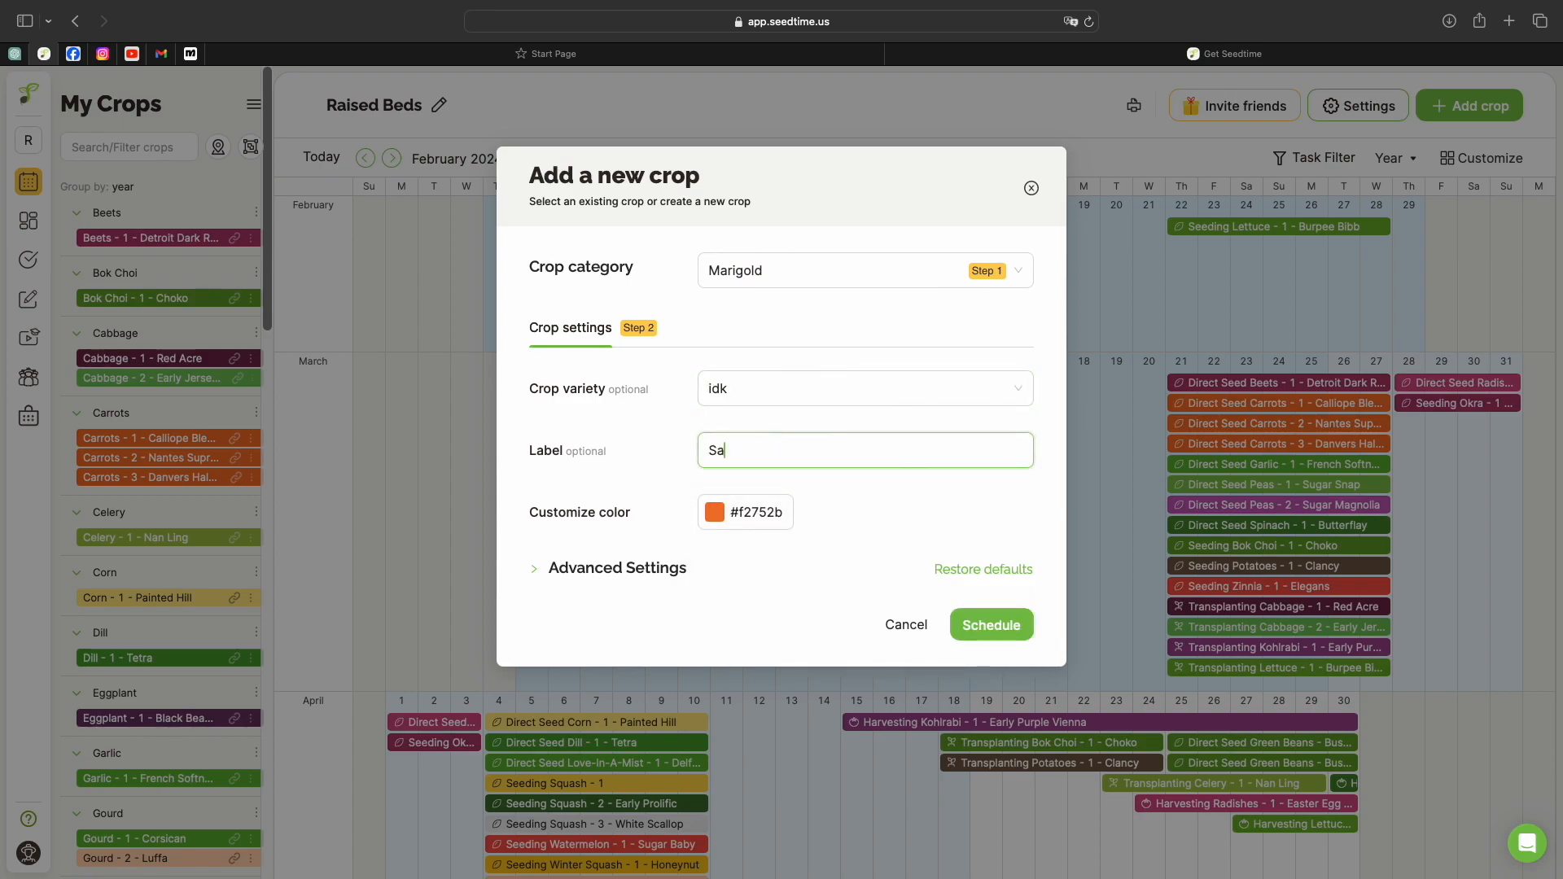
type("ved Seeds")
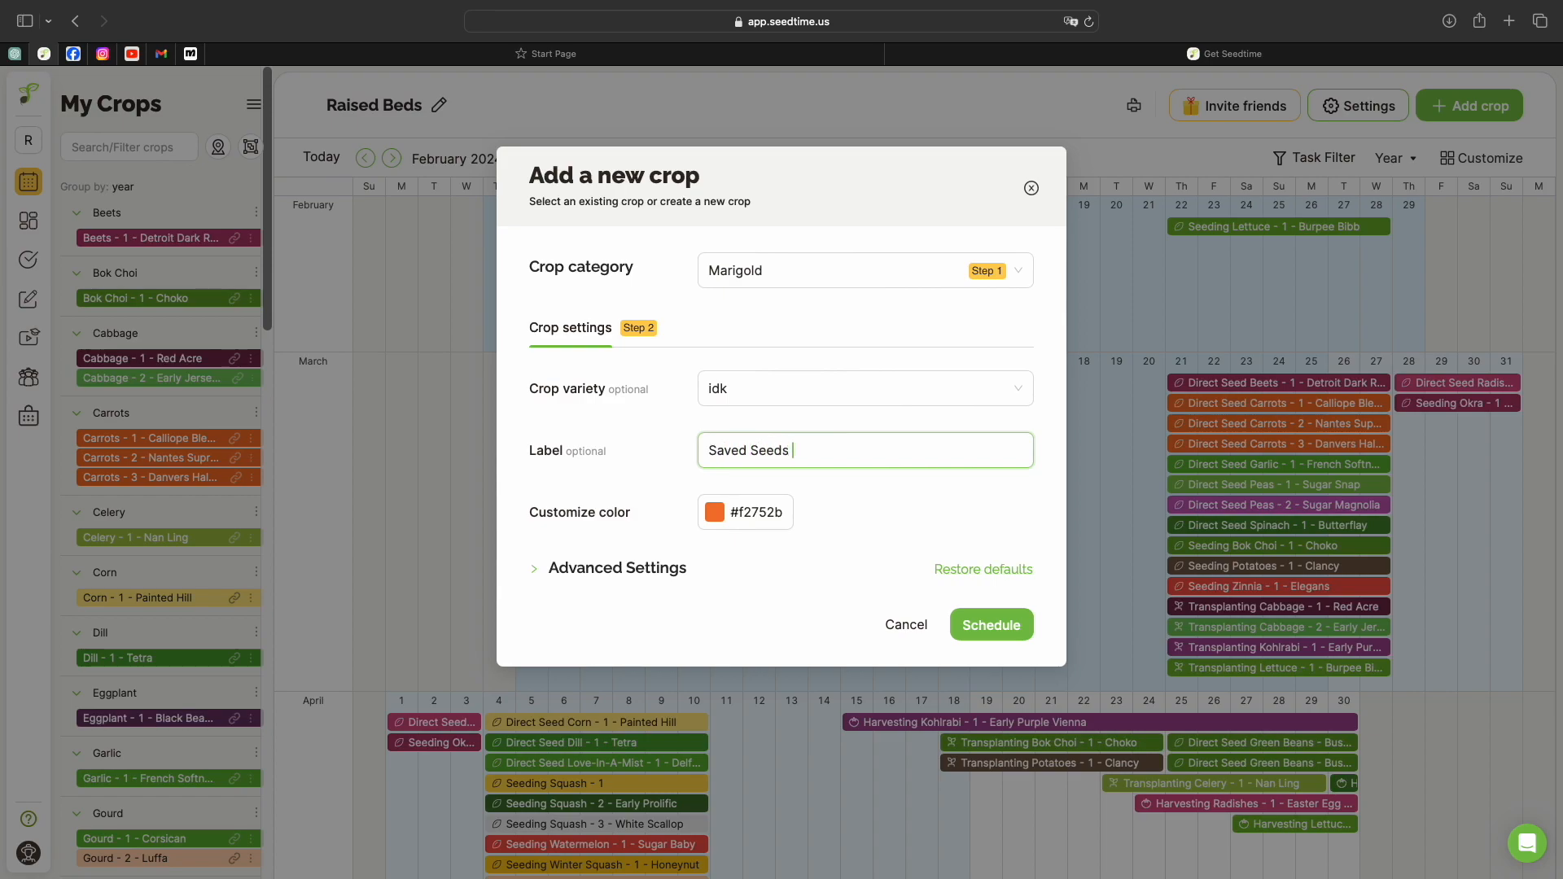
type("2021")
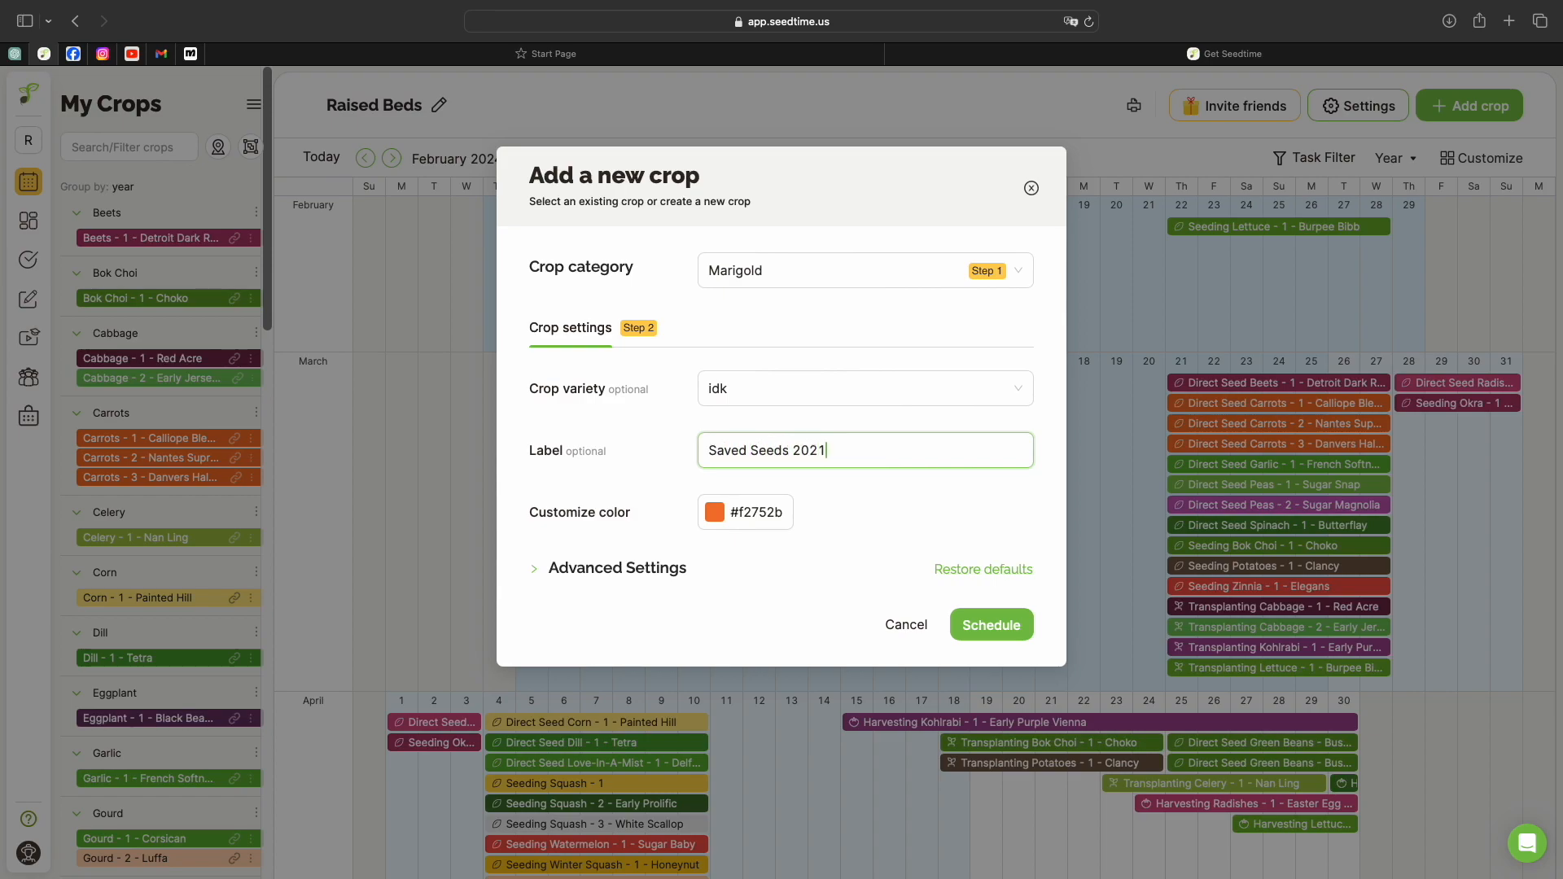
left_click(852, 545)
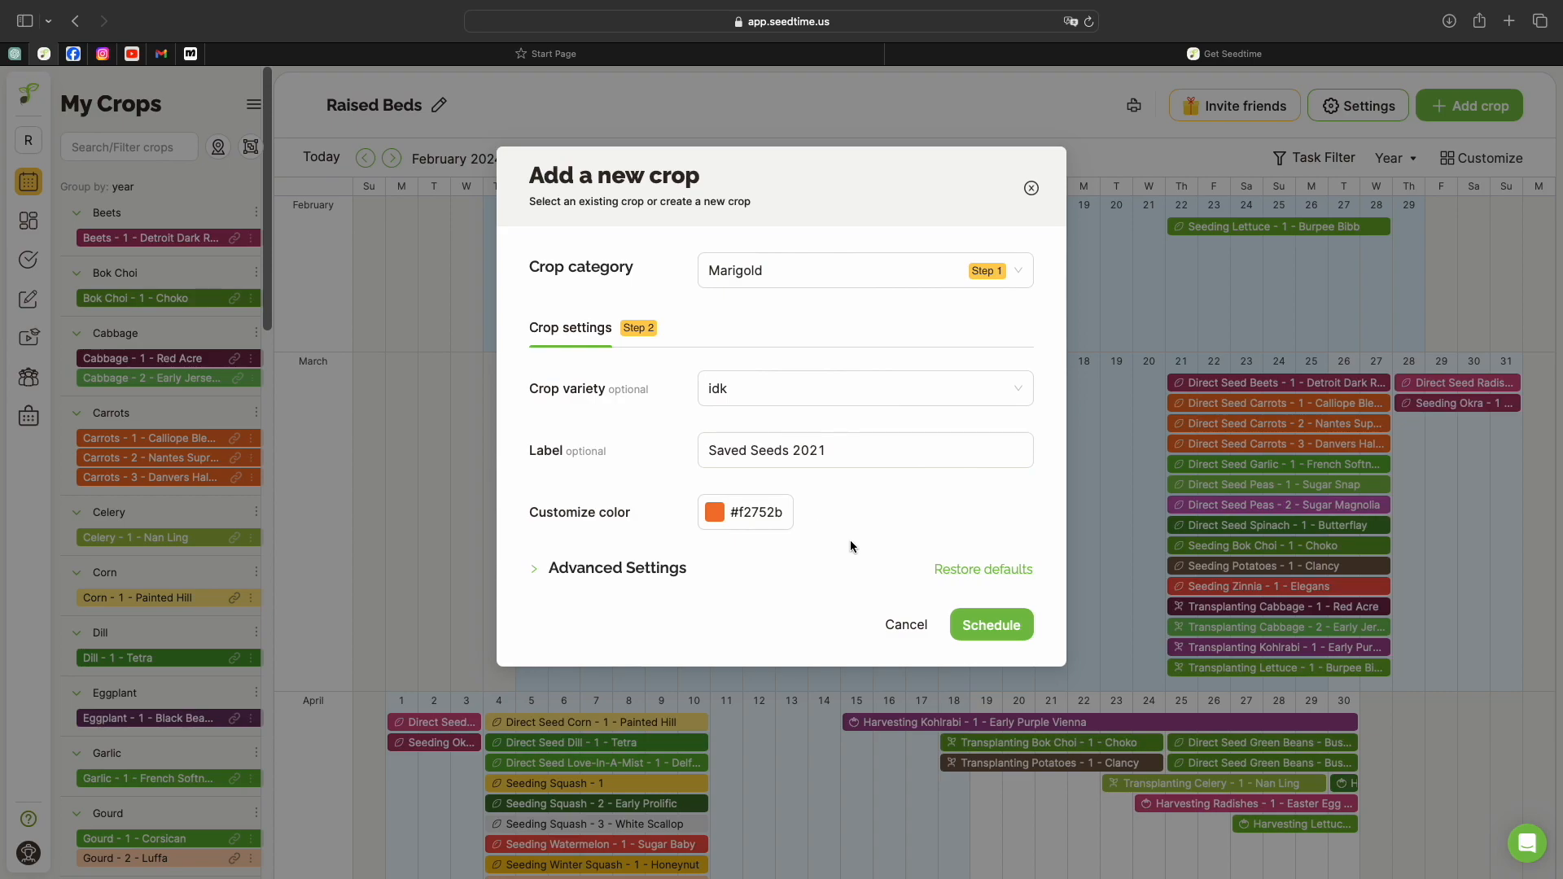
mouse_move(784, 500)
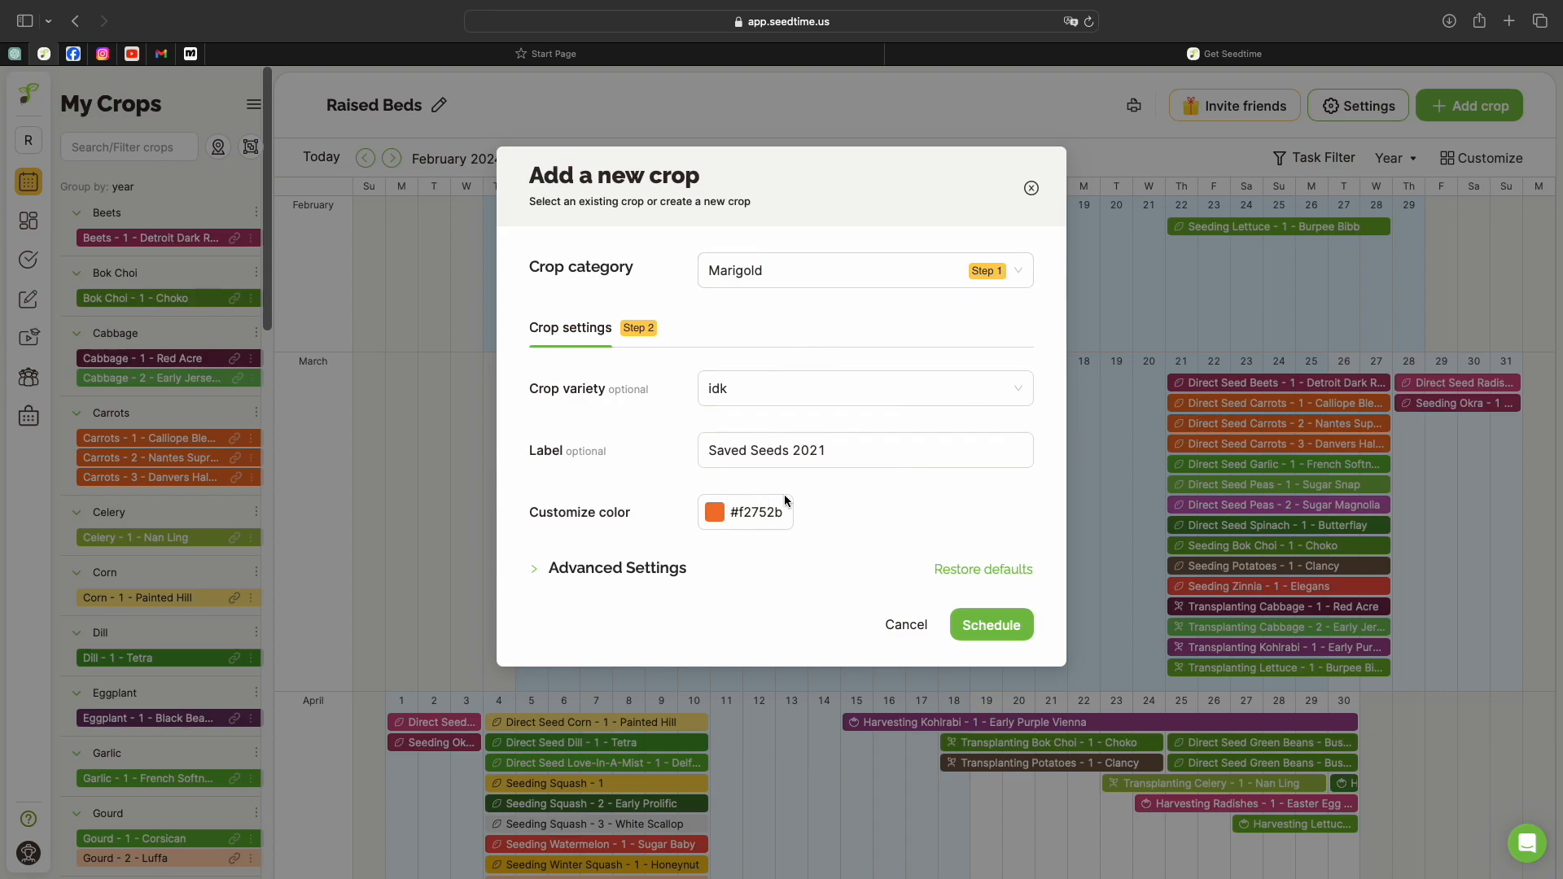
mouse_move(541, 585)
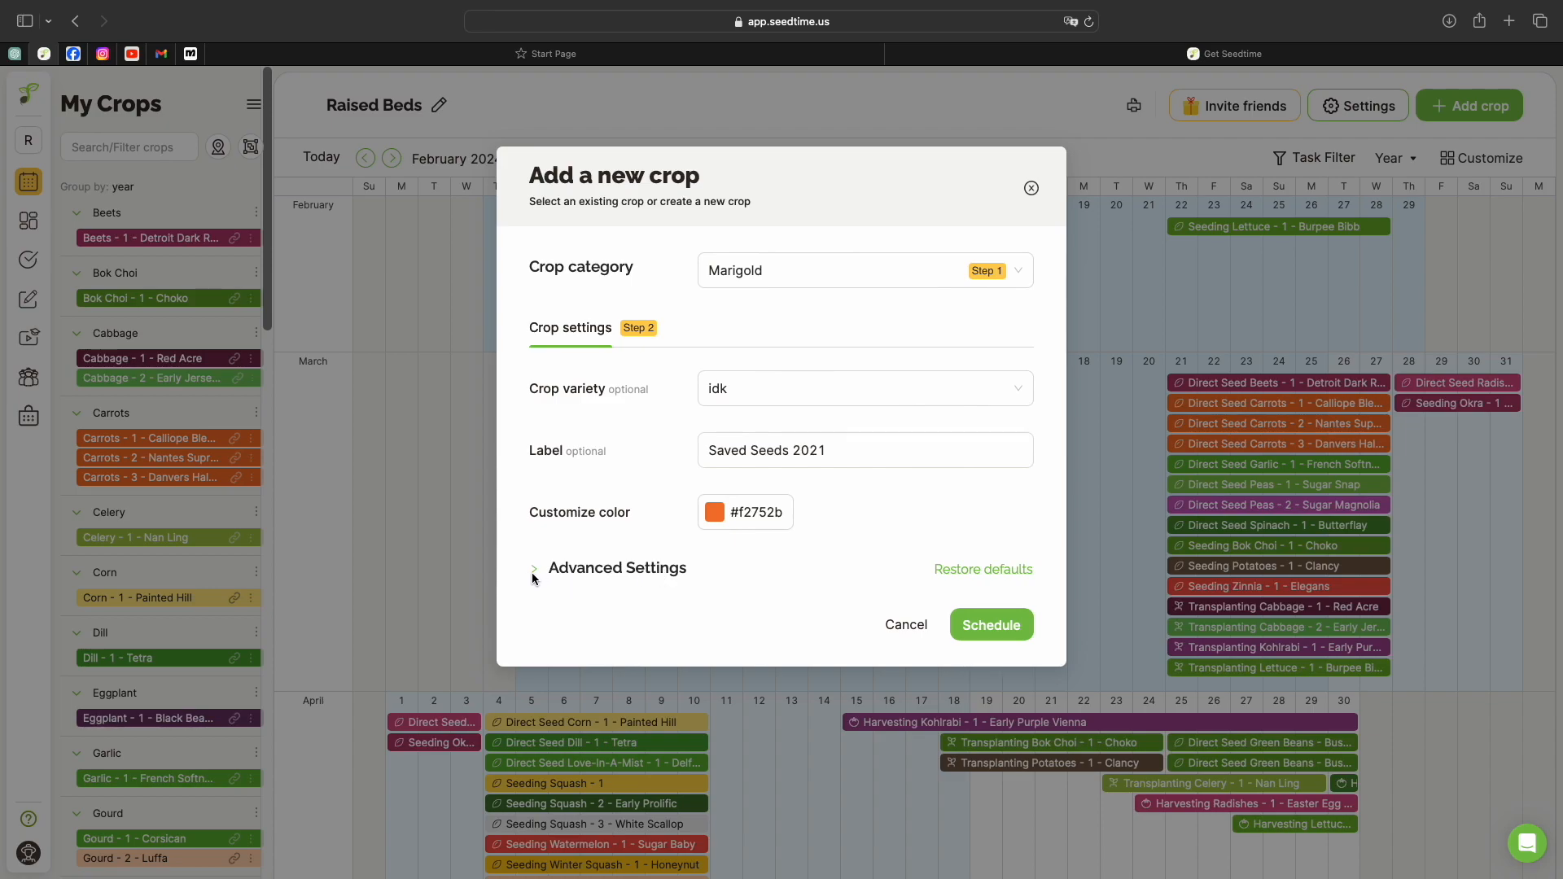
mouse_move(701, 590)
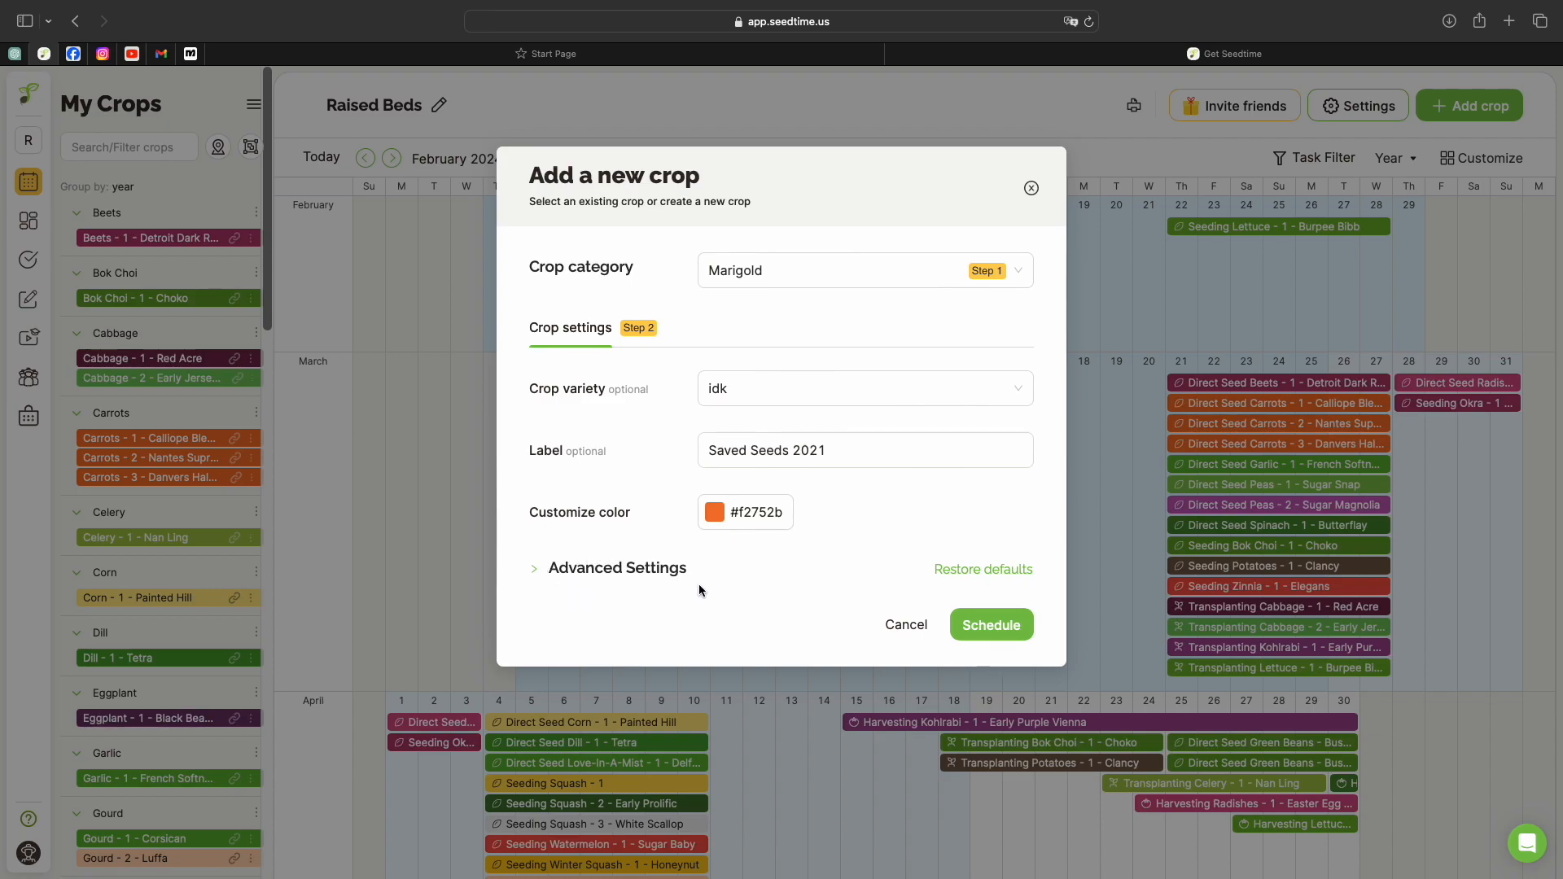
left_click(534, 568)
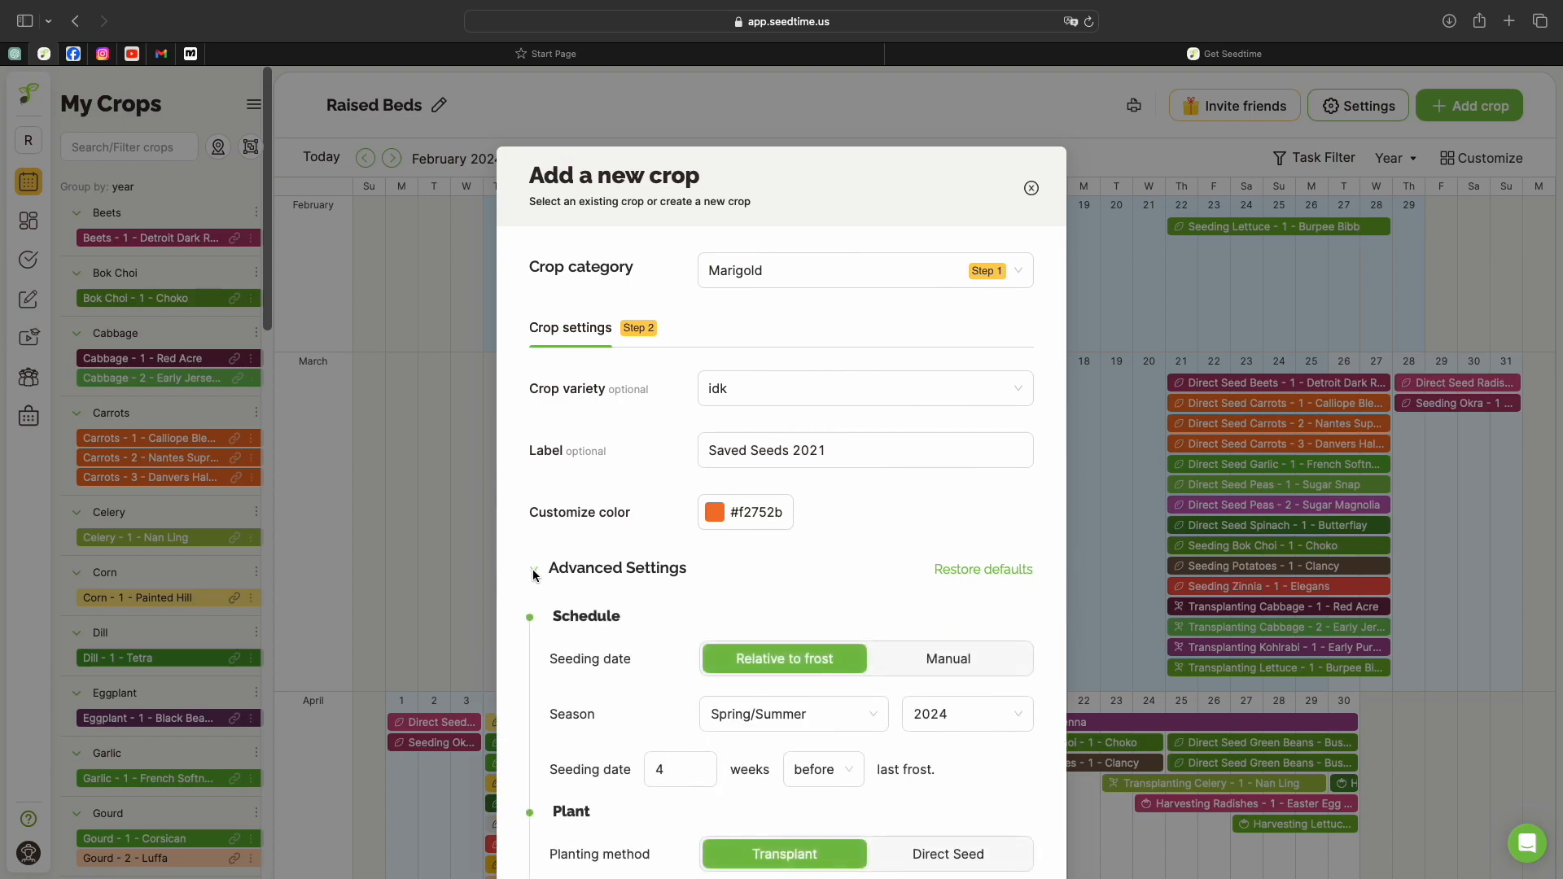
left_click(536, 568)
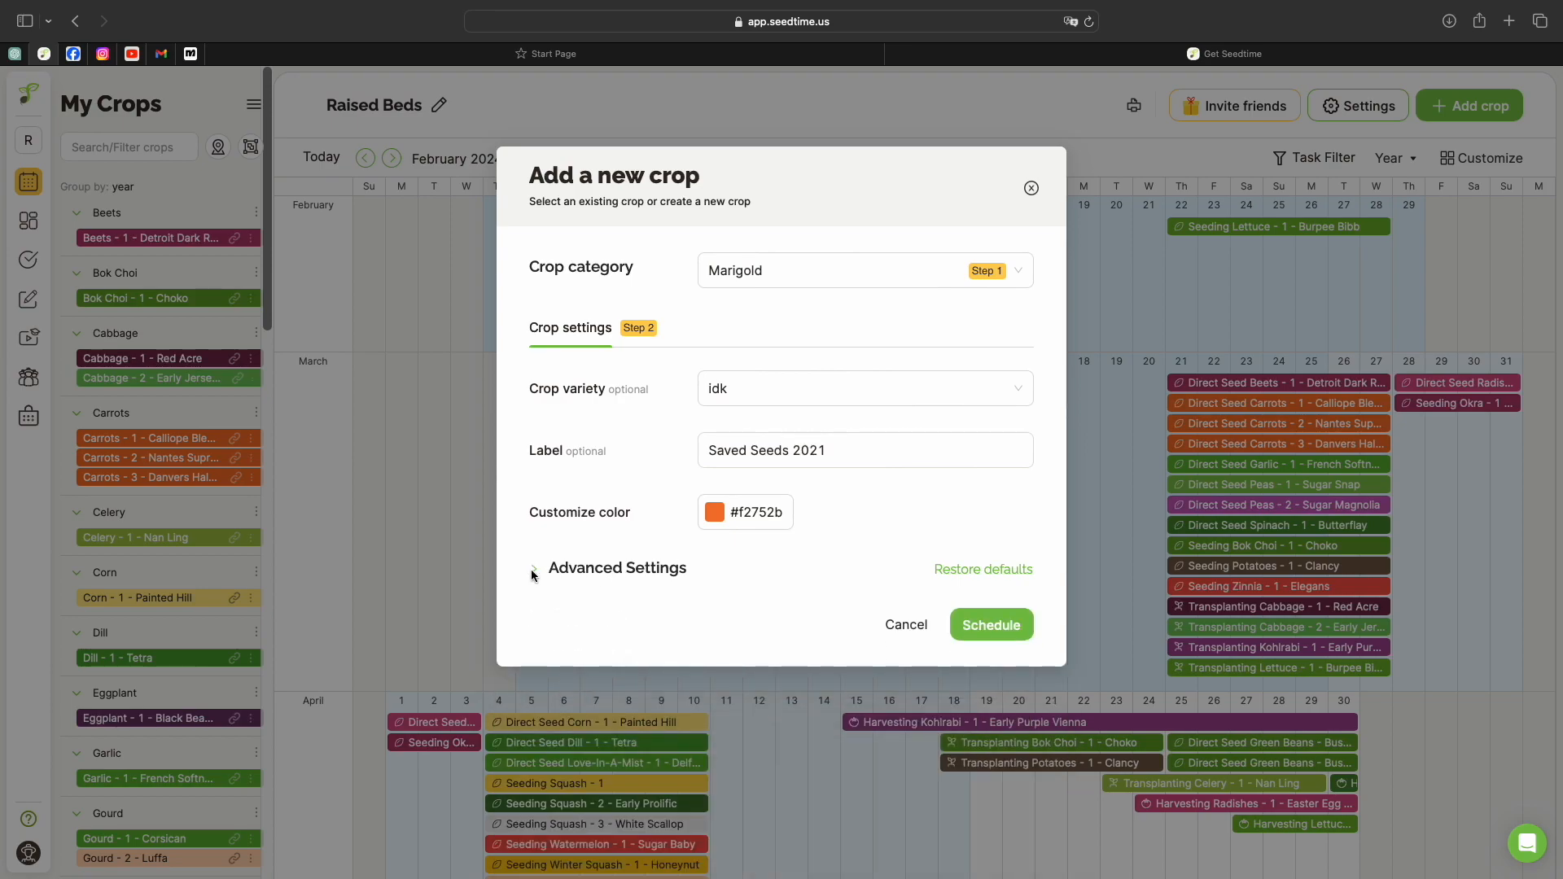
left_click(535, 568)
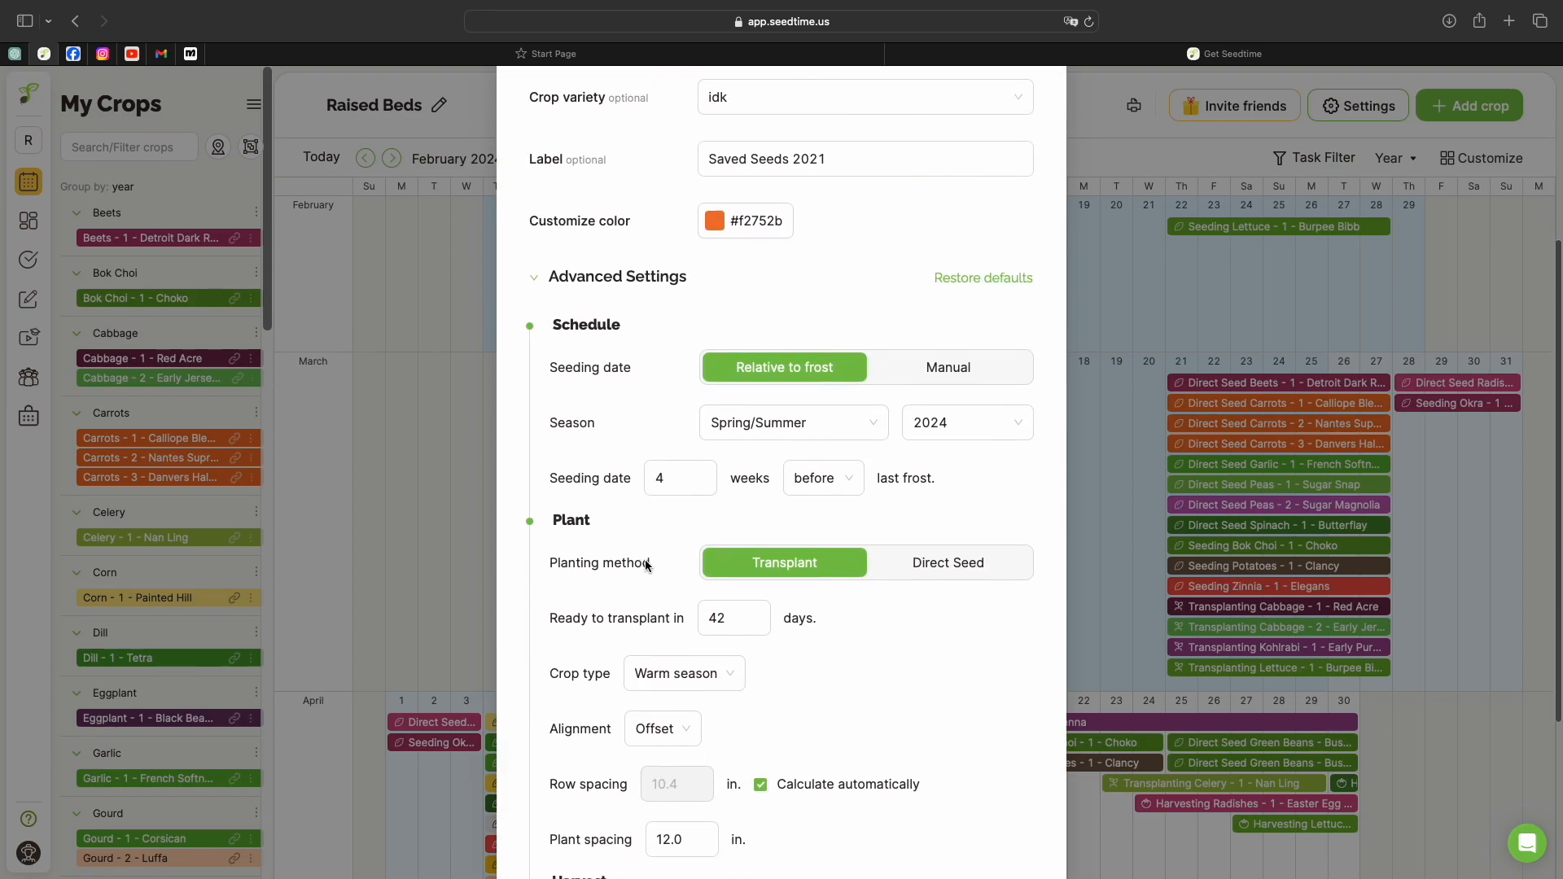
scroll("down", 3)
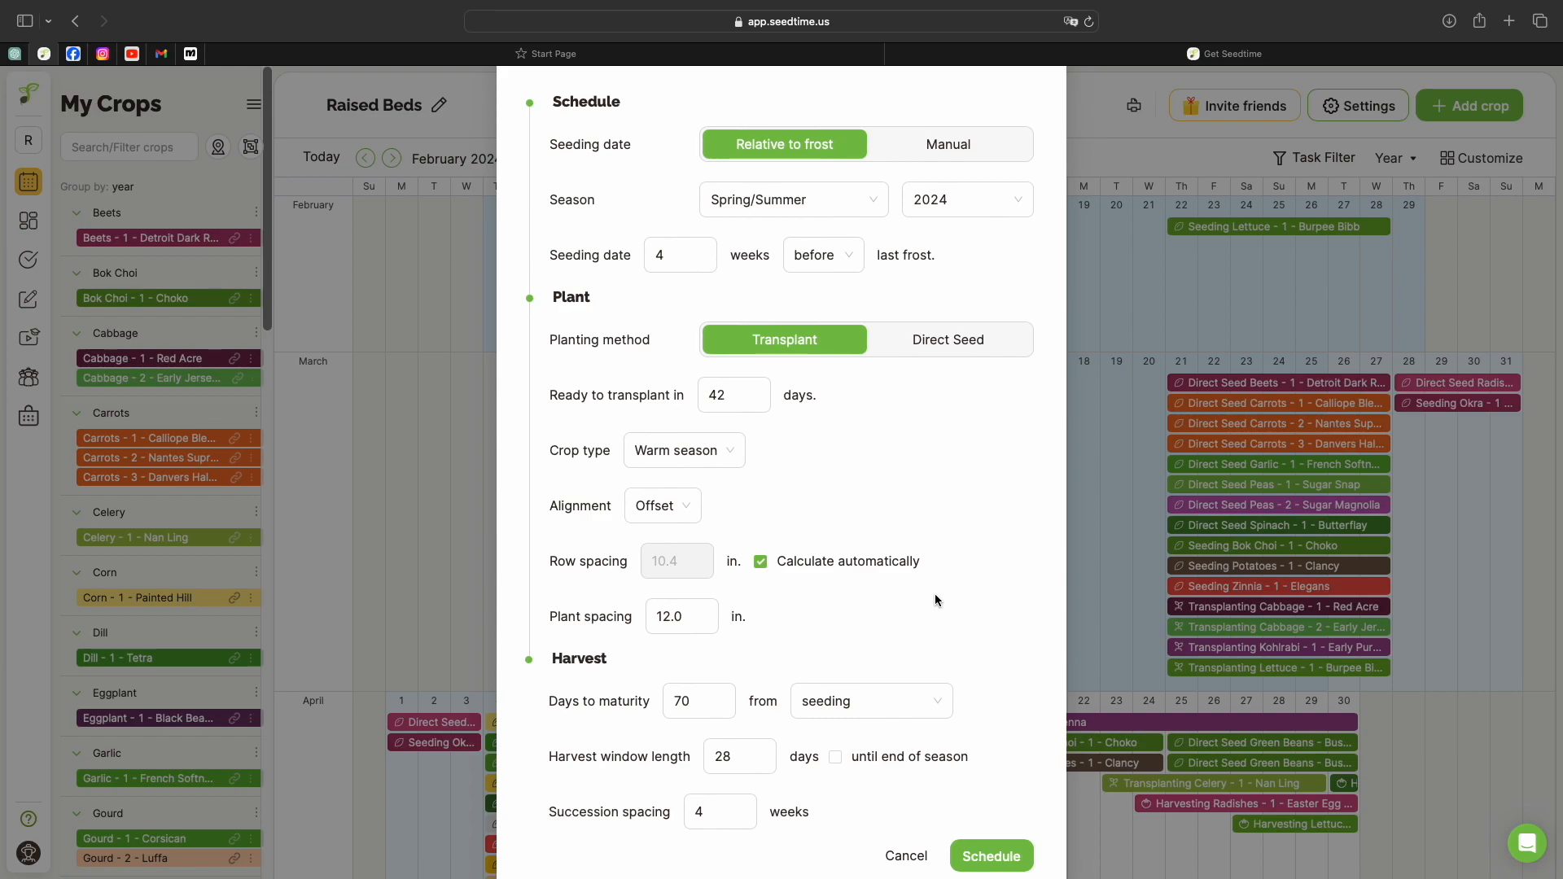
left_click(678, 255)
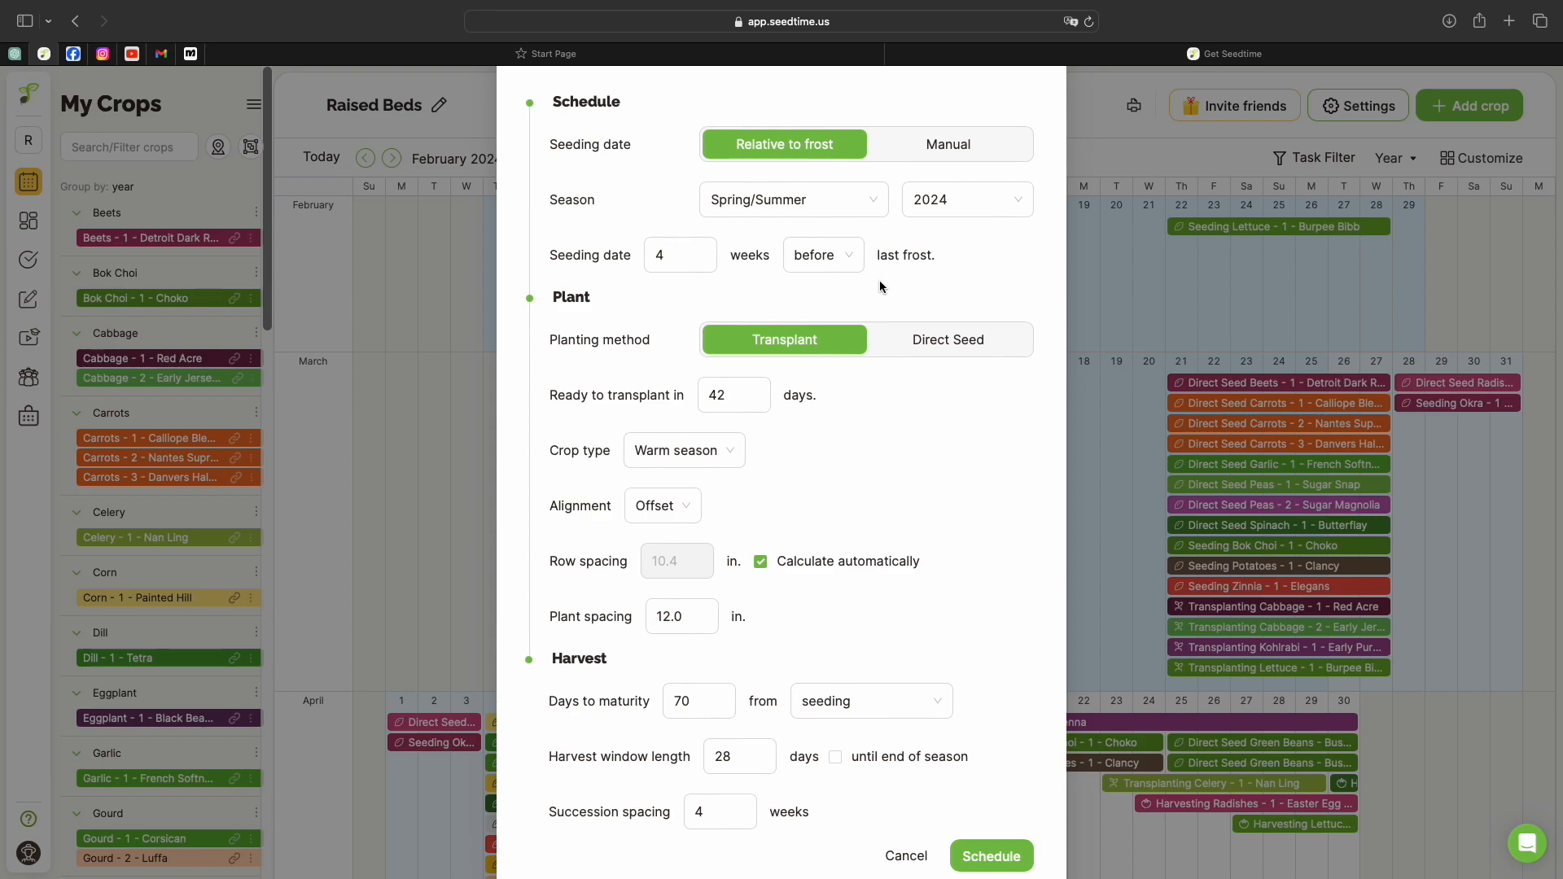
left_click(727, 394)
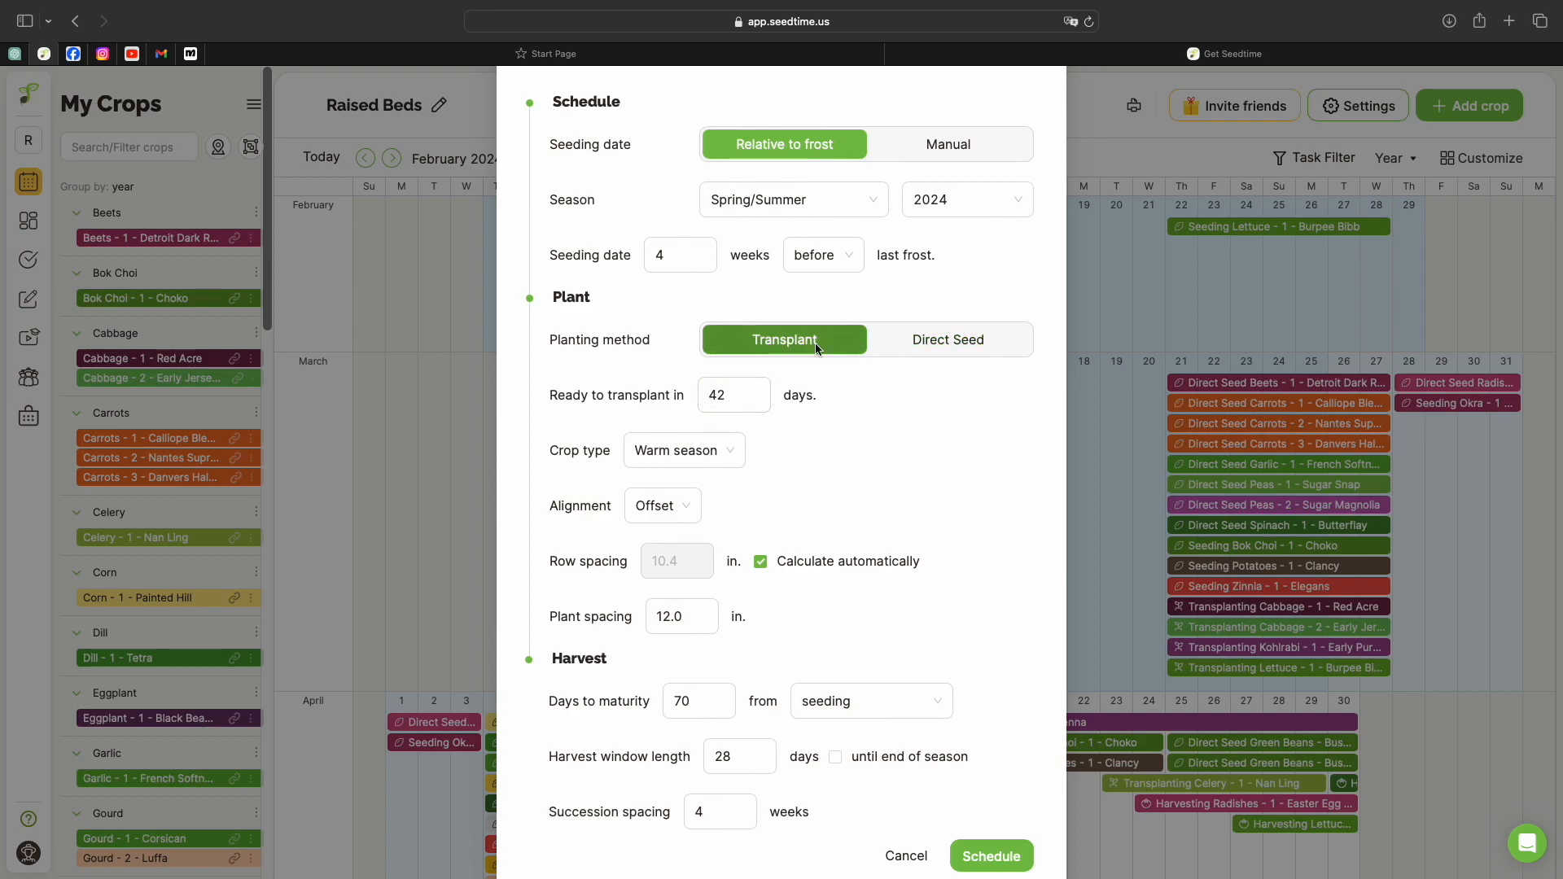
left_click(947, 339)
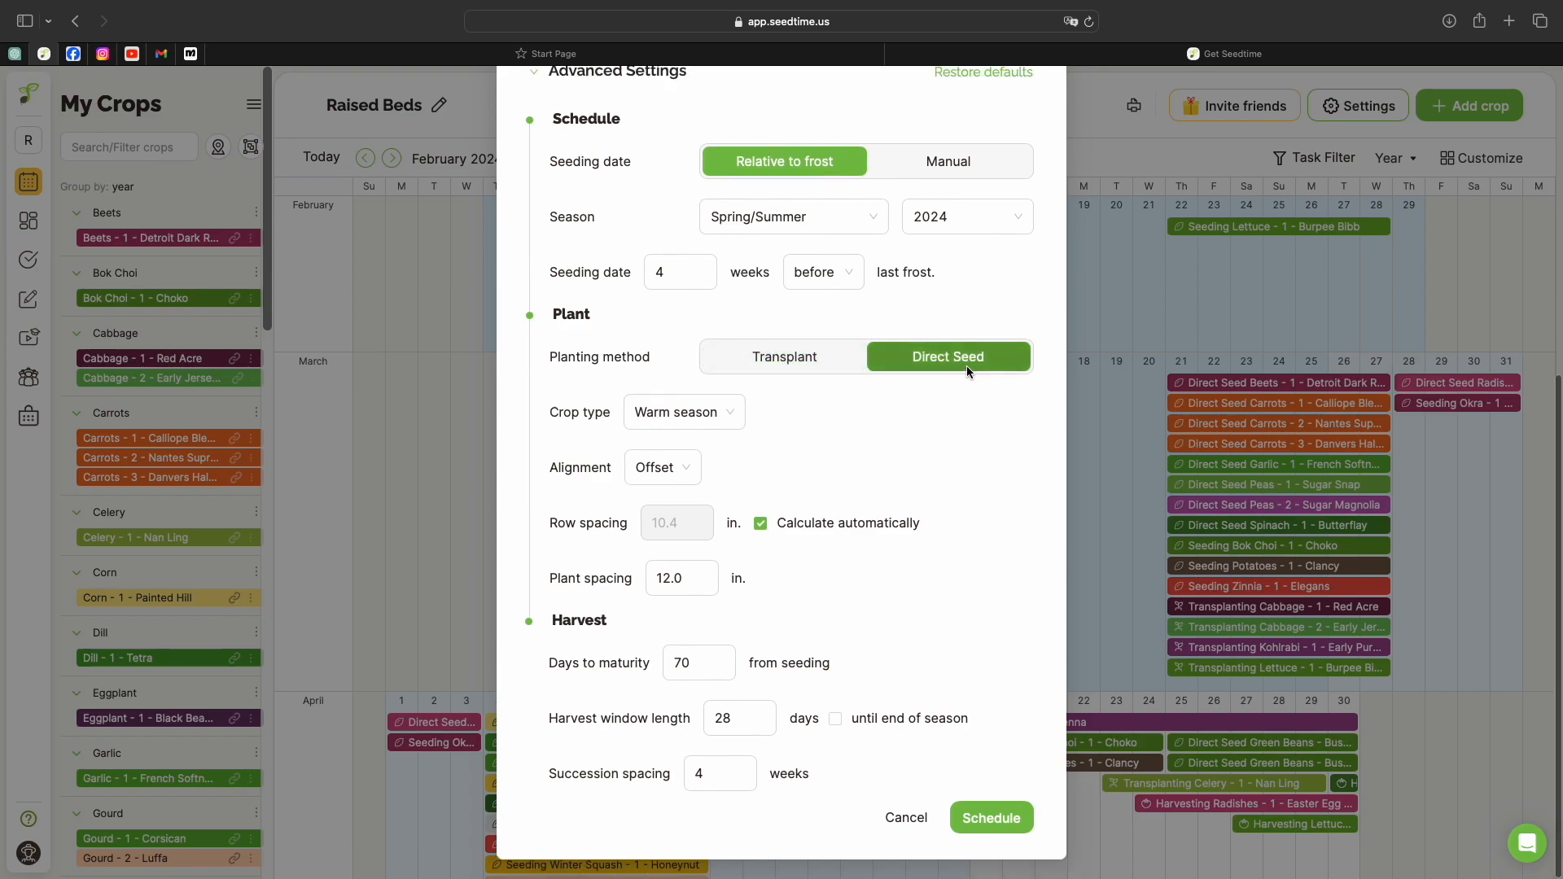
mouse_move(783, 357)
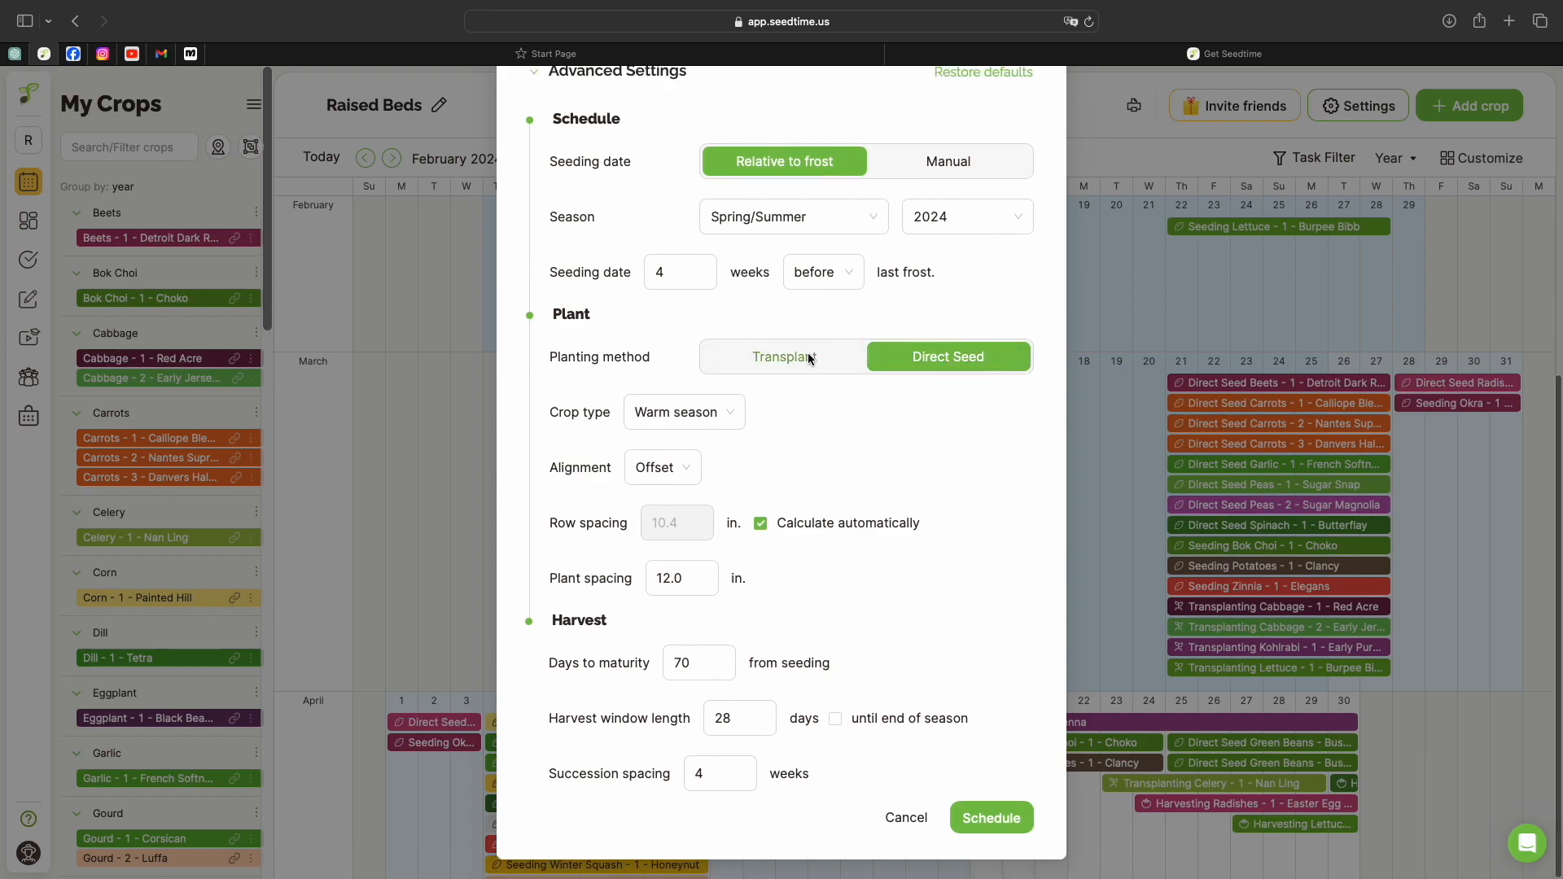
left_click(784, 357)
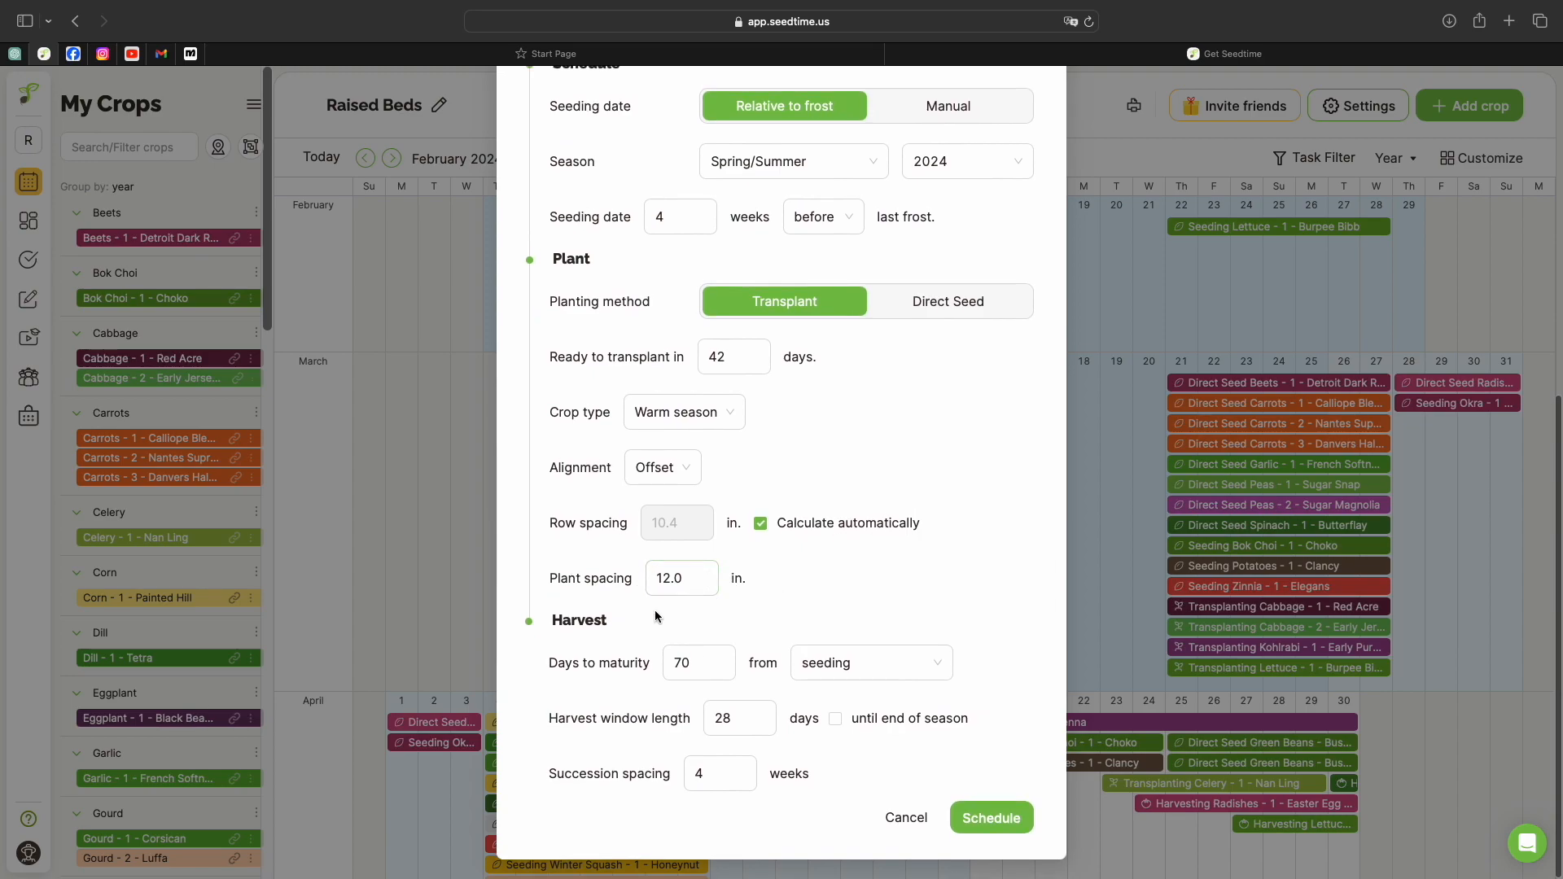
left_click(680, 578)
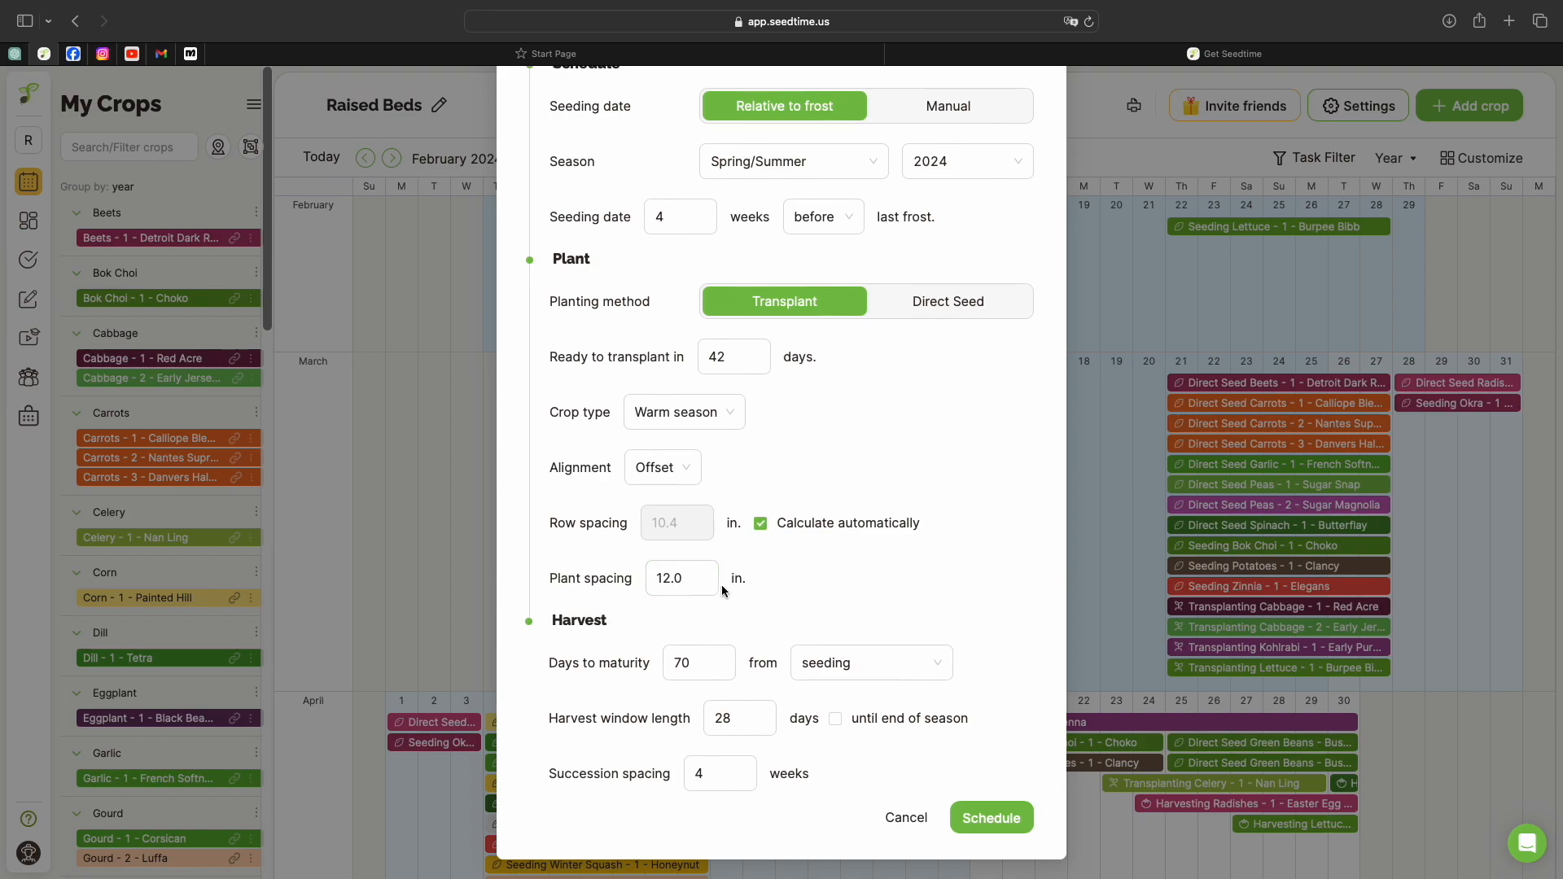
left_click(680, 578)
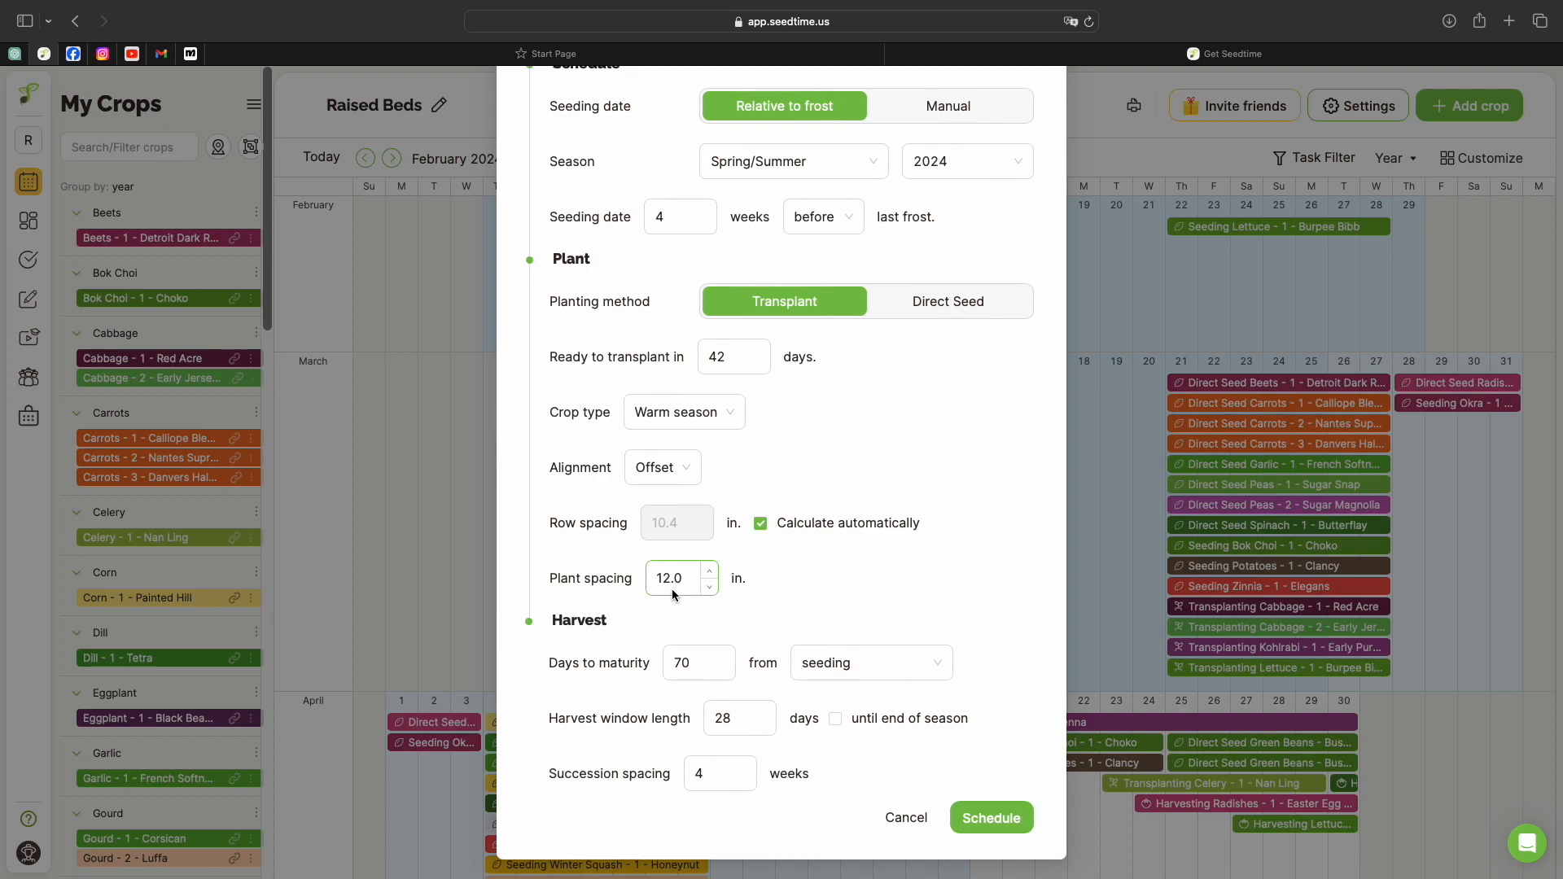
left_click(708, 571)
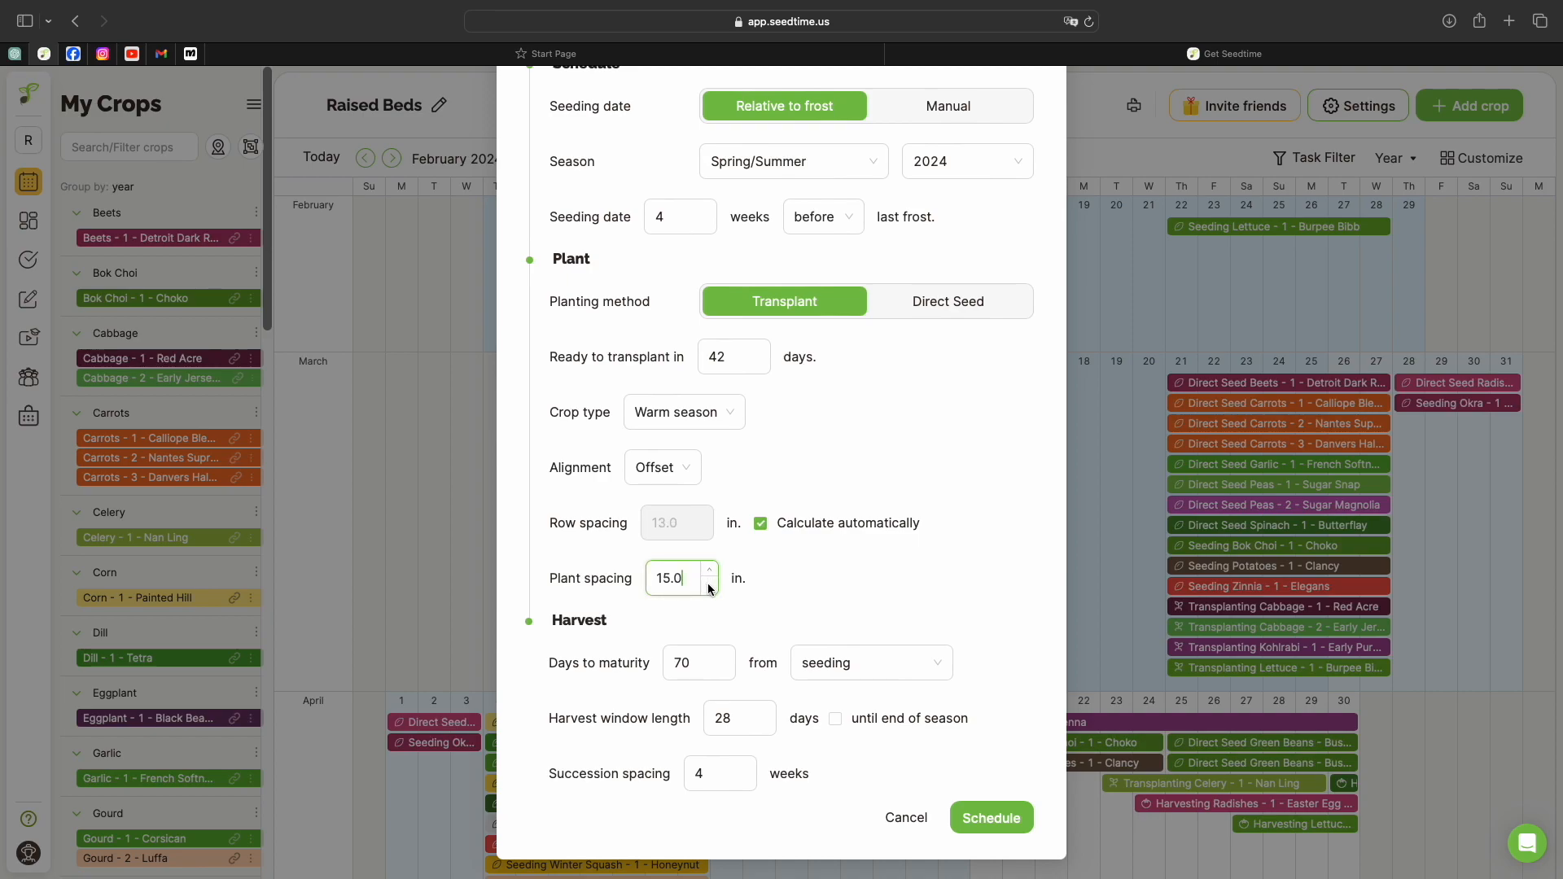
left_click(710, 587)
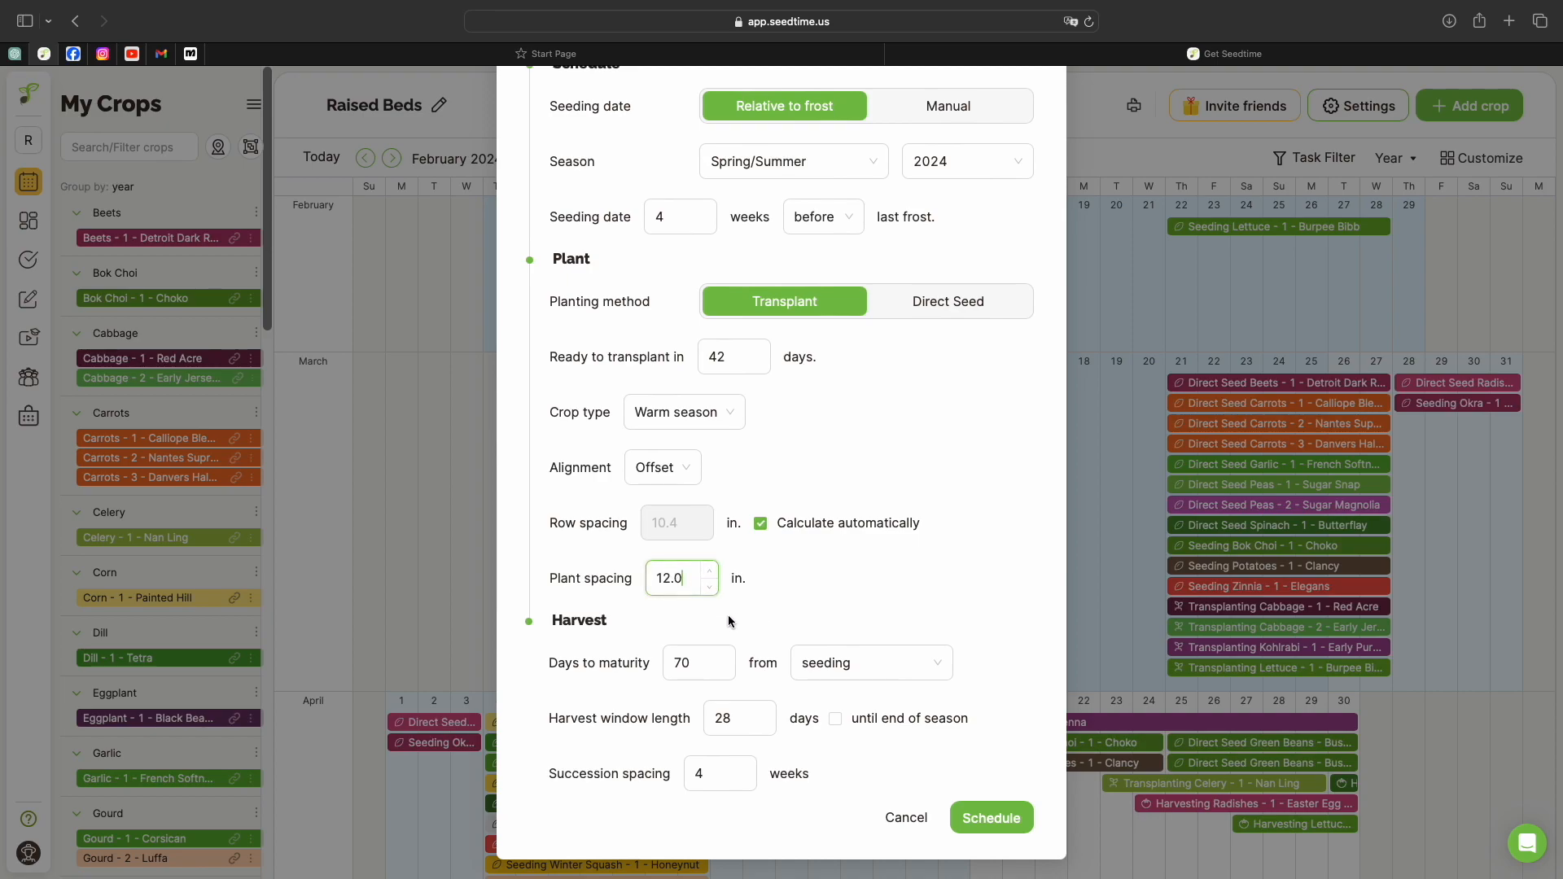
left_click(698, 663)
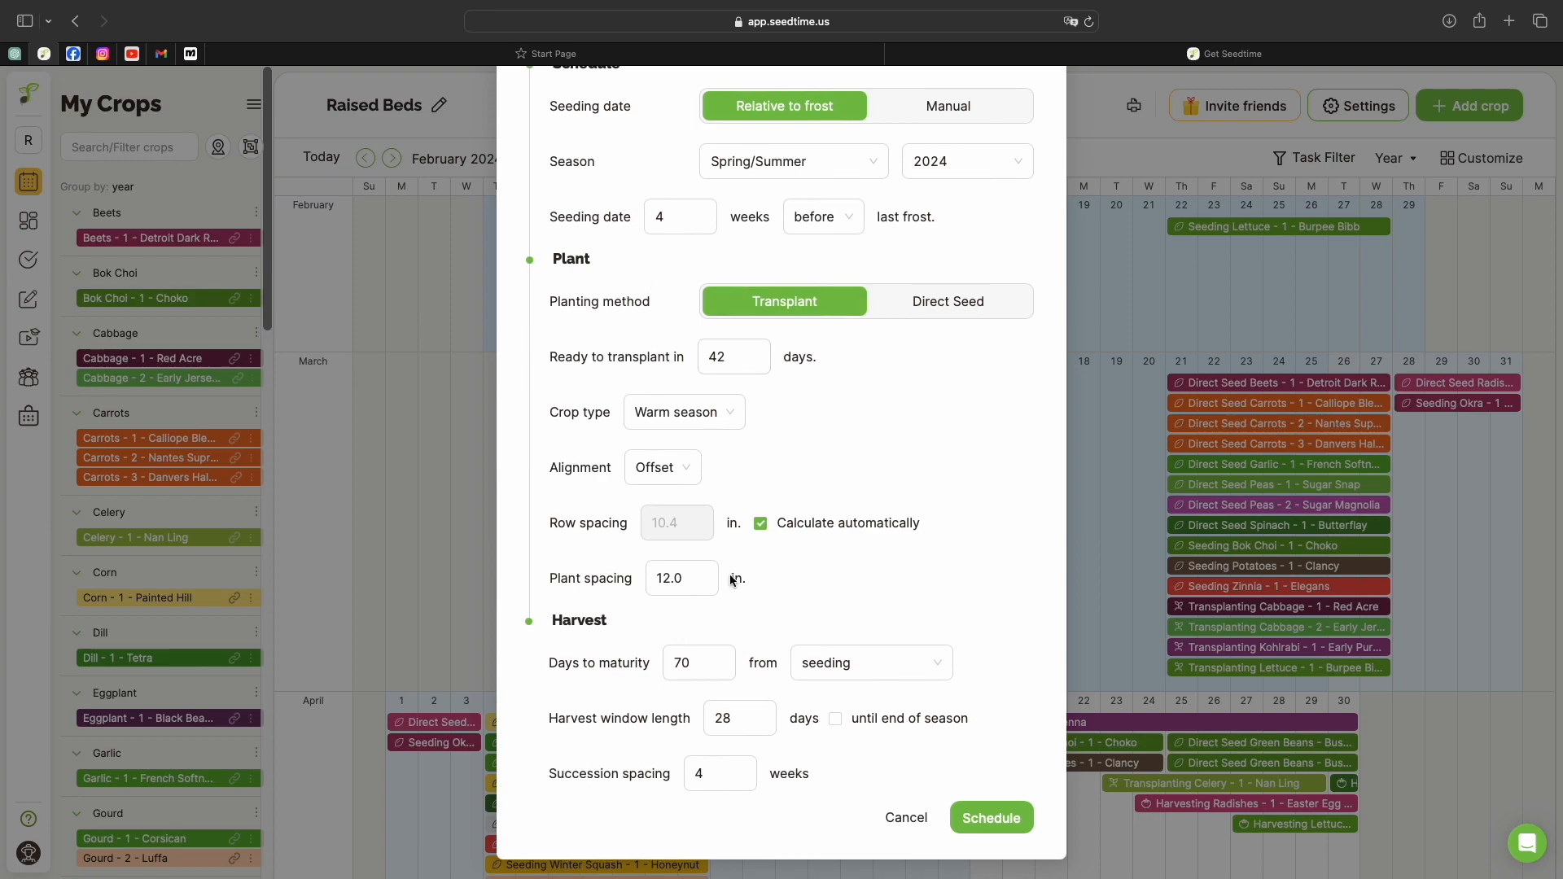
scroll("up", 3)
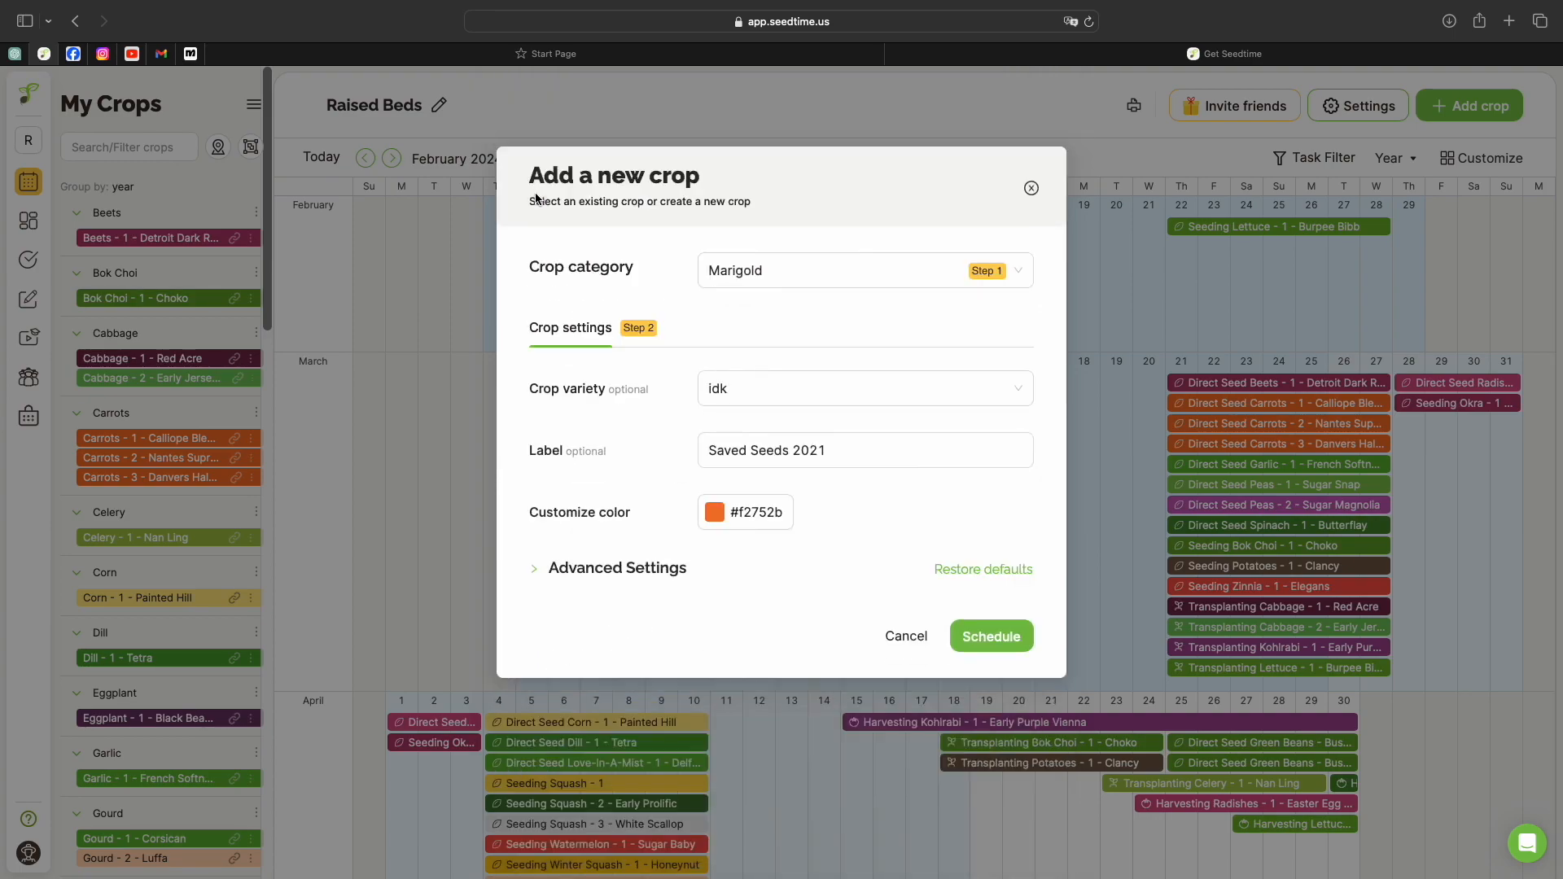
Change the Marigold crop's colour to the red shade #f4554a
left_click(713, 511)
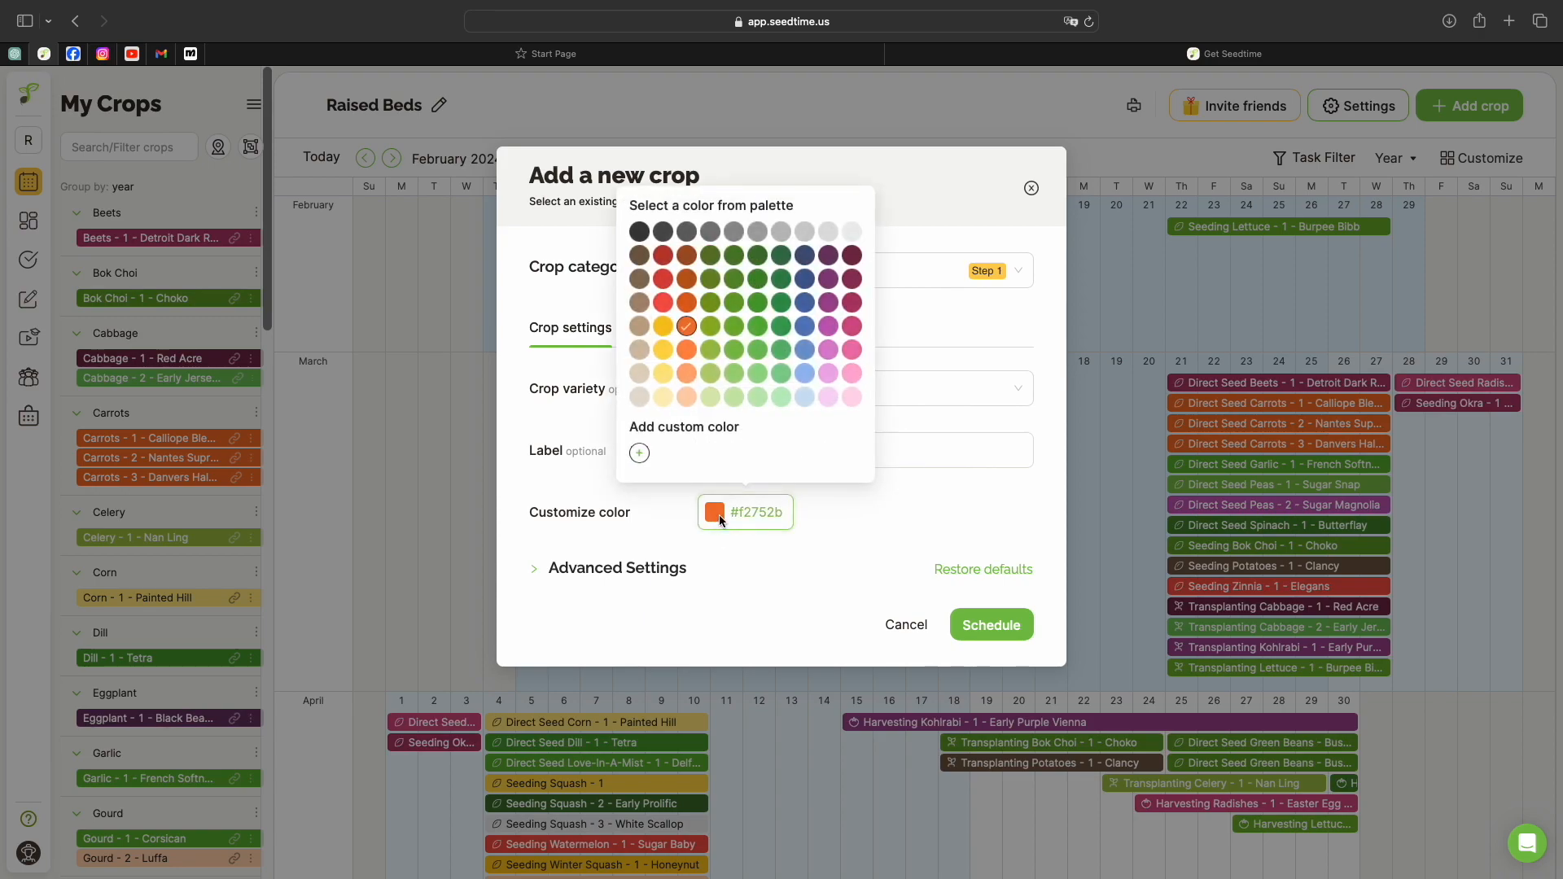
left_click(663, 303)
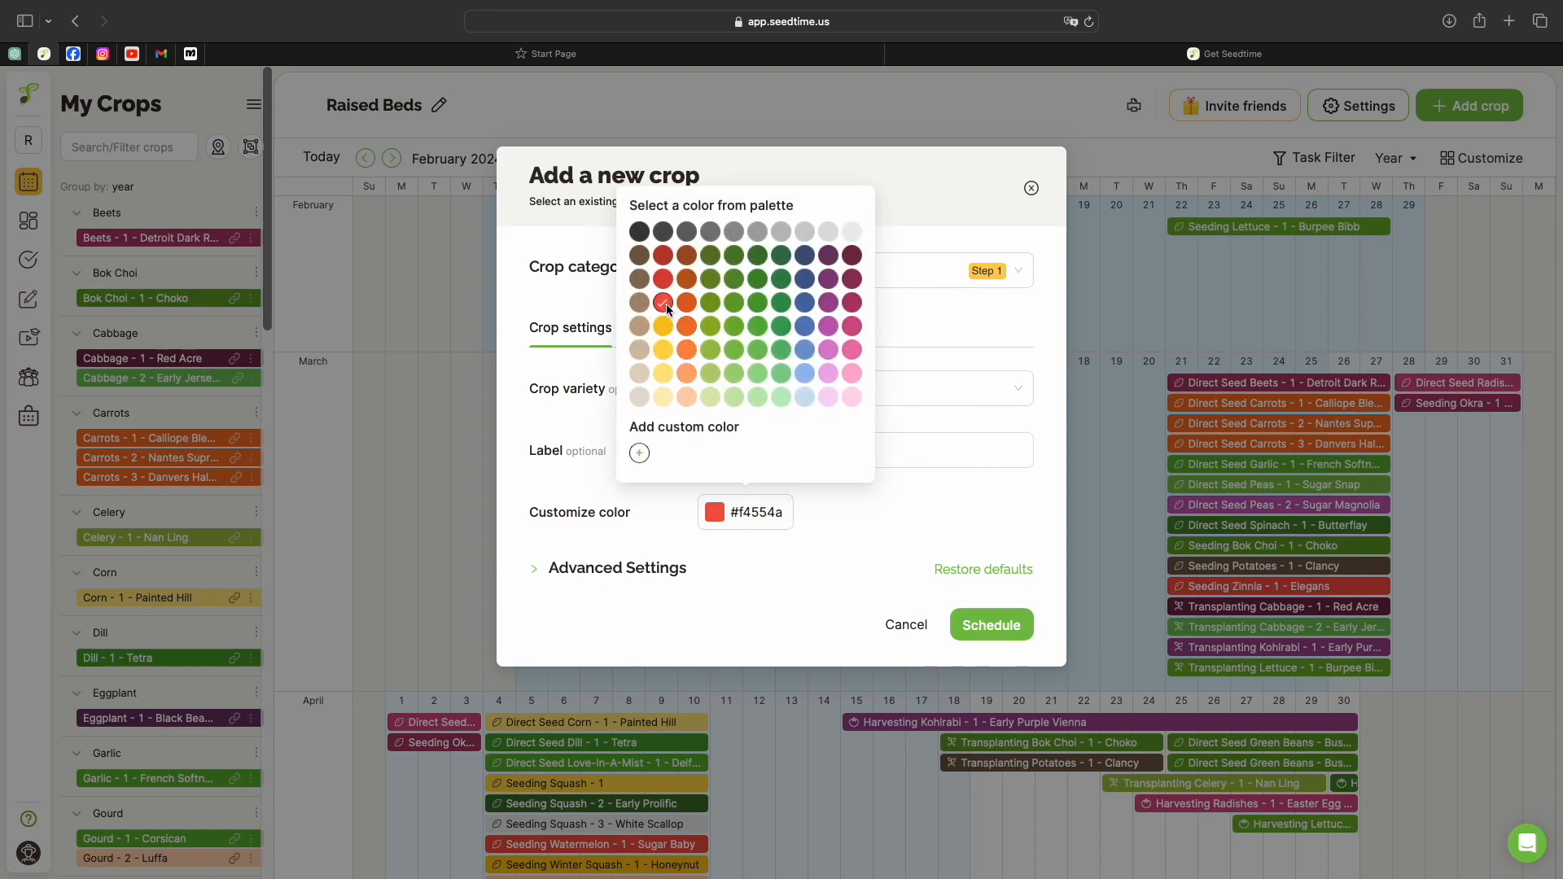
left_click(664, 303)
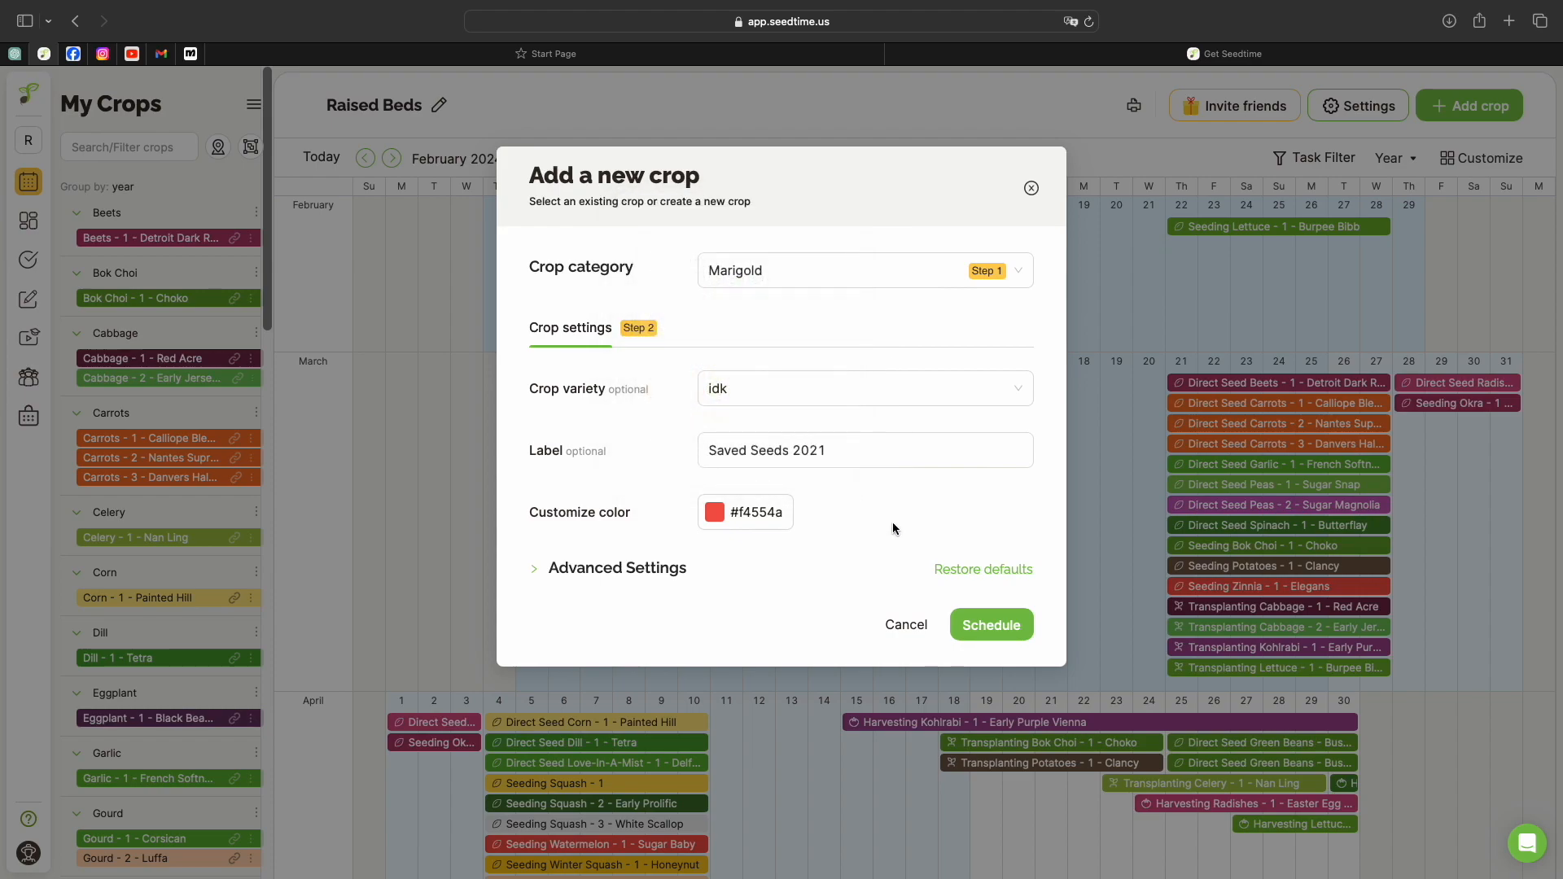
mouse_move(1227, 476)
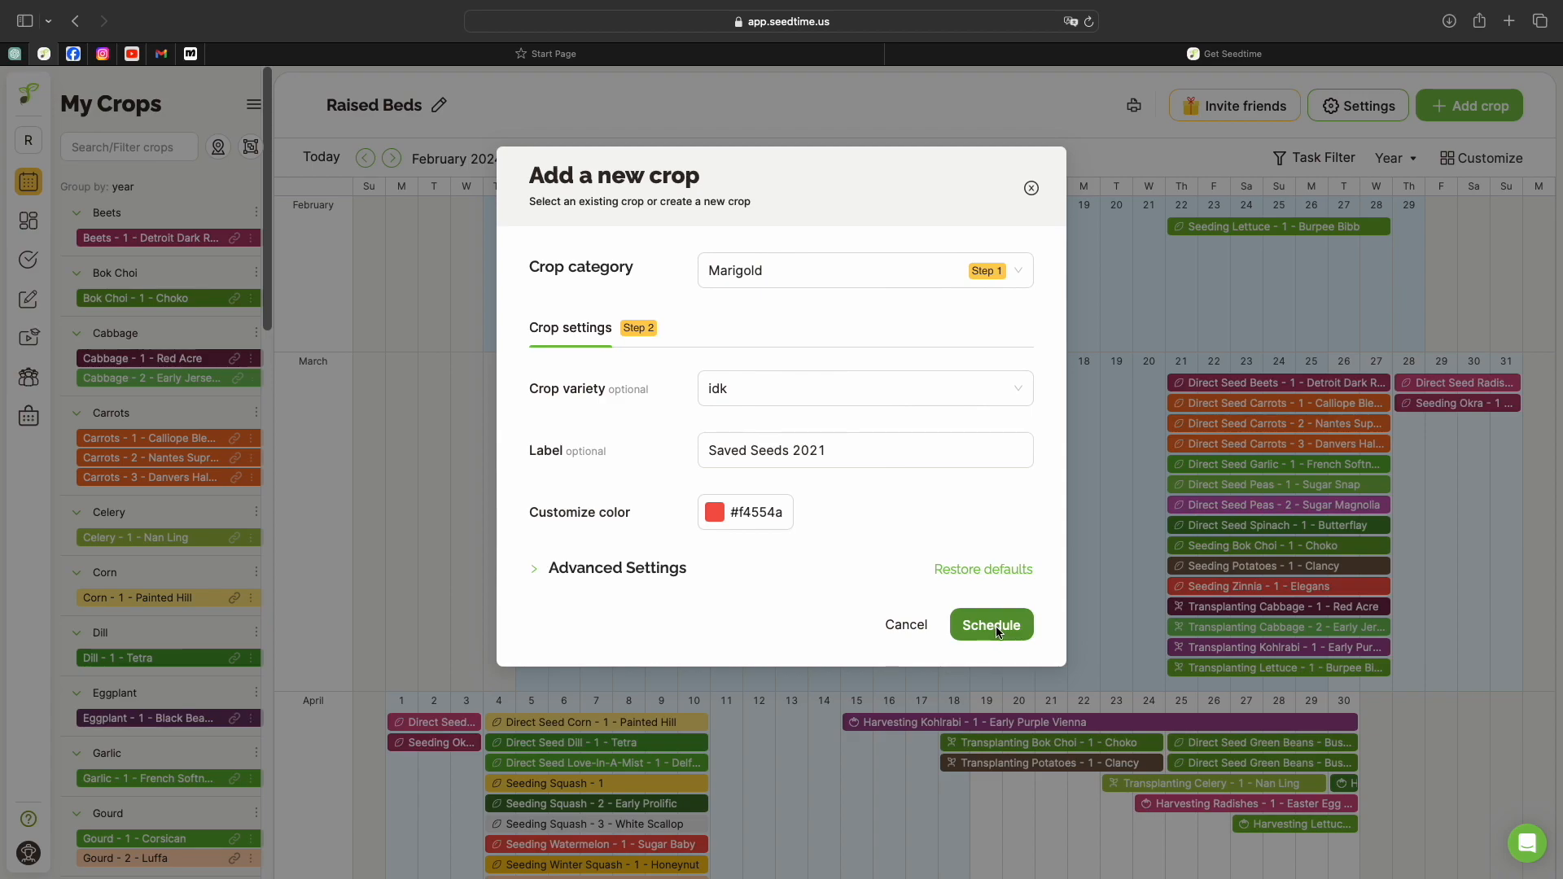
Schedule the Marigold crop so its seeding task lands on the Raised Beds calendar in late March
left_click(990, 624)
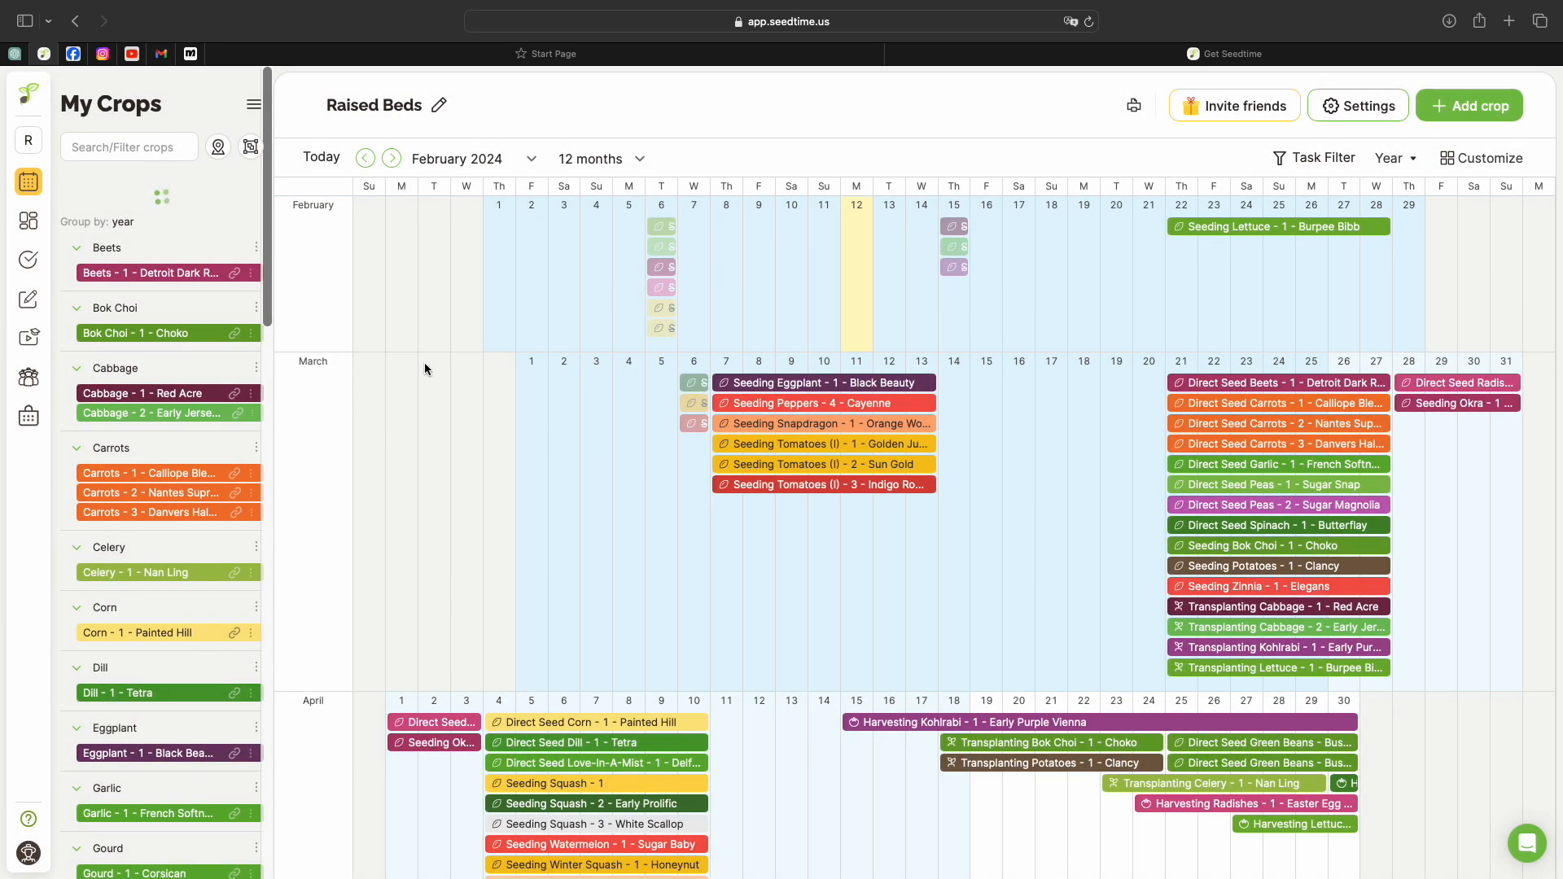
mouse_move(152, 184)
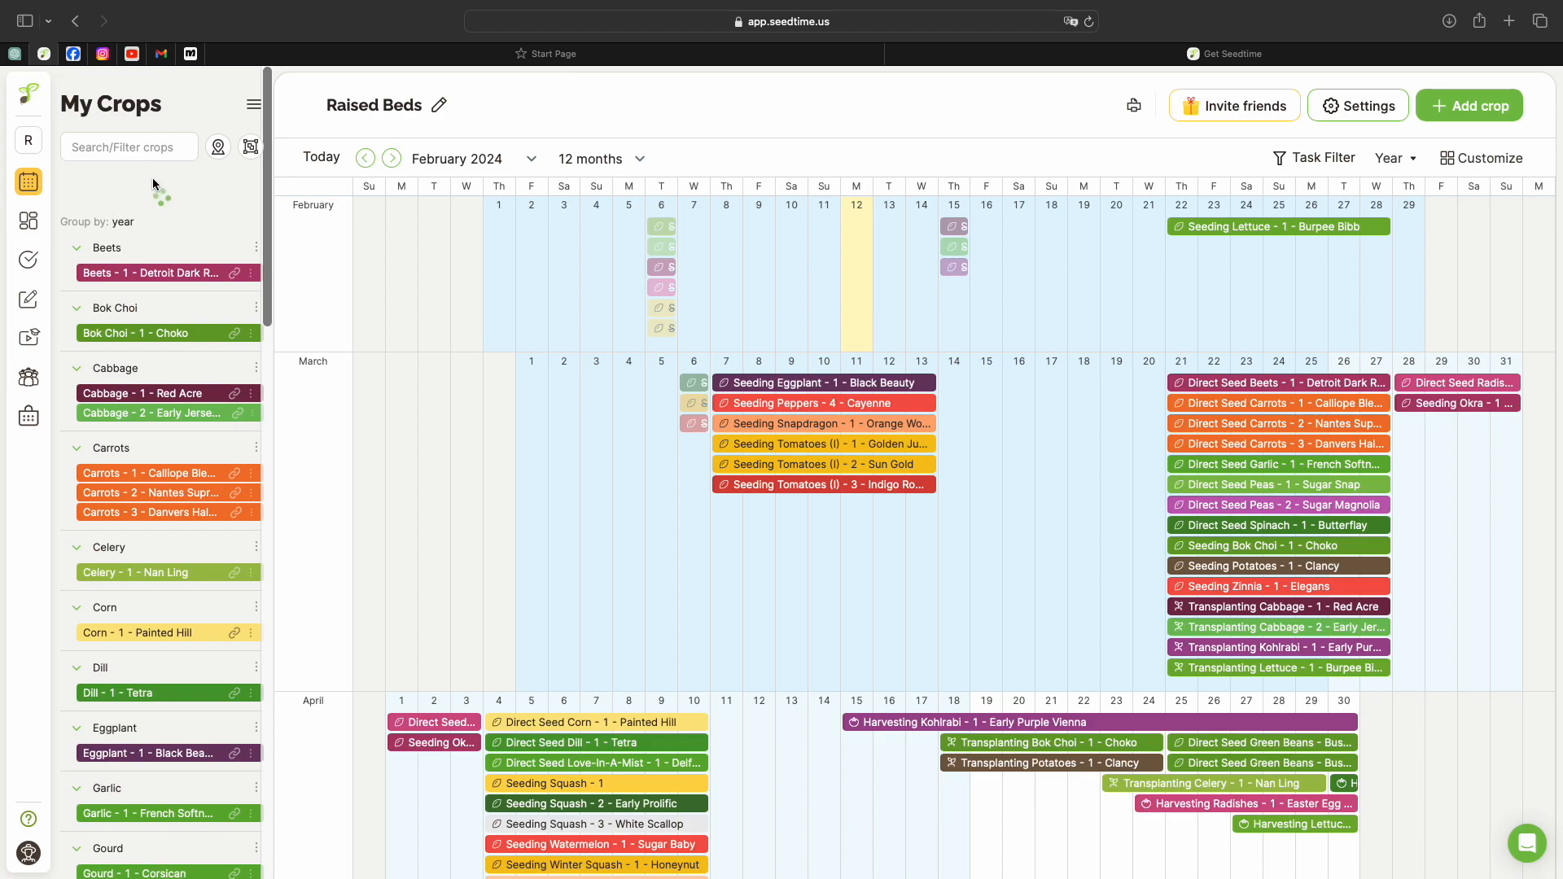
mouse_move(154, 290)
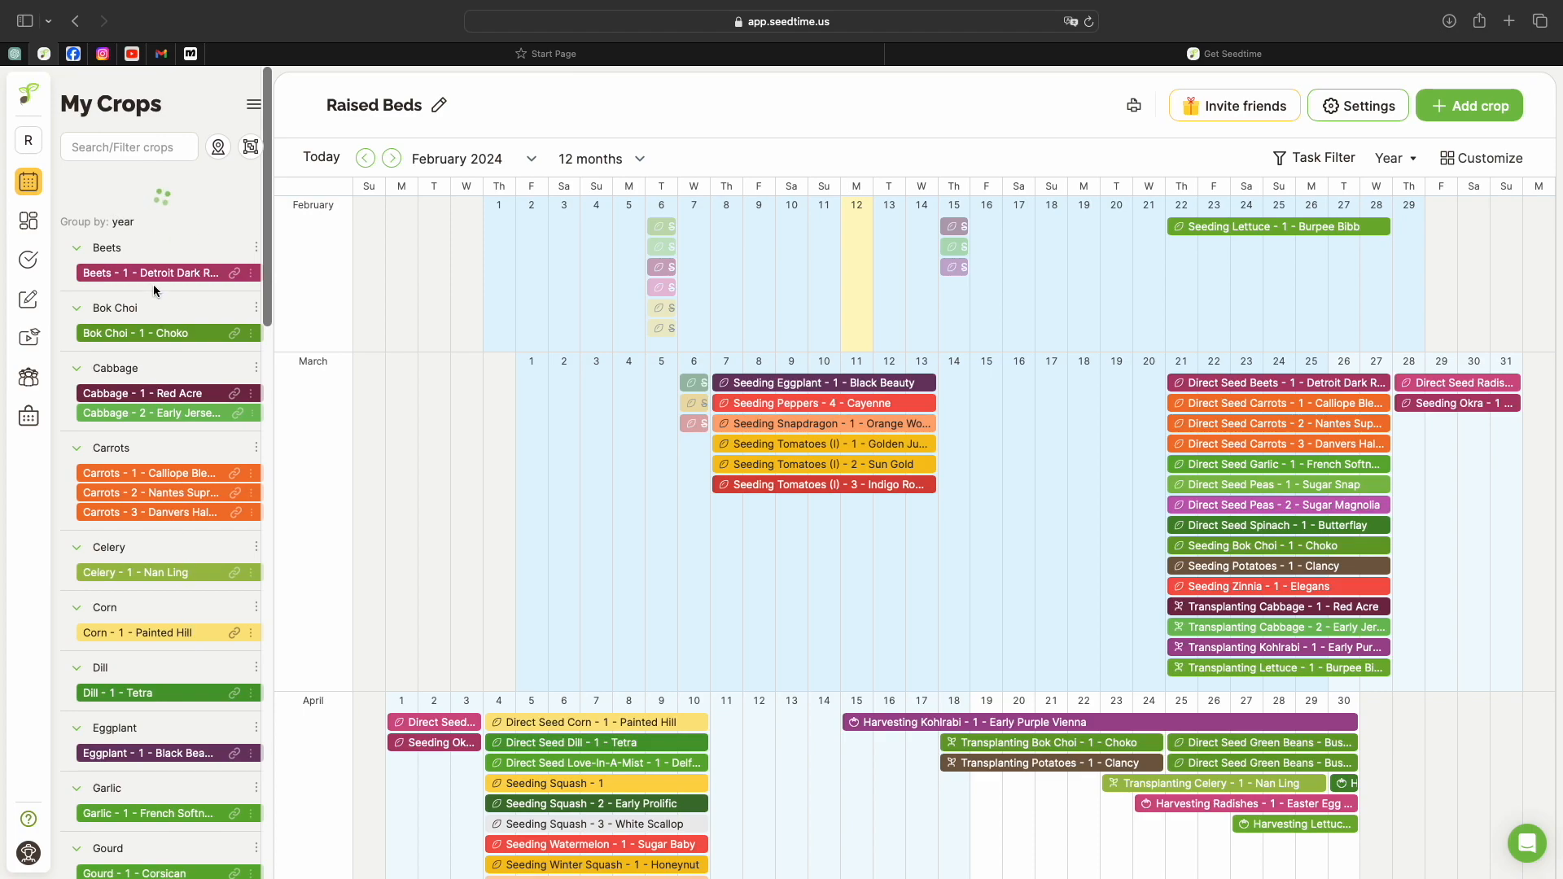
scroll("down", 3)
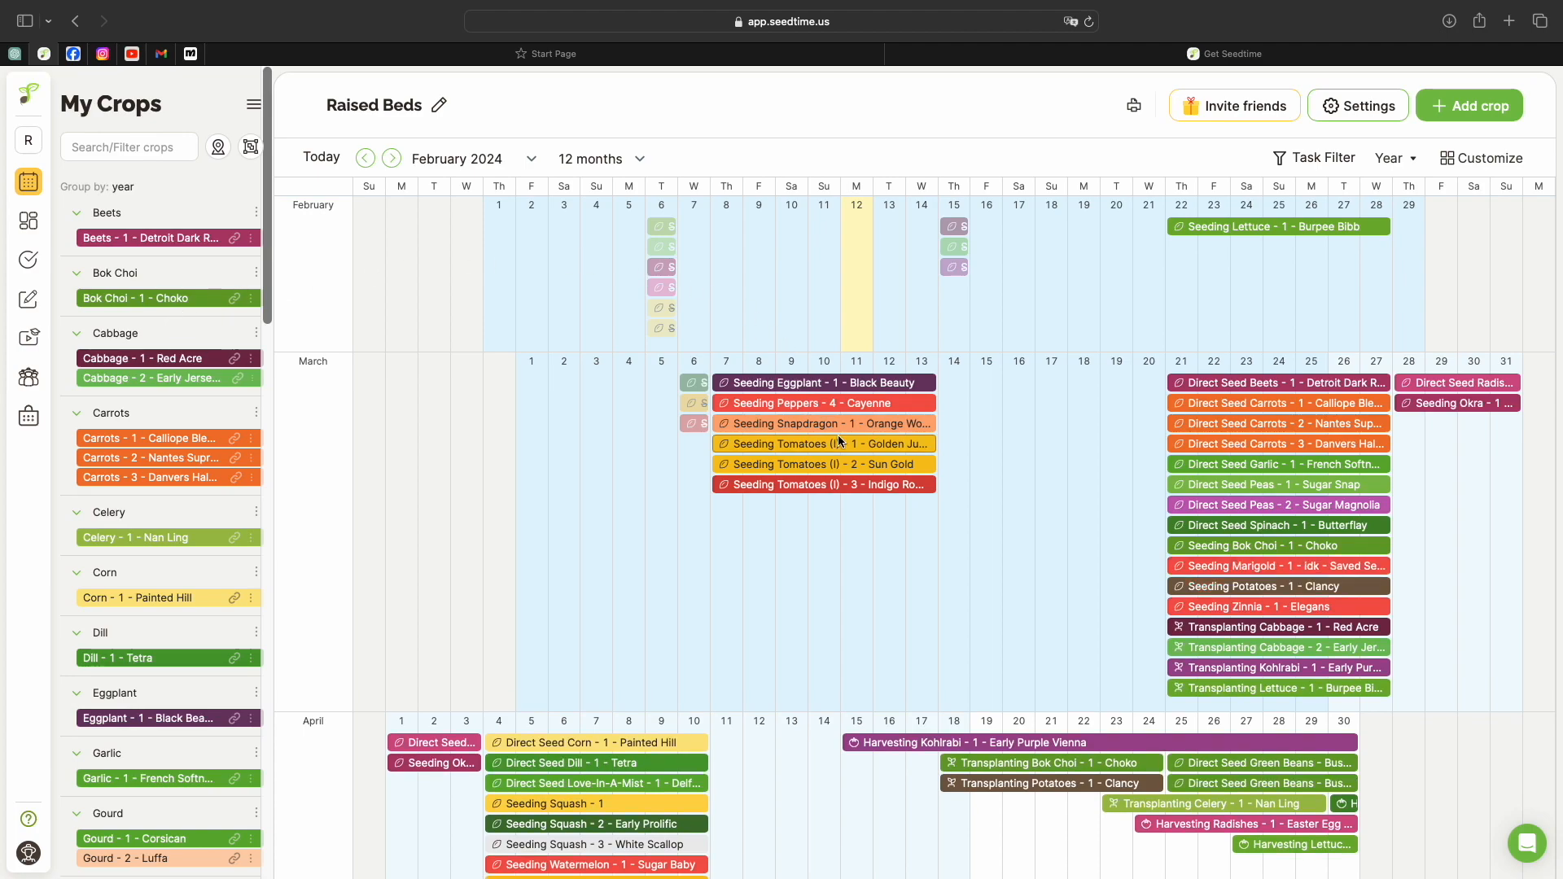
Filter the calendar's crops by 'mar' to show only the Marigold tasks
left_click(127, 146)
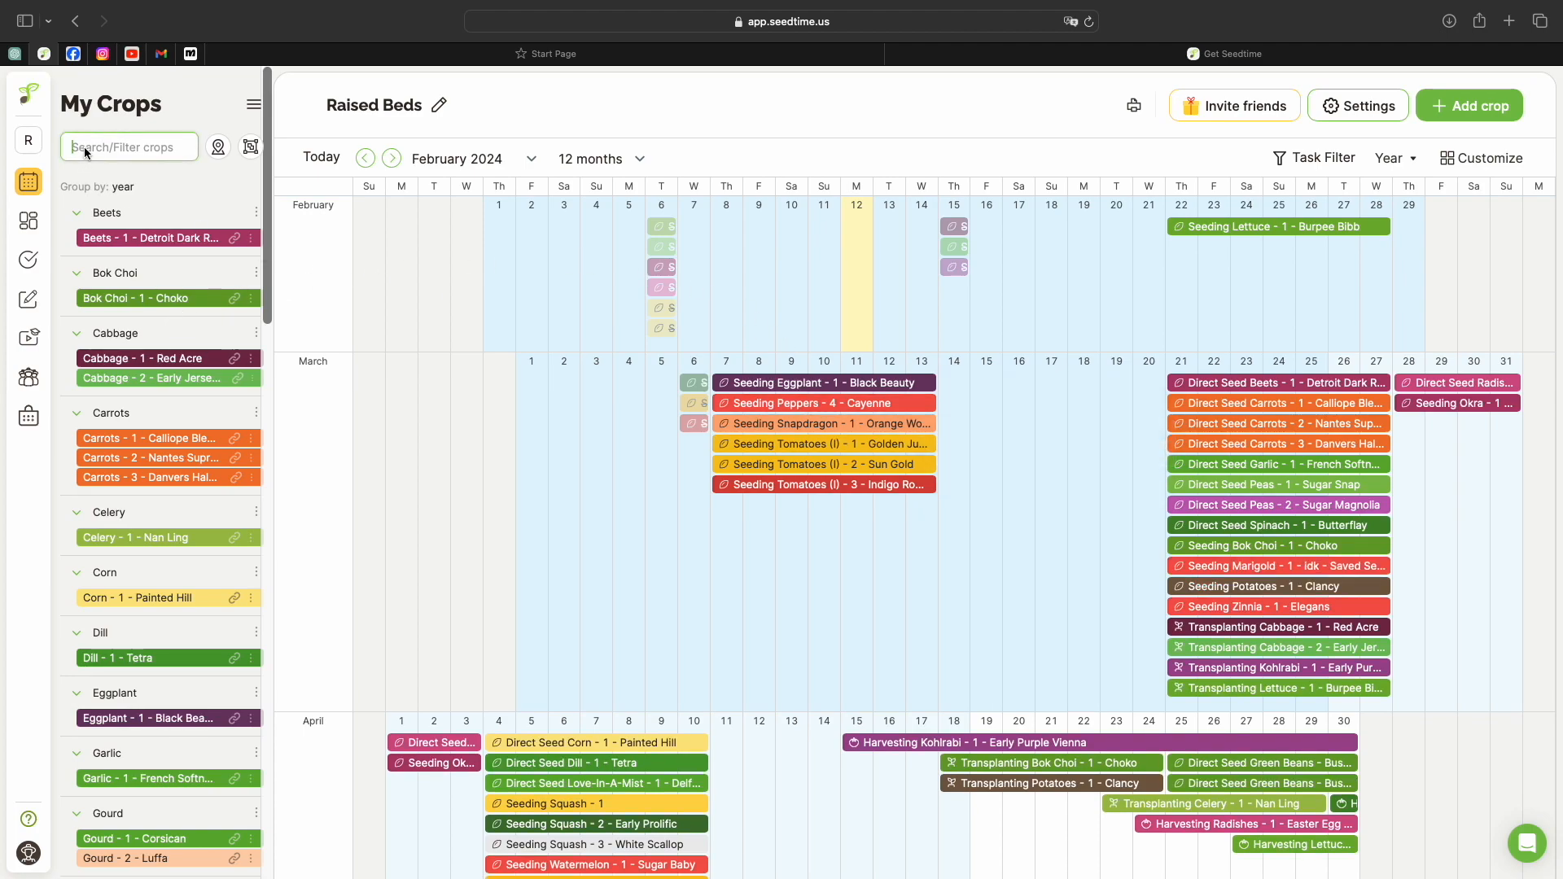
type("mar")
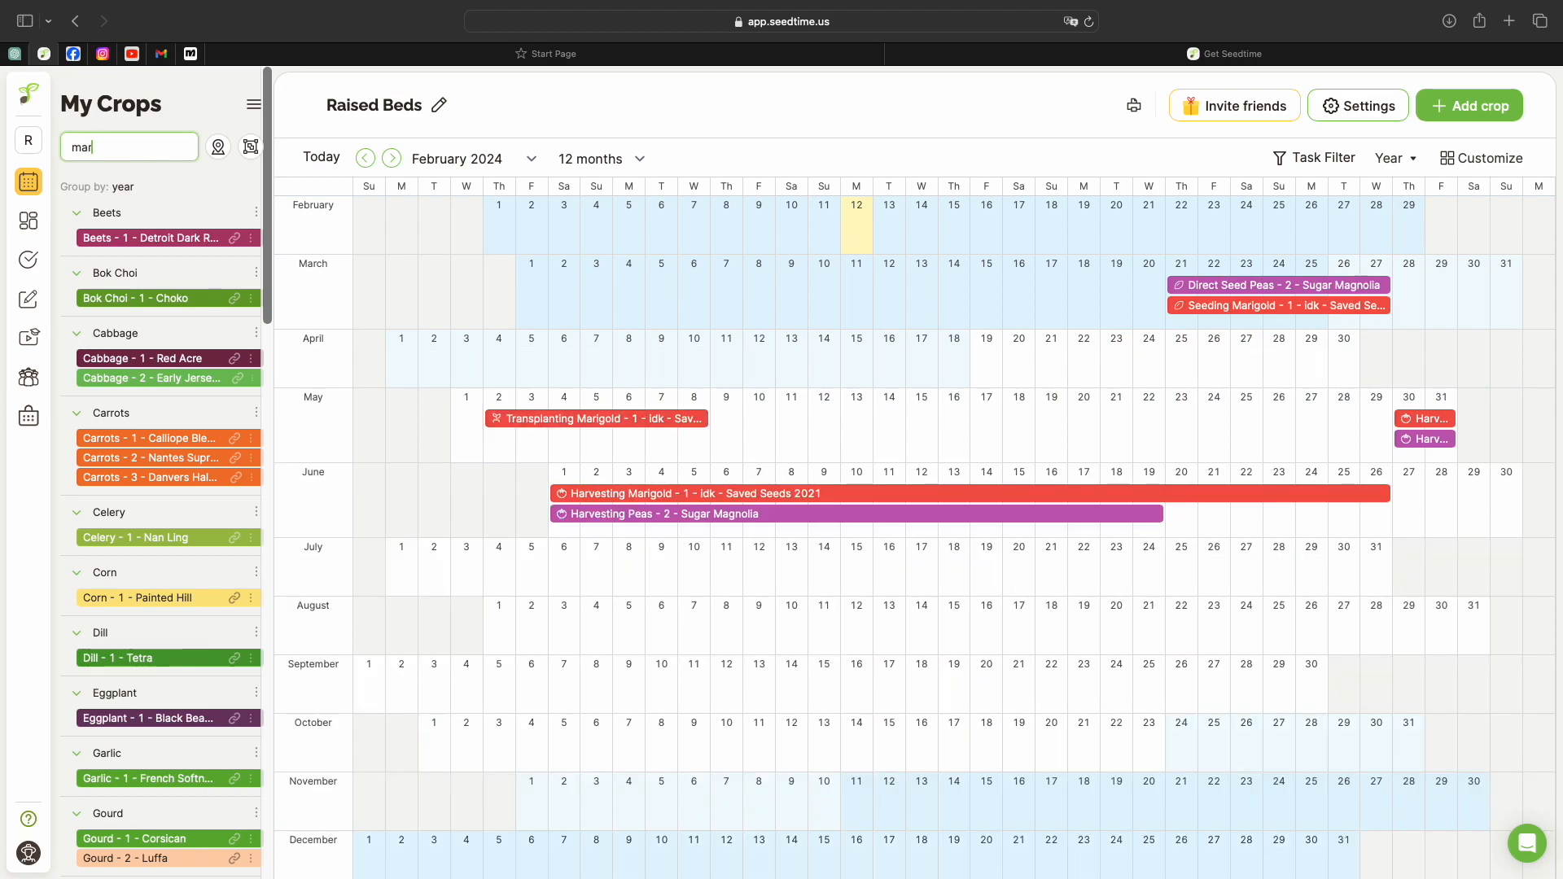
scroll("down", 3)
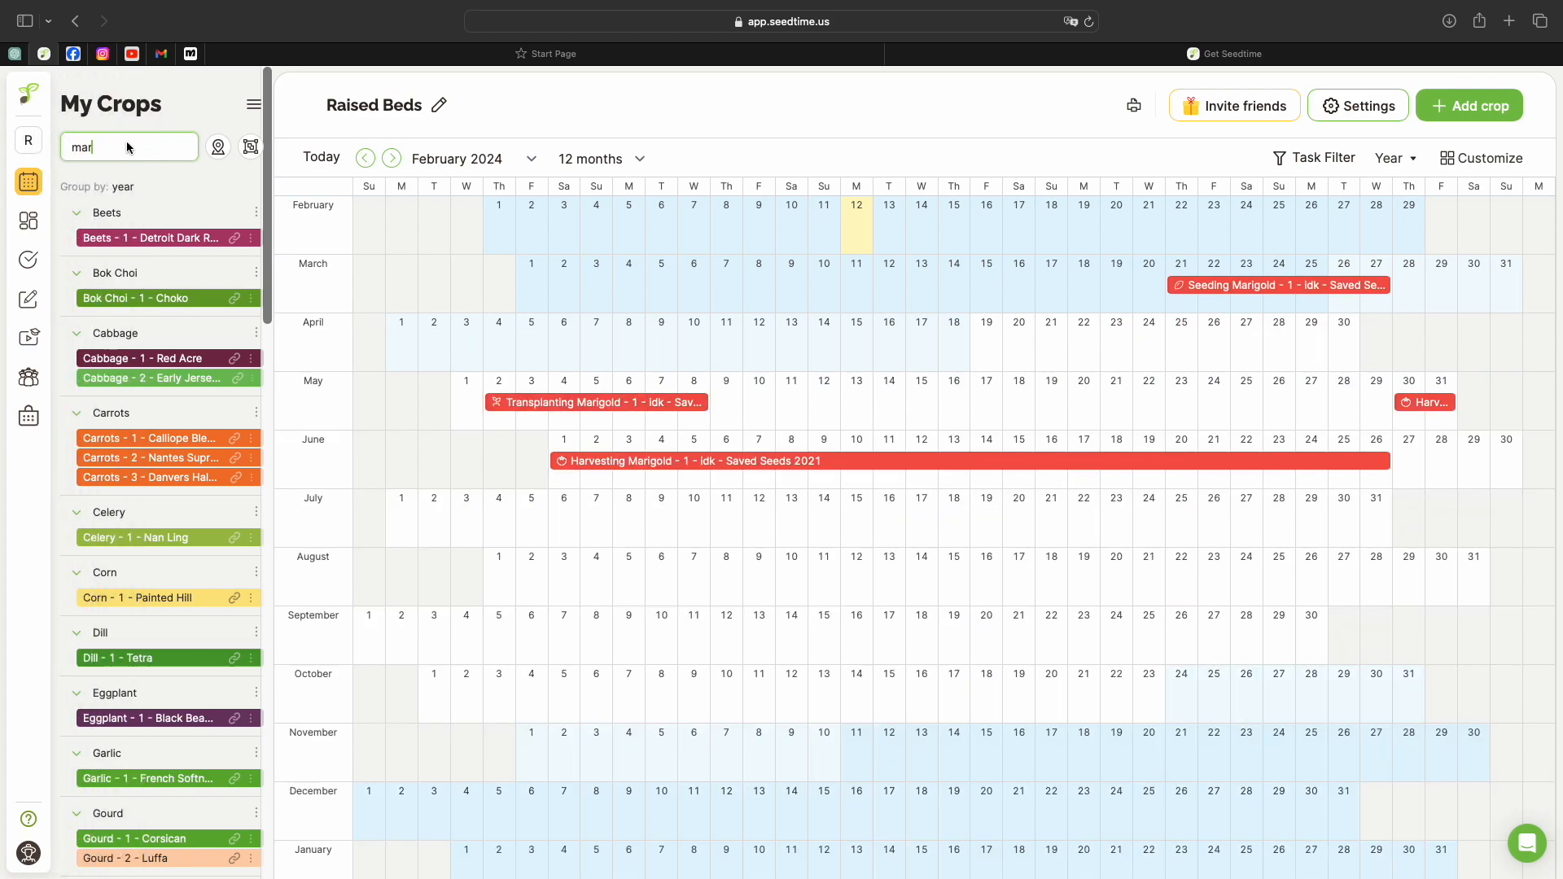
mouse_move(967, 338)
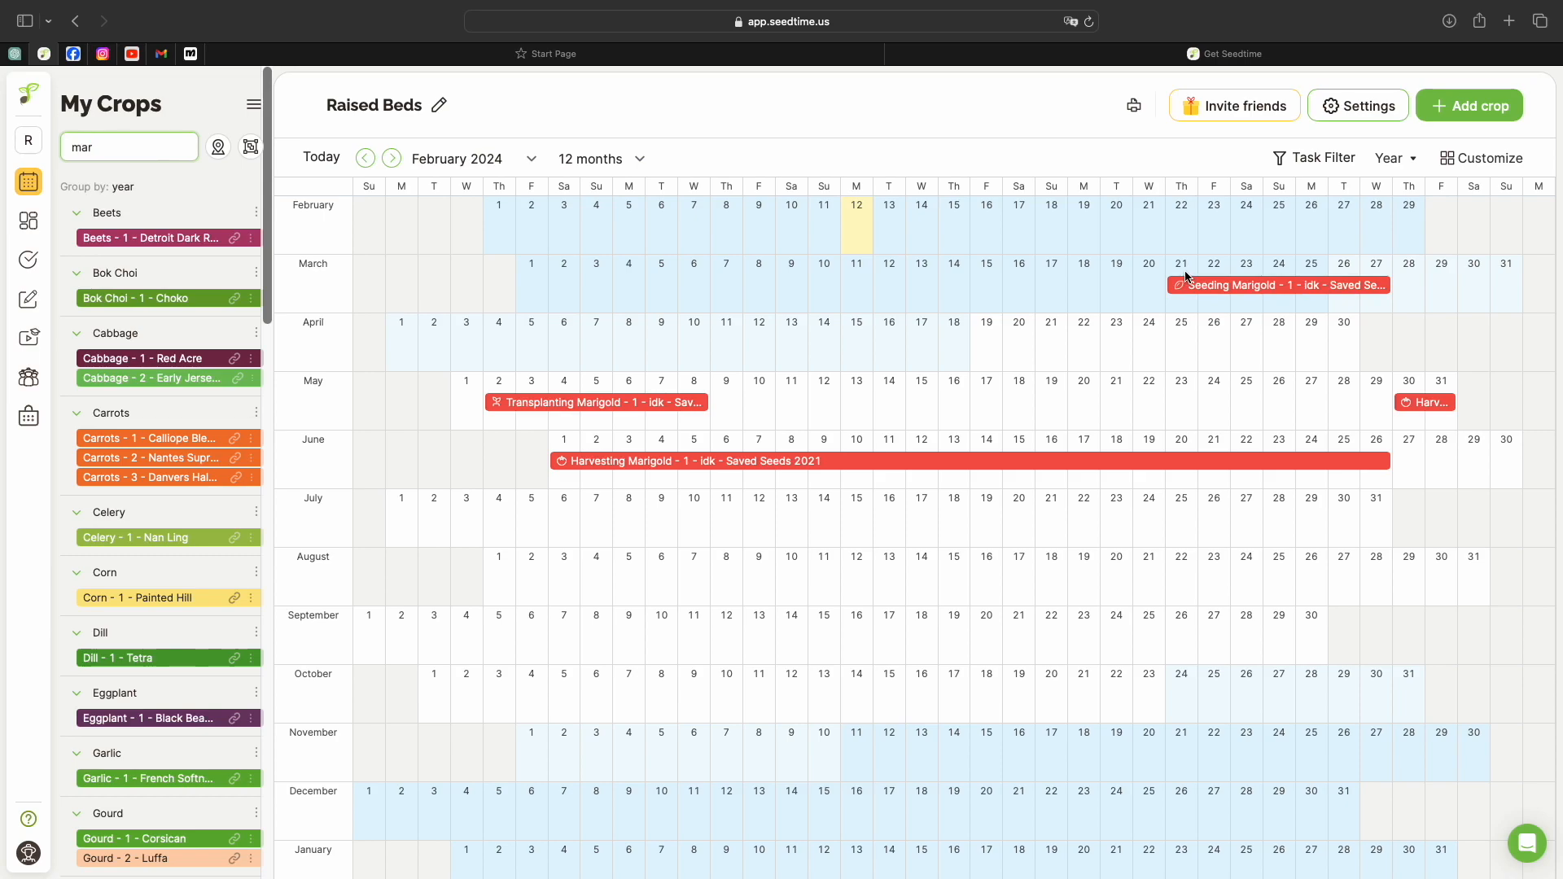
mouse_move(1182, 280)
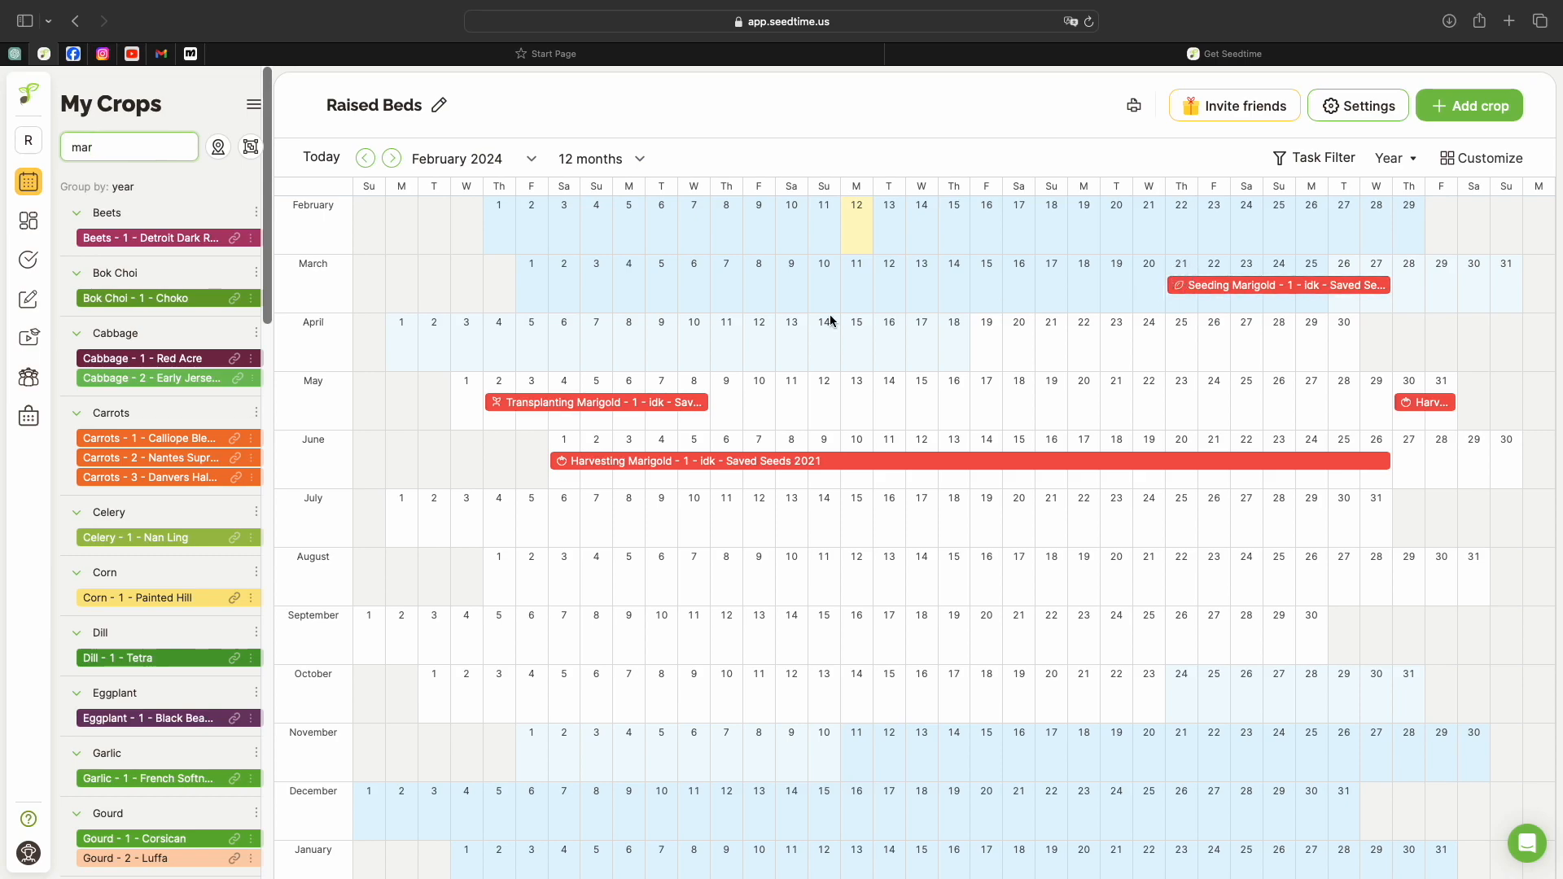
mouse_move(507, 404)
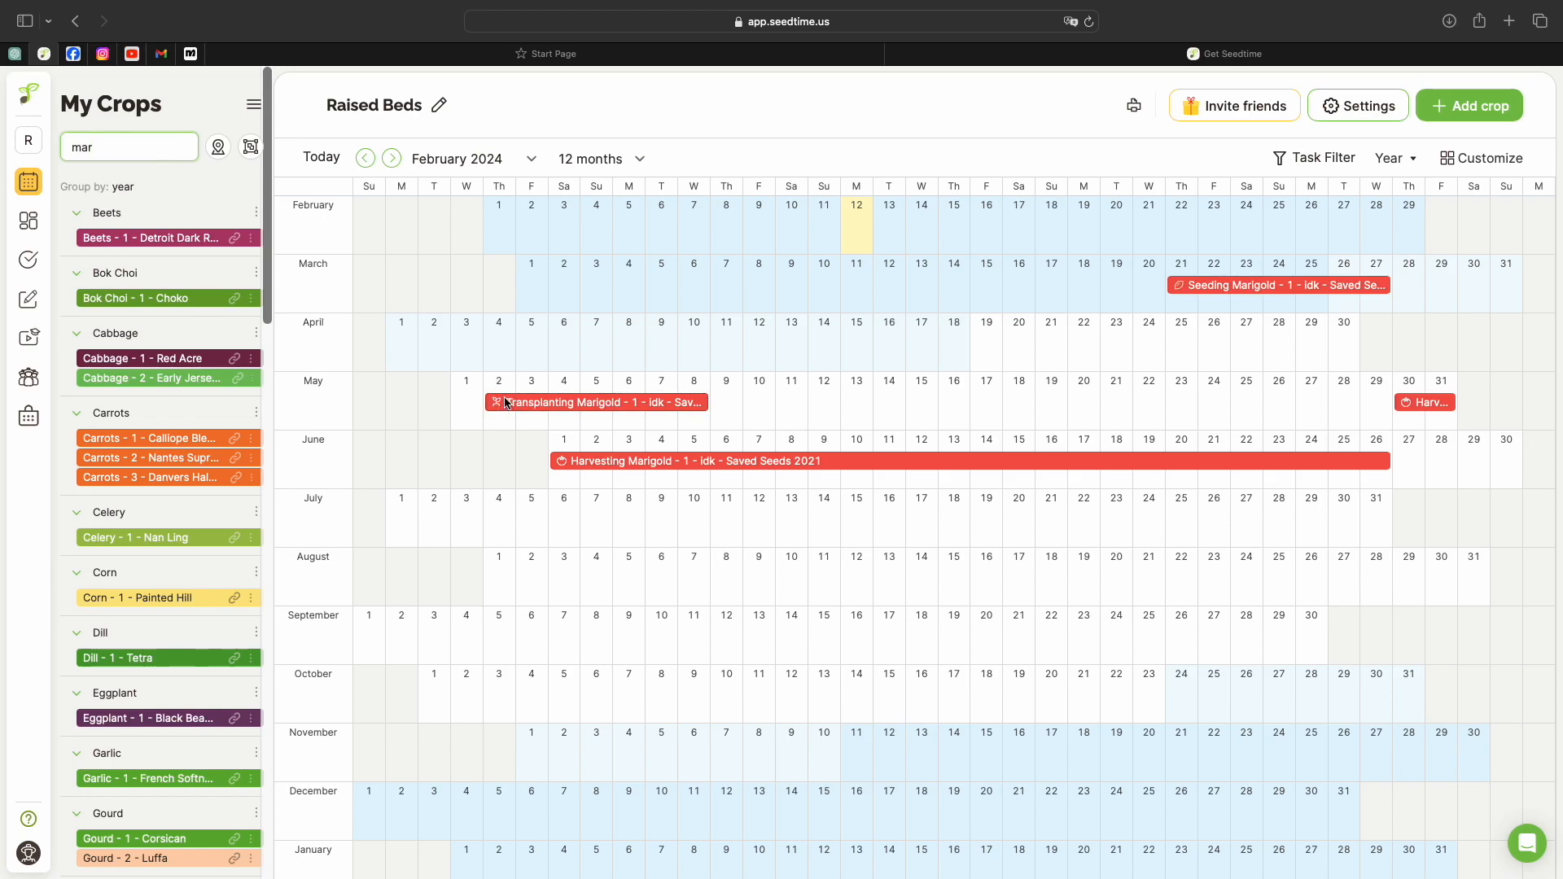
mouse_move(596, 402)
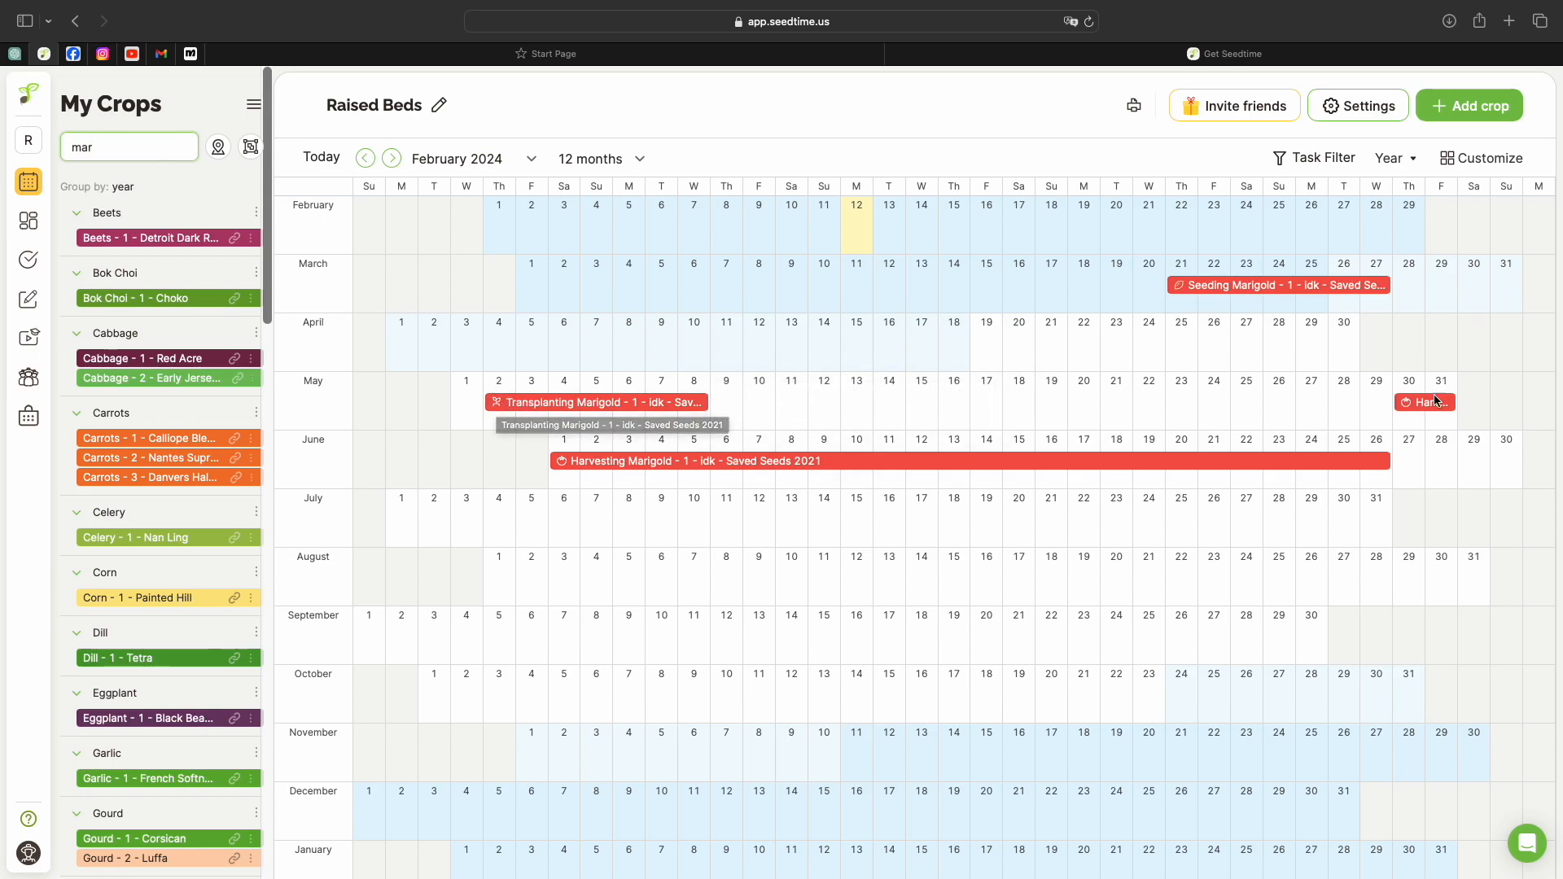
mouse_move(1428, 402)
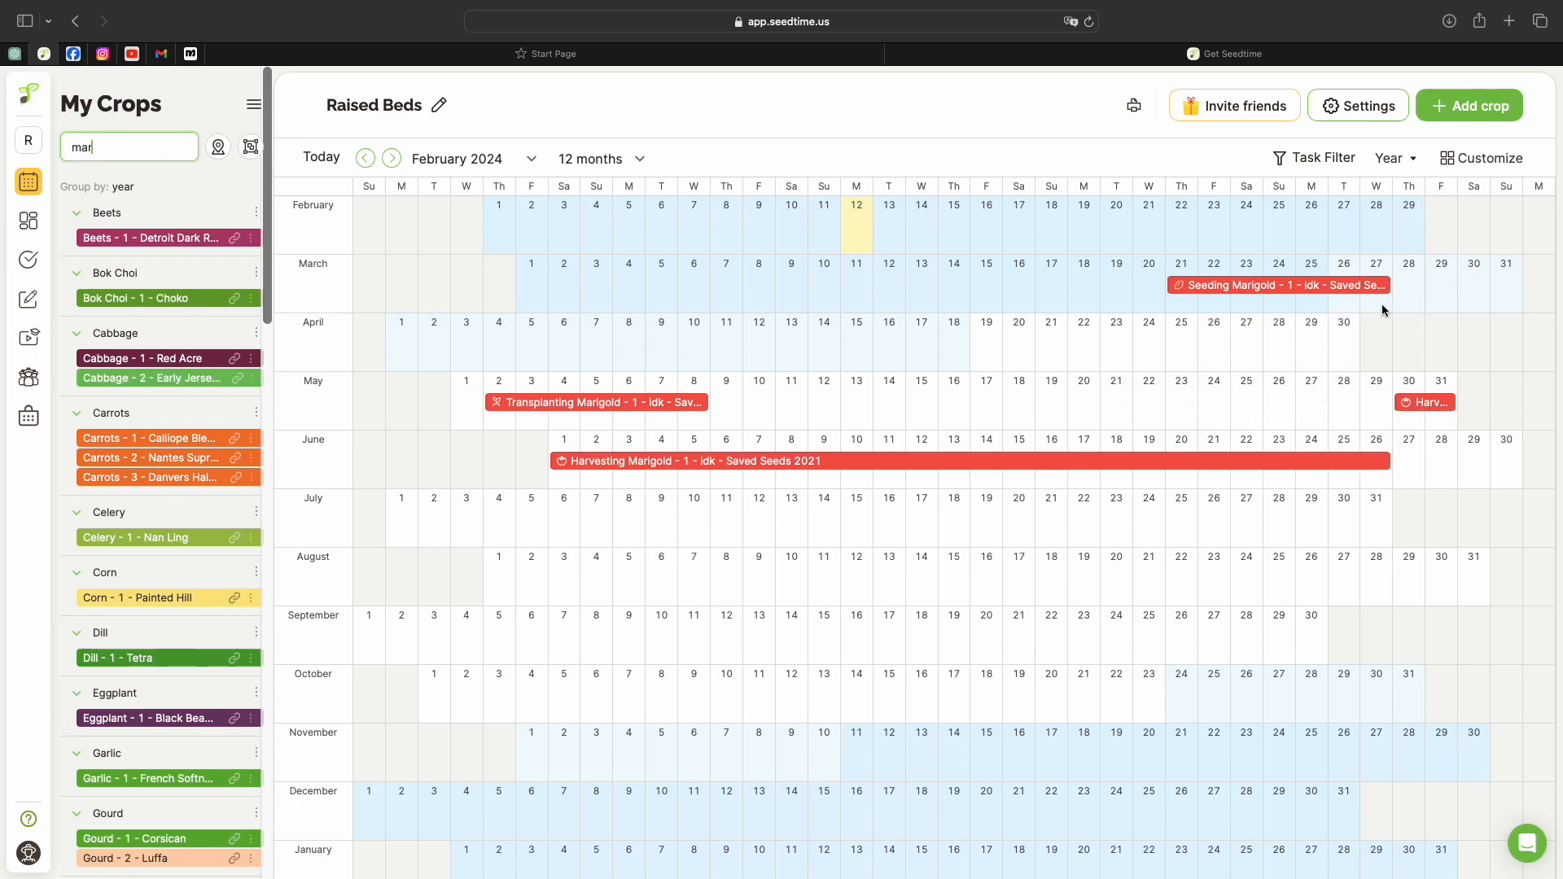
mouse_move(699, 280)
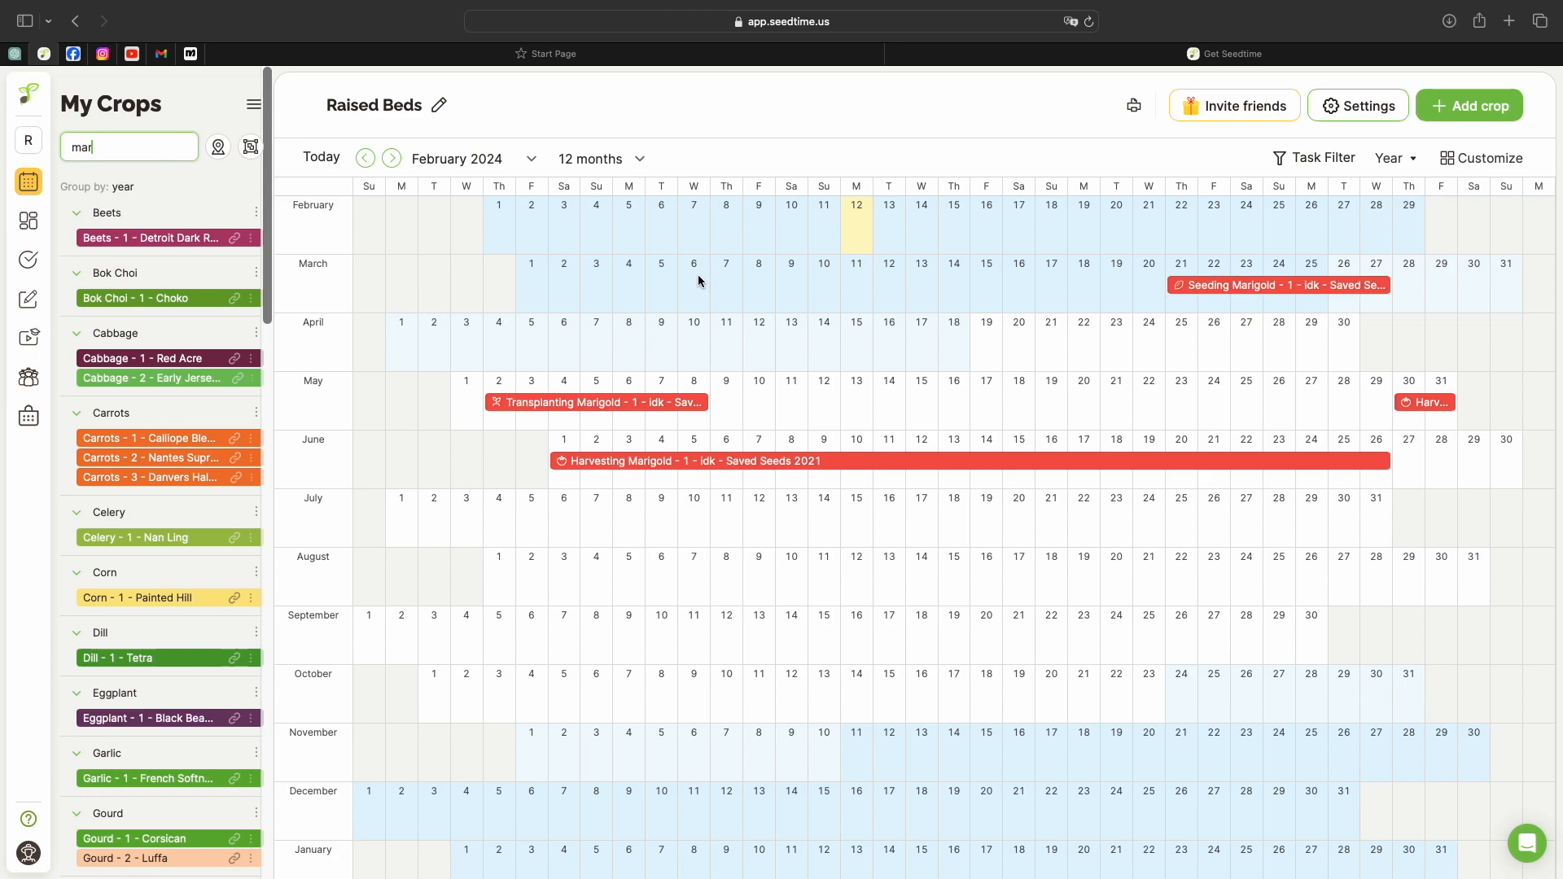
mouse_move(1396, 169)
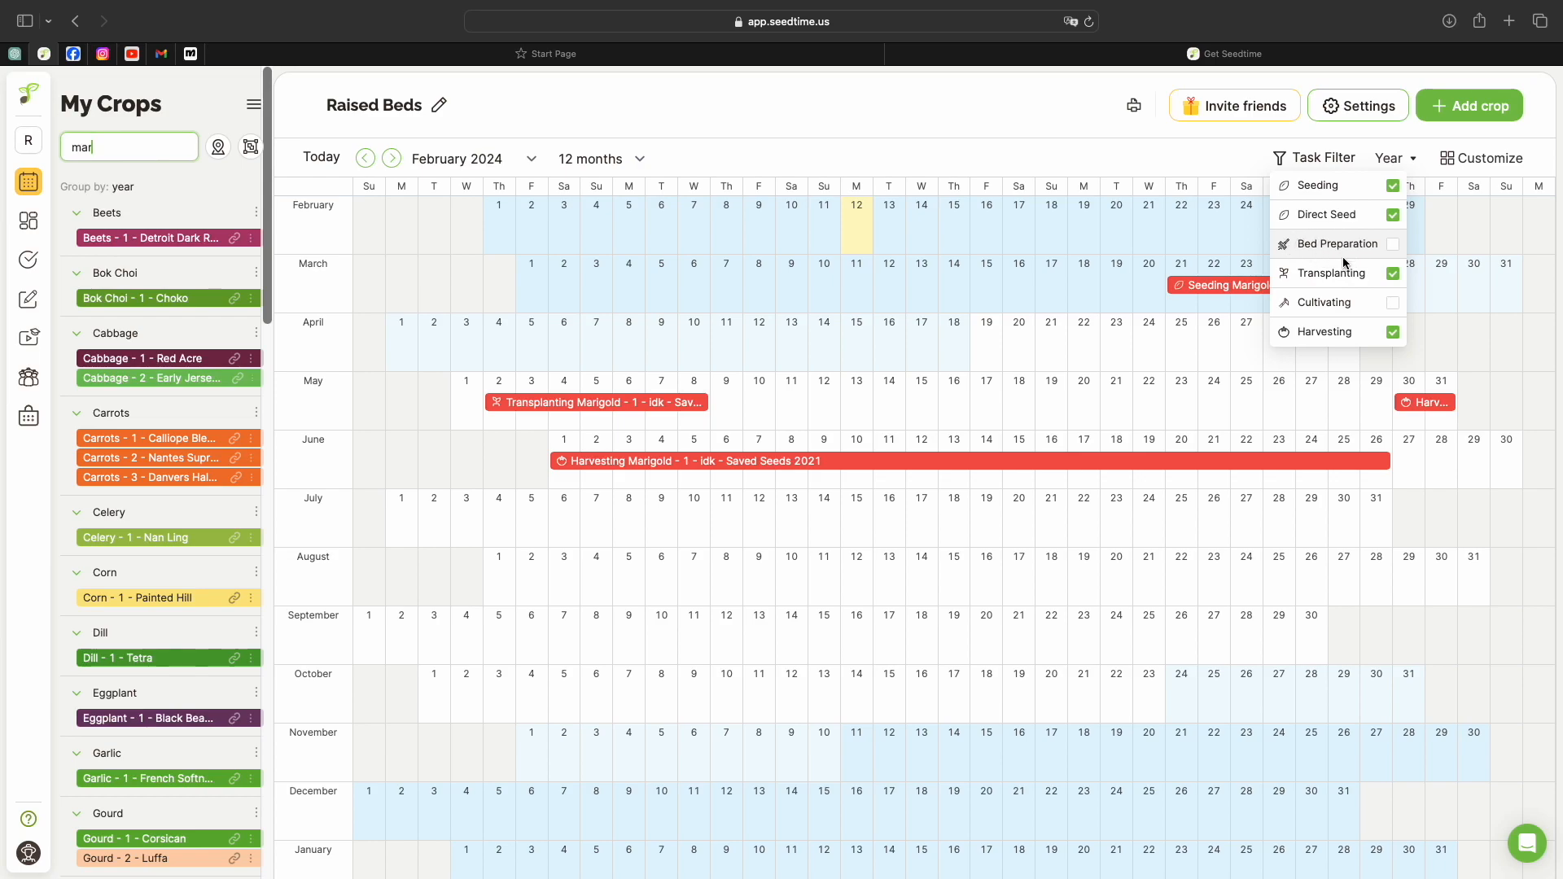
left_click(1392, 242)
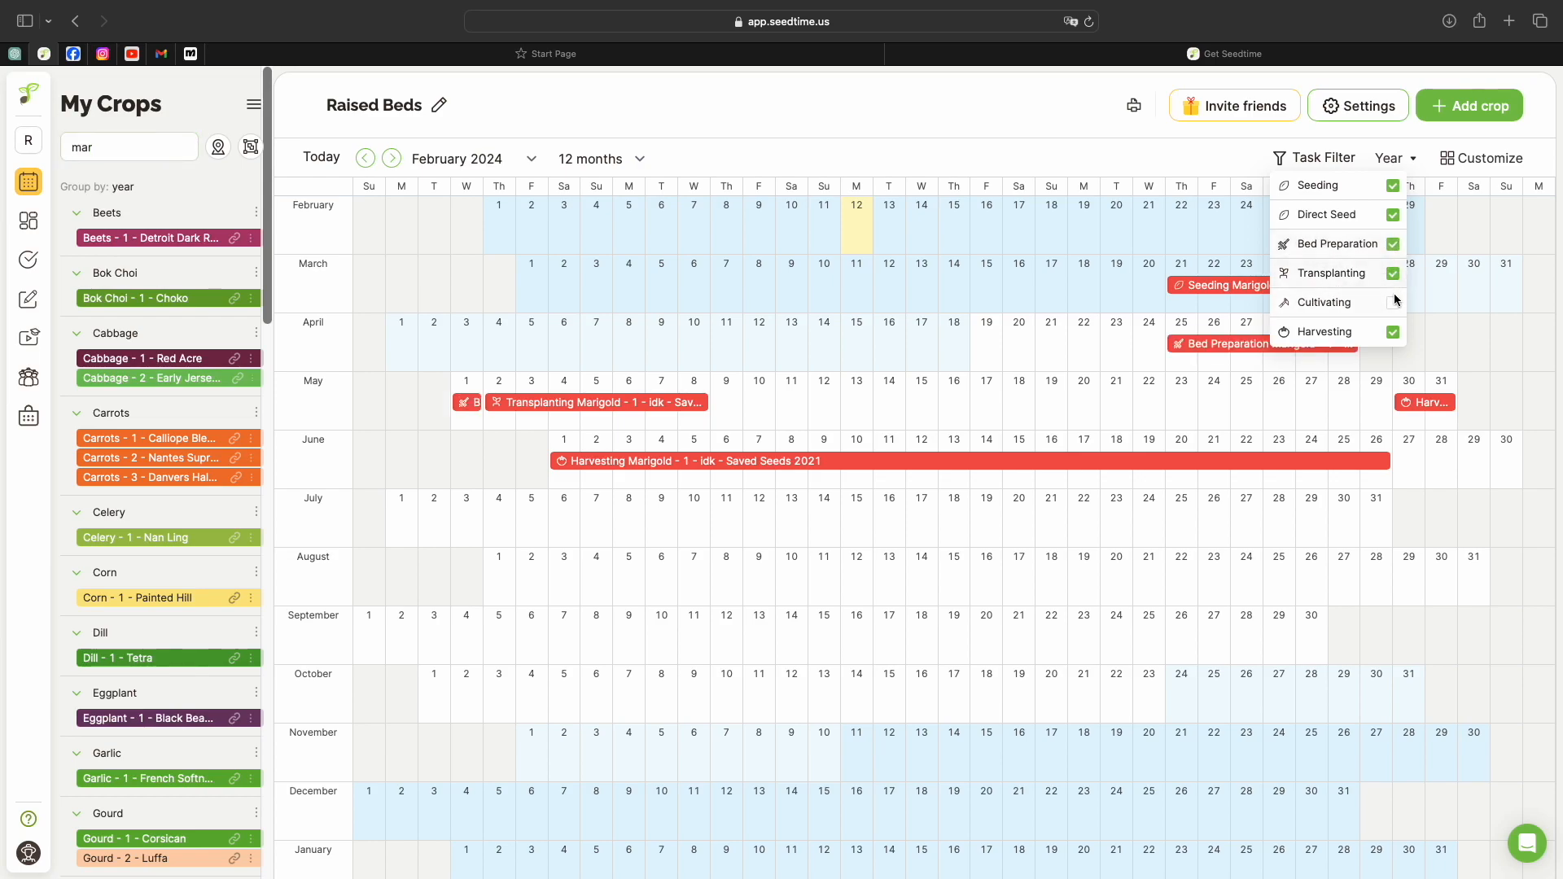
left_click(1395, 301)
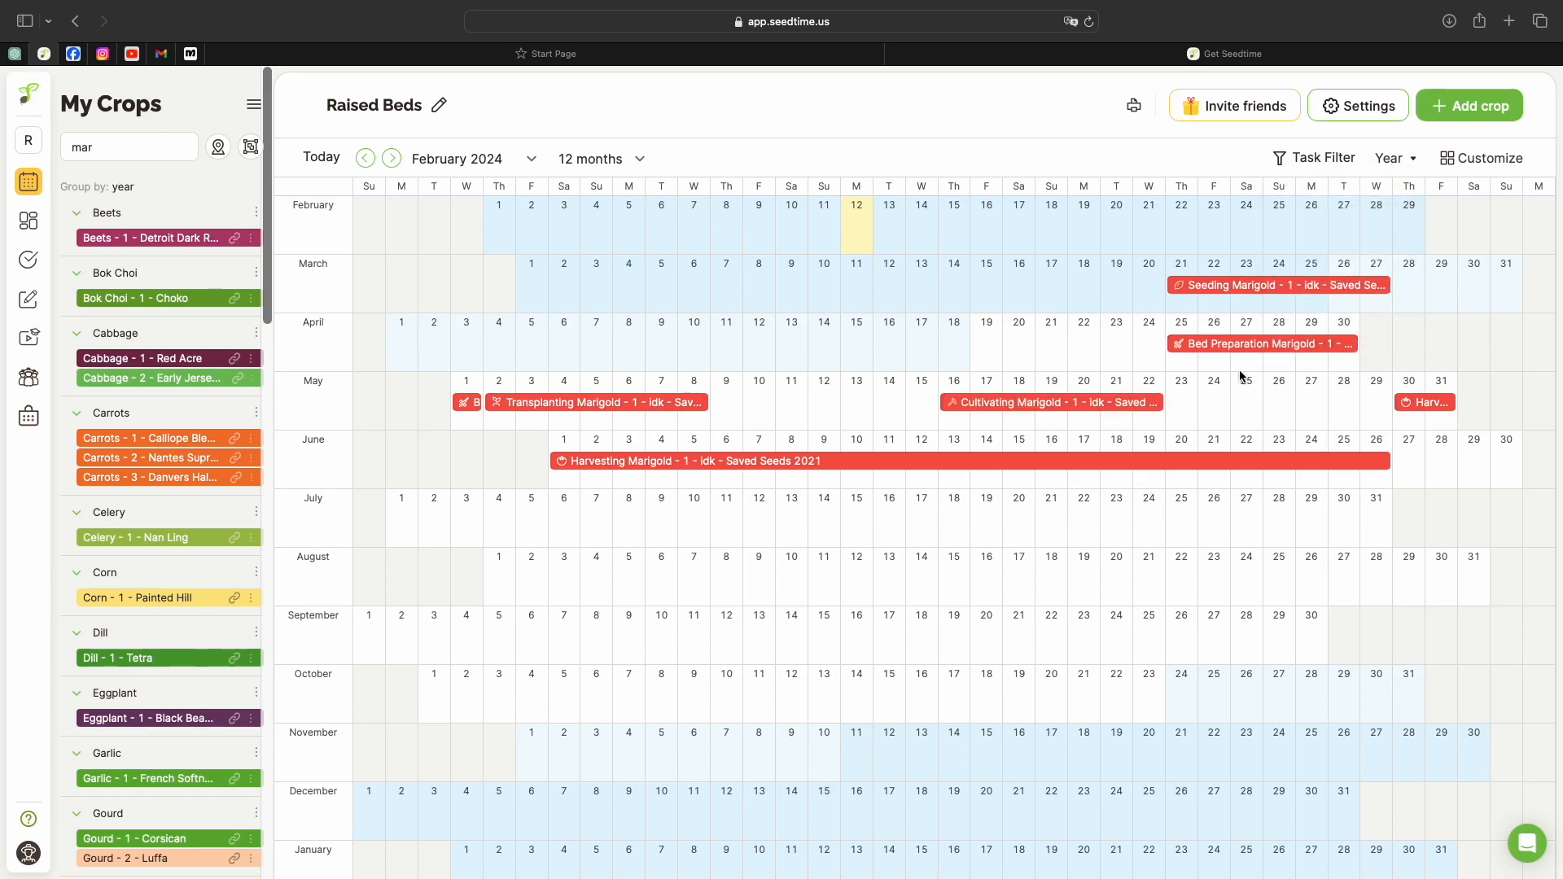
mouse_move(1226, 320)
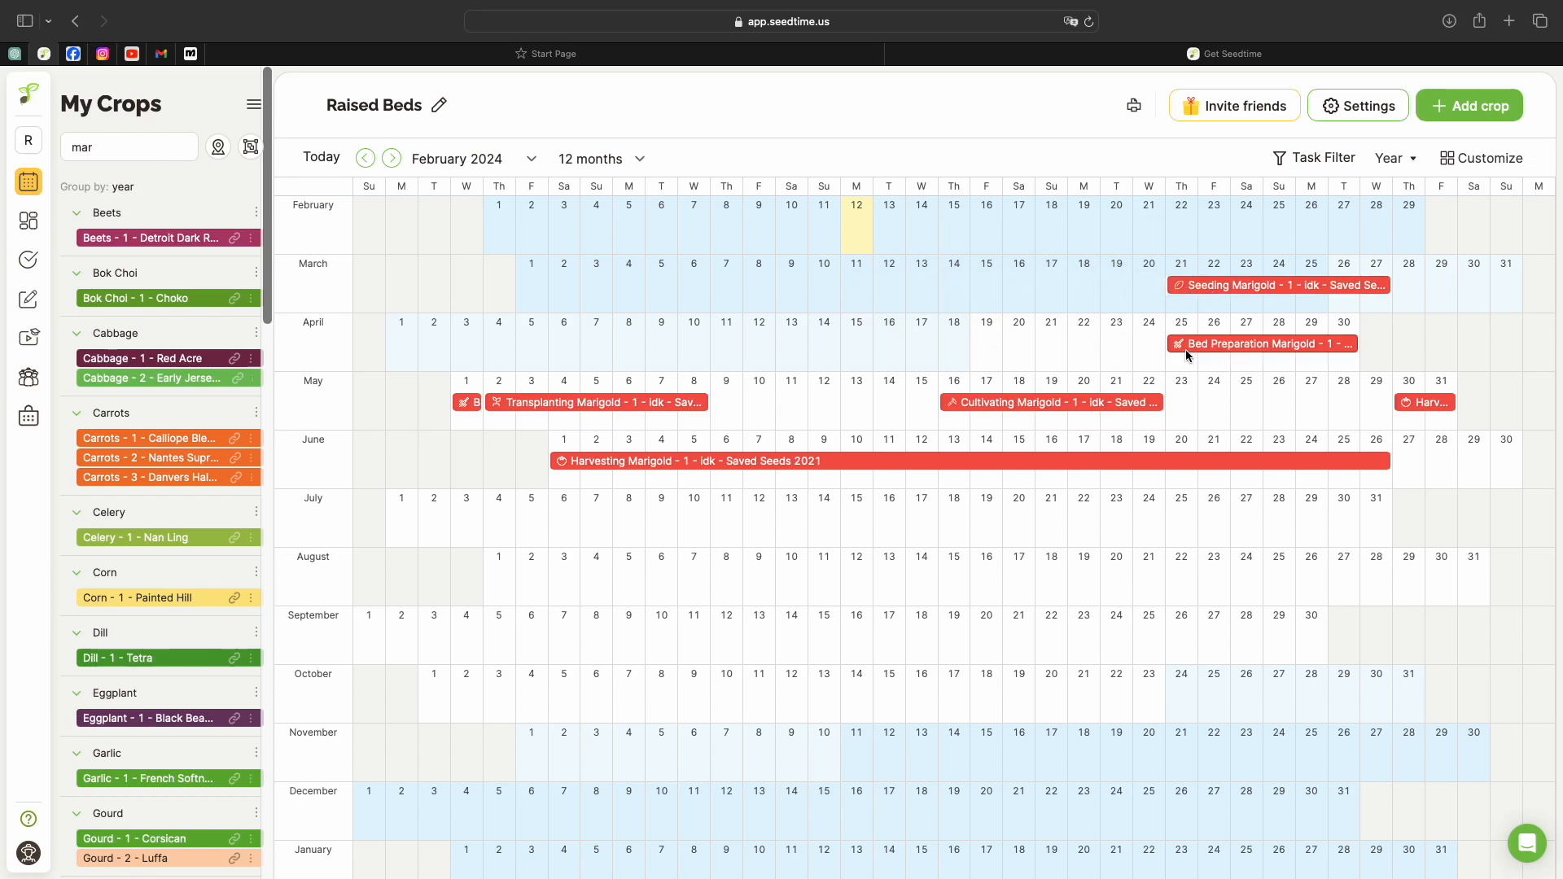
mouse_move(1249, 287)
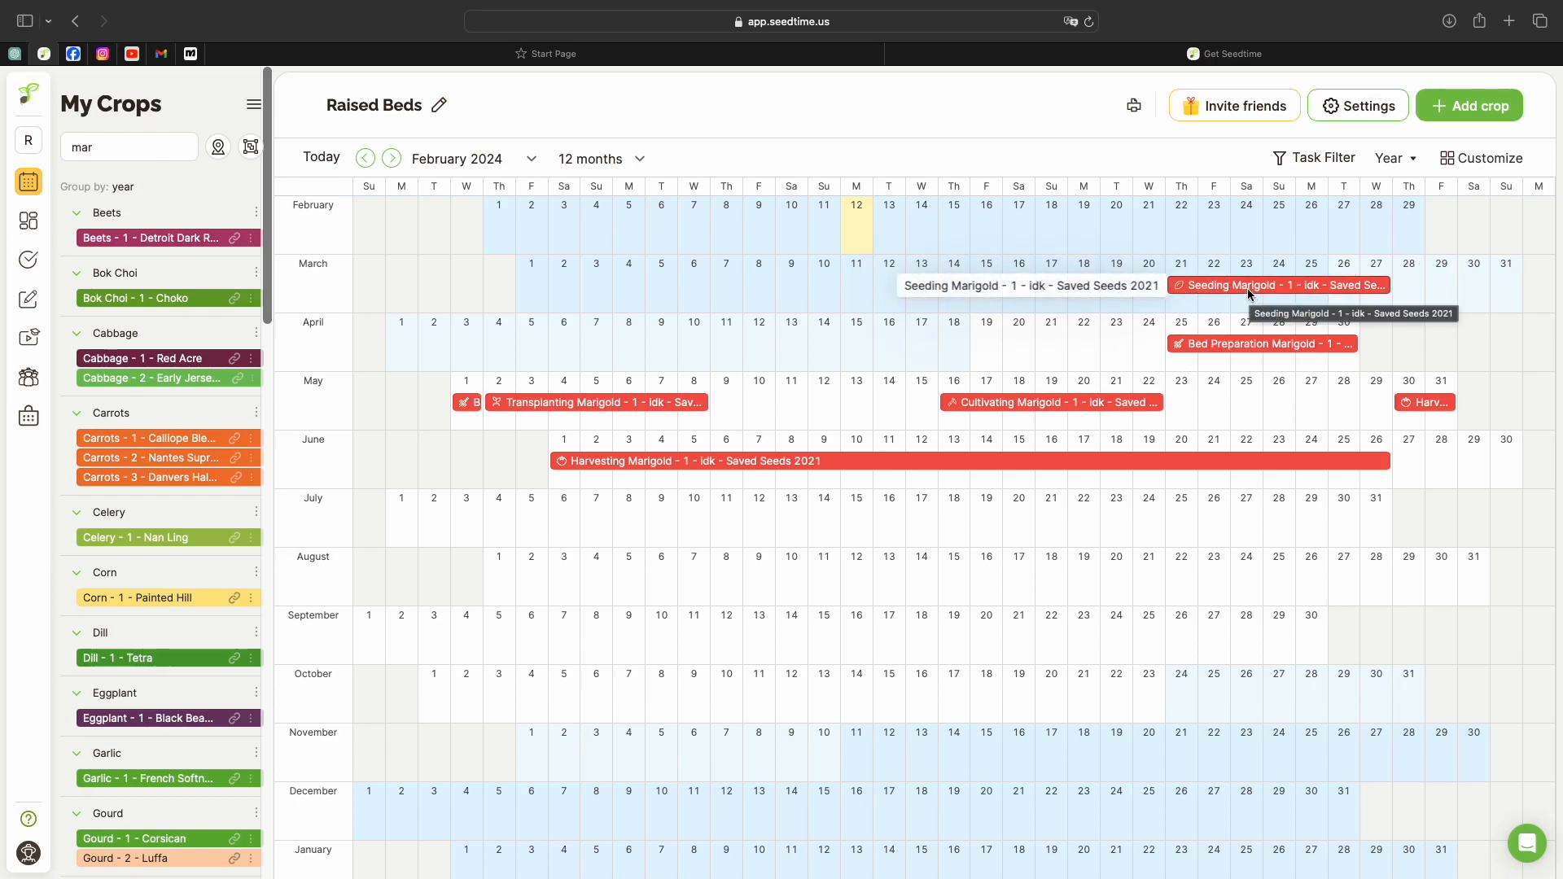
mouse_move(1256, 343)
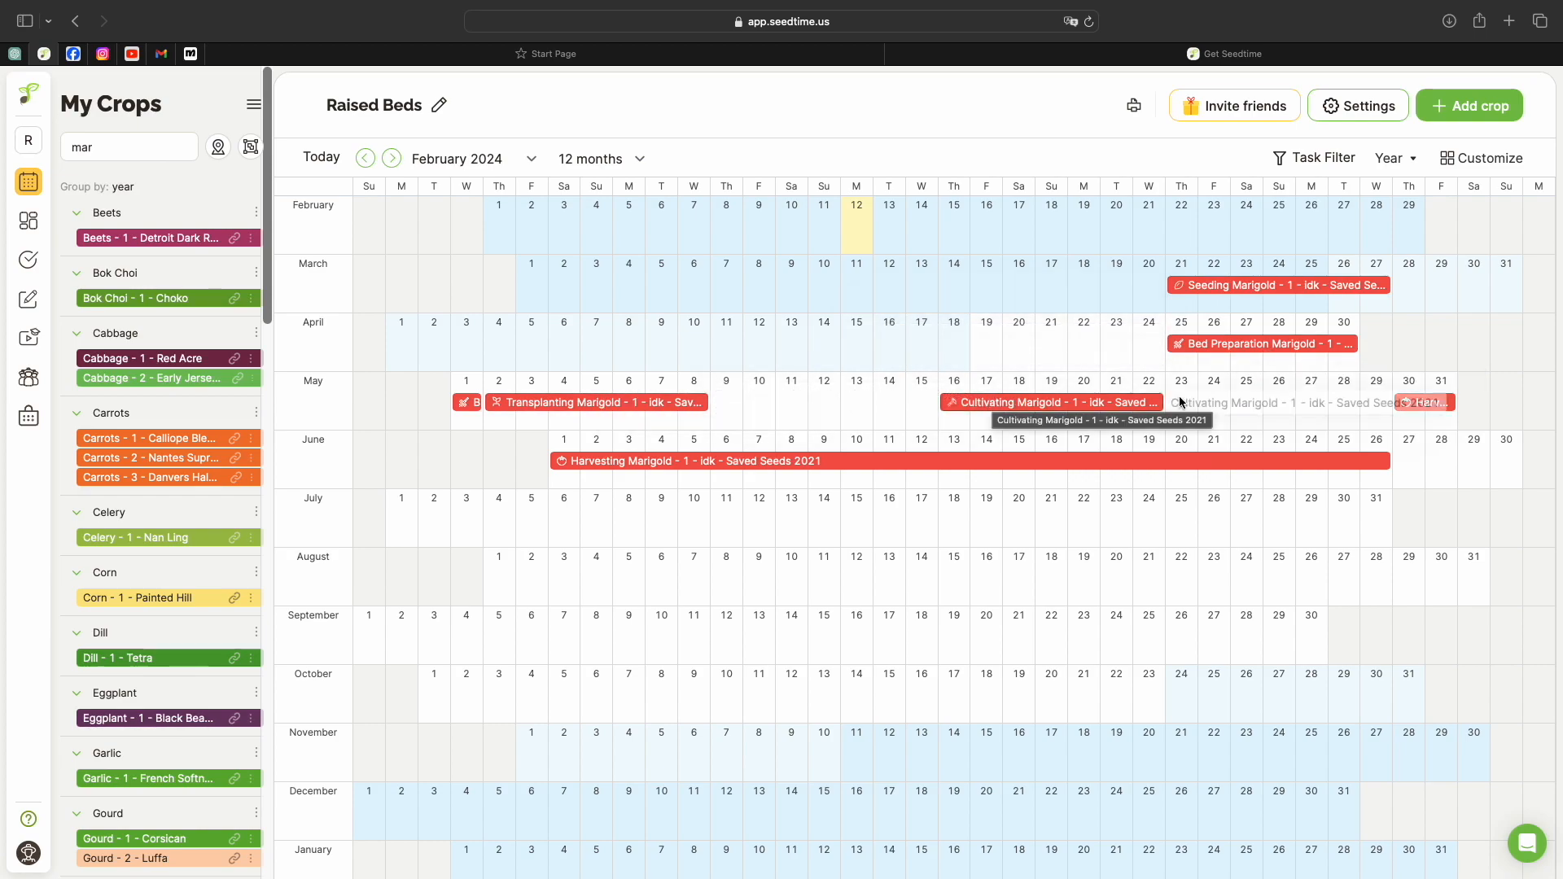
left_click(1315, 158)
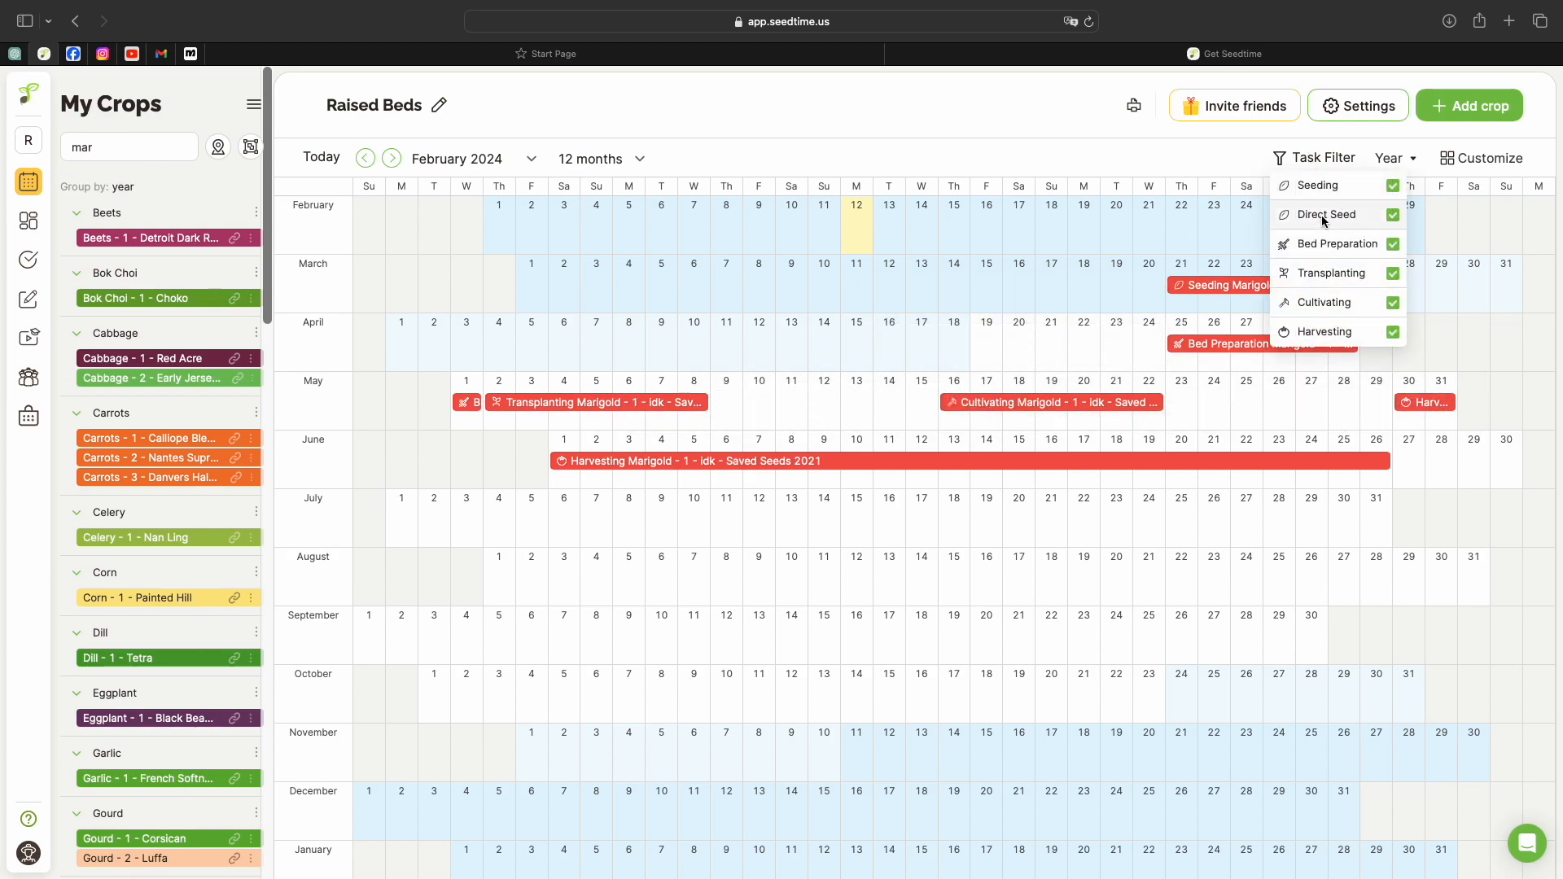
left_click(1393, 243)
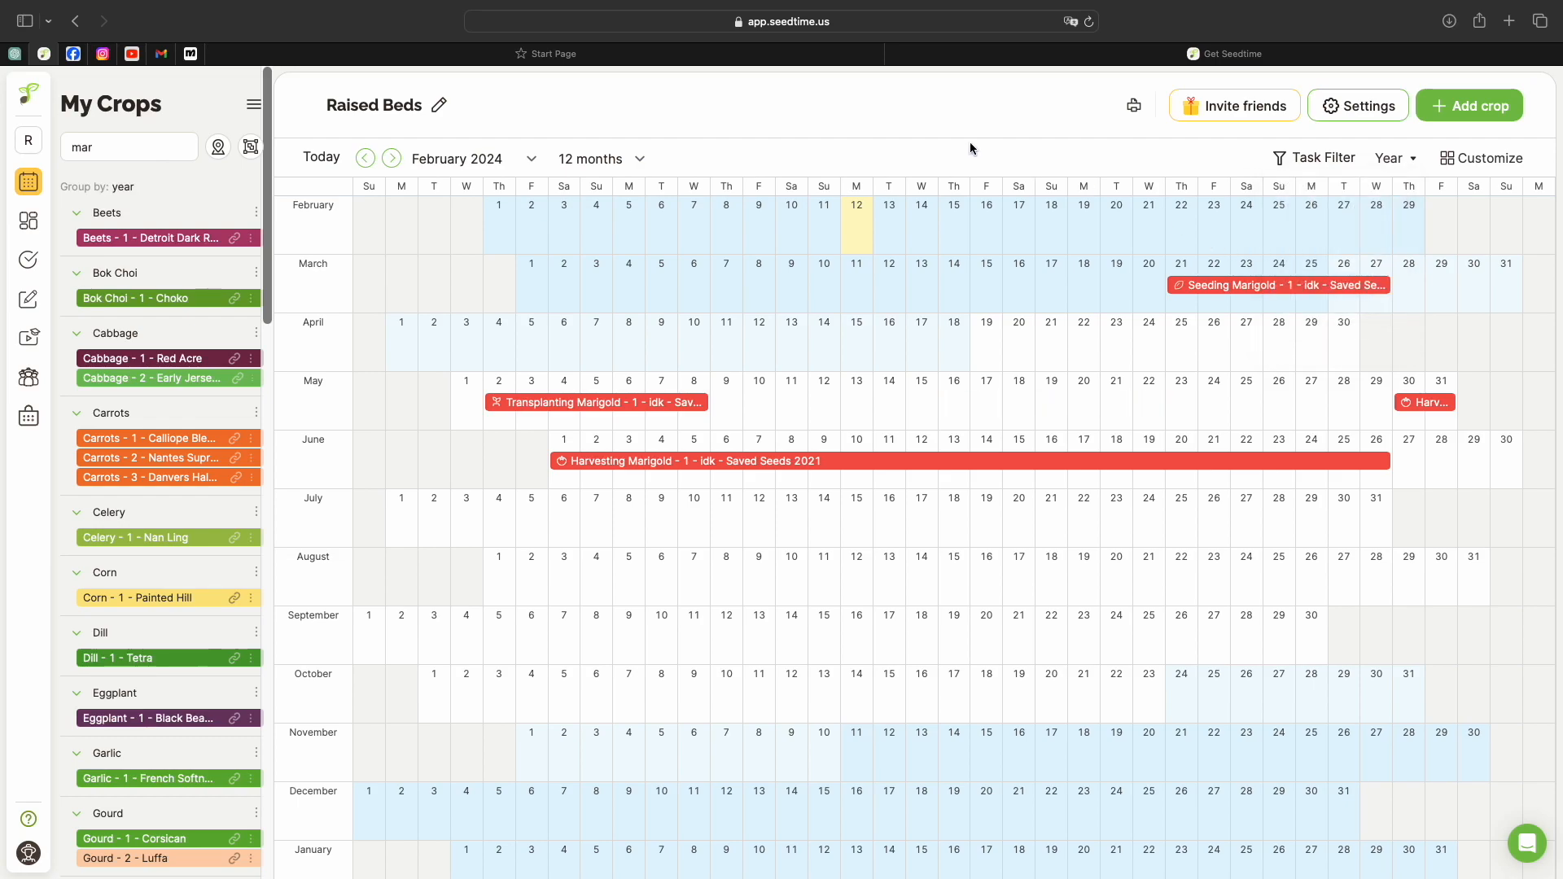
mouse_move(1054, 467)
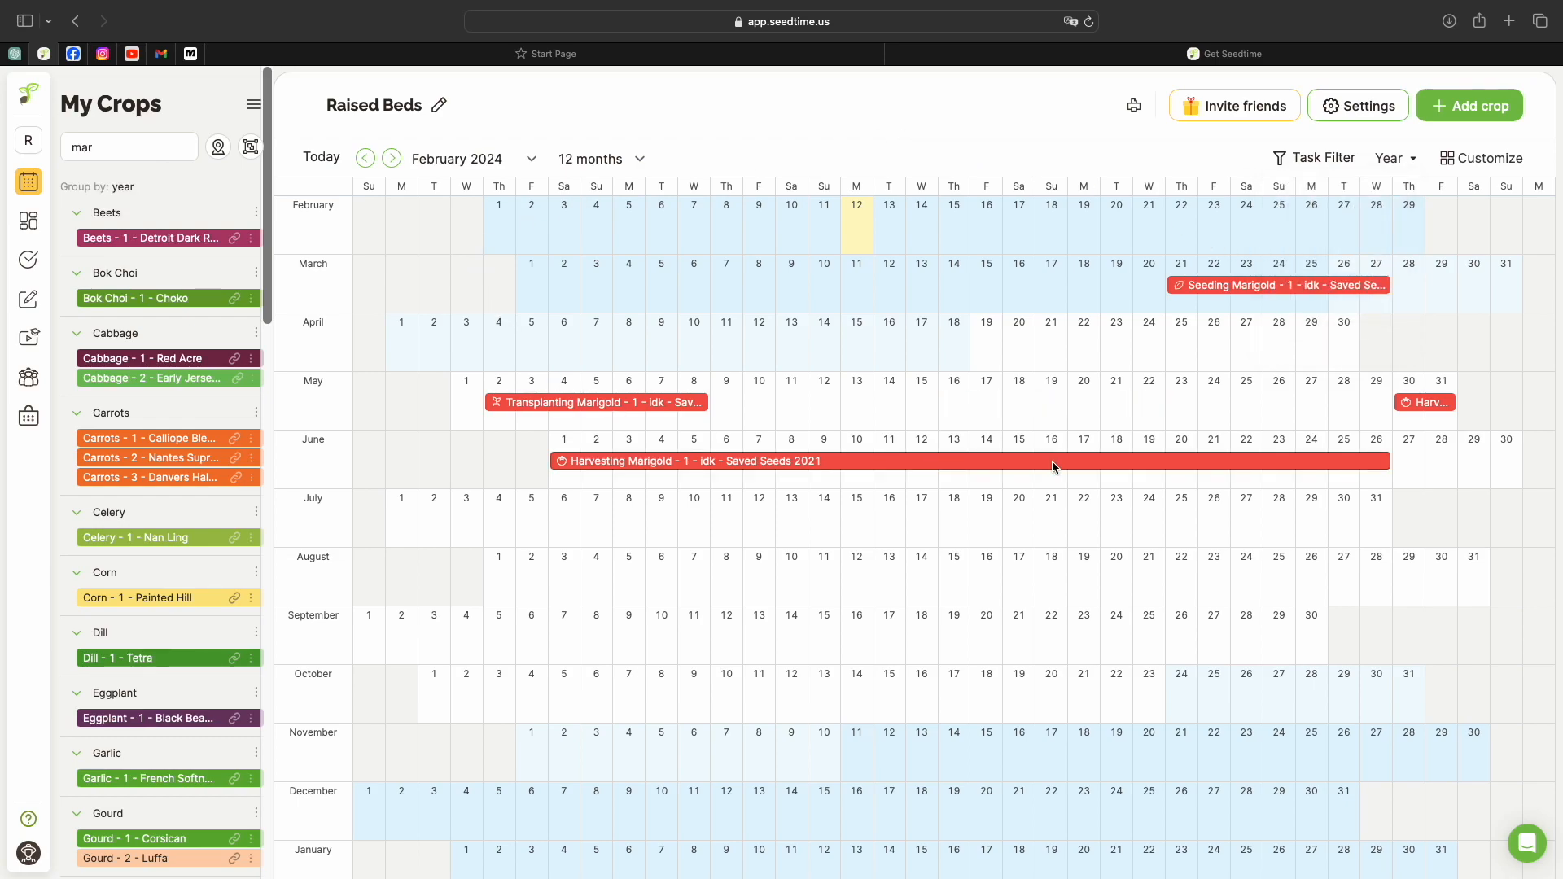
mouse_move(536, 158)
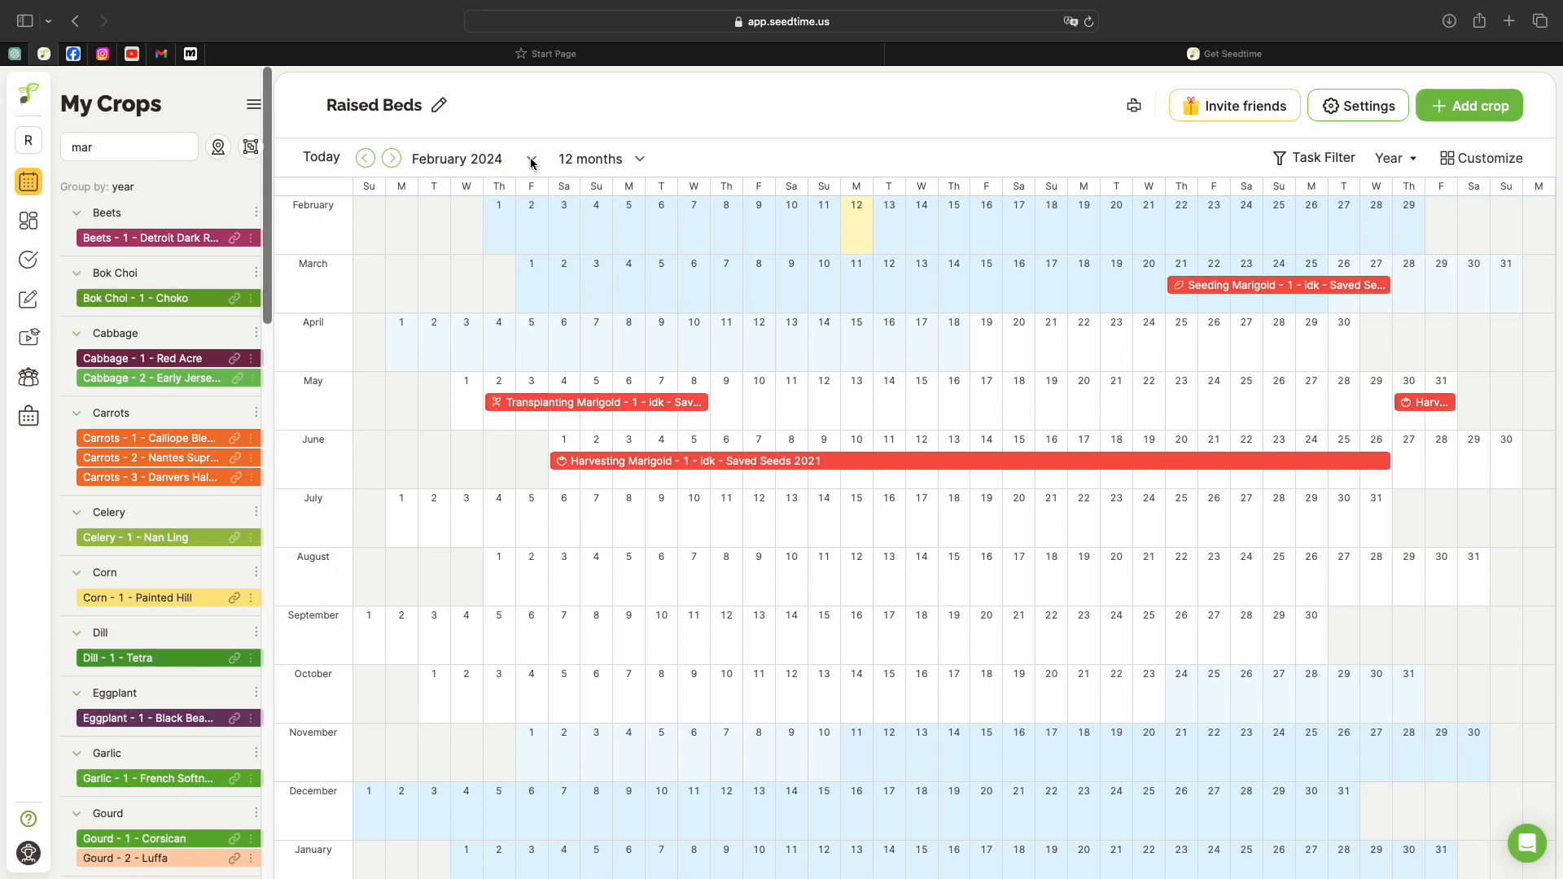
Start the calendar at April 2024 and bring up the list of app sections
left_click(530, 160)
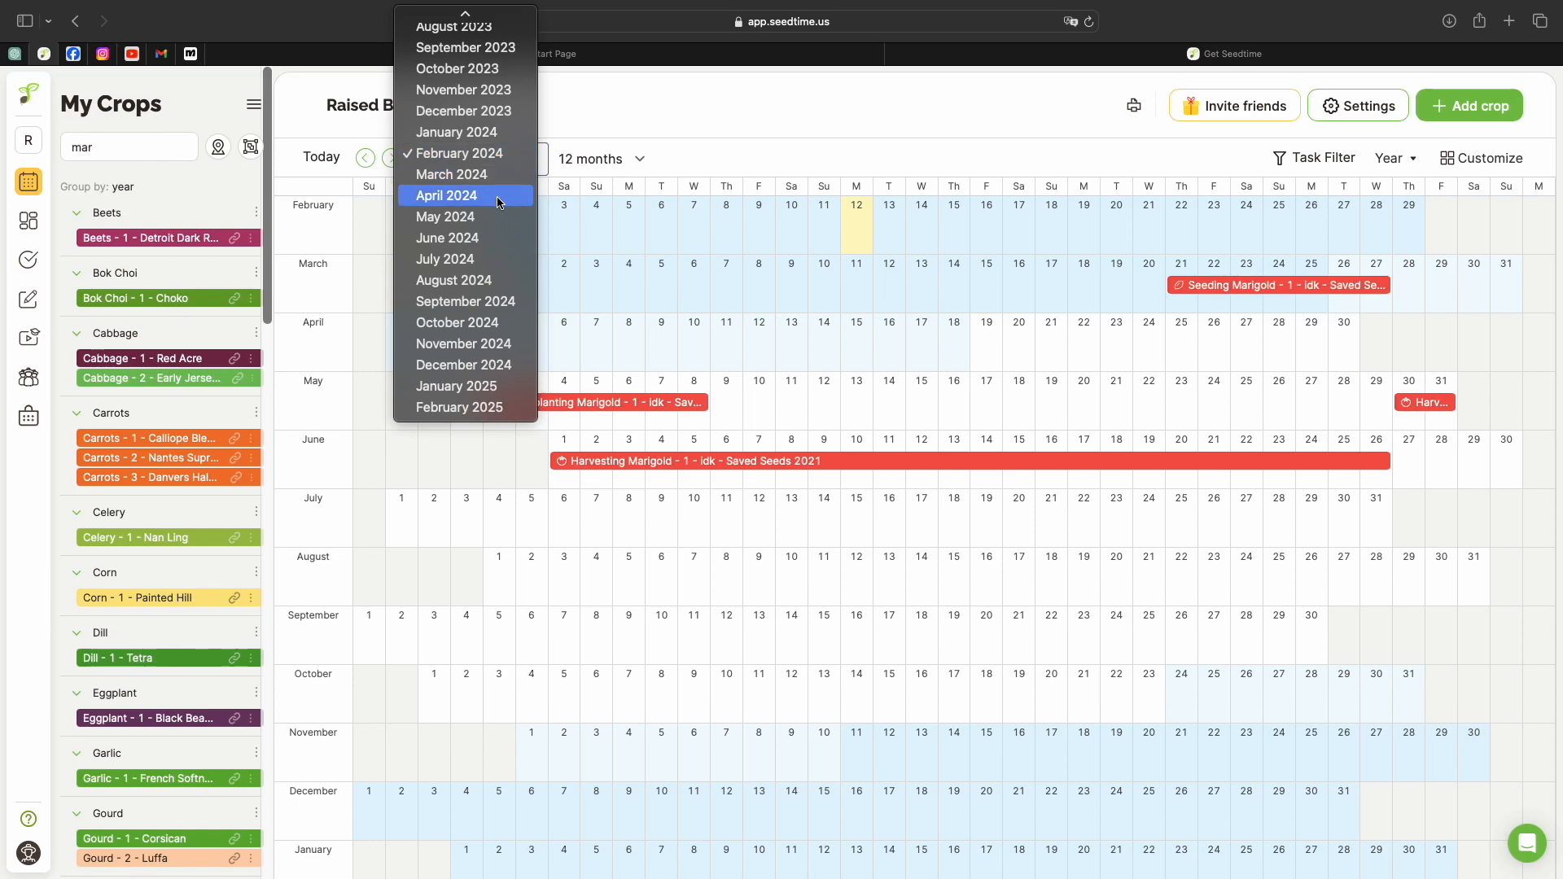
left_click(448, 196)
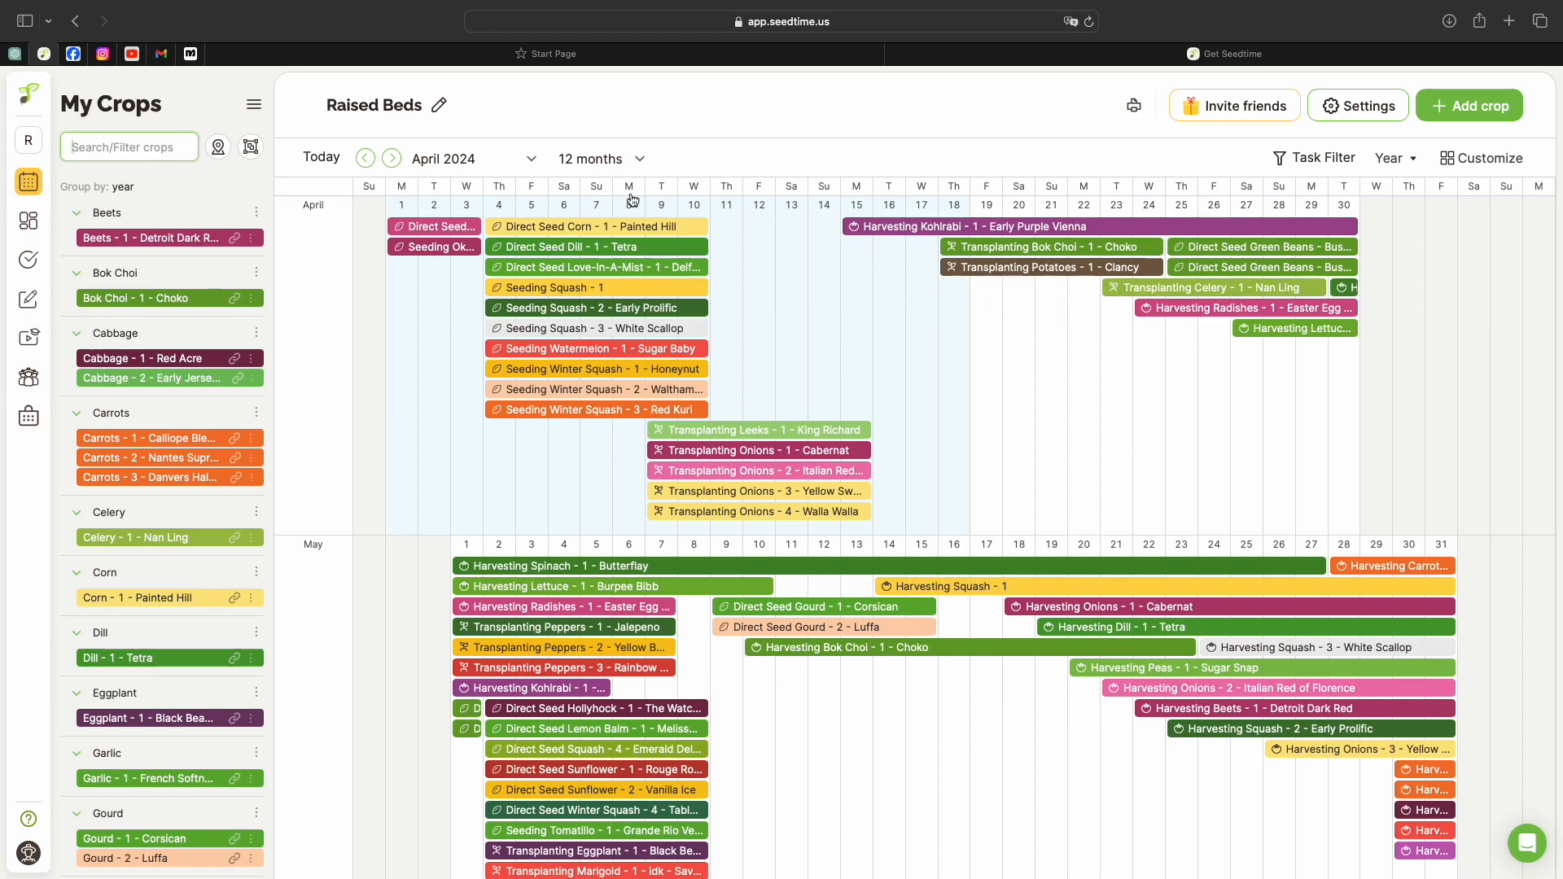
mouse_move(1028, 316)
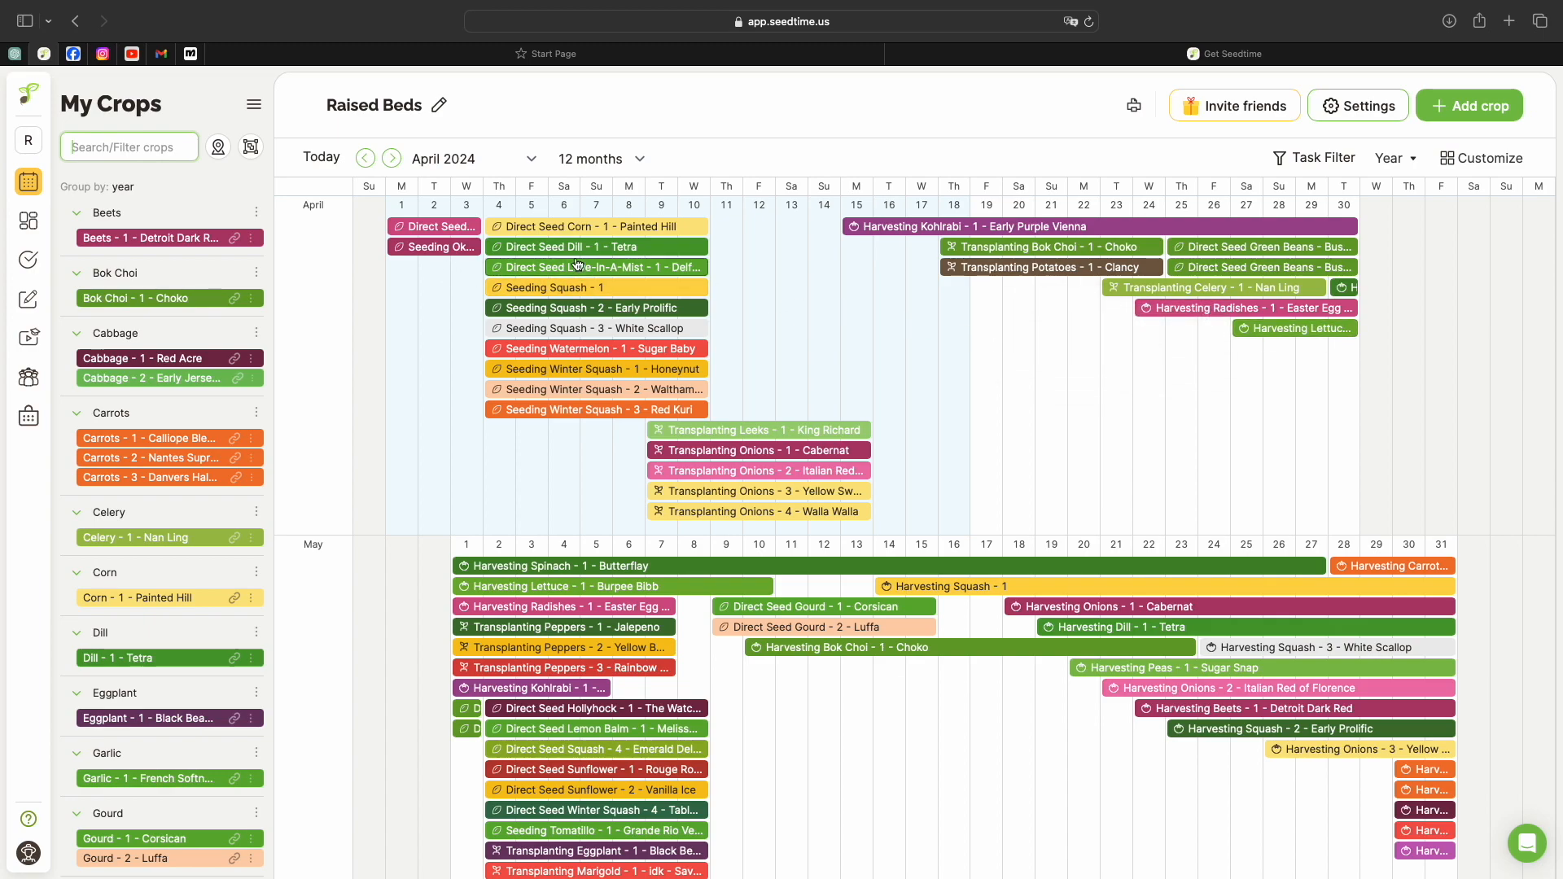
mouse_move(1076, 236)
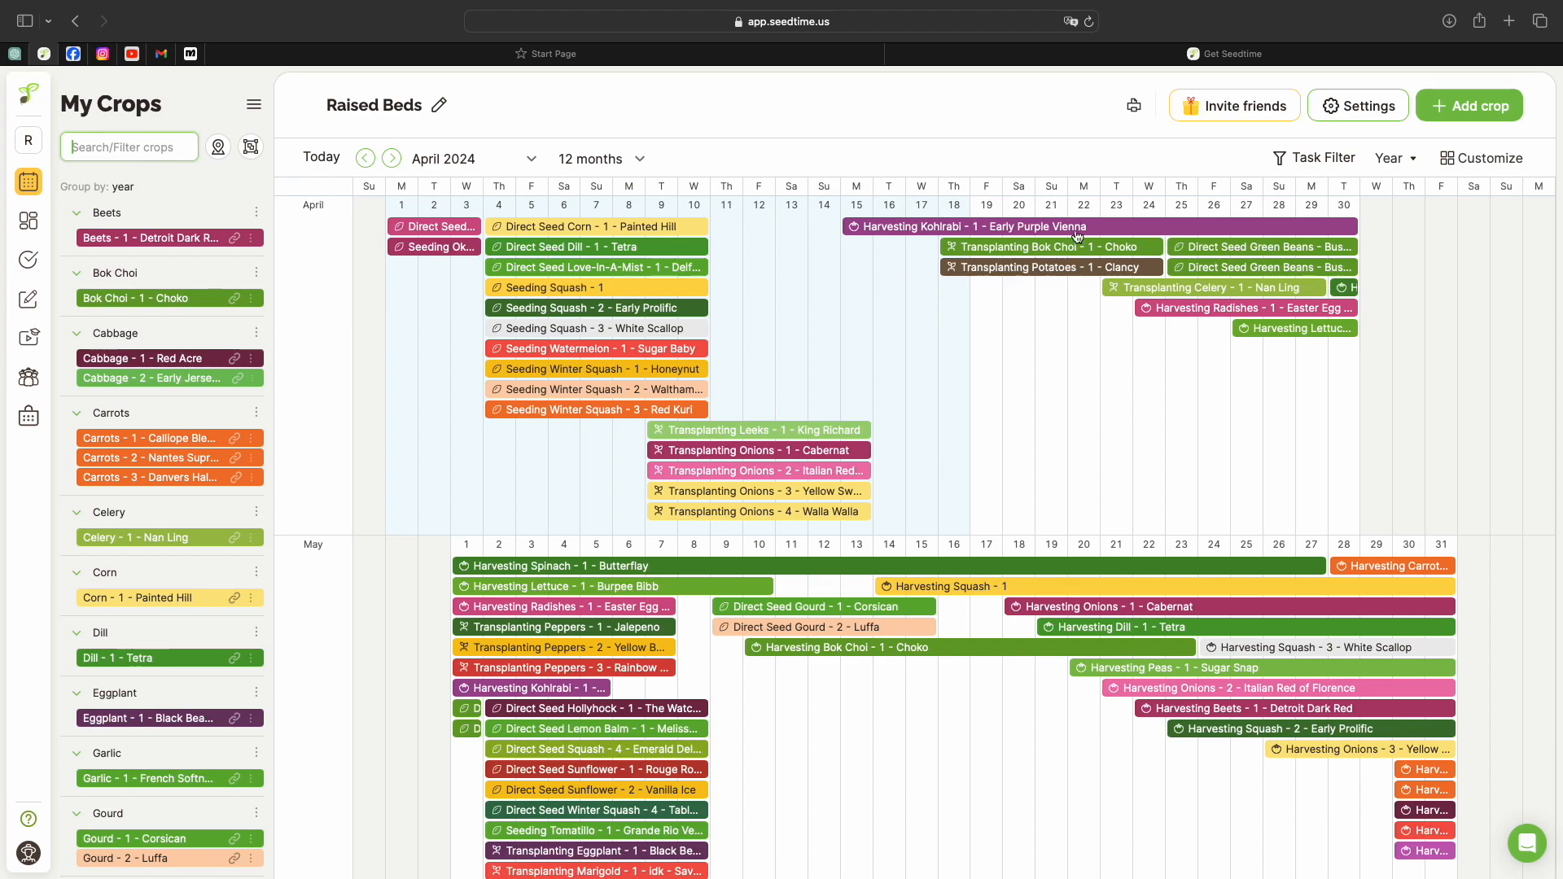
mouse_move(719, 317)
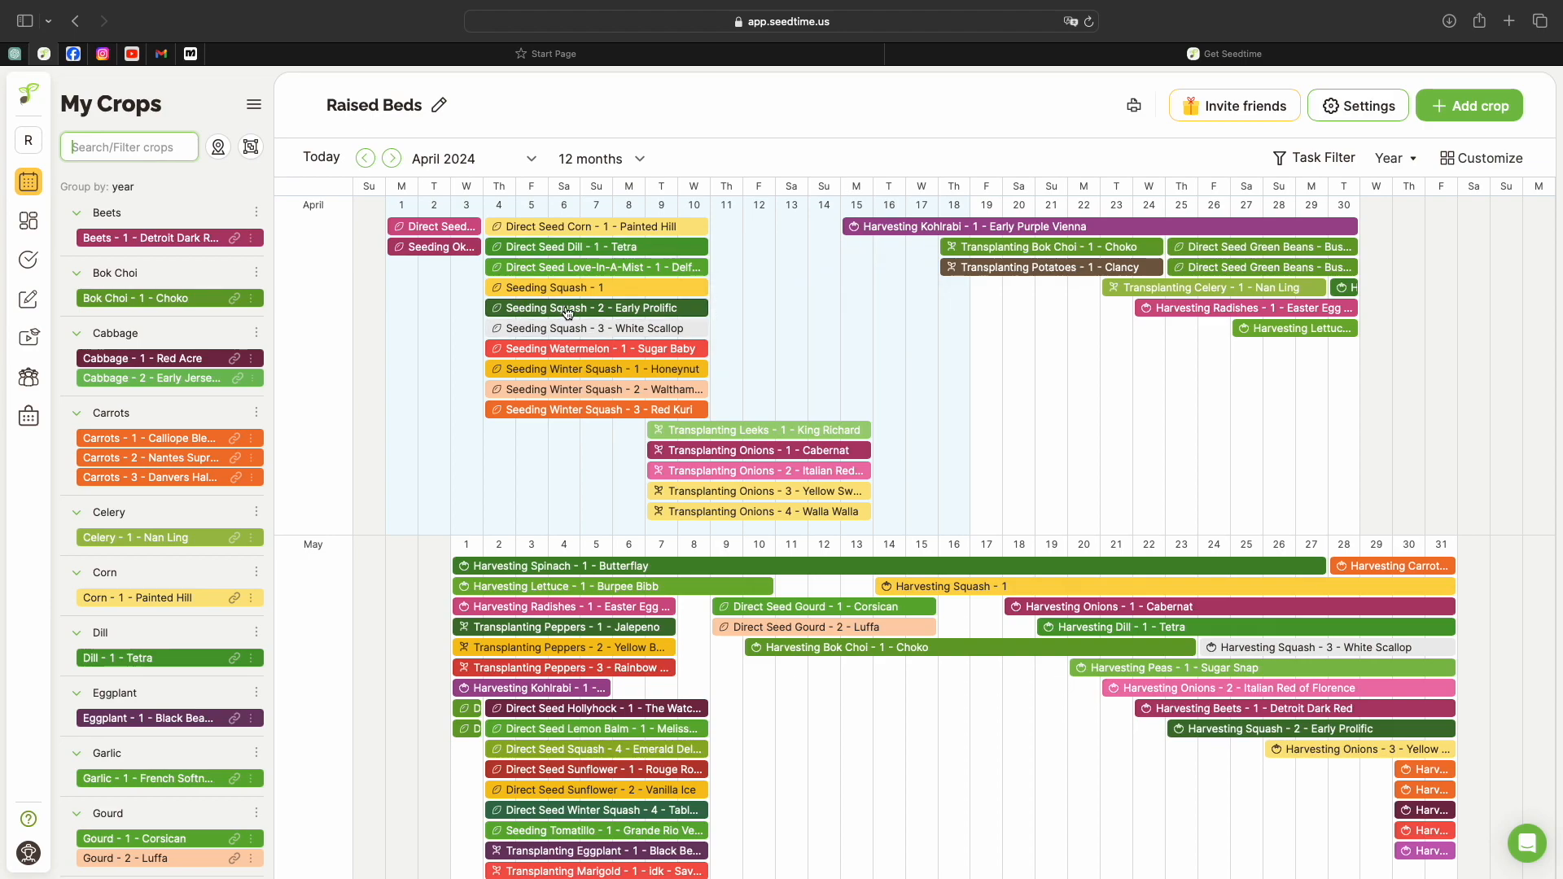
mouse_move(871, 398)
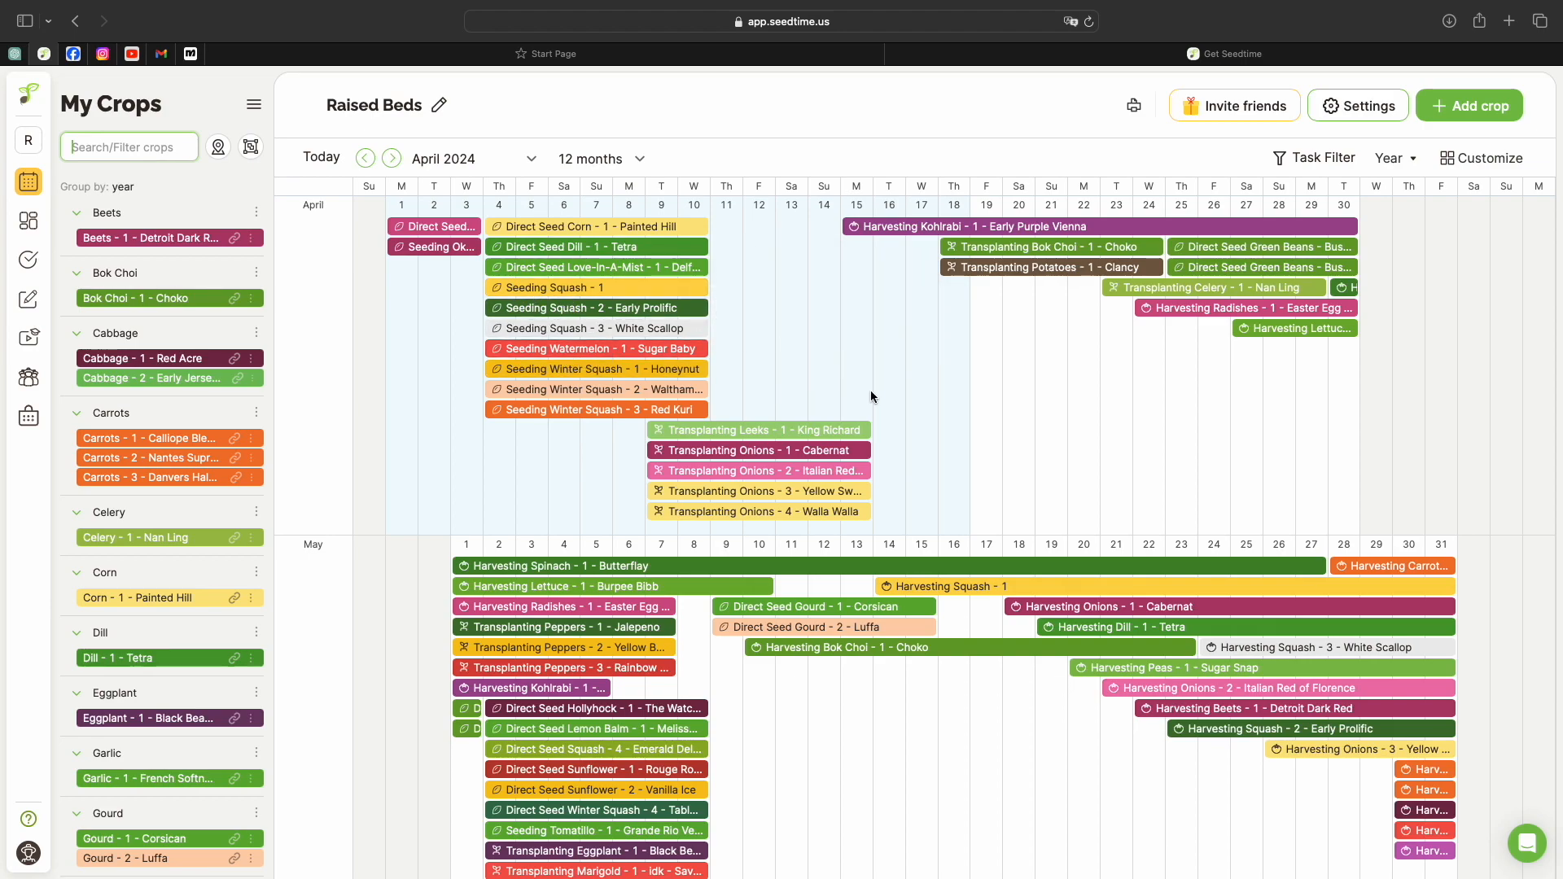
mouse_move(940, 373)
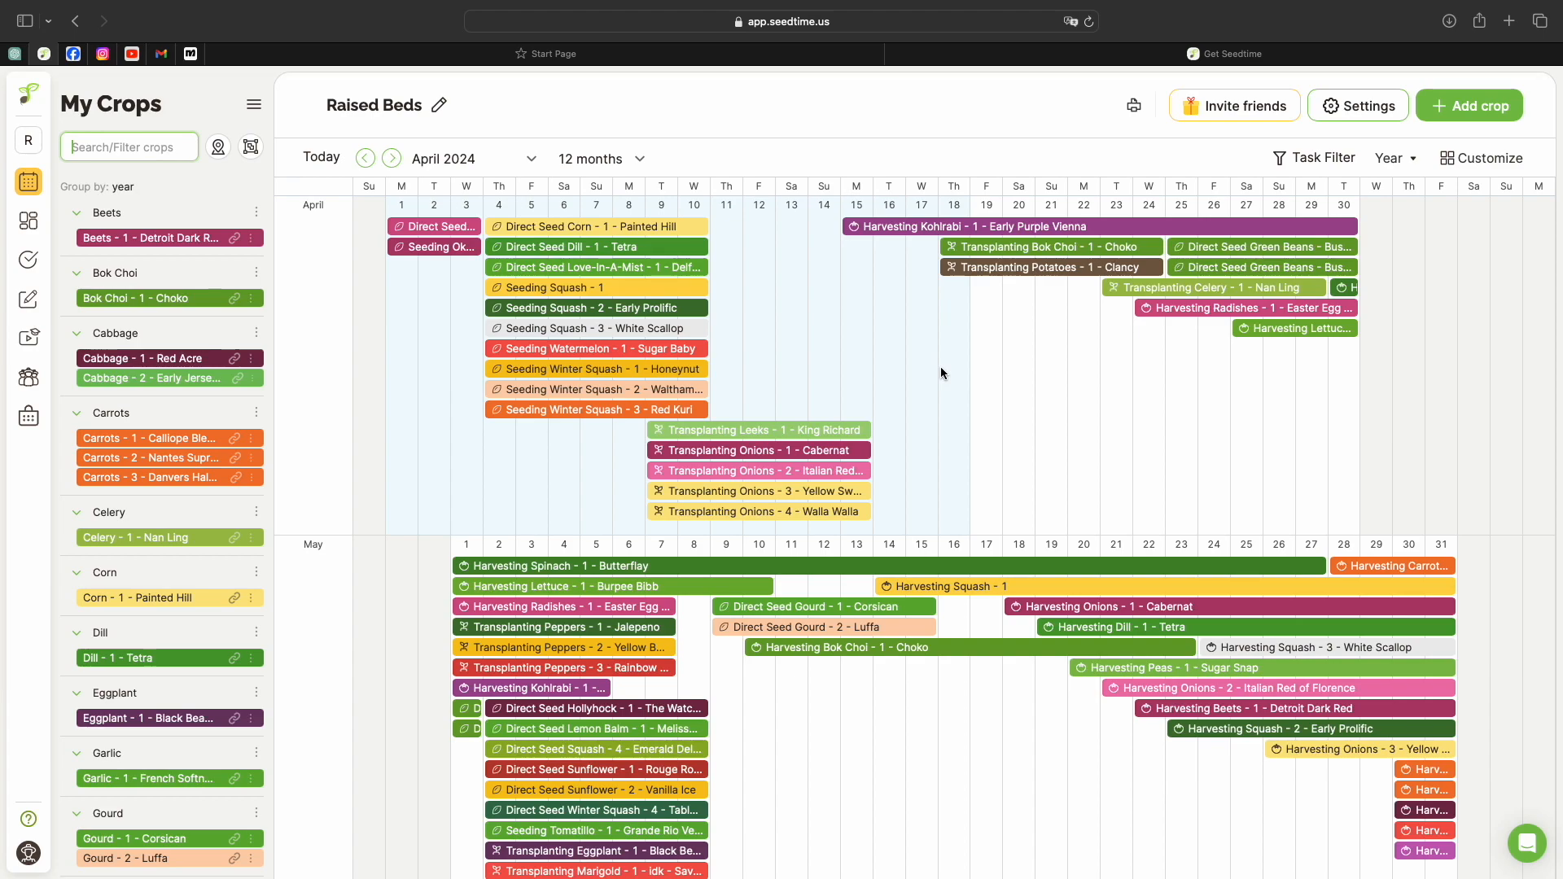
mouse_move(932, 351)
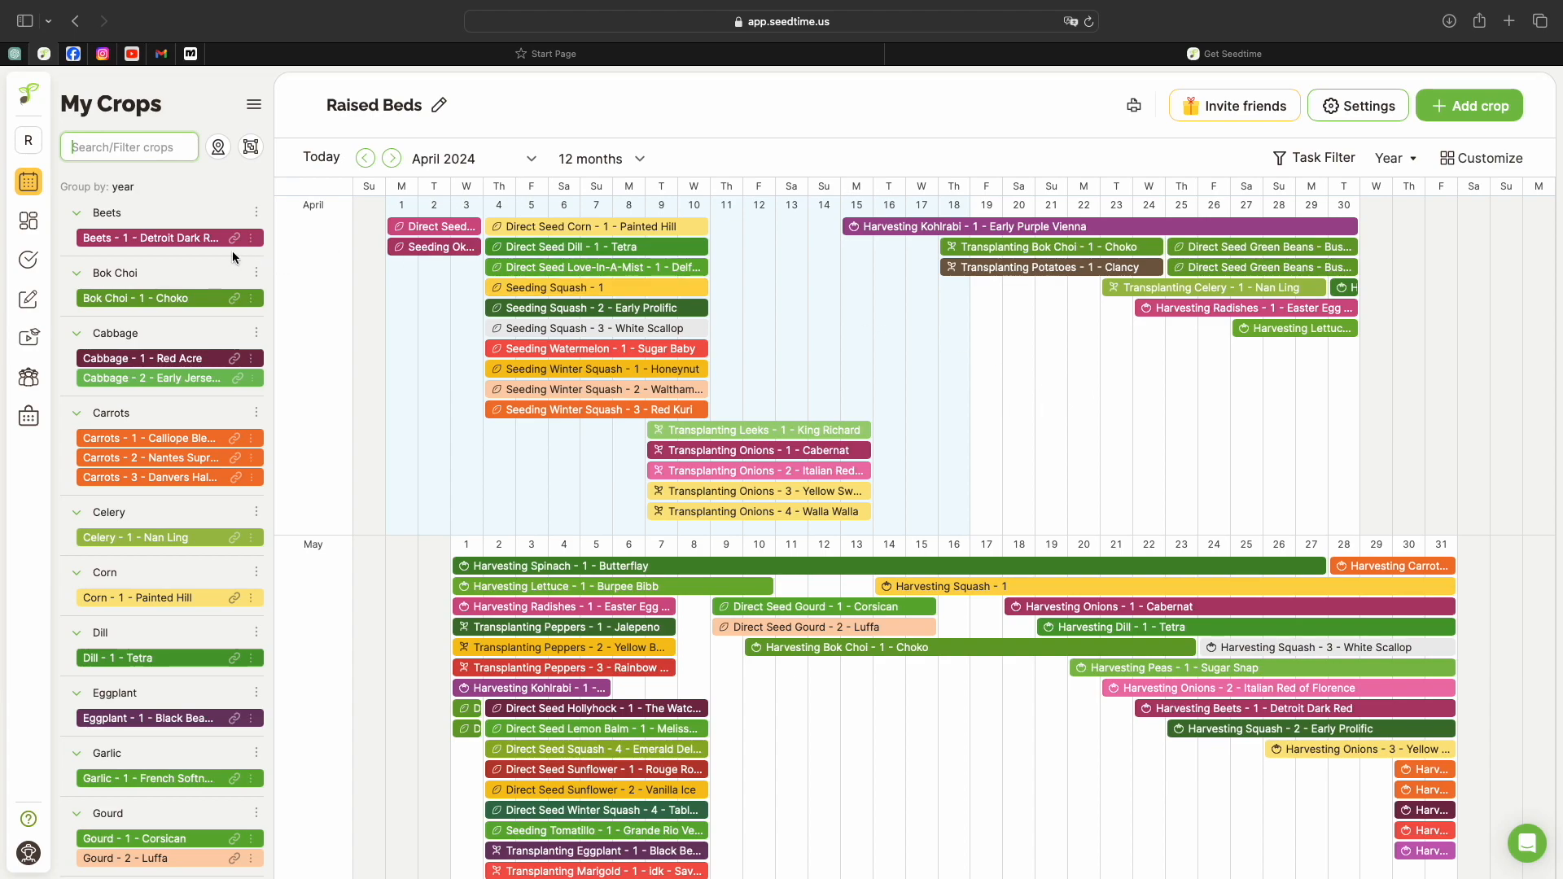
left_click(28, 104)
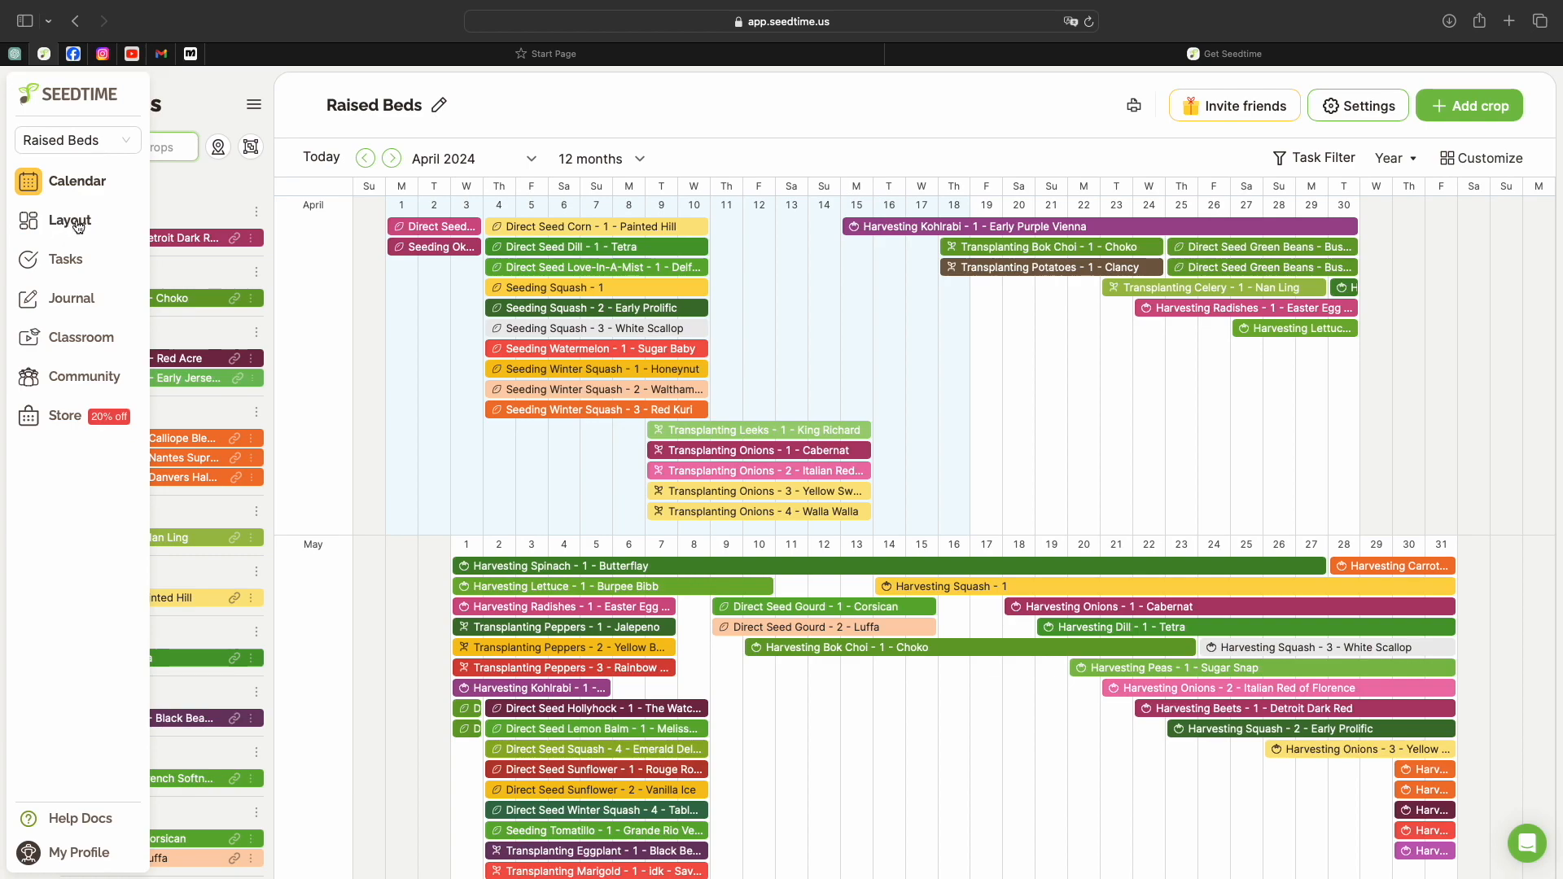
Switch to the garden layout and show the available bed shapes for planting locations
left_click(70, 220)
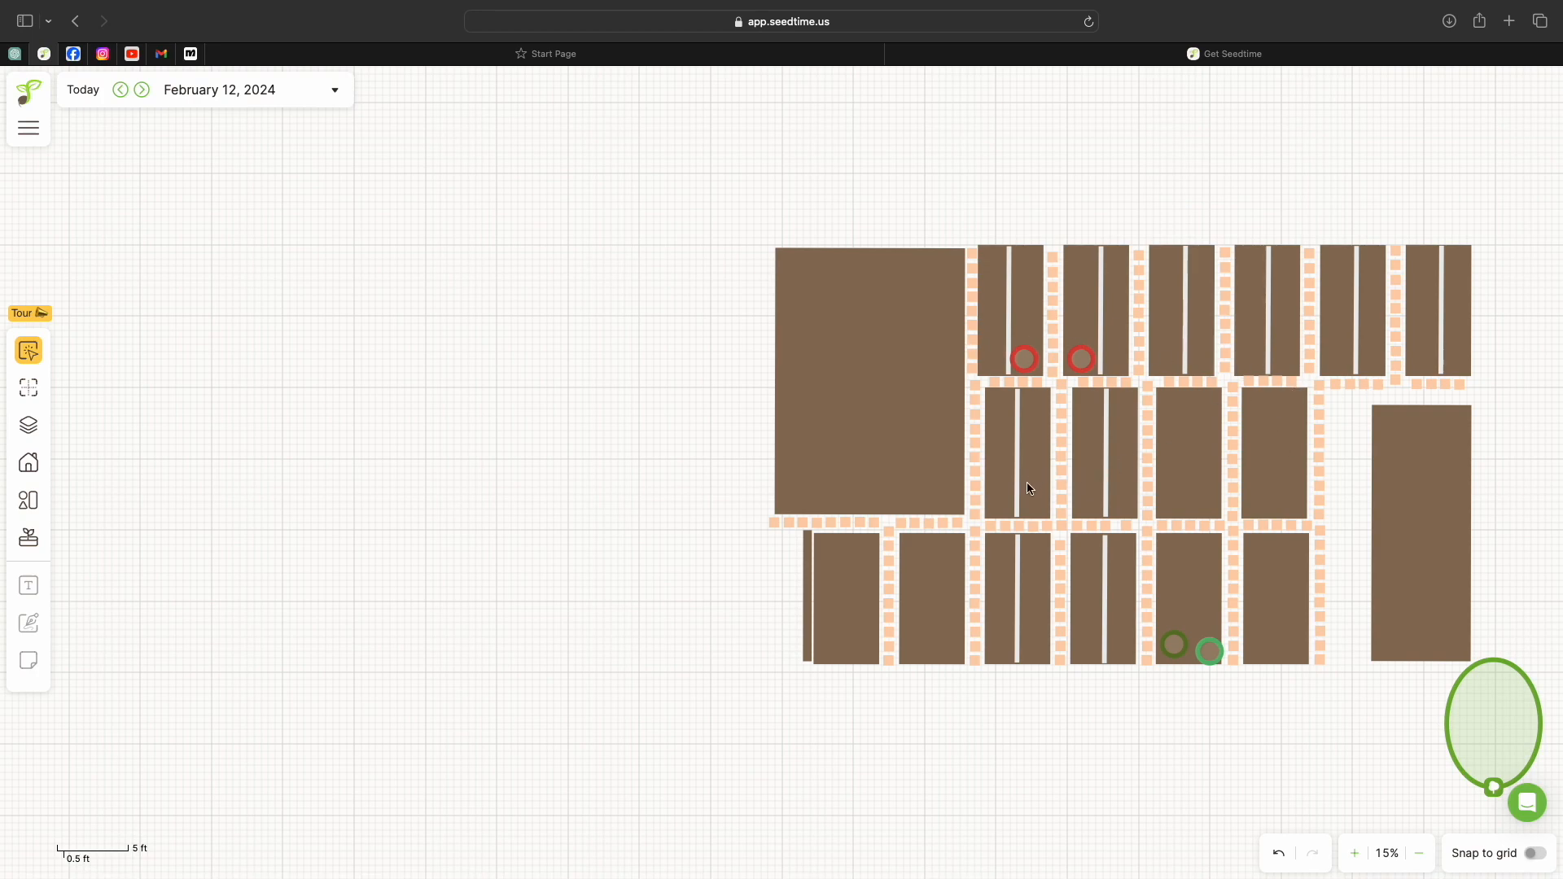
mouse_move(28, 463)
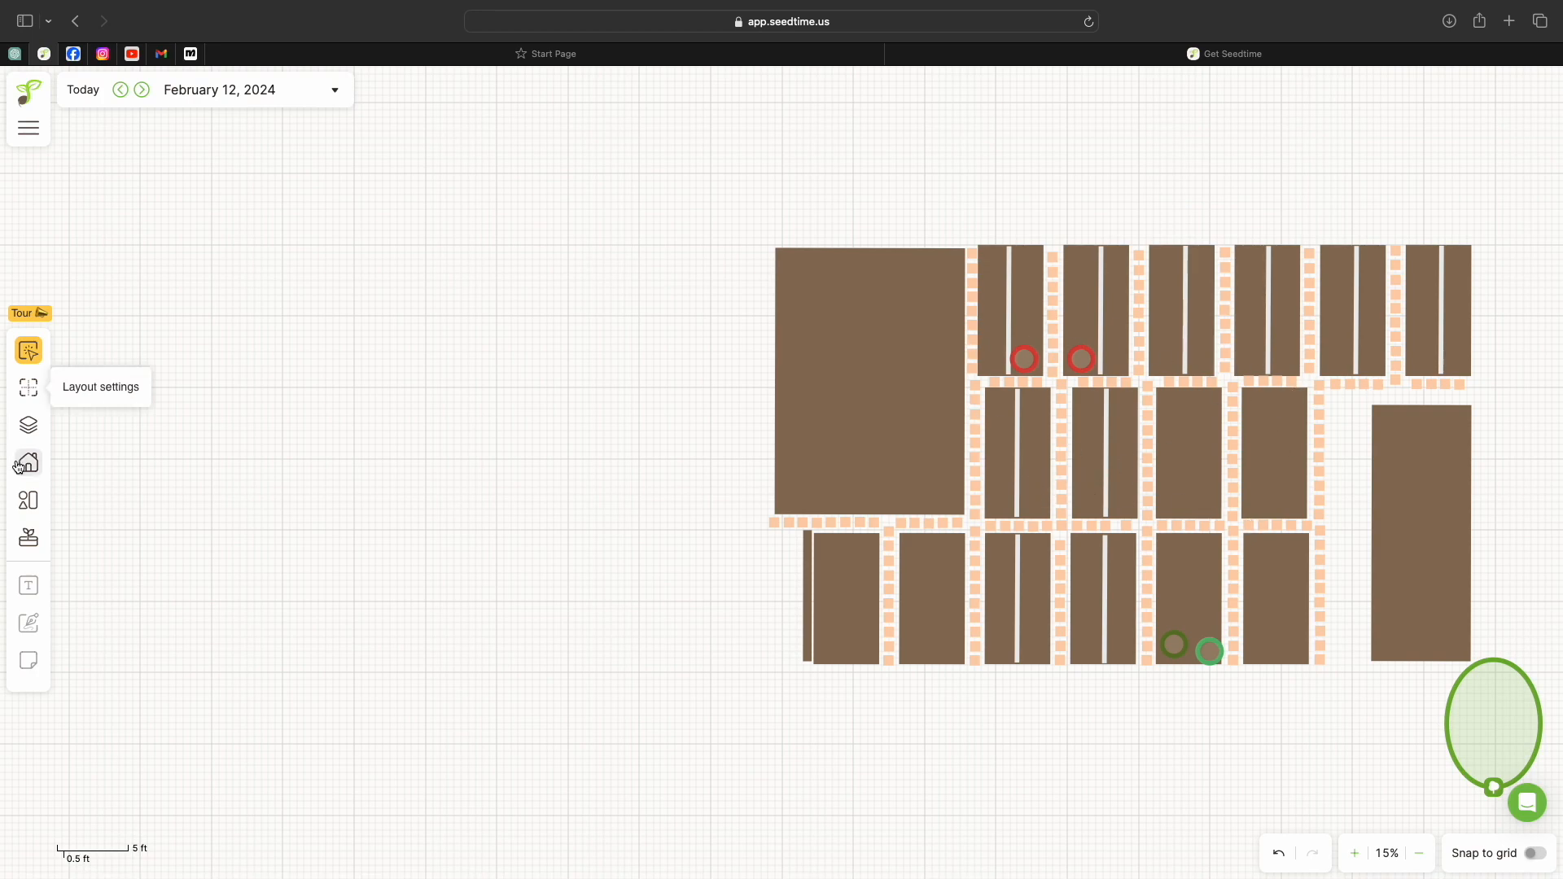
left_click(28, 500)
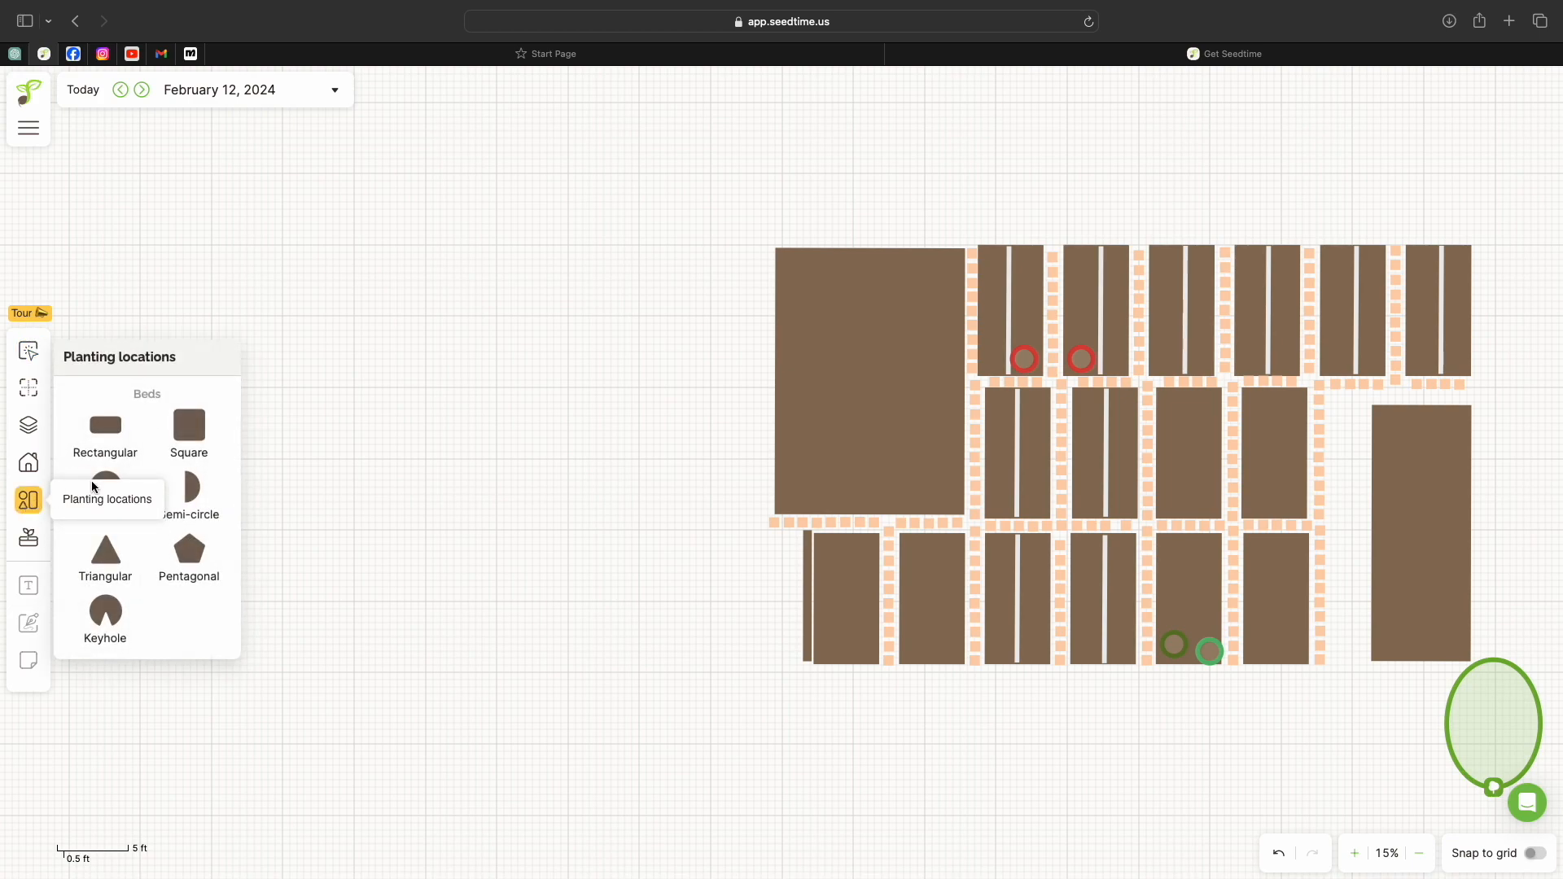
mouse_move(104, 488)
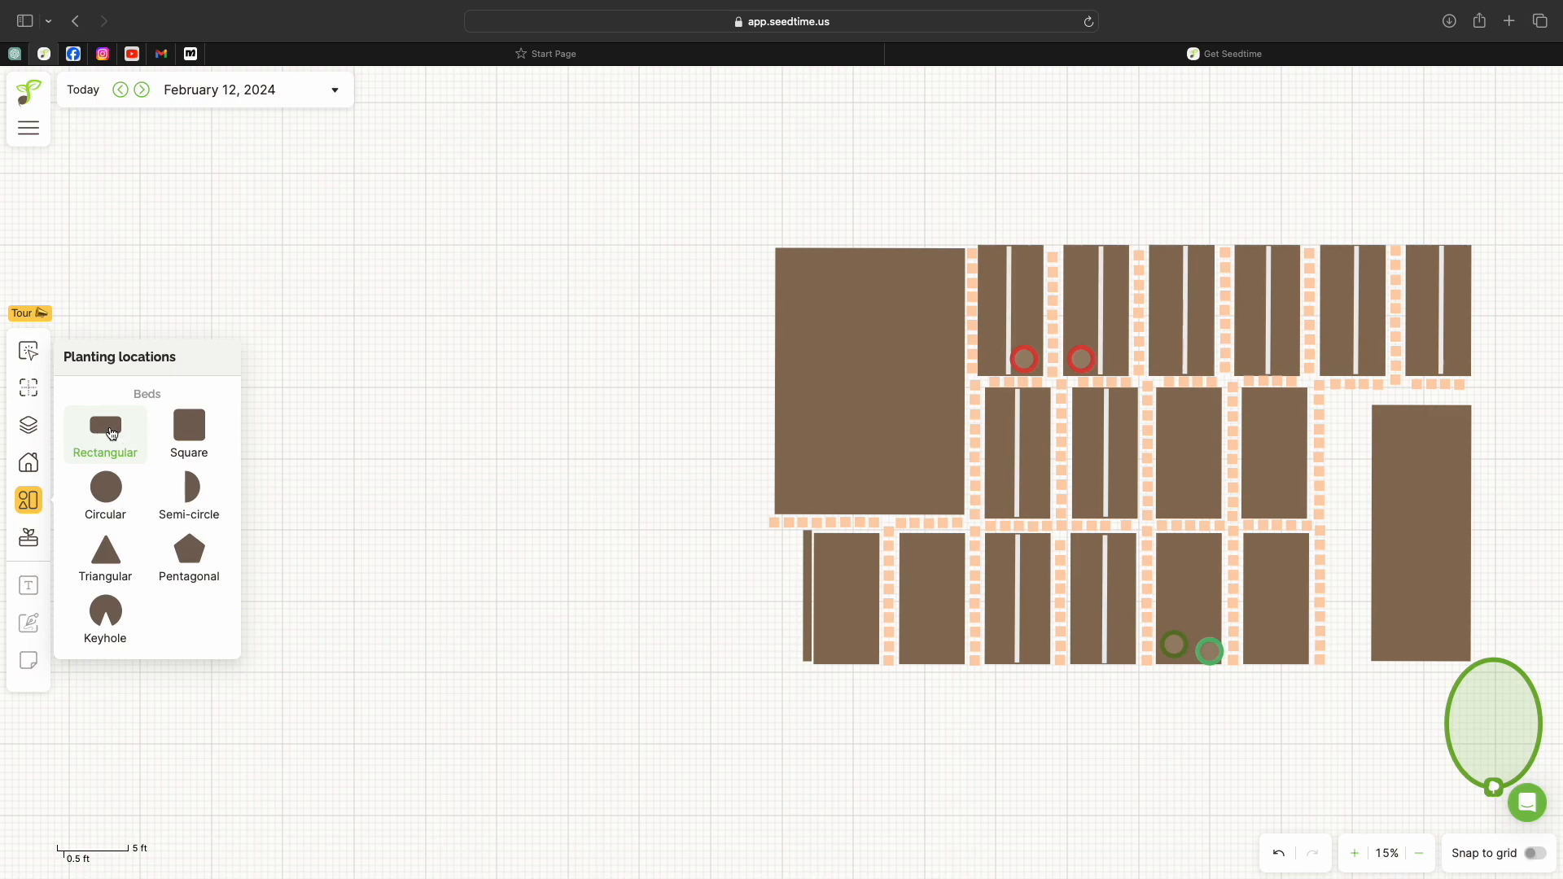
Add a rectangular bed to the left of the existing beds on the layout
left_click(104, 430)
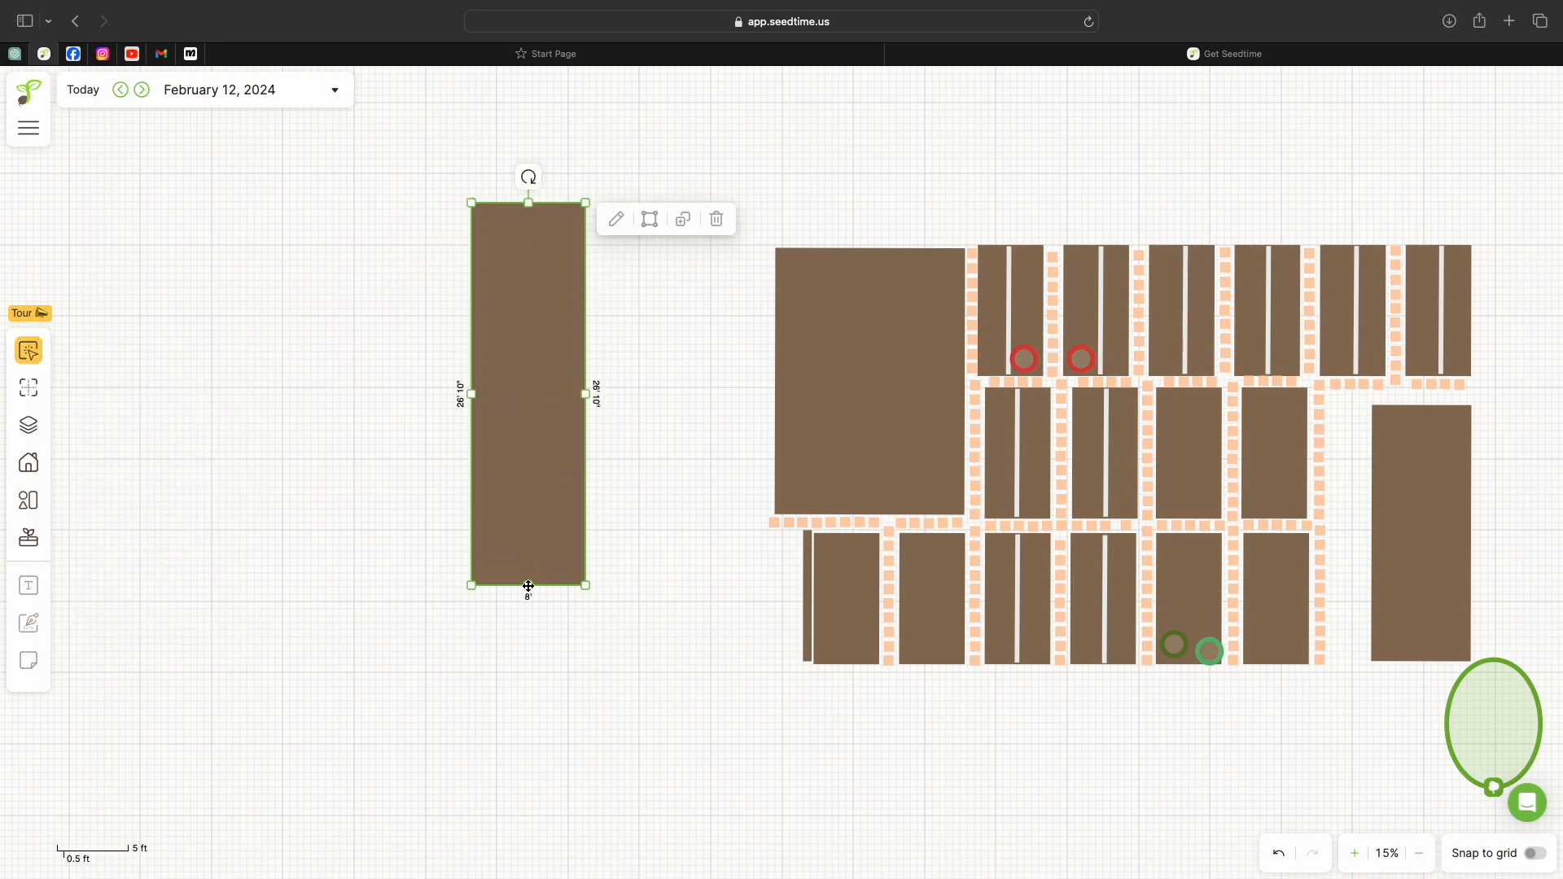
mouse_move(598, 376)
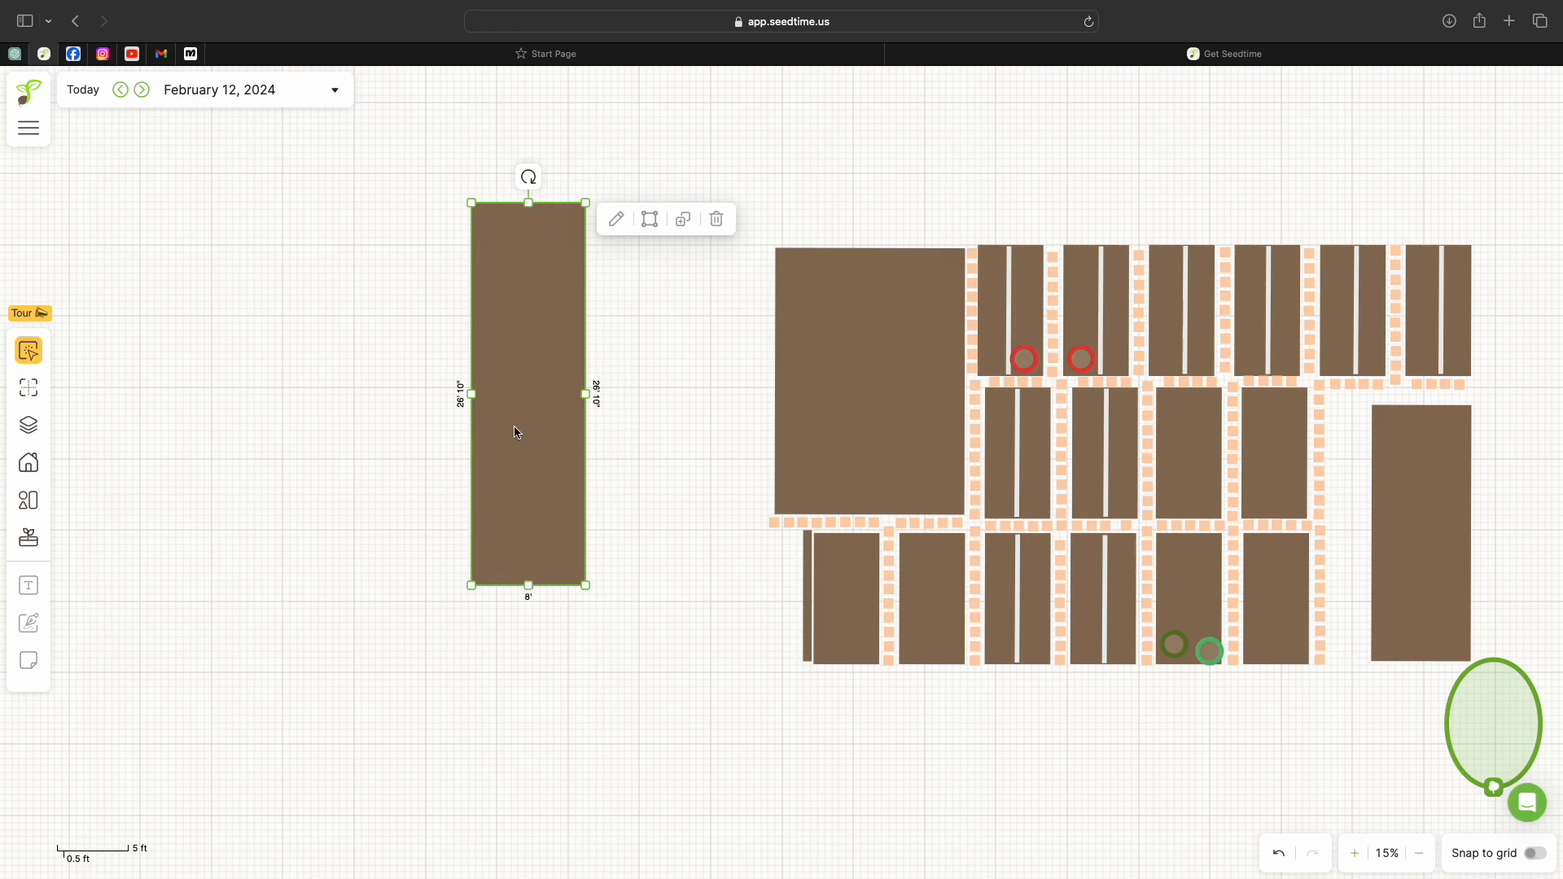
mouse_move(539, 316)
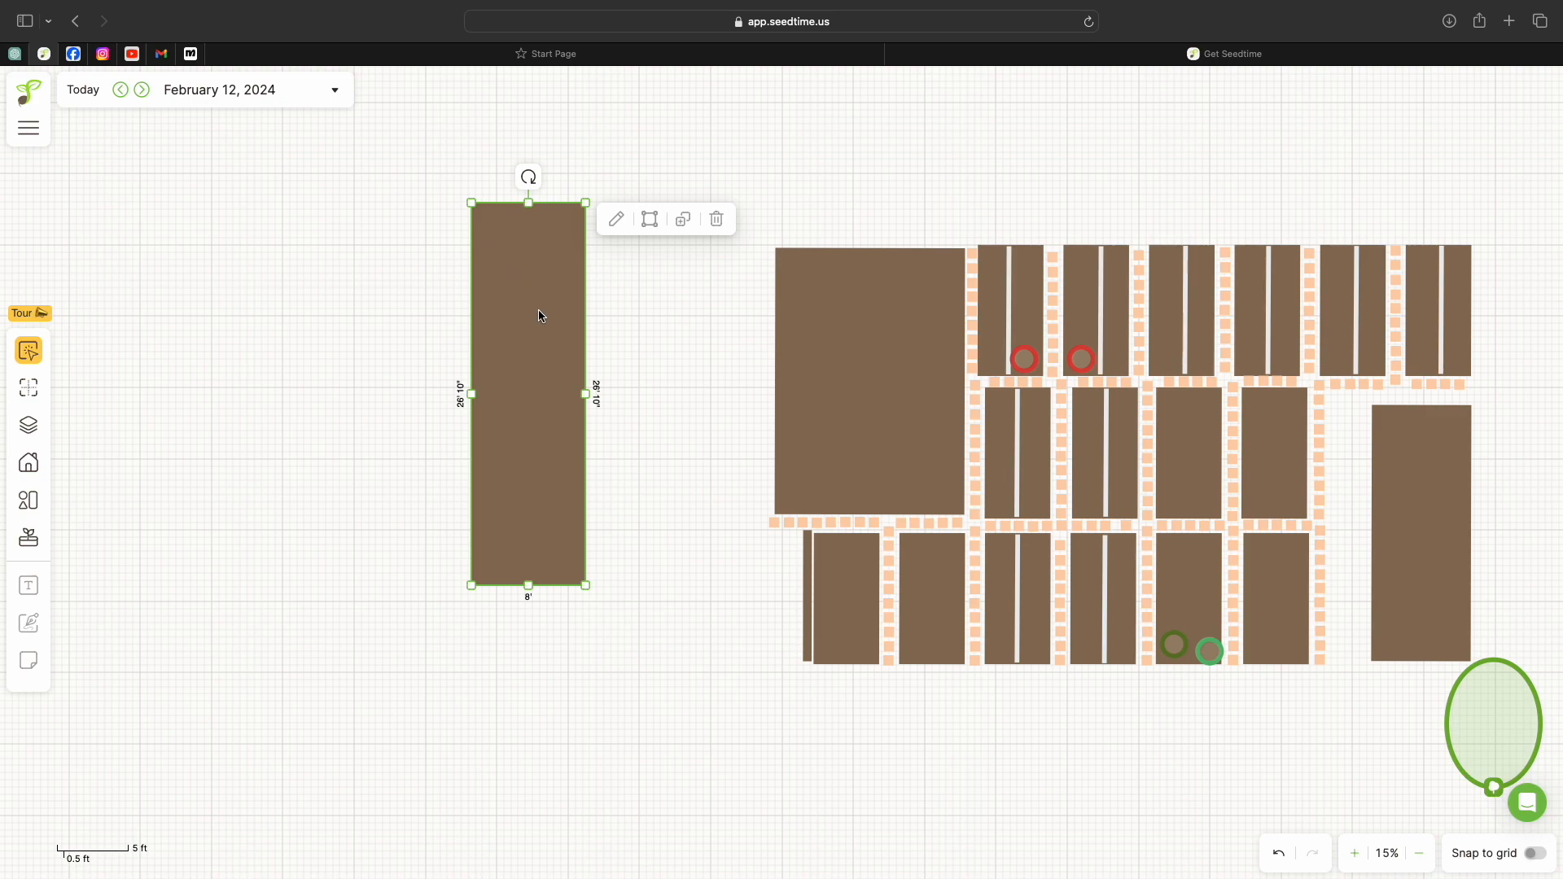
mouse_move(604, 387)
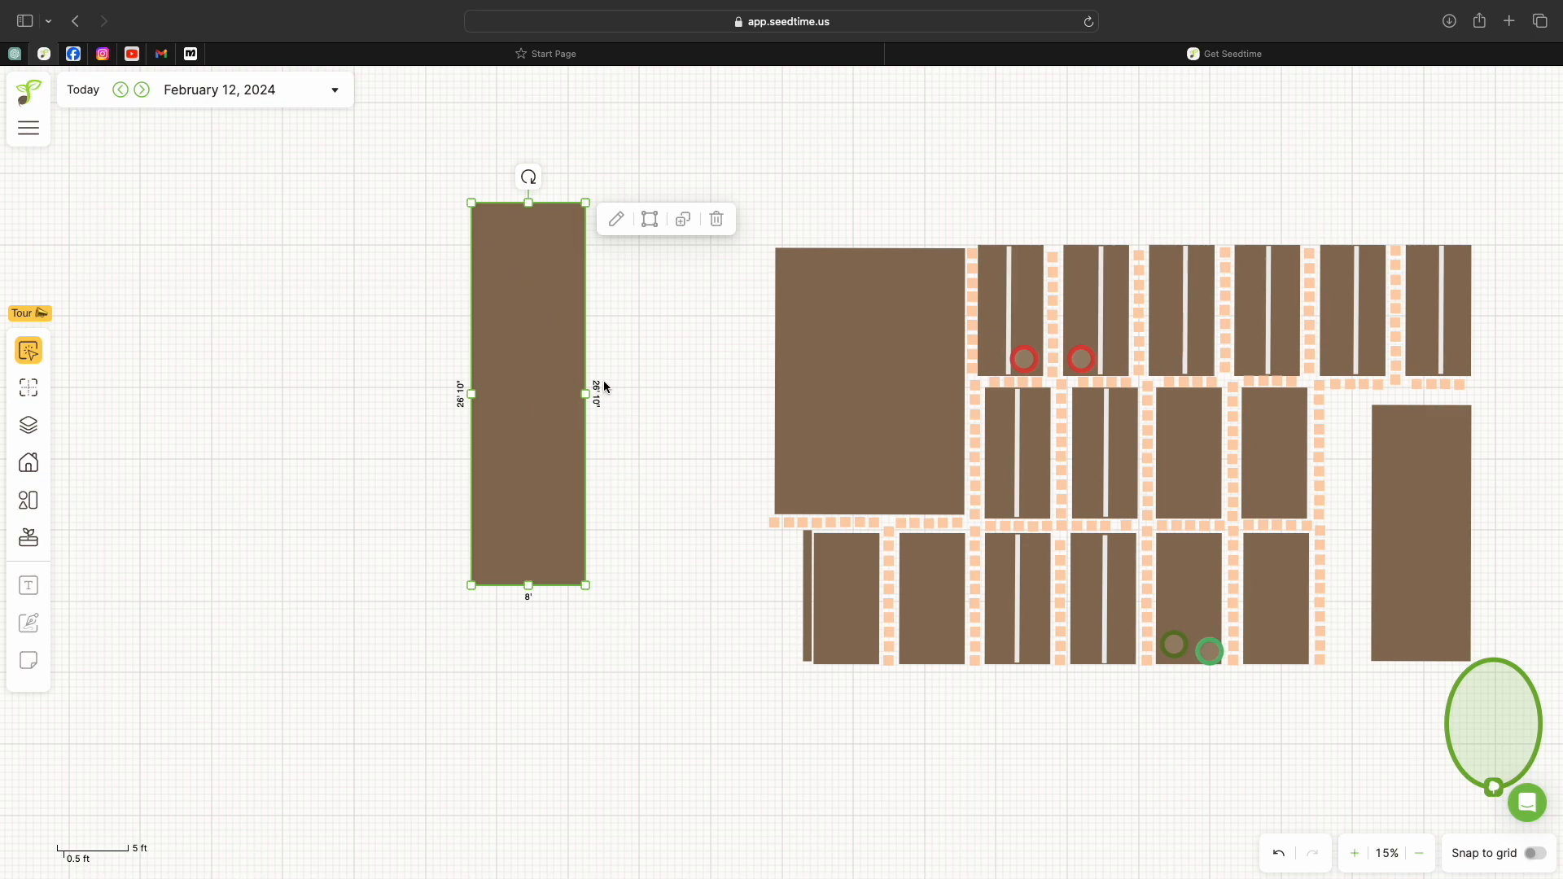
mouse_move(602, 408)
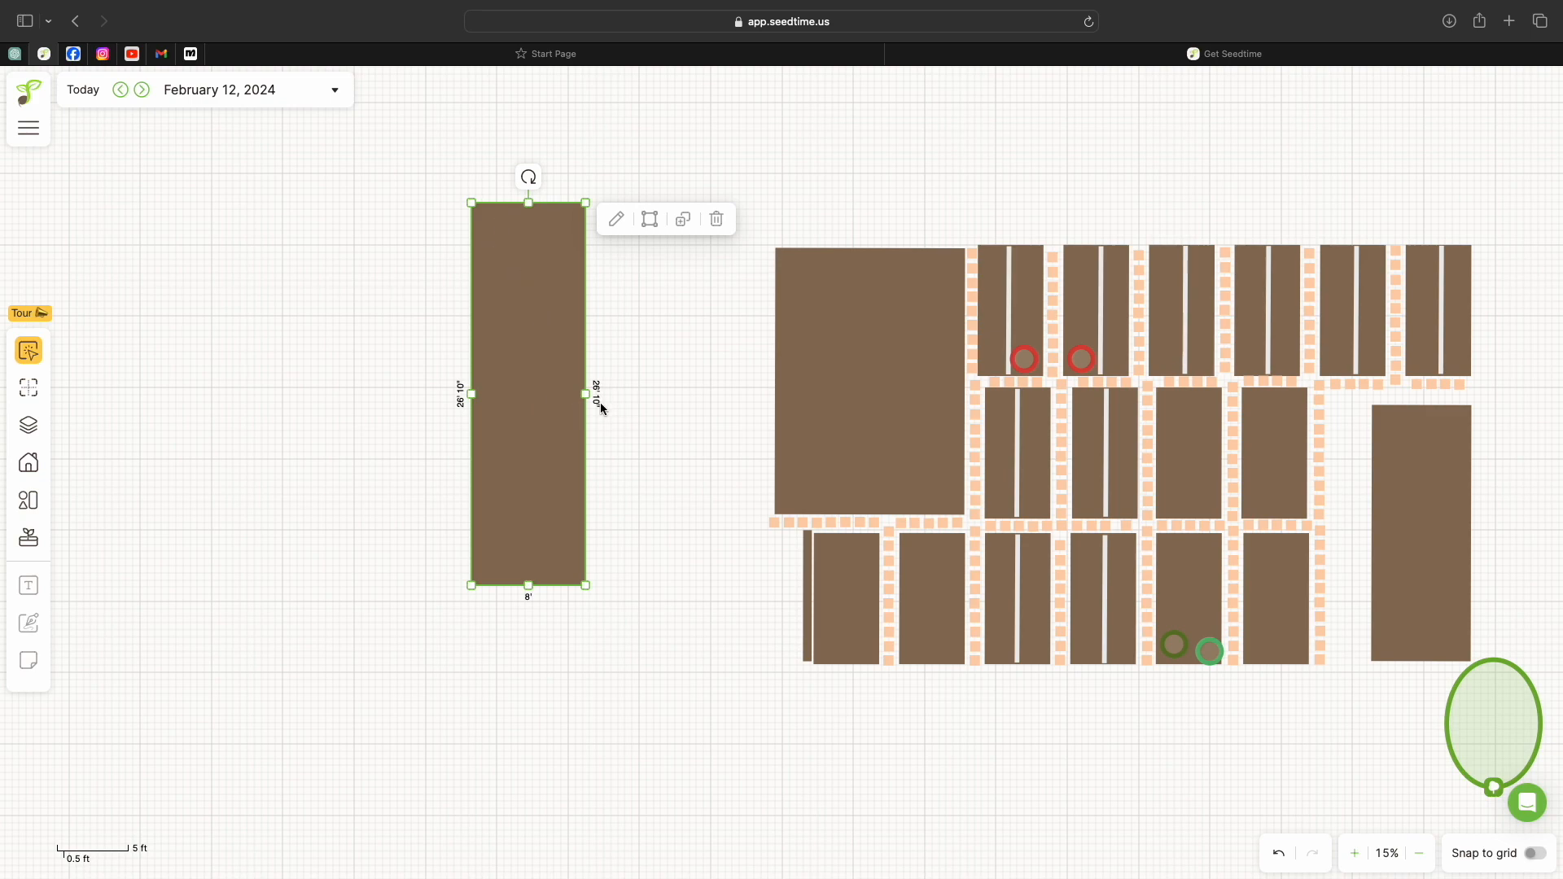
mouse_move(557, 548)
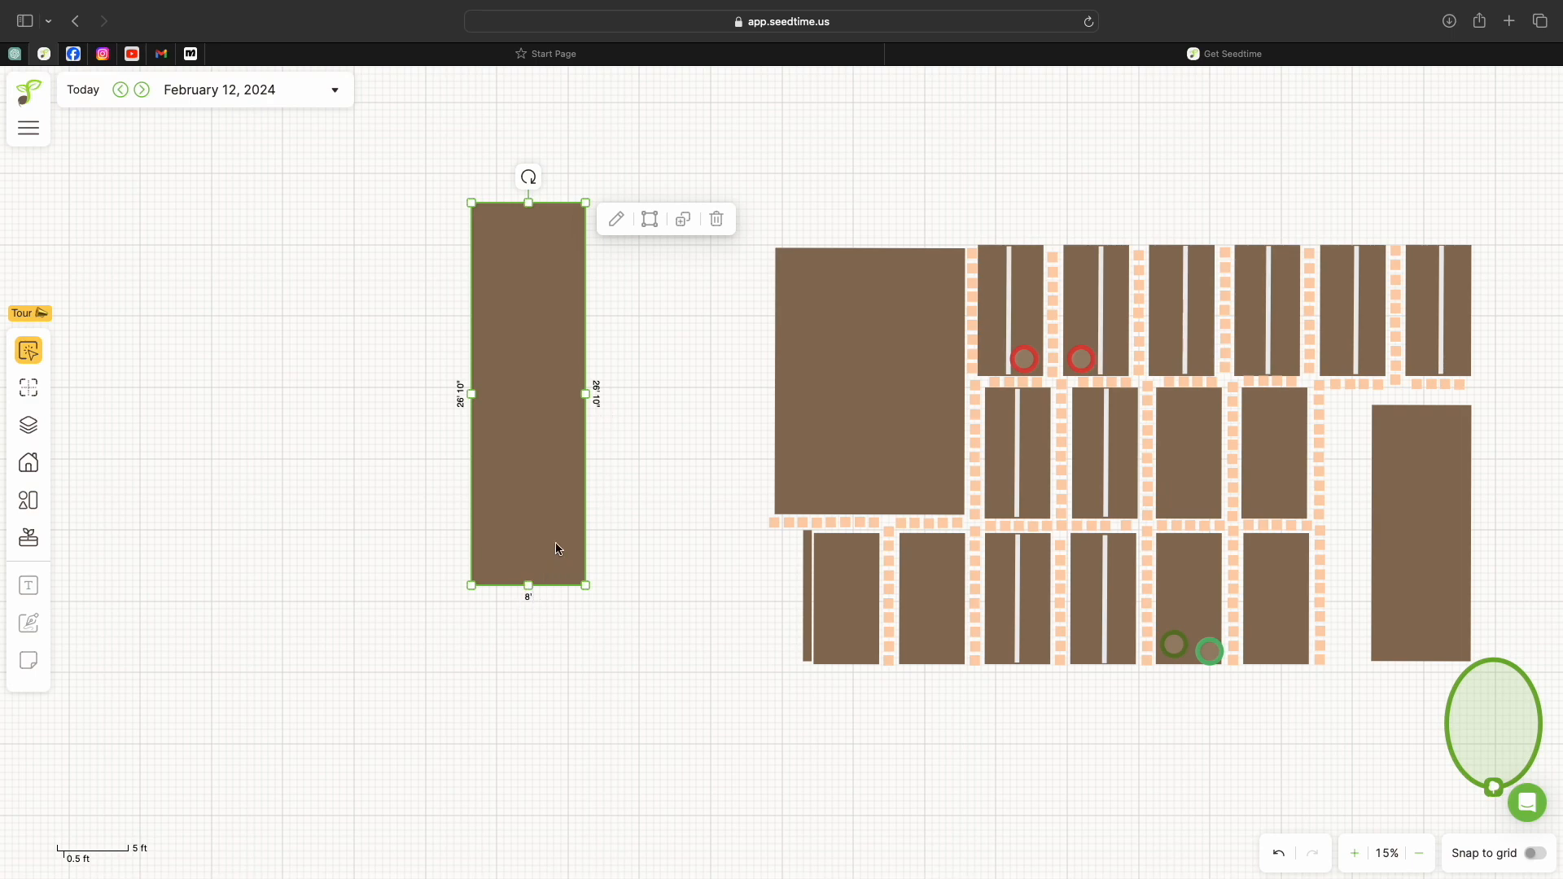
mouse_move(650, 219)
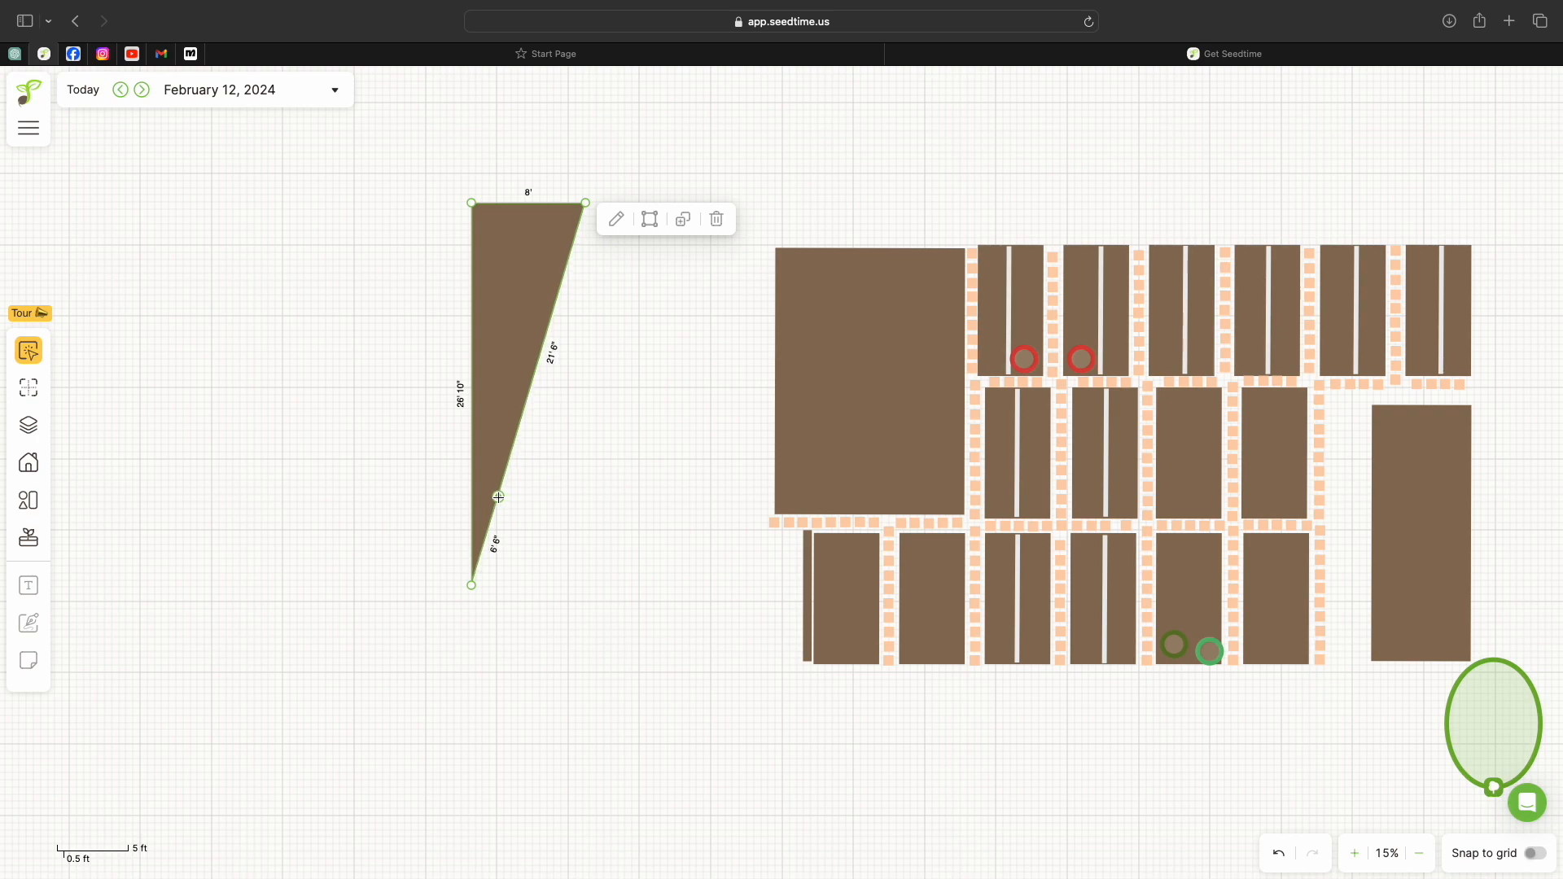
mouse_move(598, 242)
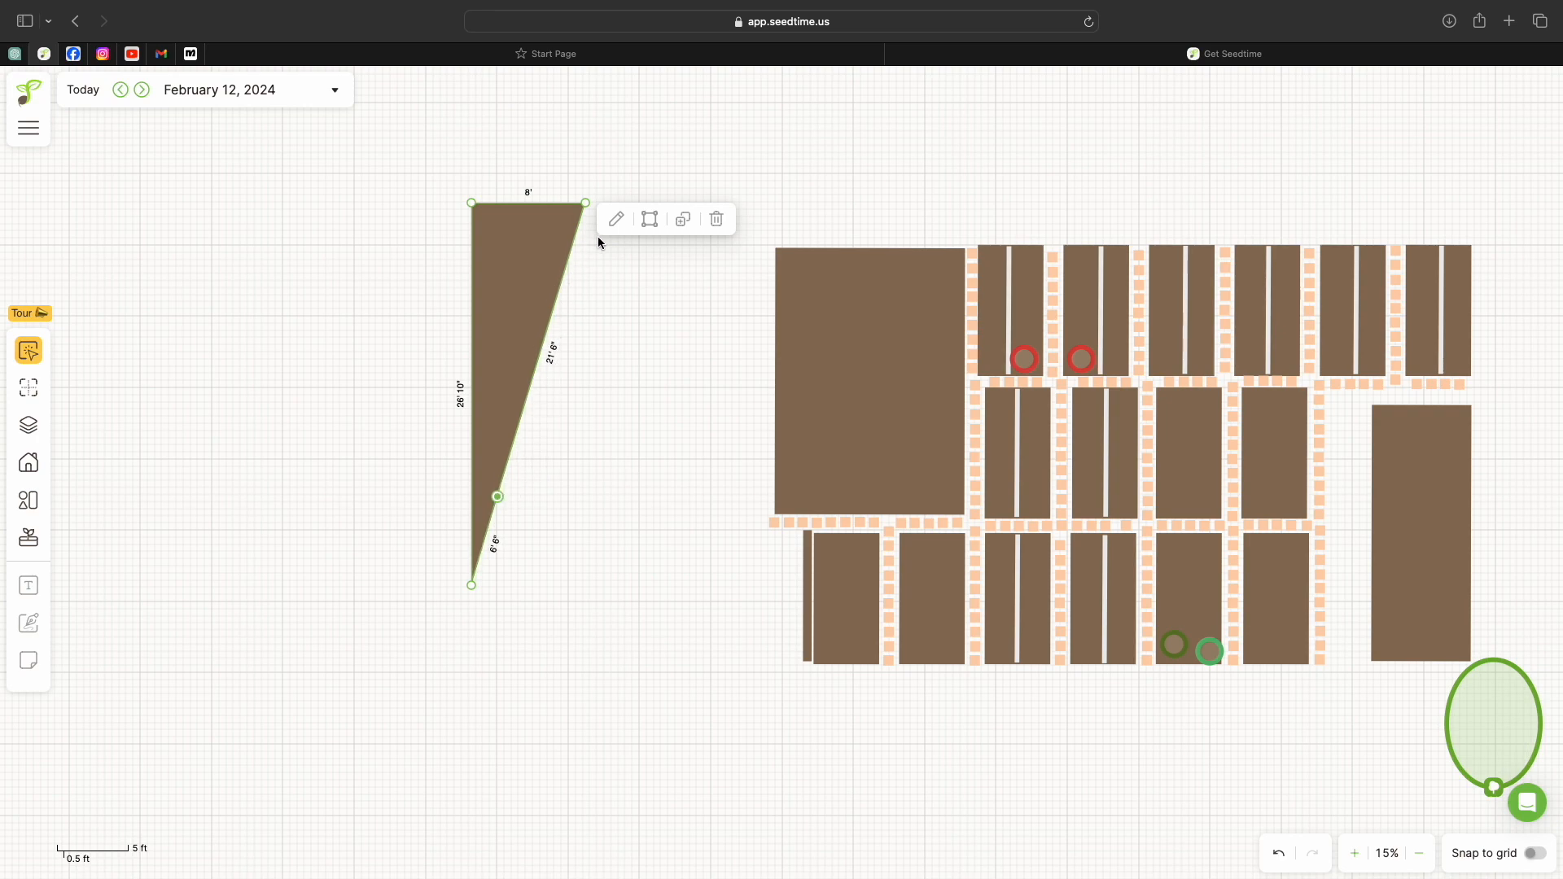
mouse_move(682, 219)
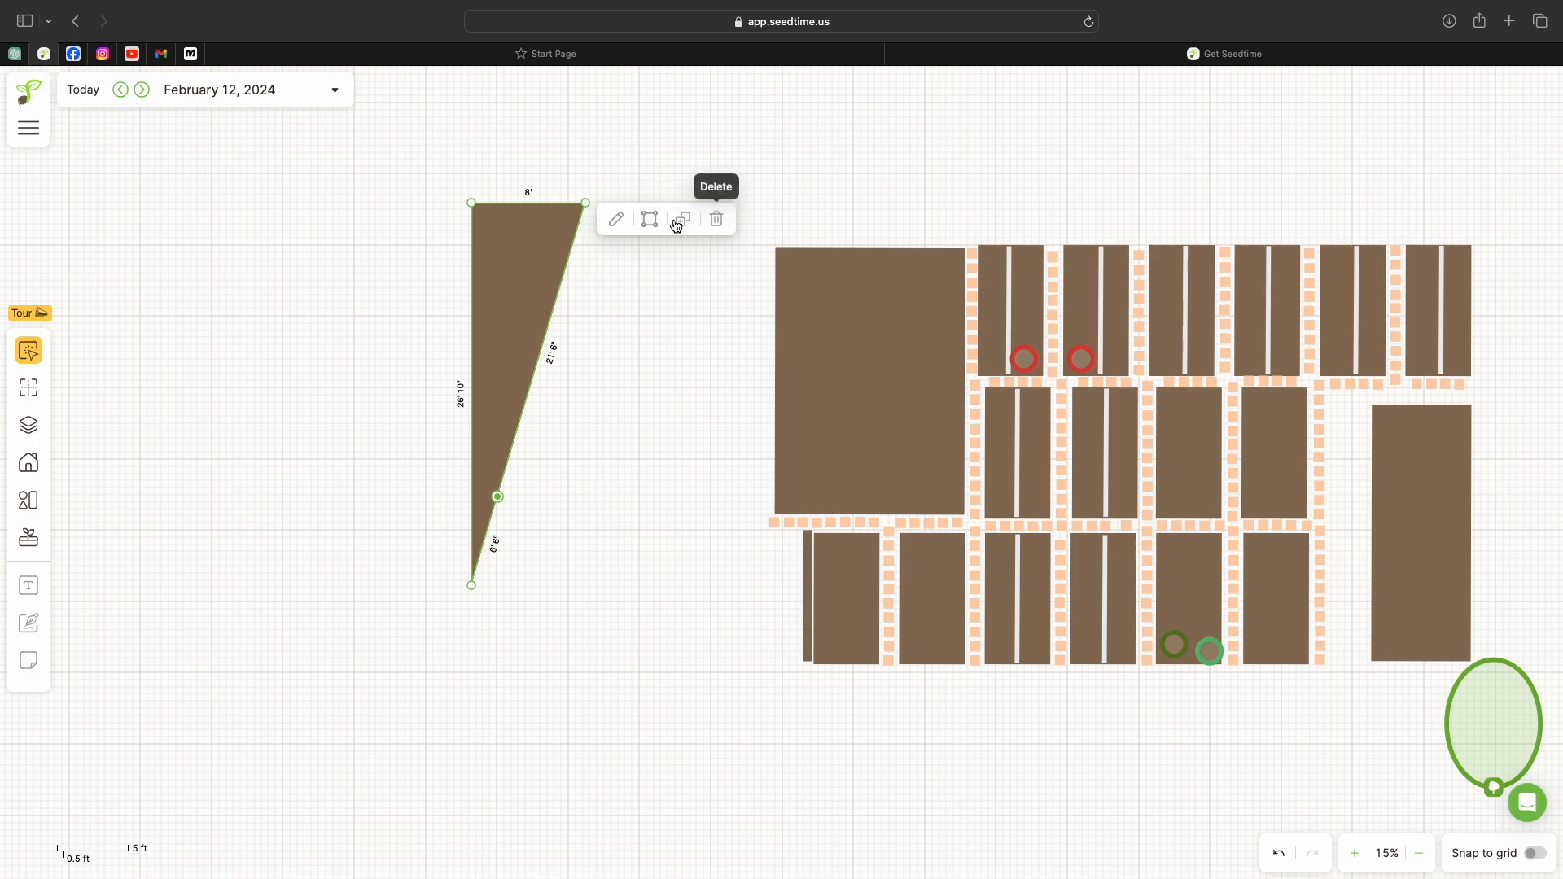
mouse_move(617, 220)
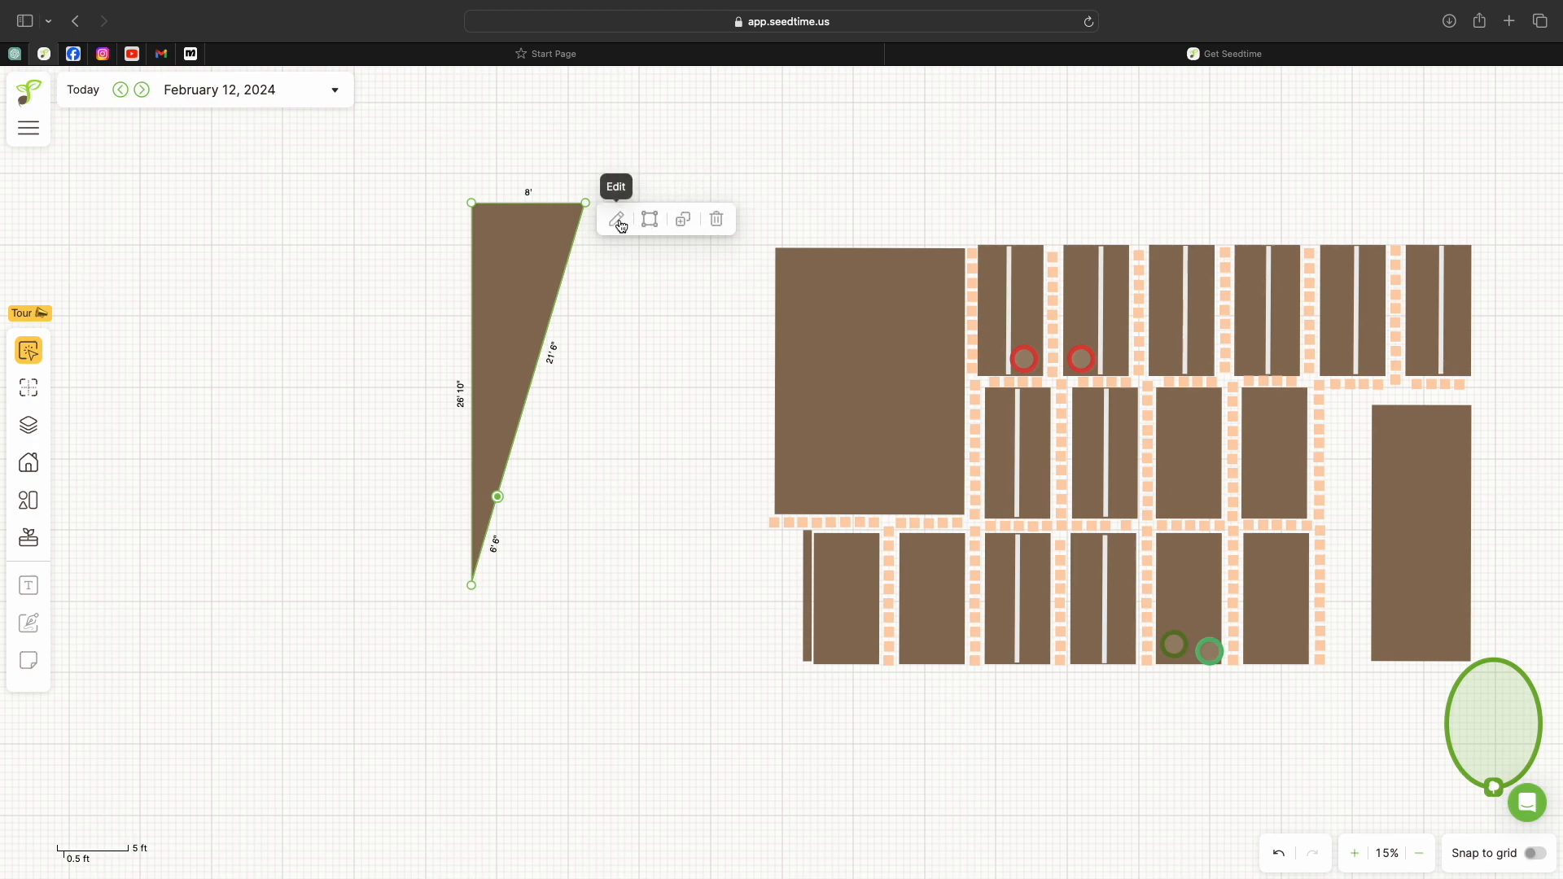
Set the triangular bed to 7.7 ft wide by 31.4 ft long and pick a yellow fill
left_click(619, 218)
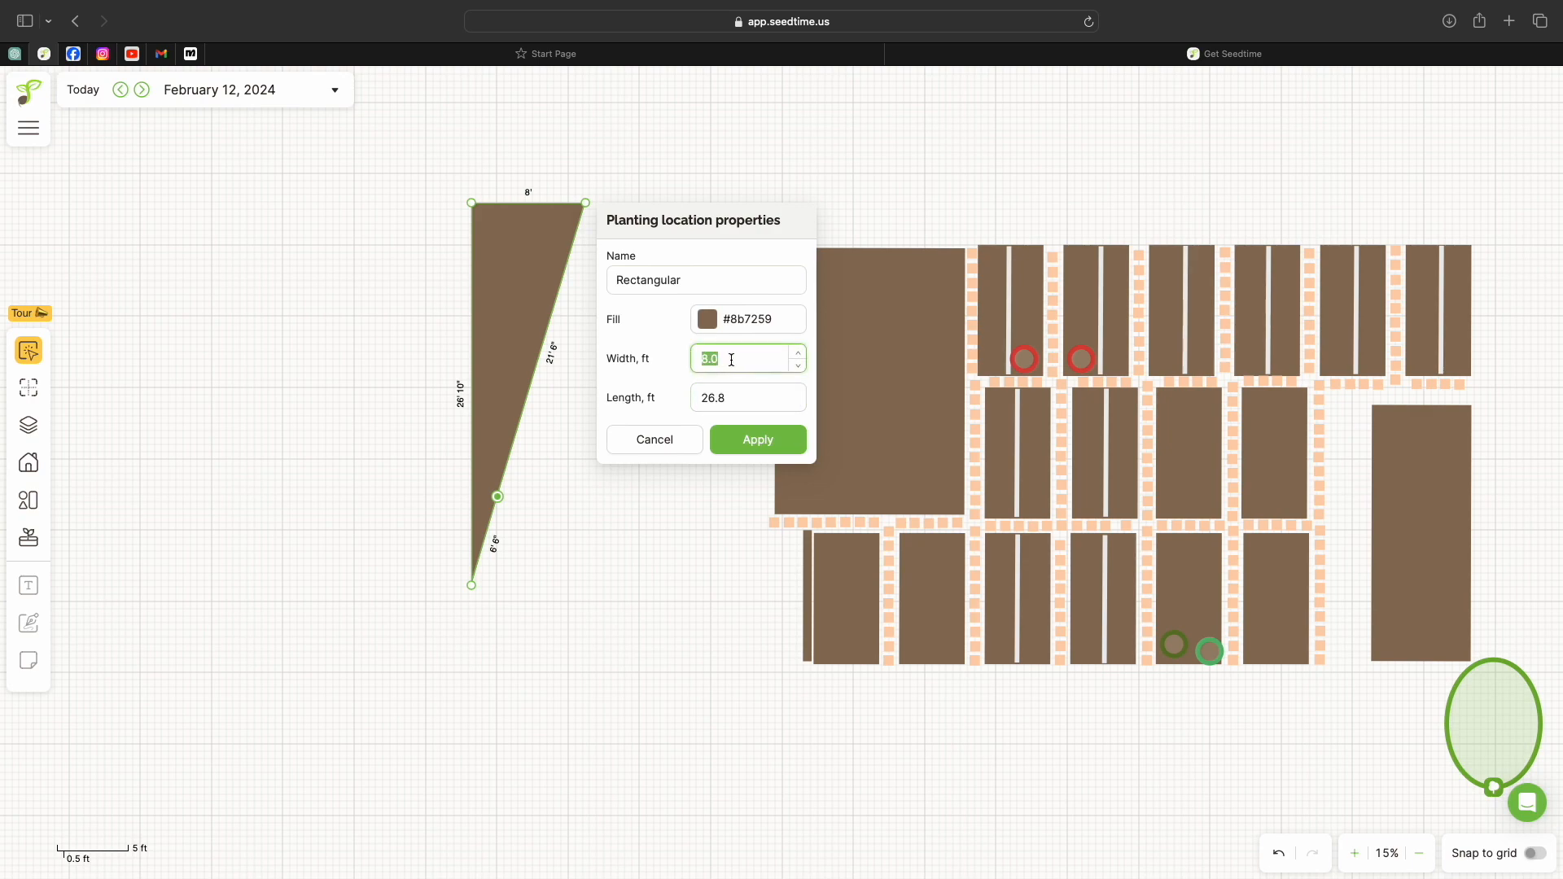
type("7")
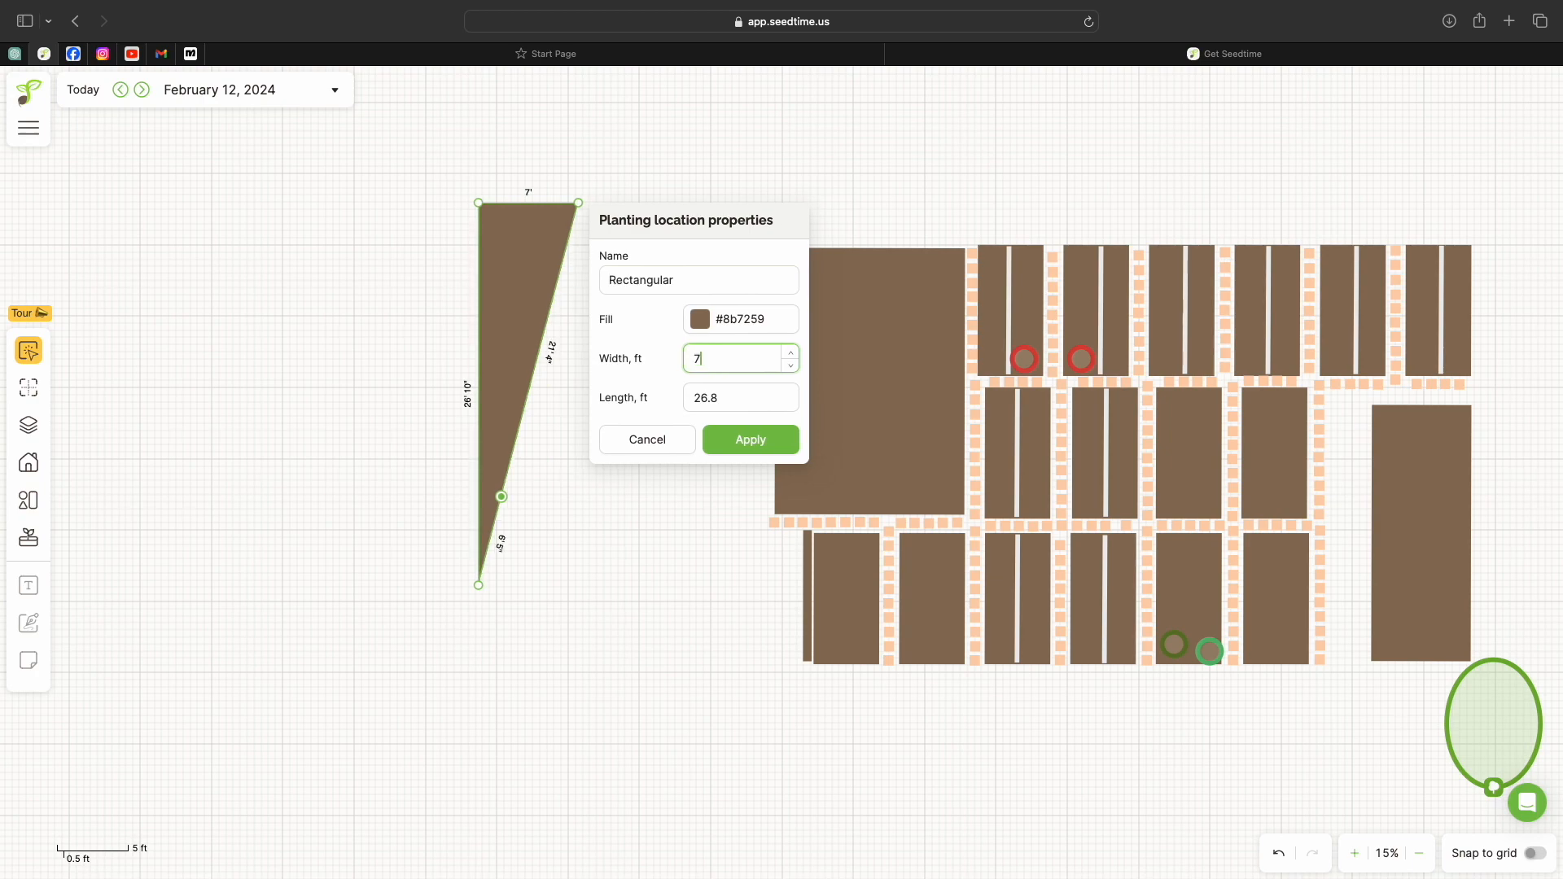
type(".7")
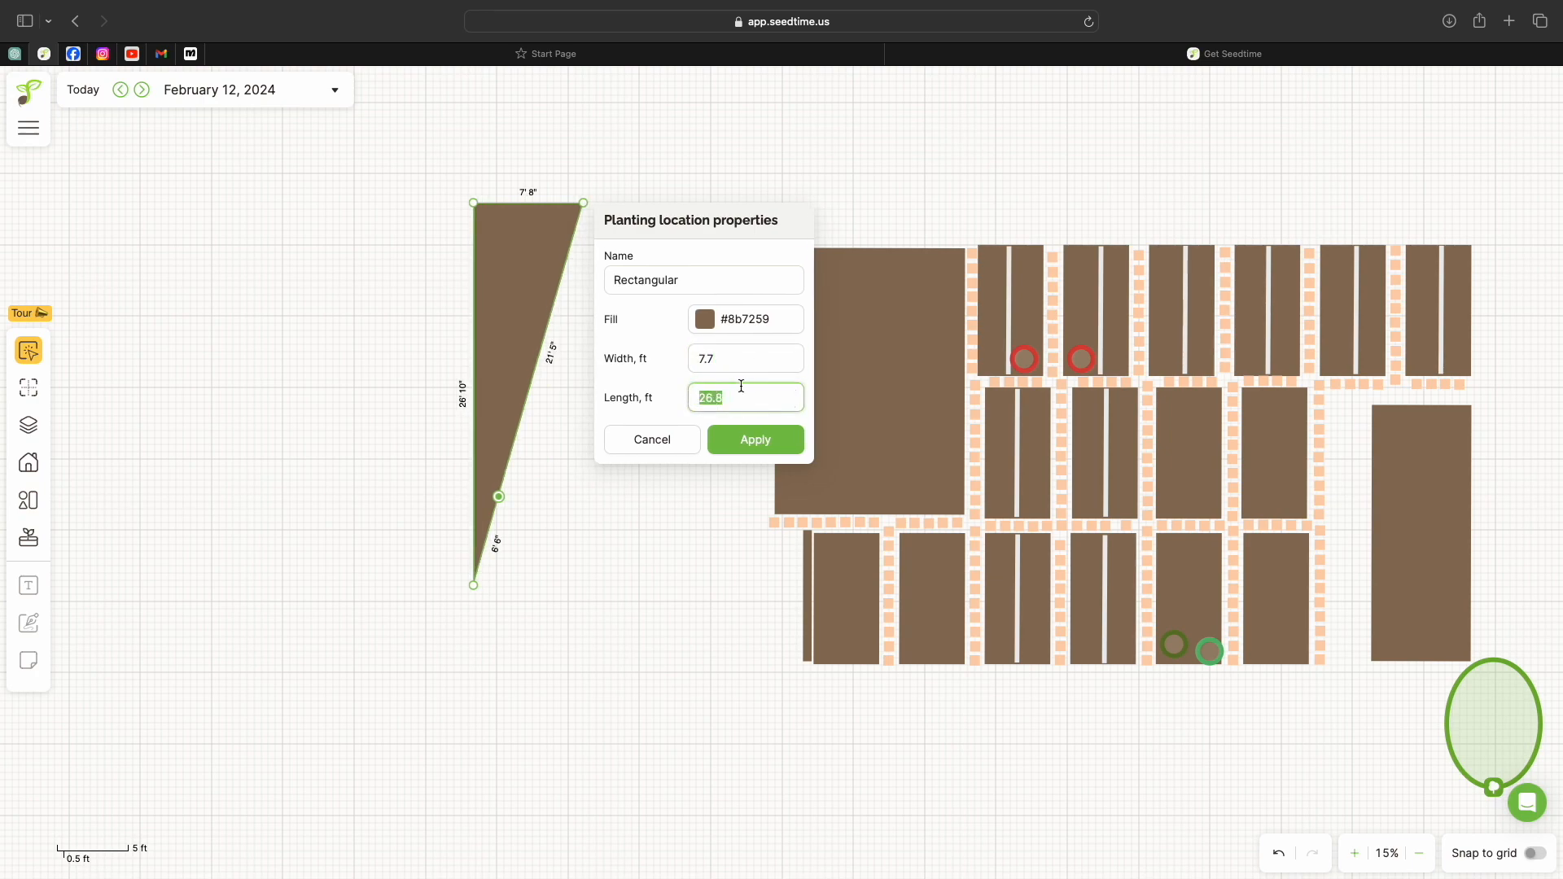
type("3")
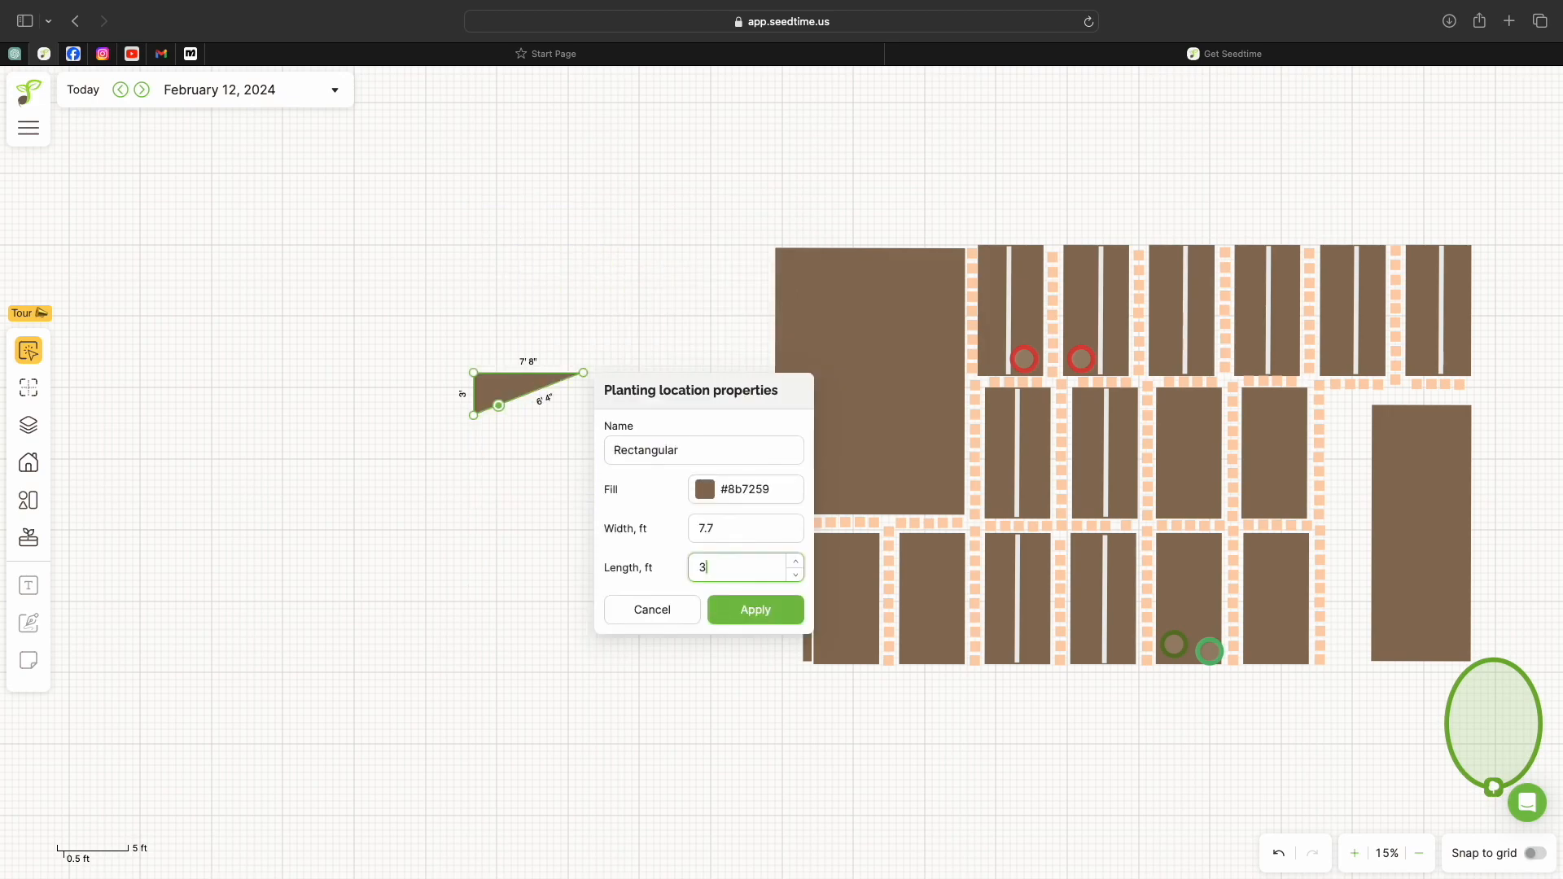
type("31.4")
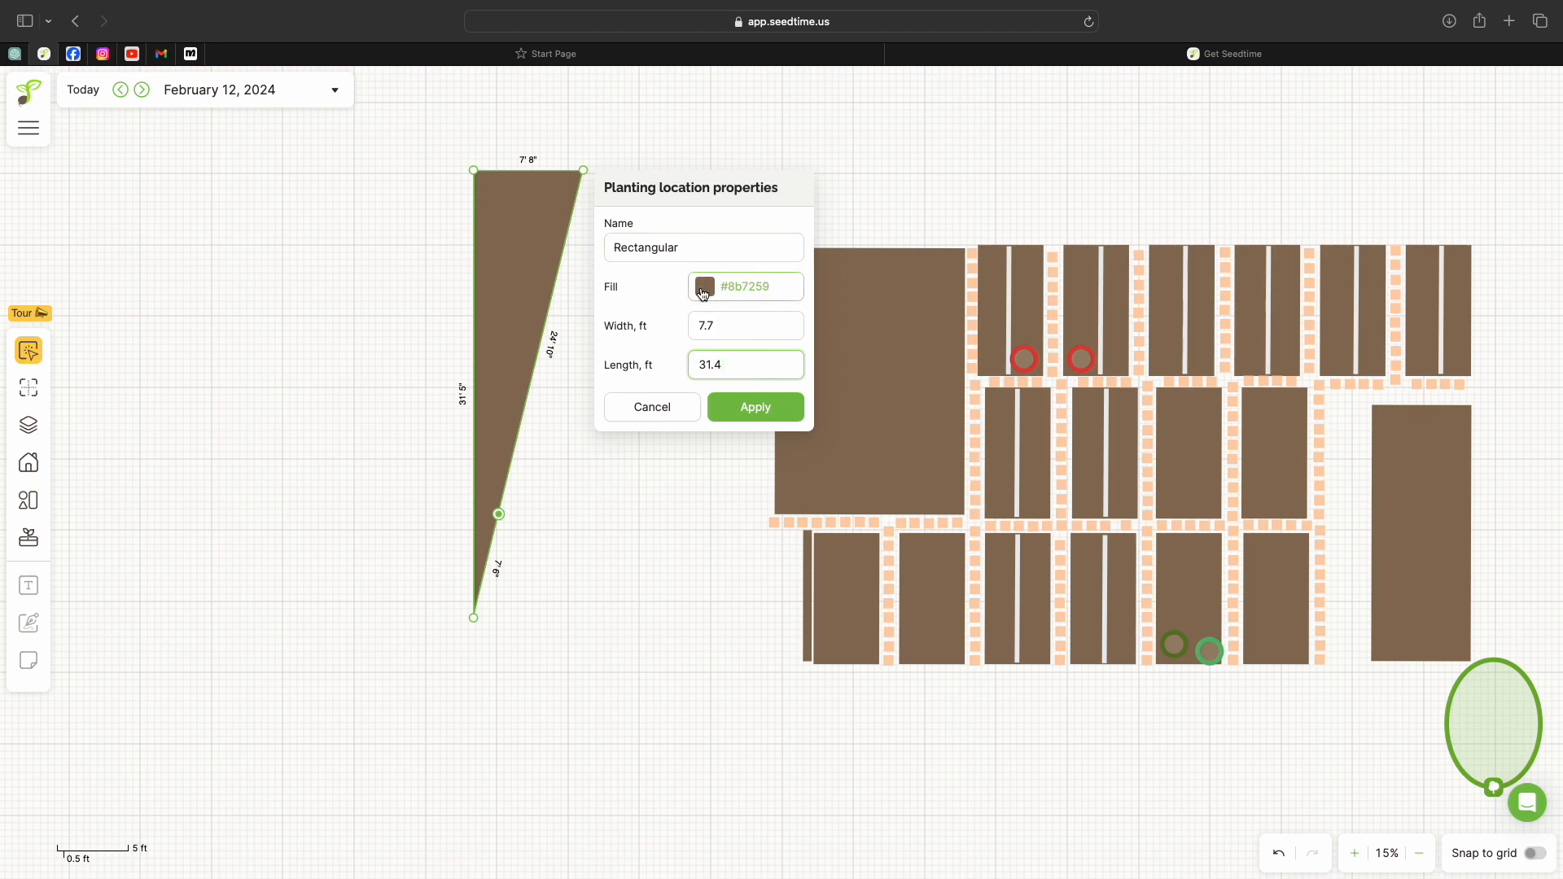
left_click(703, 287)
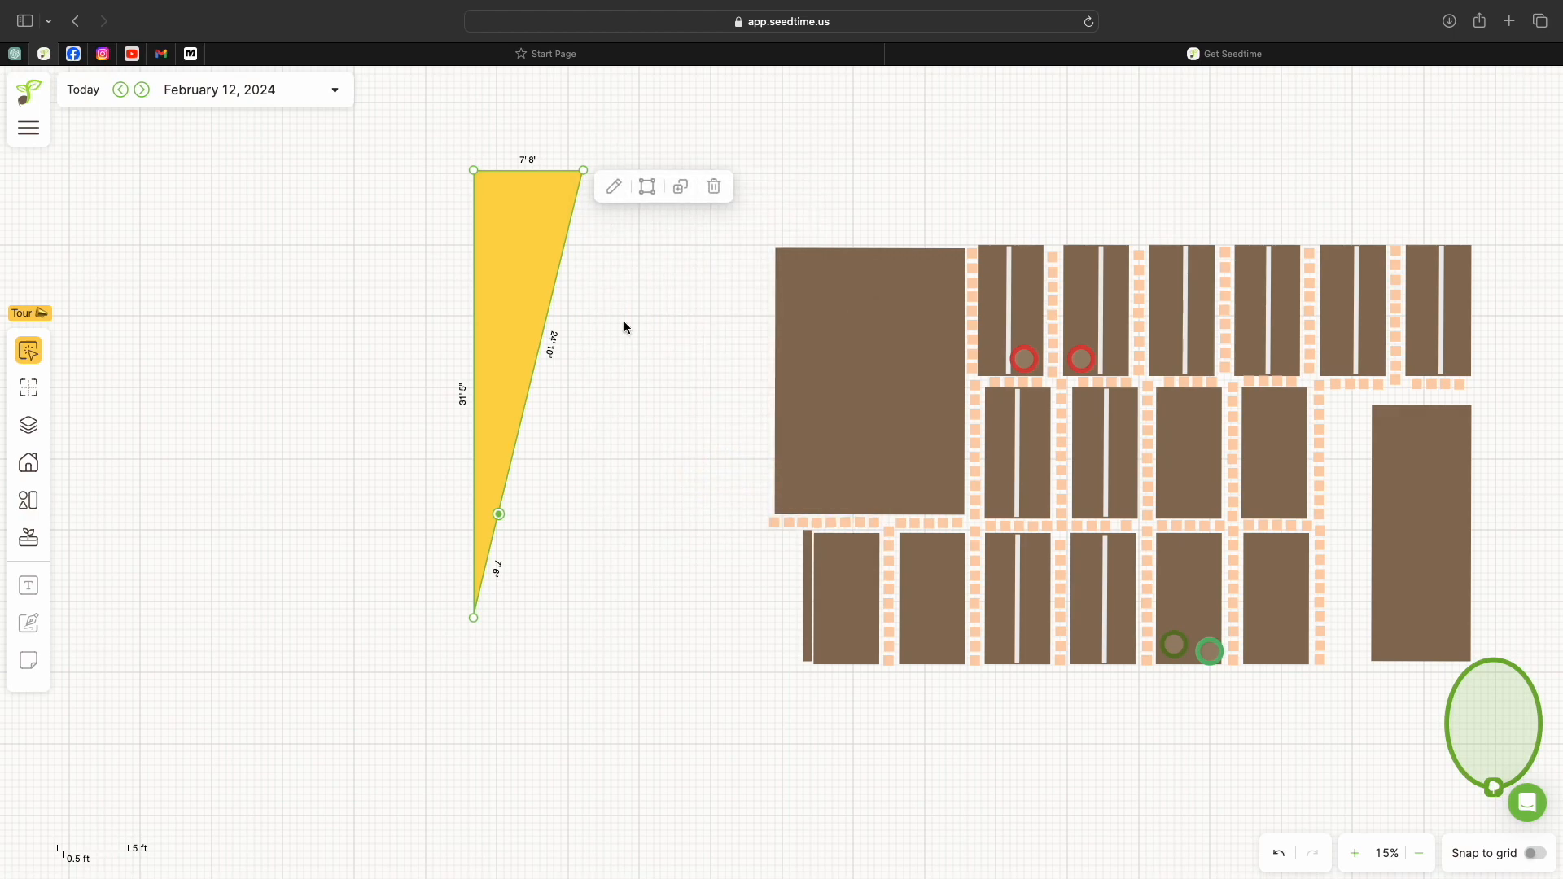
mouse_move(153, 359)
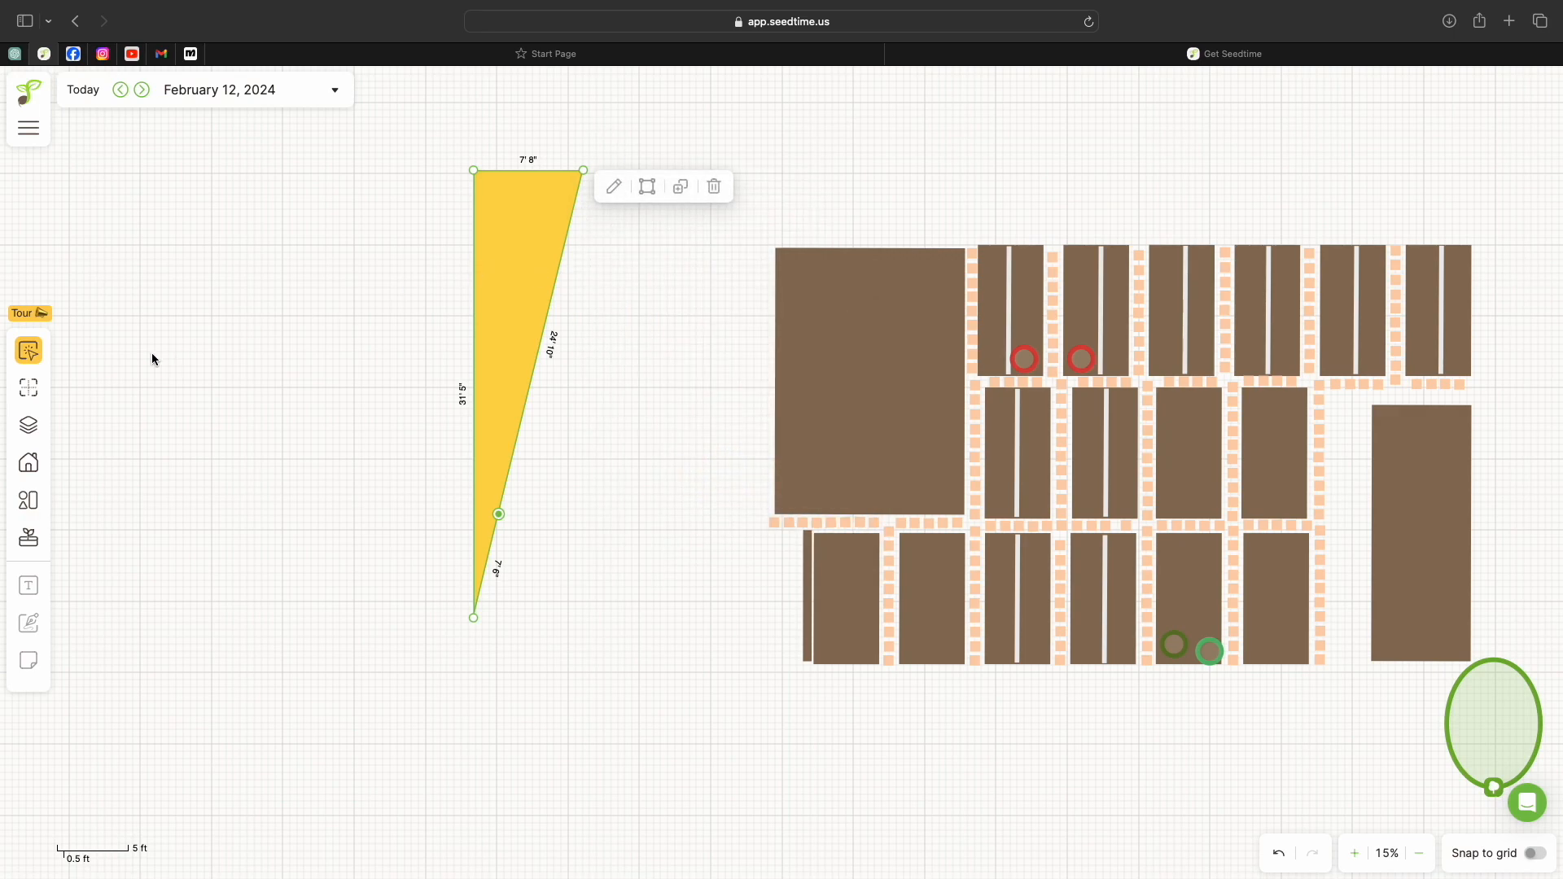
Delete the yellow triangular bed, cancelling once before confirming the deletion
left_click(713, 186)
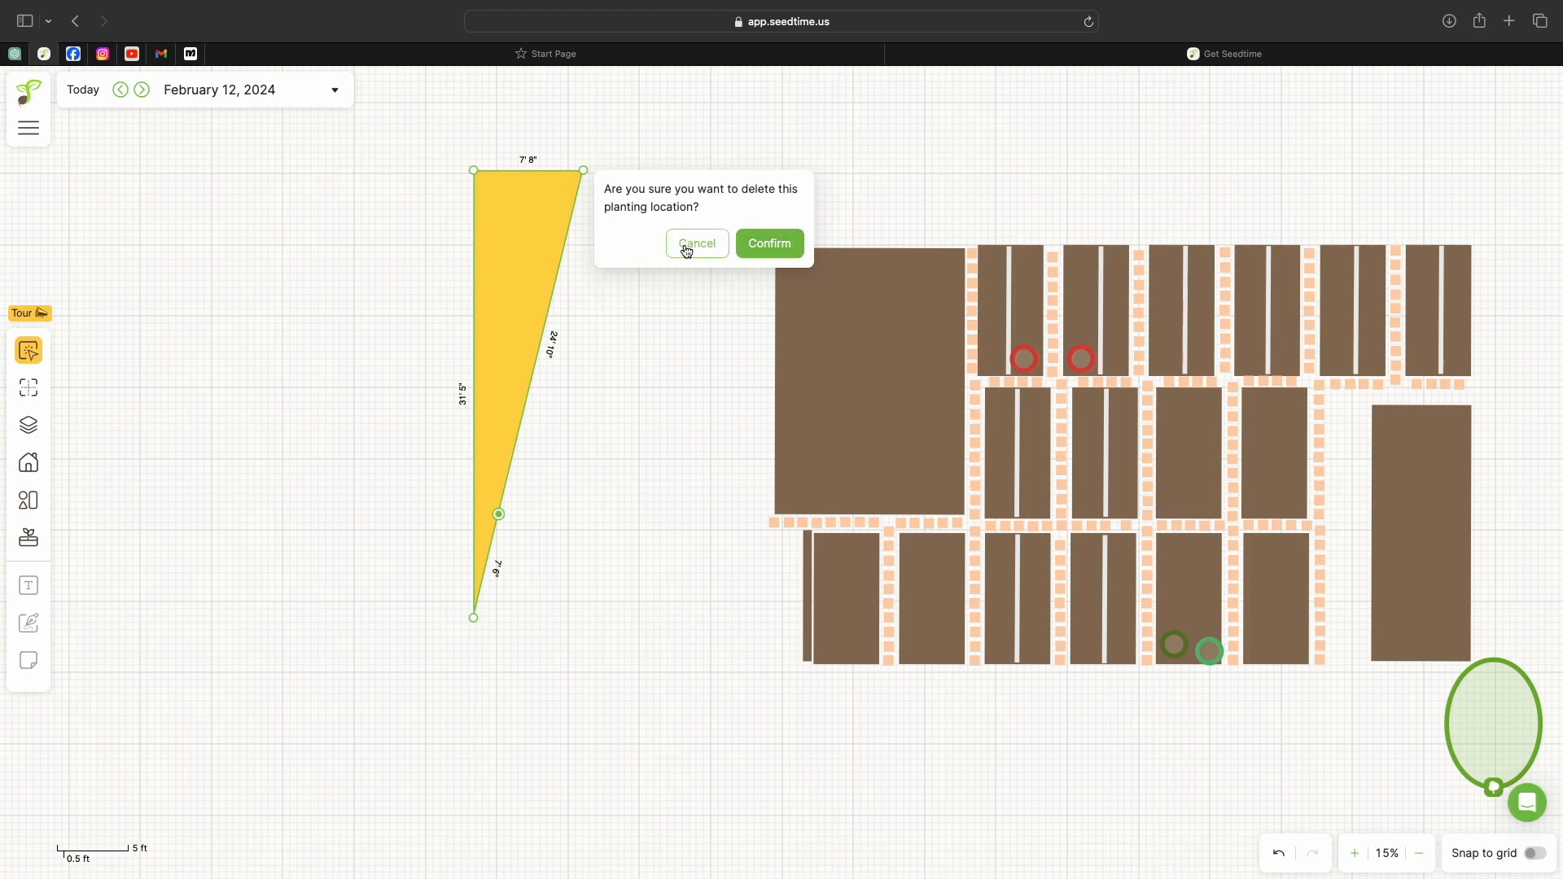
left_click(697, 242)
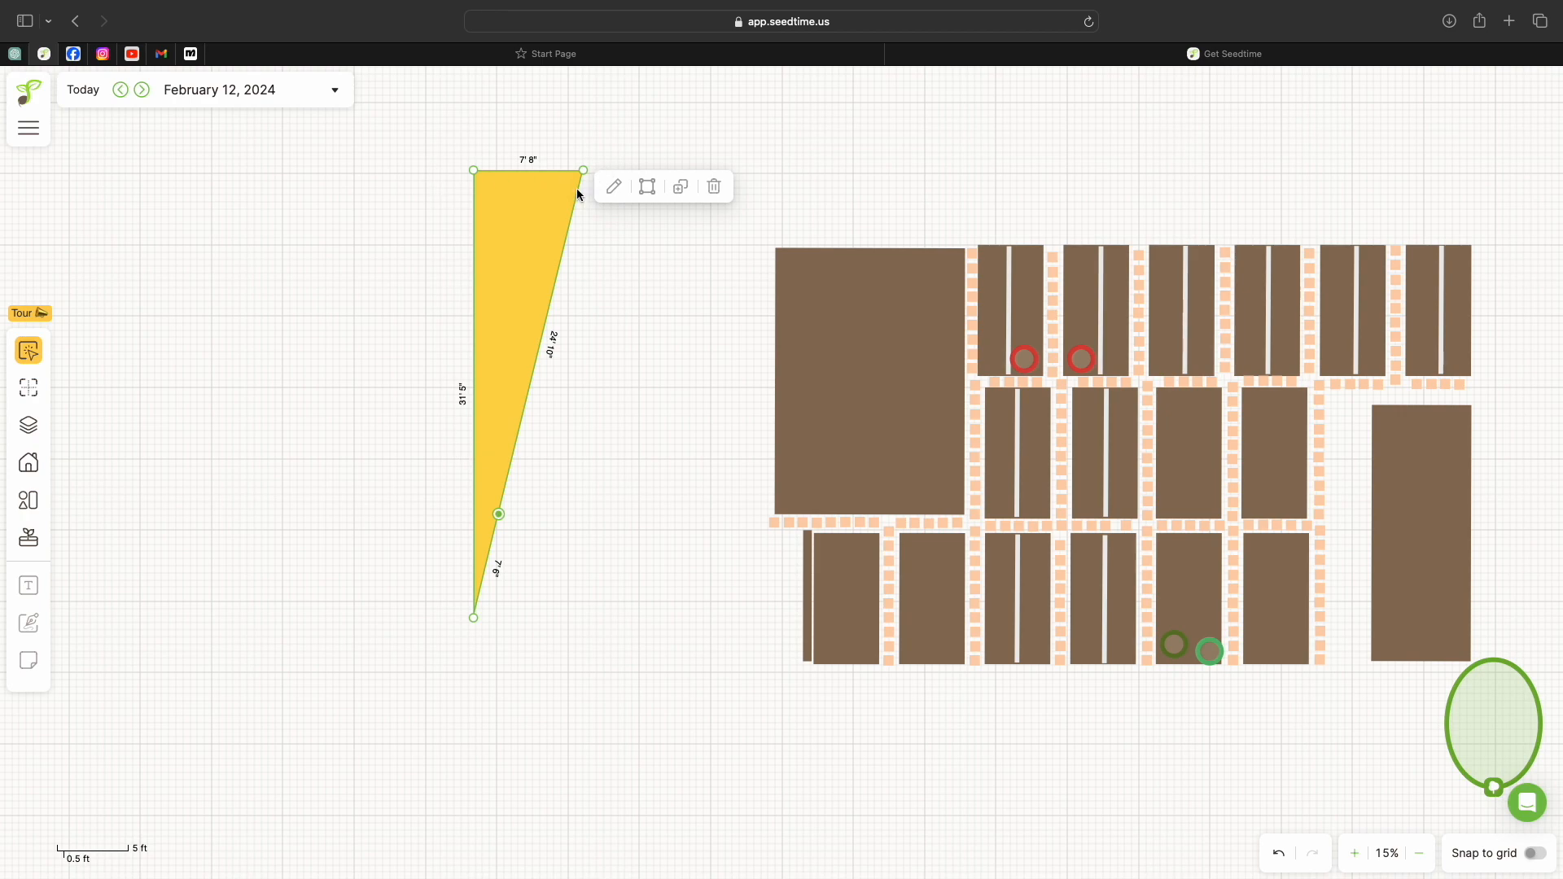
mouse_move(580, 225)
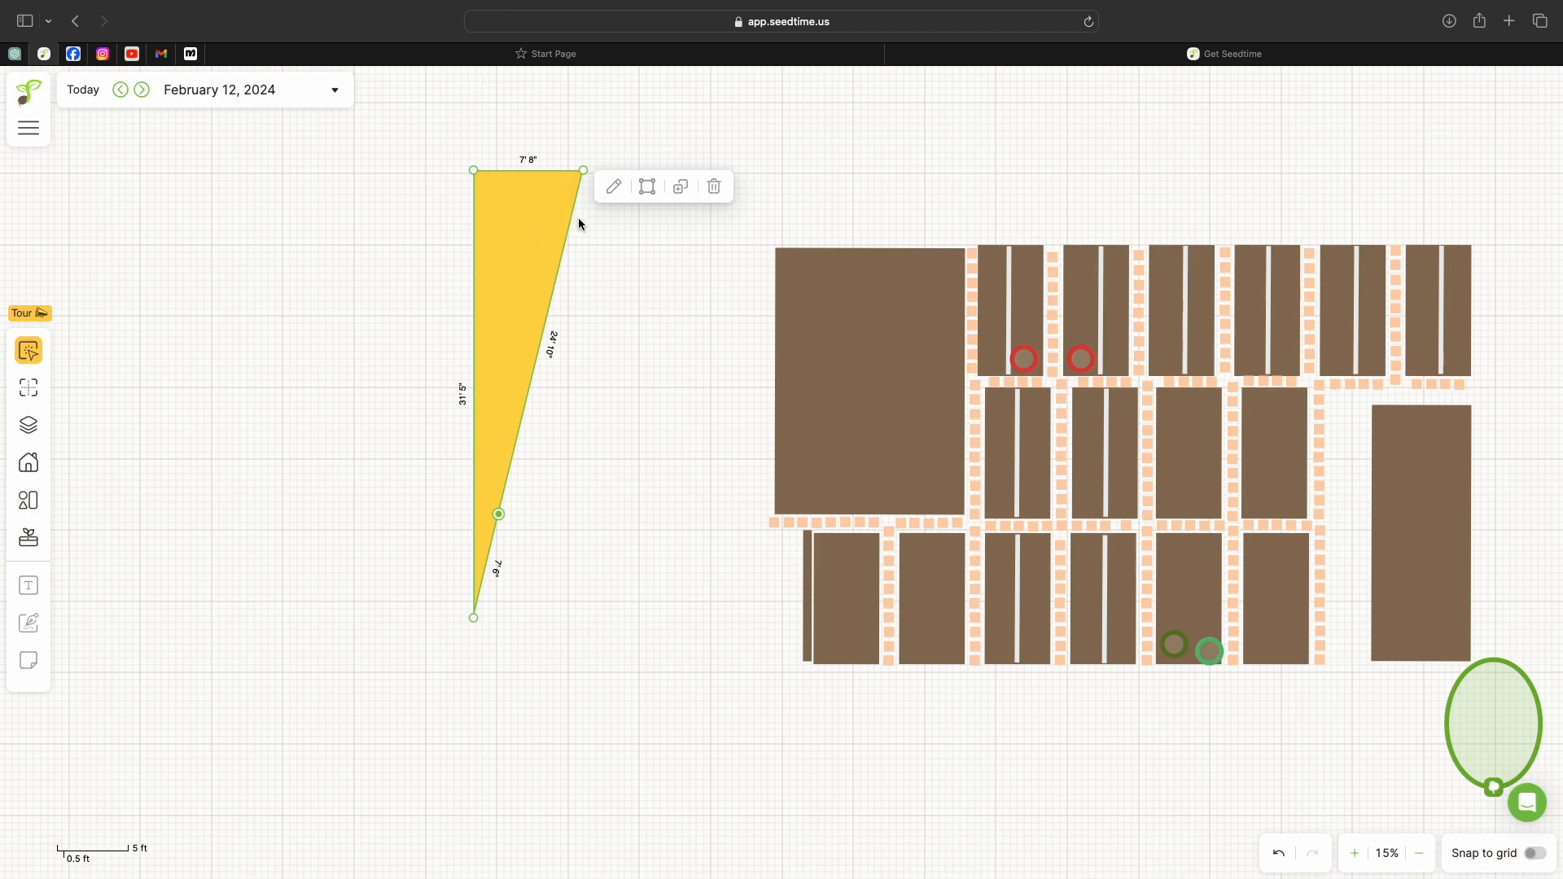
left_click(713, 185)
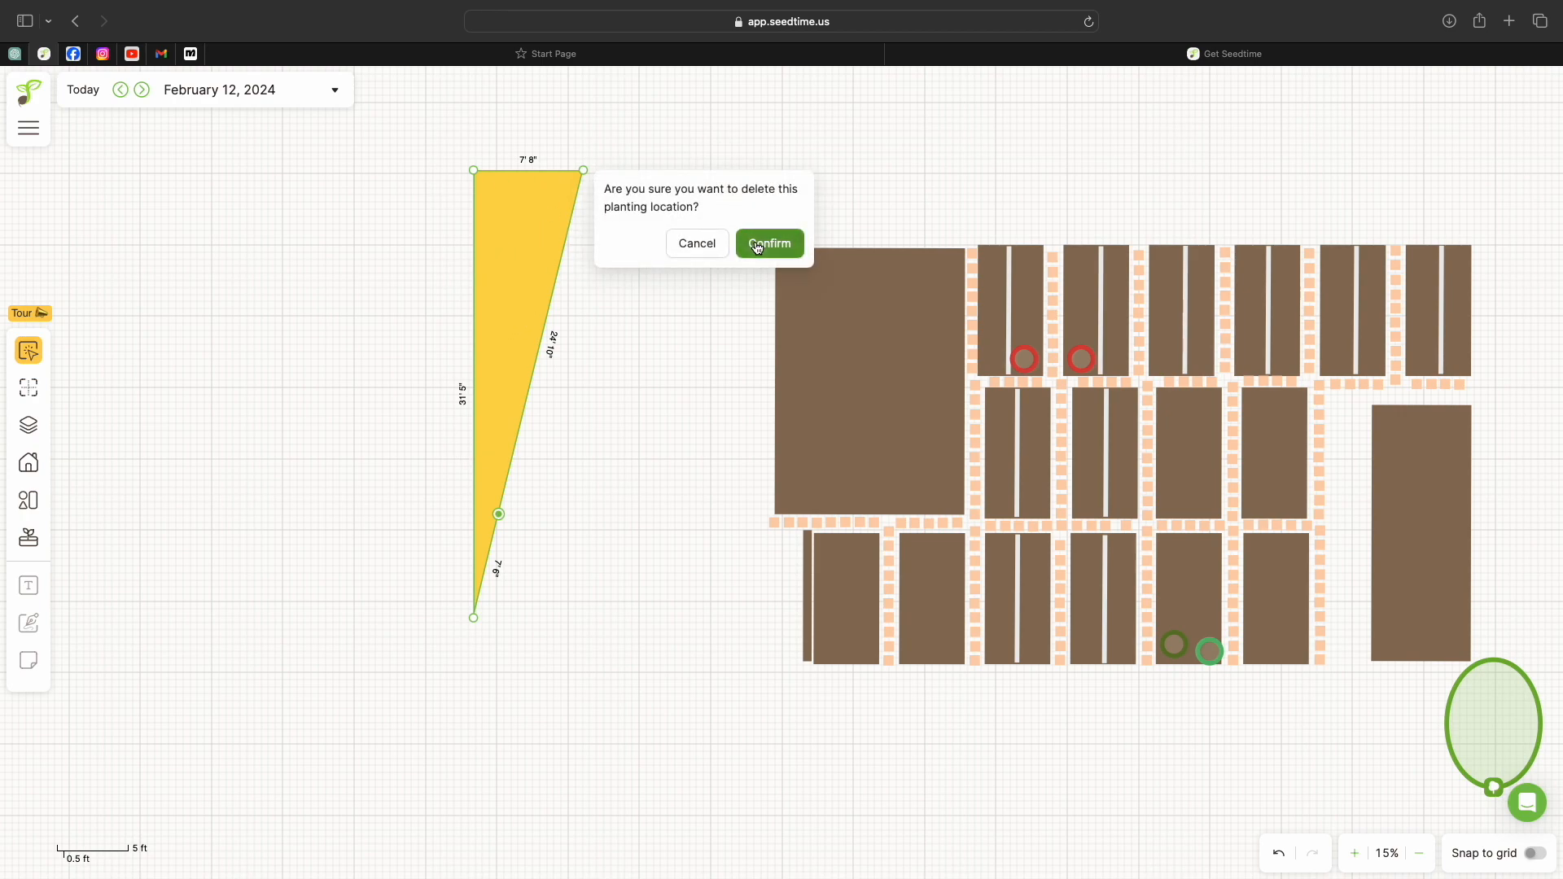
left_click(769, 242)
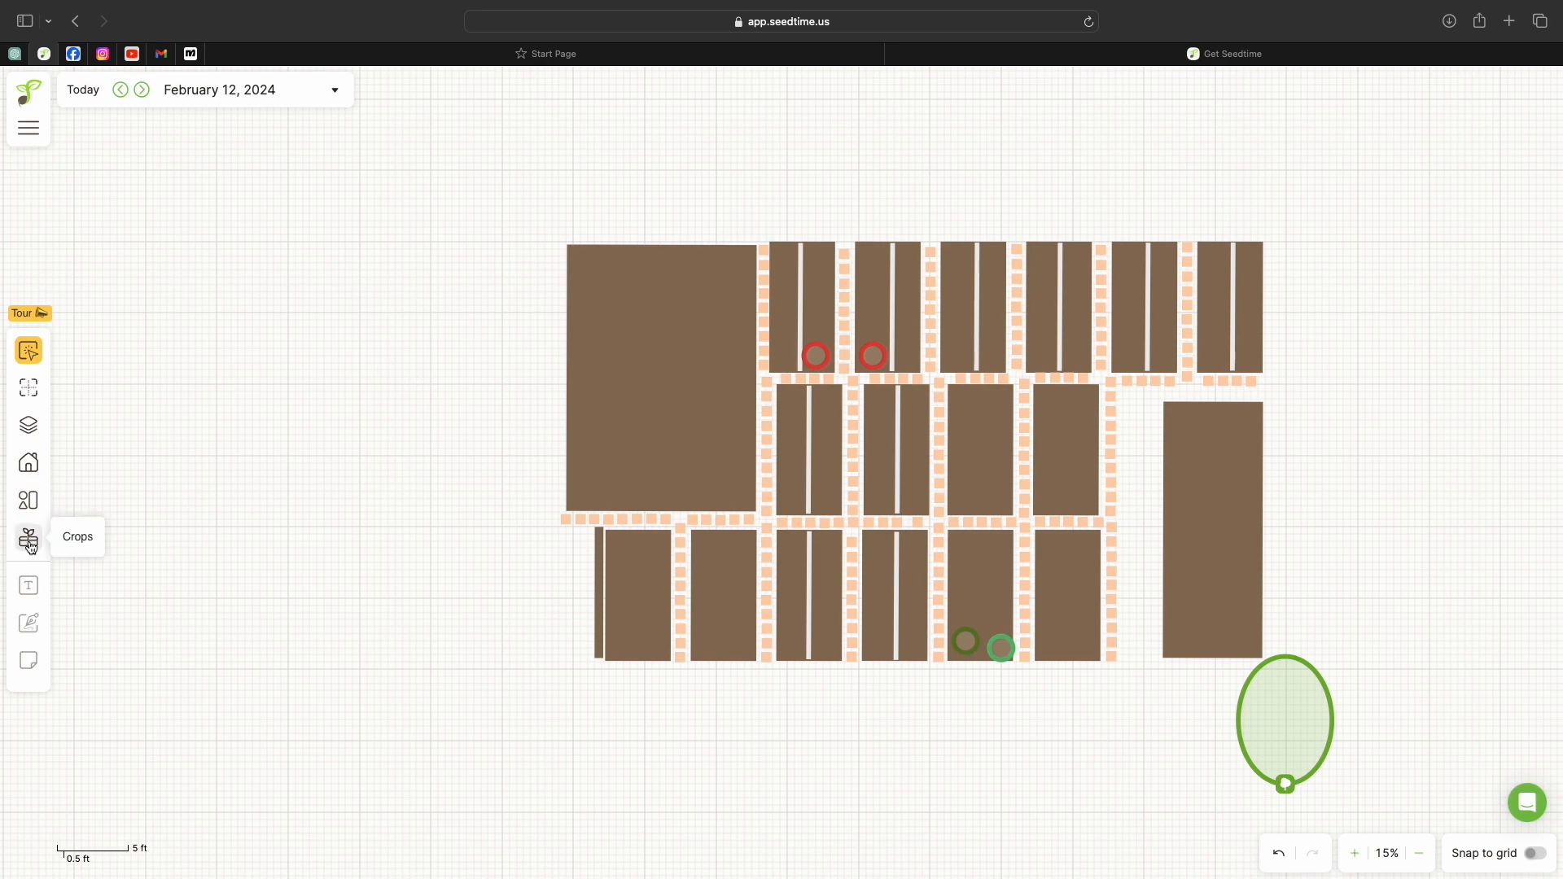
Show the crops timeline and filter it by 'mar' so only Marigold is listed
left_click(28, 539)
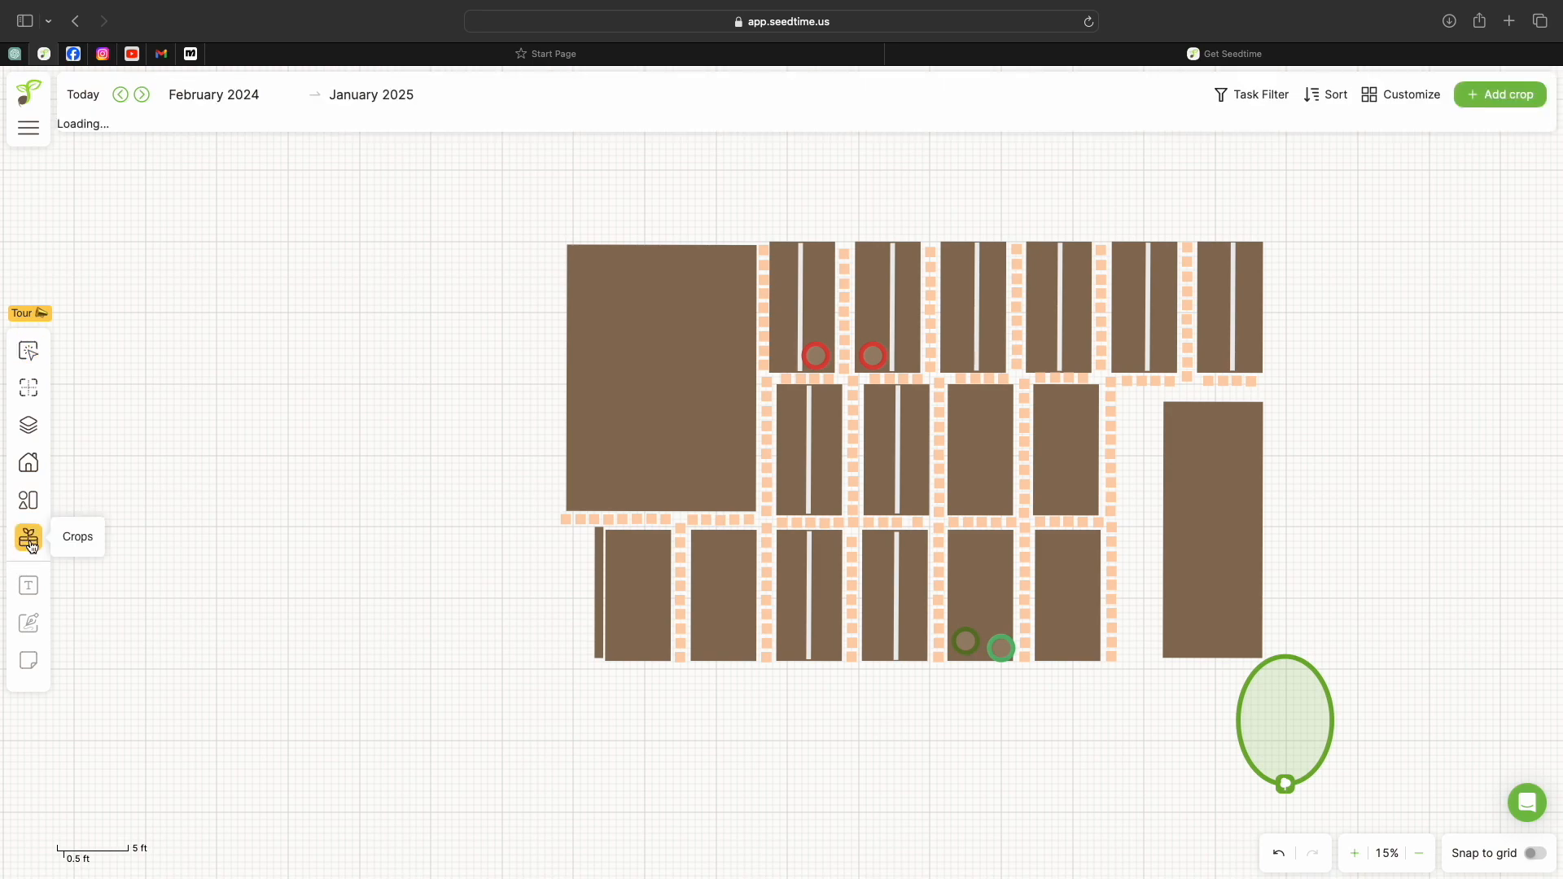
left_click(27, 539)
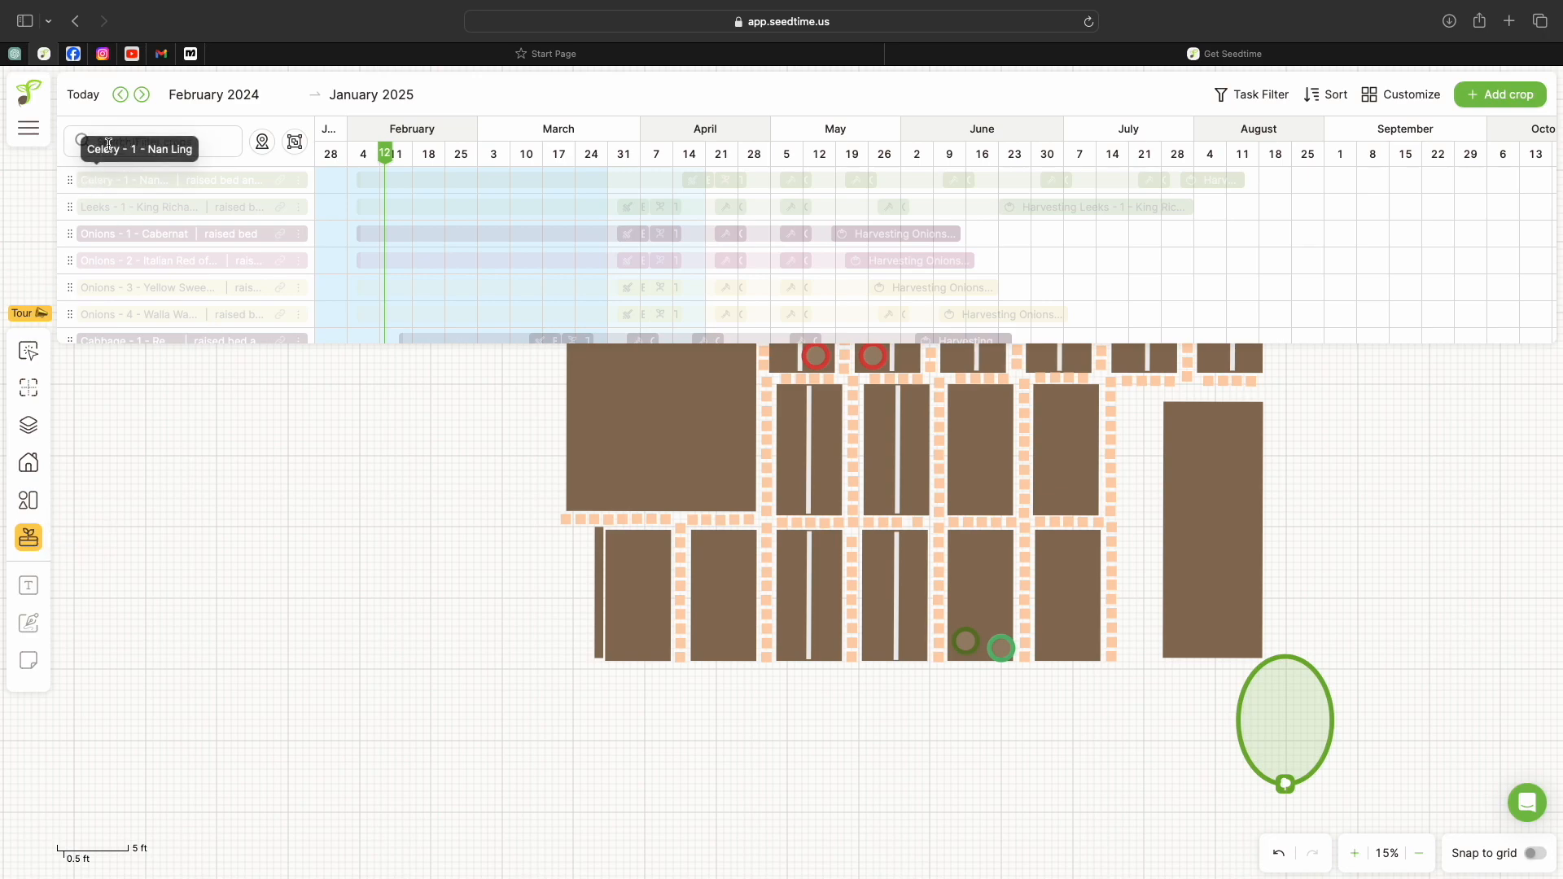
left_click(152, 140)
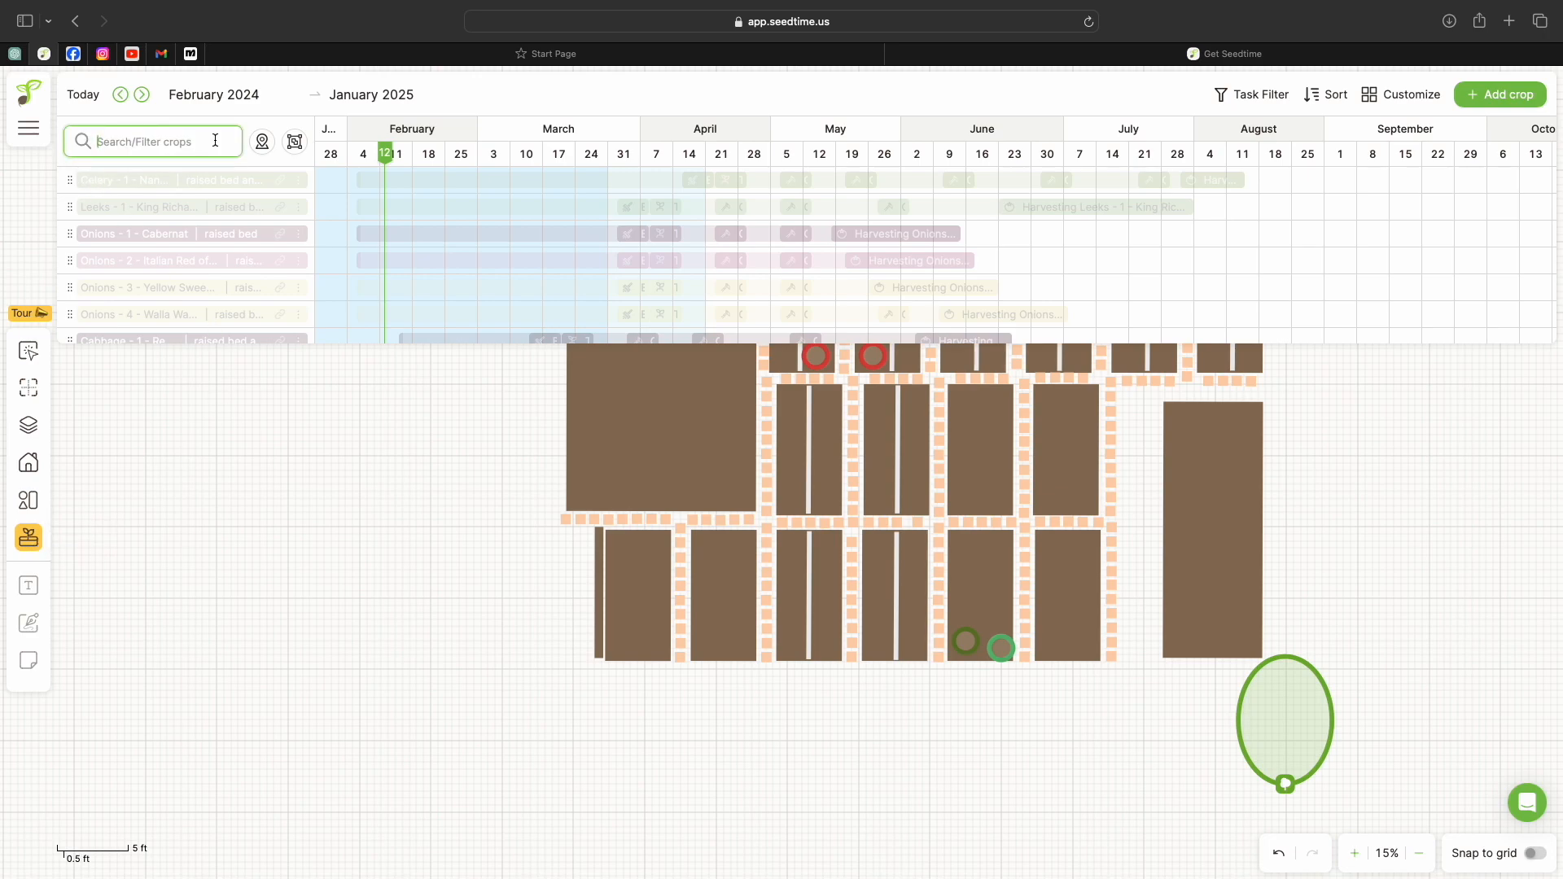
type("mar")
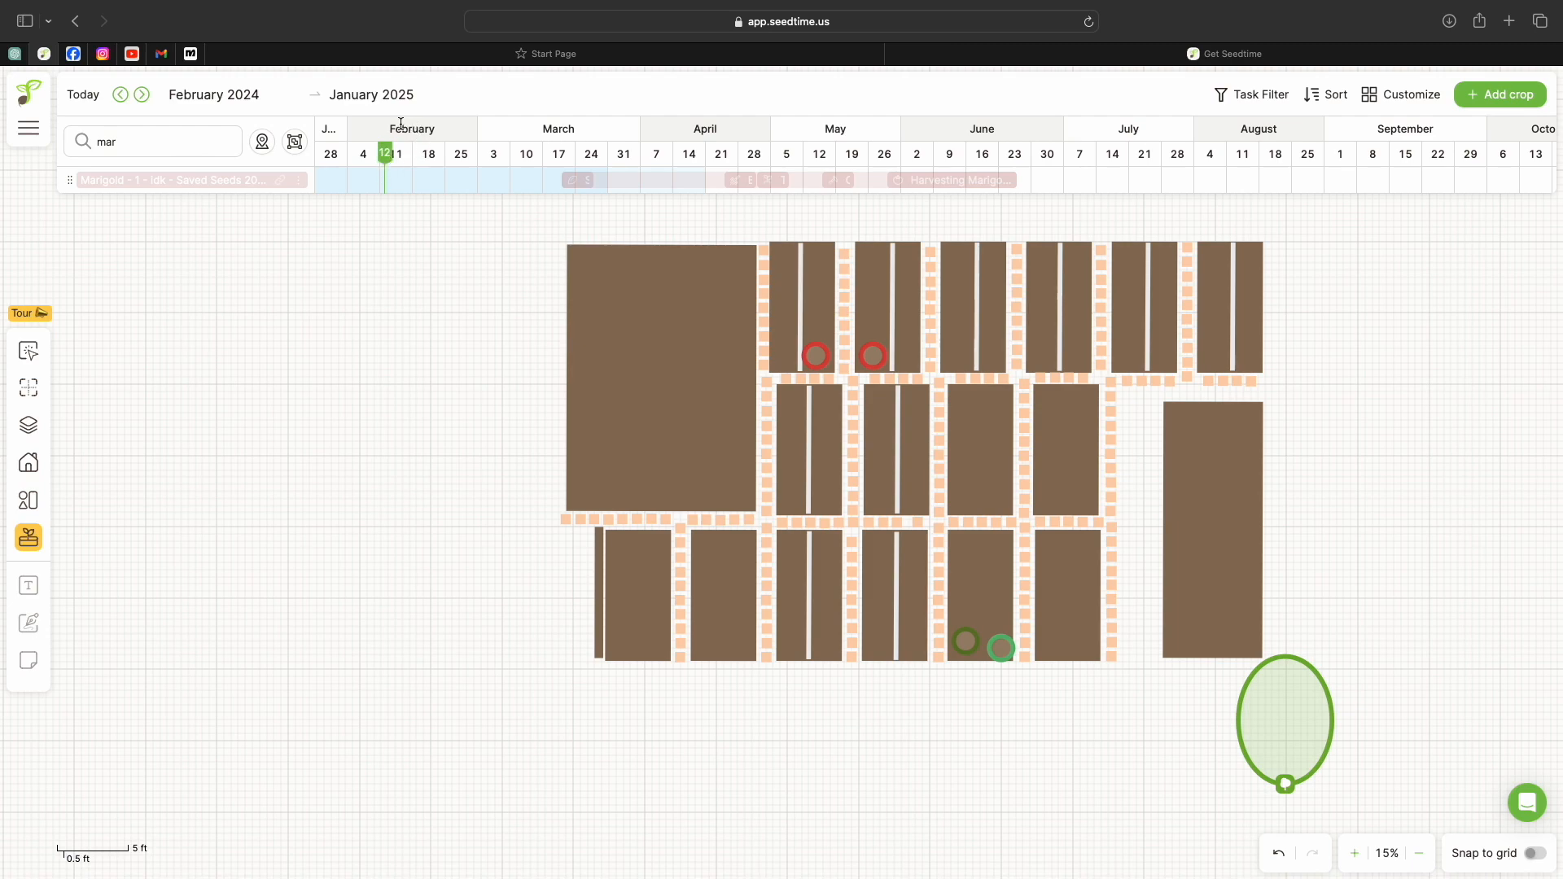
mouse_move(348, 179)
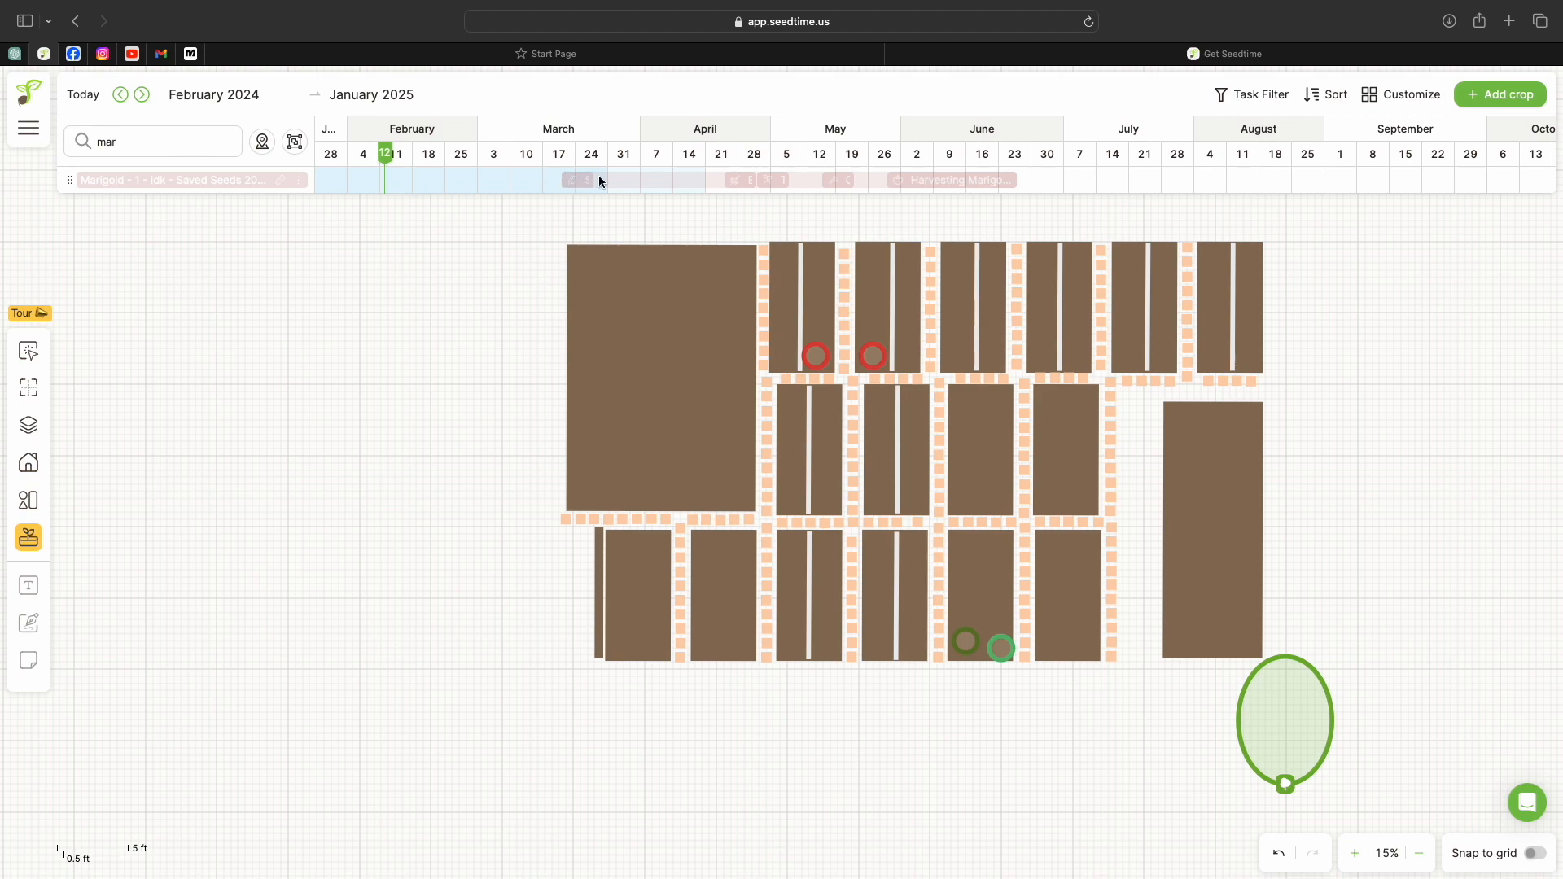
mouse_move(581, 179)
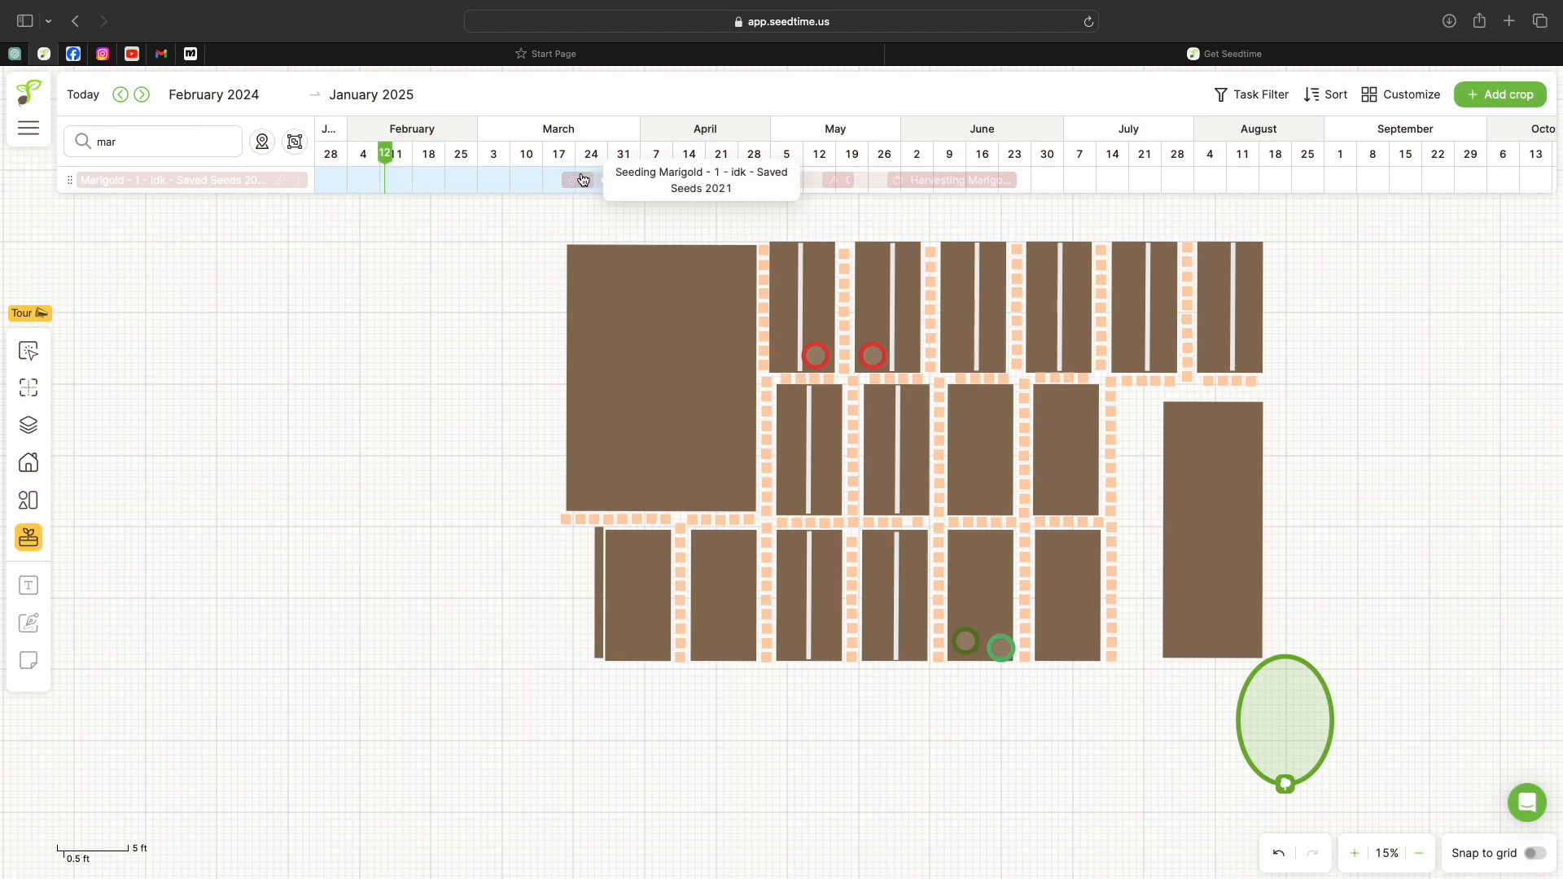
mouse_move(634, 174)
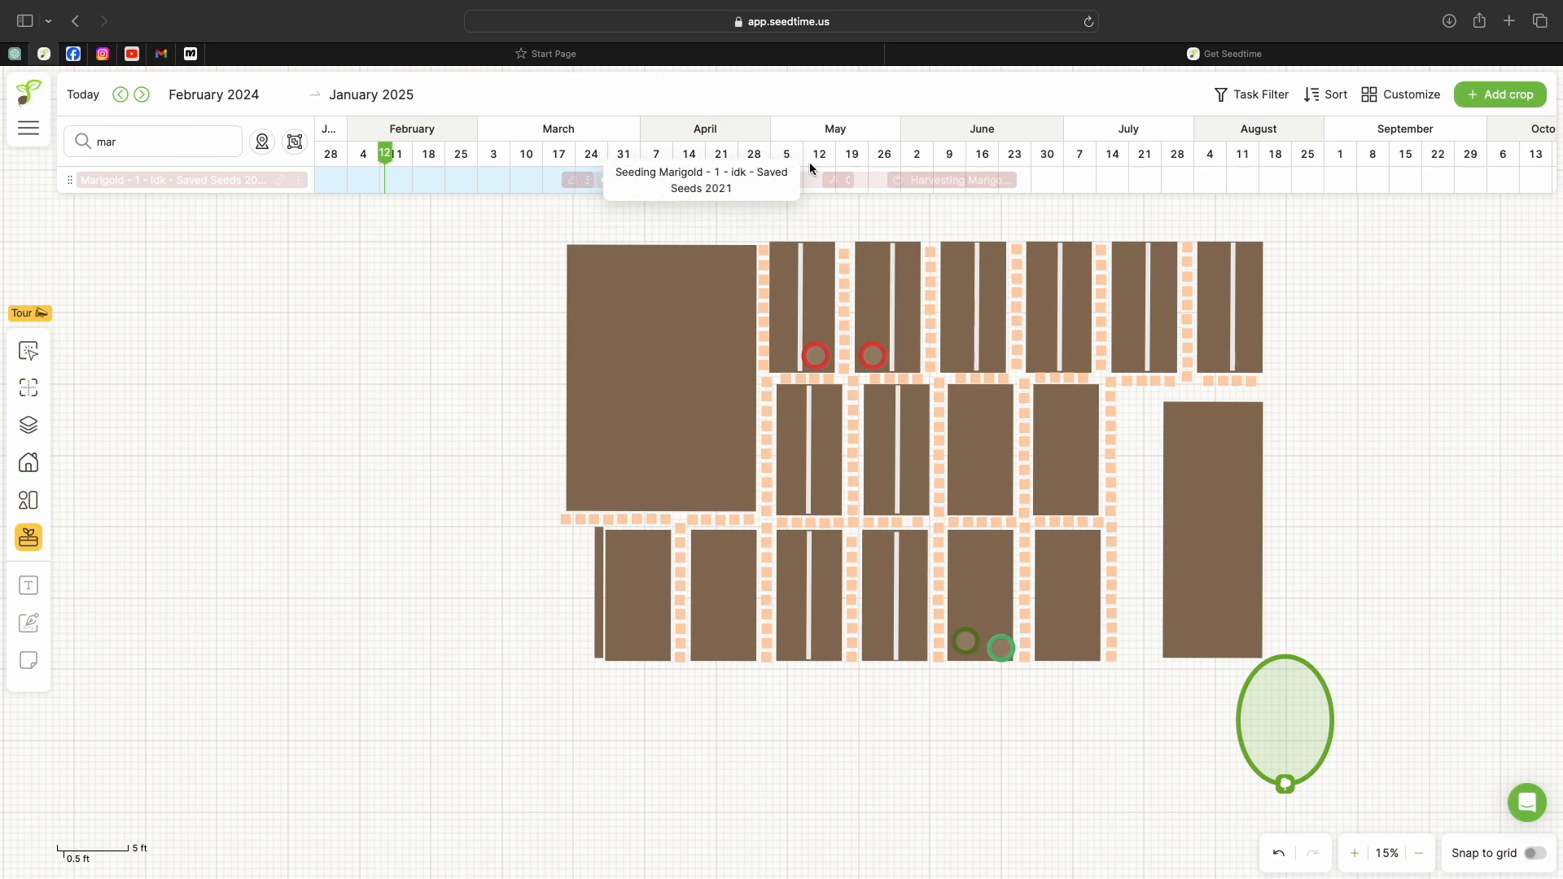
mouse_move(778, 181)
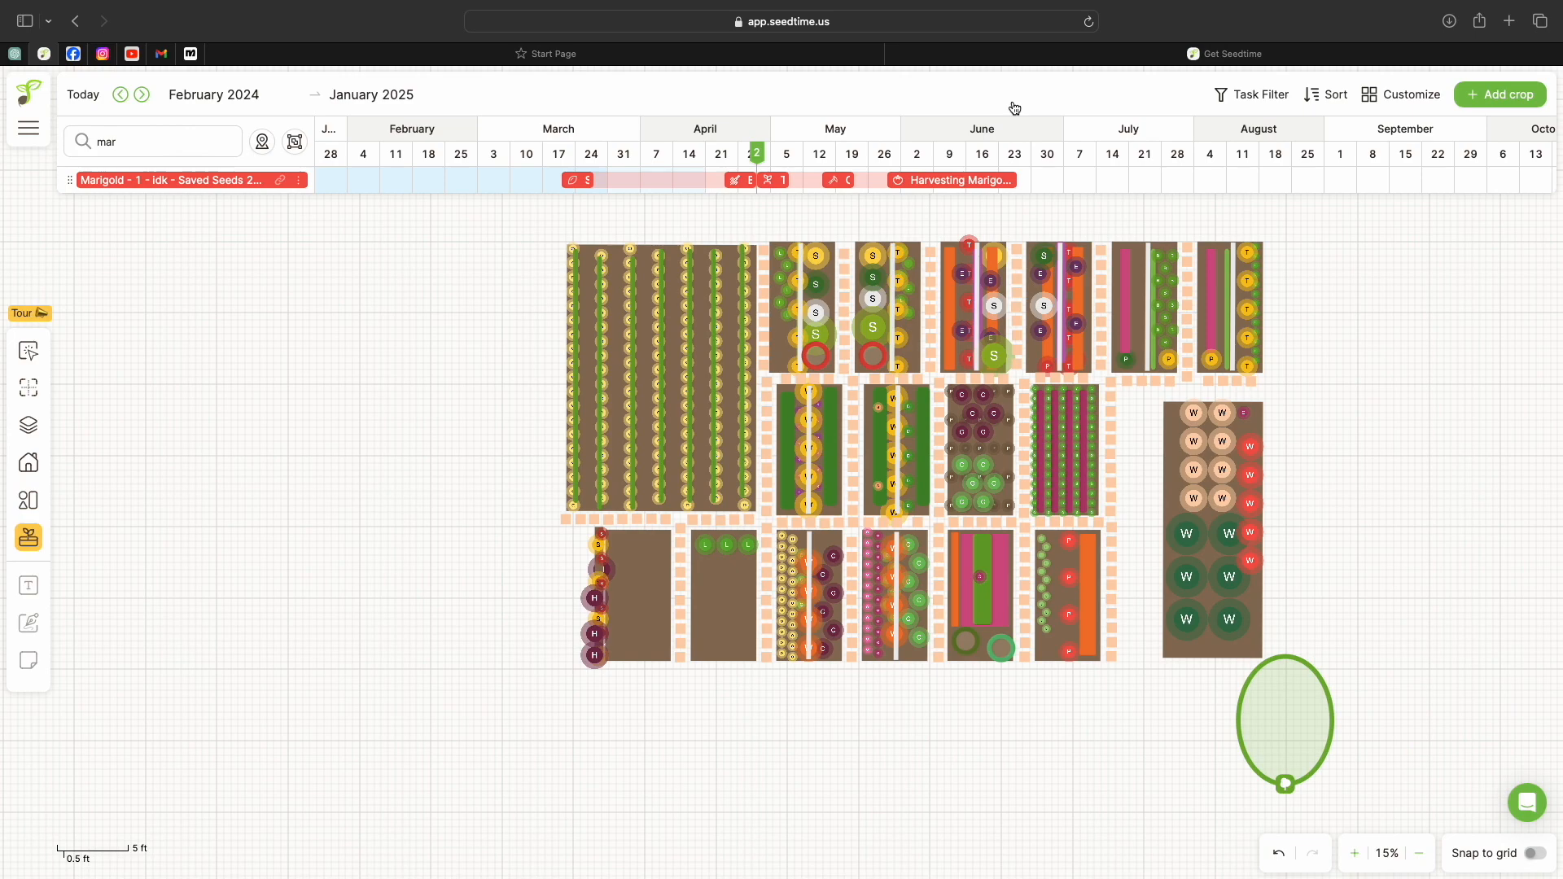
mouse_move(874, 394)
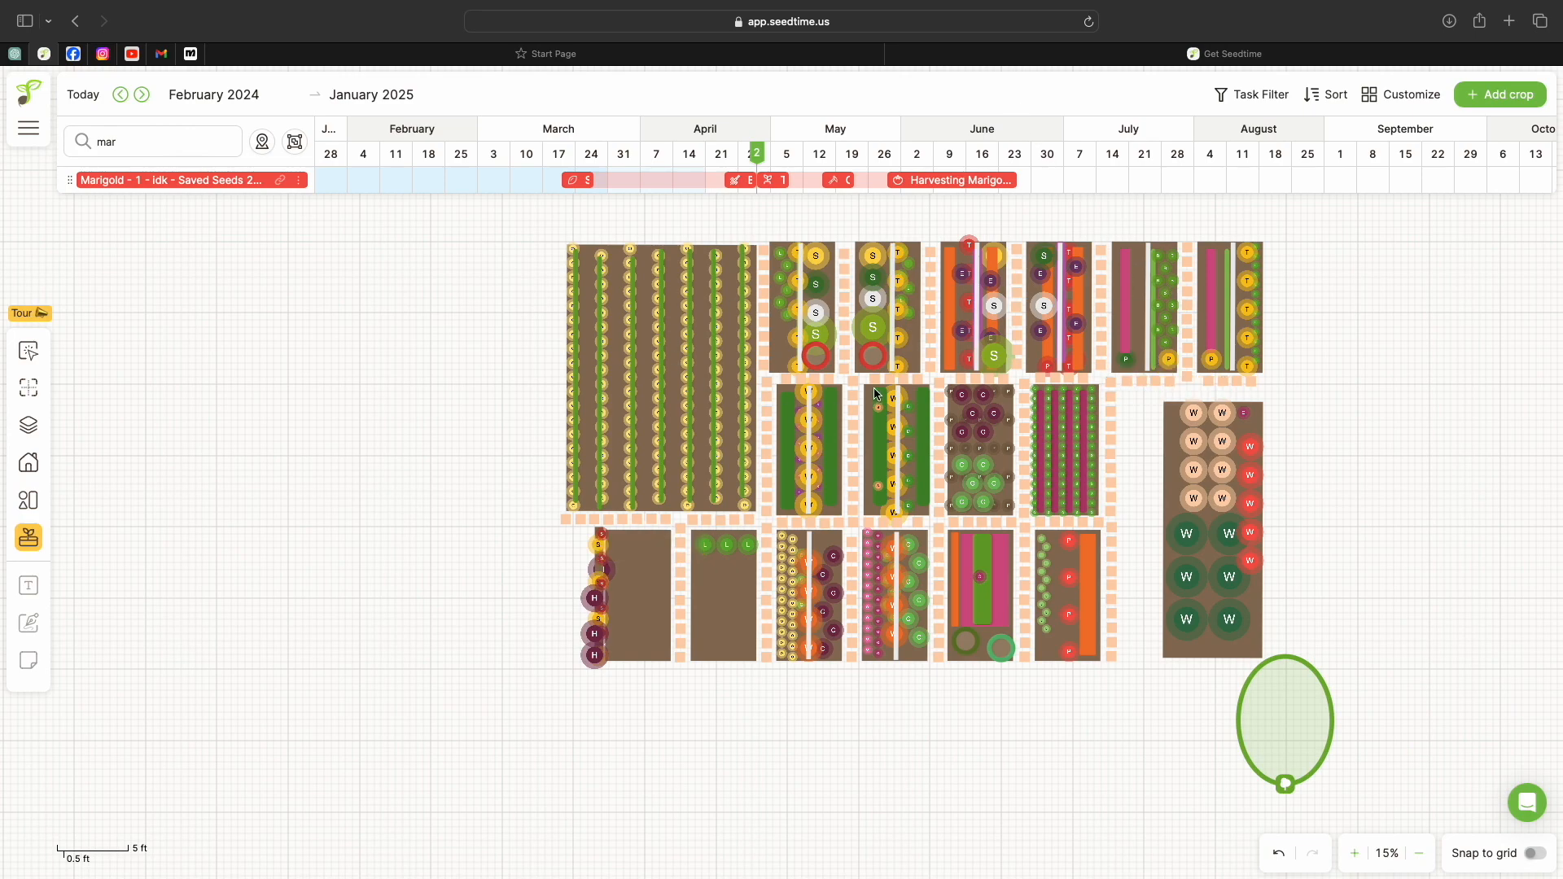
mouse_move(1152, 323)
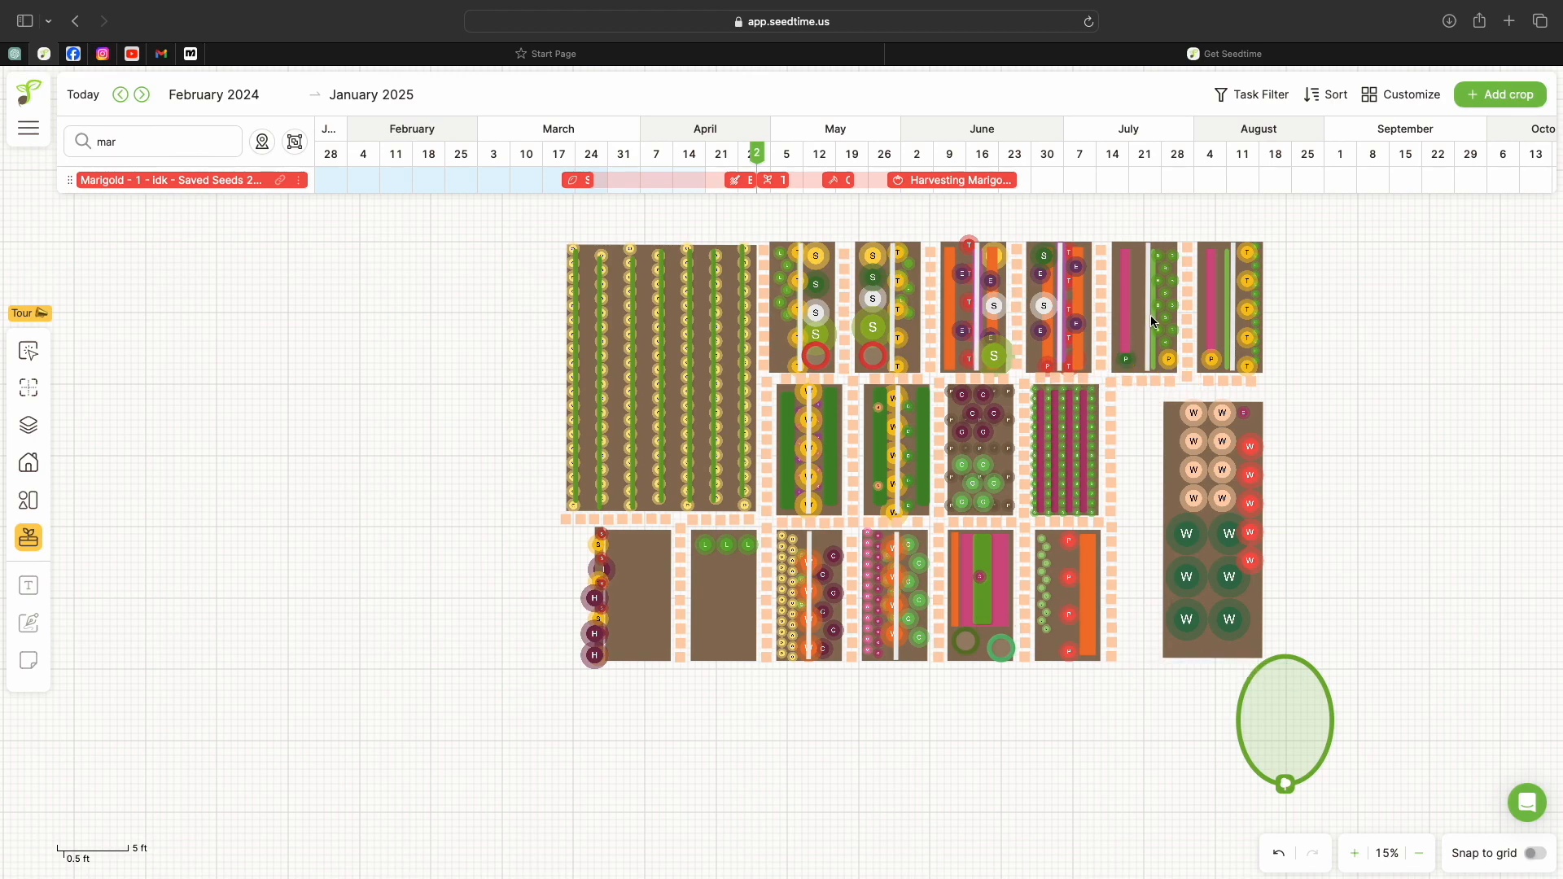
mouse_move(964, 517)
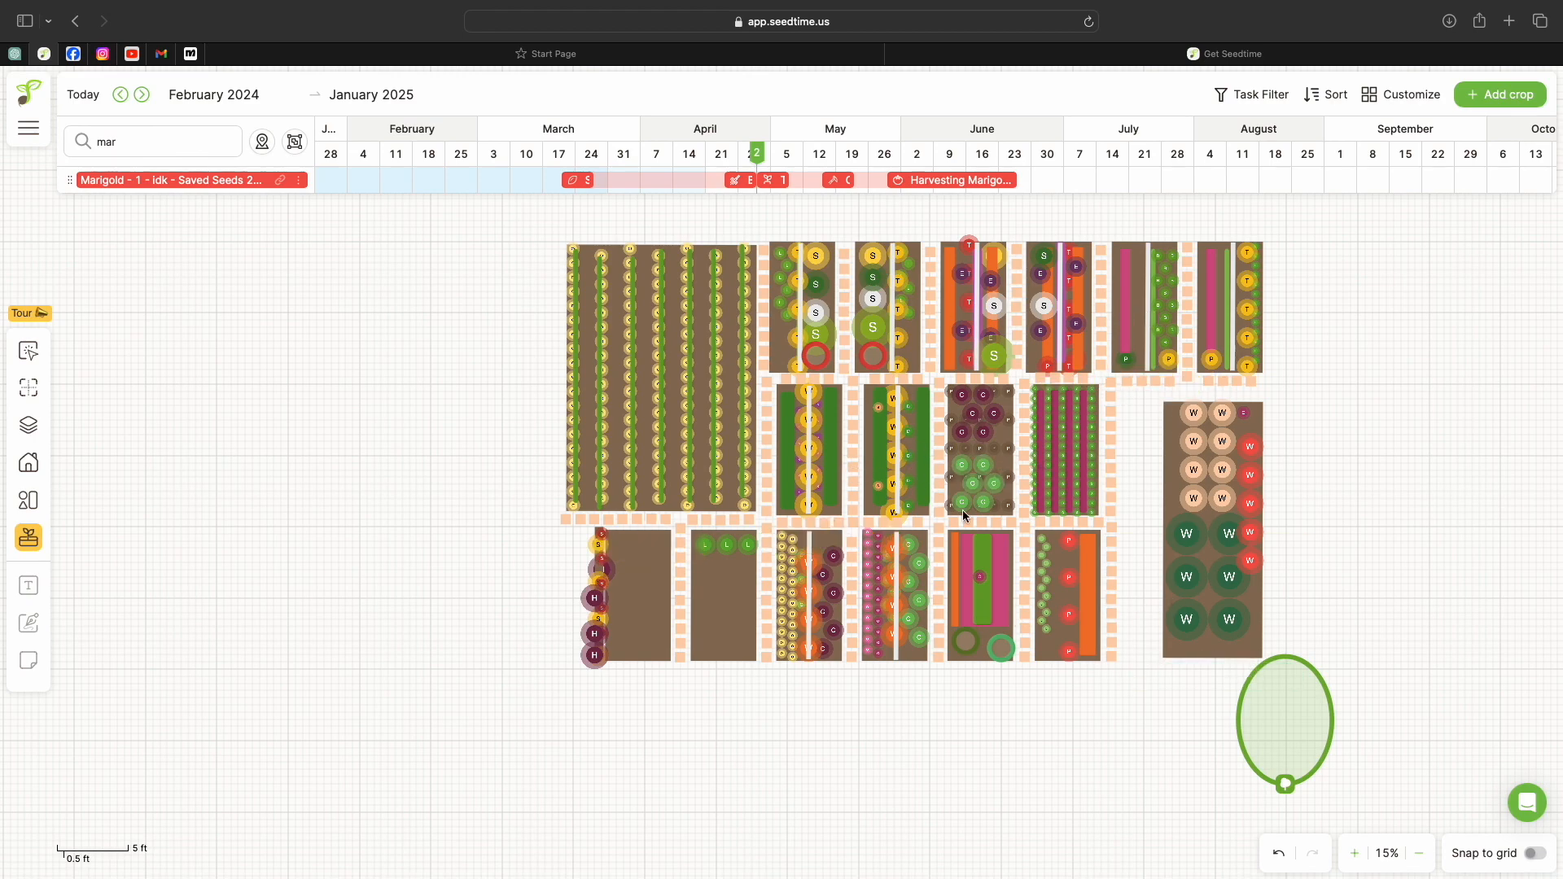
mouse_move(928, 540)
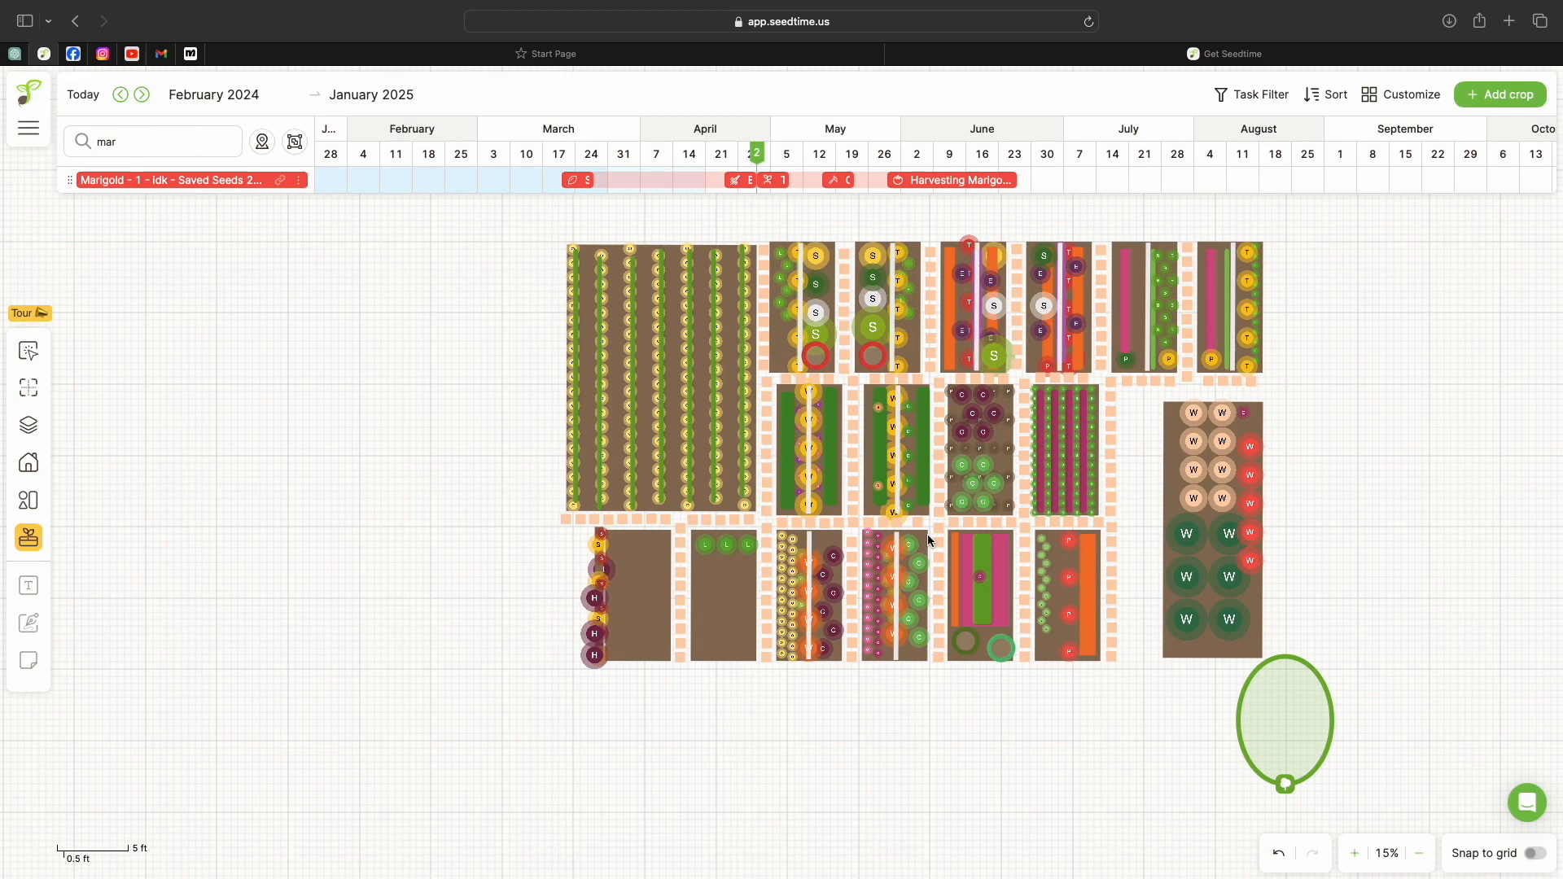
mouse_move(1211, 358)
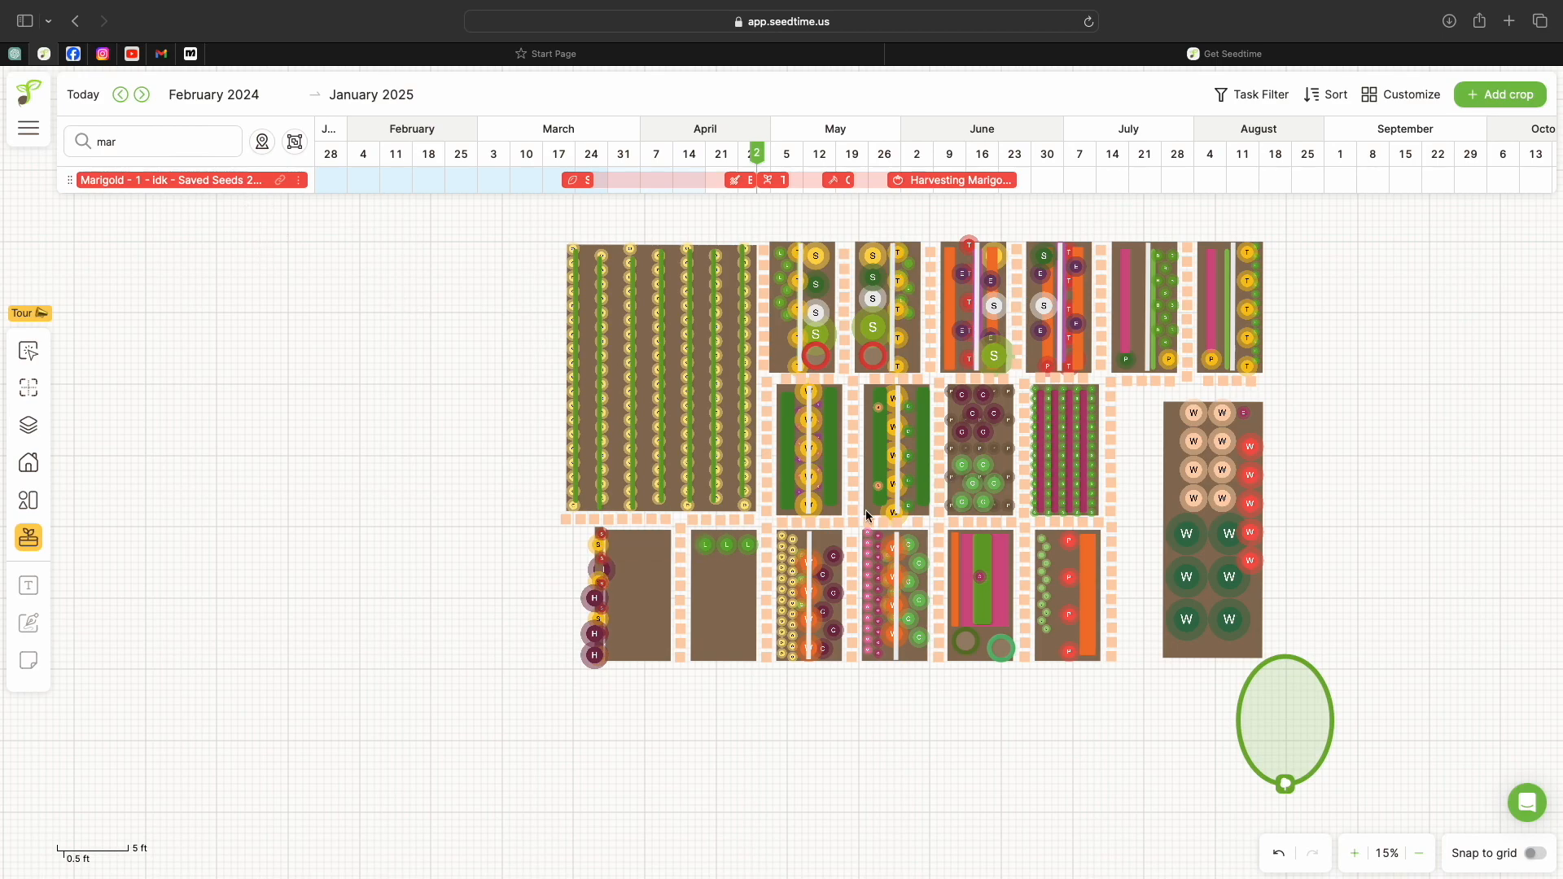
mouse_move(665, 559)
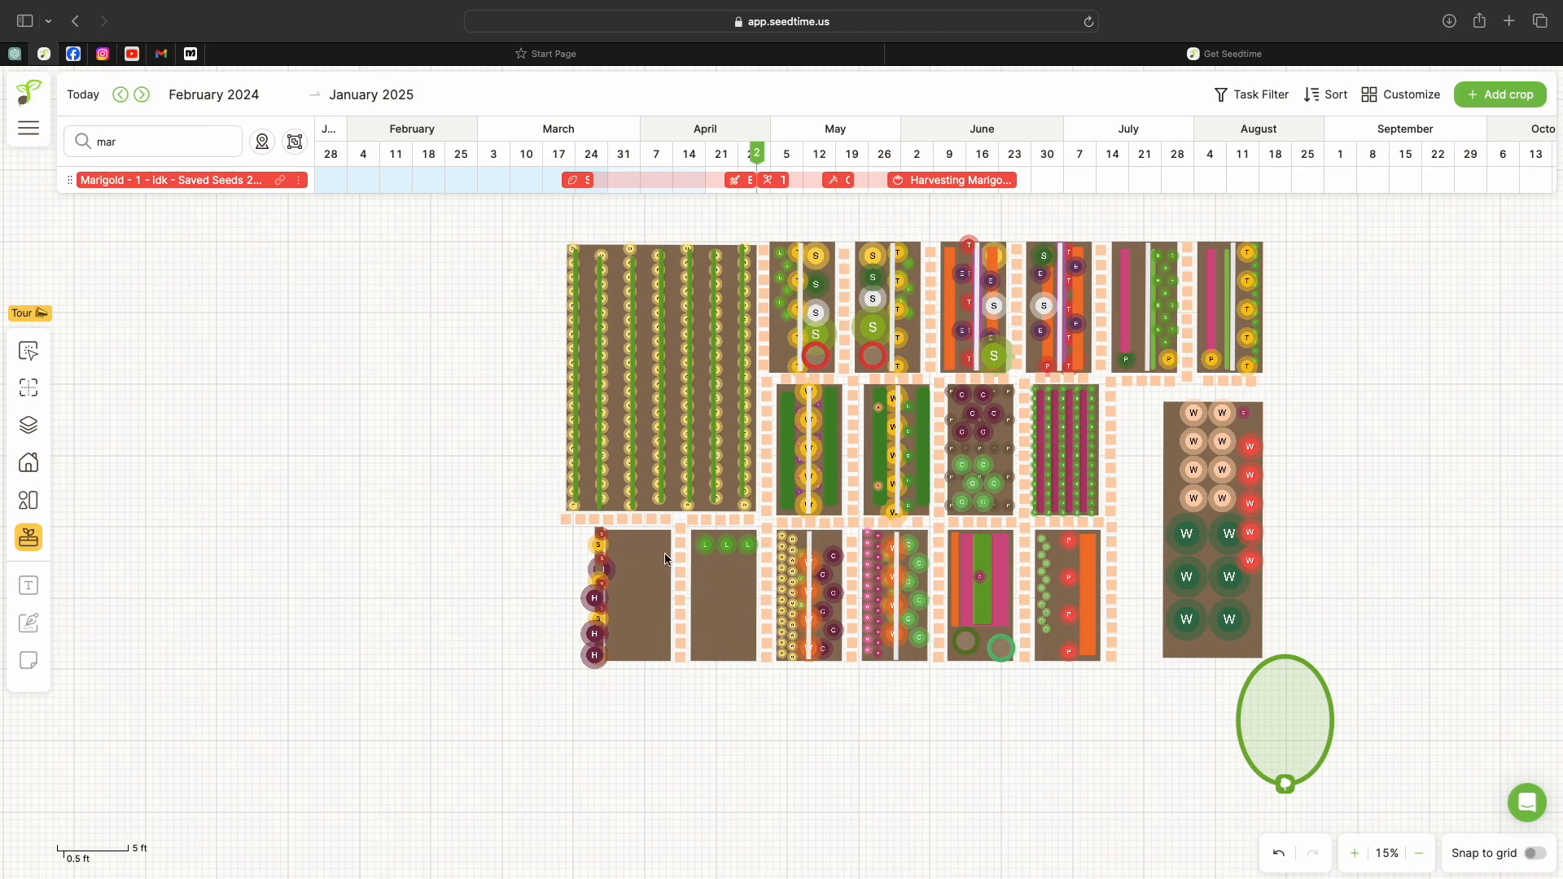
mouse_move(687, 578)
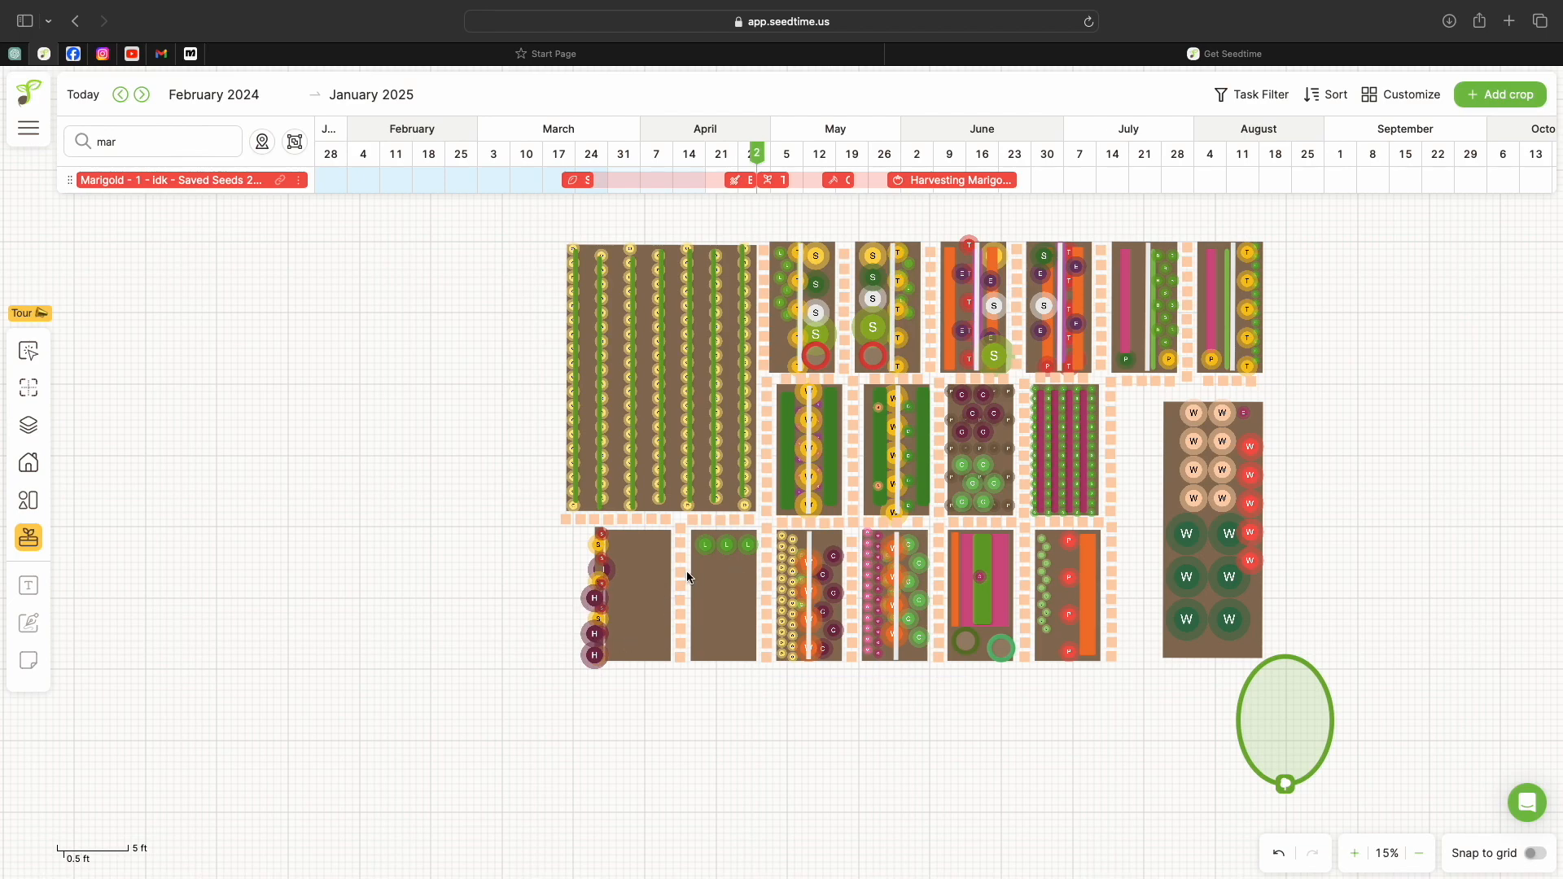
mouse_move(642, 553)
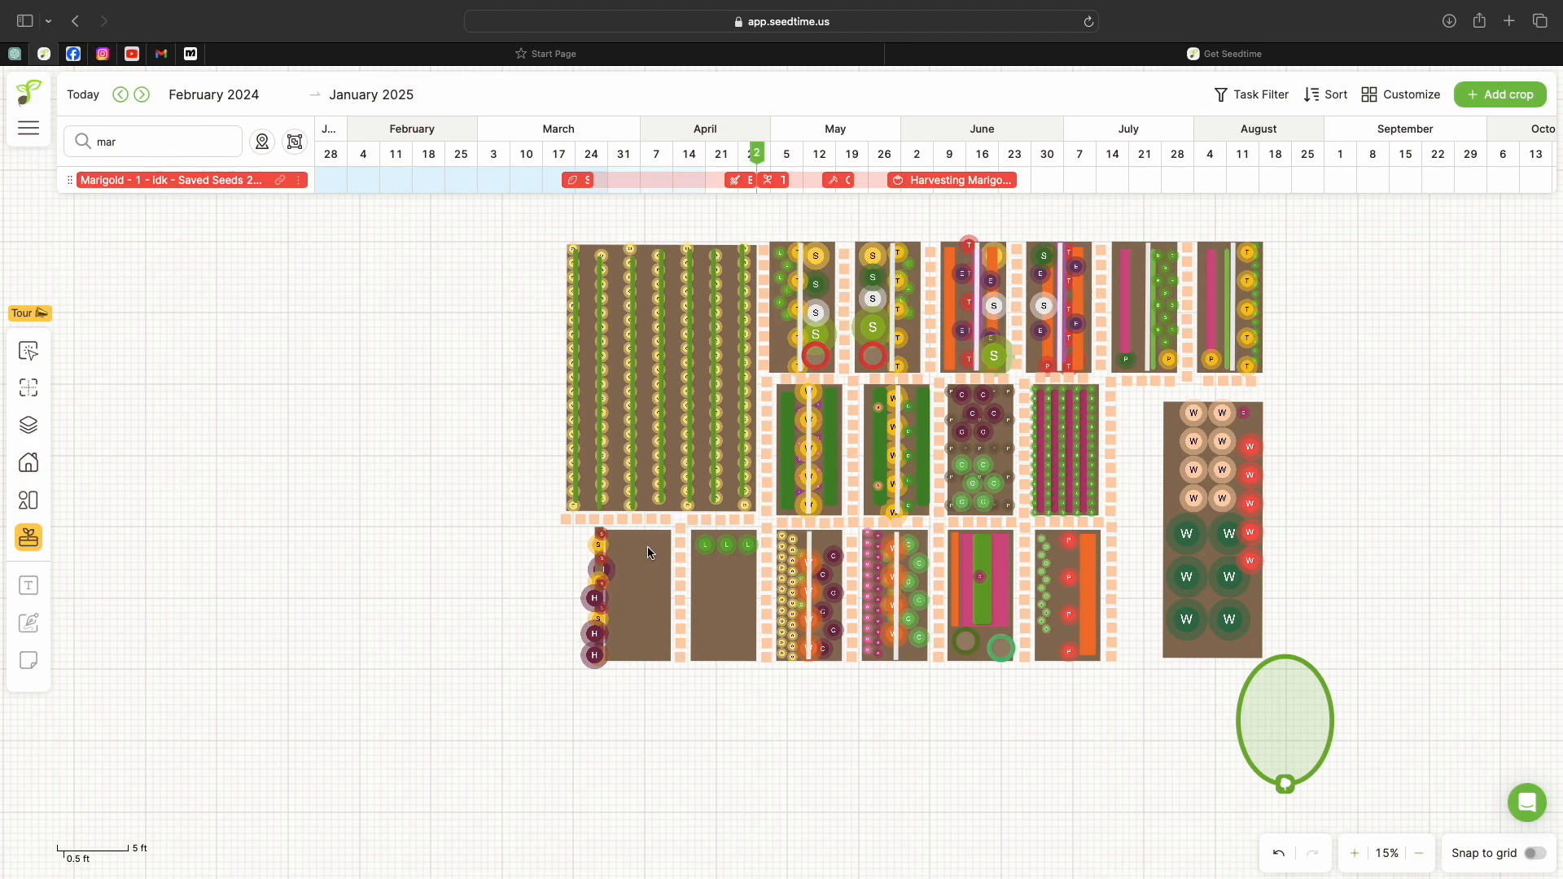
mouse_move(654, 638)
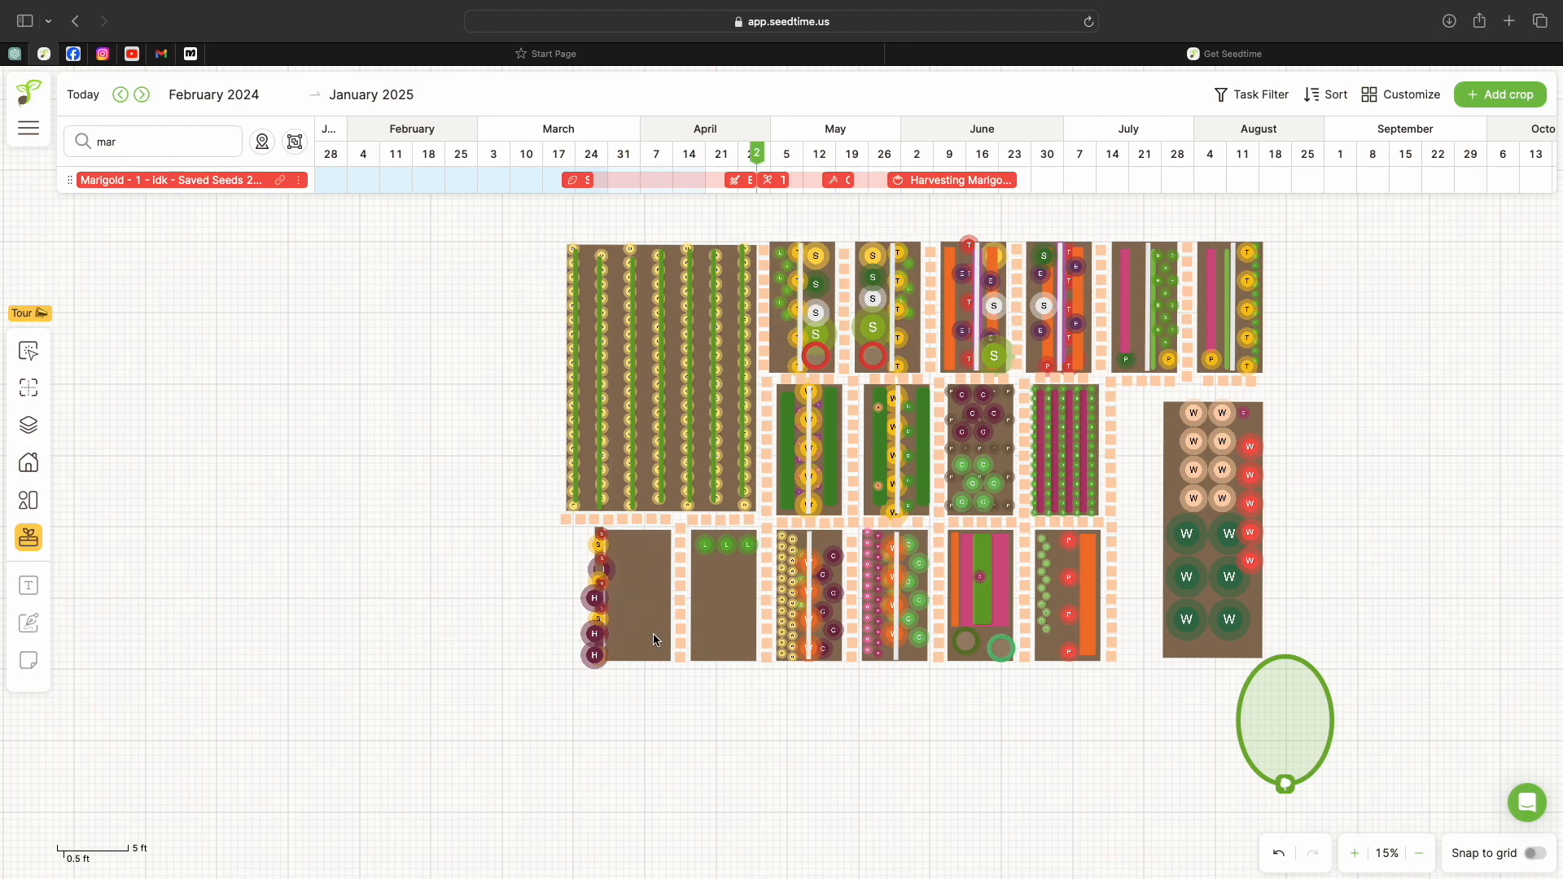
mouse_move(717, 643)
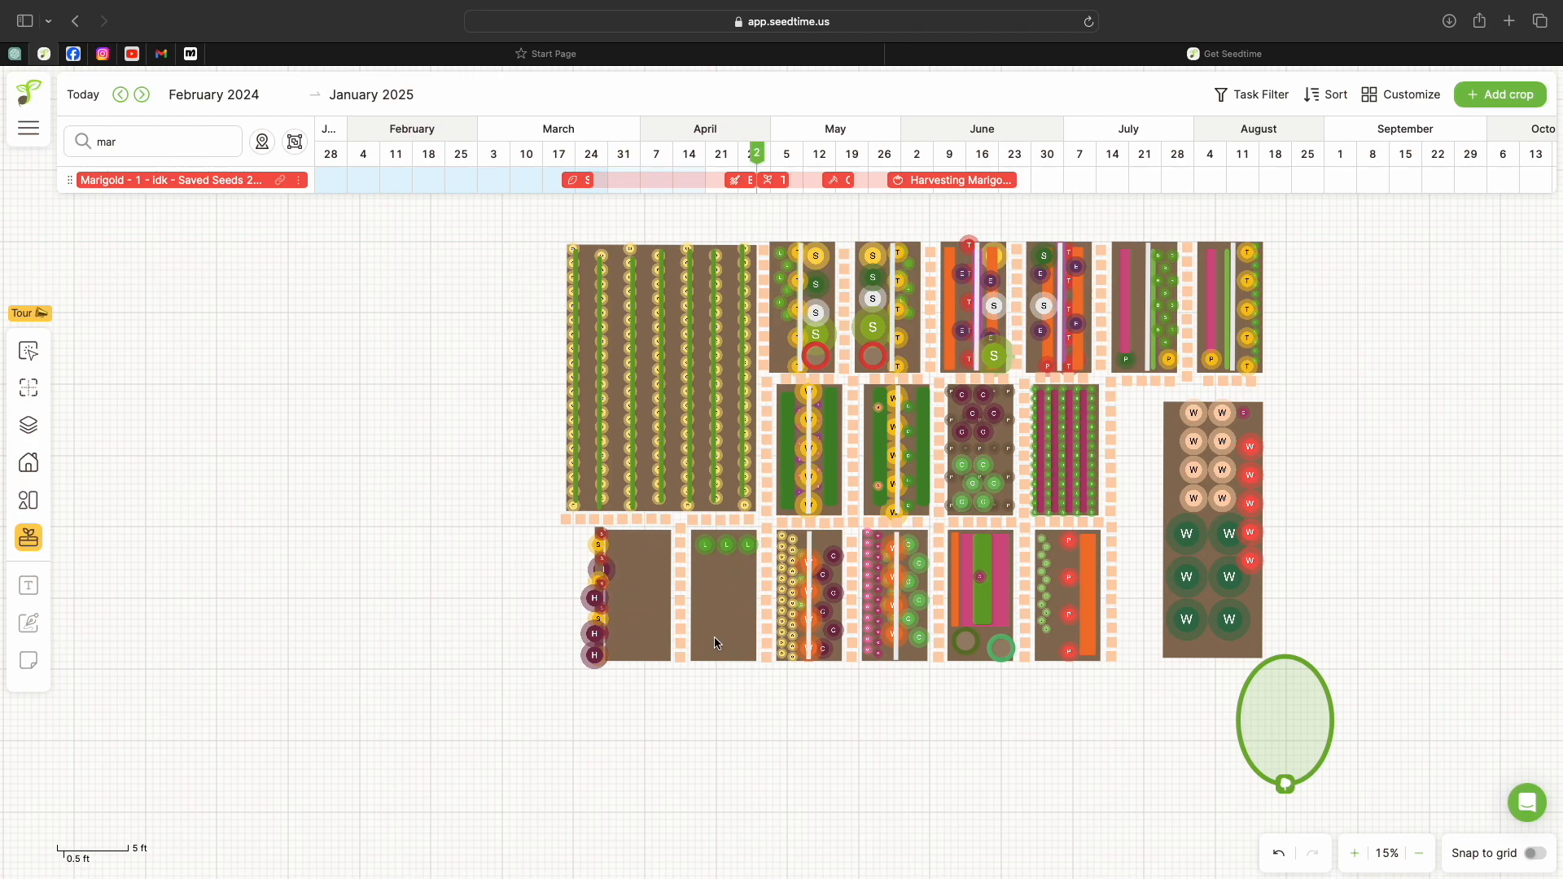
mouse_move(1188, 388)
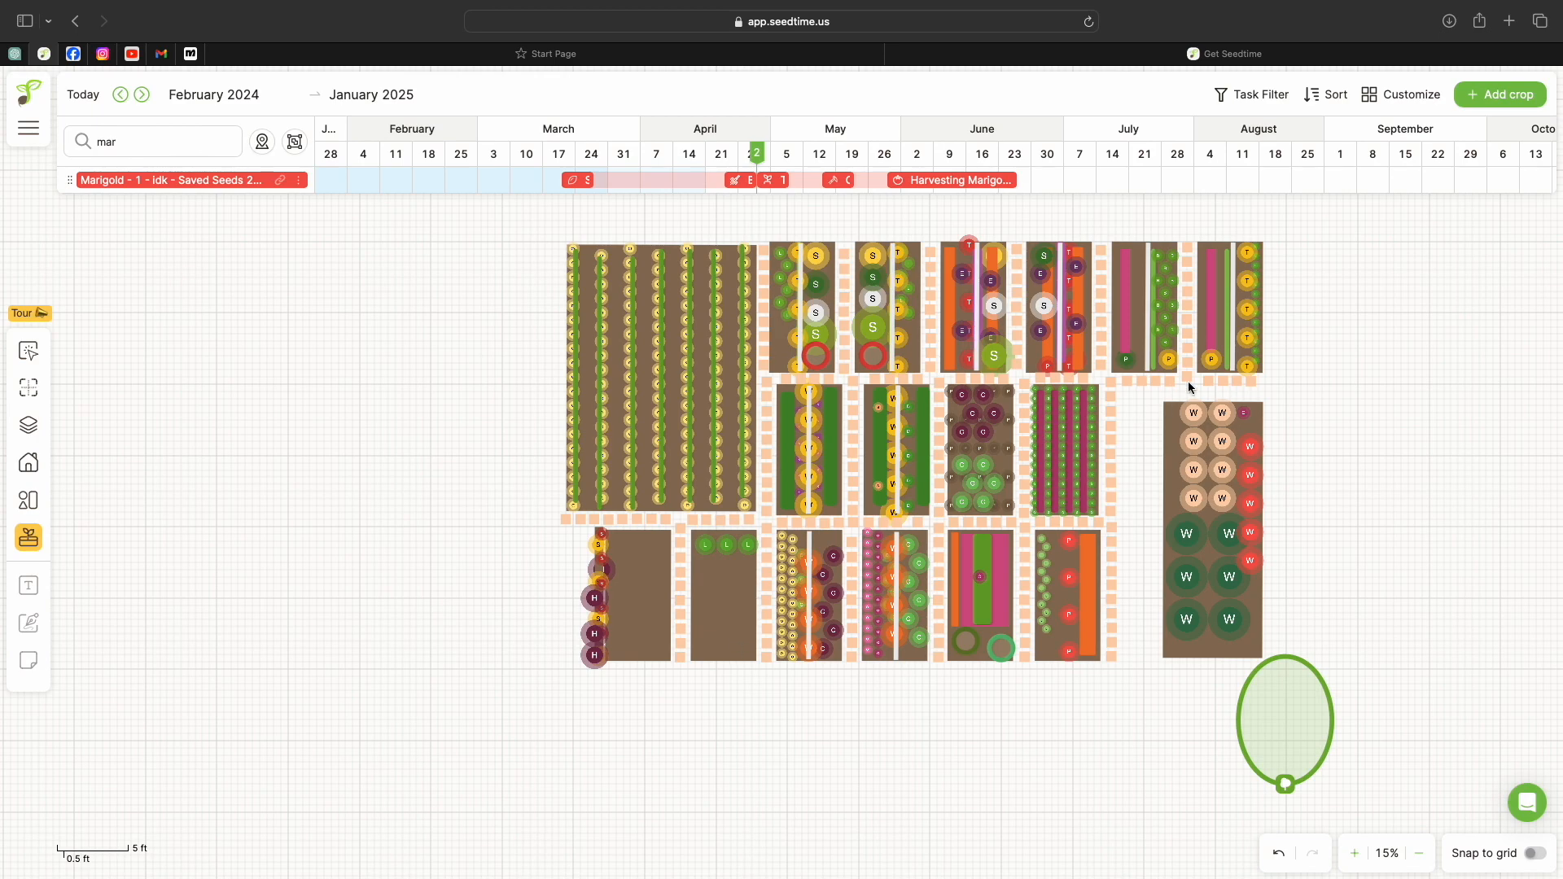
mouse_move(897, 329)
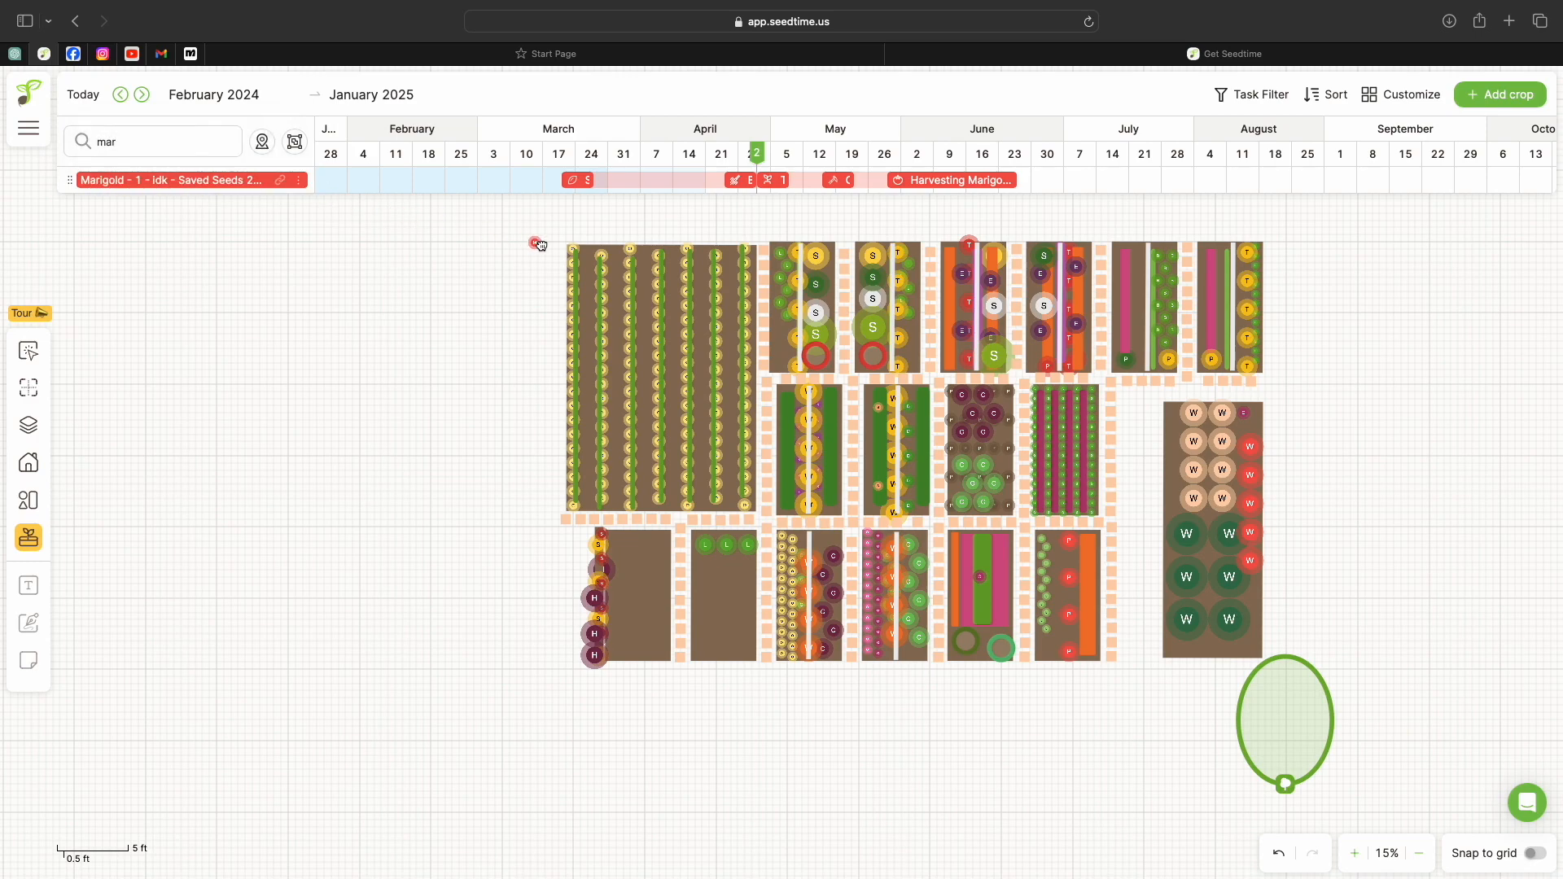
mouse_move(1139, 255)
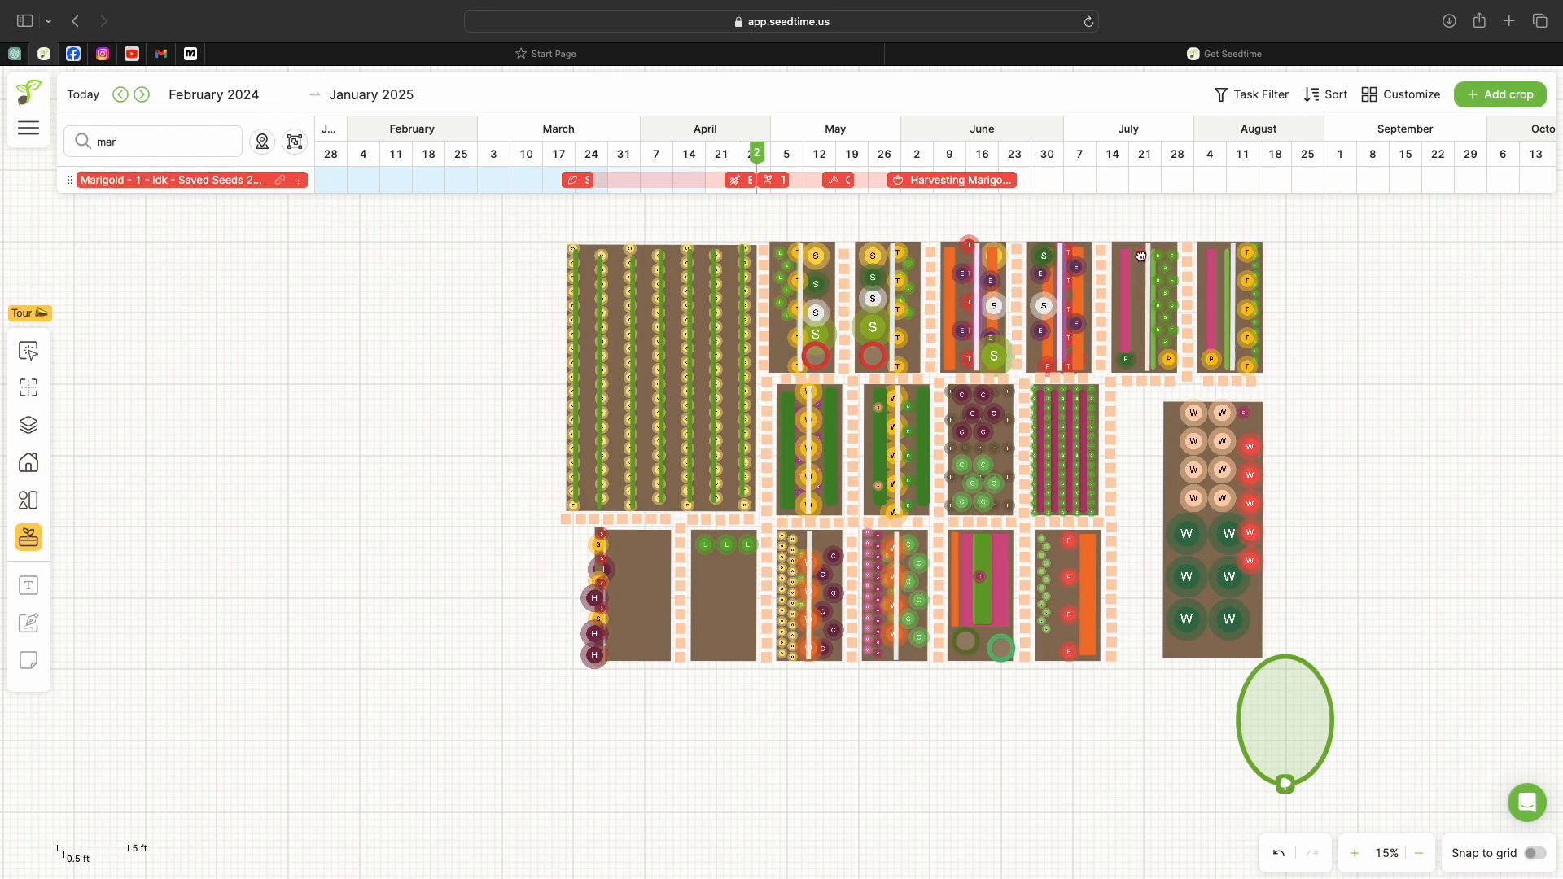
Place a copy of the four-Marigold group beside the tomatoes in a second bed, then deselect it
left_click(1139, 256)
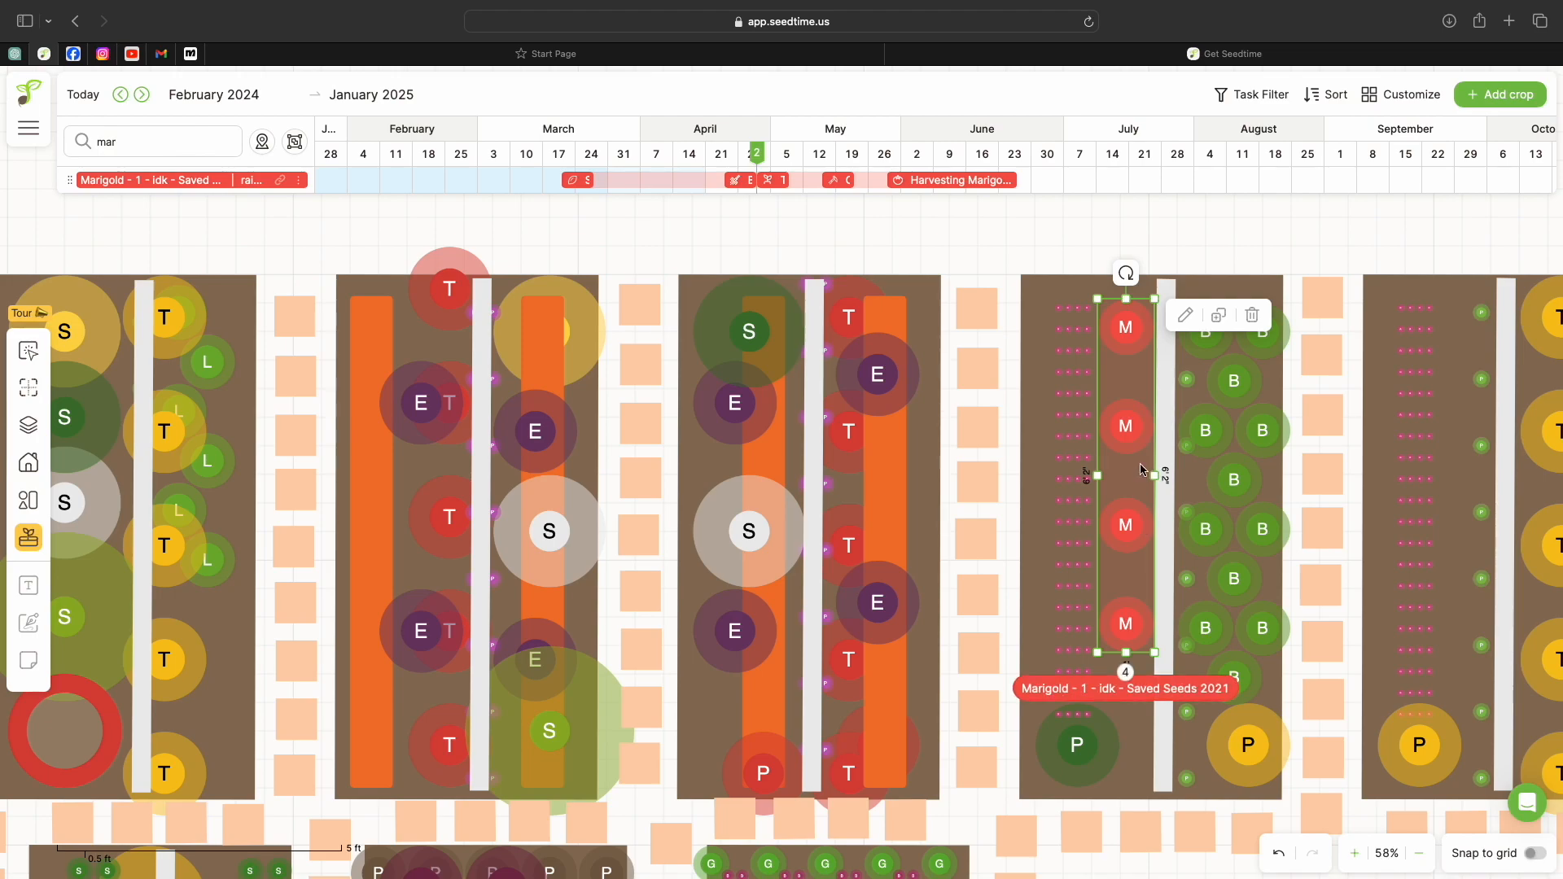
mouse_move(1134, 467)
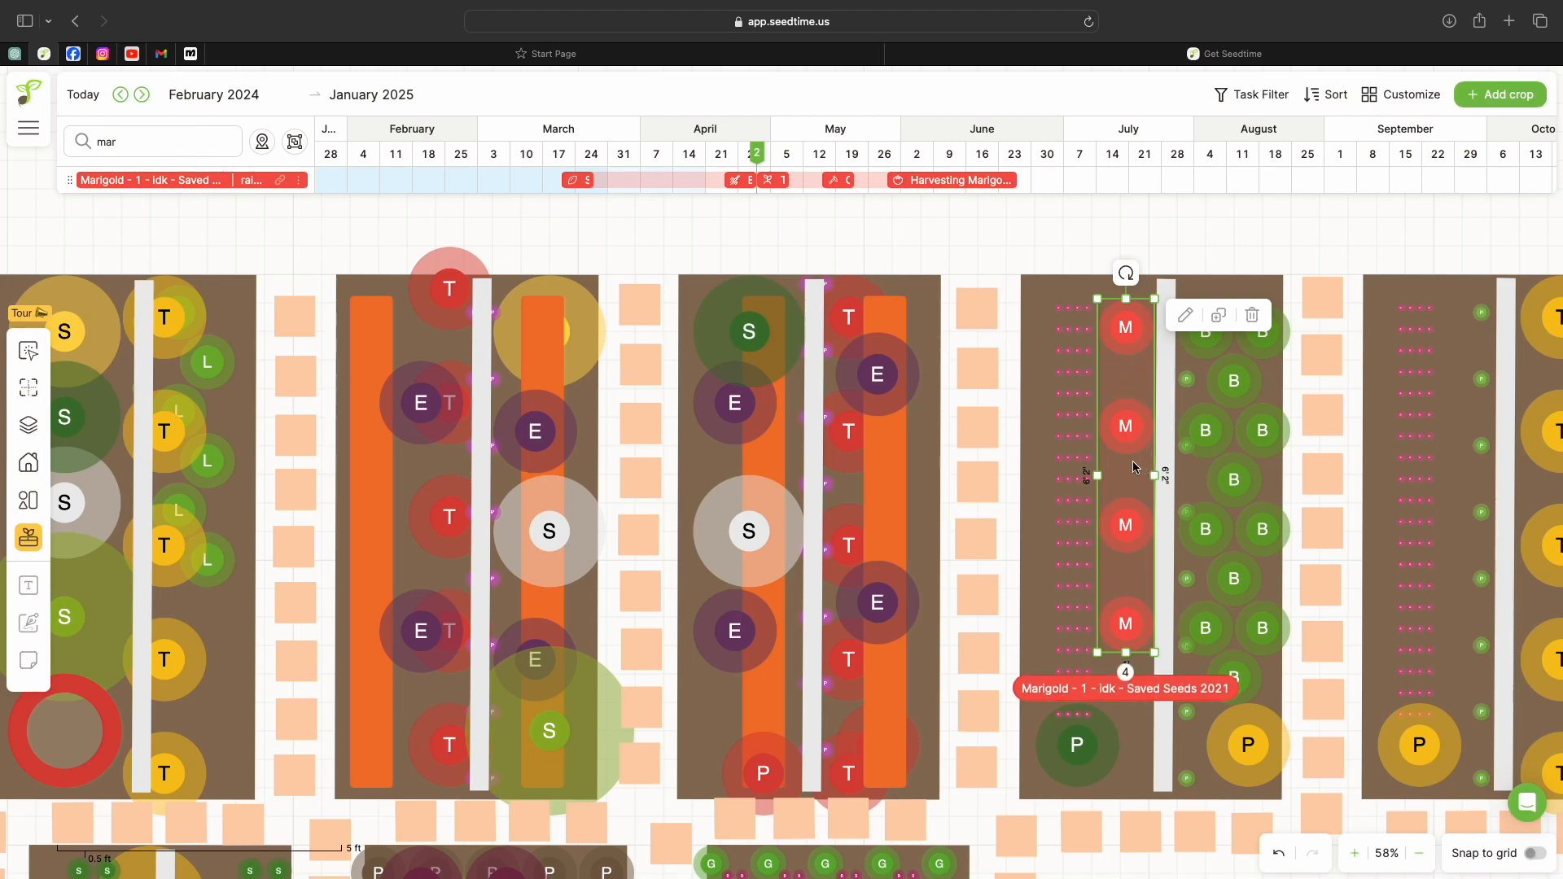
mouse_move(1127, 358)
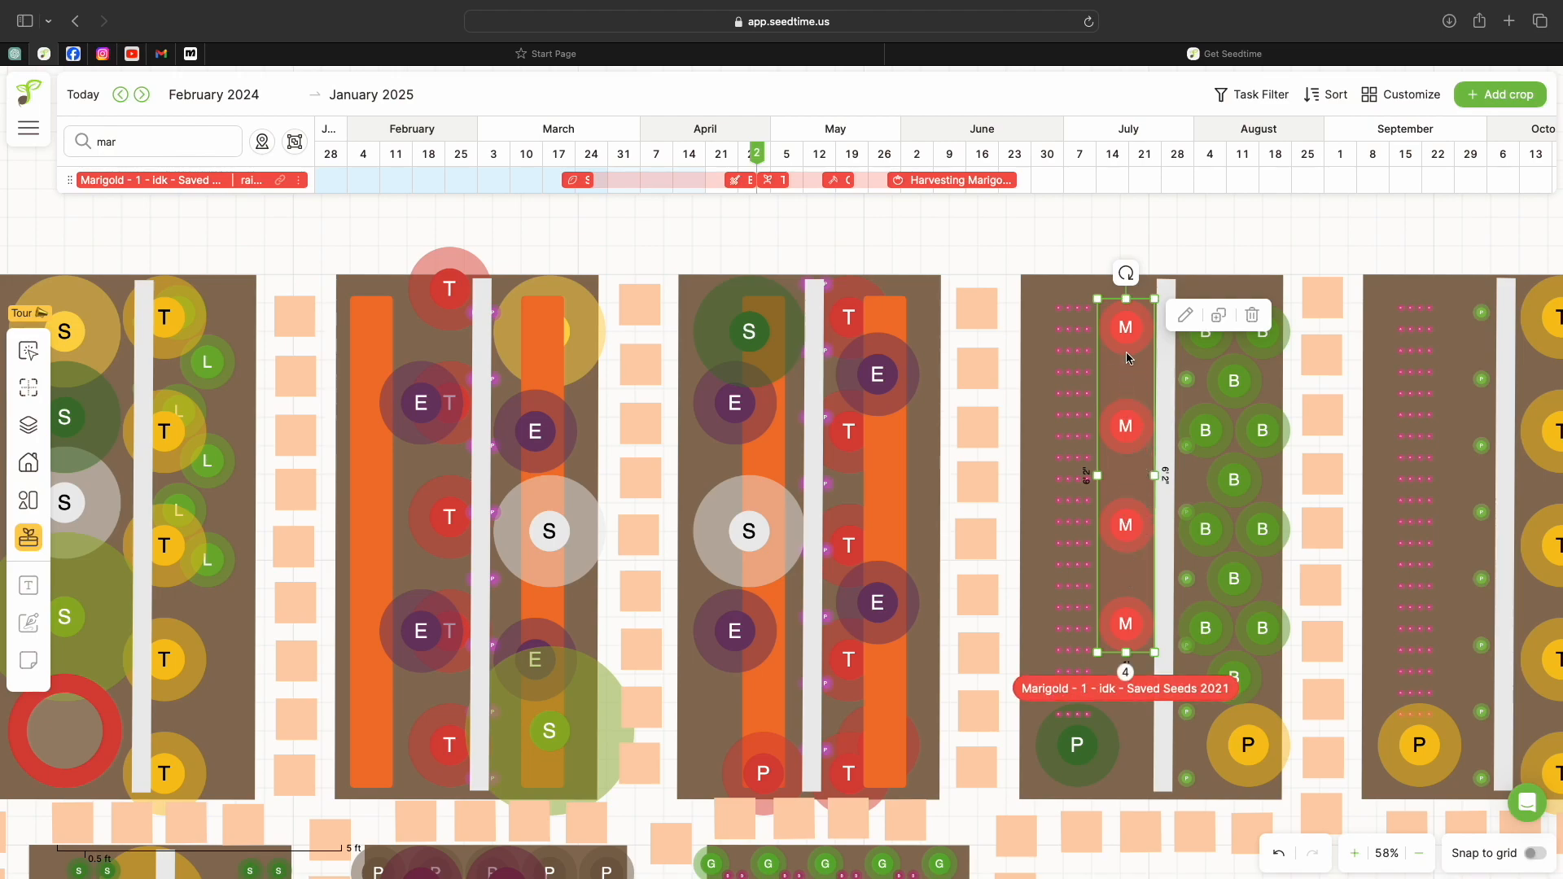
mouse_move(1126, 484)
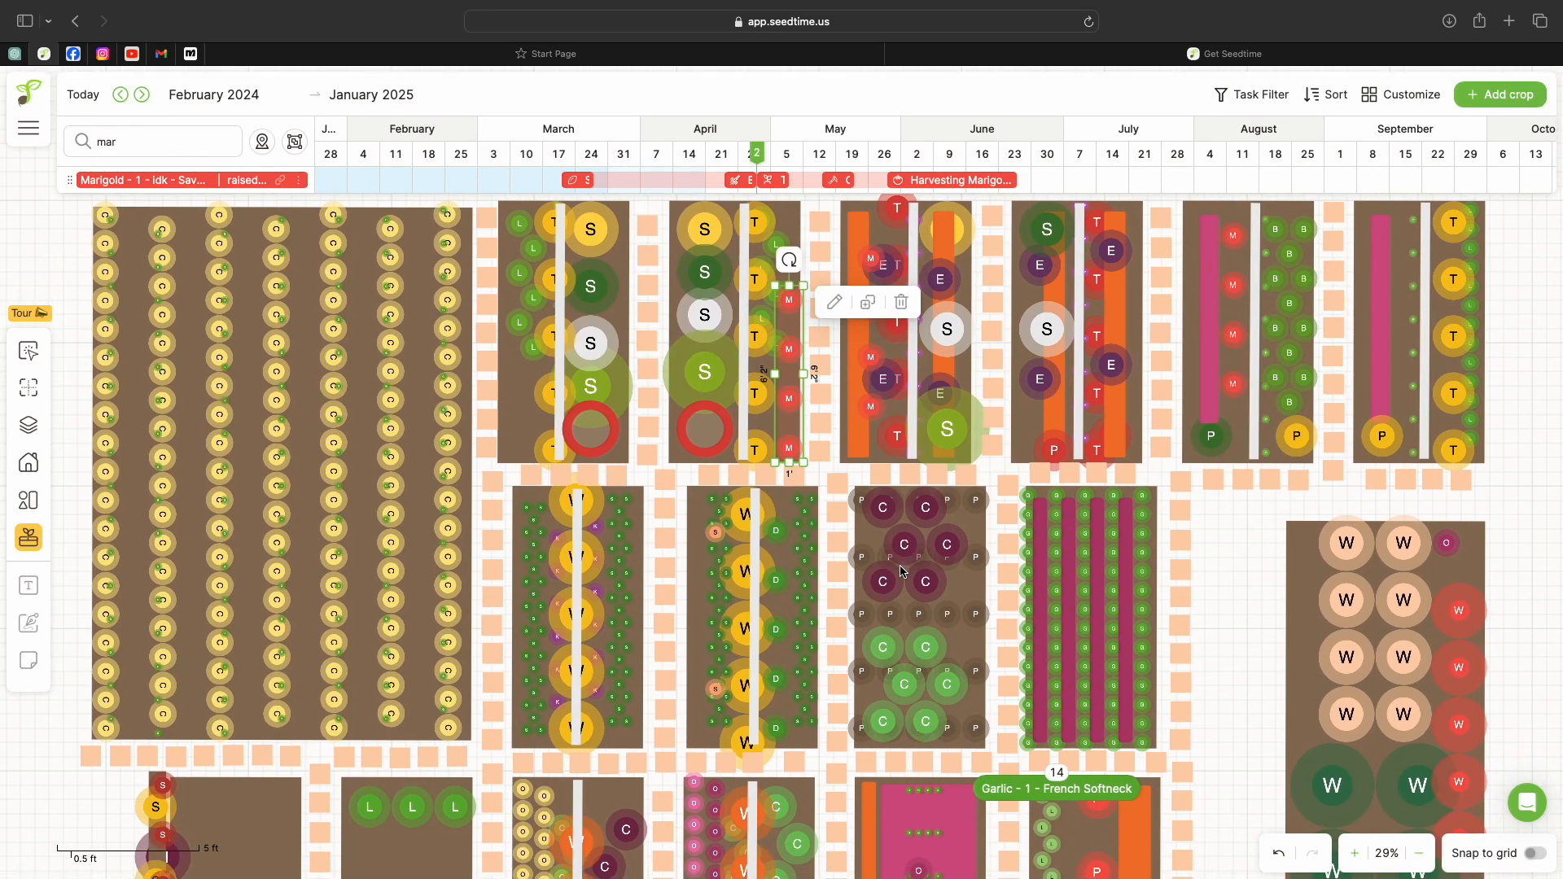
mouse_move(1234, 536)
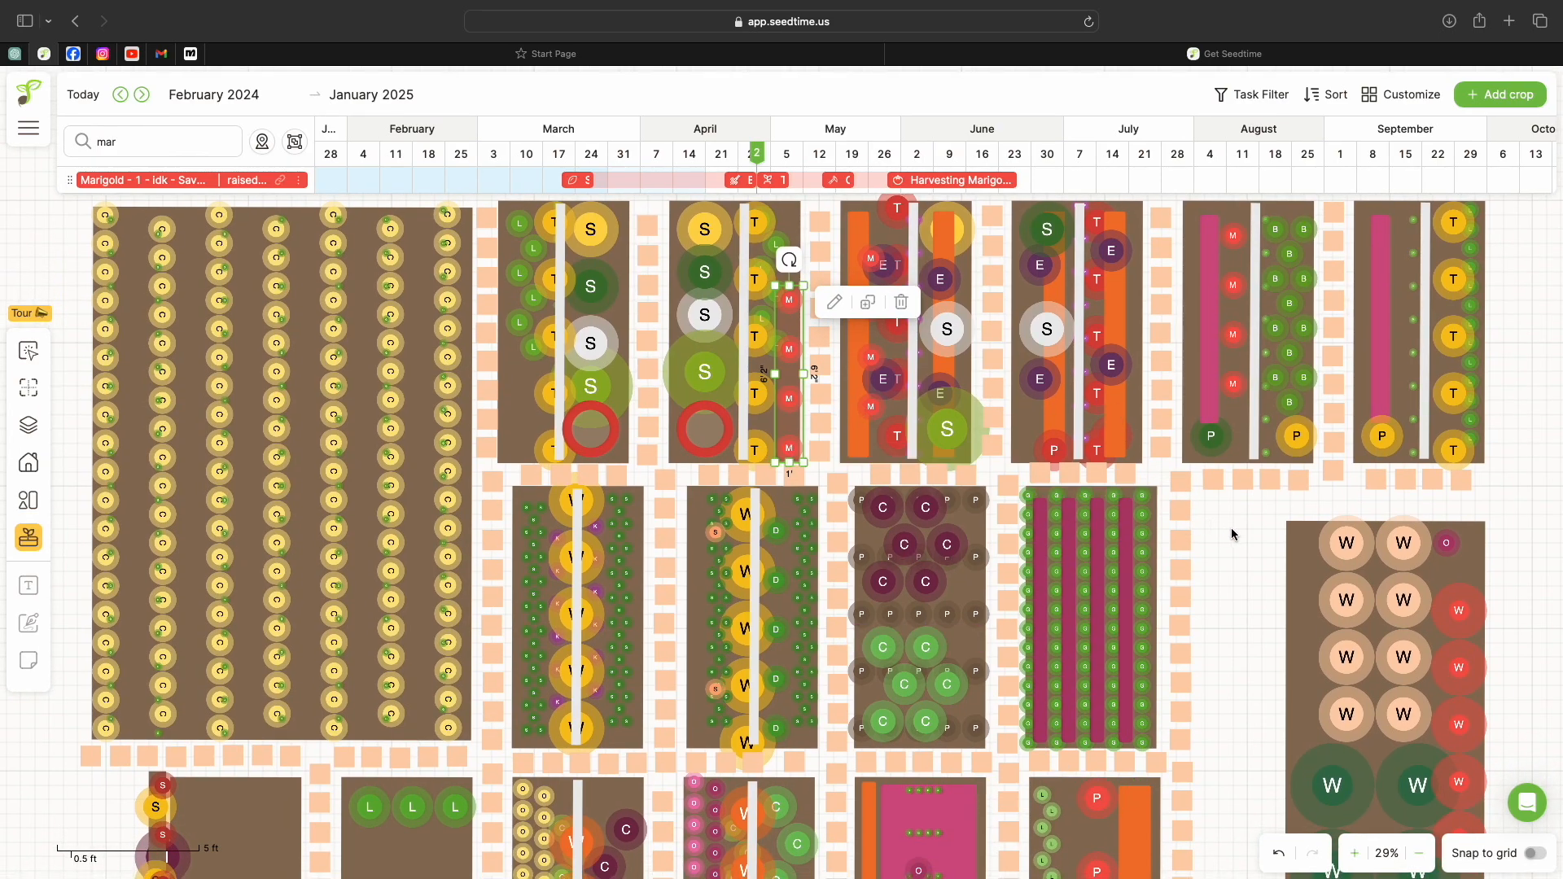
left_click(1233, 534)
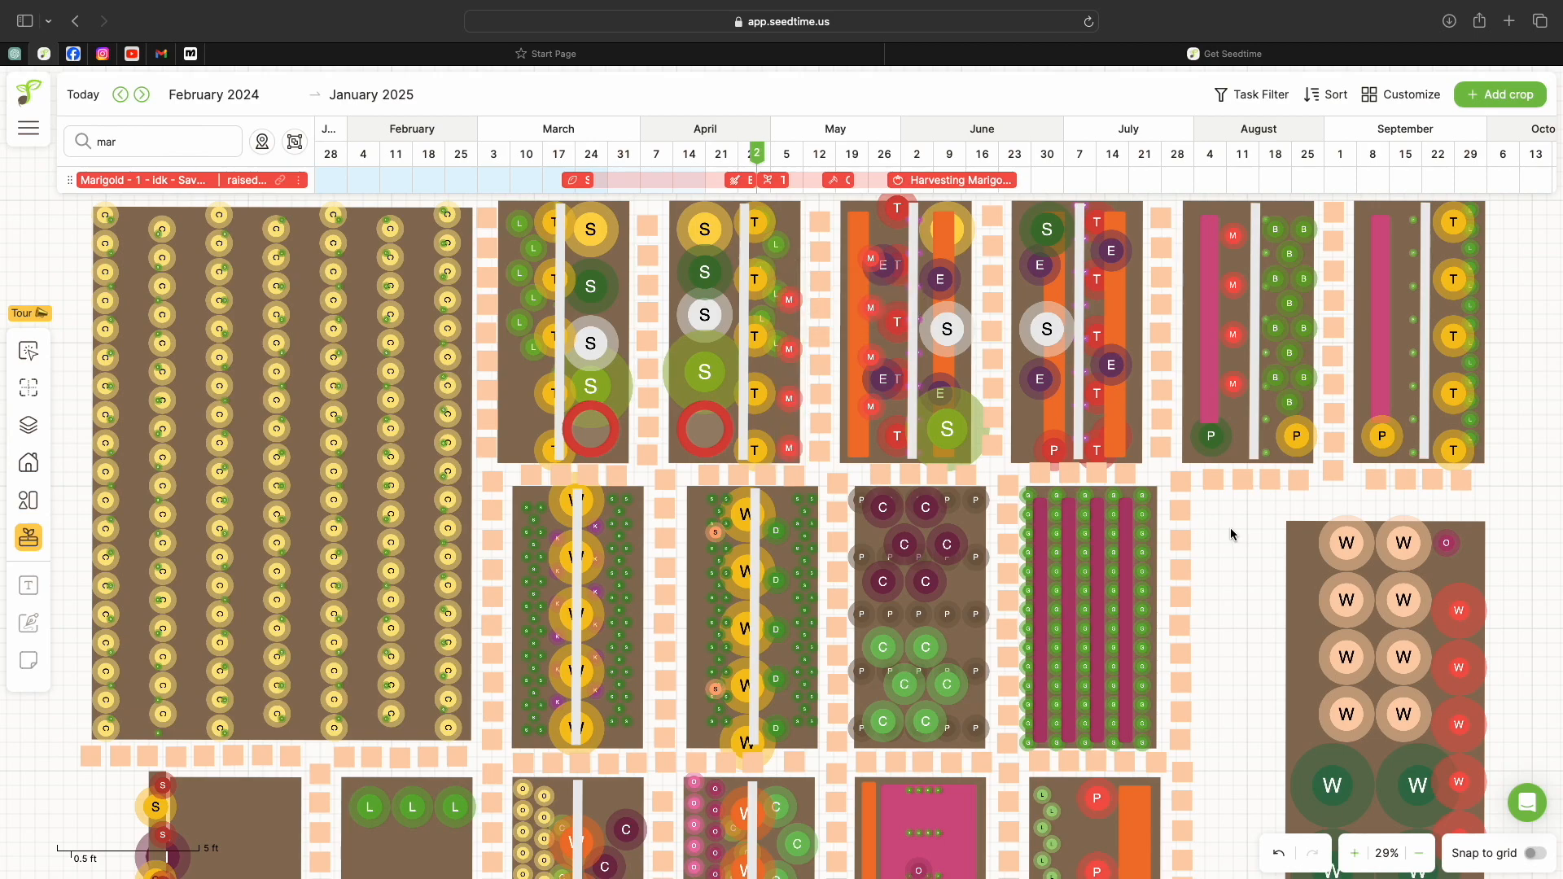
mouse_move(795, 381)
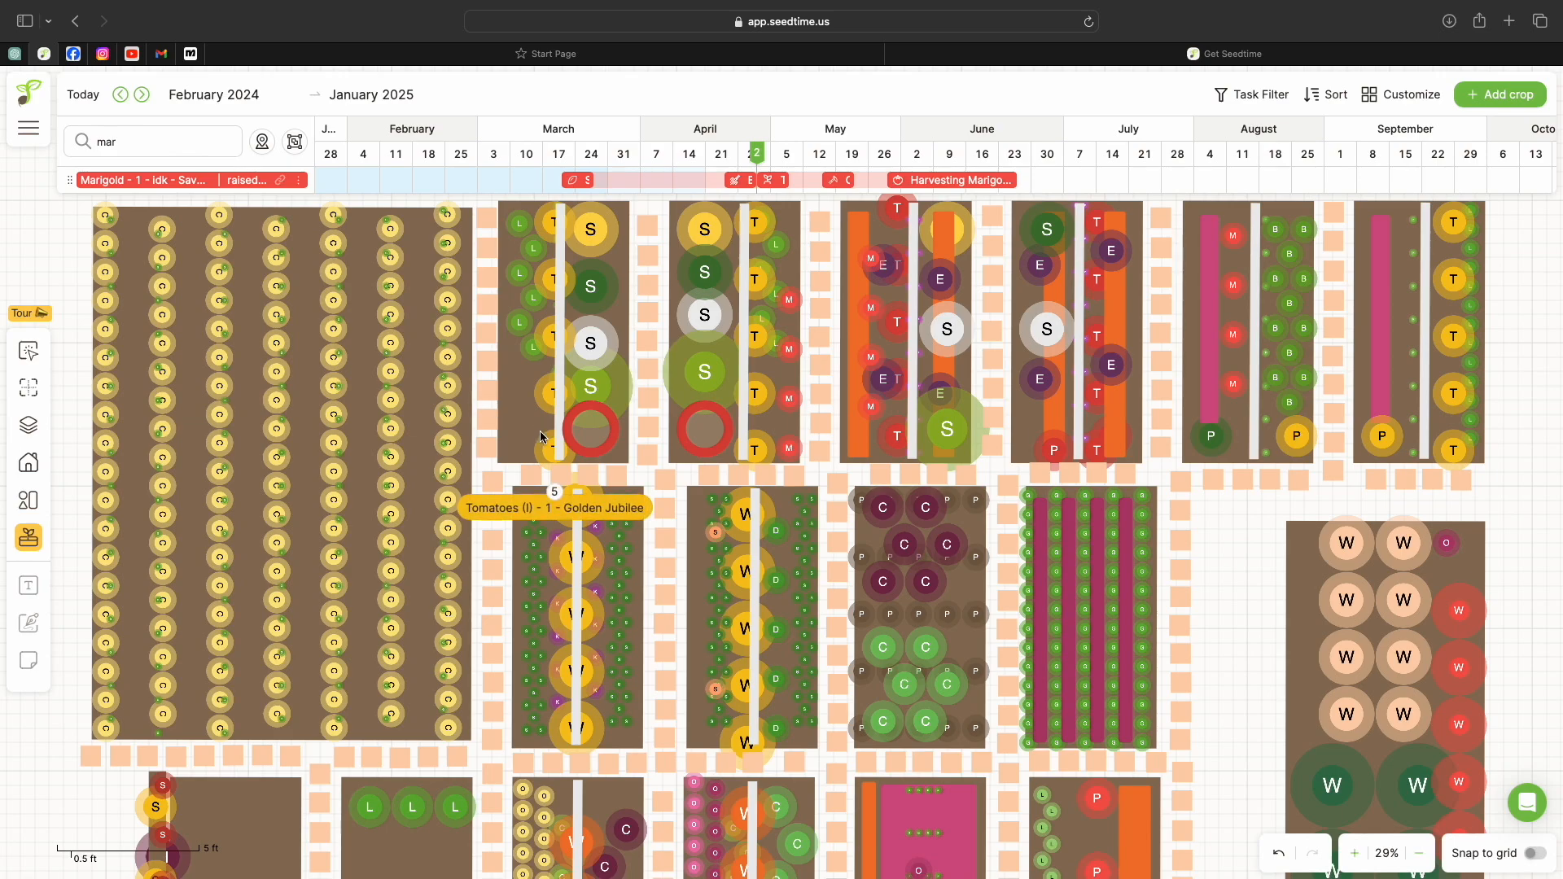
mouse_move(526, 385)
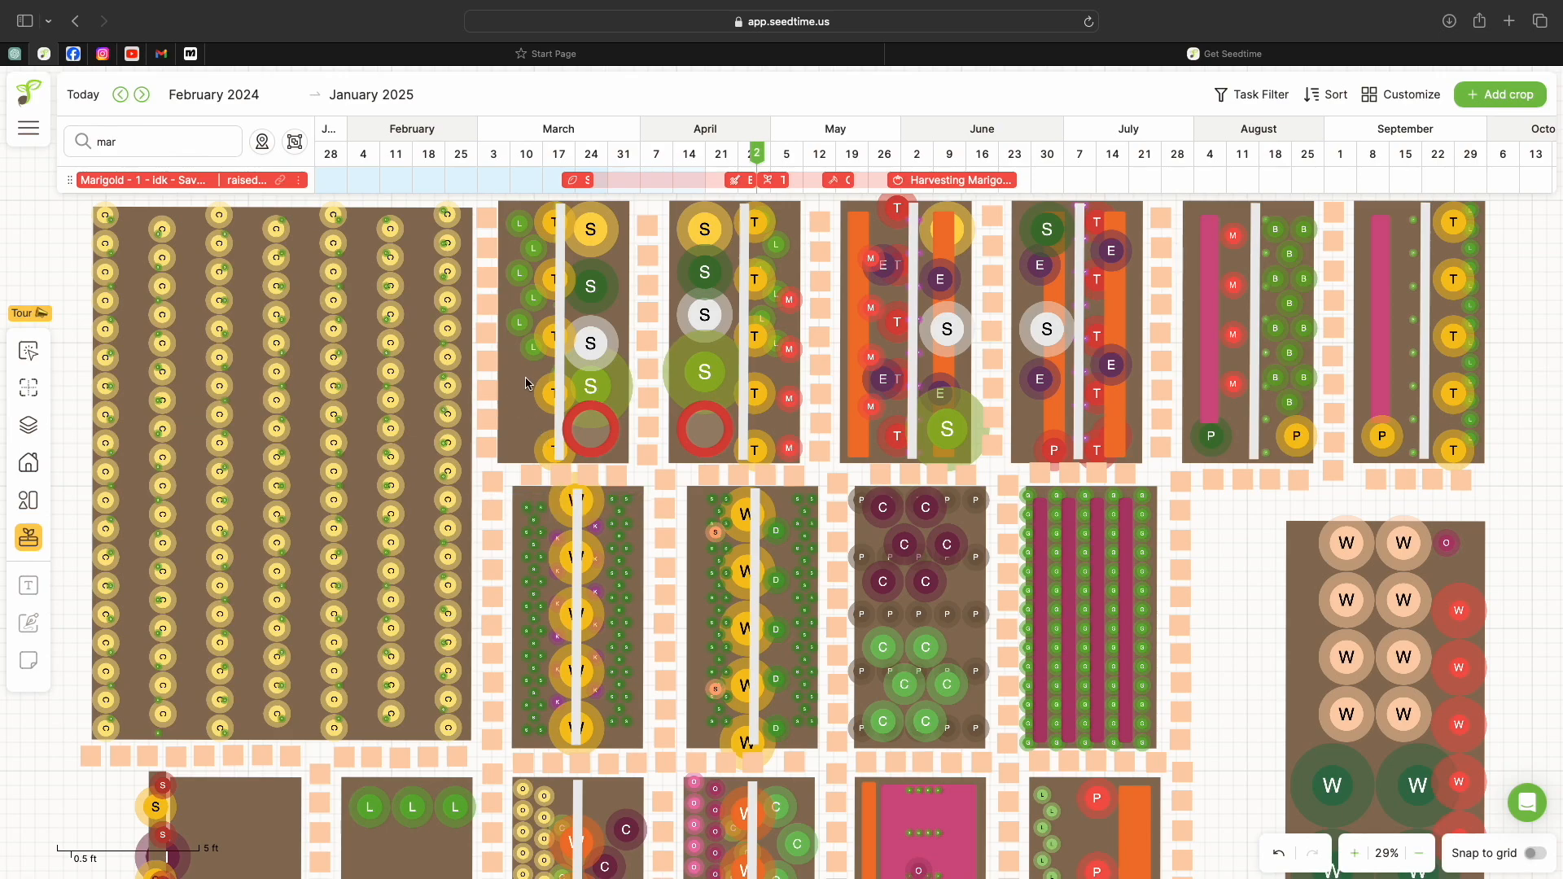
mouse_move(289, 652)
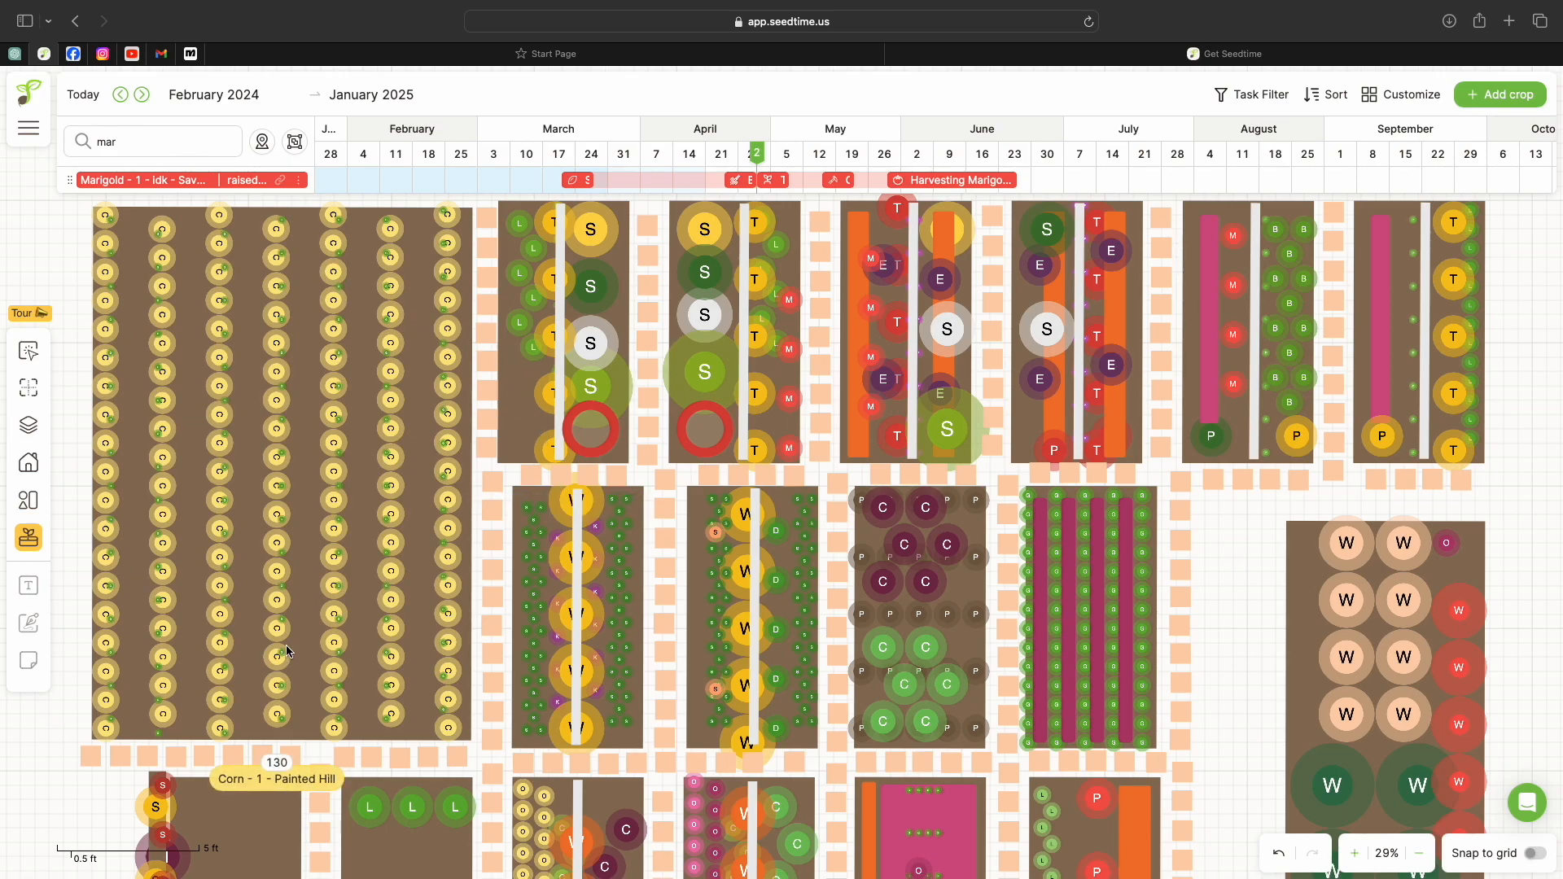
mouse_move(319, 699)
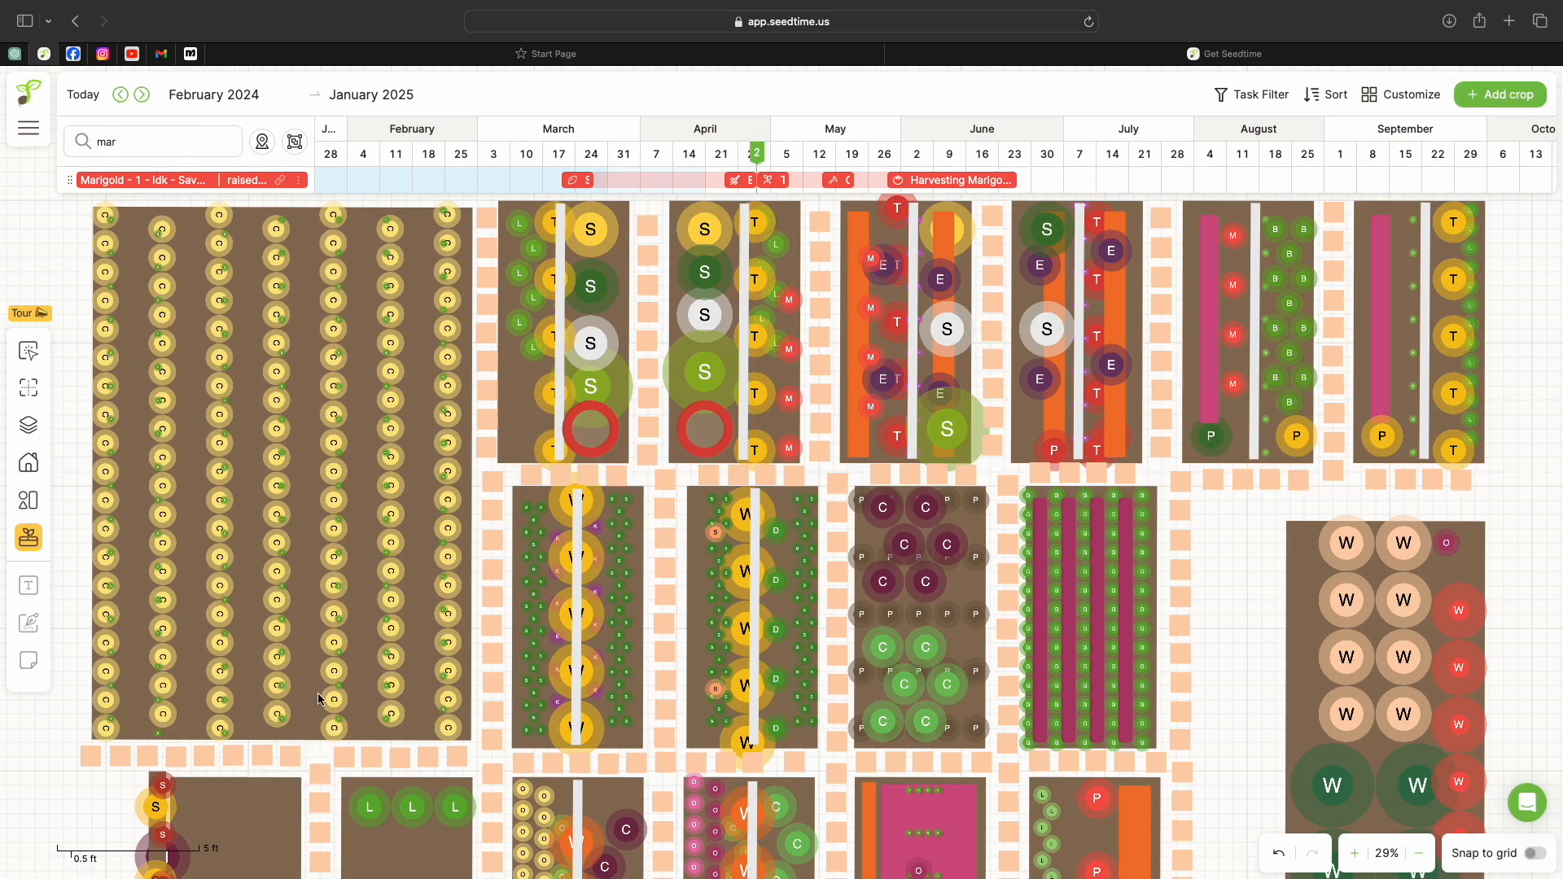
mouse_move(212, 291)
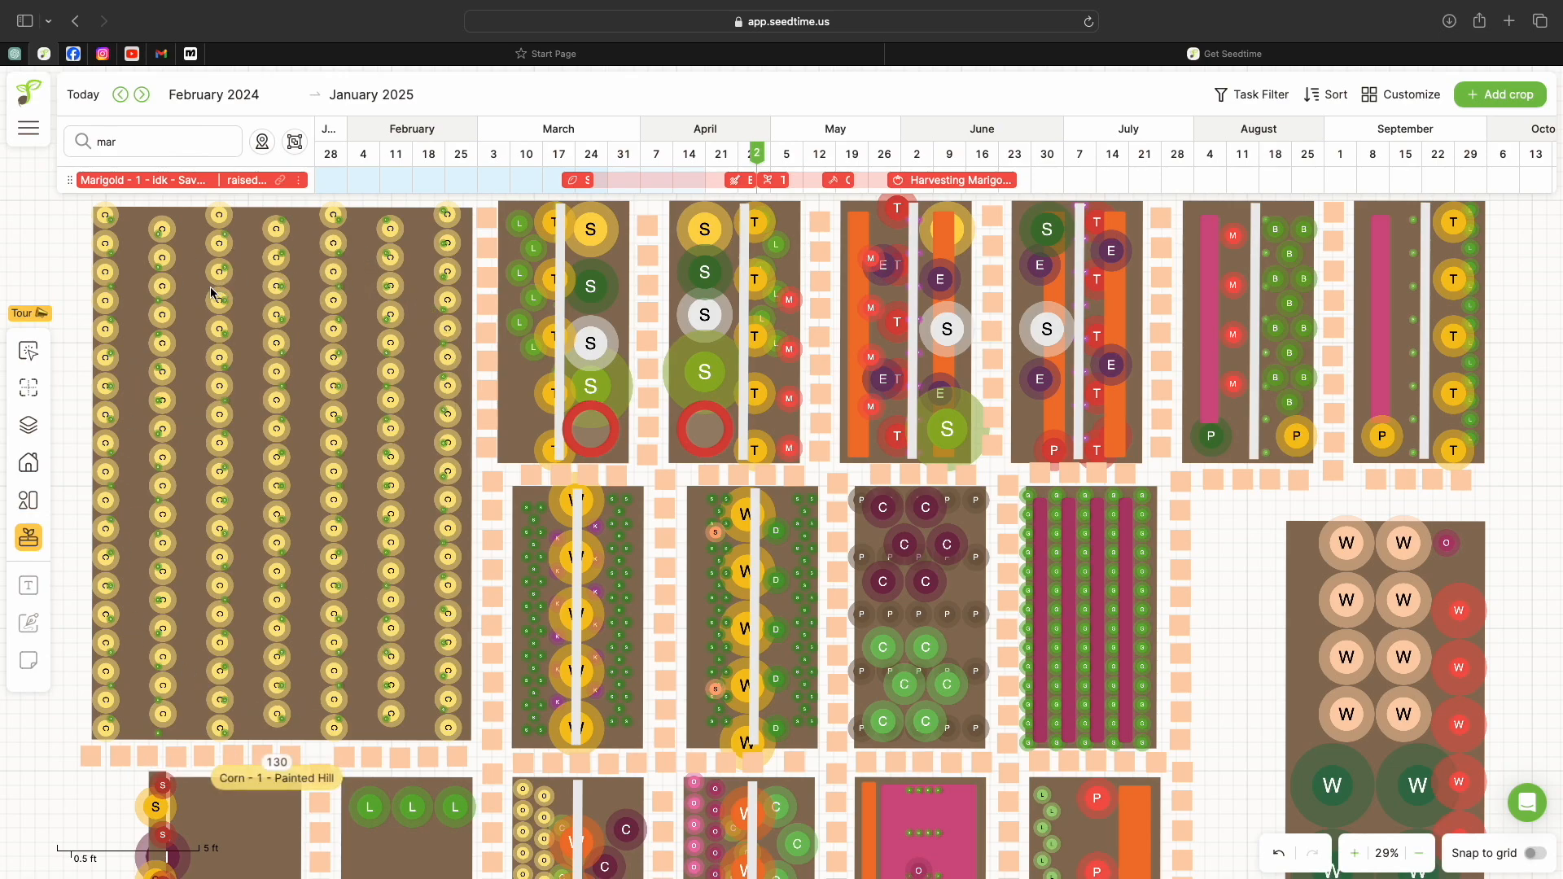
mouse_move(241, 398)
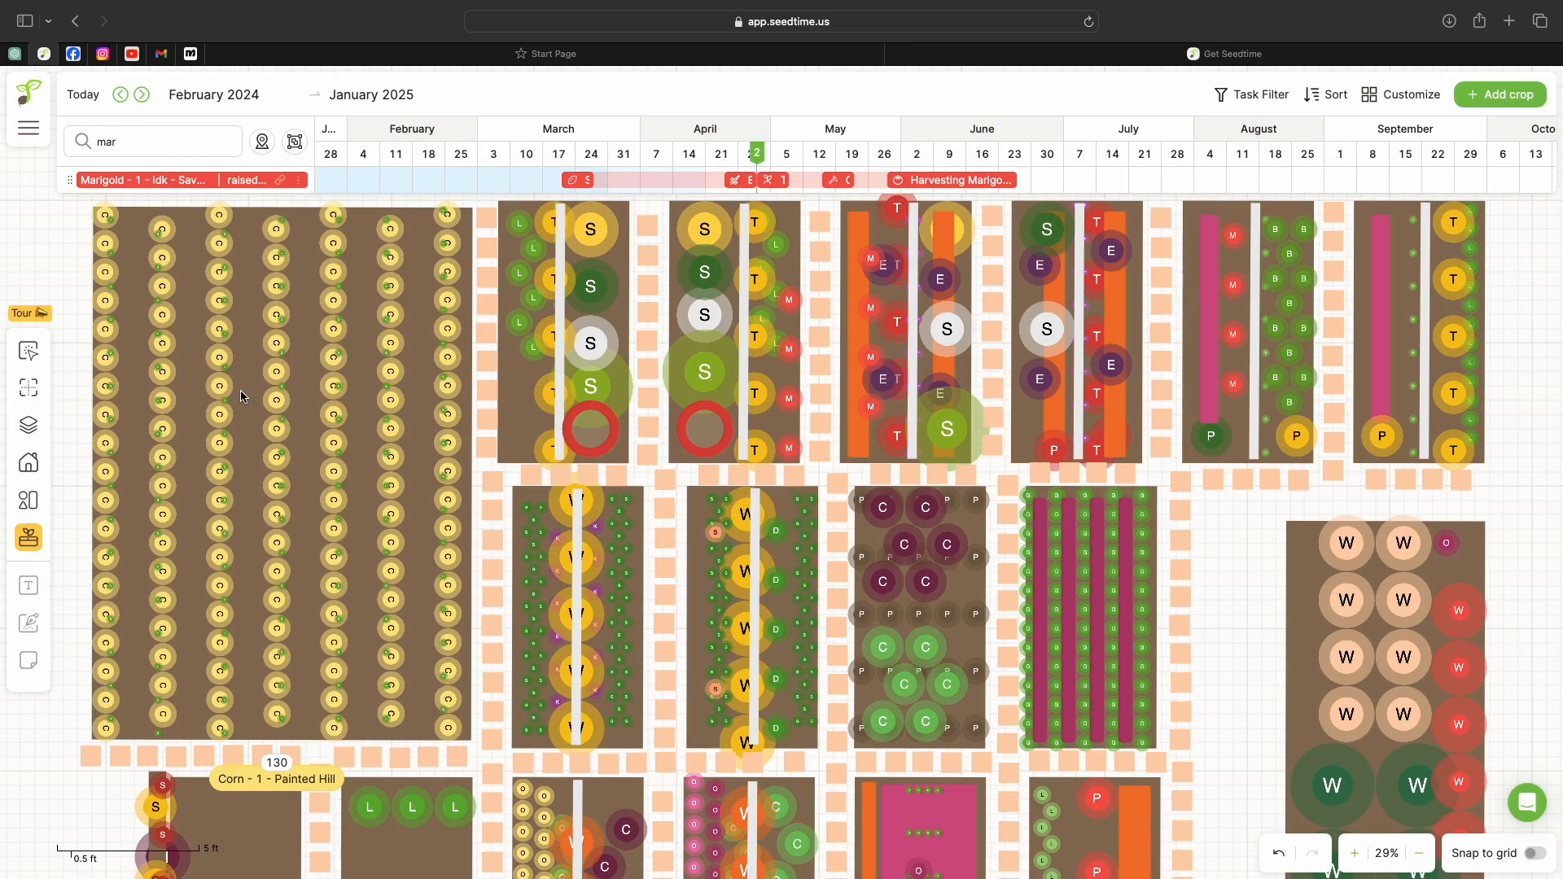
mouse_move(269, 607)
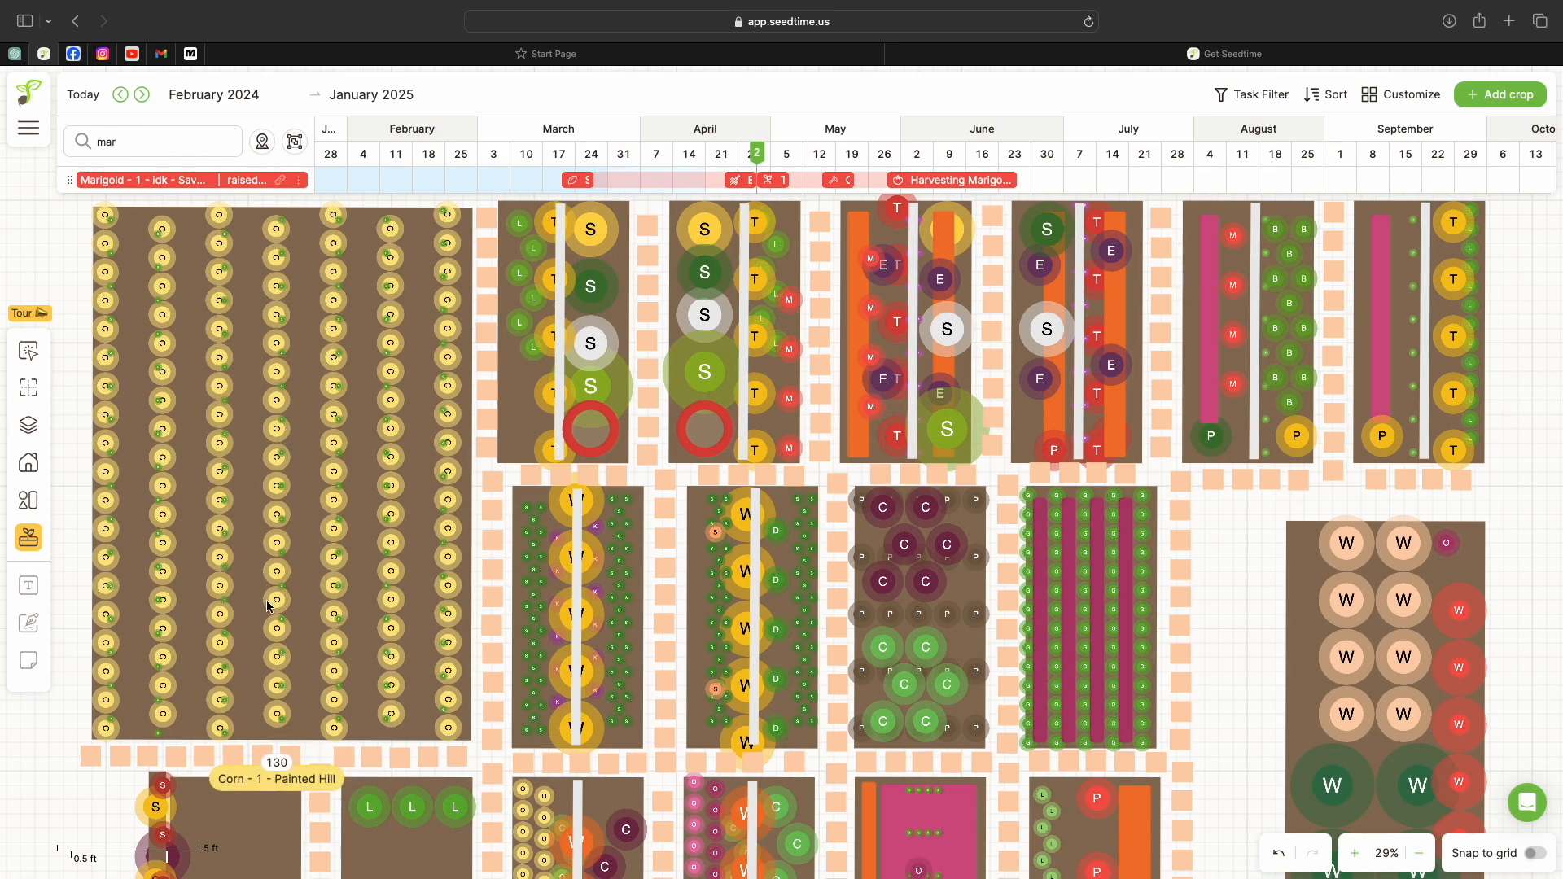
mouse_move(277, 735)
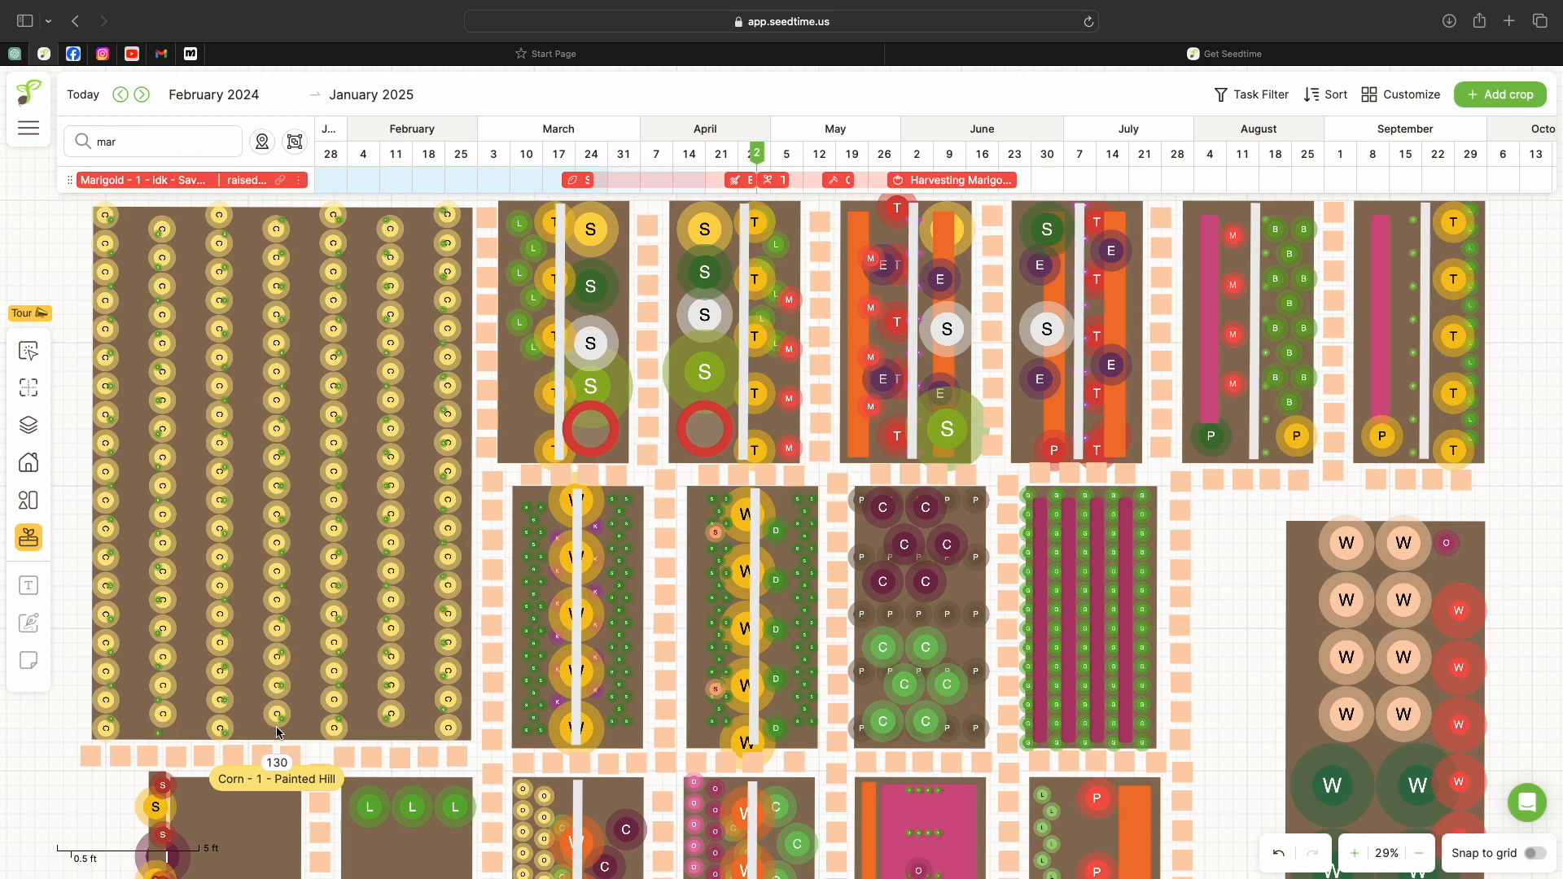
mouse_move(282, 742)
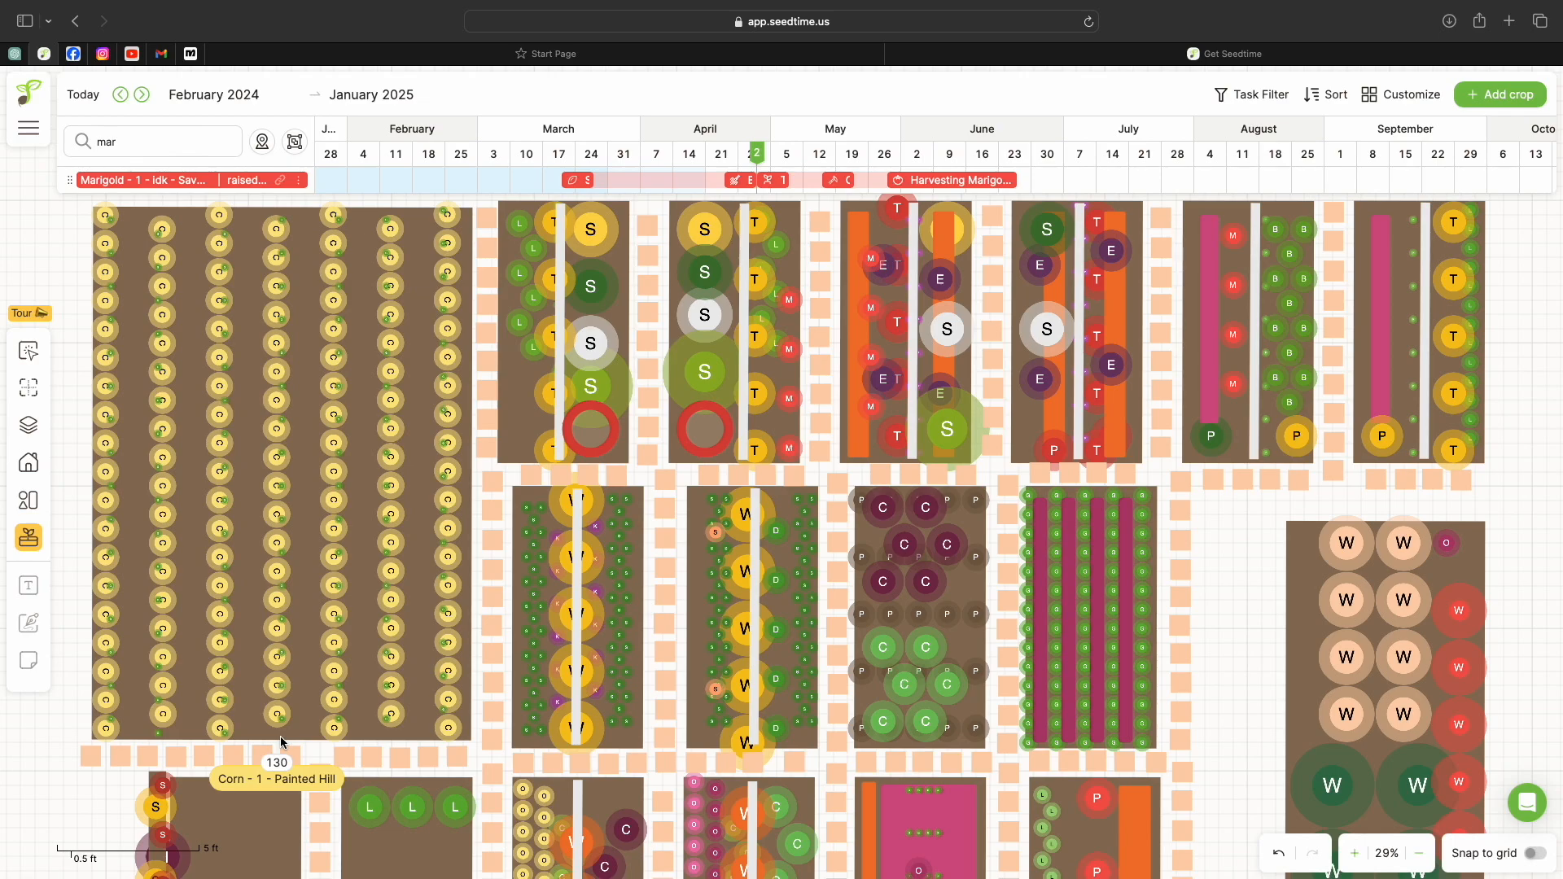
mouse_move(370, 656)
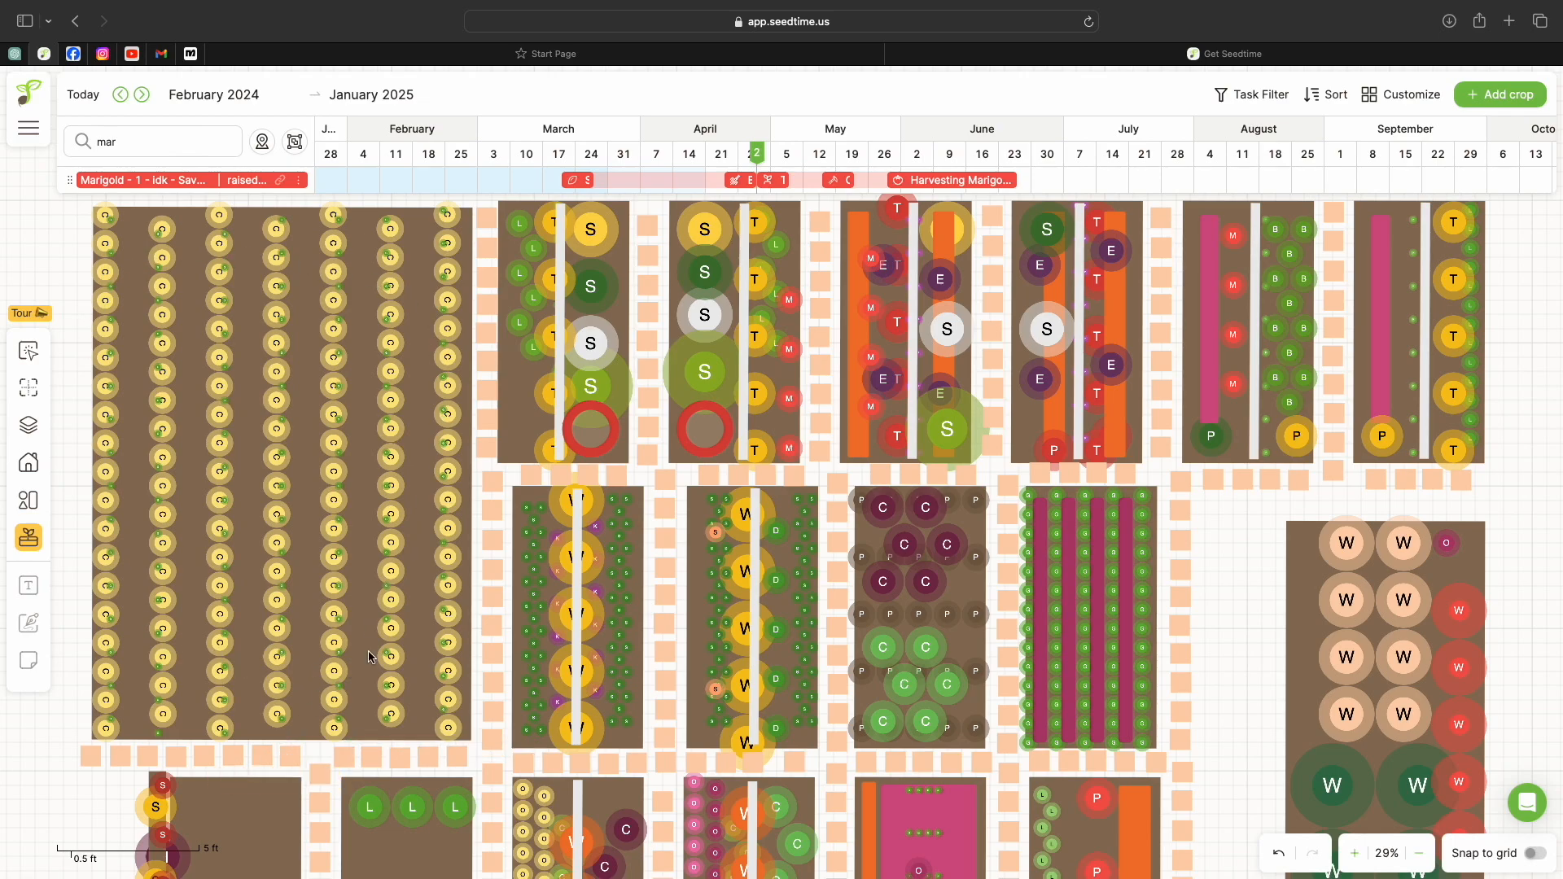
mouse_move(223, 713)
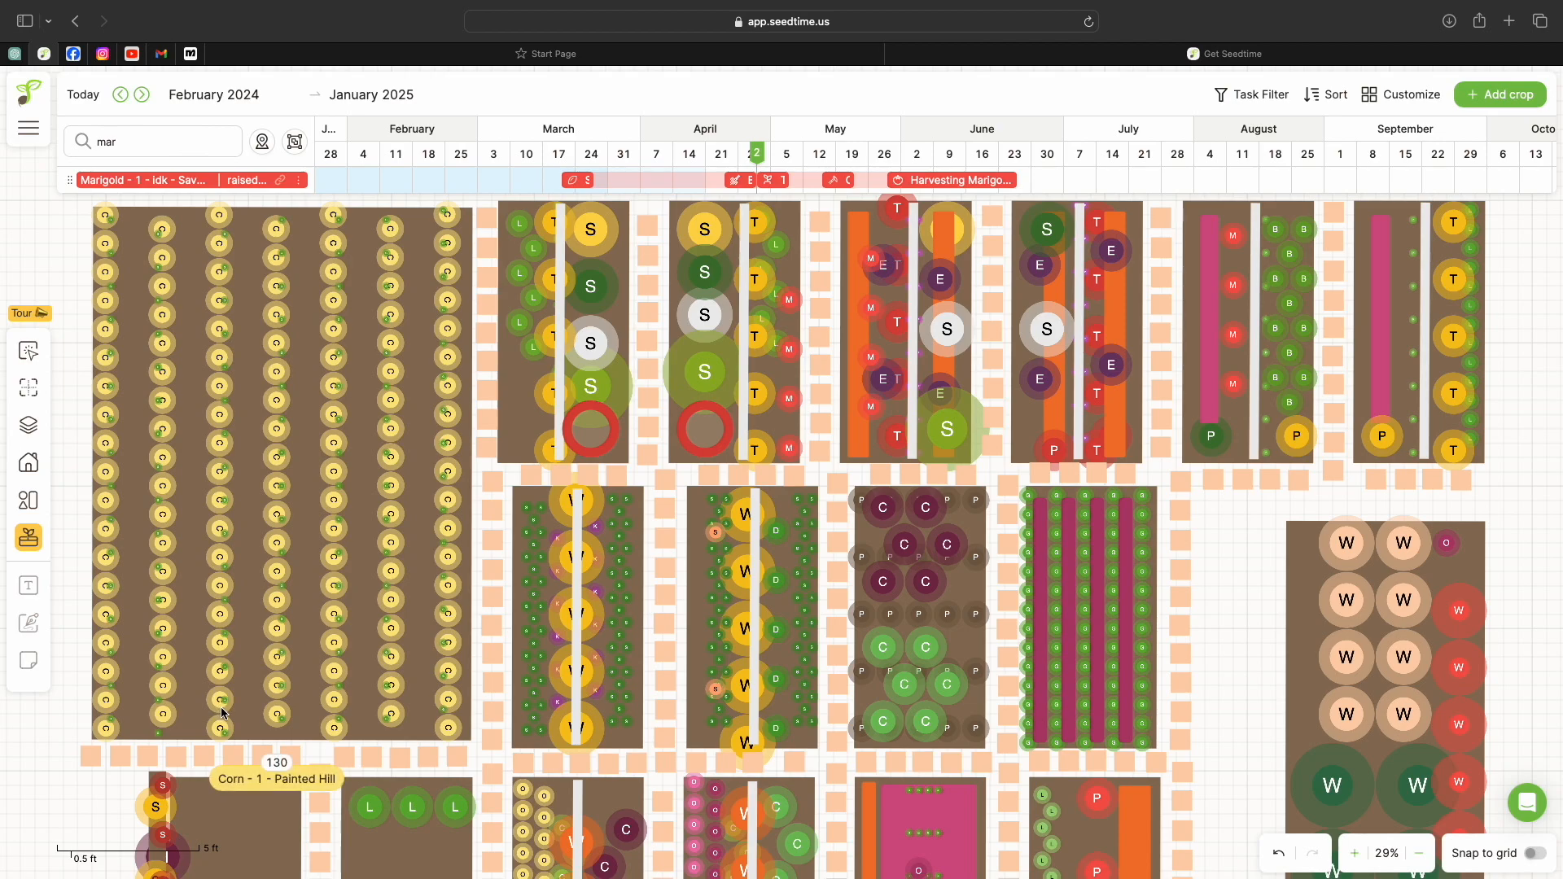
mouse_move(223, 703)
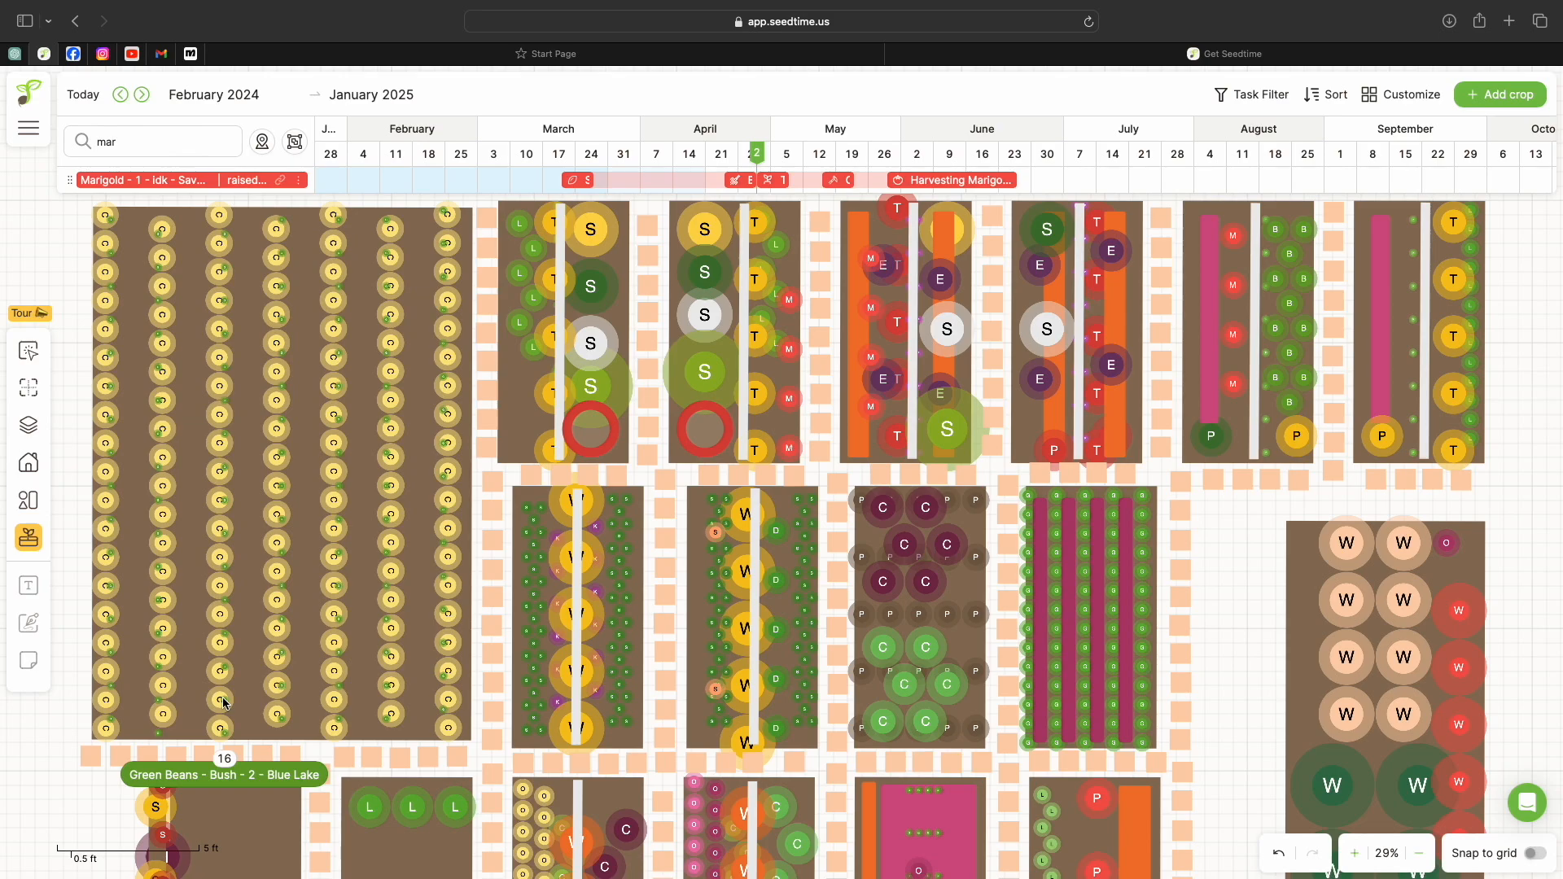
mouse_move(222, 717)
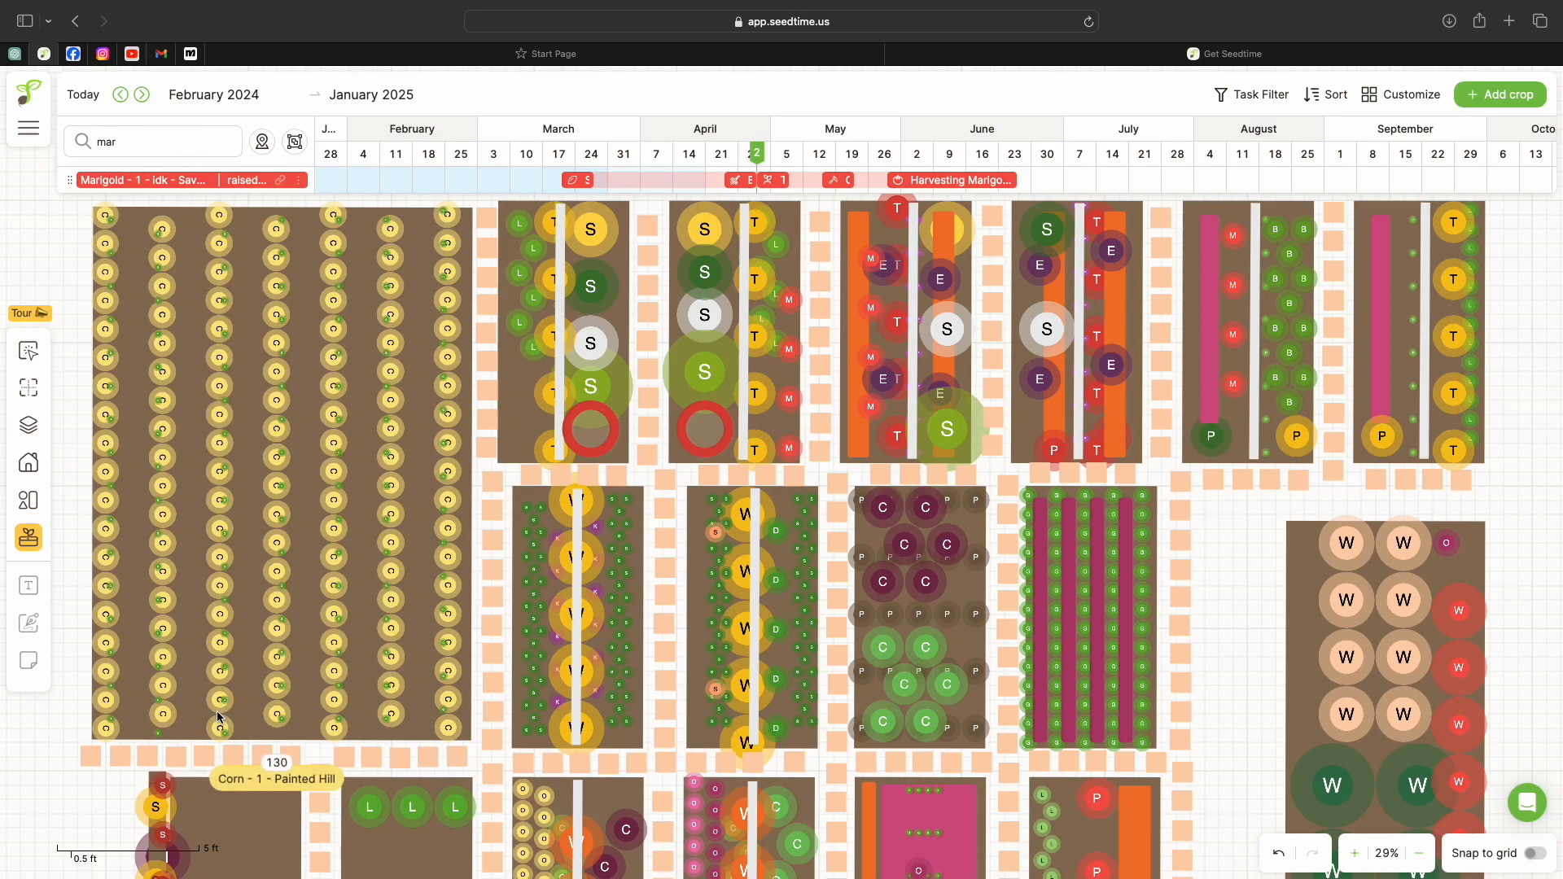
mouse_move(119, 731)
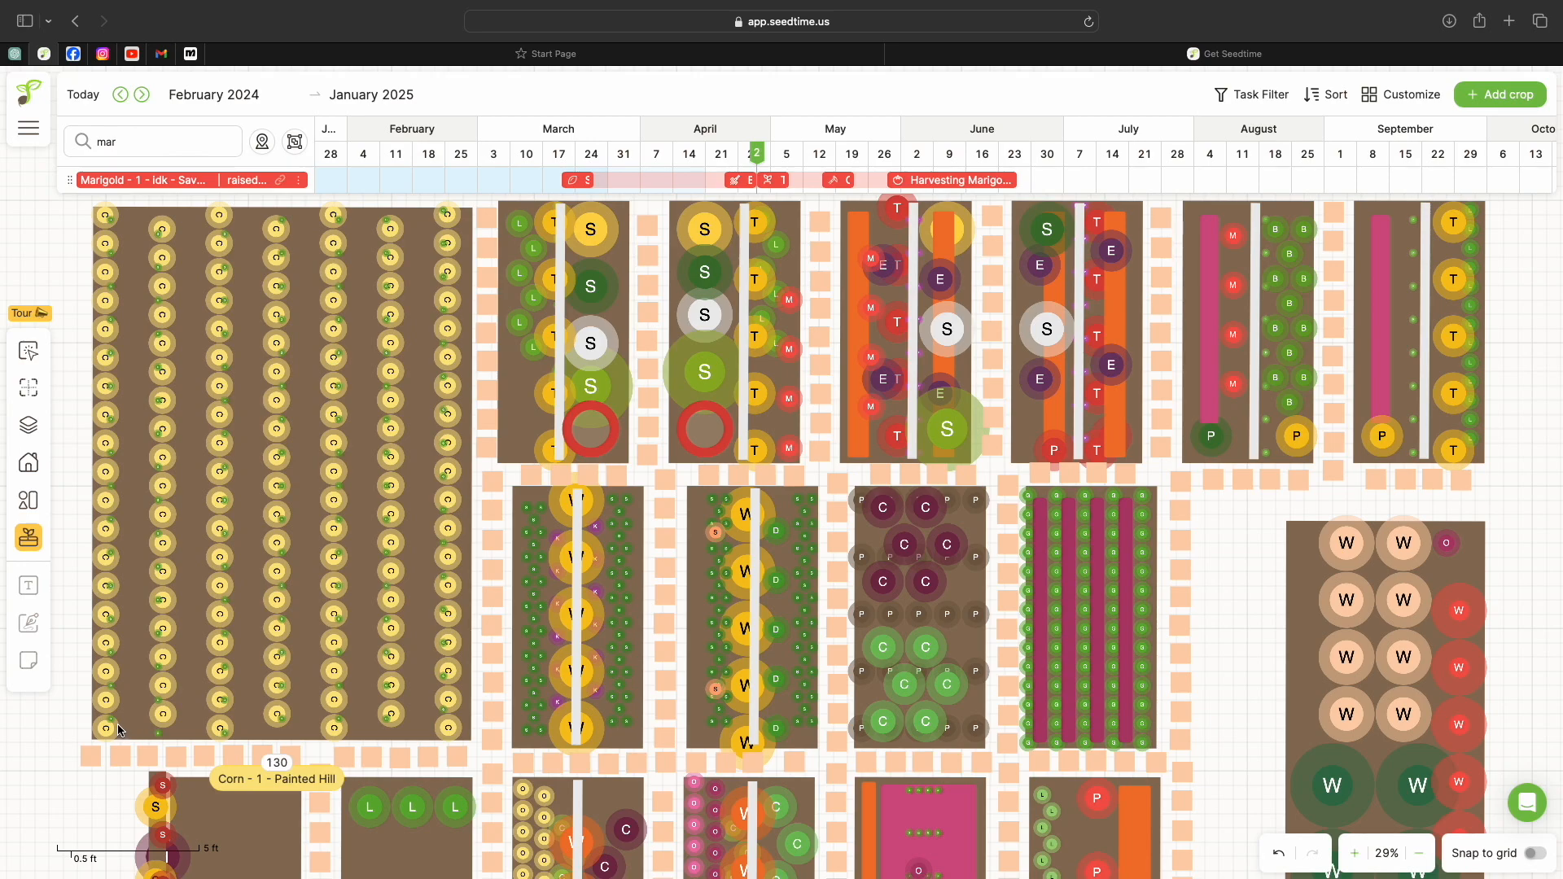
mouse_move(459, 713)
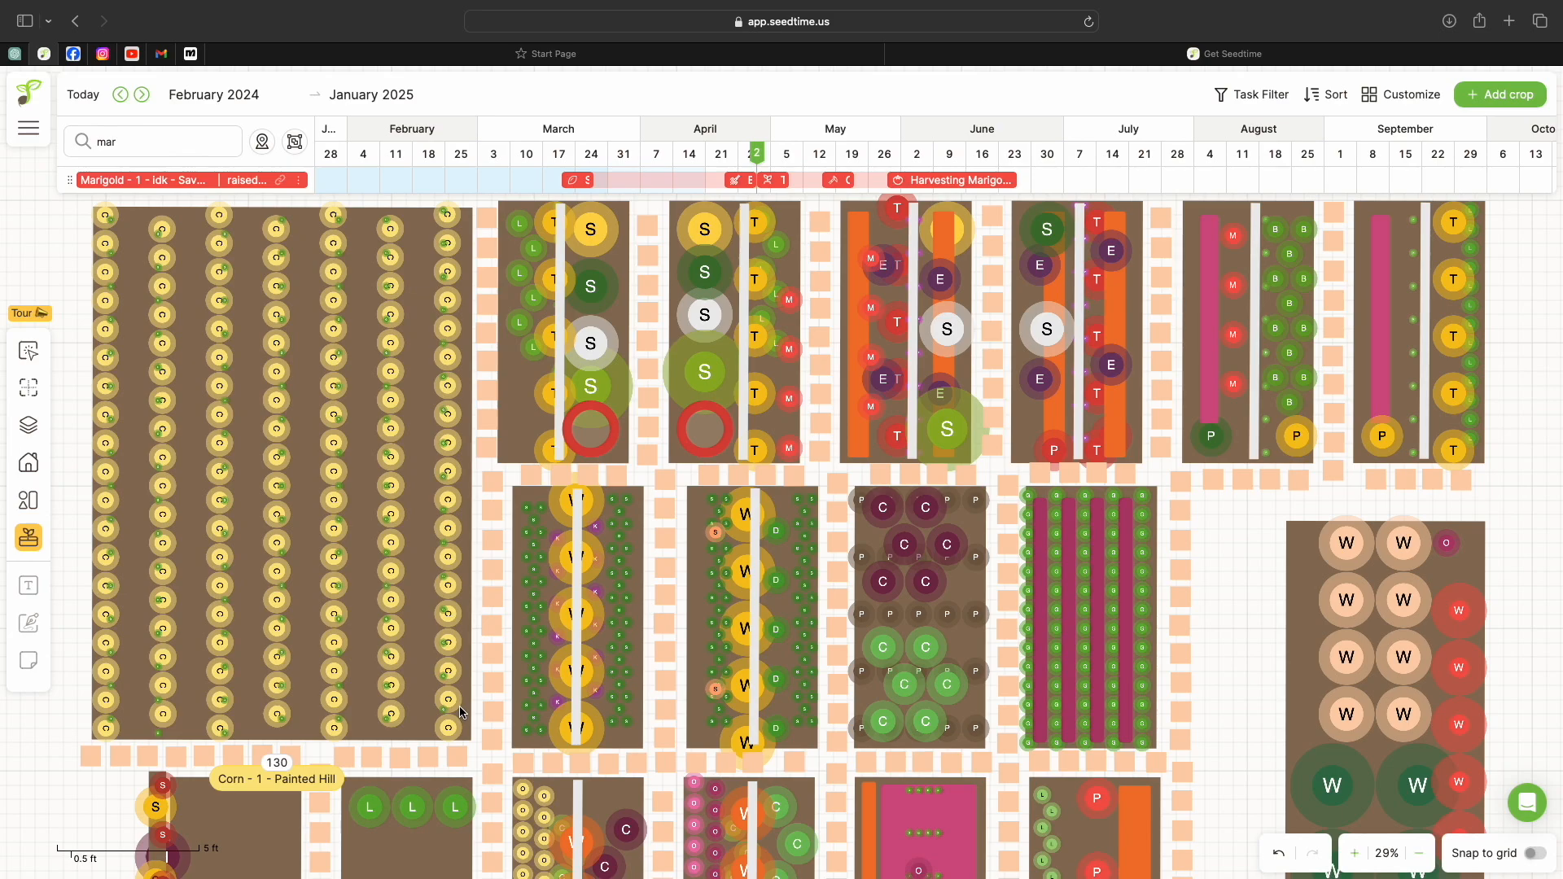
mouse_move(476, 477)
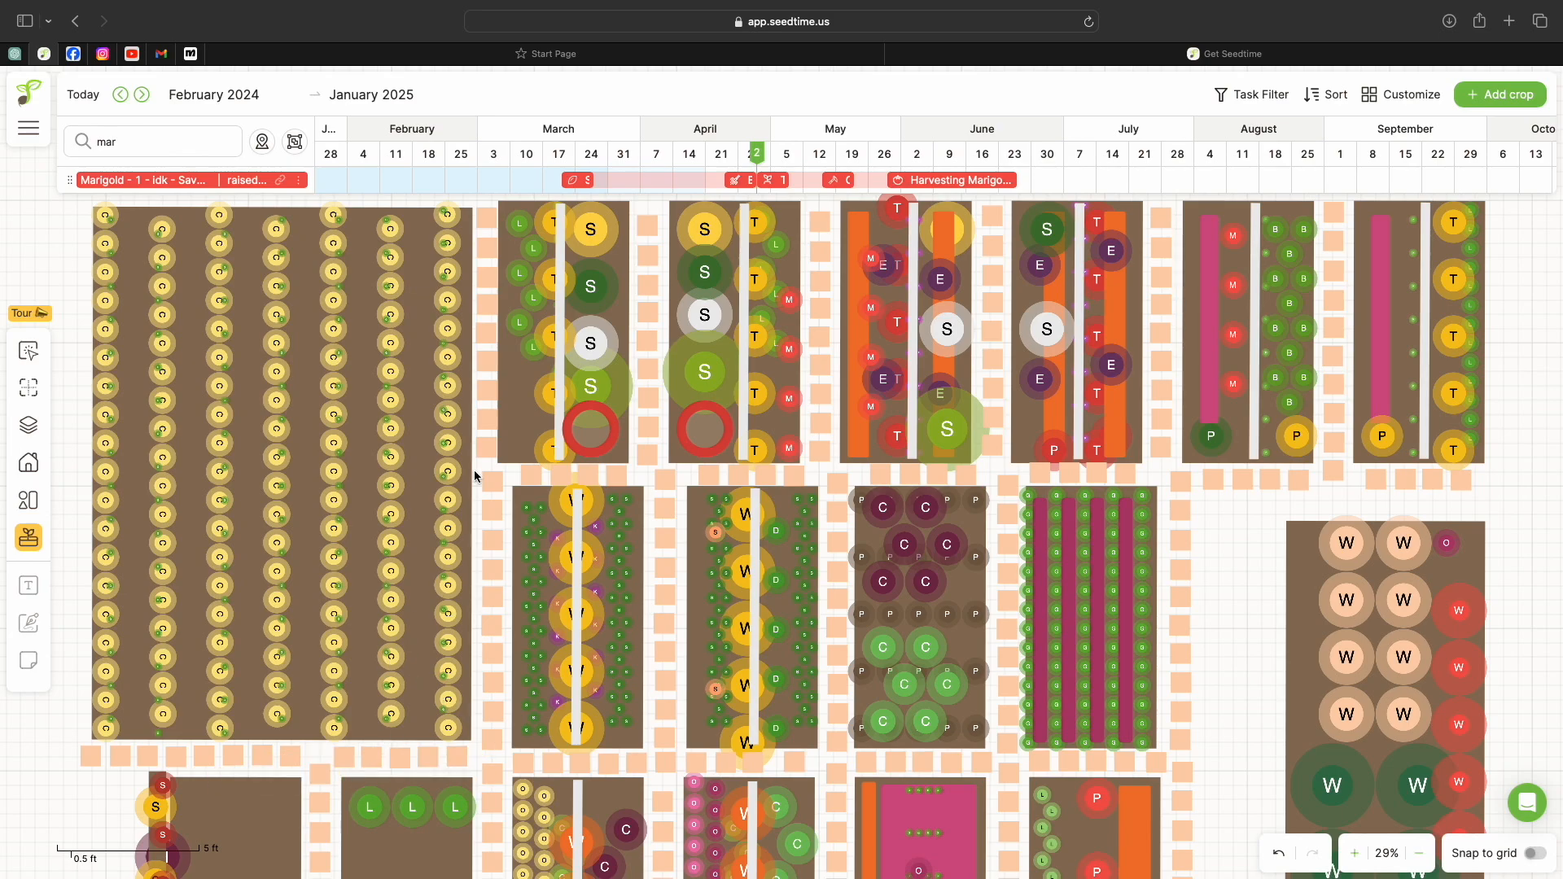
mouse_move(321, 450)
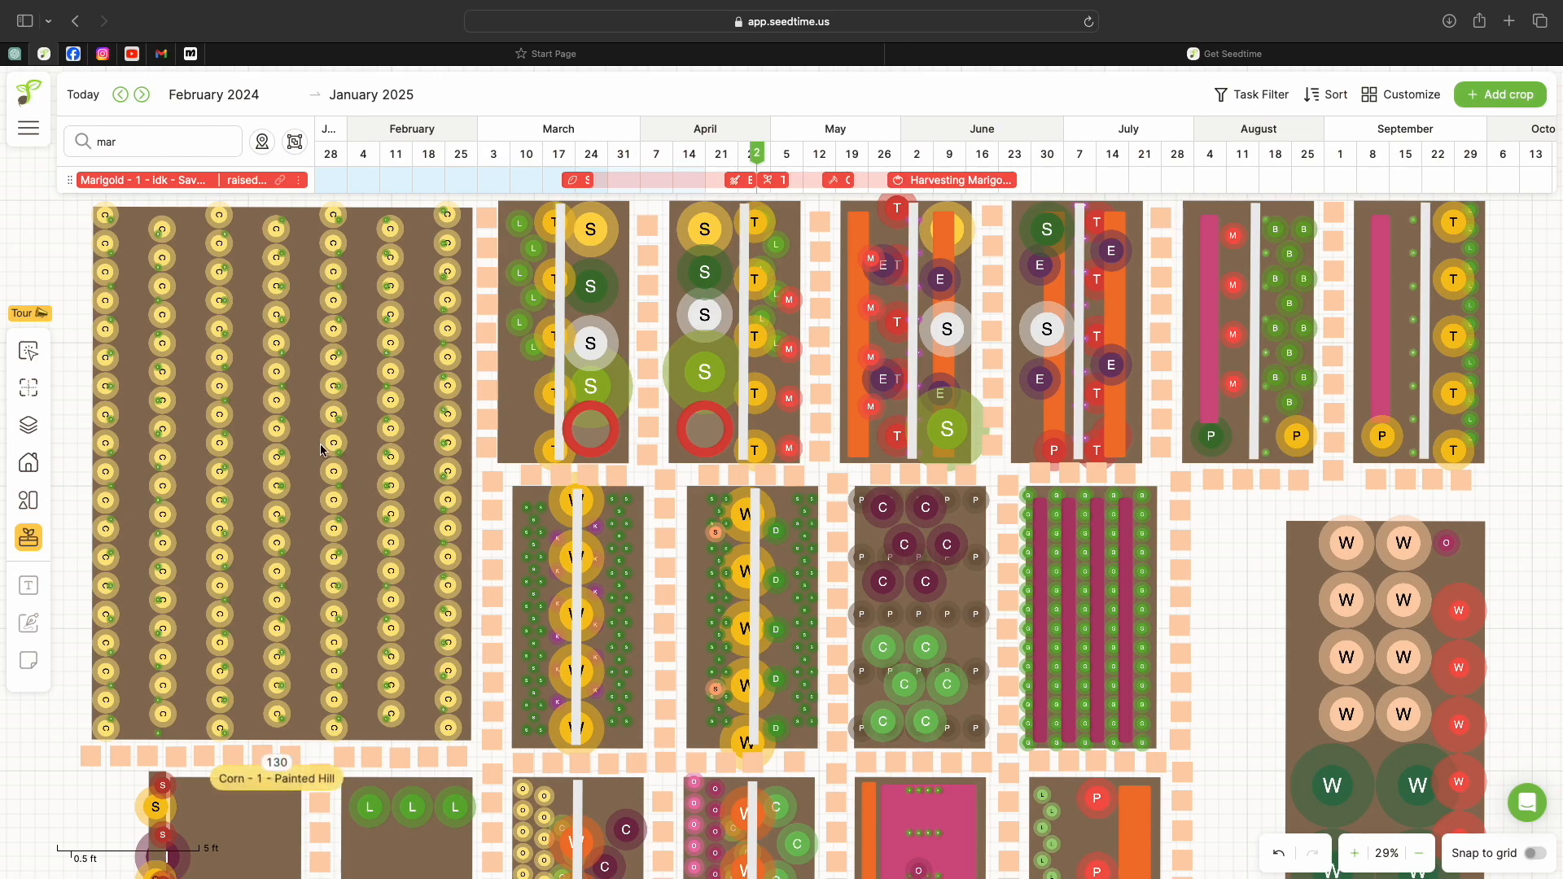
mouse_move(364, 482)
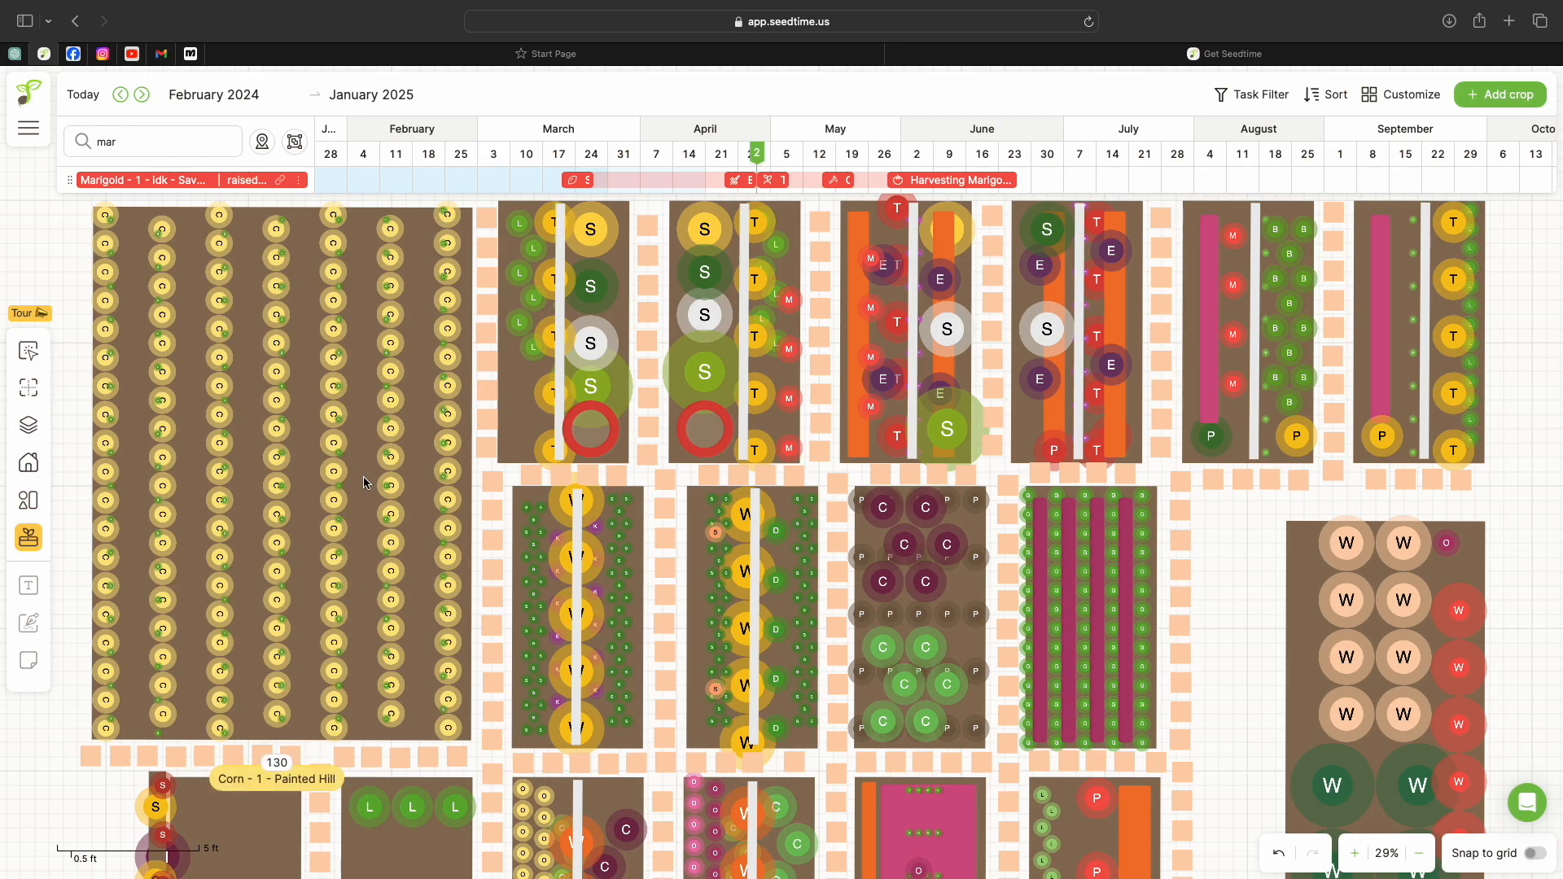
mouse_move(661, 672)
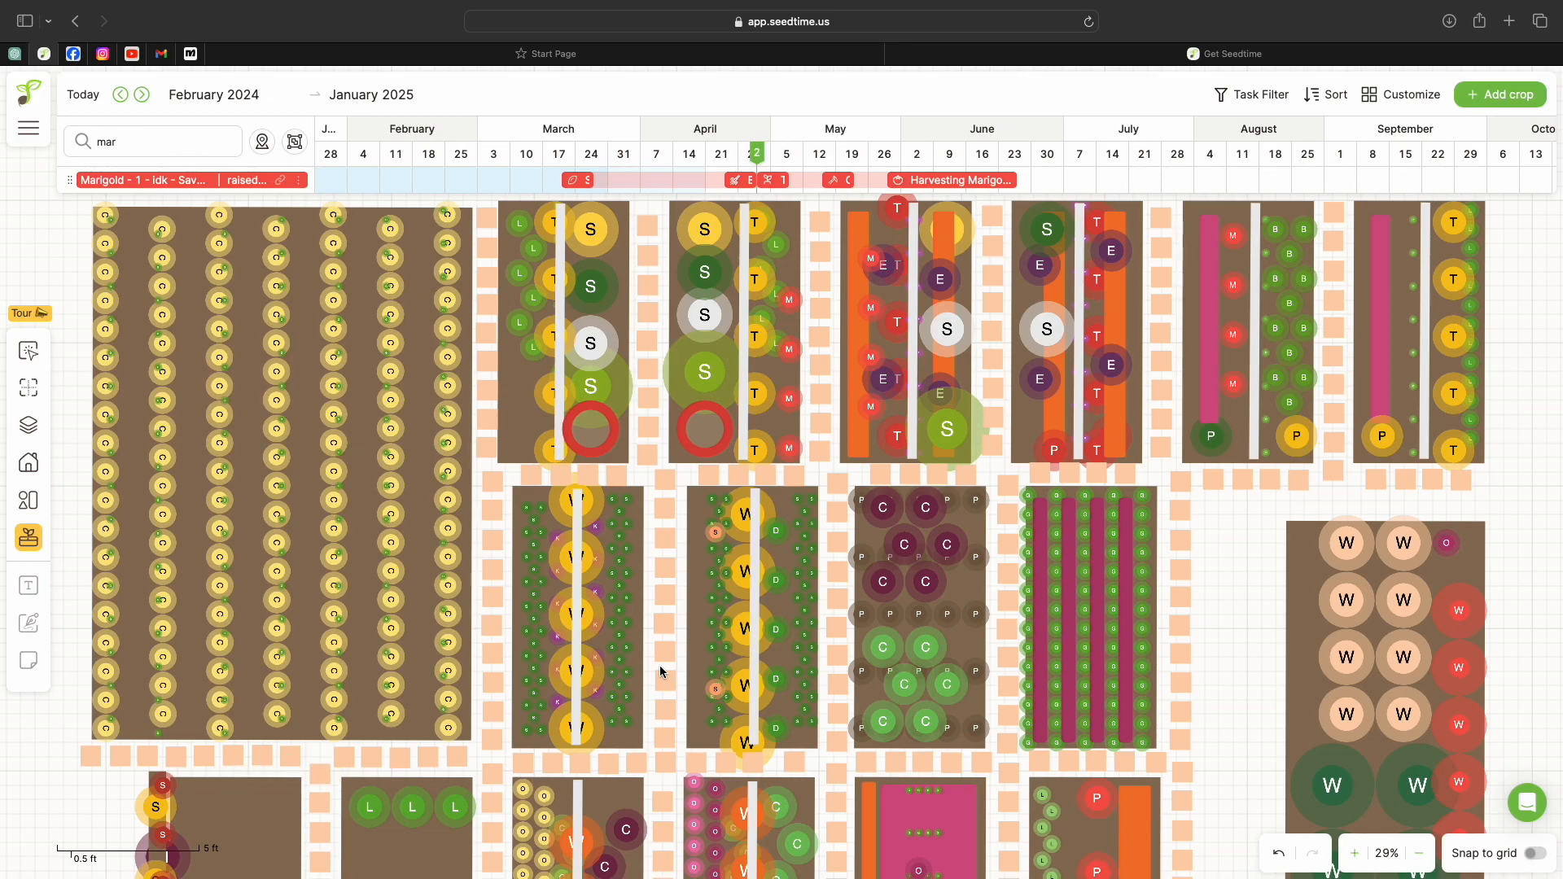
mouse_move(135, 422)
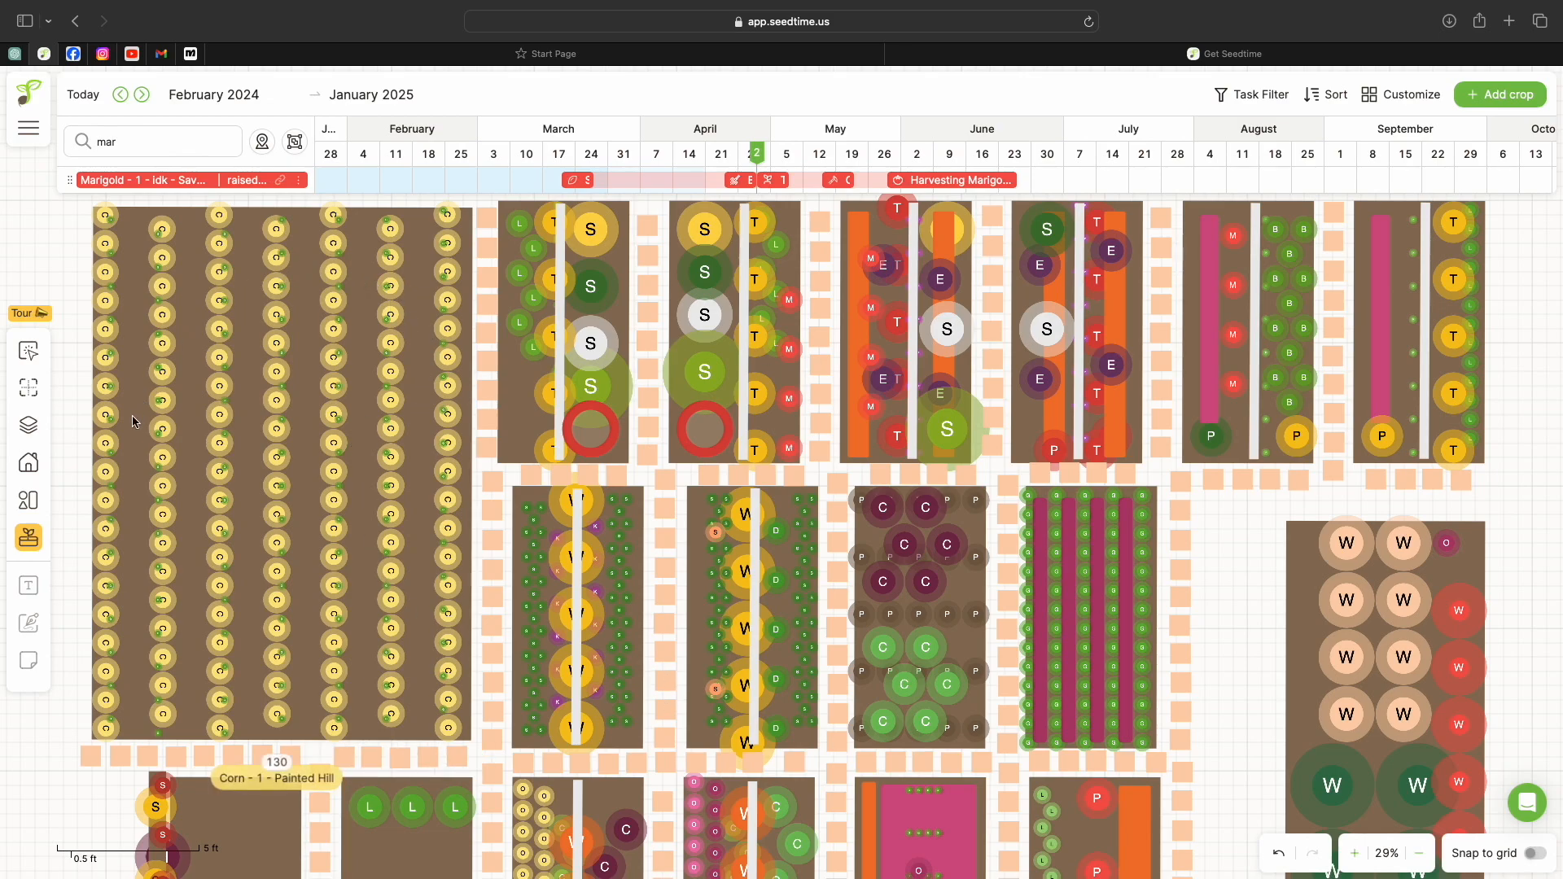
mouse_move(272, 506)
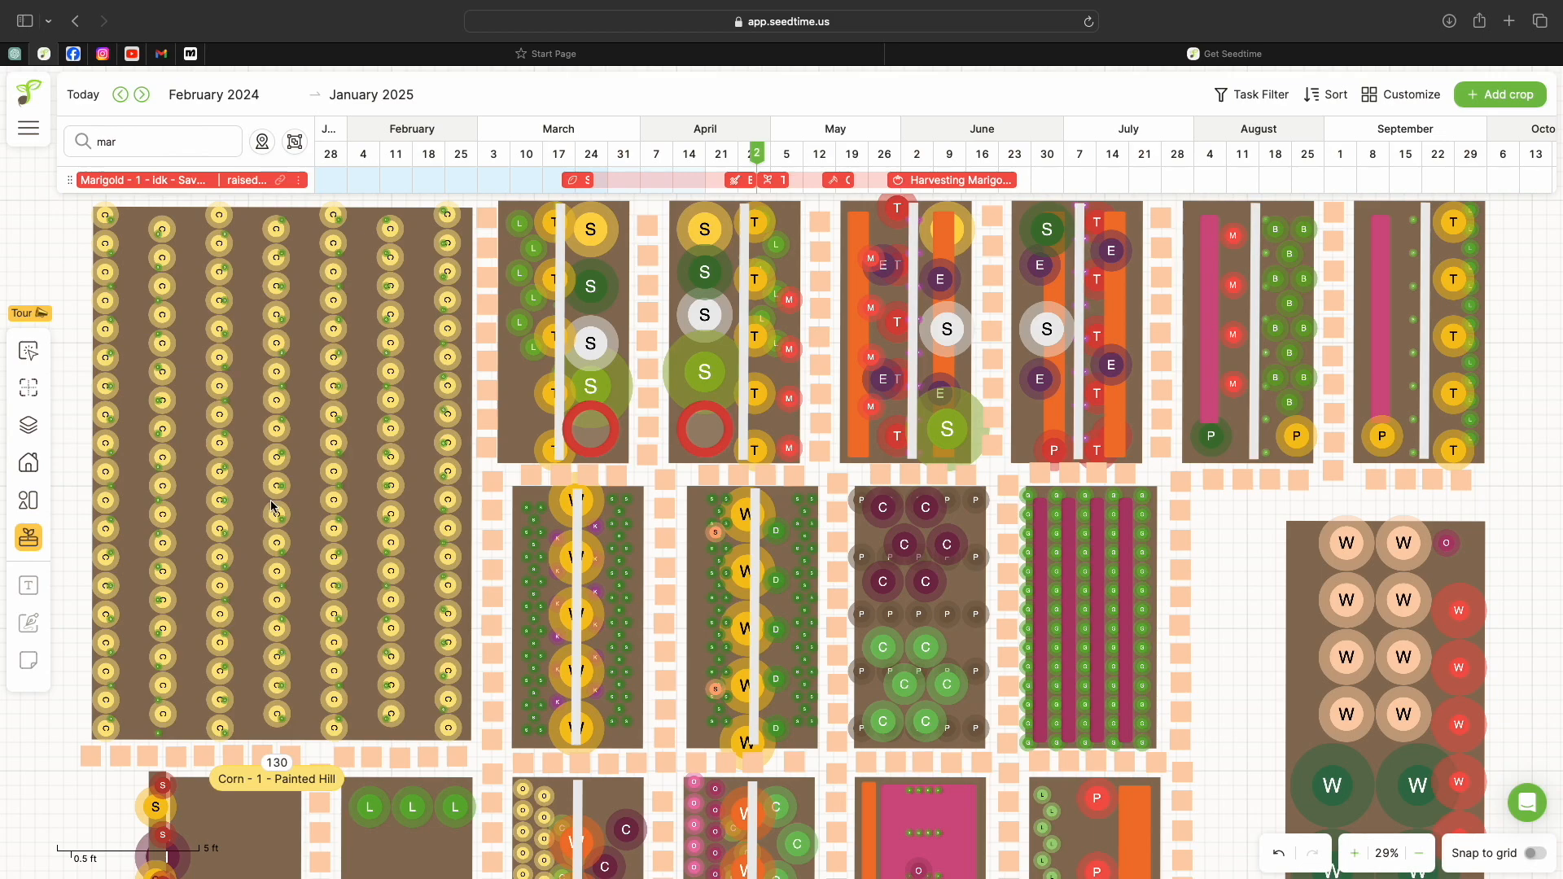
mouse_move(333, 418)
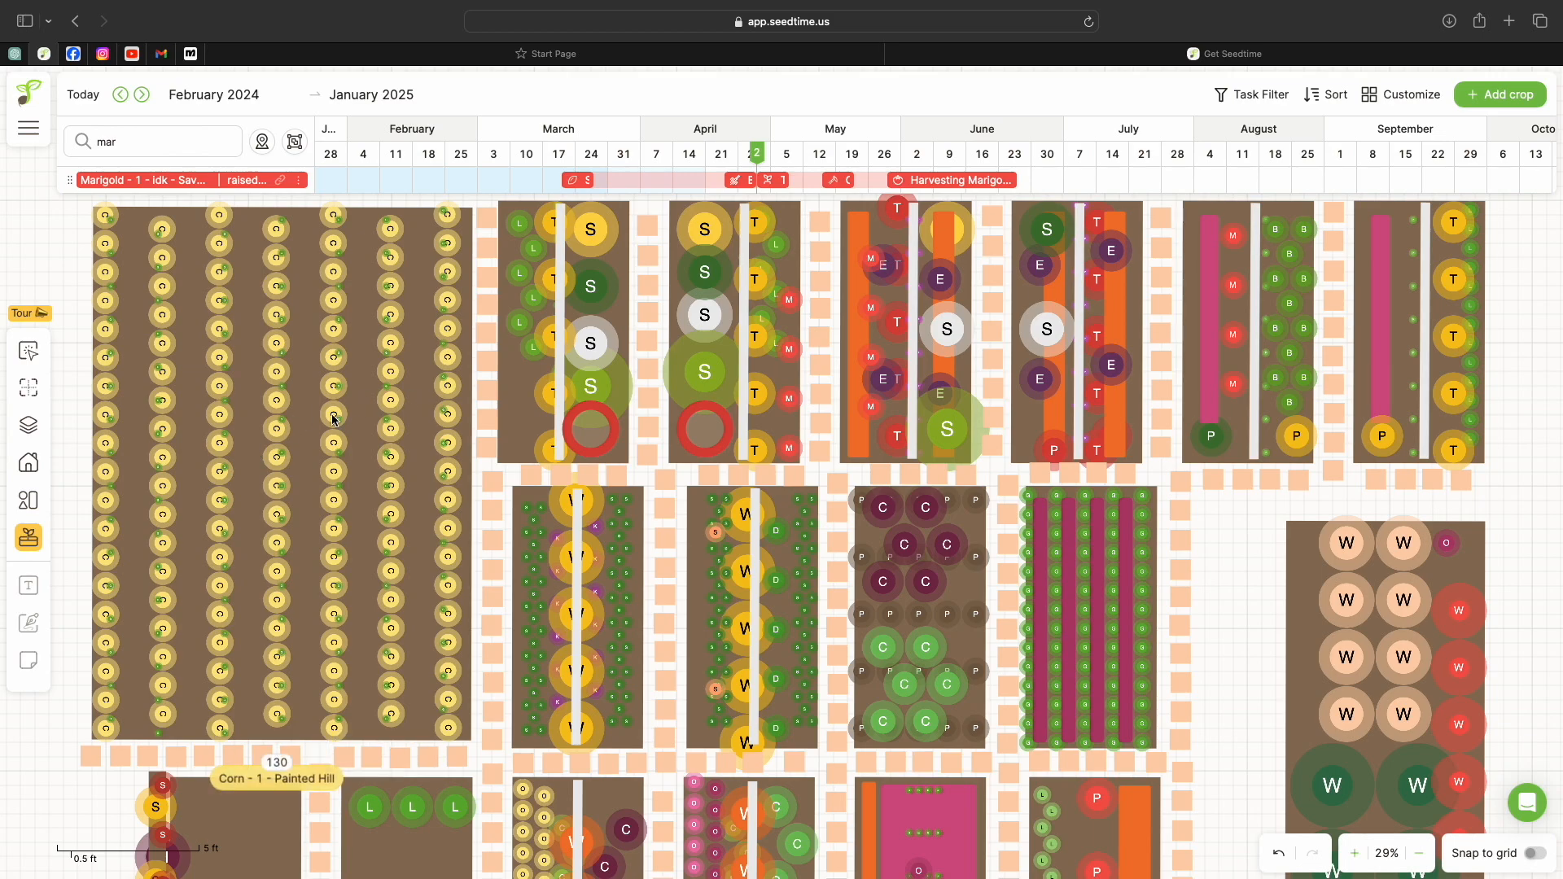
mouse_move(272, 303)
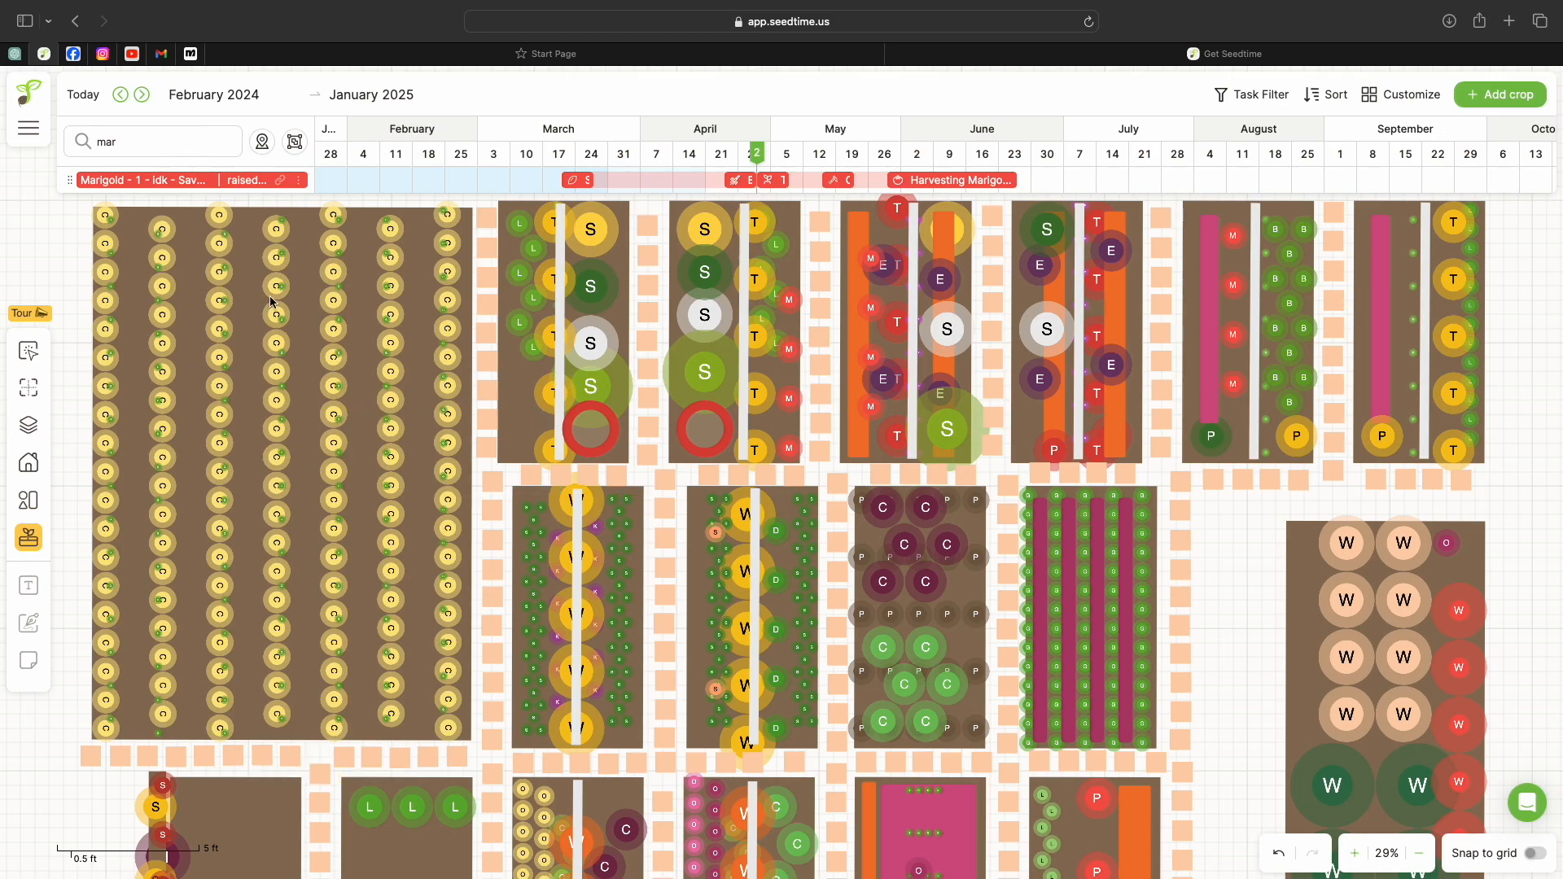
Bring up Seedtime's navigation sidebar listing the app sections
left_click(27, 127)
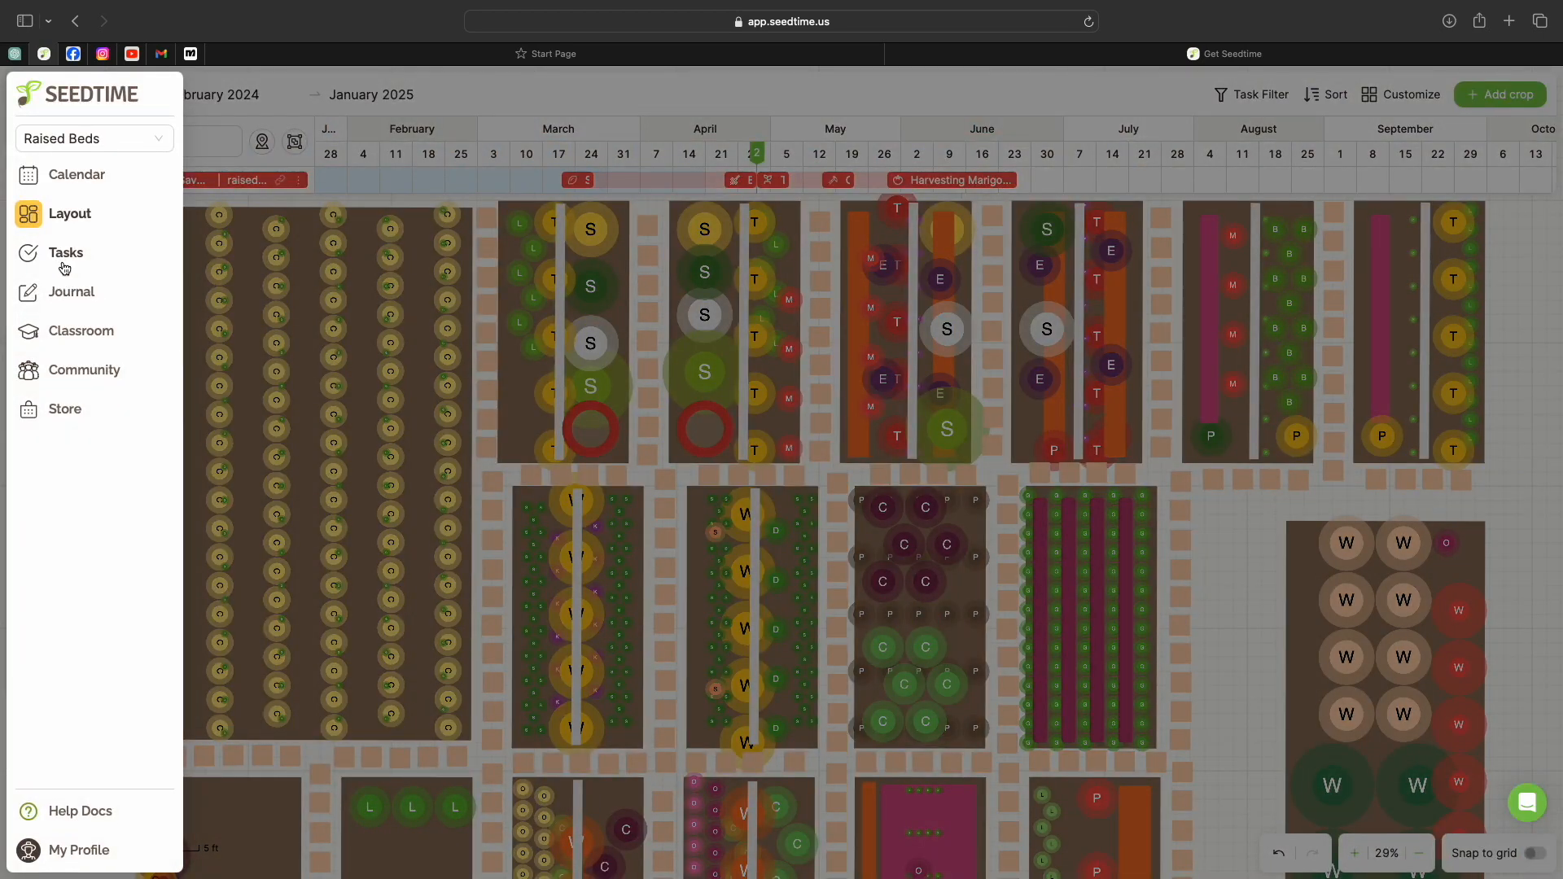
Switch to the Tasks section and mark the Kohlrabi seeding task completed
left_click(65, 253)
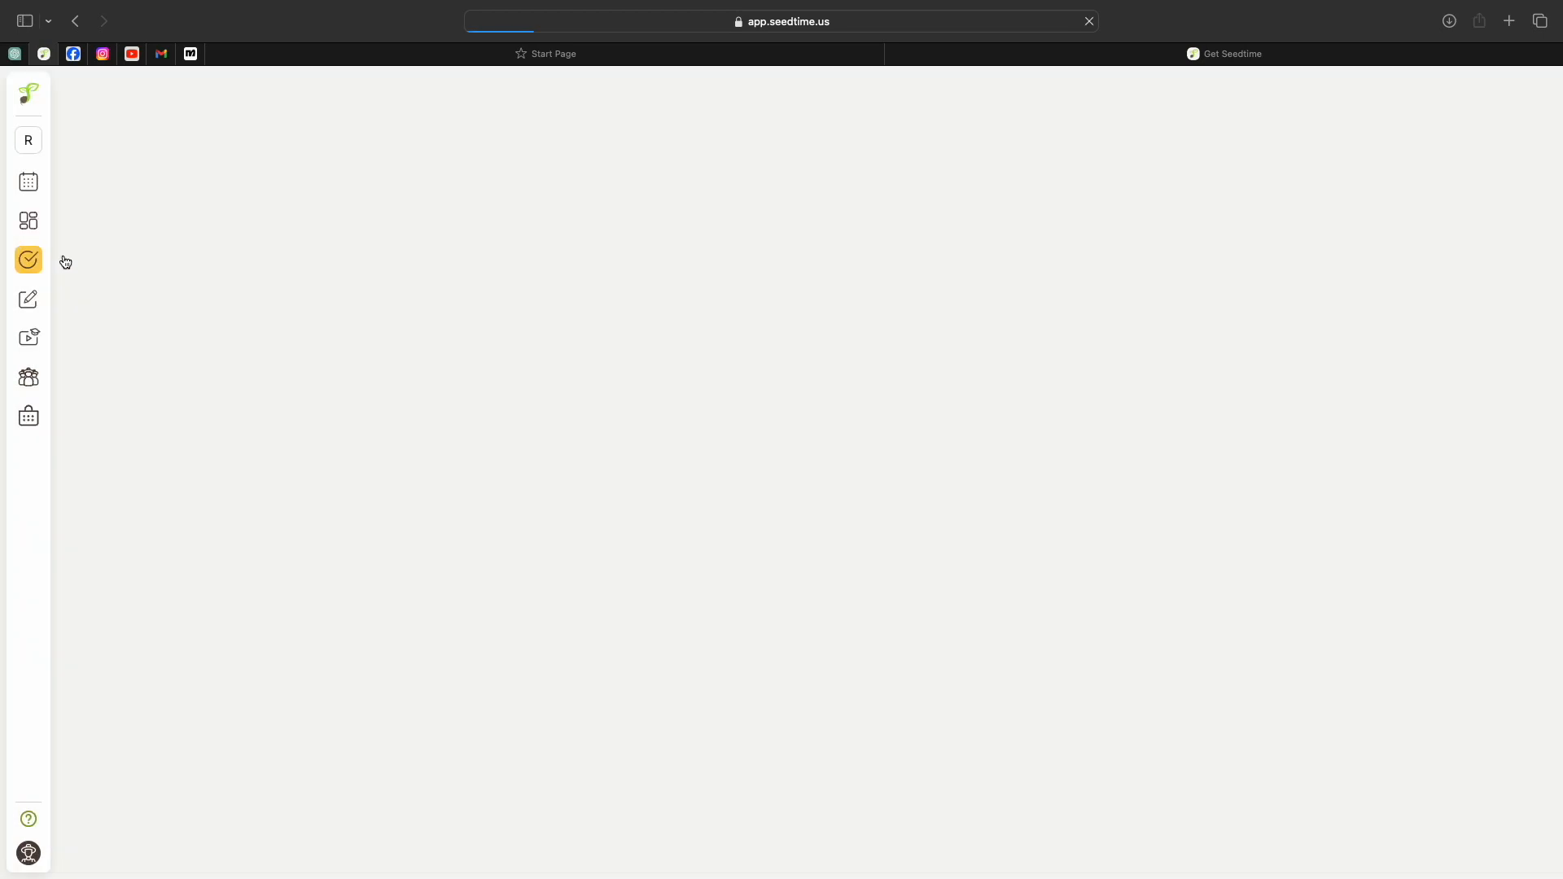
left_click(28, 261)
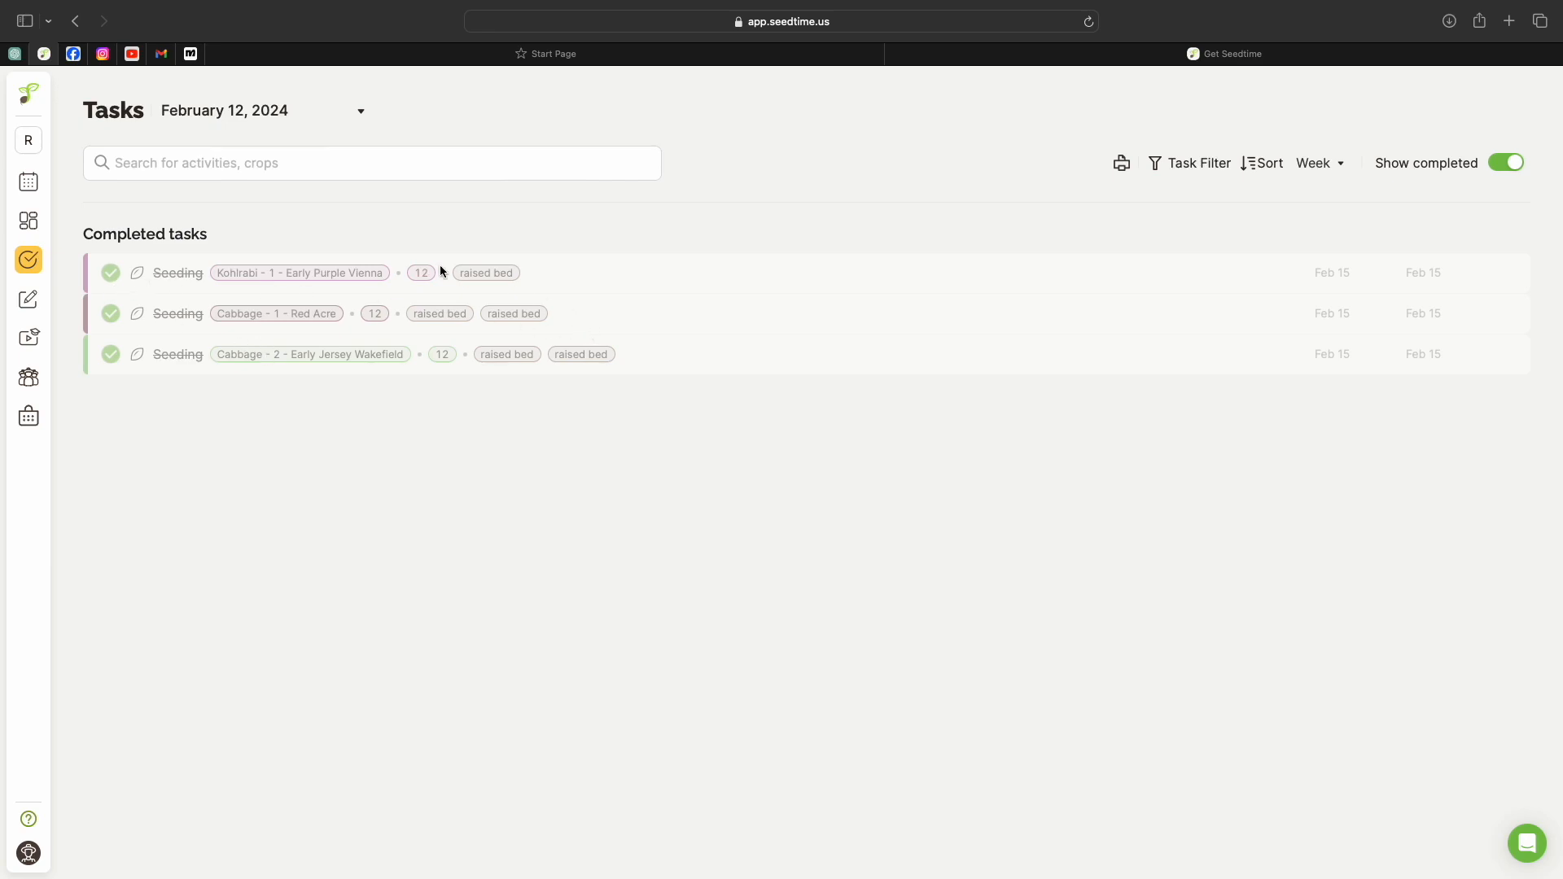
mouse_move(251, 291)
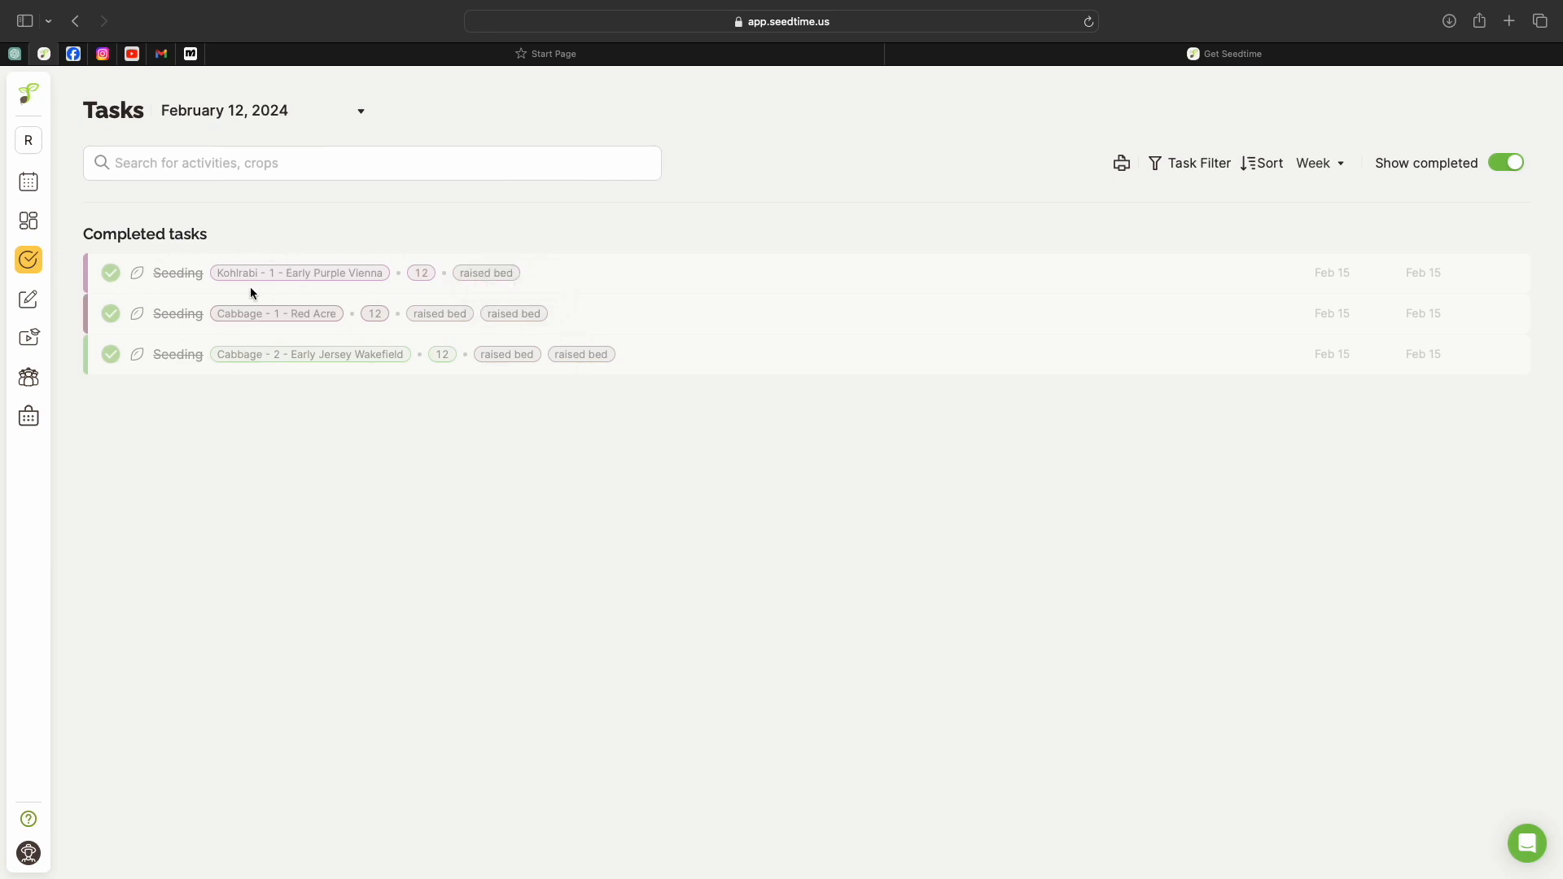
mouse_move(215, 289)
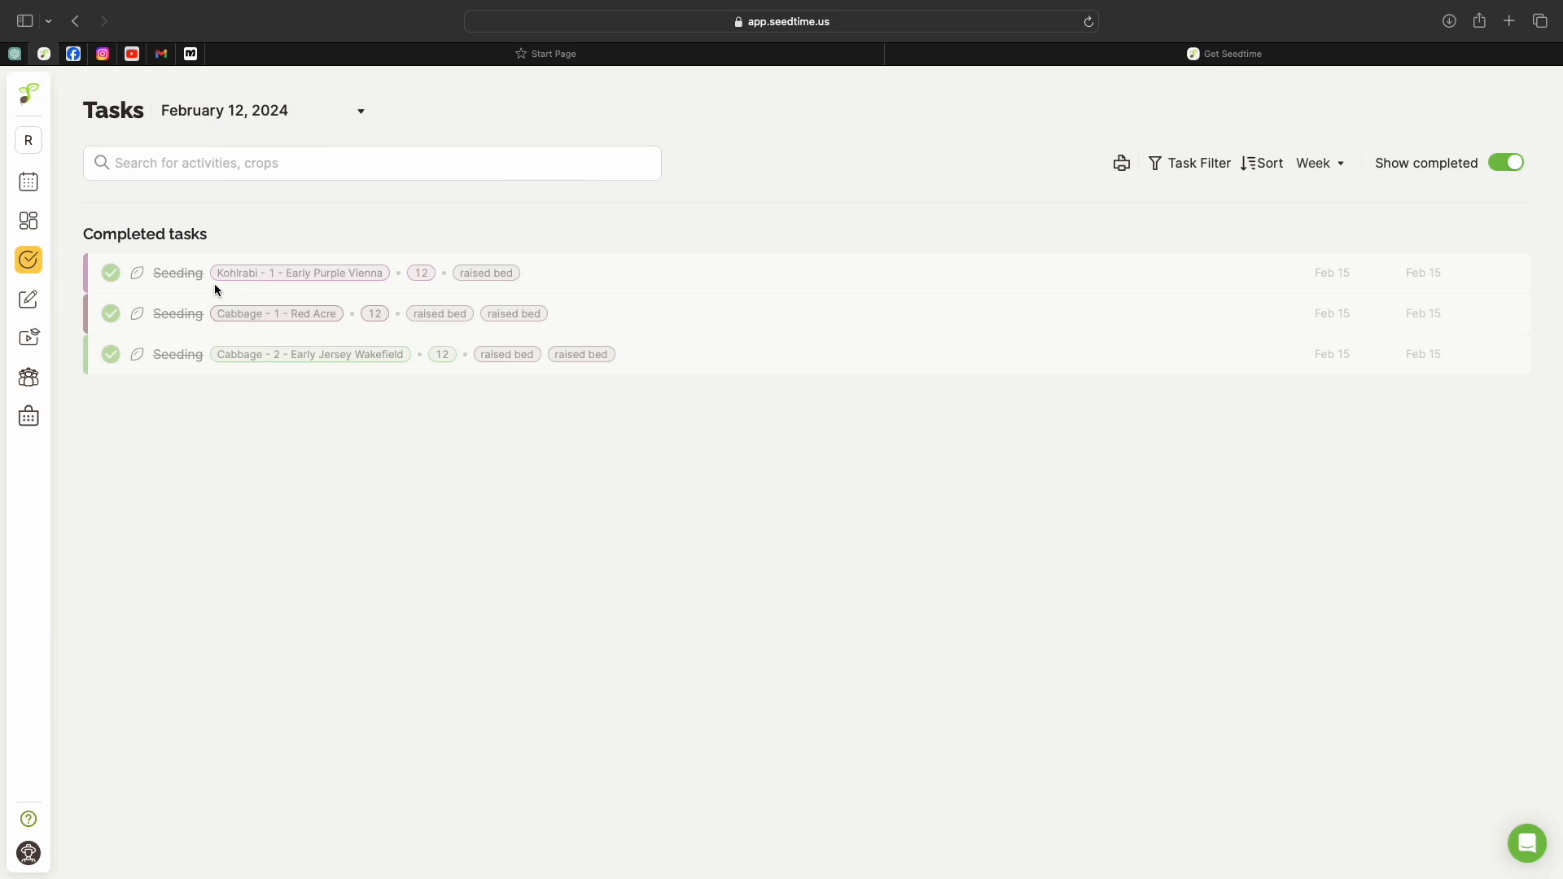
mouse_move(277, 333)
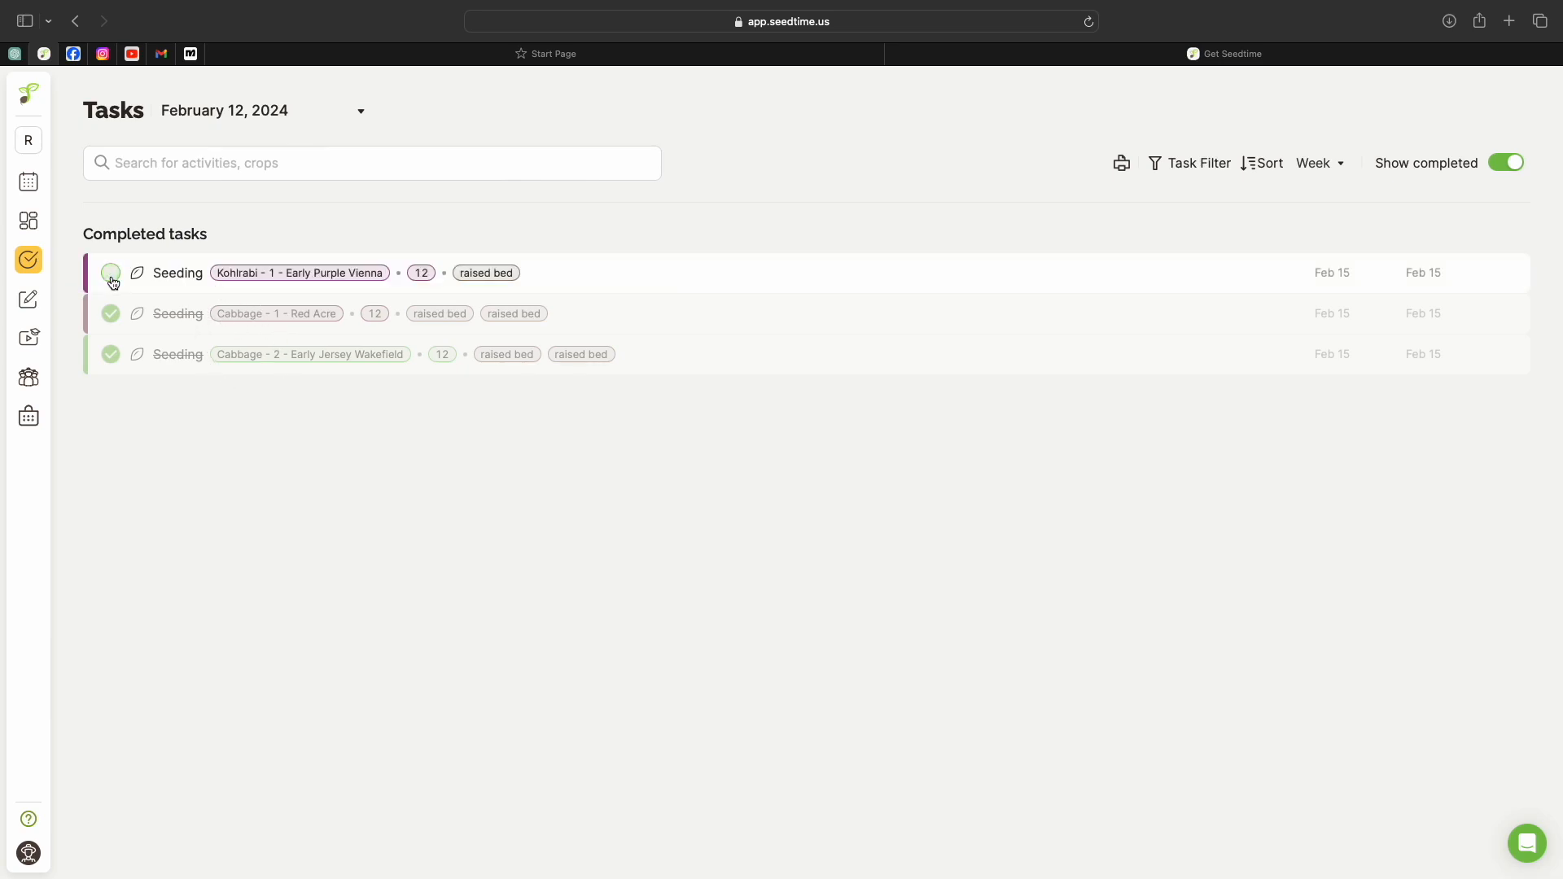
left_click(110, 274)
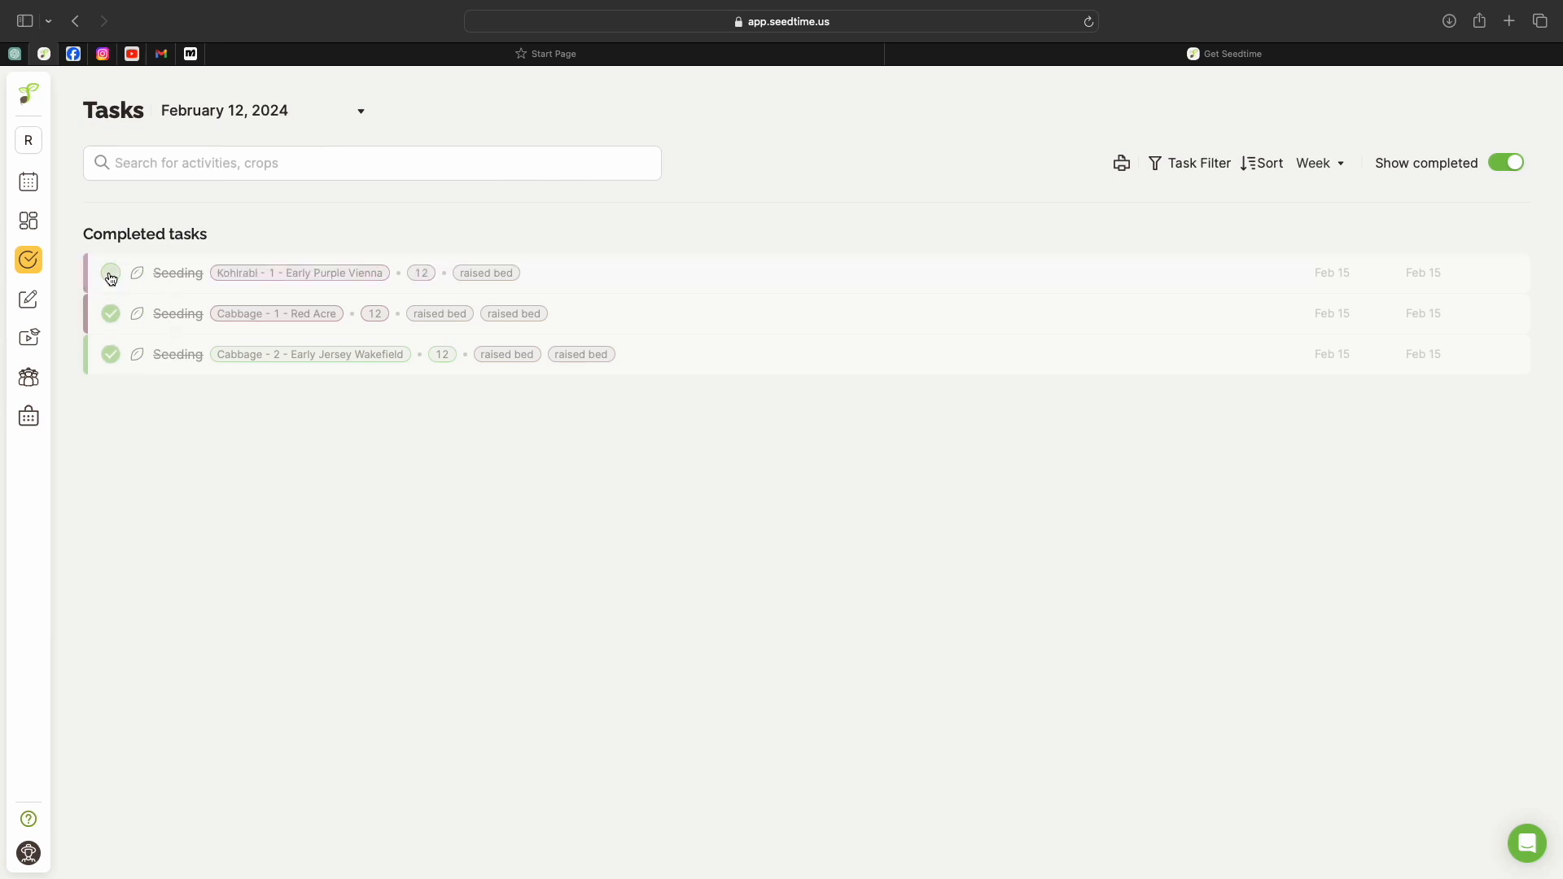
left_click(111, 271)
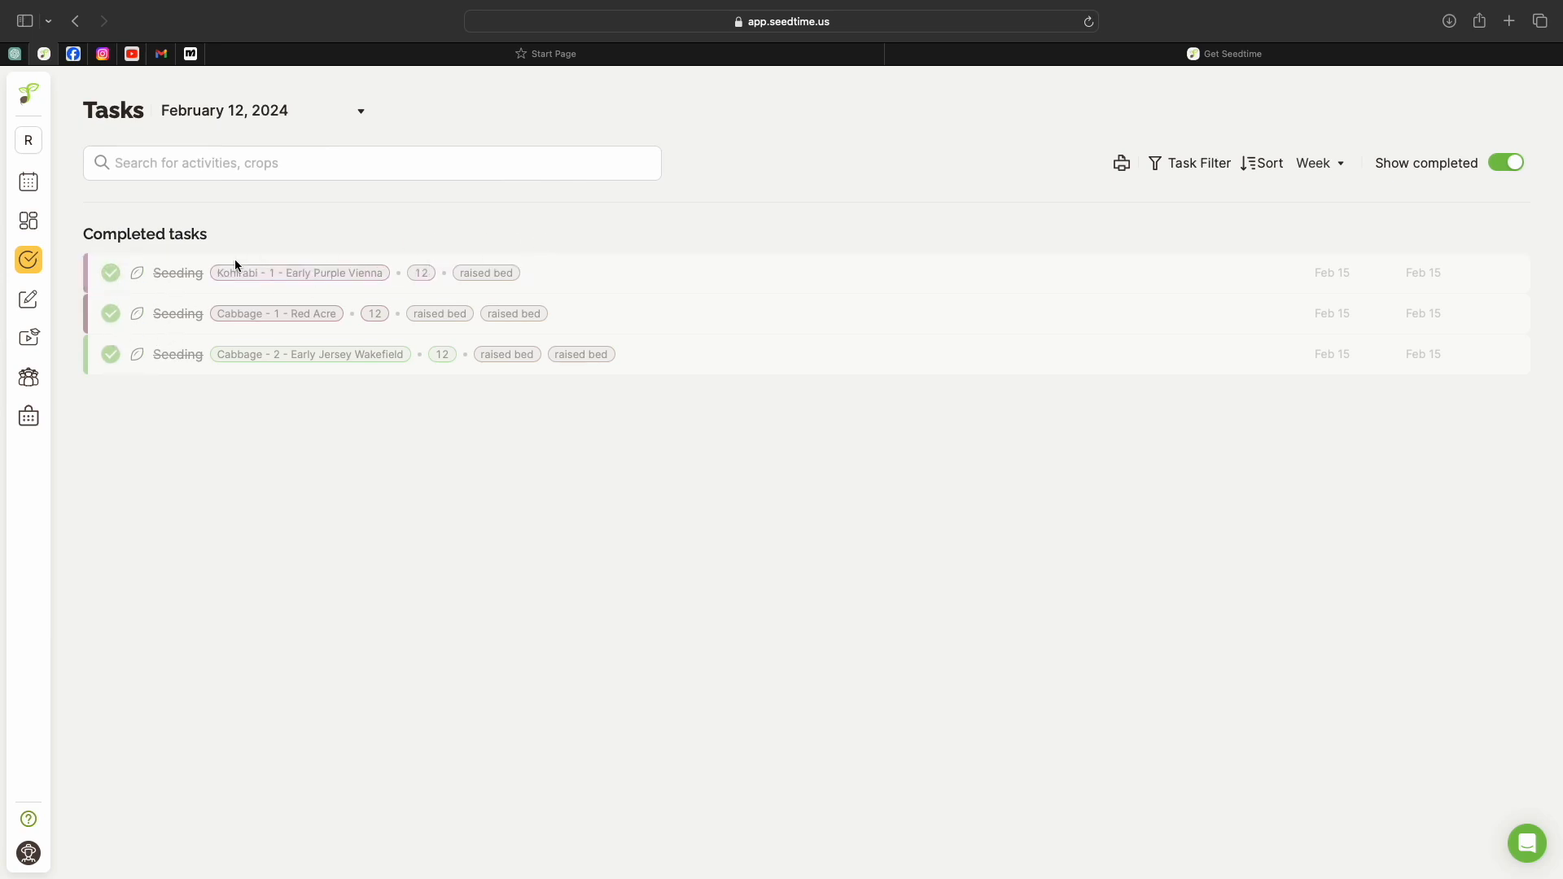
mouse_move(357, 123)
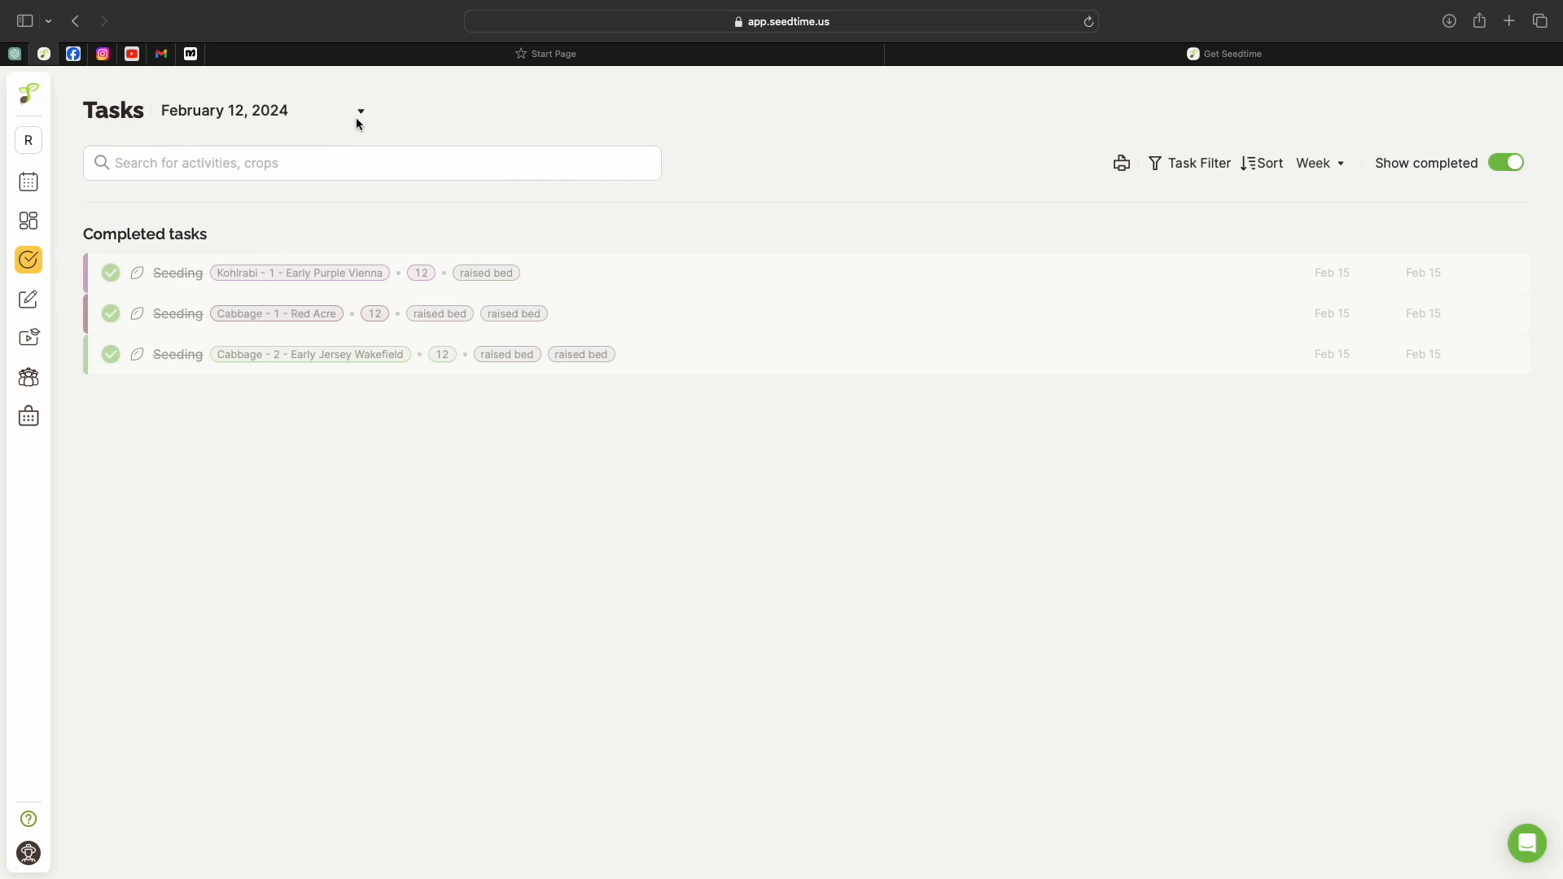
Bring up the date picker for the task list, showing February 2024
left_click(360, 111)
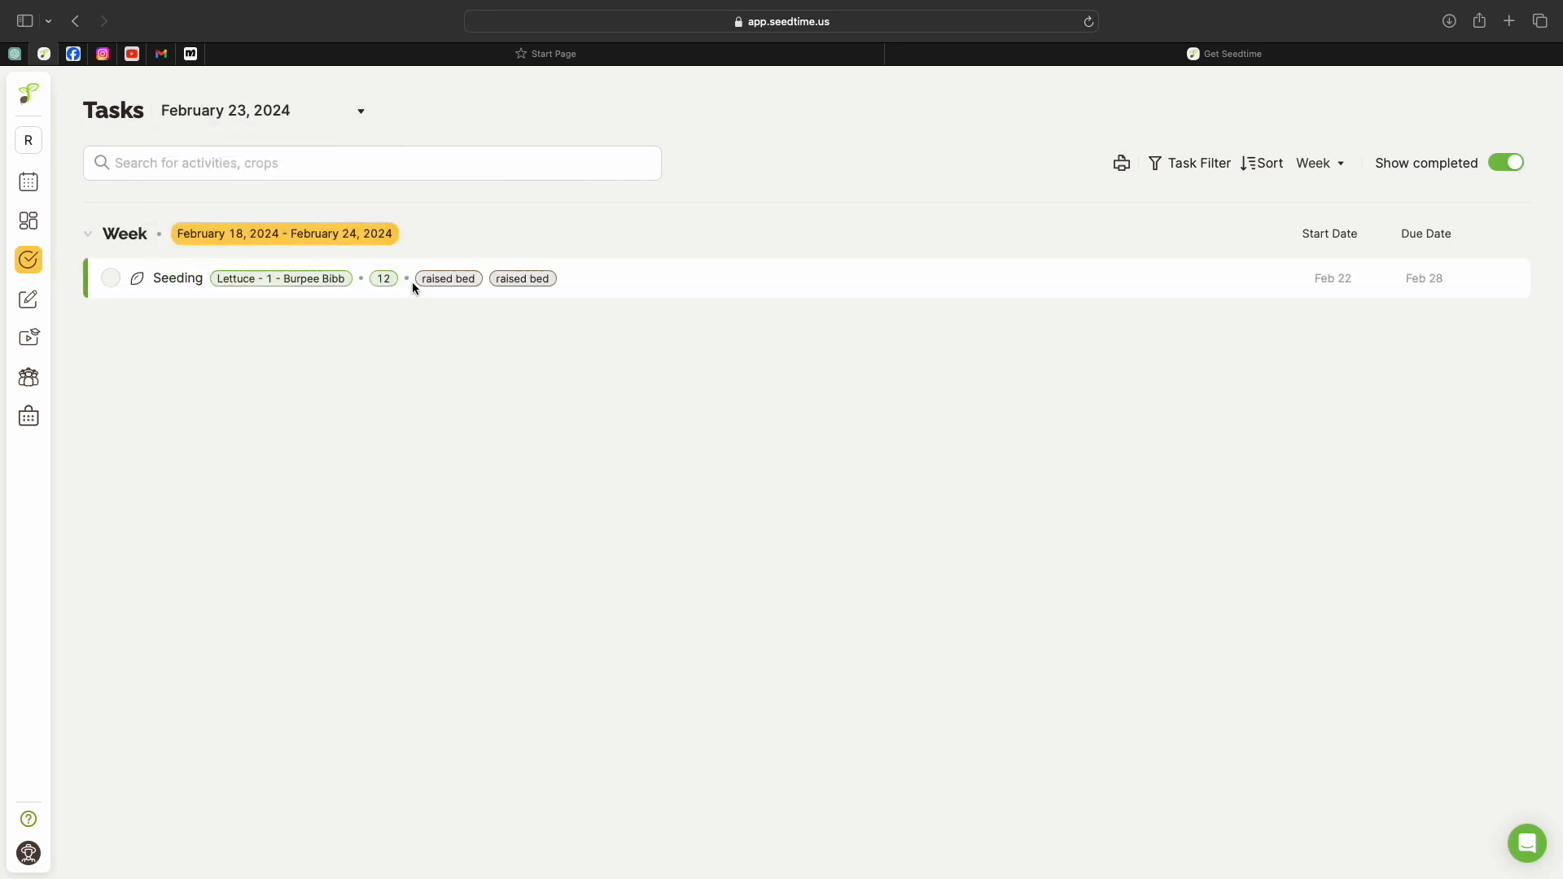
mouse_move(401, 308)
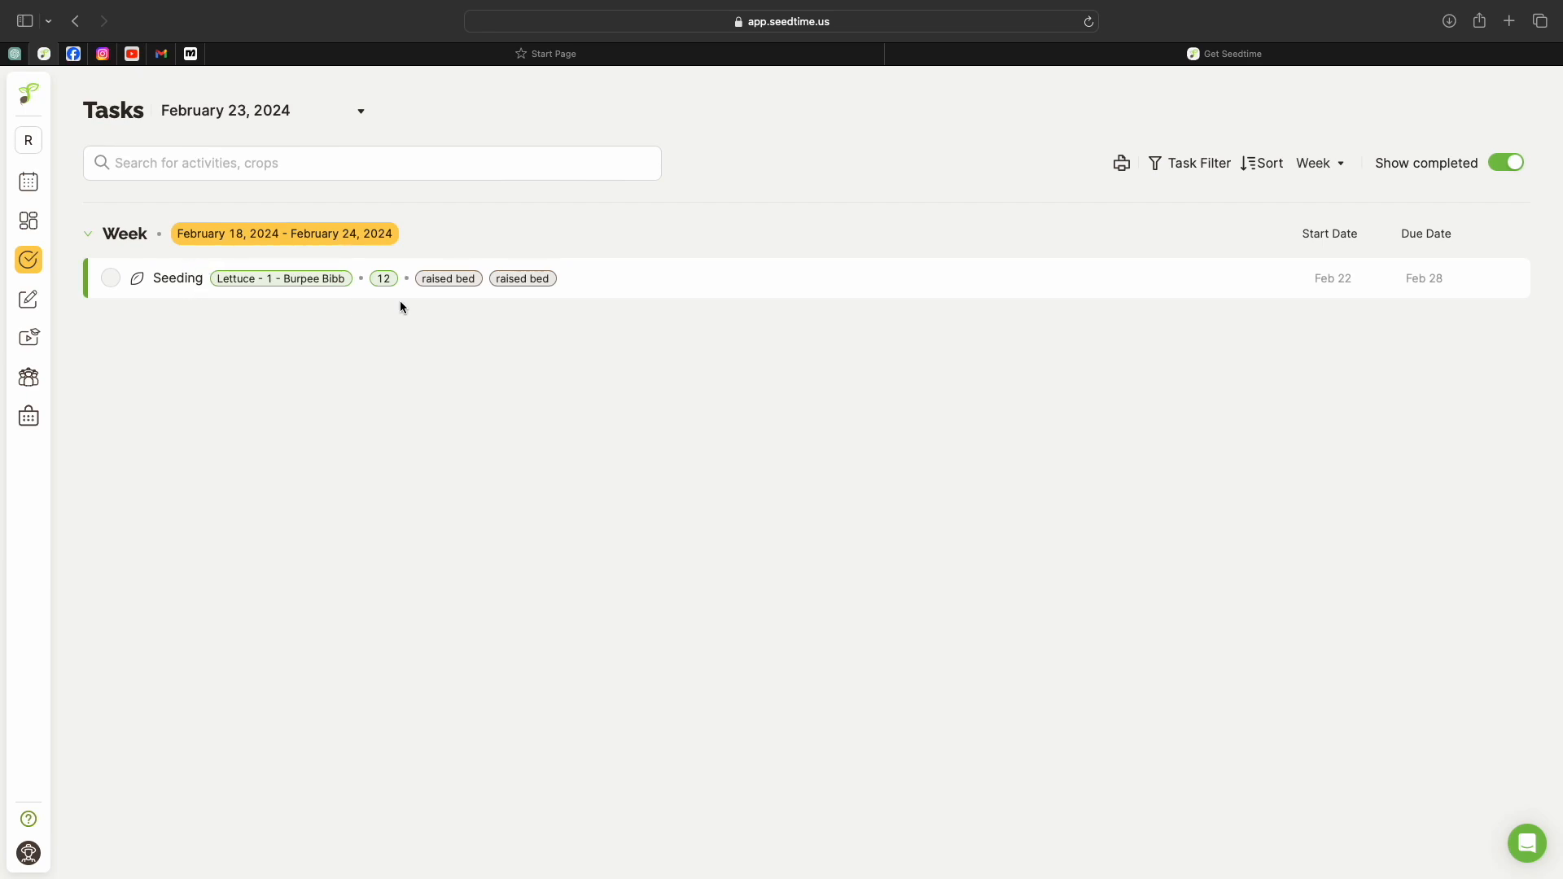
mouse_move(256, 194)
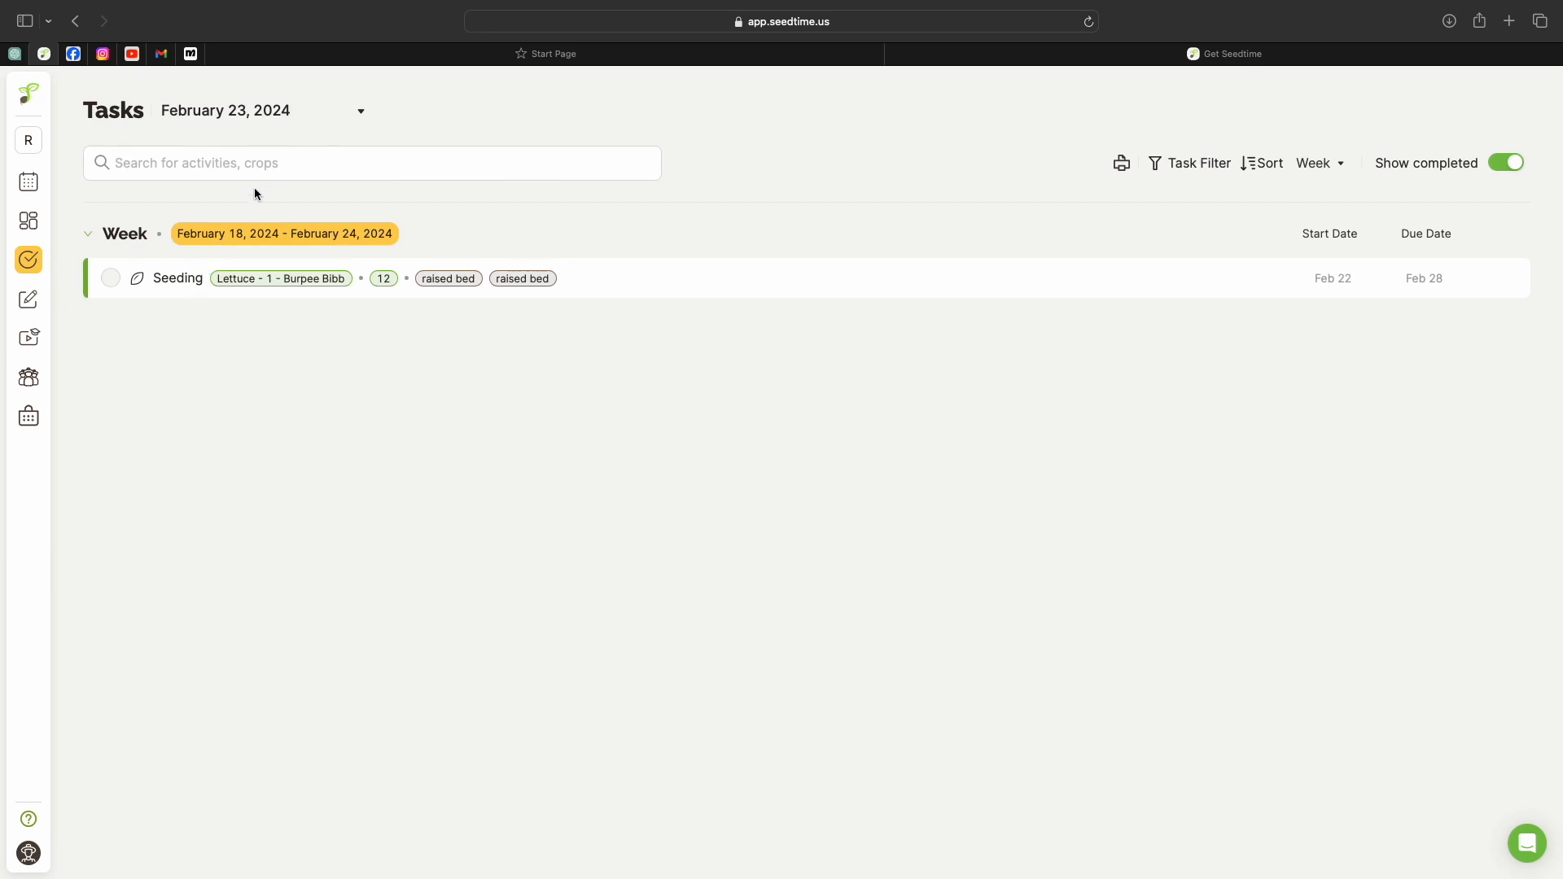
left_click(359, 111)
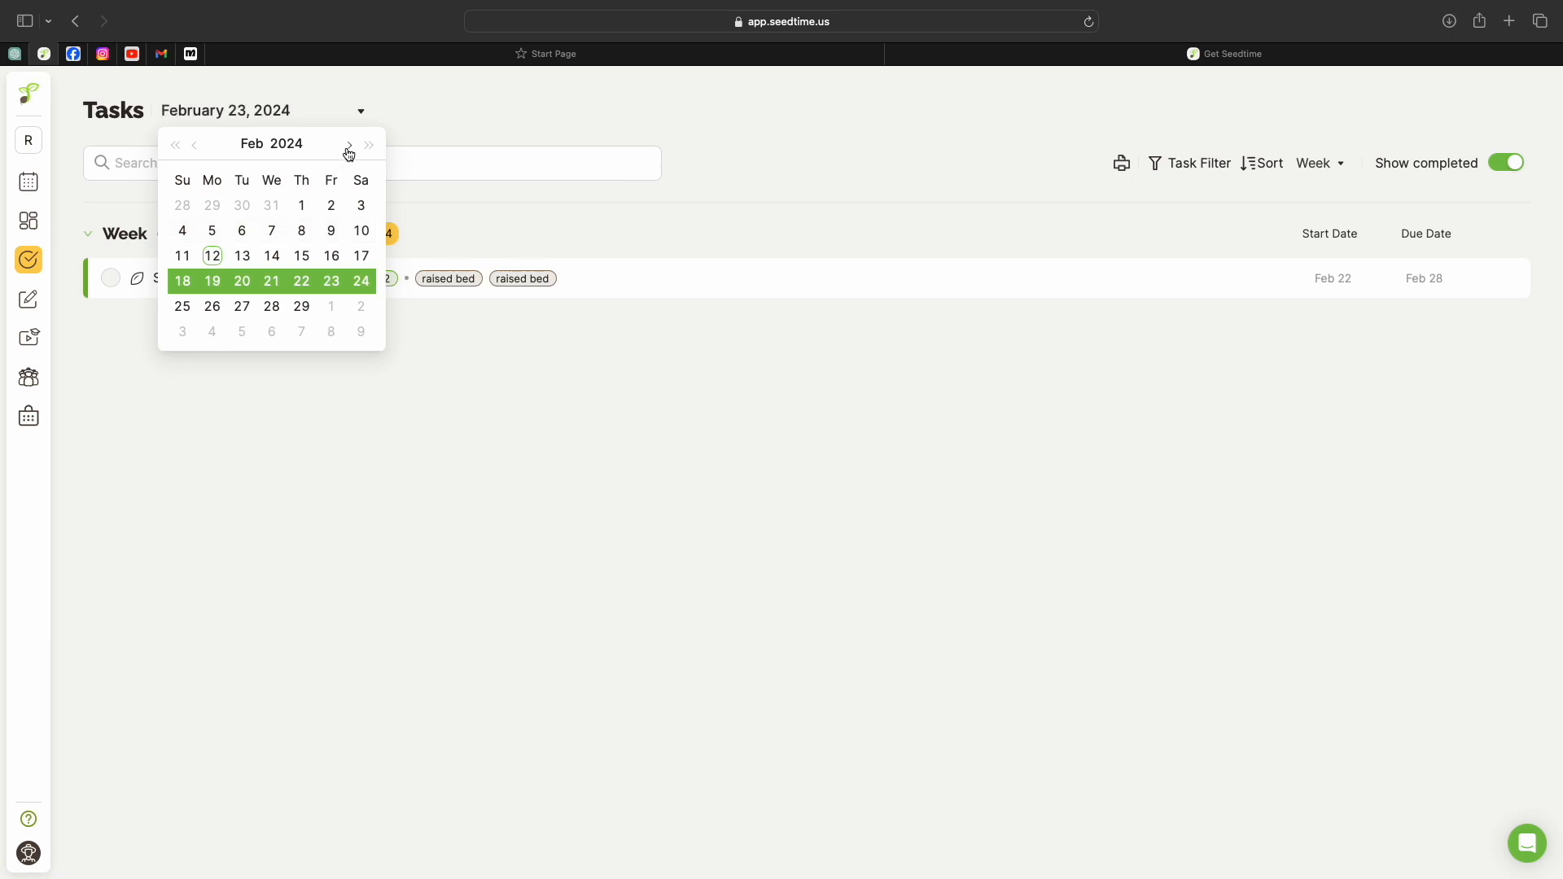
Date the task list to April 11, 2024 and look through the 41 overdue tasks and the April 7–13 week
left_click(348, 148)
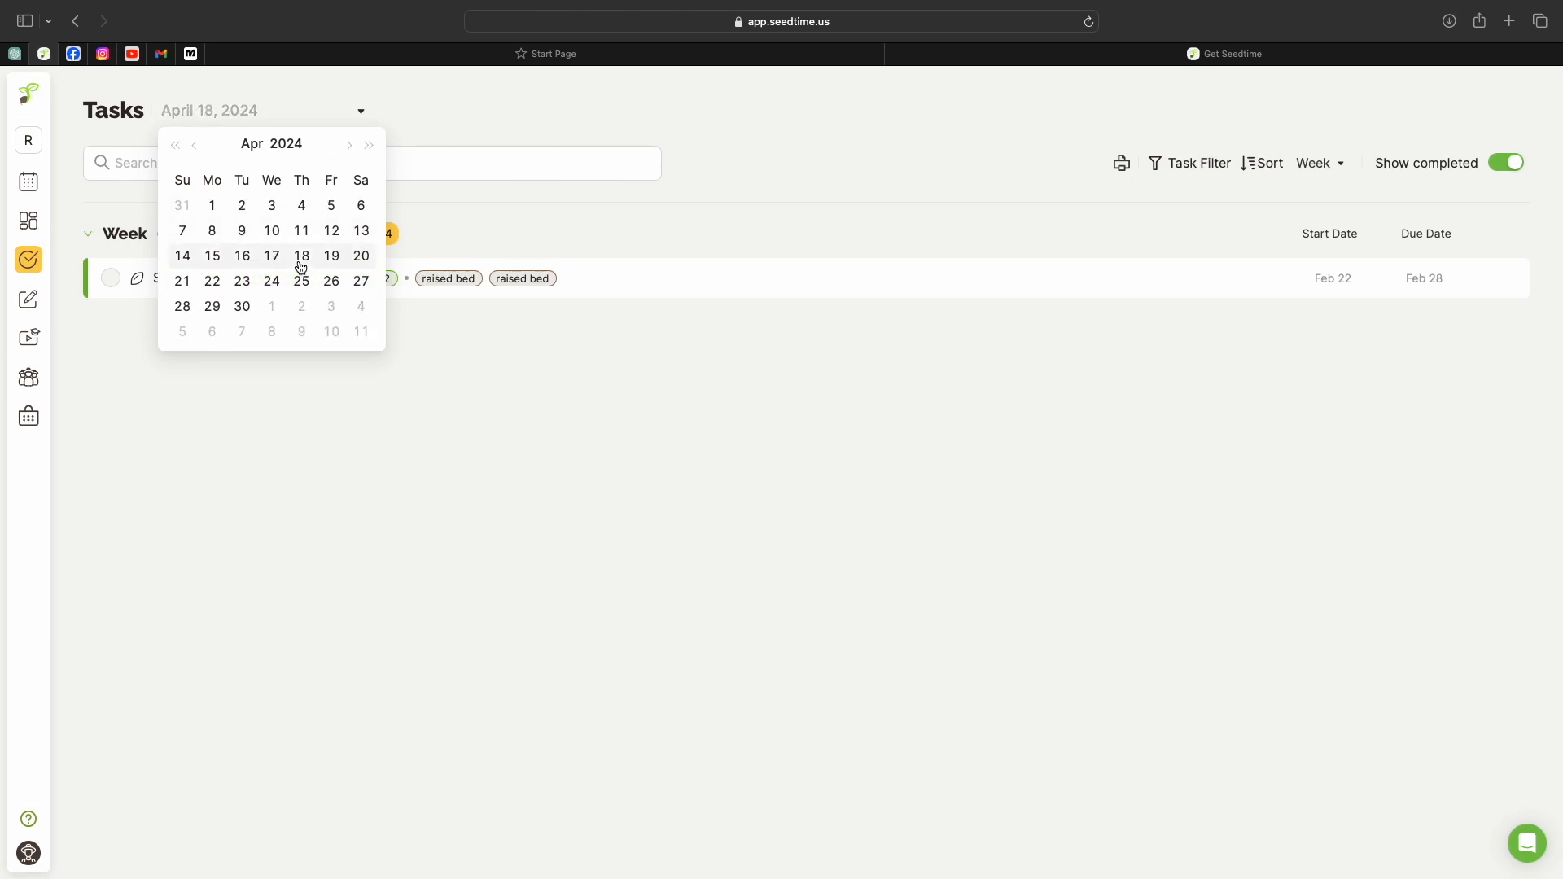
left_click(301, 229)
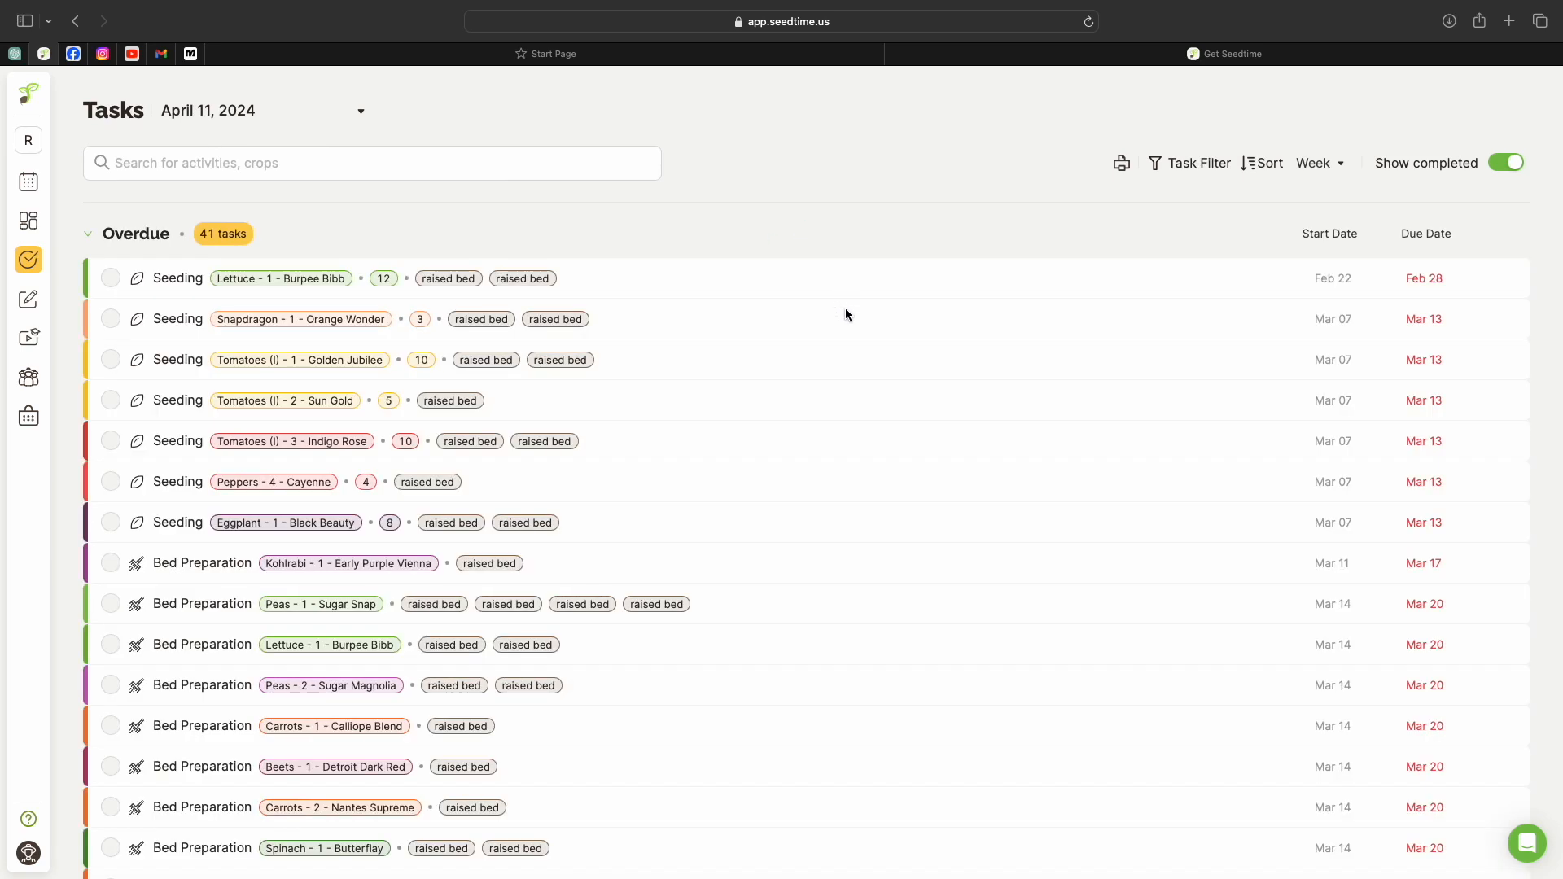
scroll("down", 3)
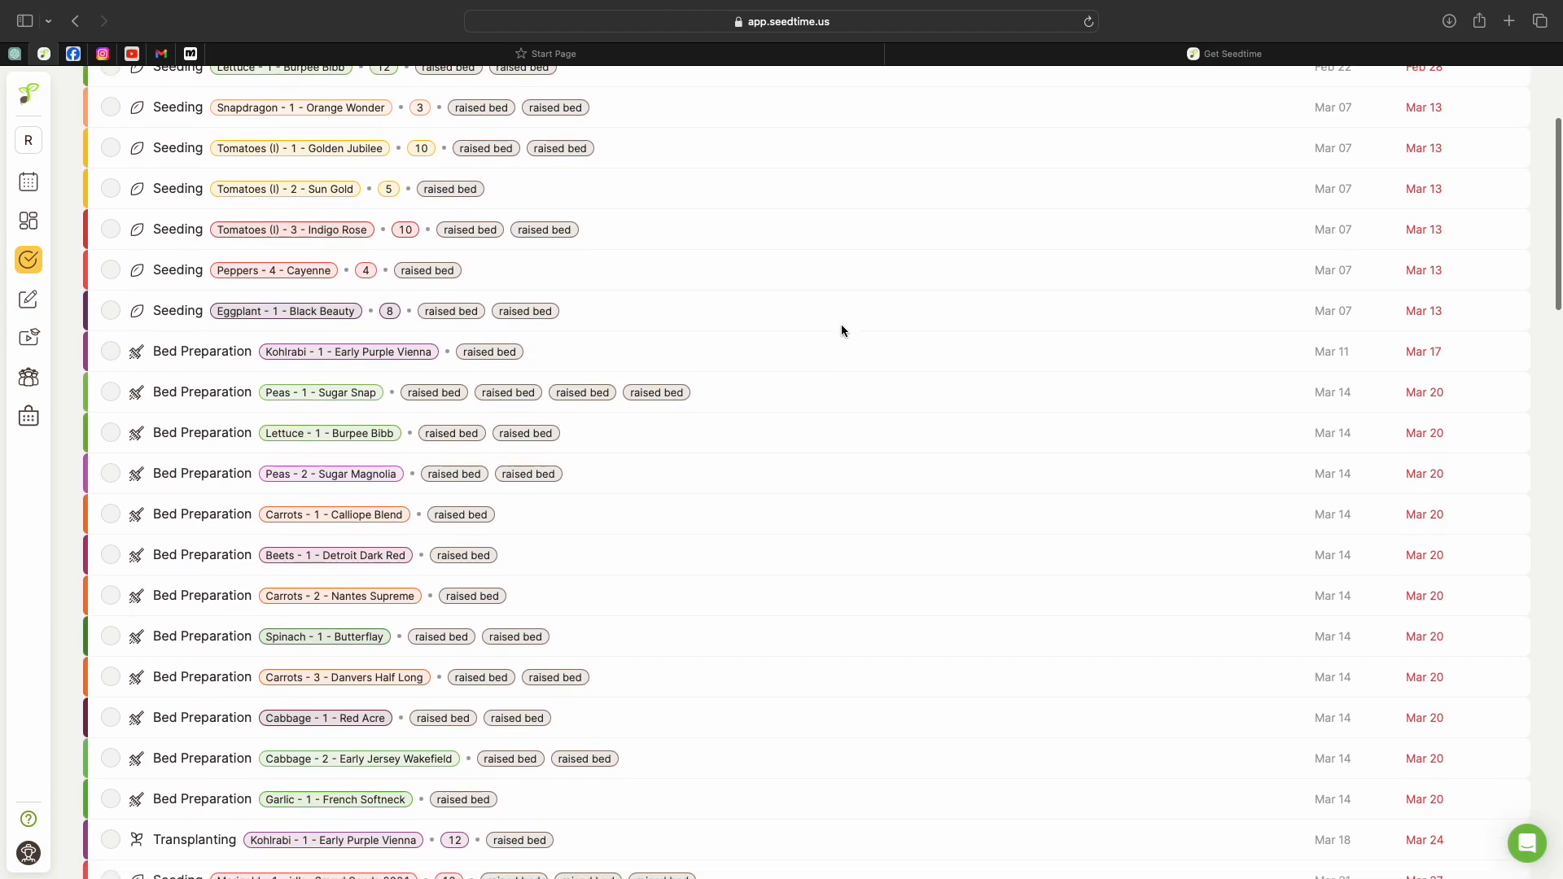
scroll("down", 3)
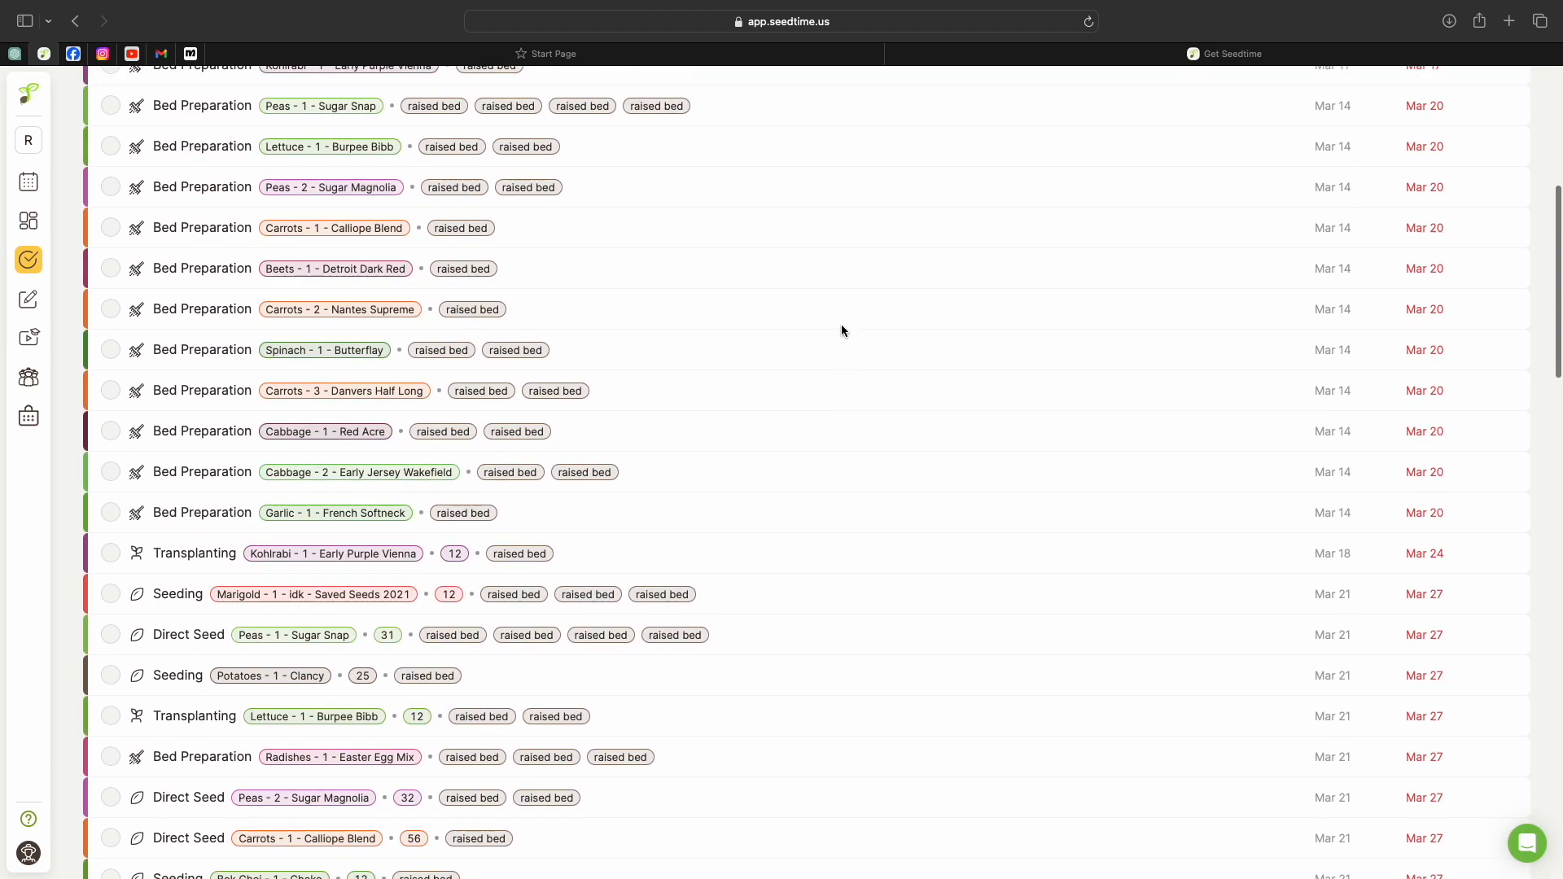
scroll("up", 3)
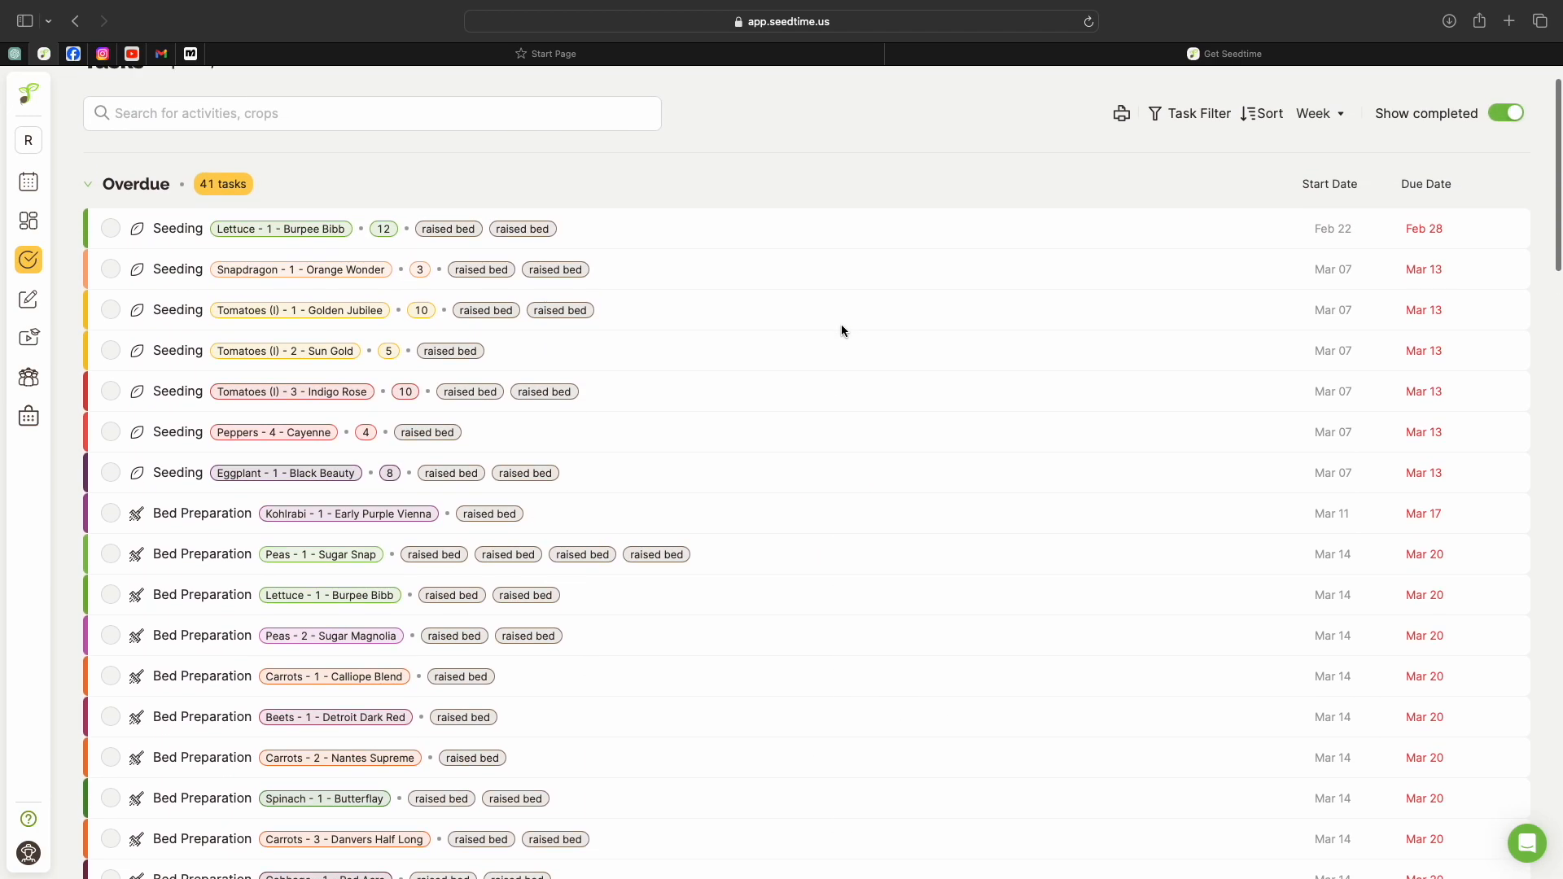
scroll("down", 3)
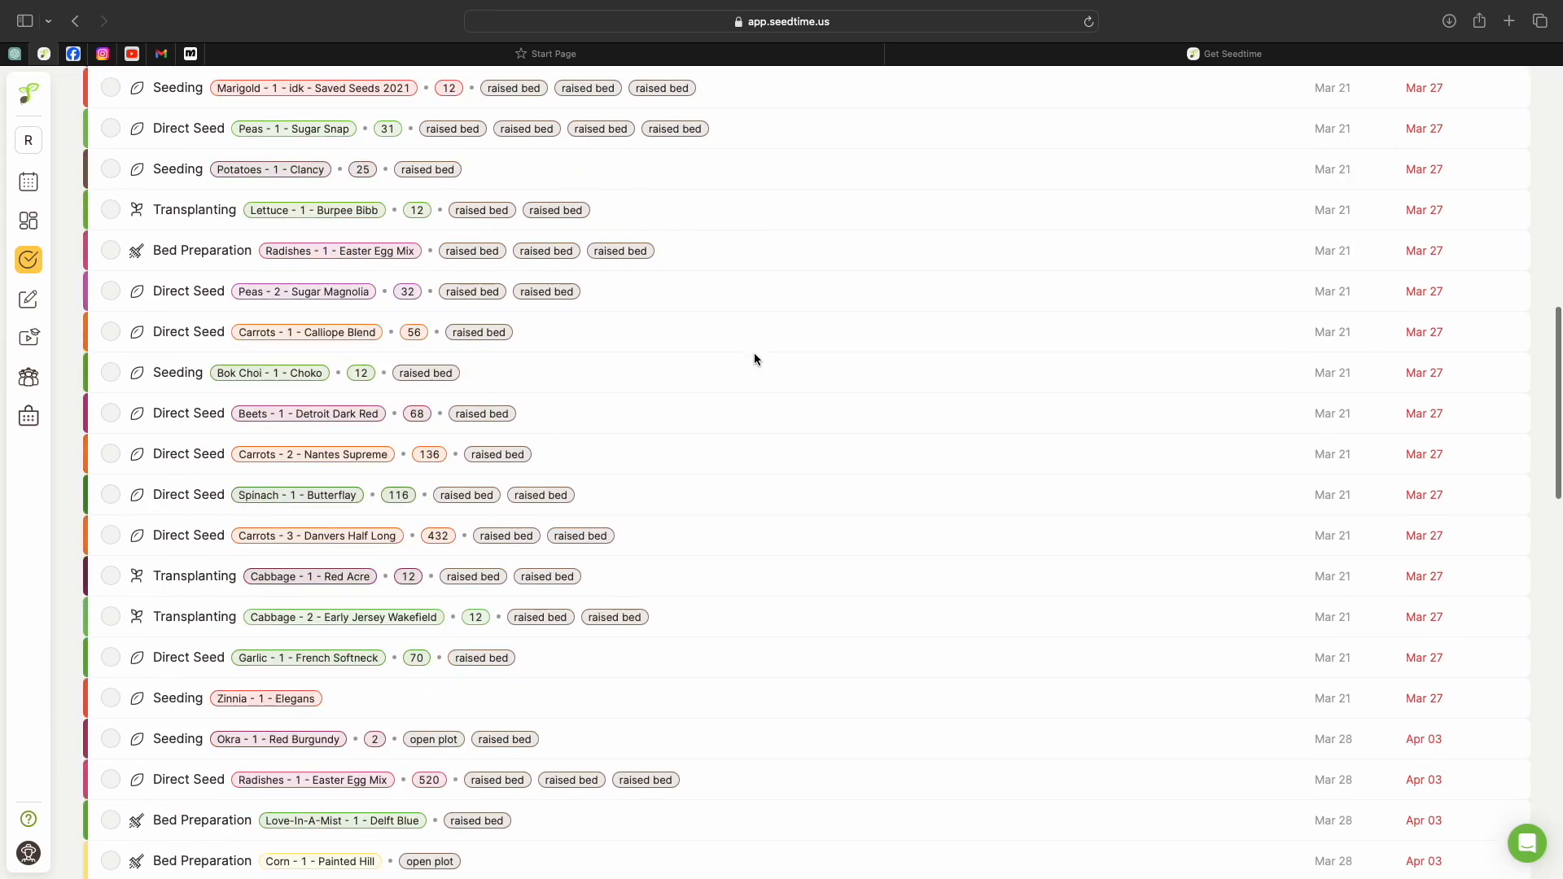
scroll("down", 3)
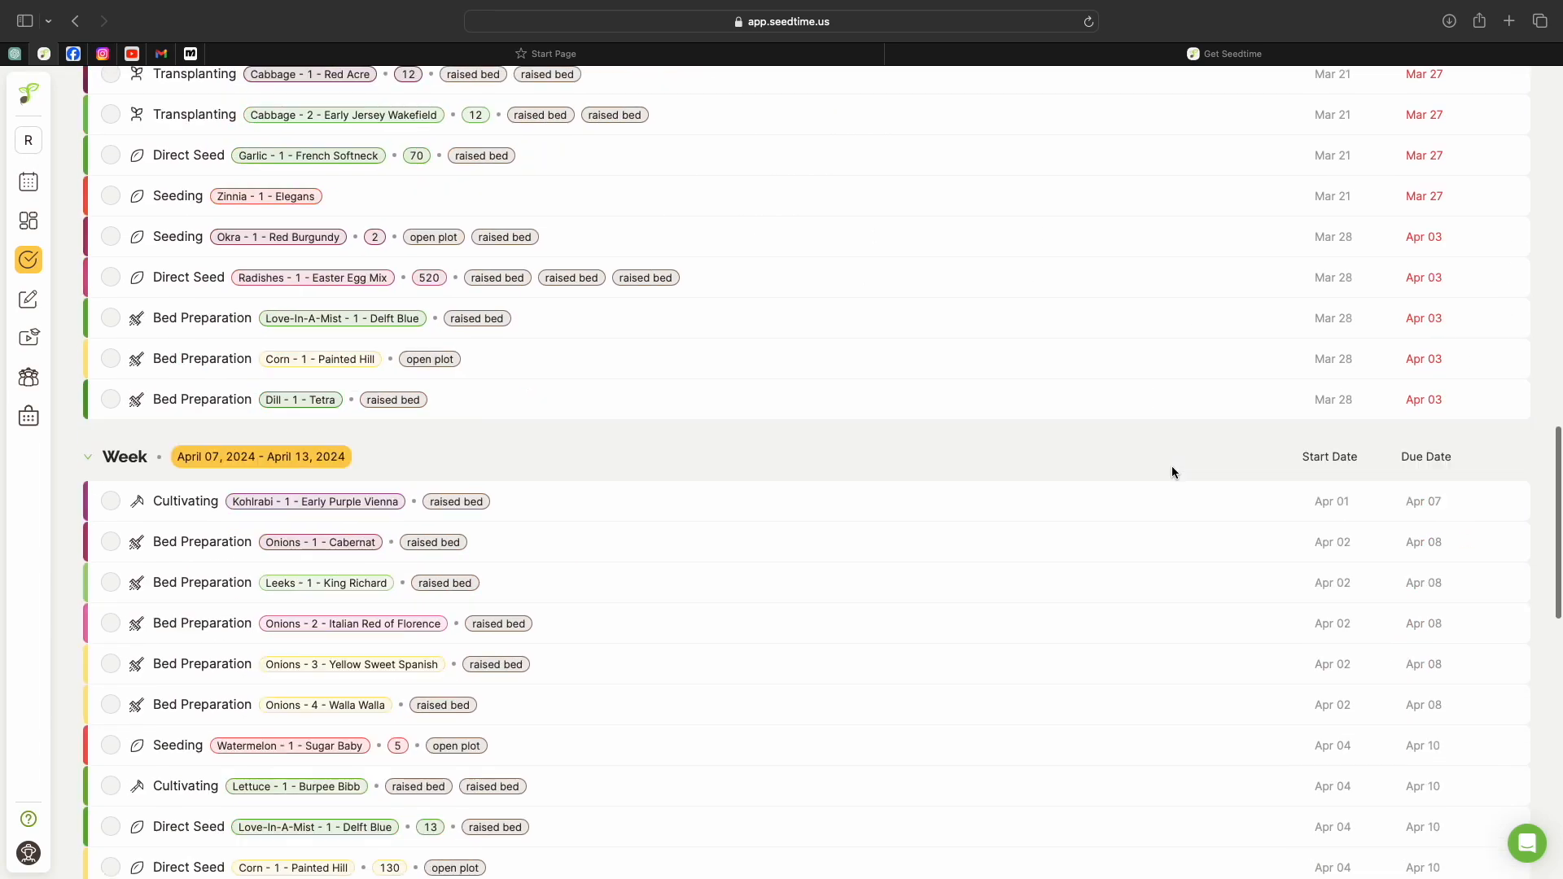
scroll("down", 3)
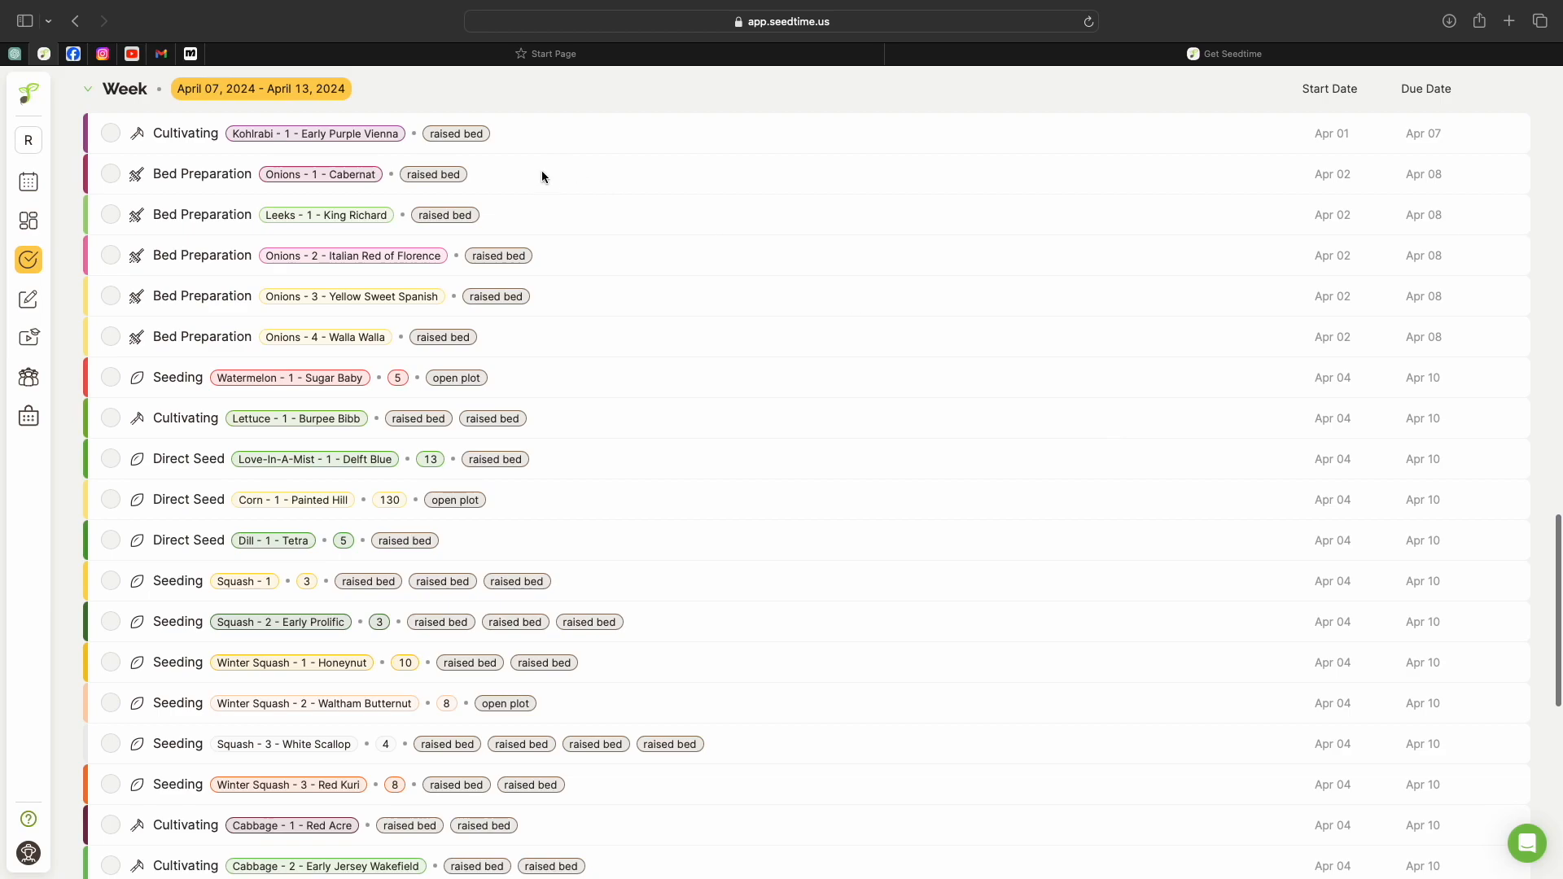
mouse_move(669, 396)
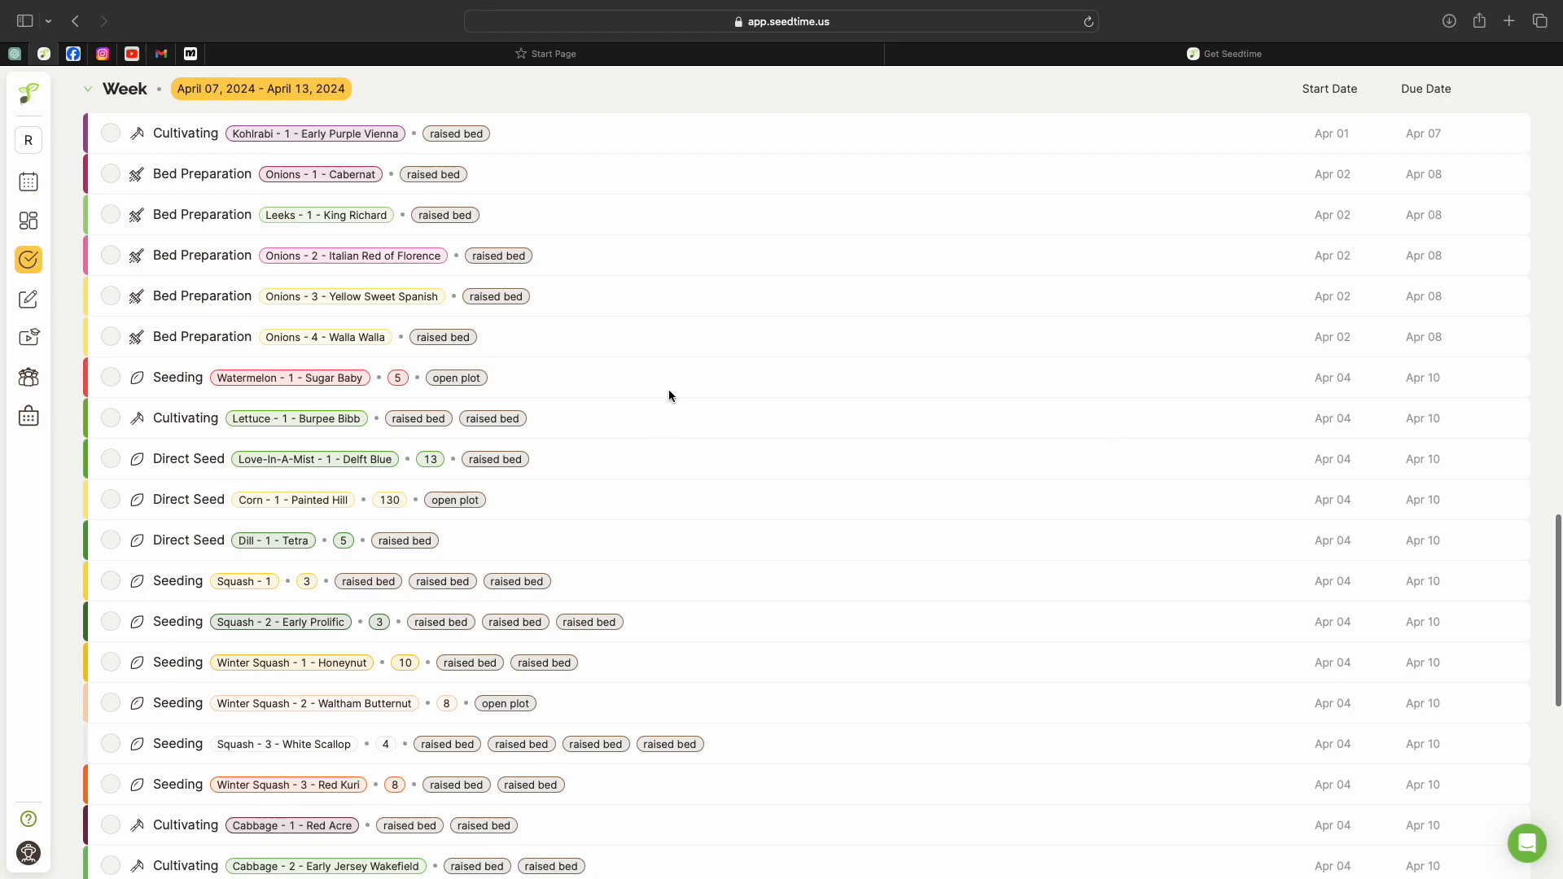
mouse_move(107, 246)
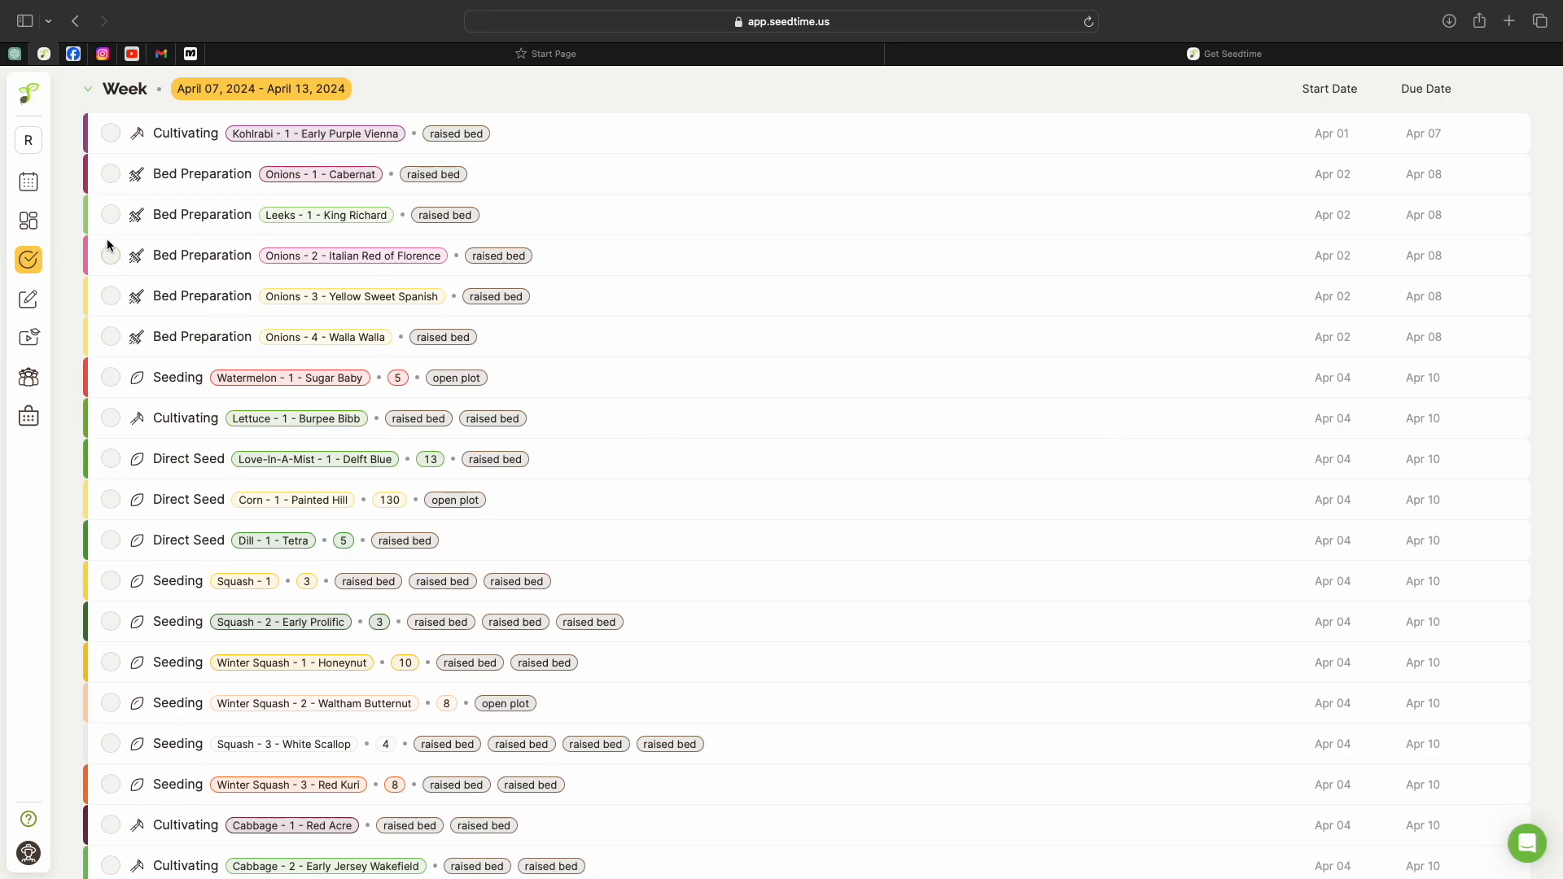
mouse_move(296, 313)
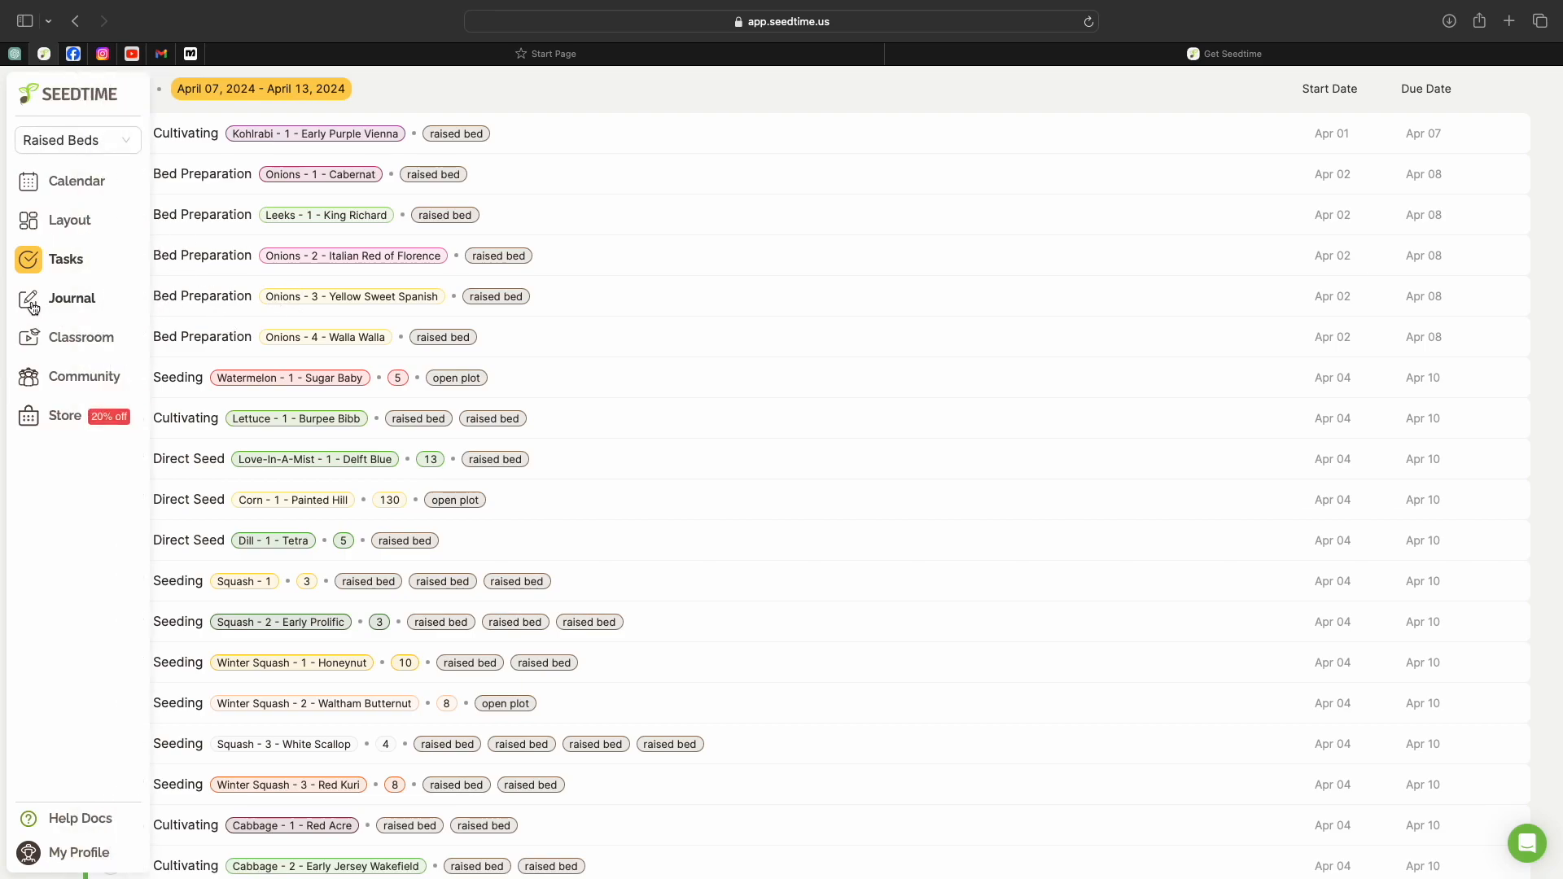
Go to the garden journal and browse the First seeds note's enlarged photos
left_click(70, 298)
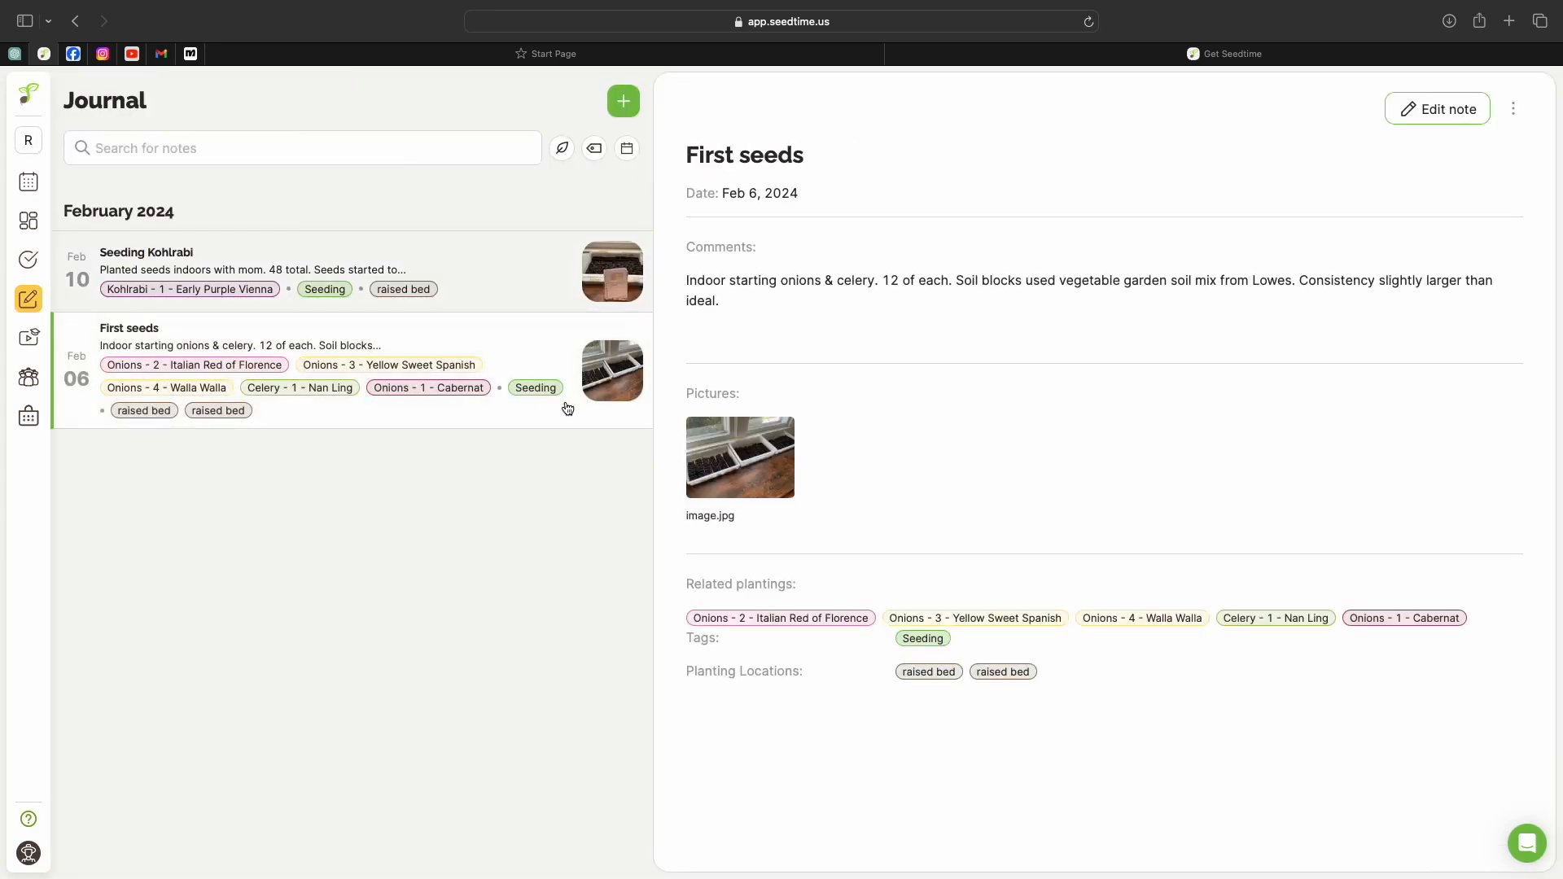
left_click(739, 458)
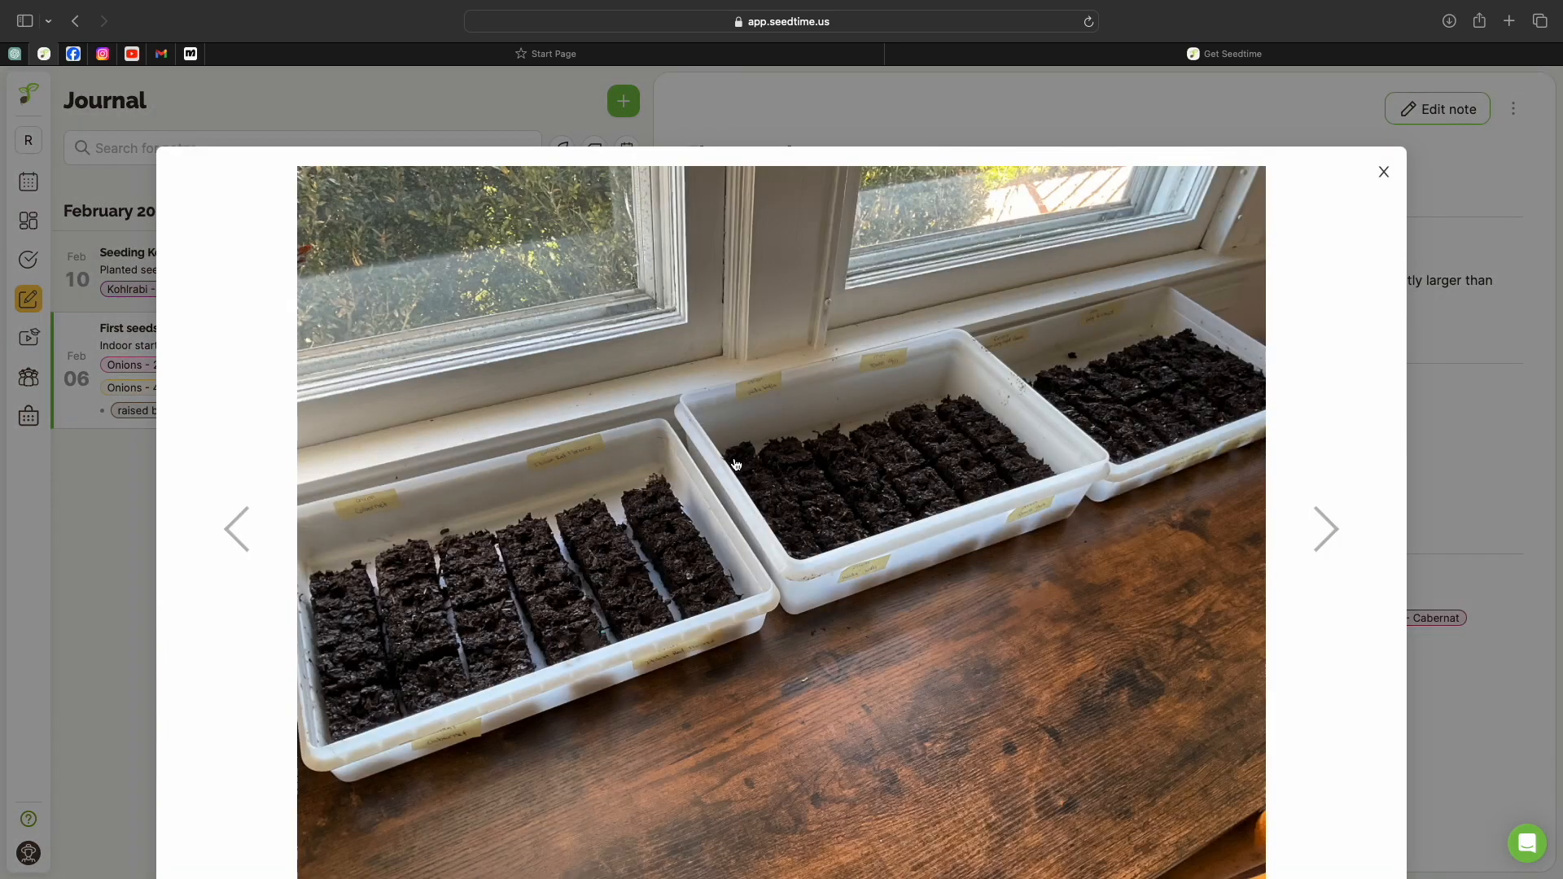
mouse_move(1005, 486)
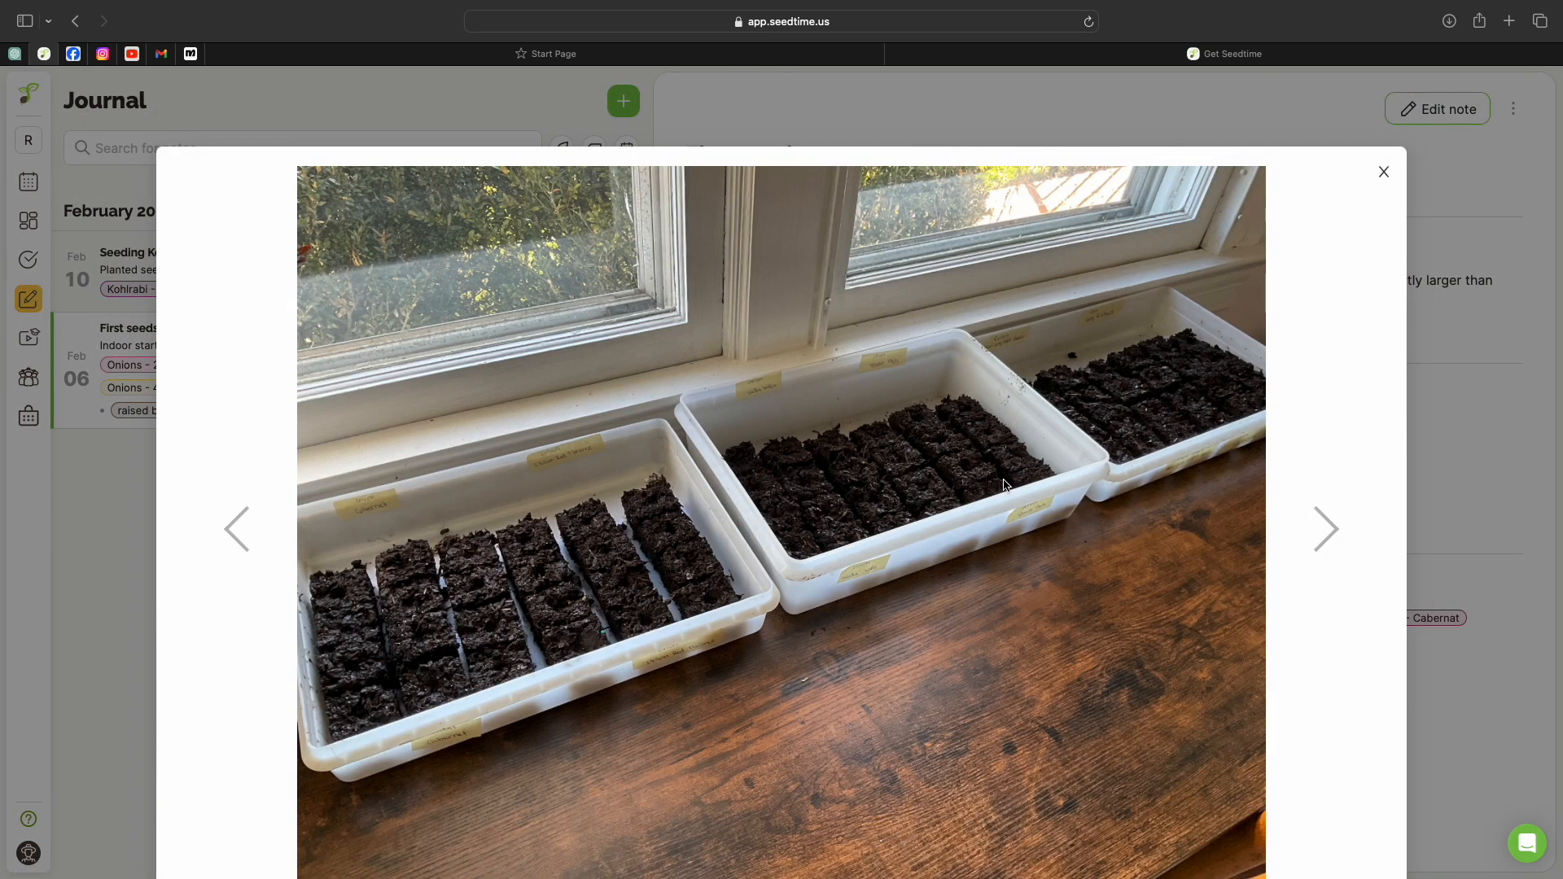
mouse_move(1065, 451)
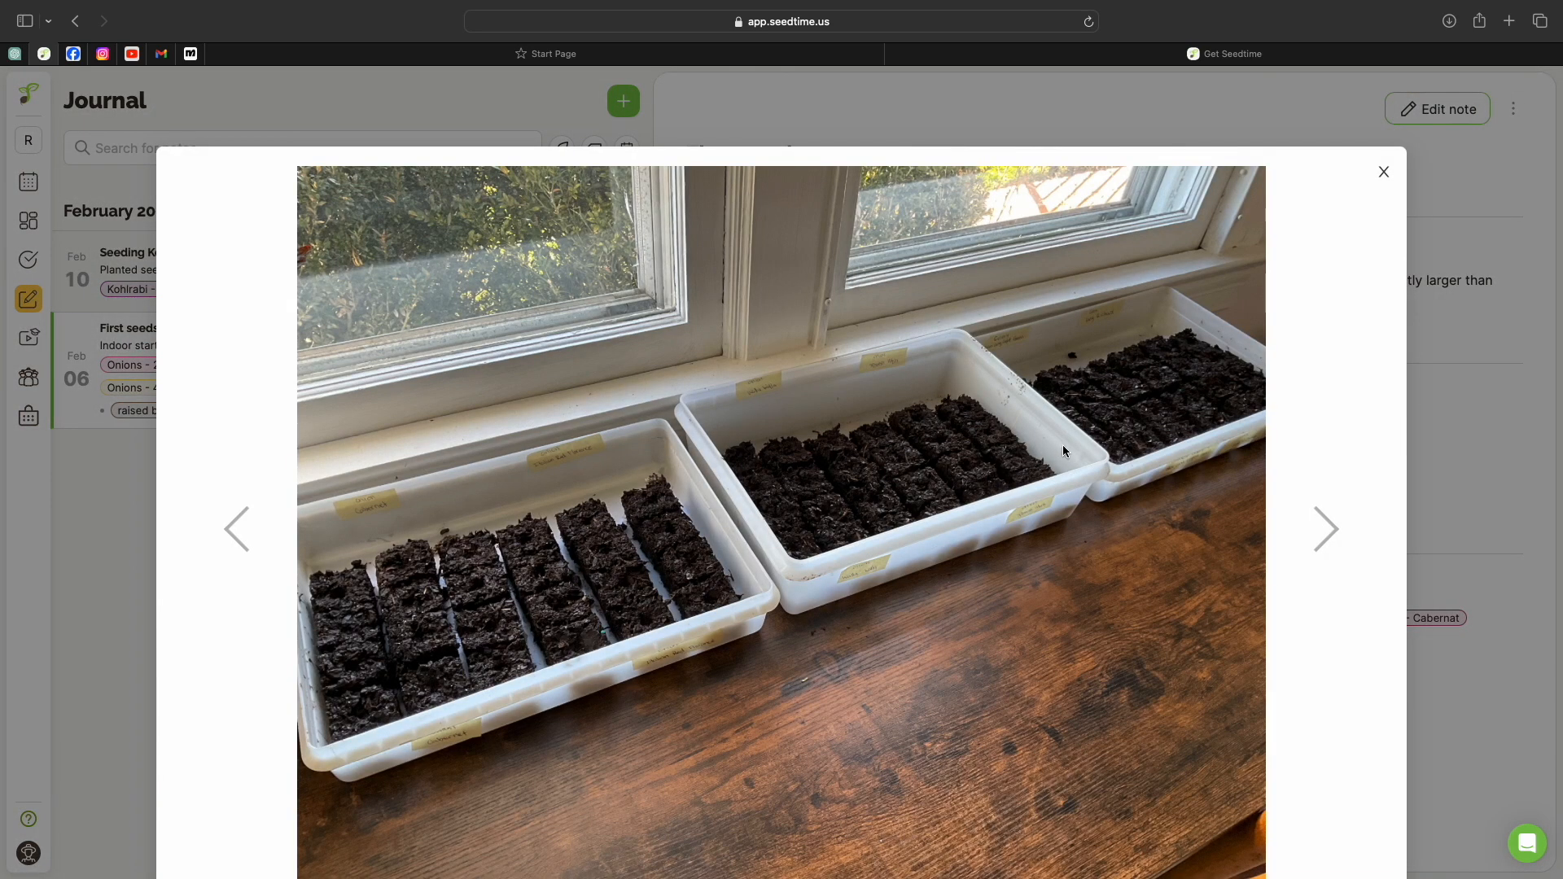
mouse_move(1356, 210)
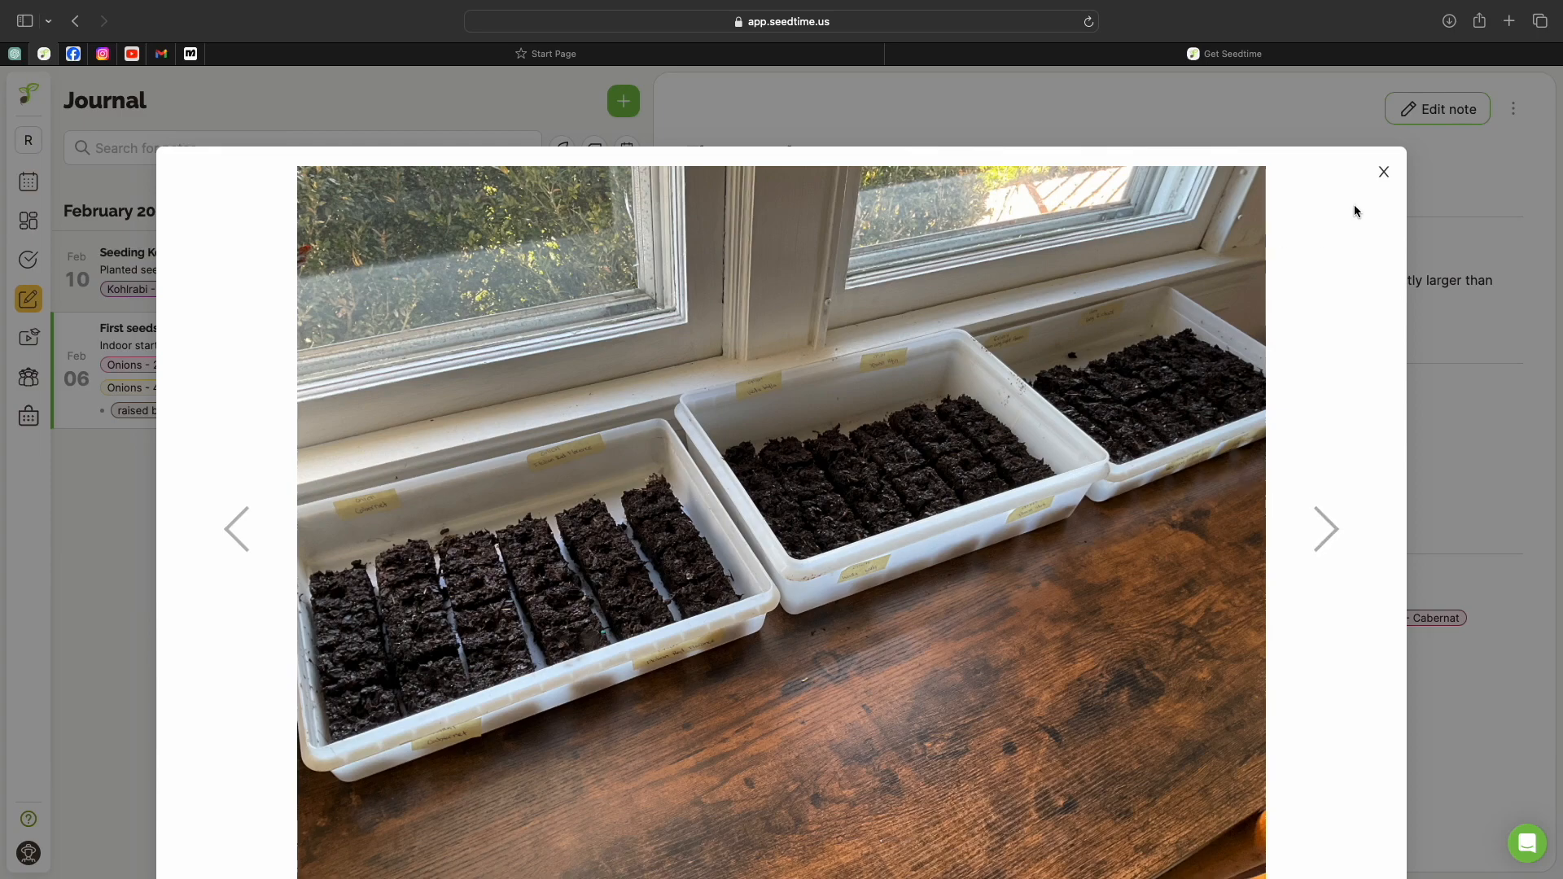
left_click(1384, 171)
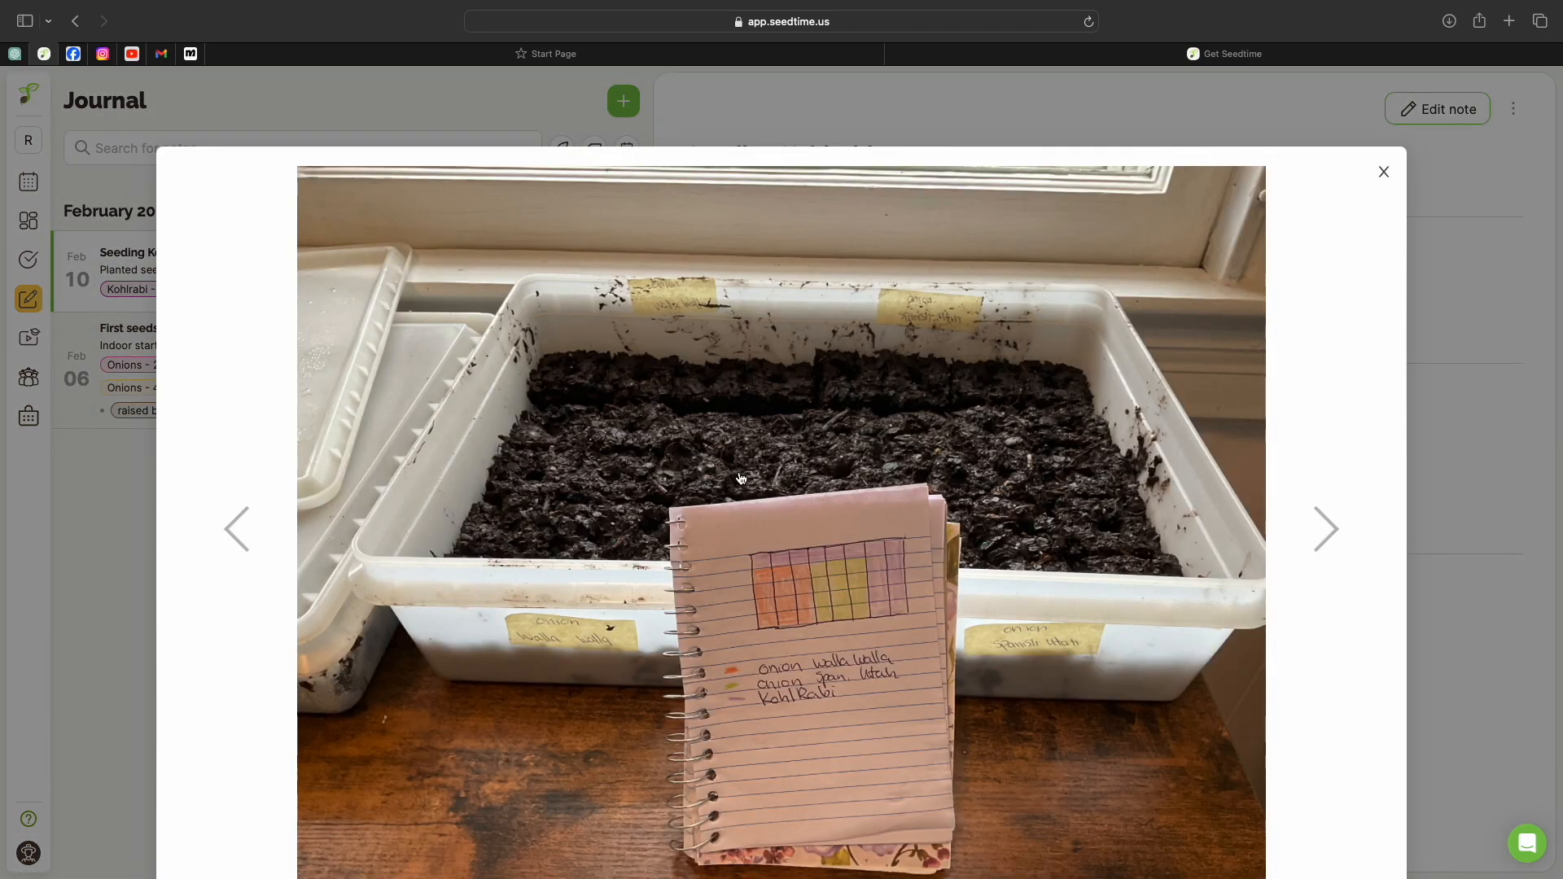
mouse_move(716, 429)
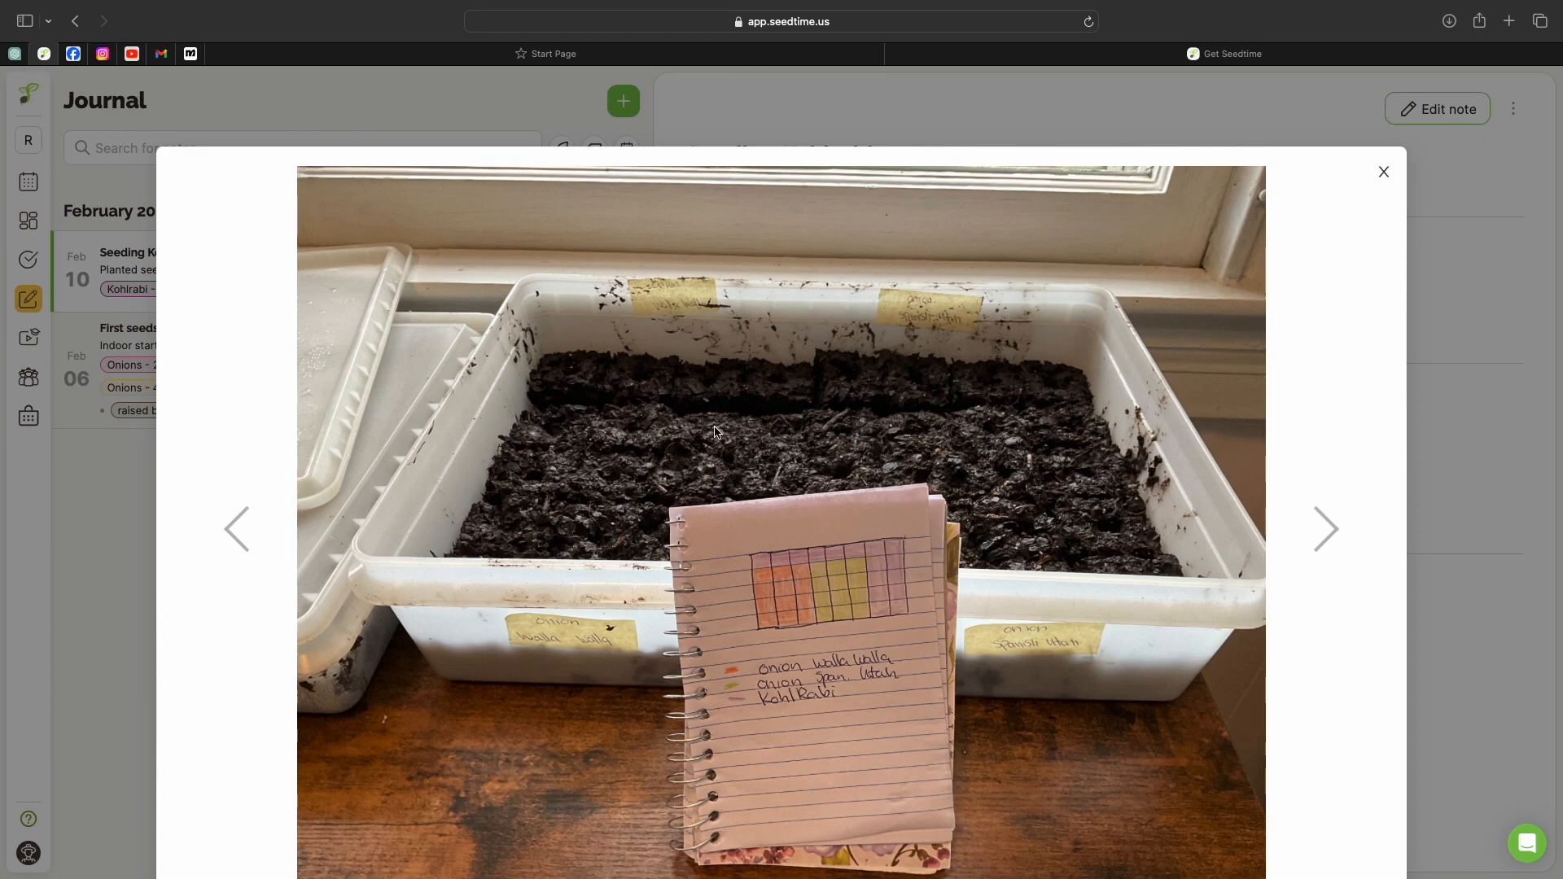
mouse_move(983, 511)
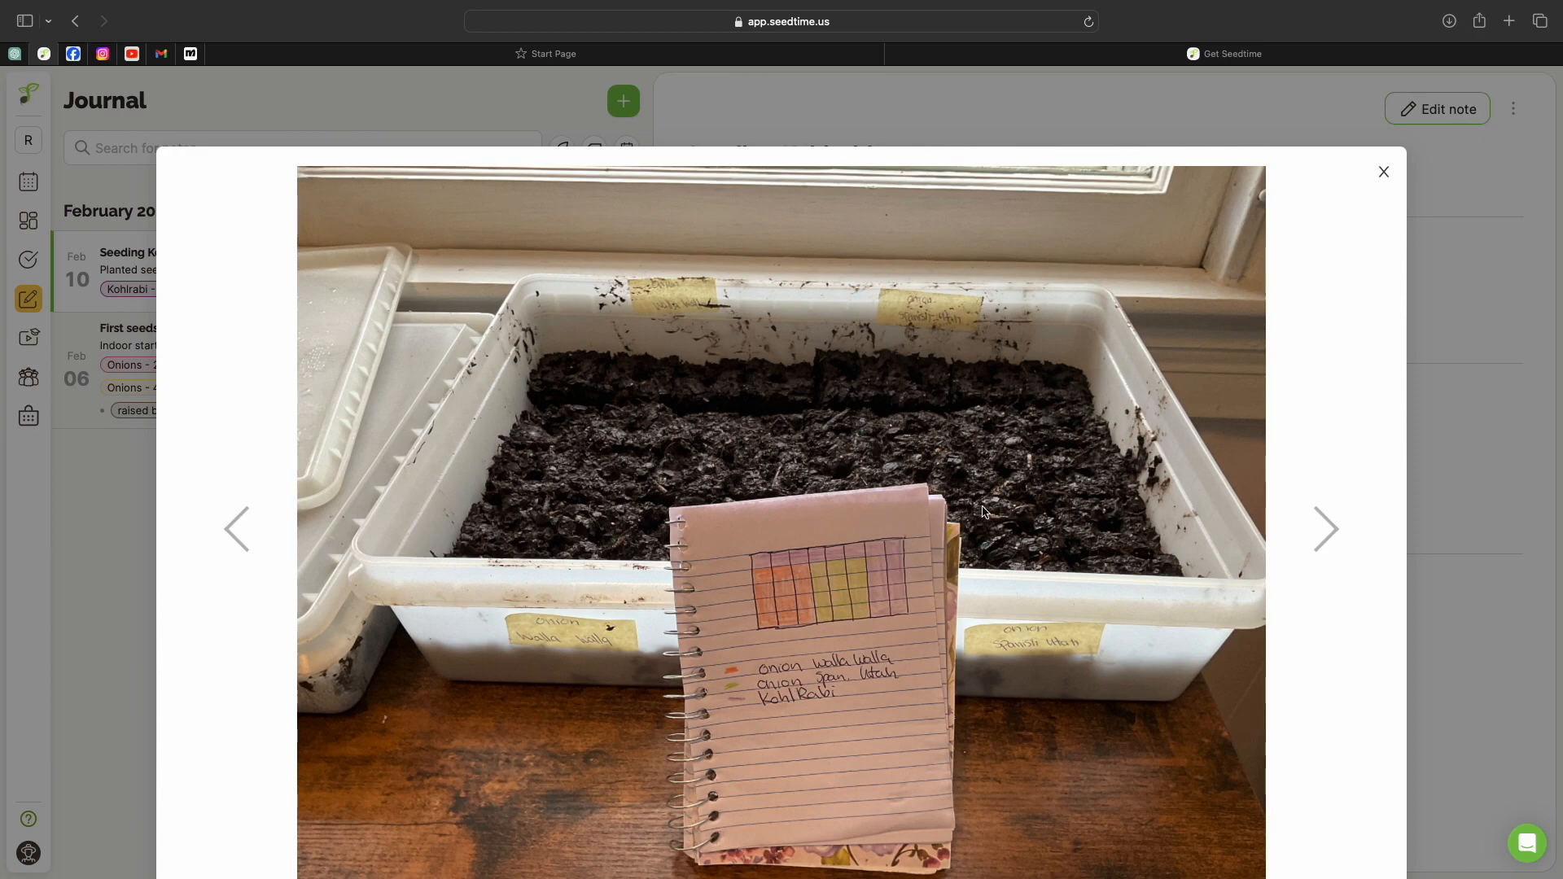
mouse_move(780, 705)
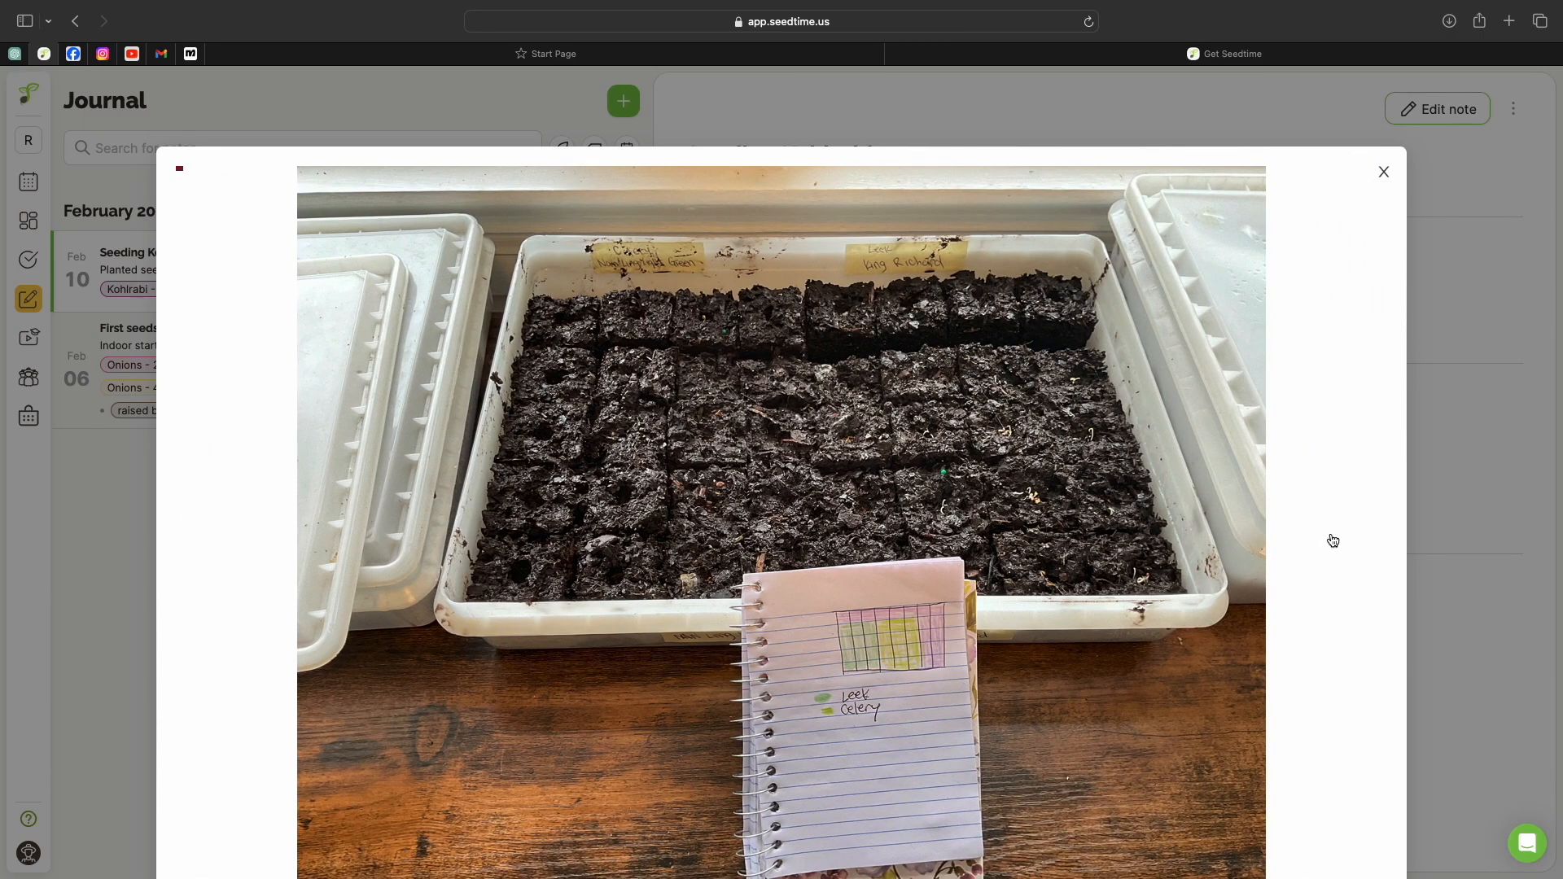
left_click(1329, 528)
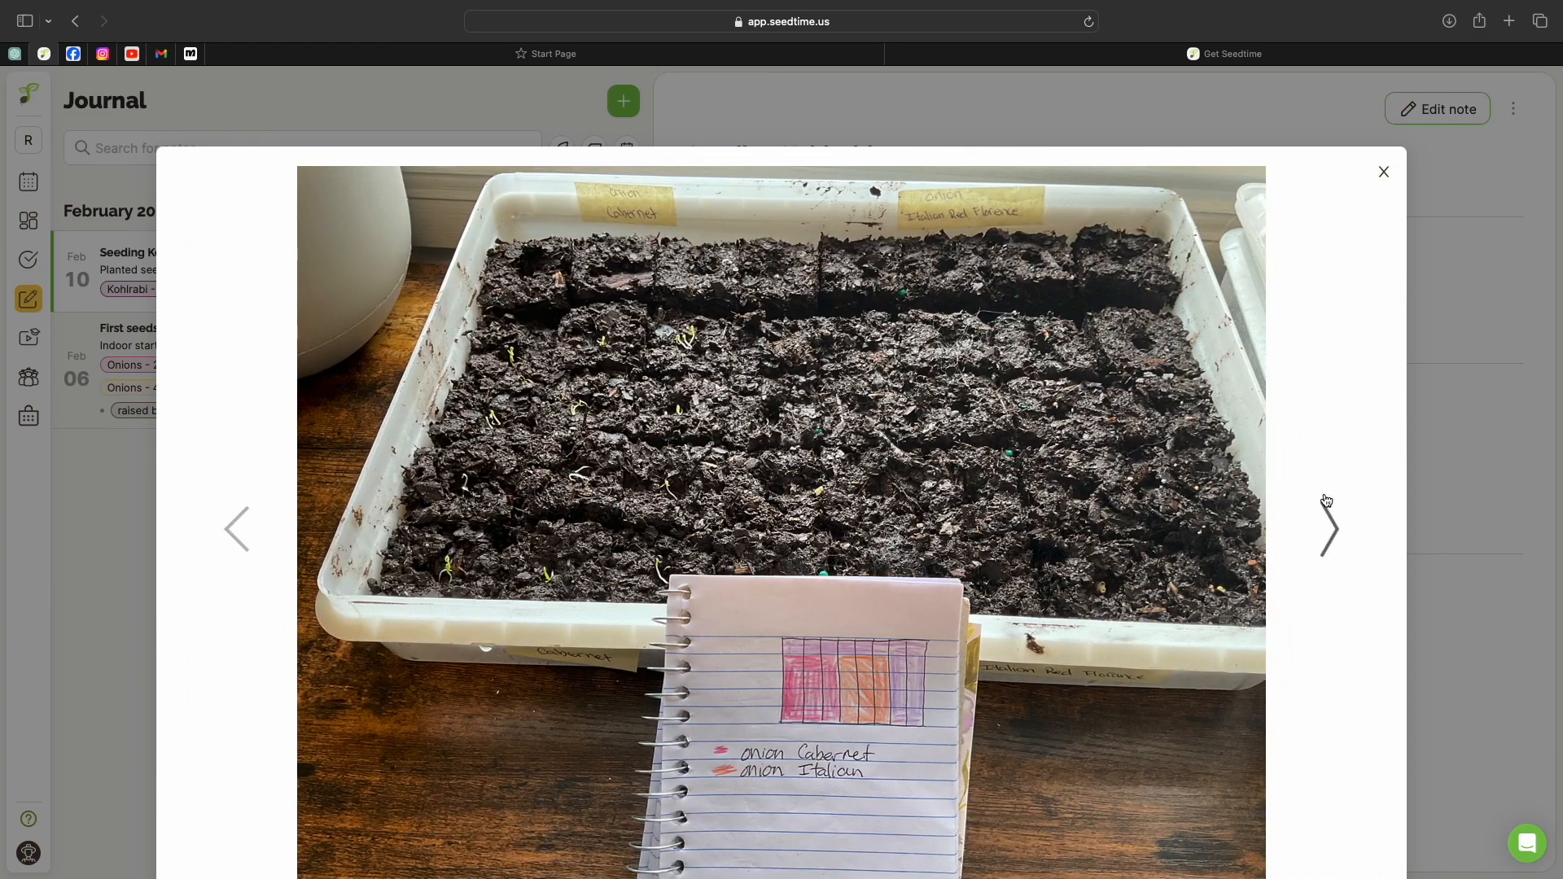
left_click(1384, 171)
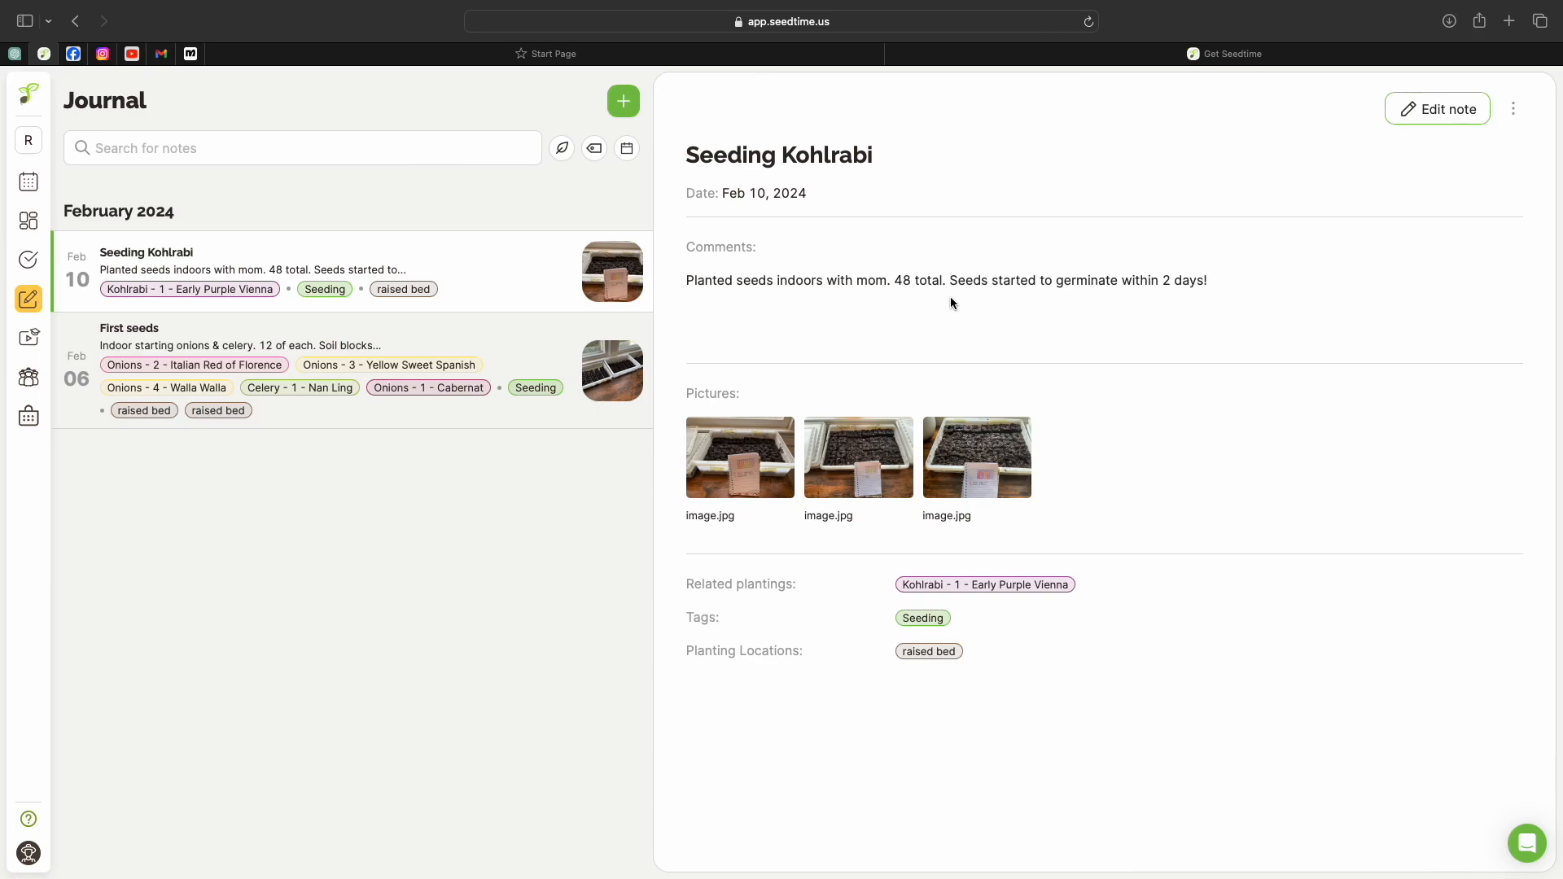
mouse_move(982, 327)
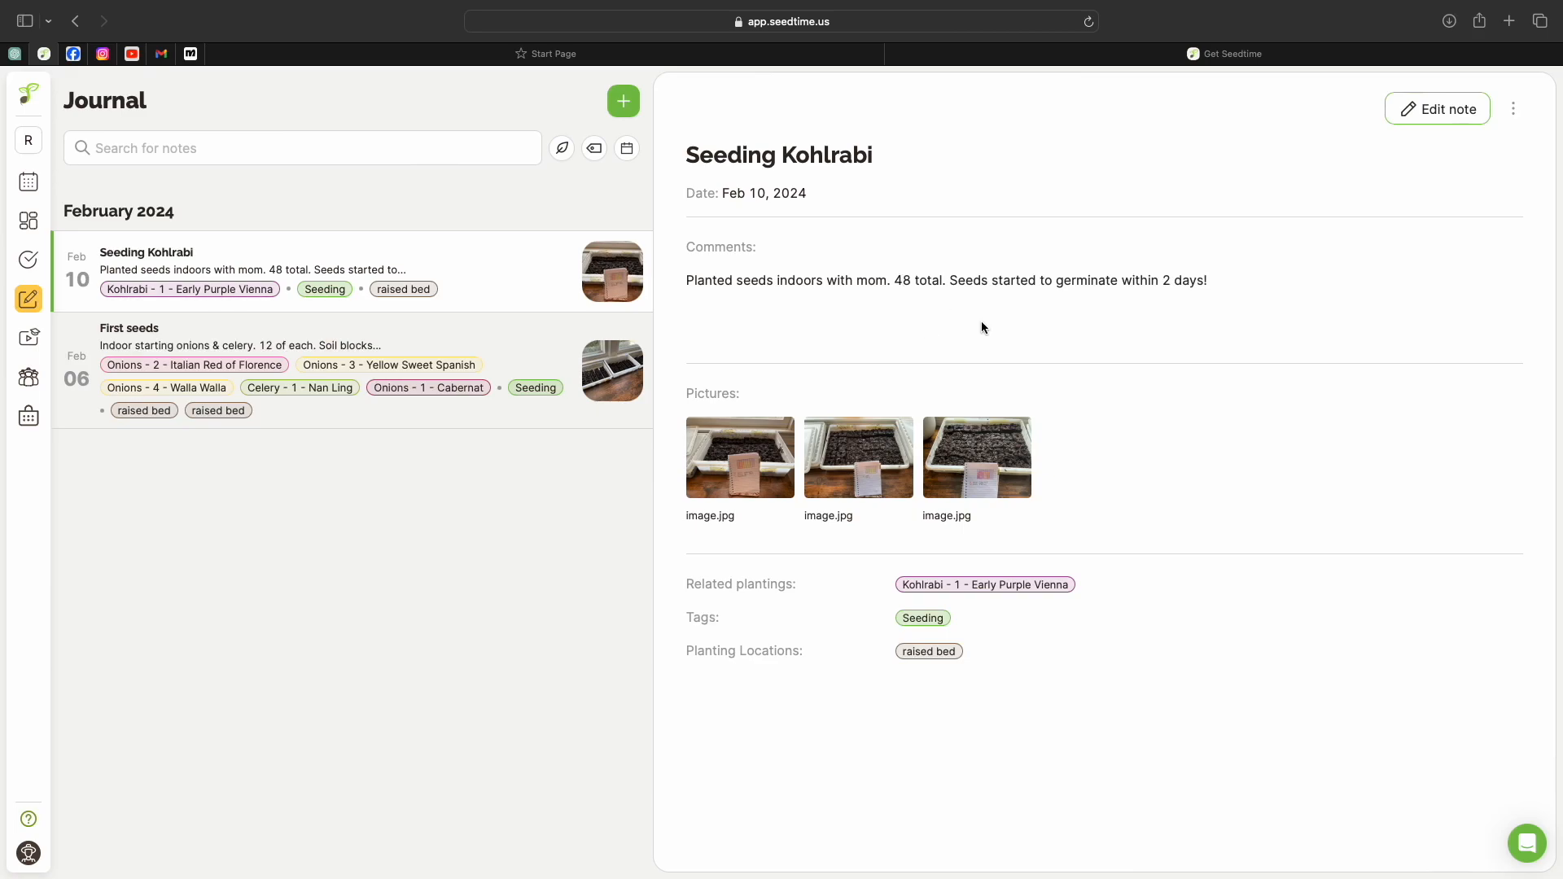
mouse_move(886, 622)
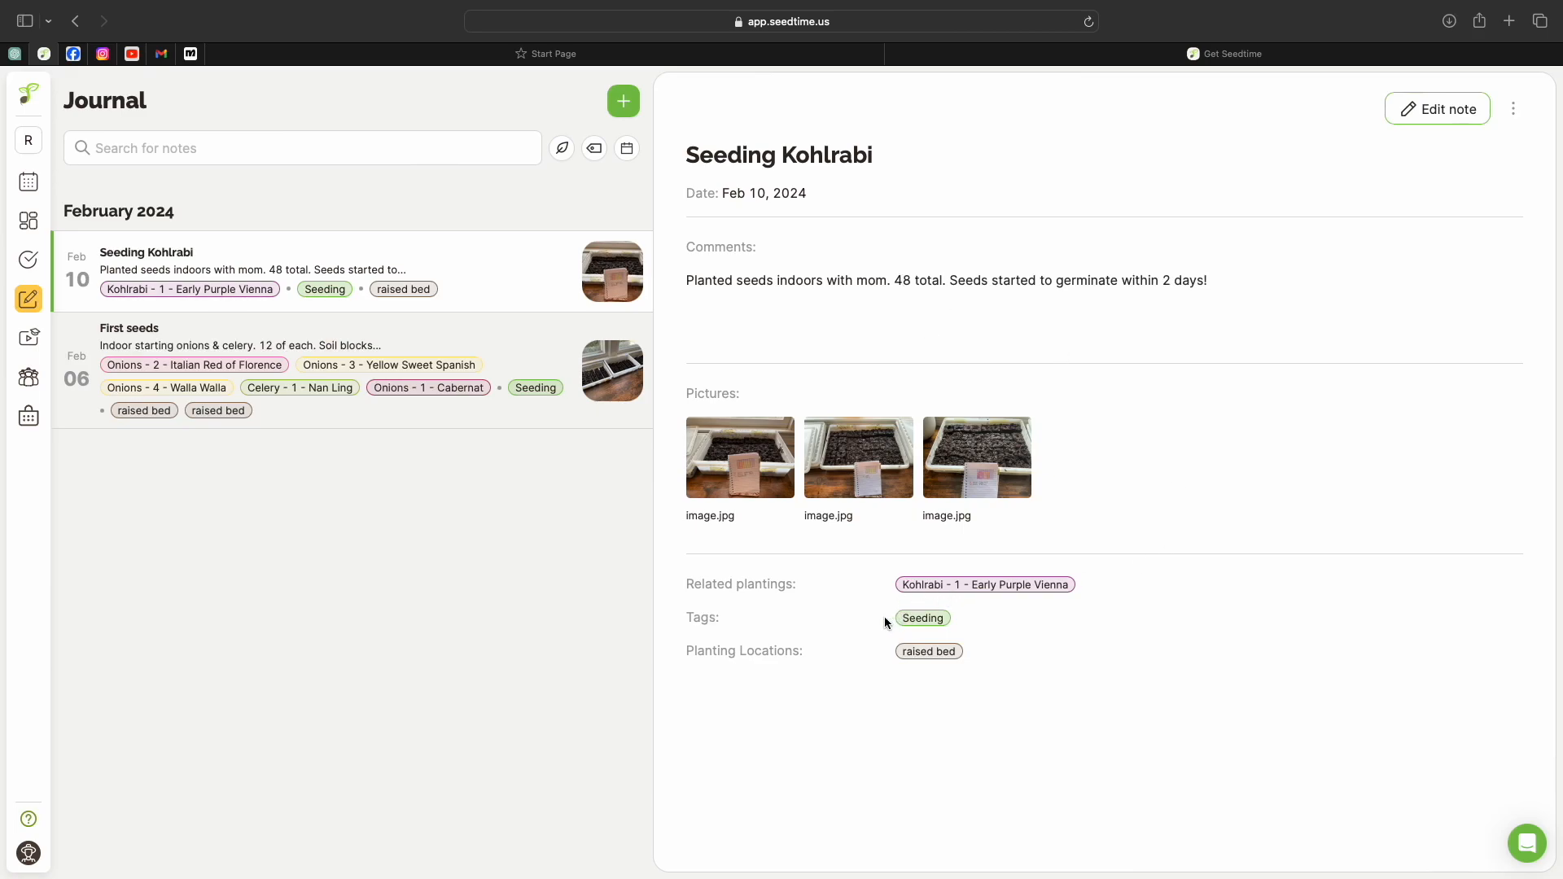
Start a new untitled journal note dated 2024-02-12
left_click(299, 148)
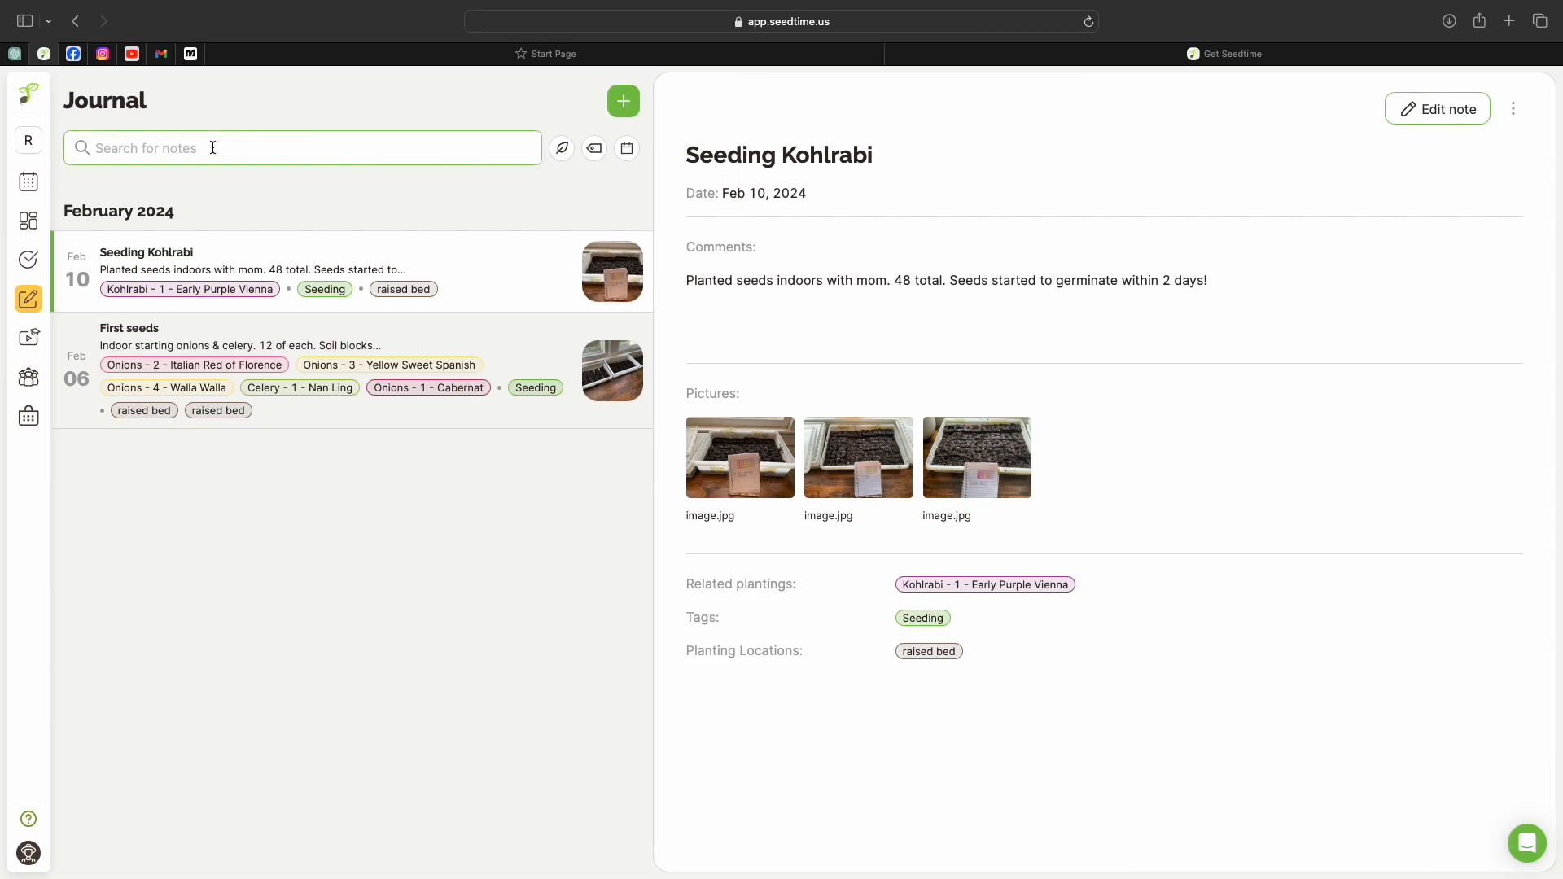
left_click(624, 101)
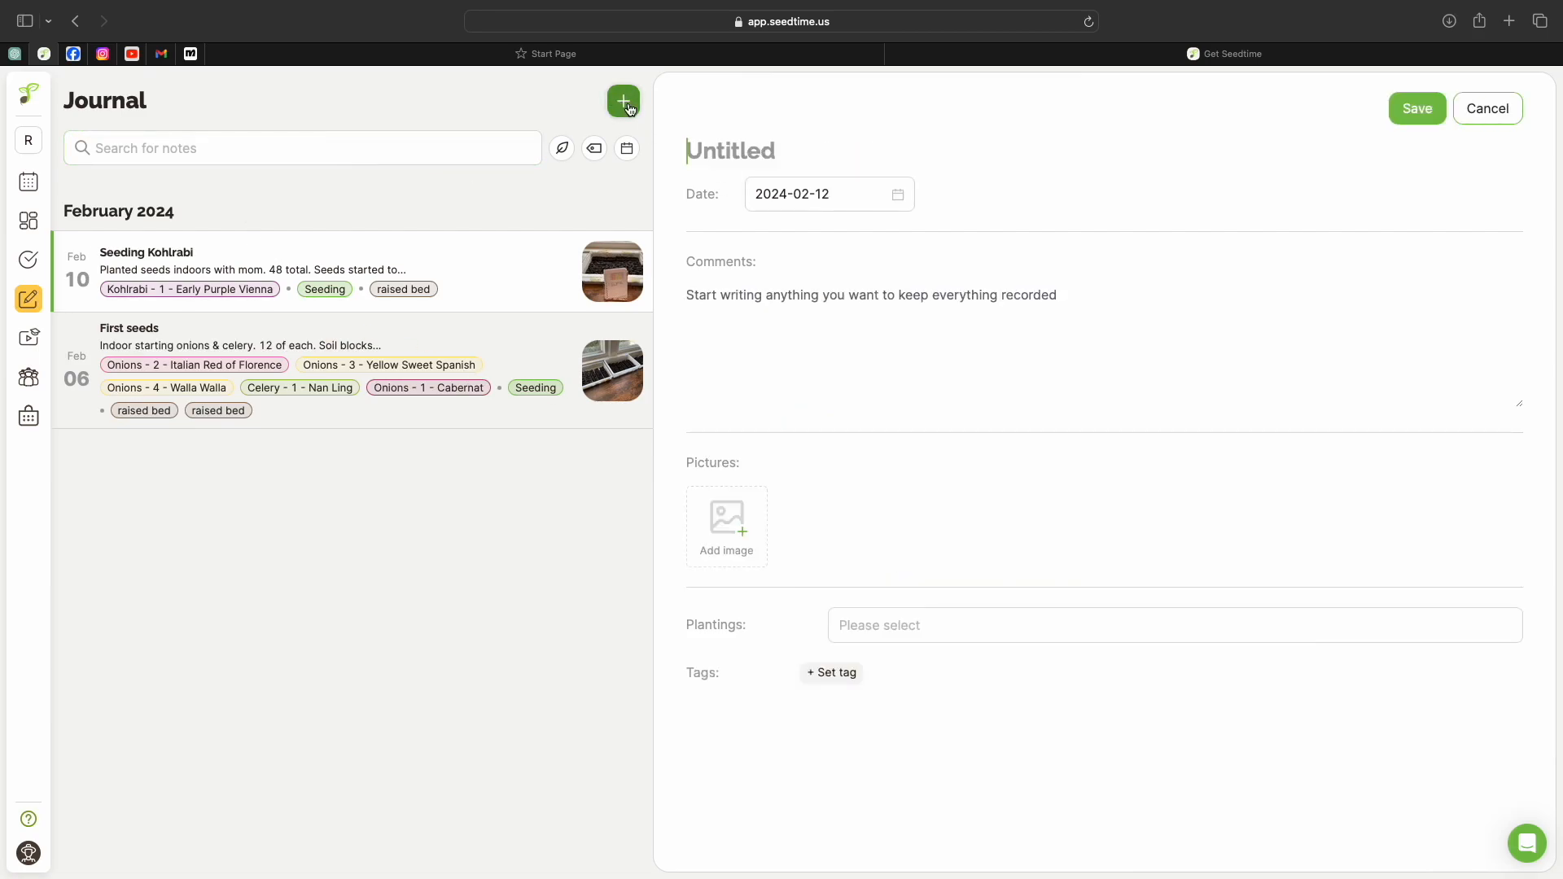
mouse_move(754, 179)
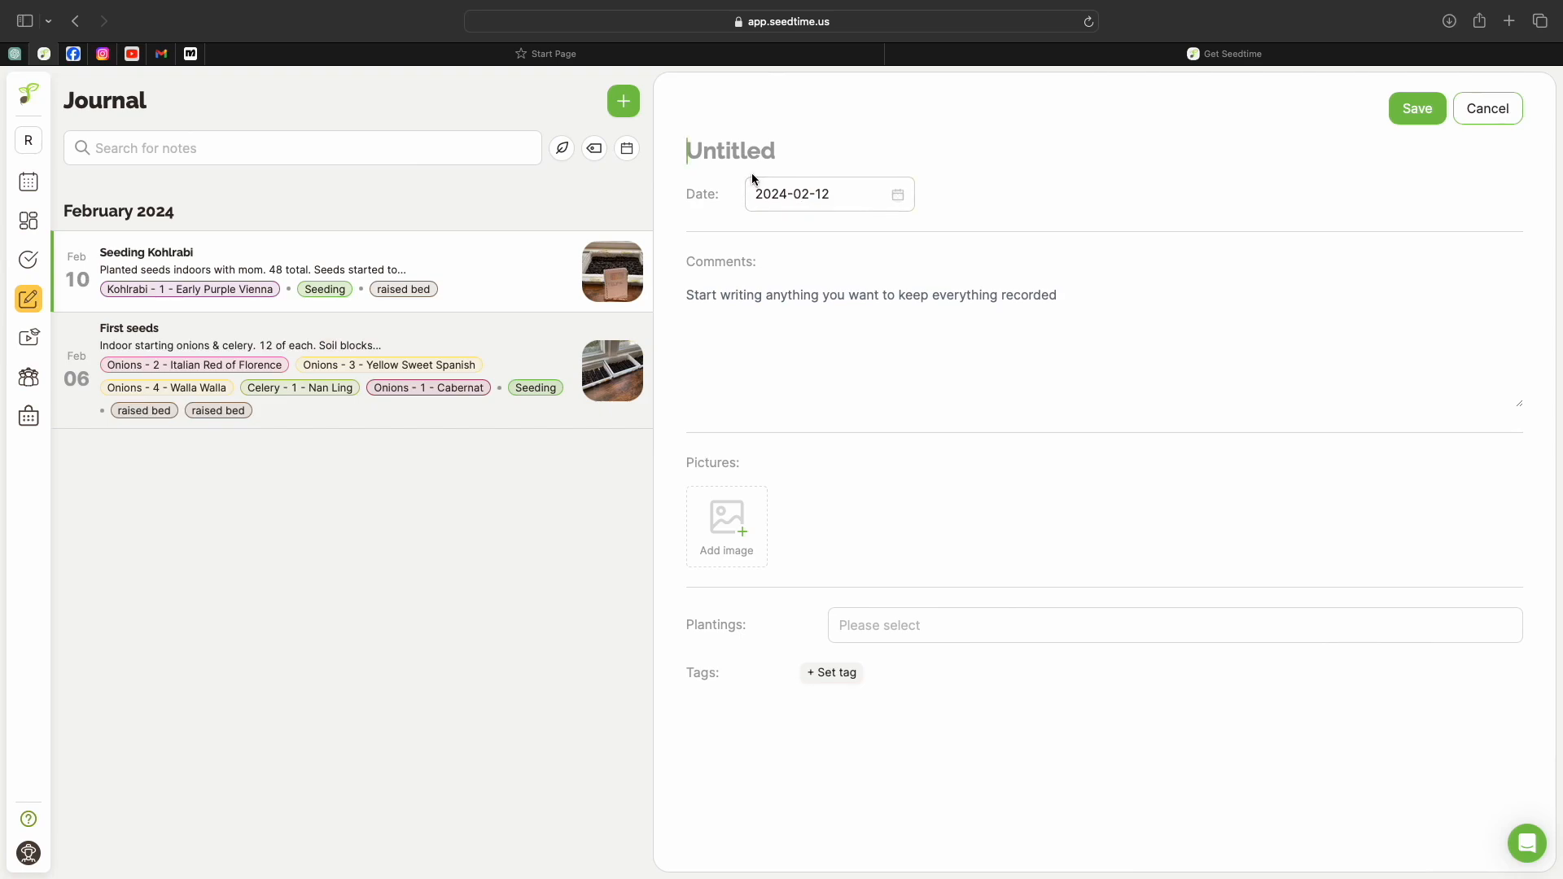
Title the note 'Cabbage Seeding' and set its date to 2024-02-10
type("Cabbage")
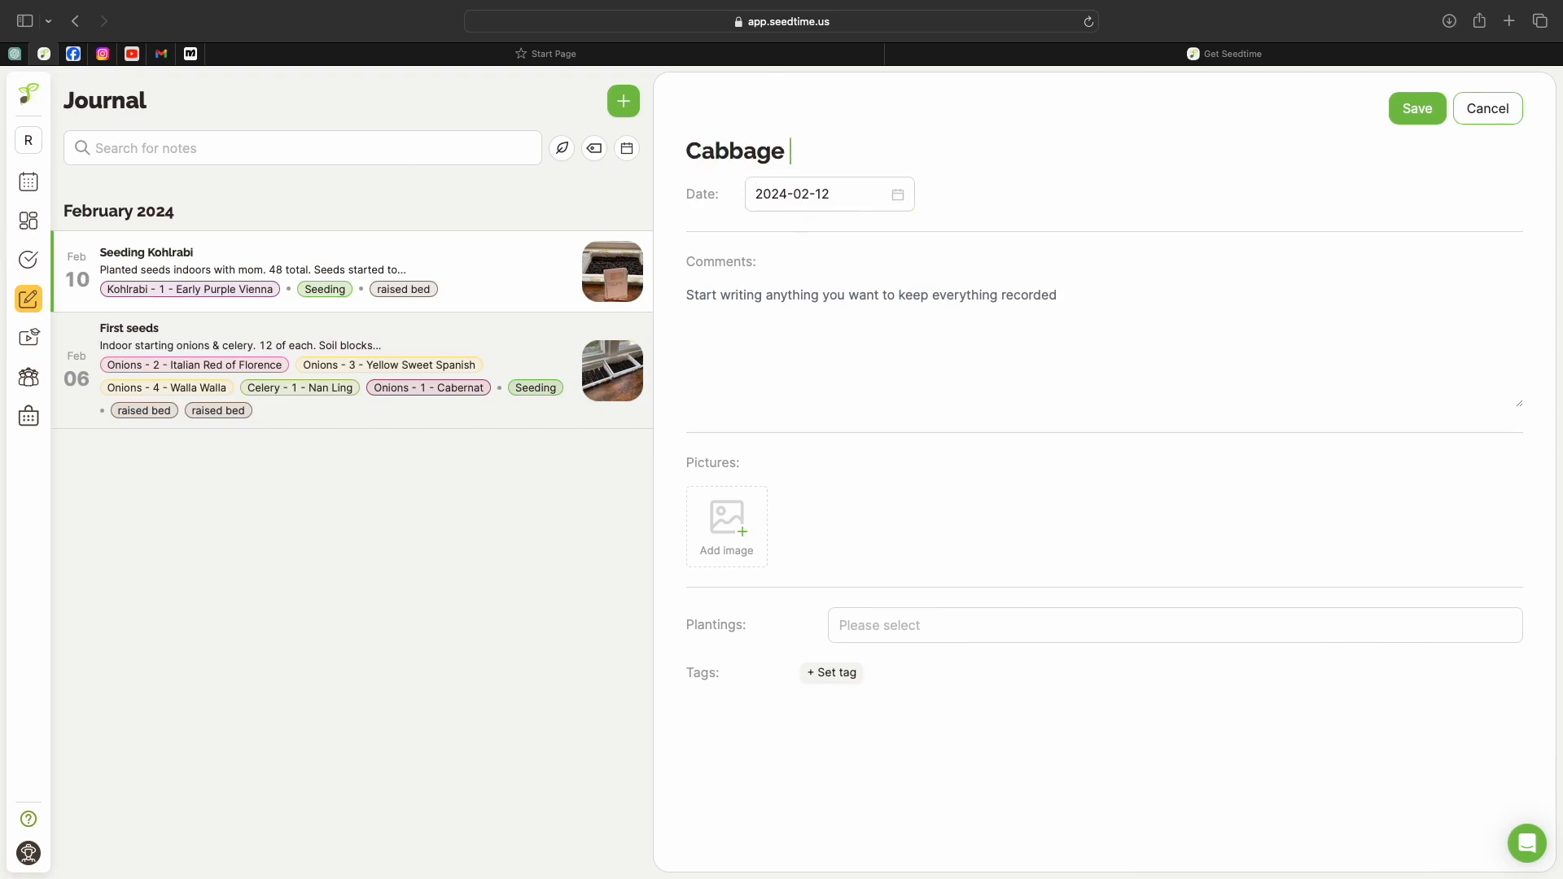
type("Seeding")
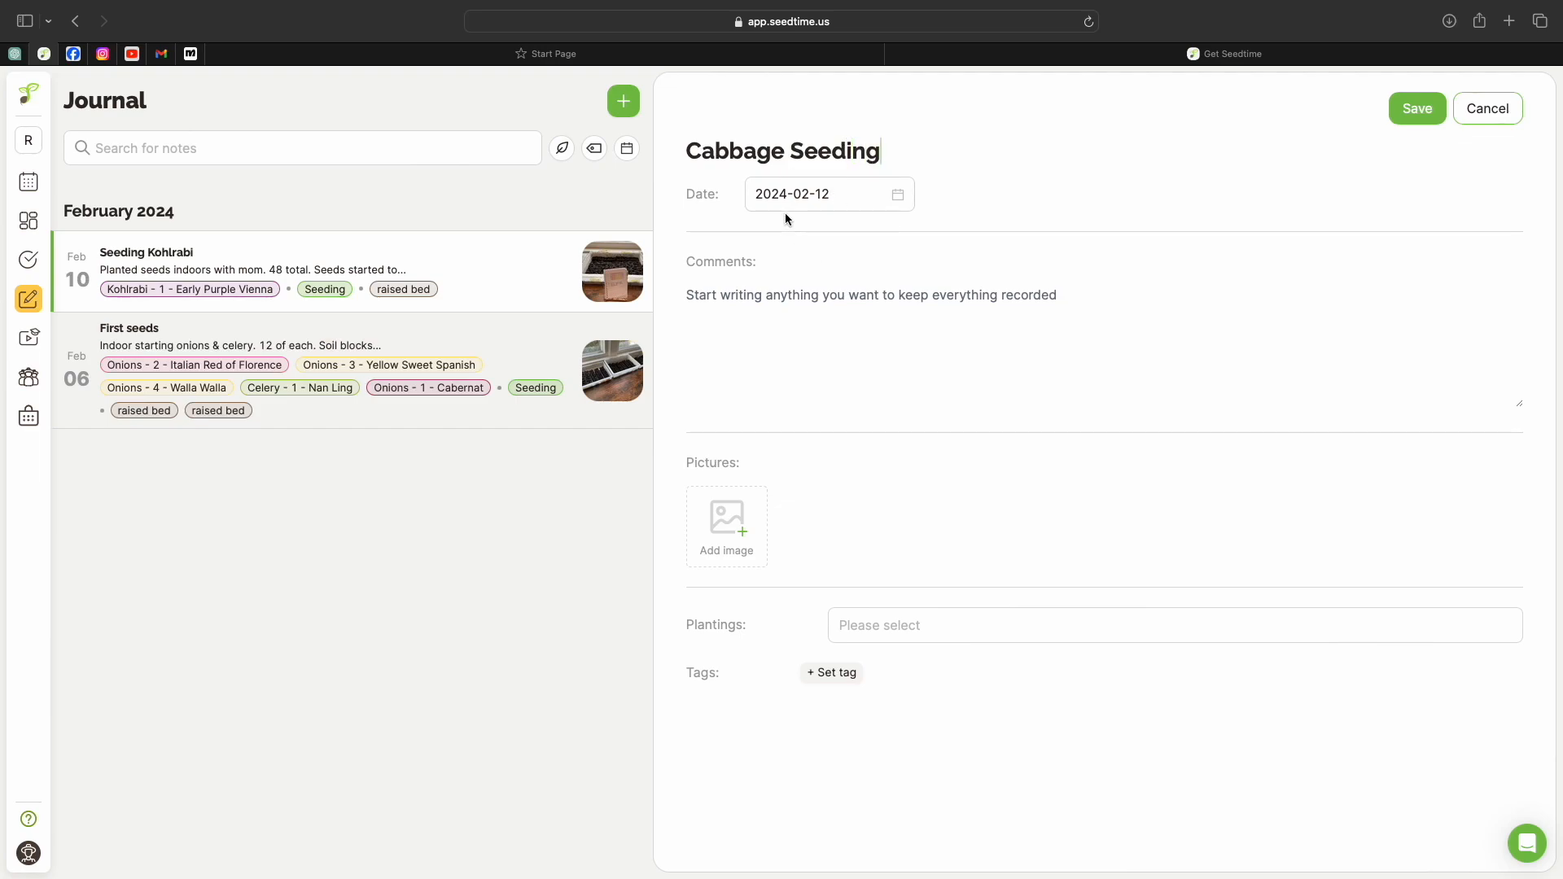
left_click(818, 194)
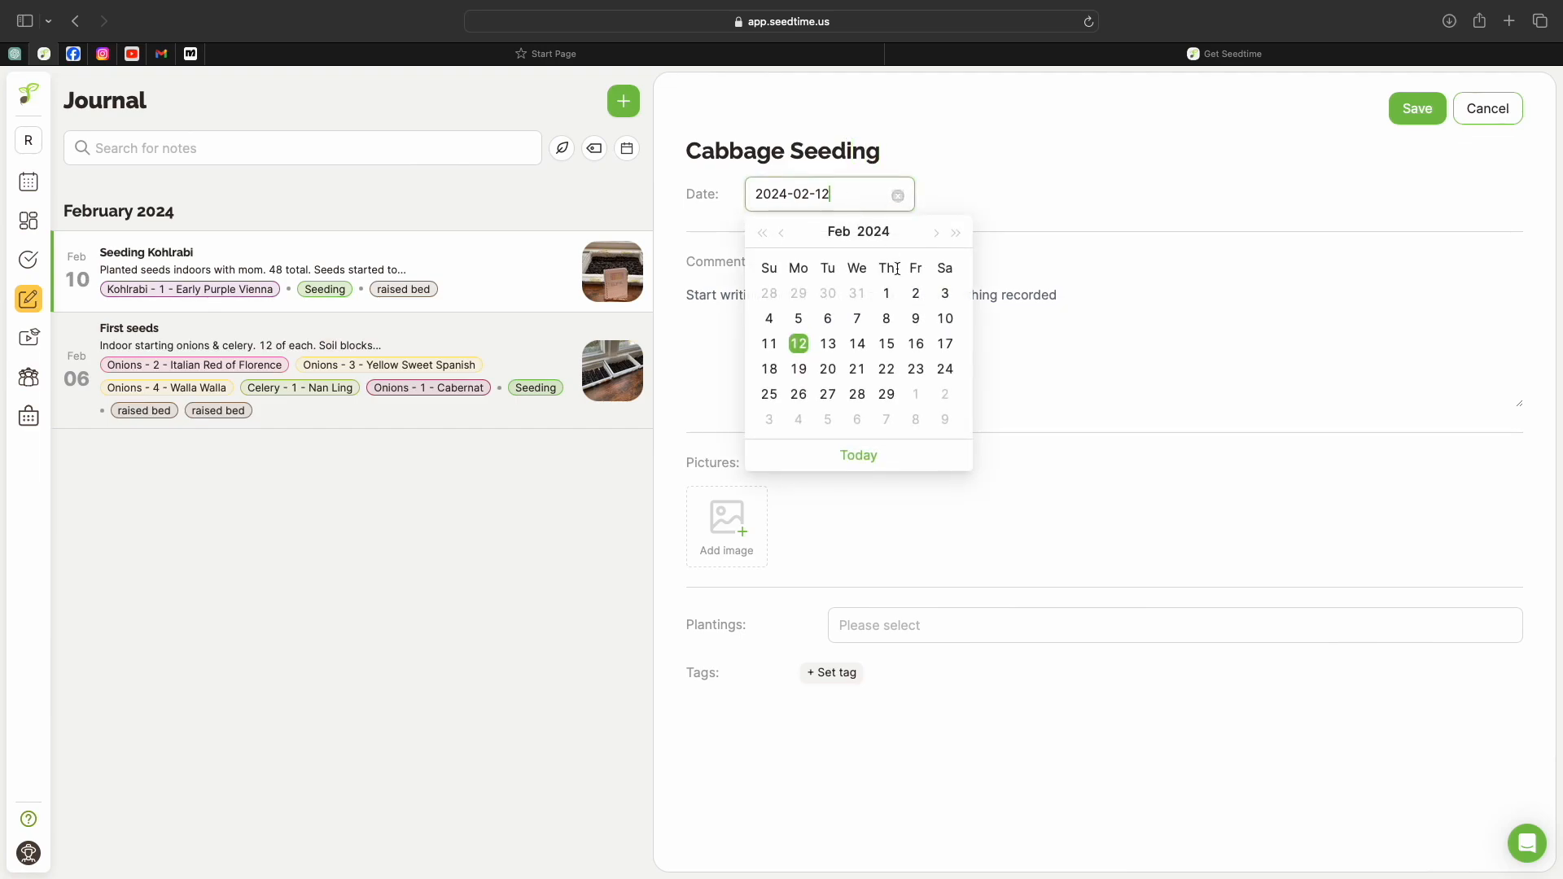
left_click(944, 318)
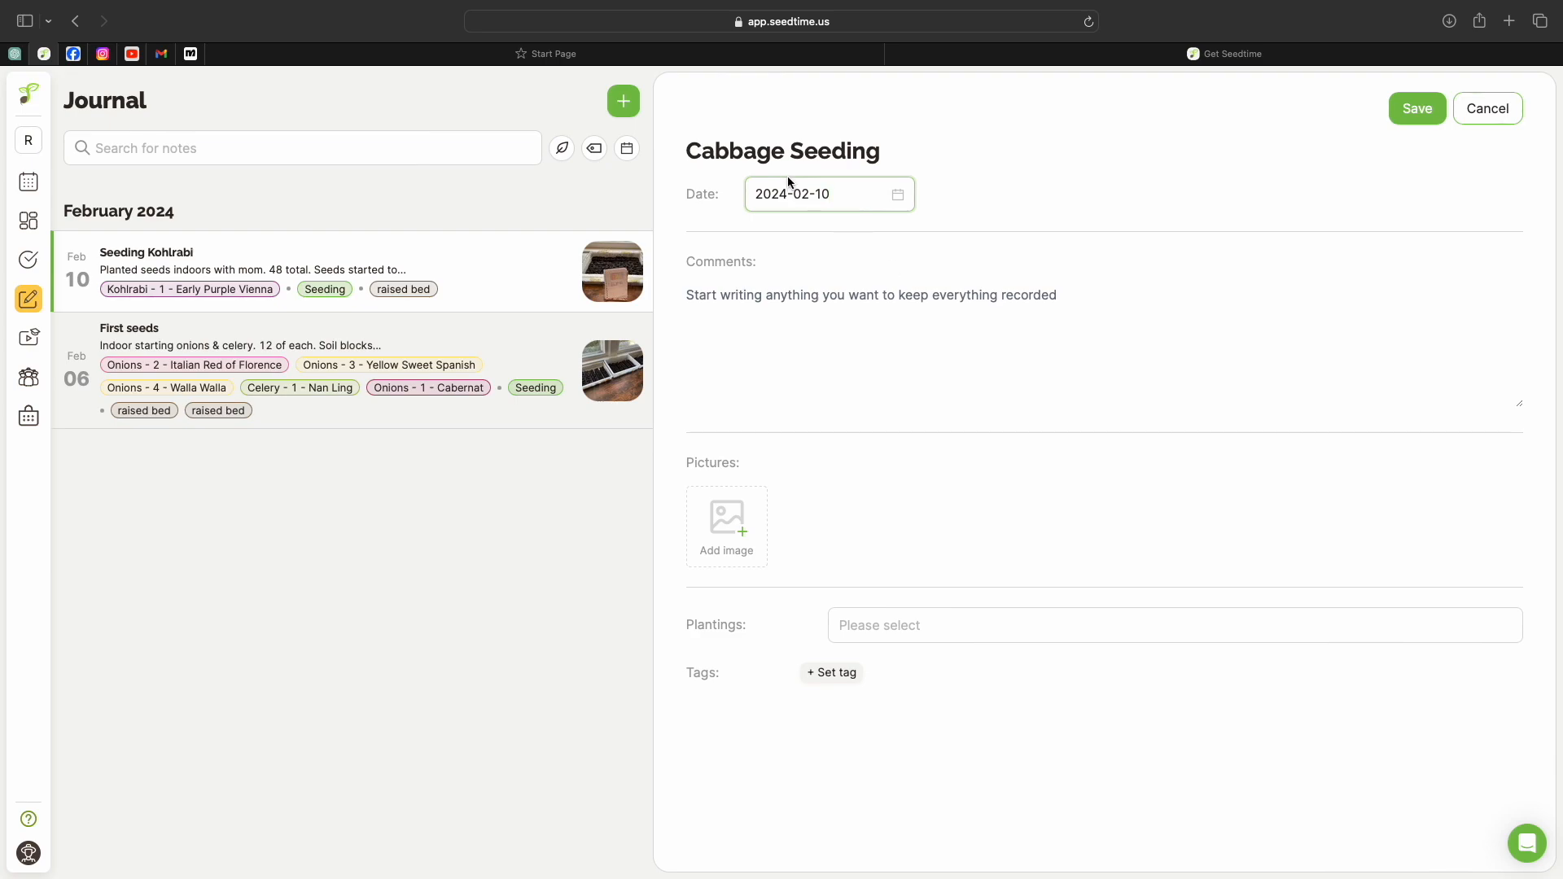
mouse_move(707, 310)
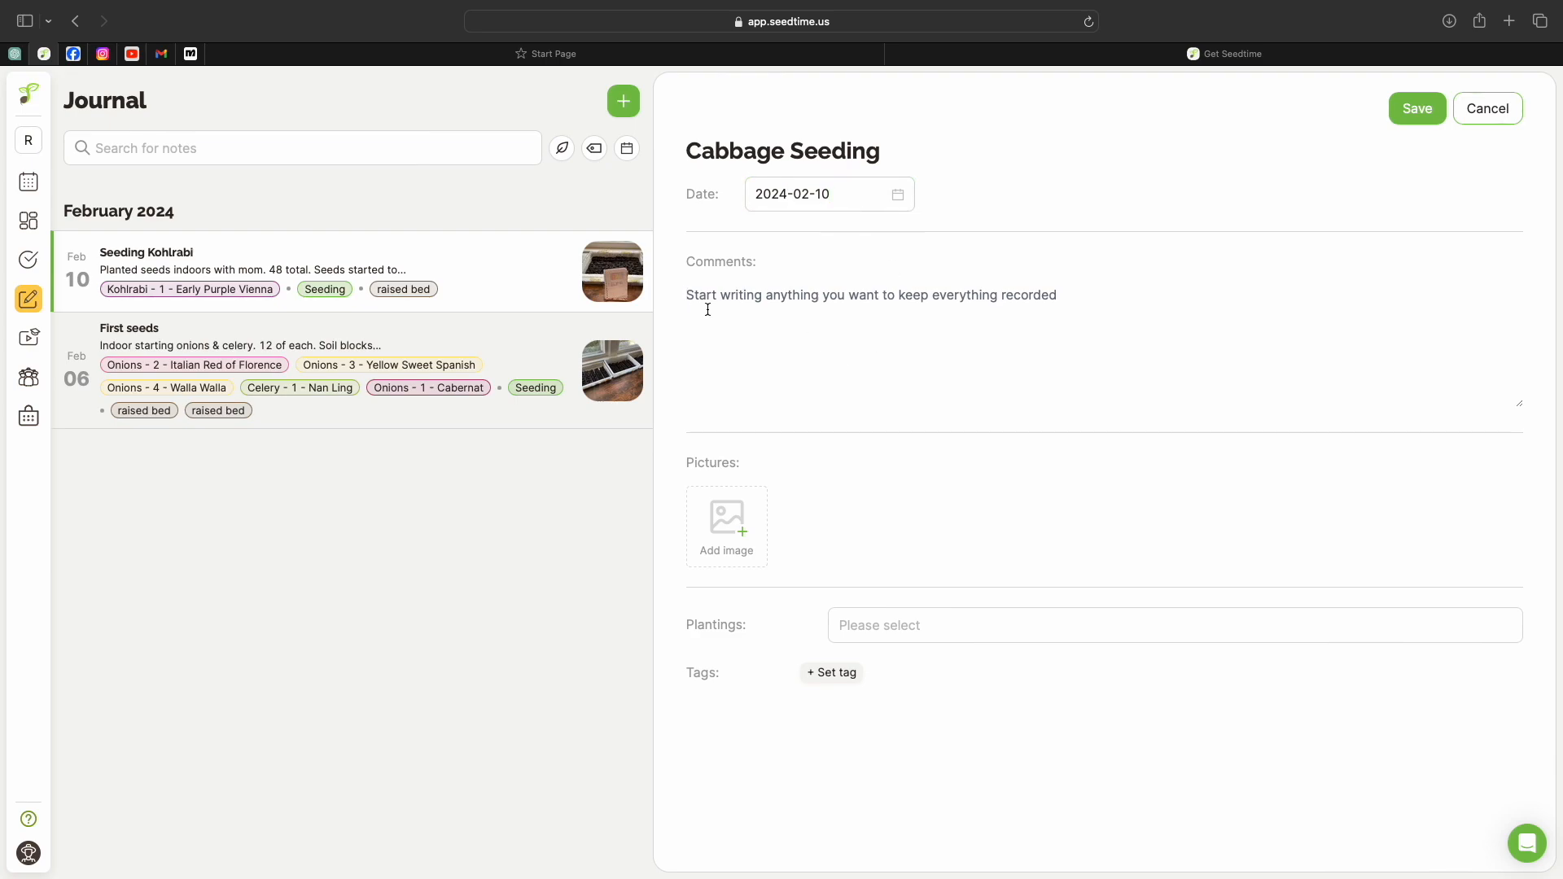
Write the comment 'Seeded Cabbage with mom. 40 each'
type("Seeded")
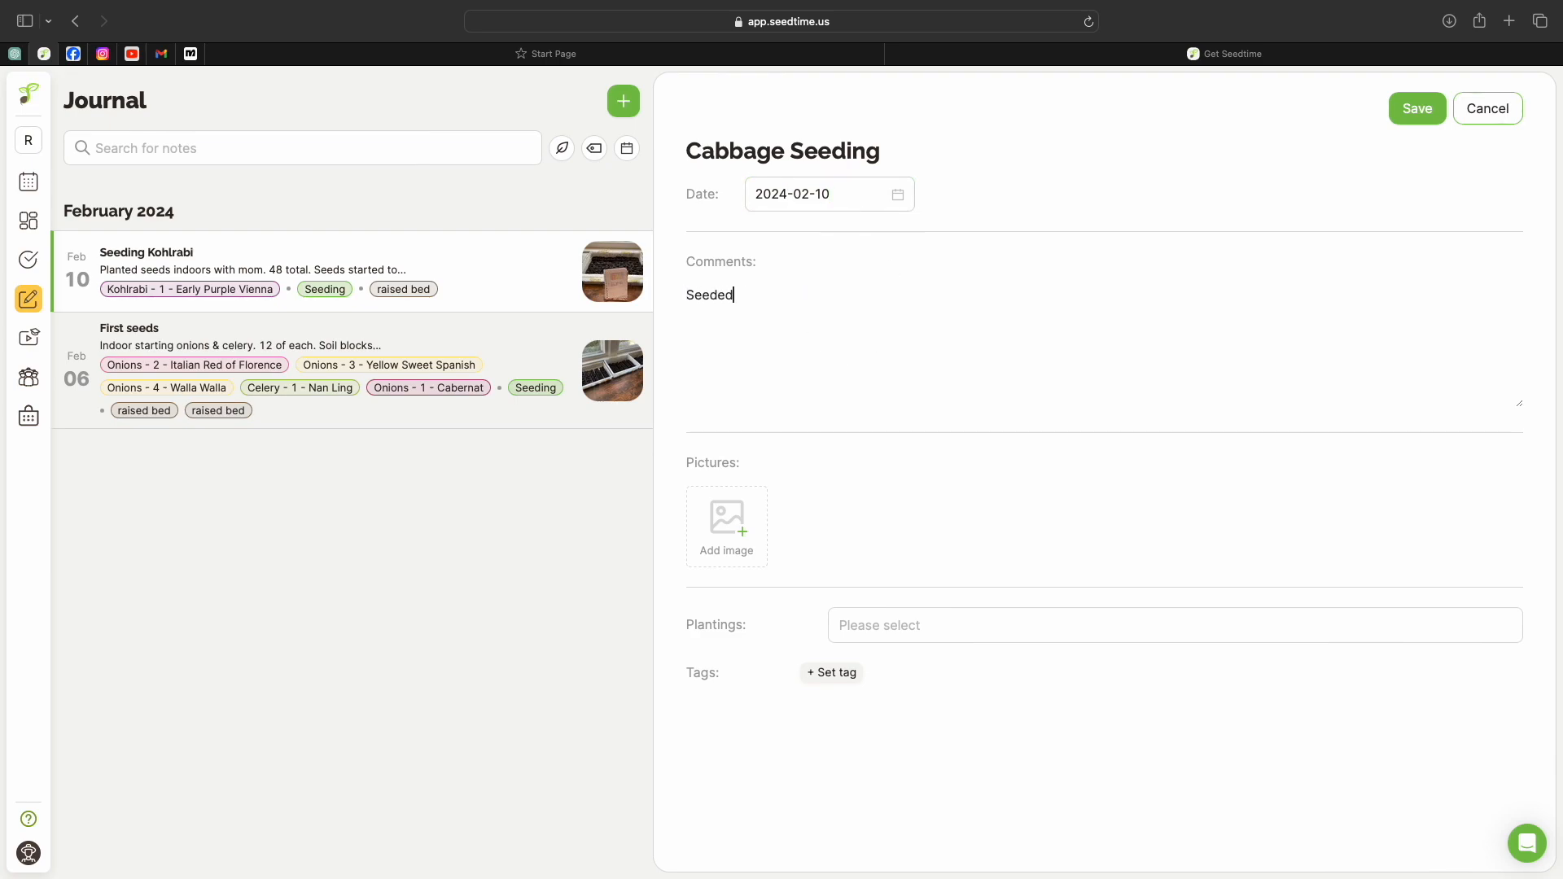
type("Cabba")
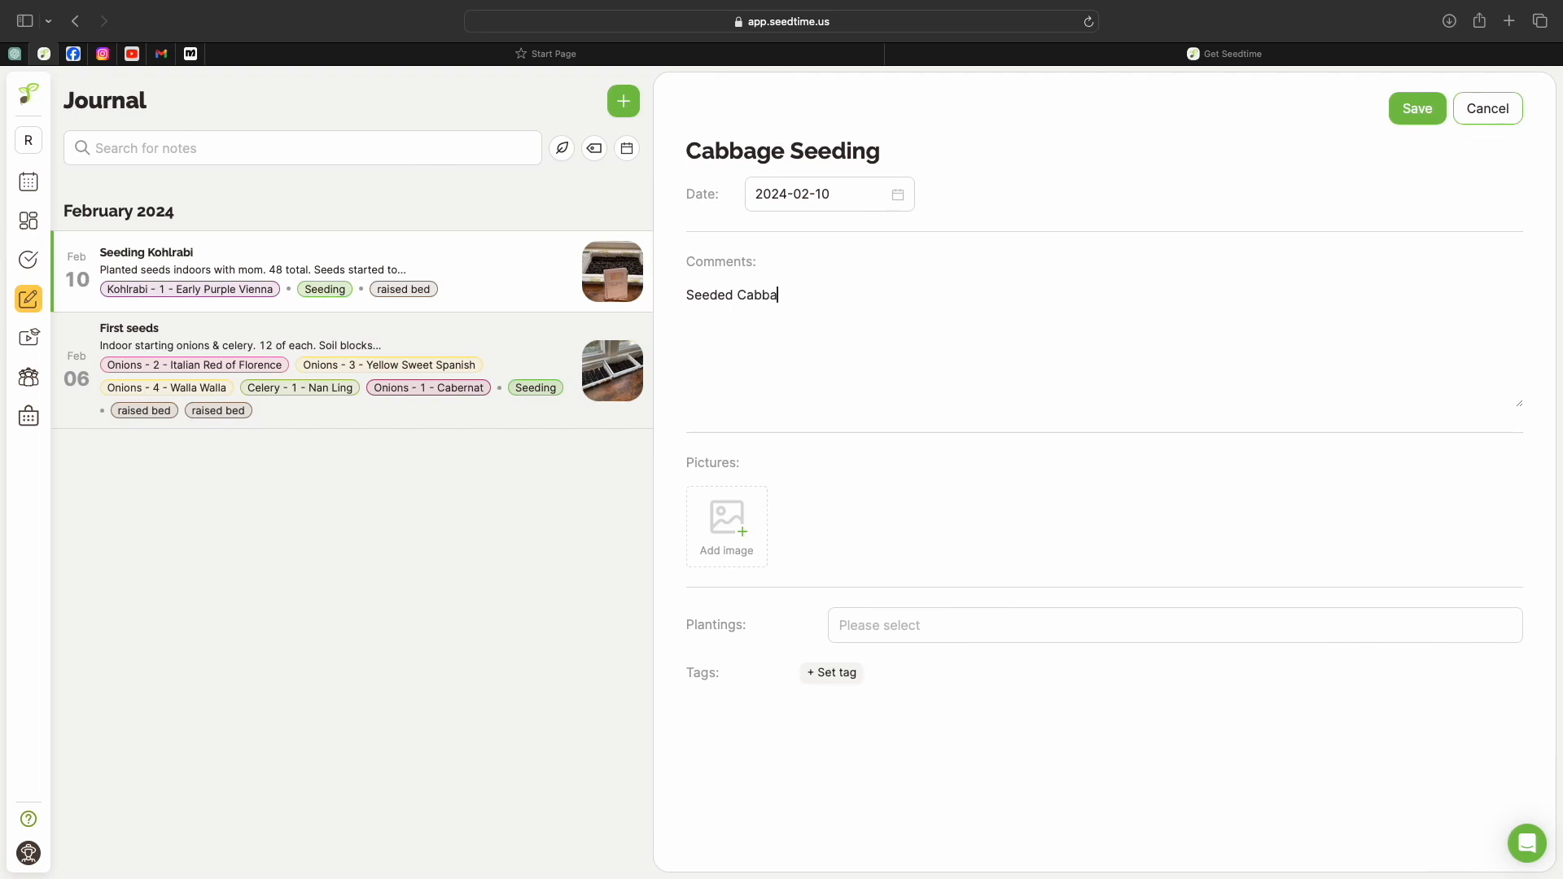
type("ge with m")
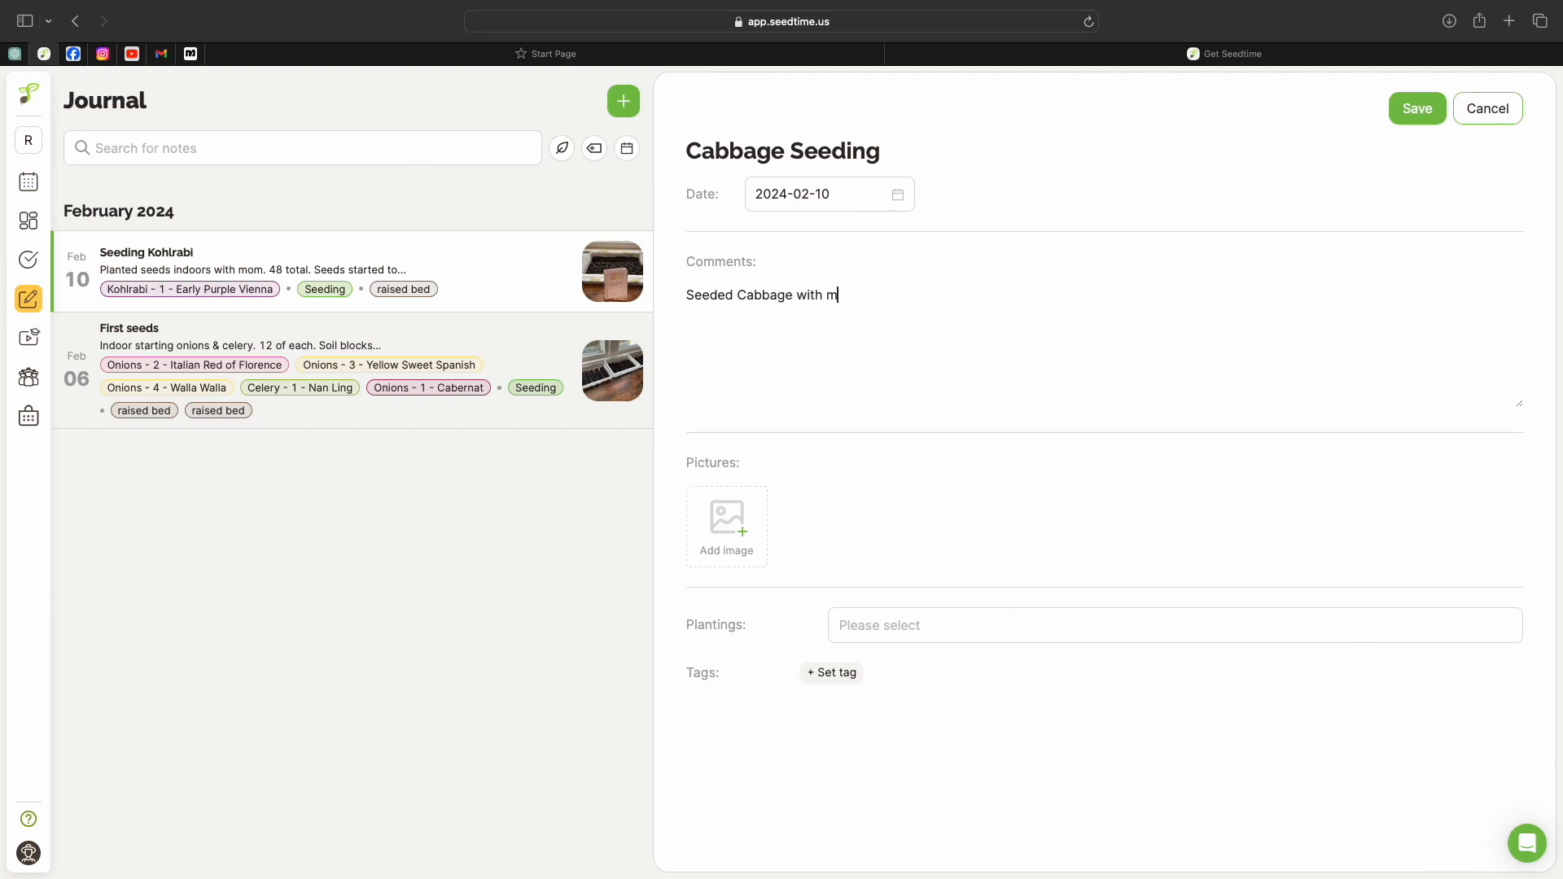
type("om.")
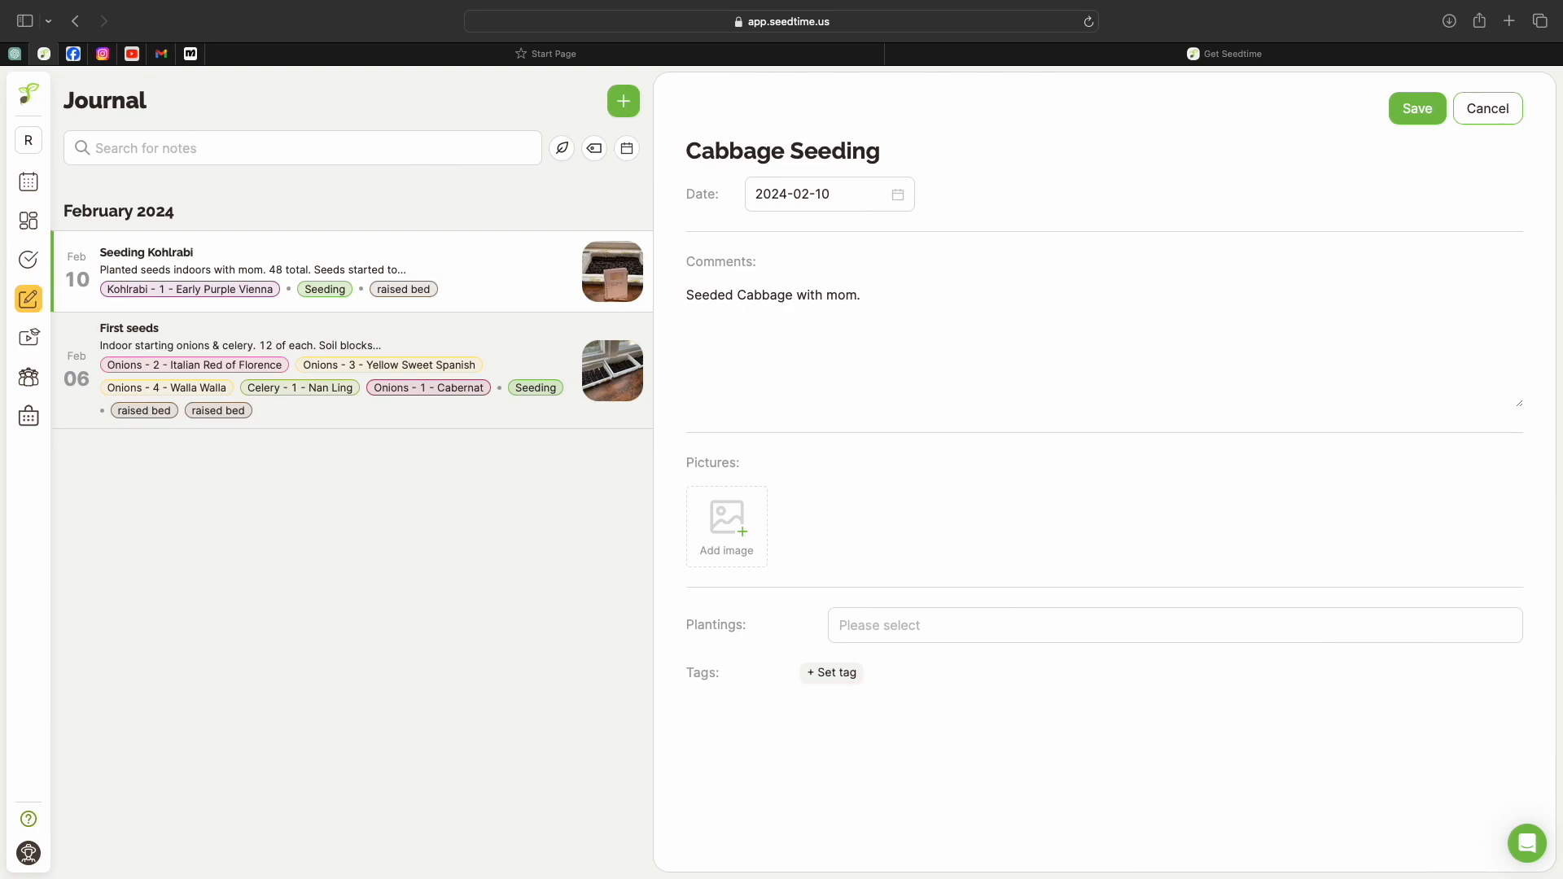
type("40")
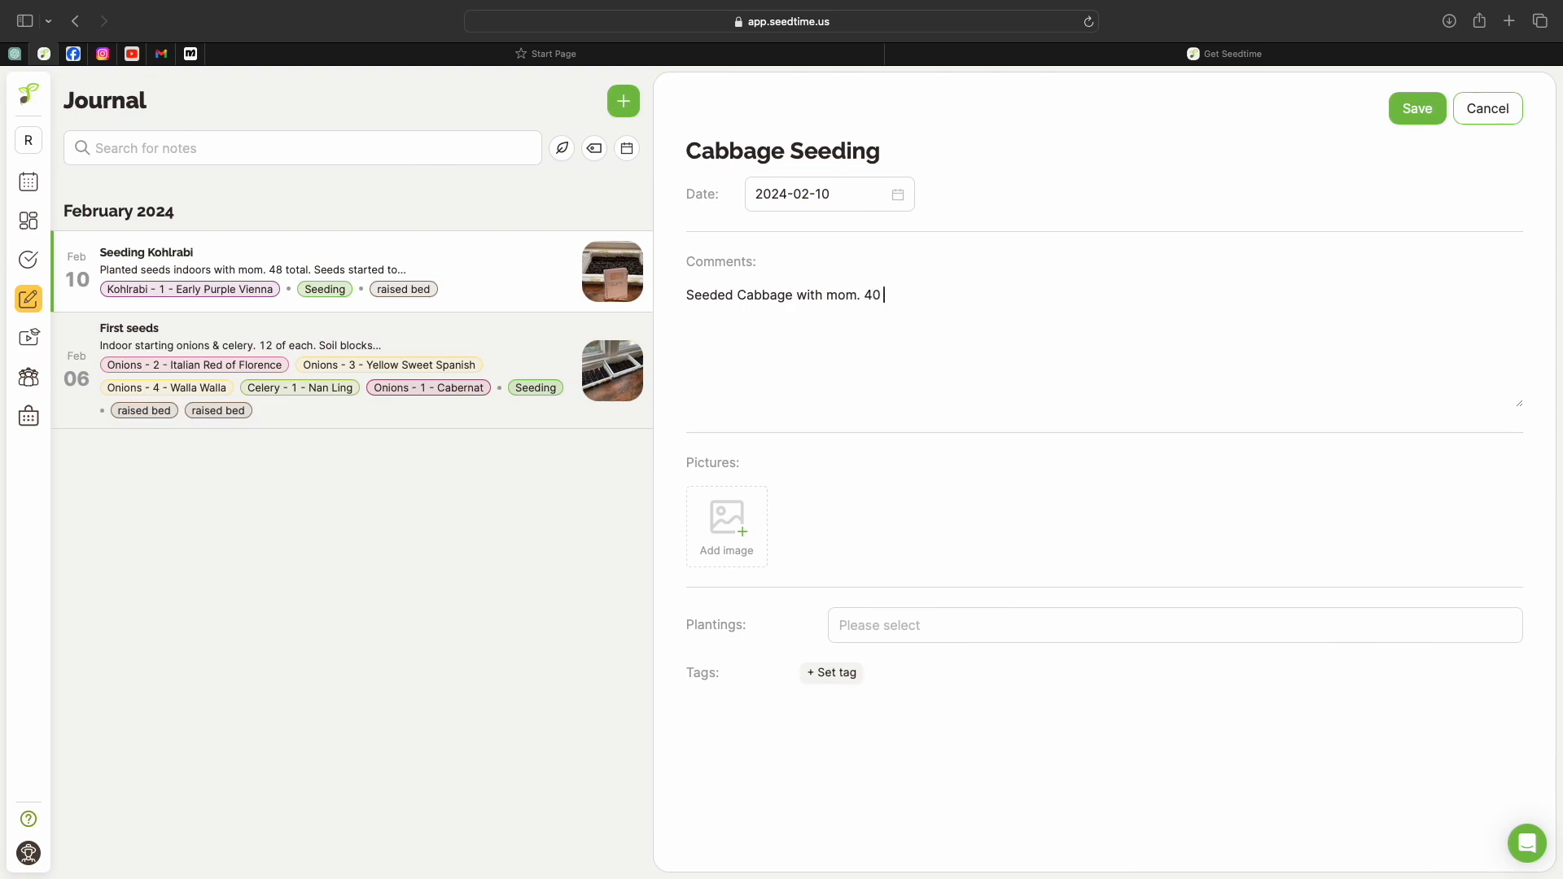
type("each")
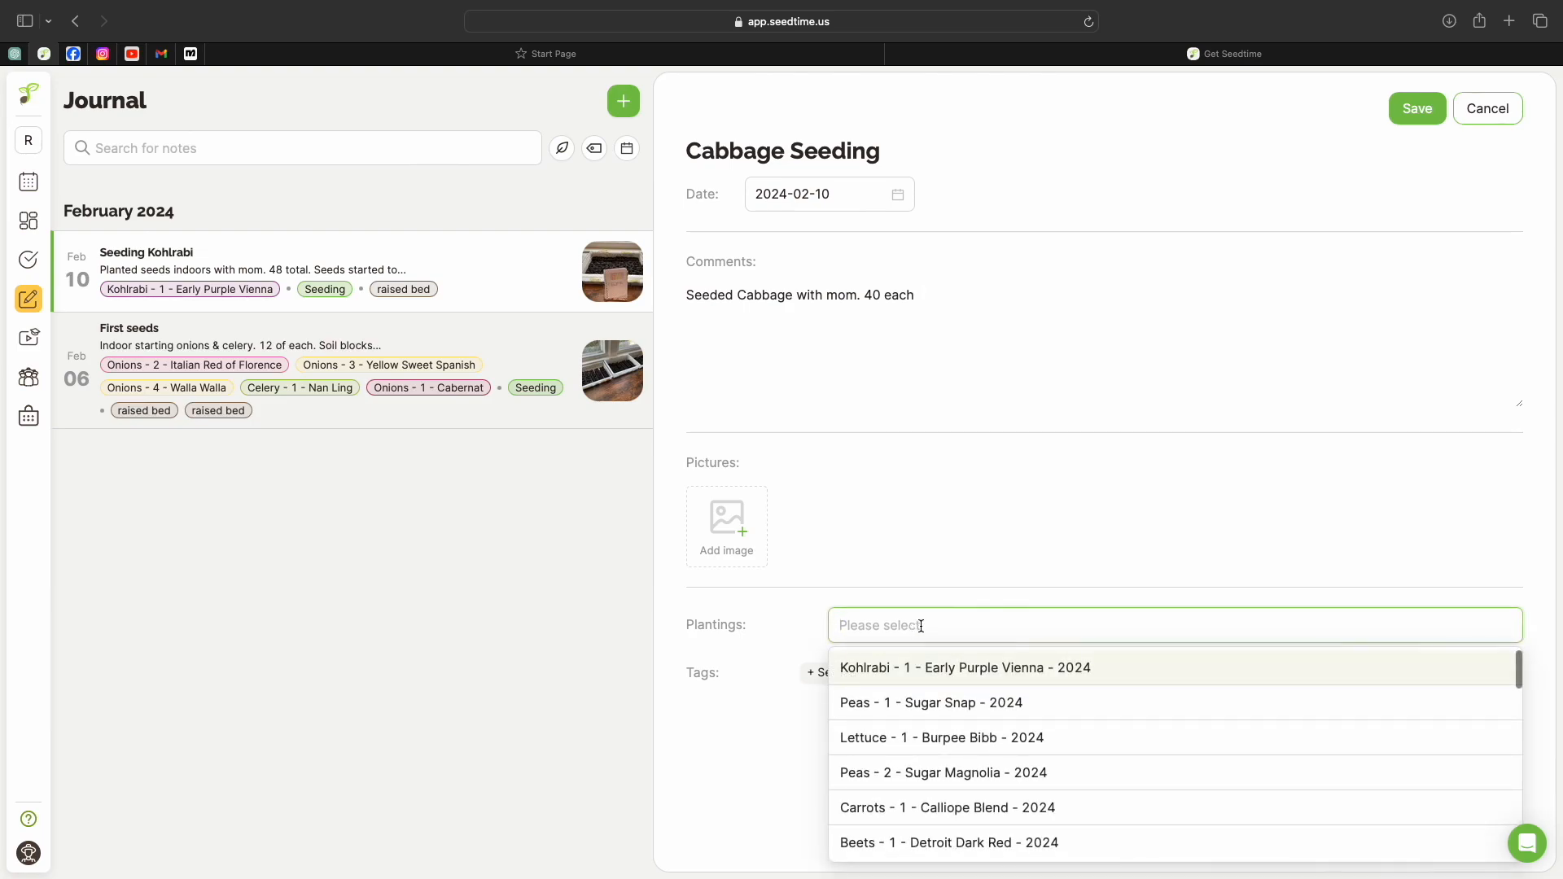
Search plantings for 'cab' and link both Cabbage plantings to the note
type("cab")
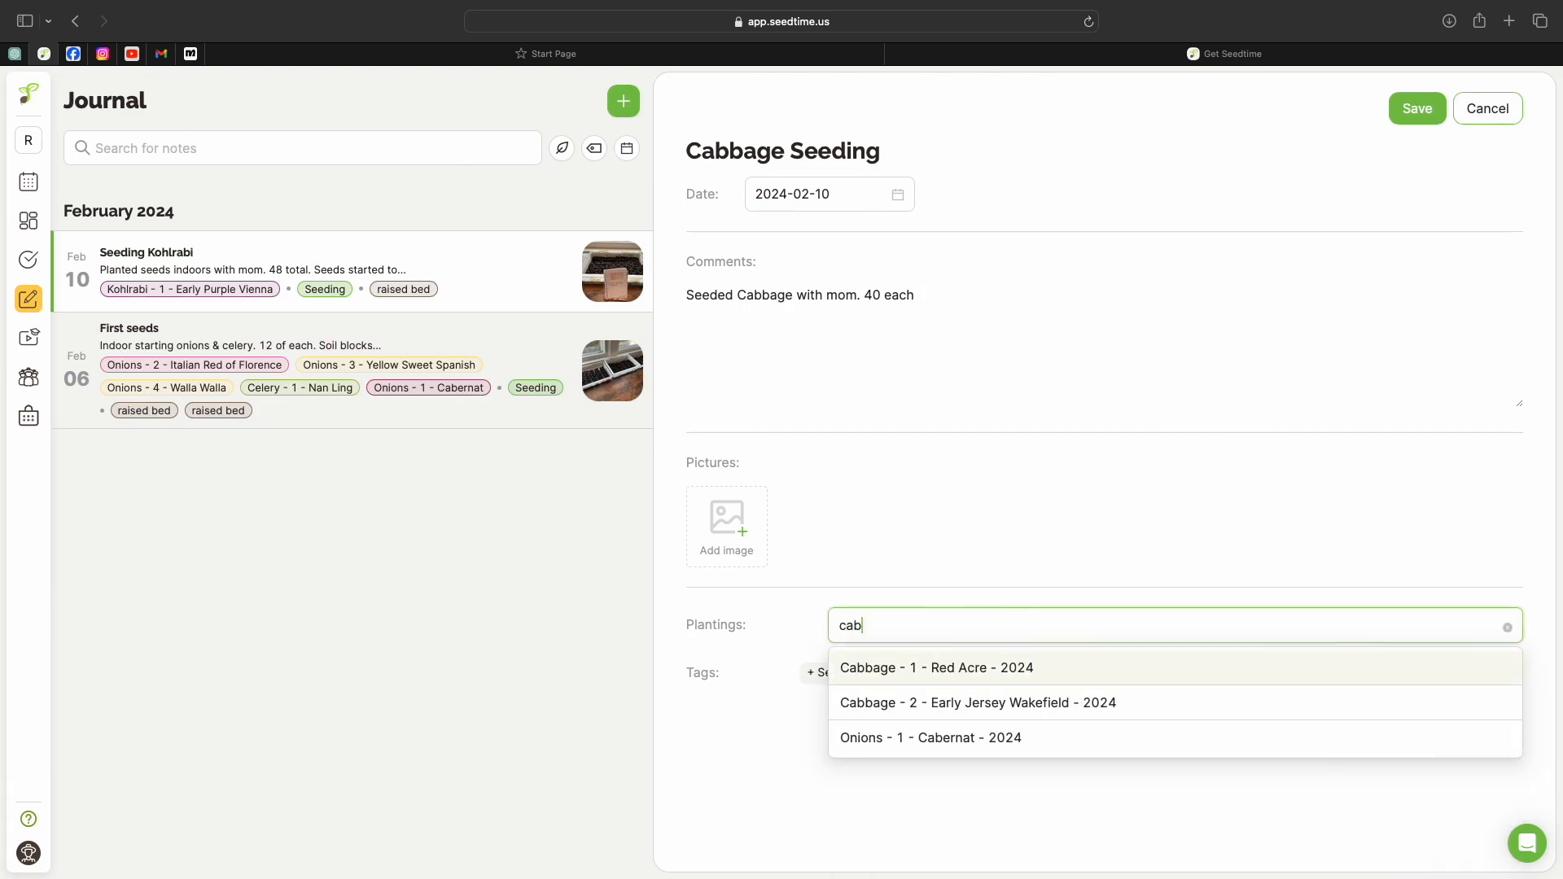
left_click(935, 668)
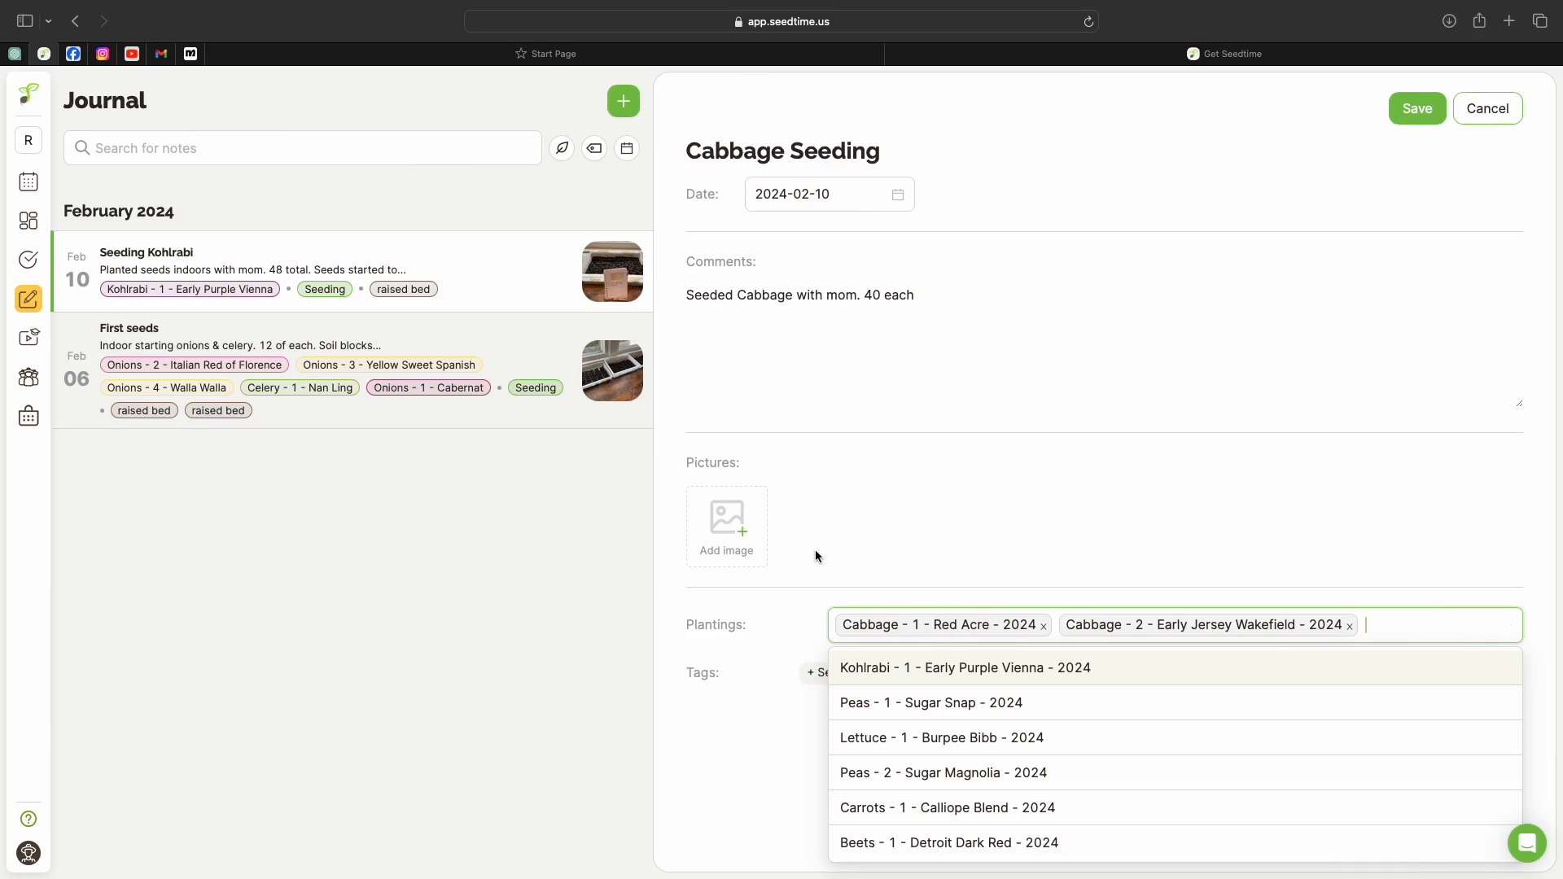
Upload the two seeded tray photos IMG_0148 and IMG_0147 from Photos to the note
left_click(726, 526)
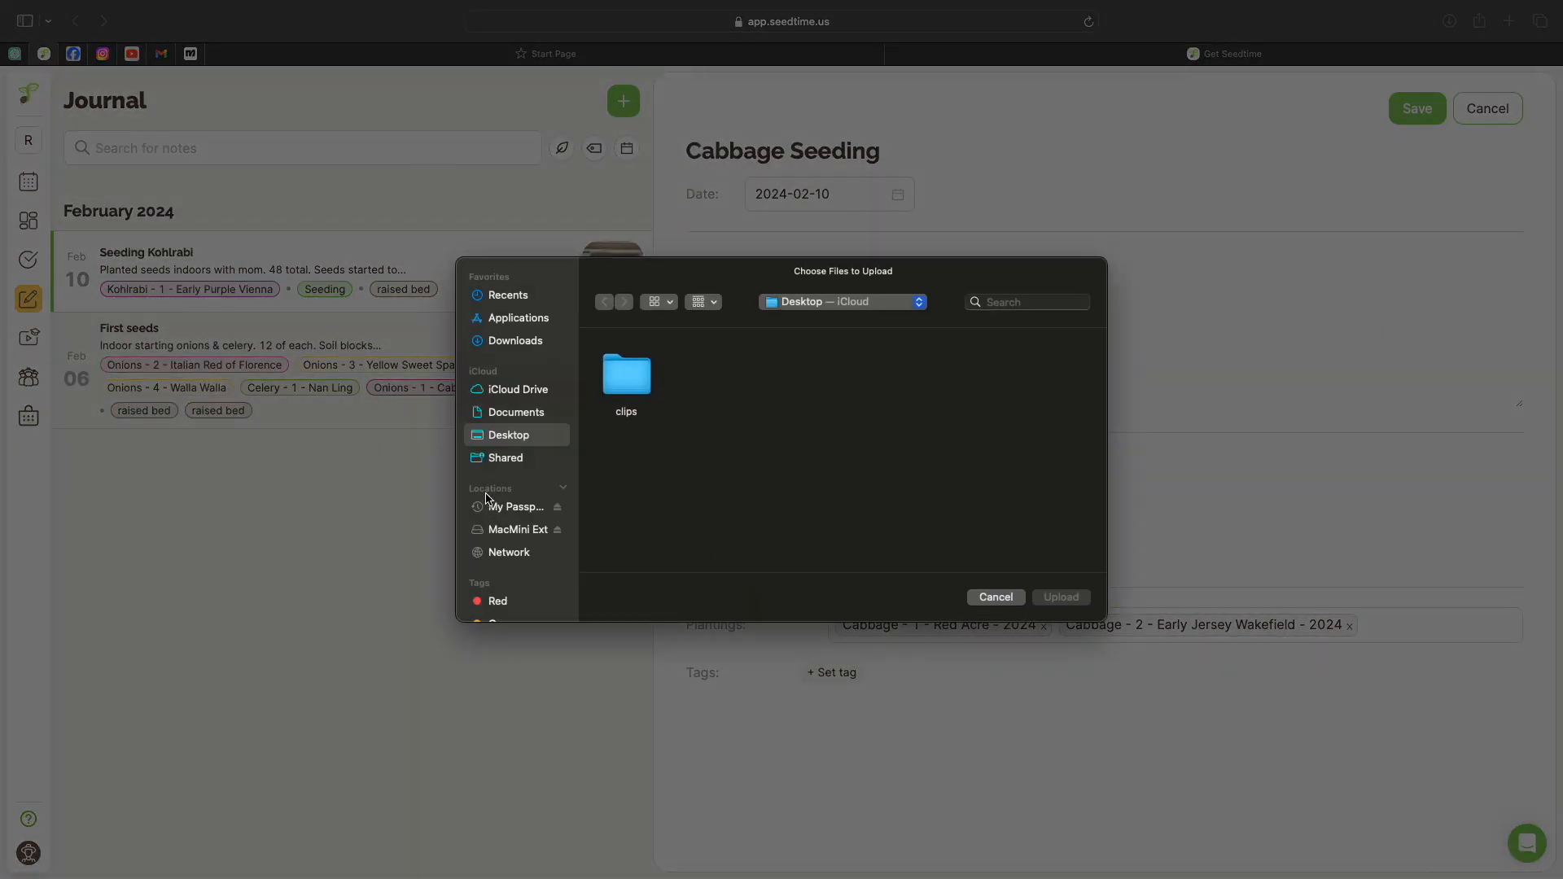
scroll("down", 3)
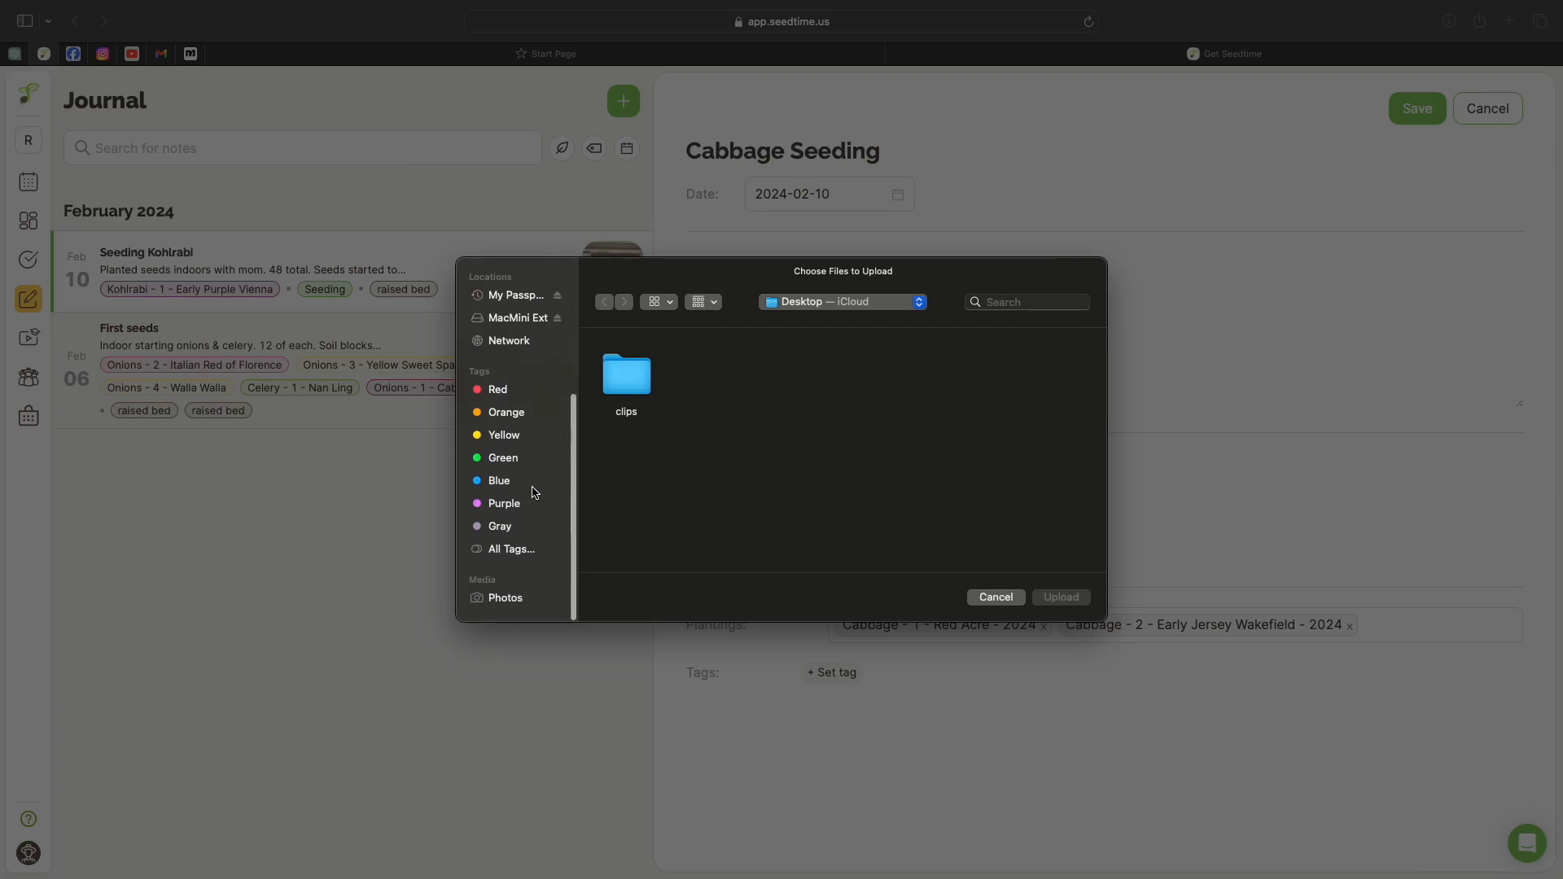
left_click(504, 597)
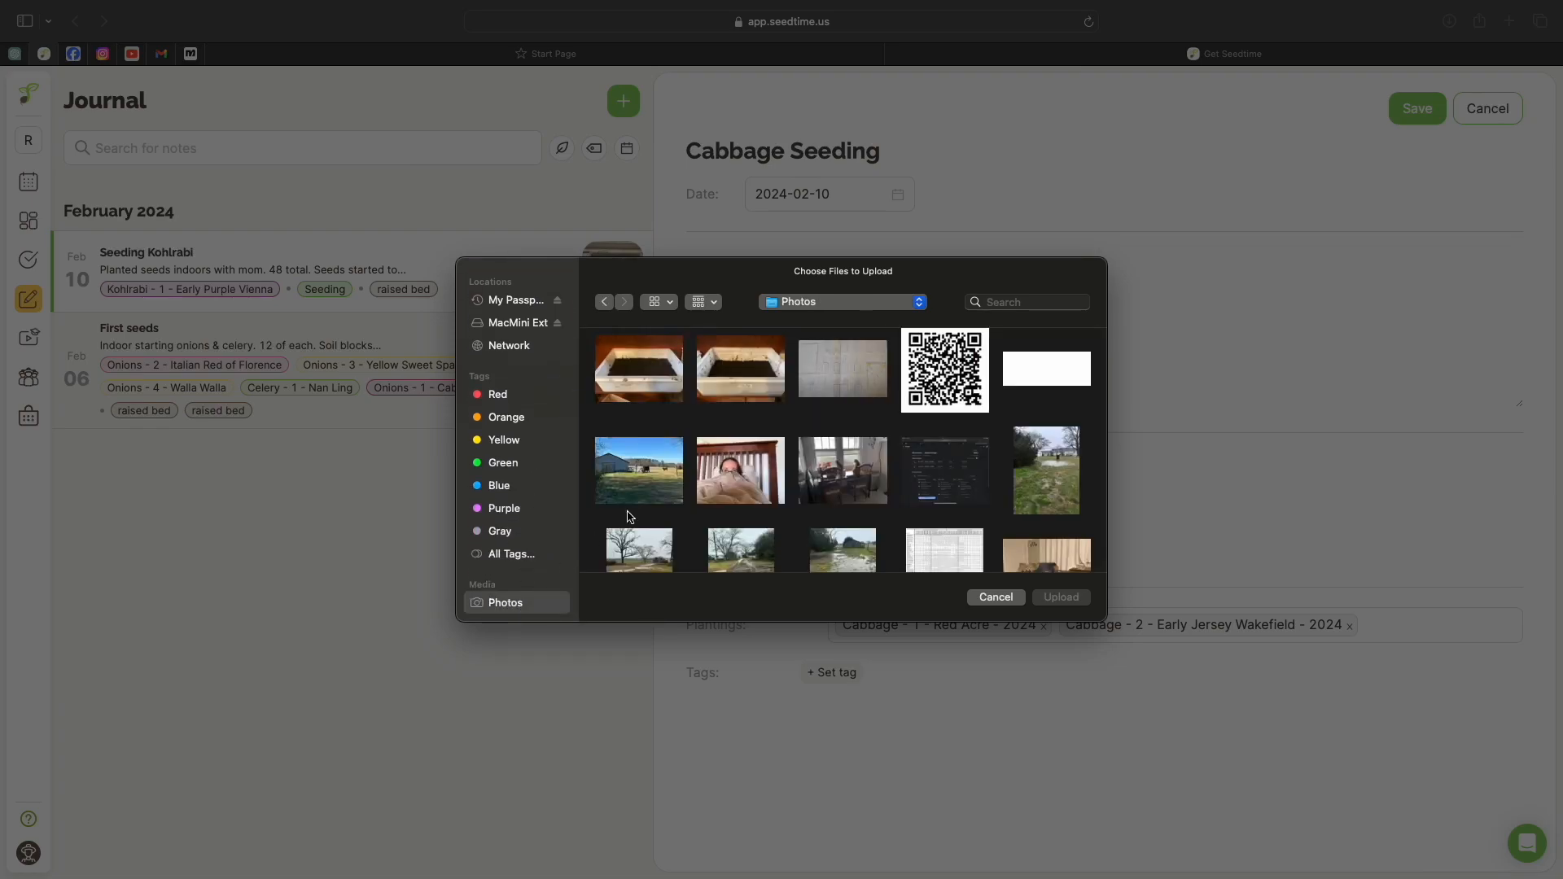
left_click(638, 368)
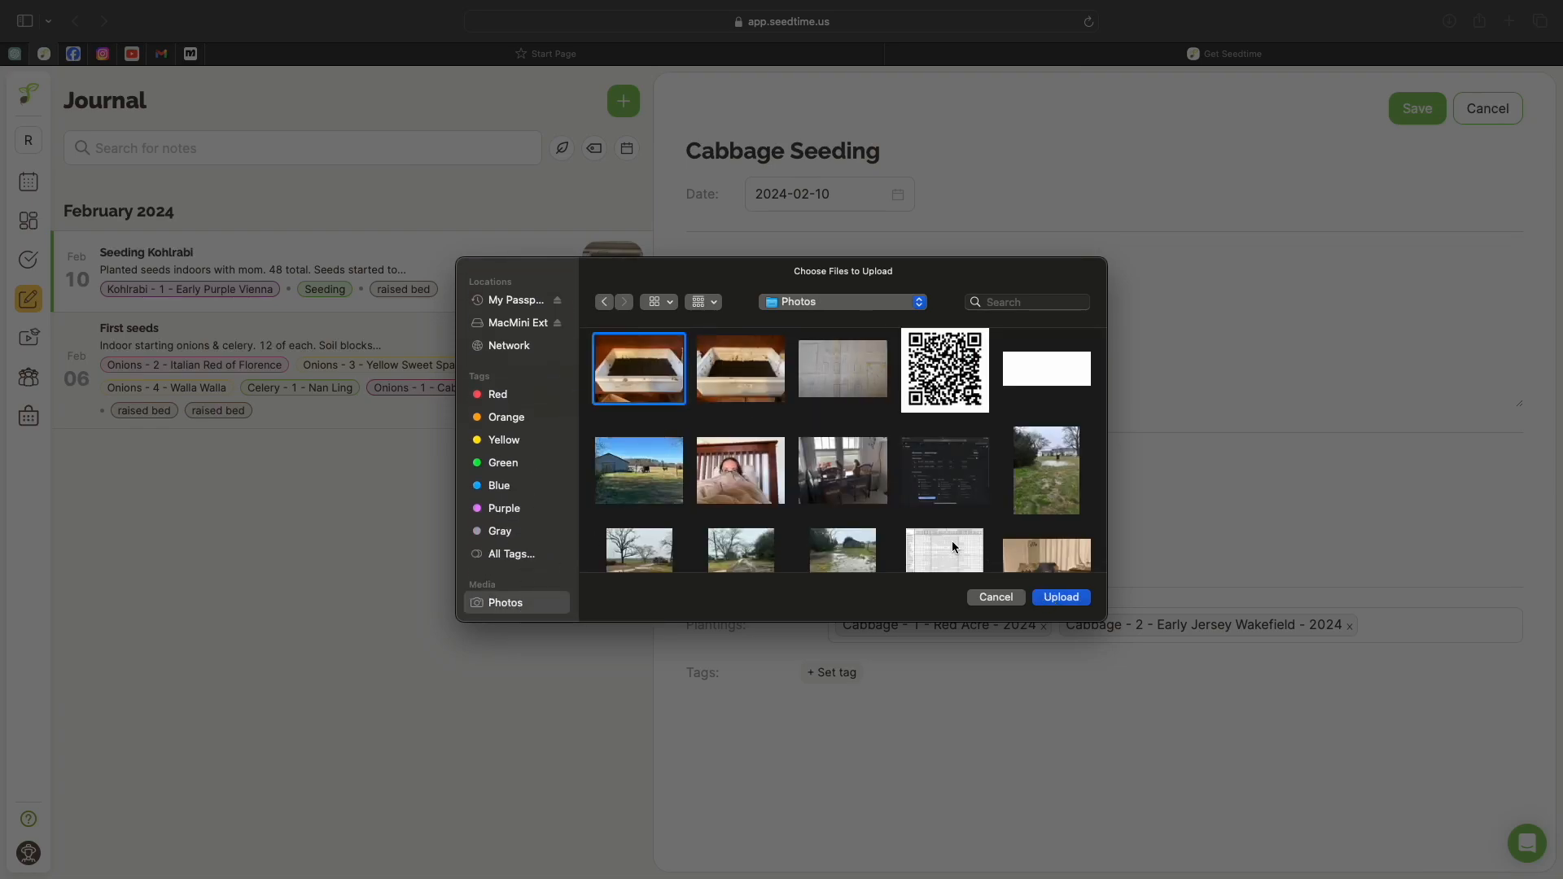
left_click(739, 369)
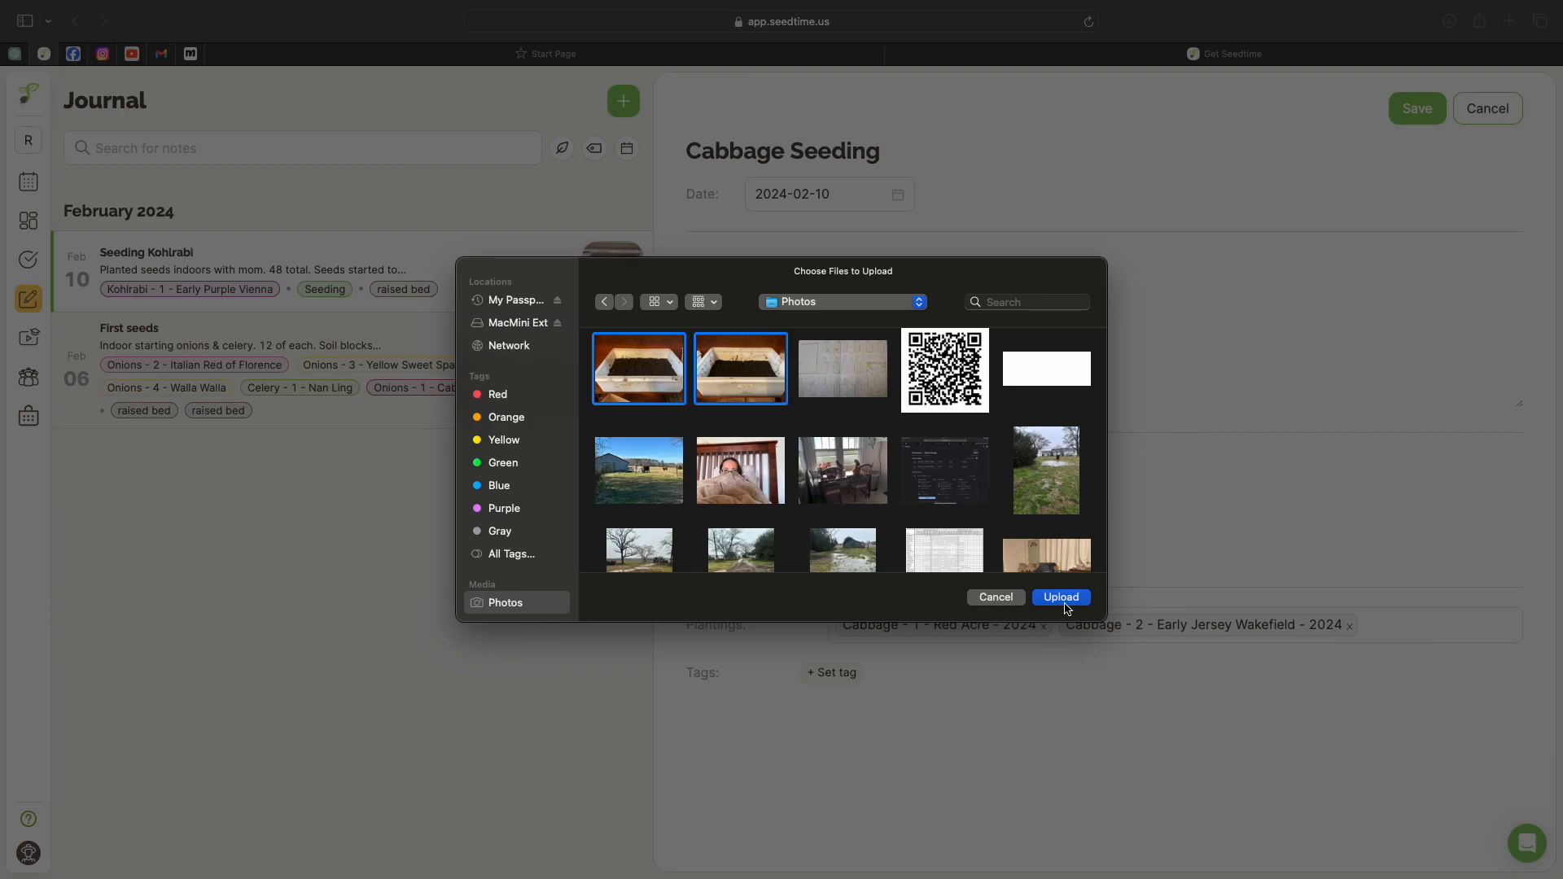
left_click(1060, 596)
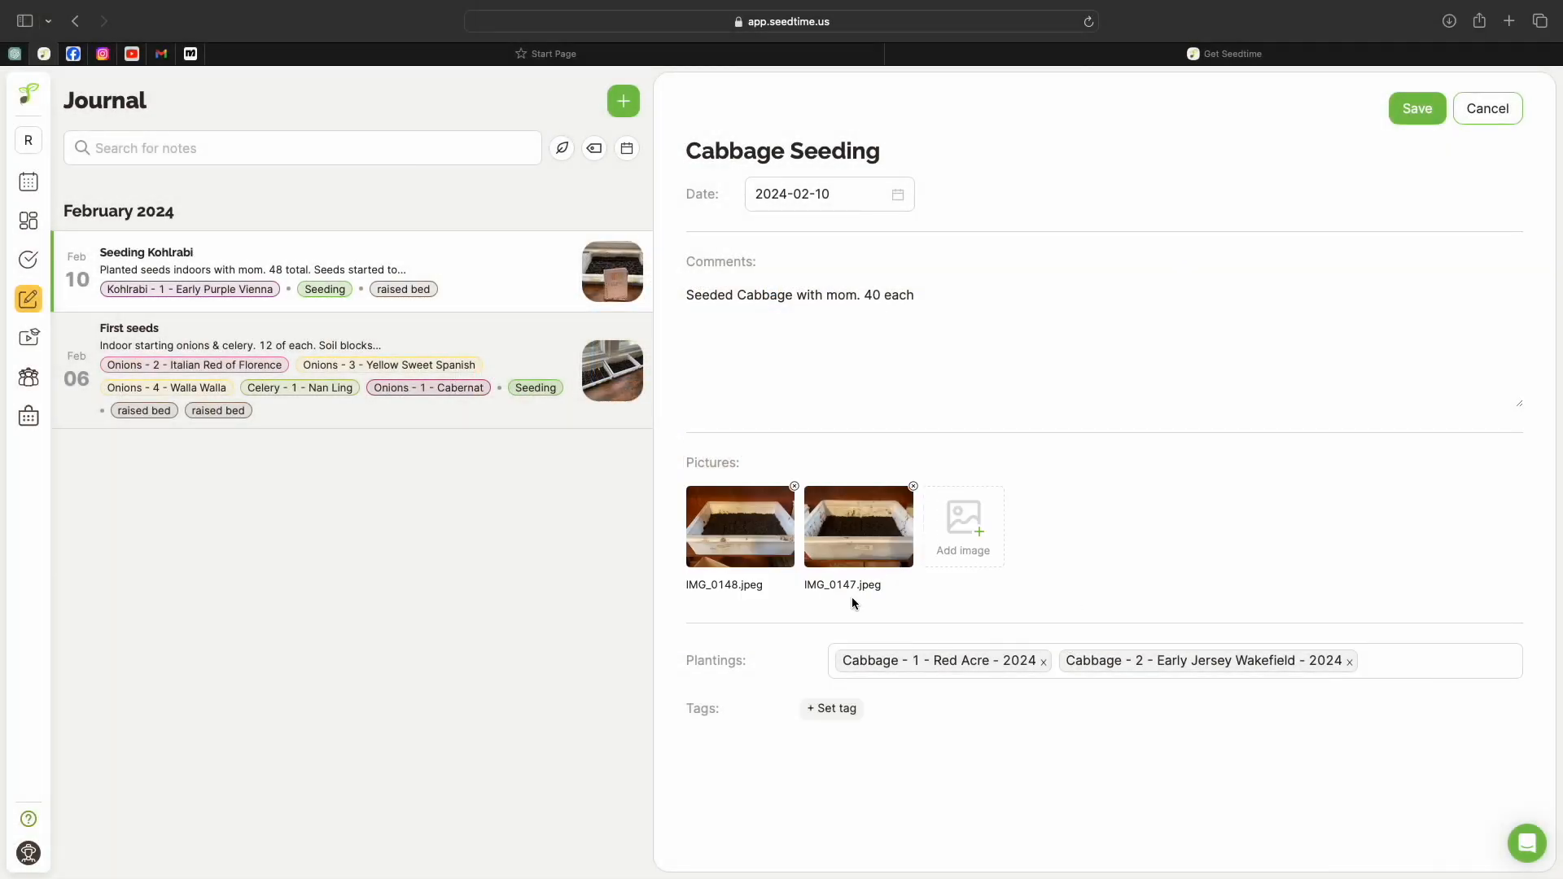
mouse_move(756, 557)
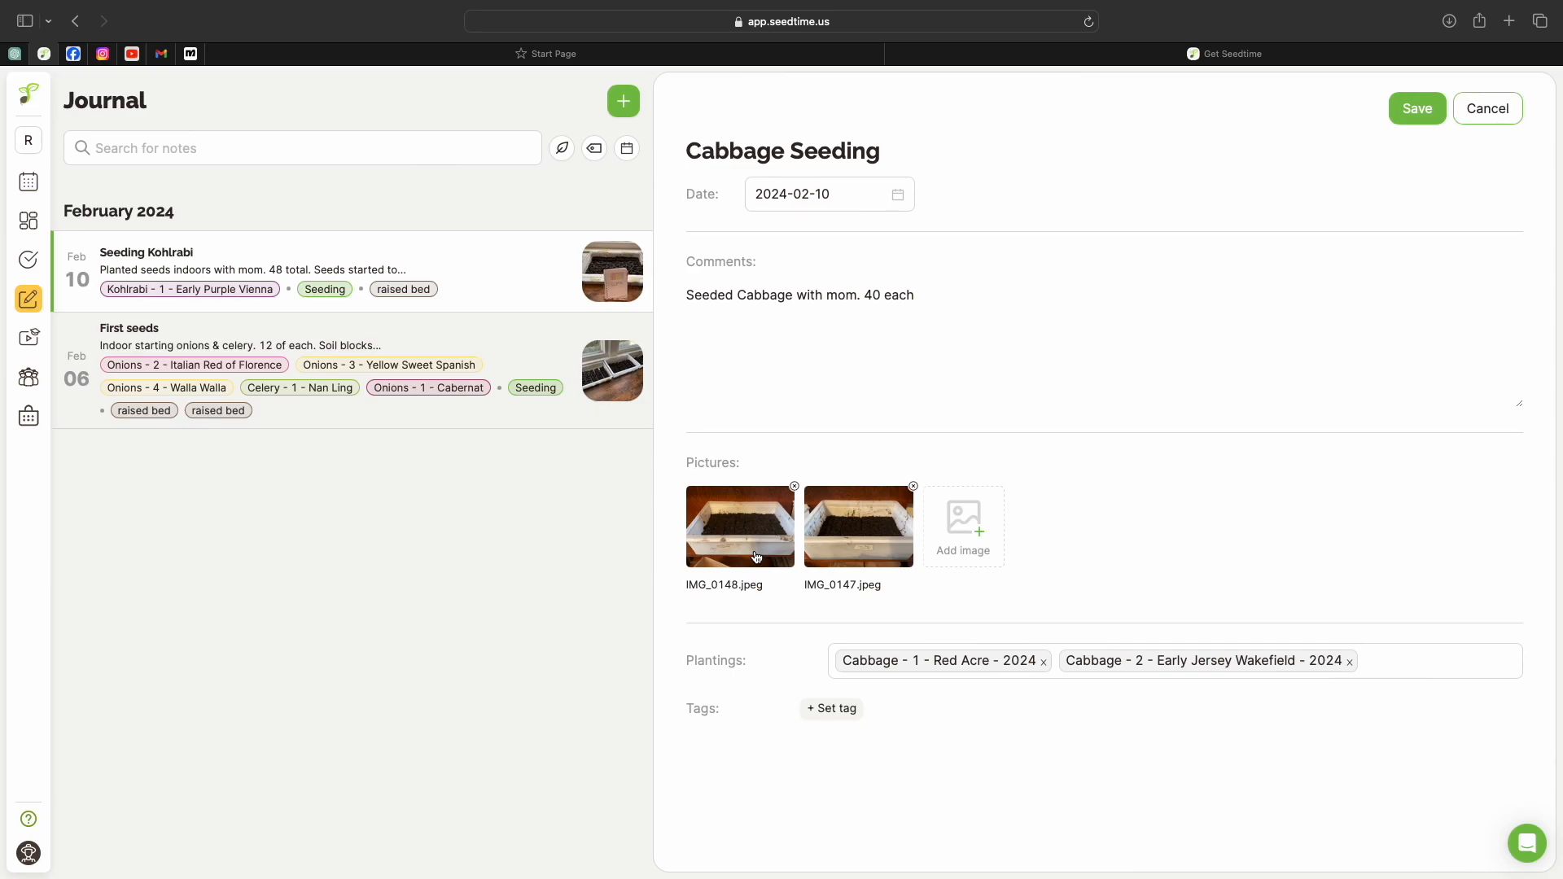
mouse_move(879, 554)
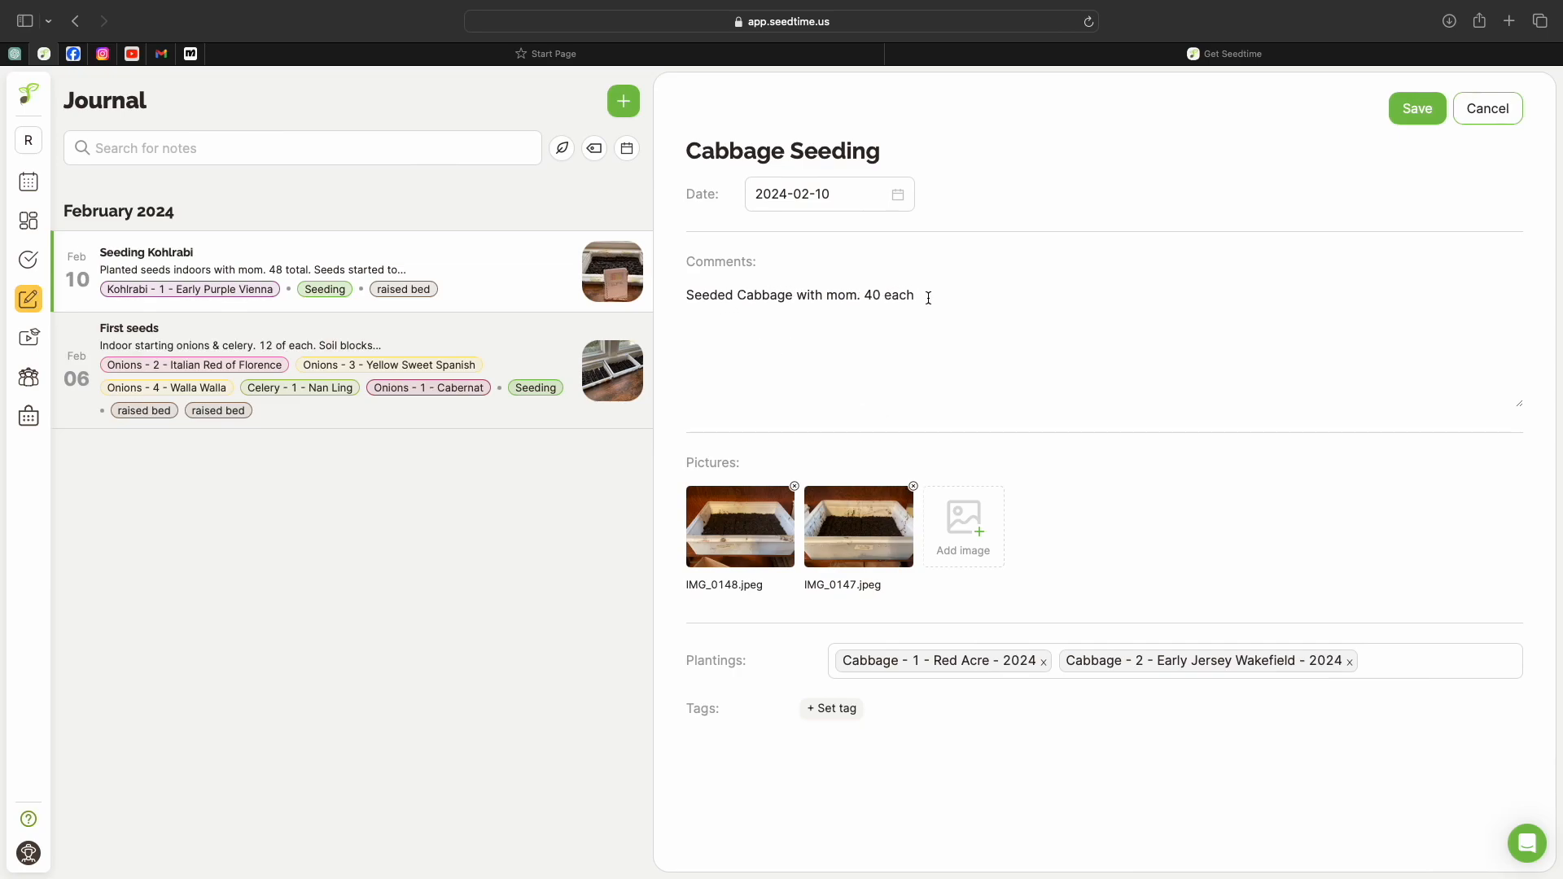
mouse_move(1241, 295)
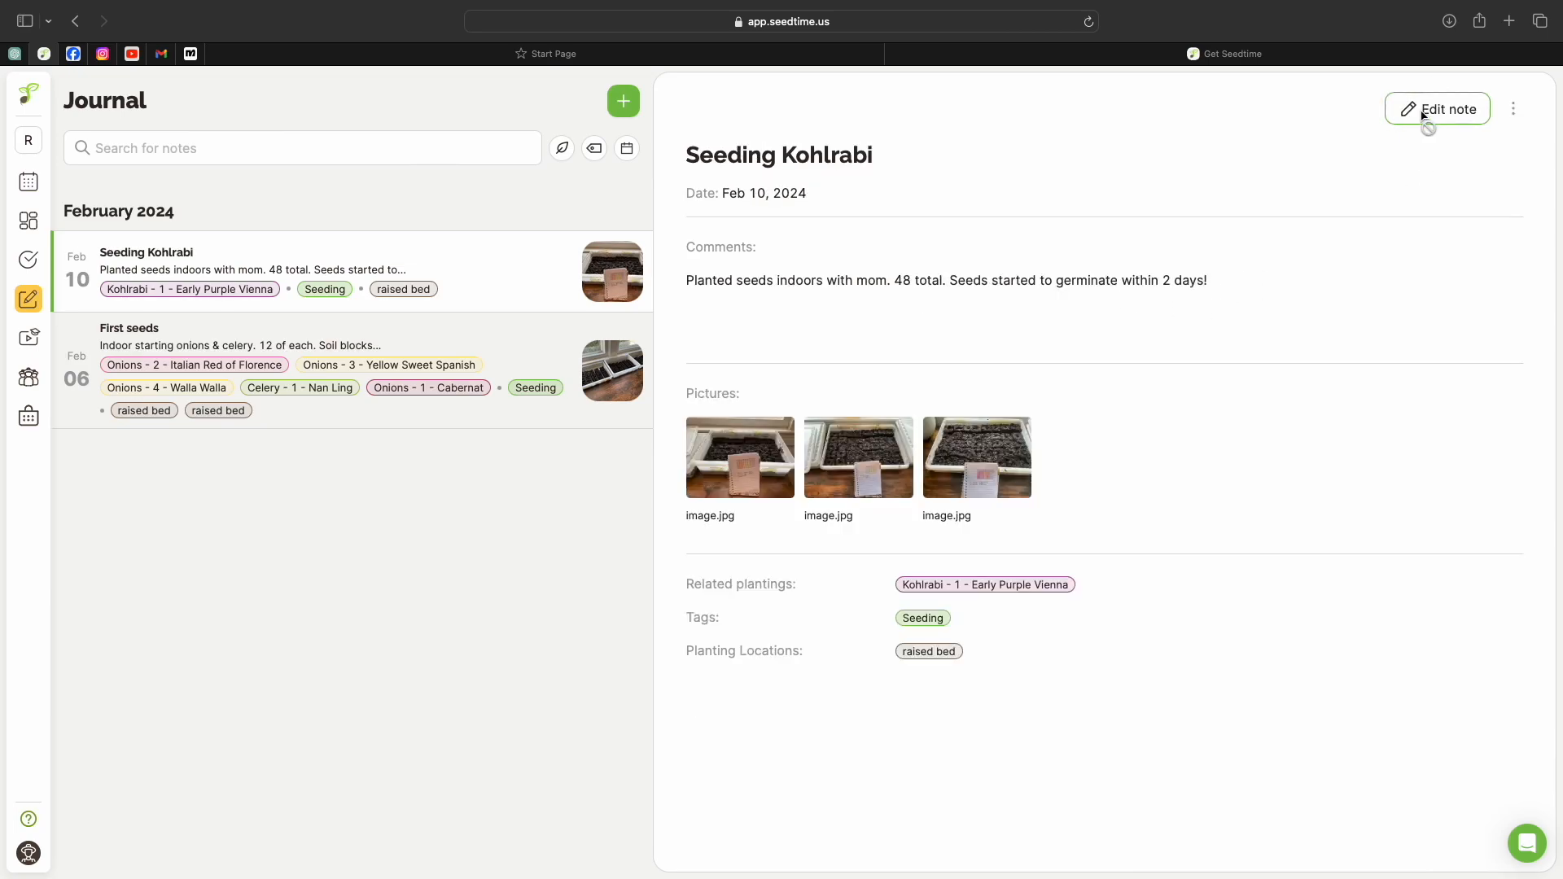
mouse_move(1257, 241)
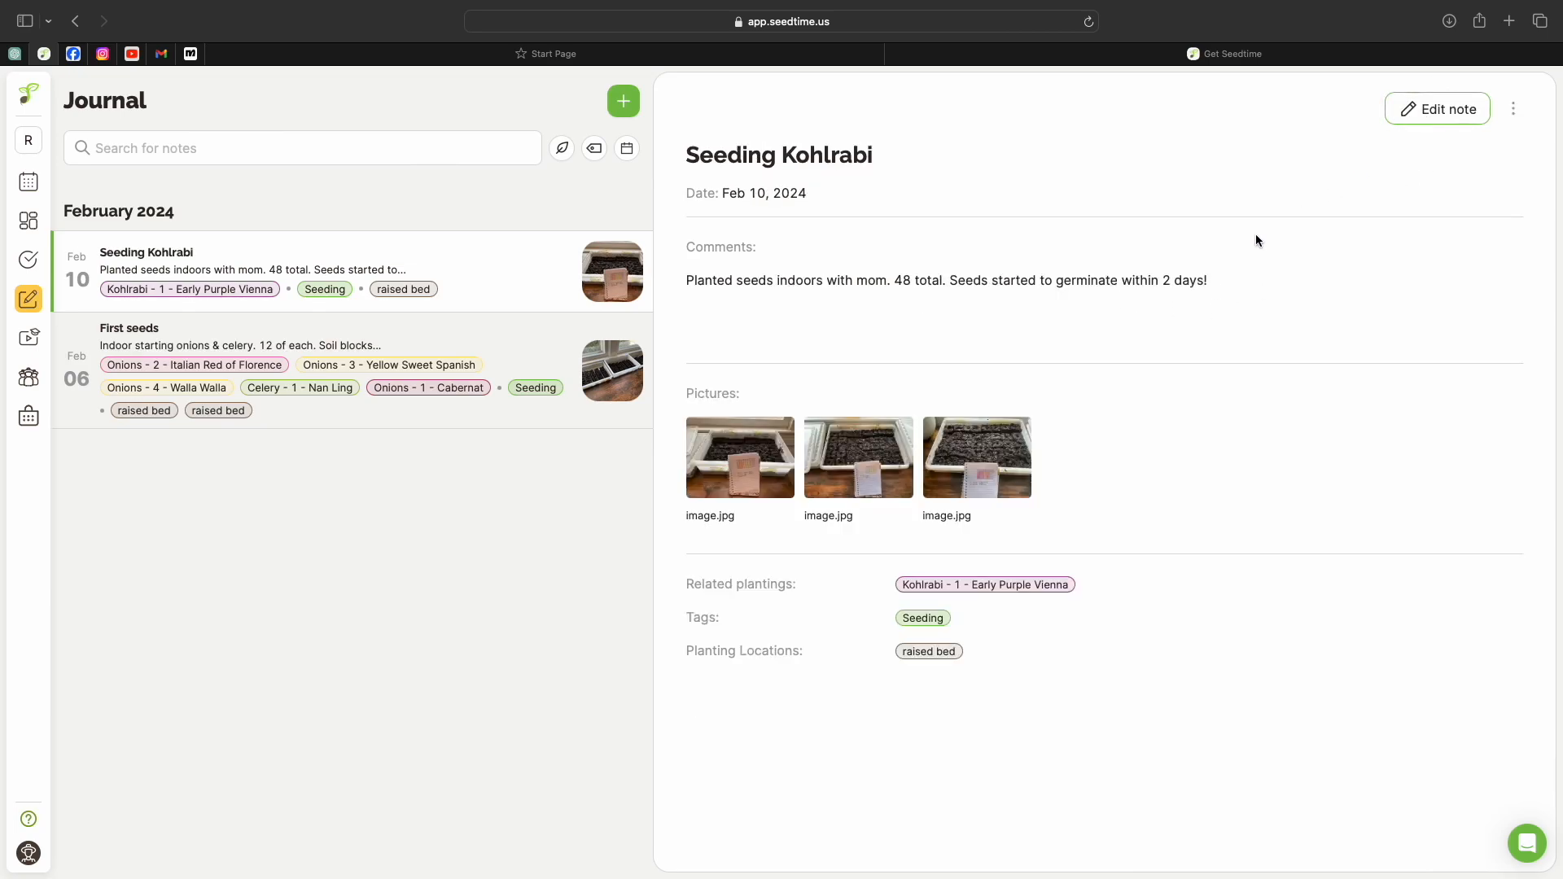
mouse_move(373, 217)
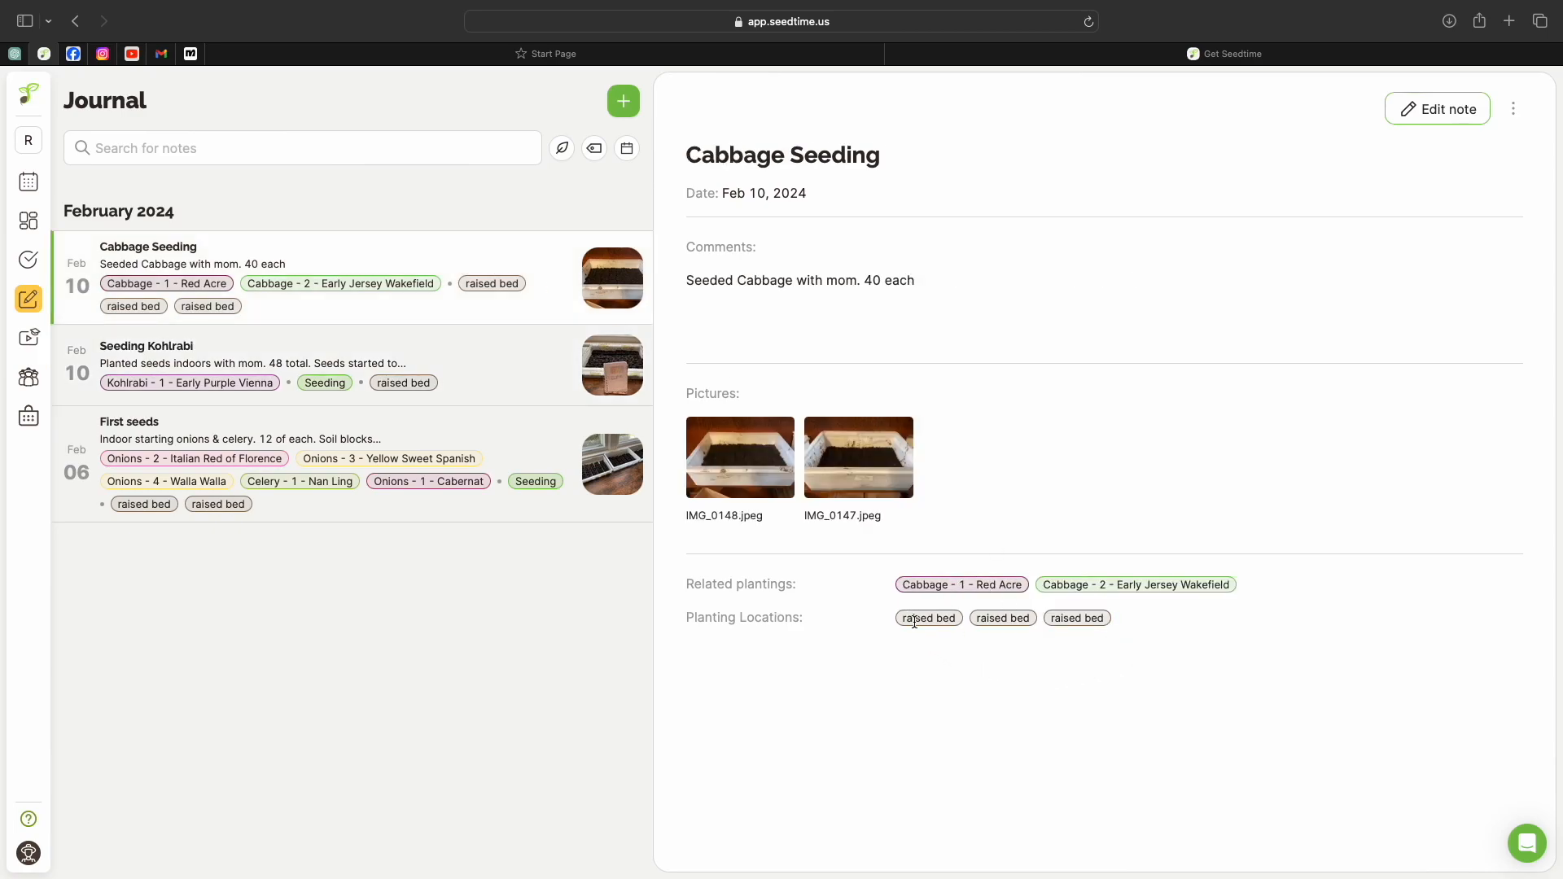
mouse_move(1096, 612)
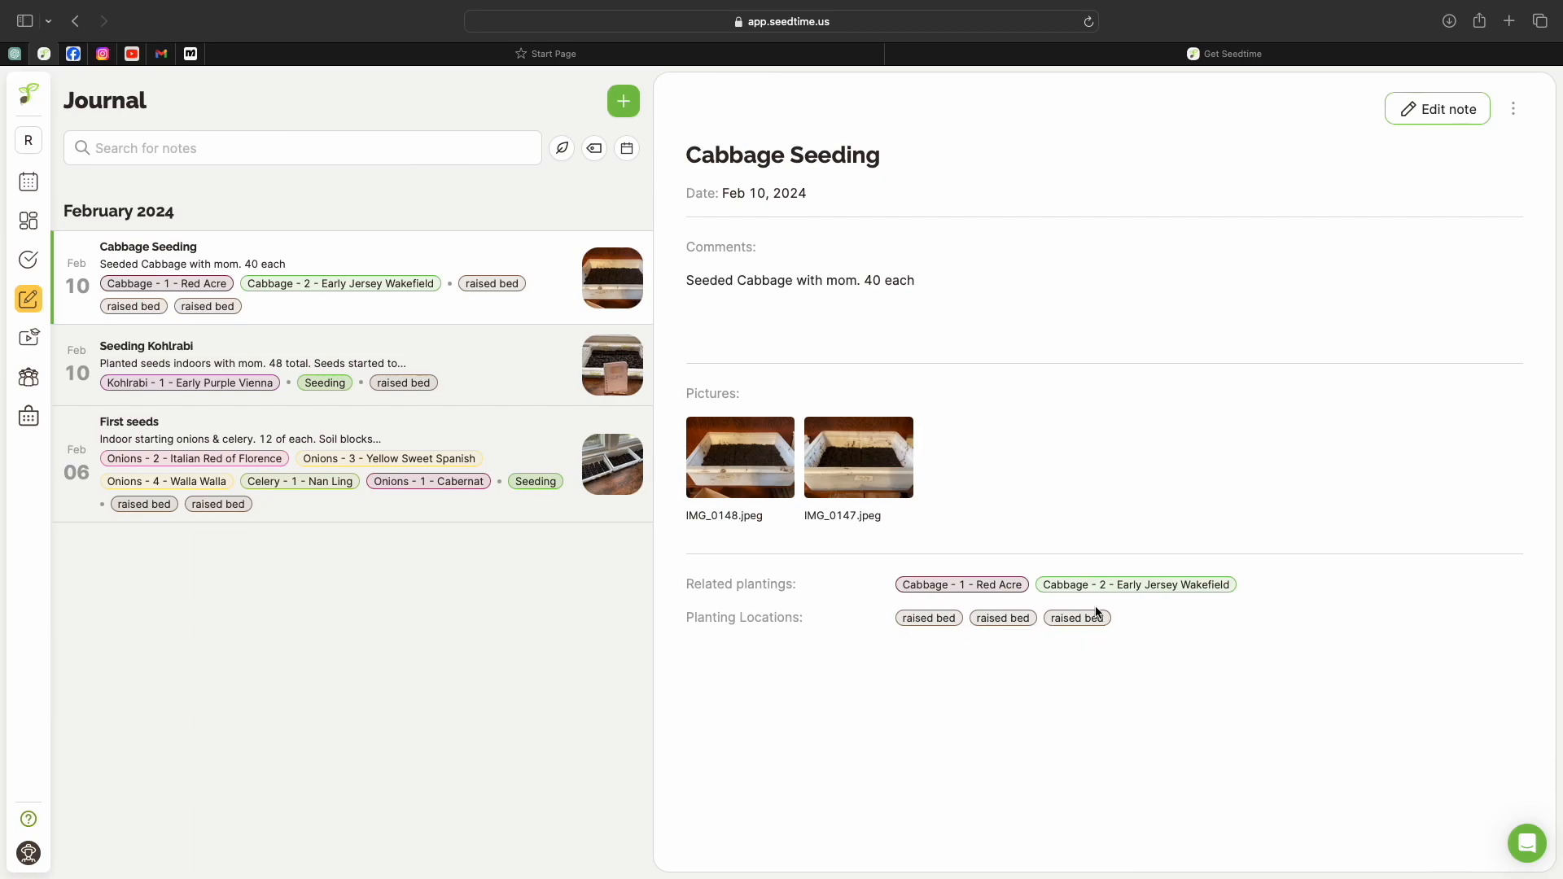
mouse_move(961, 585)
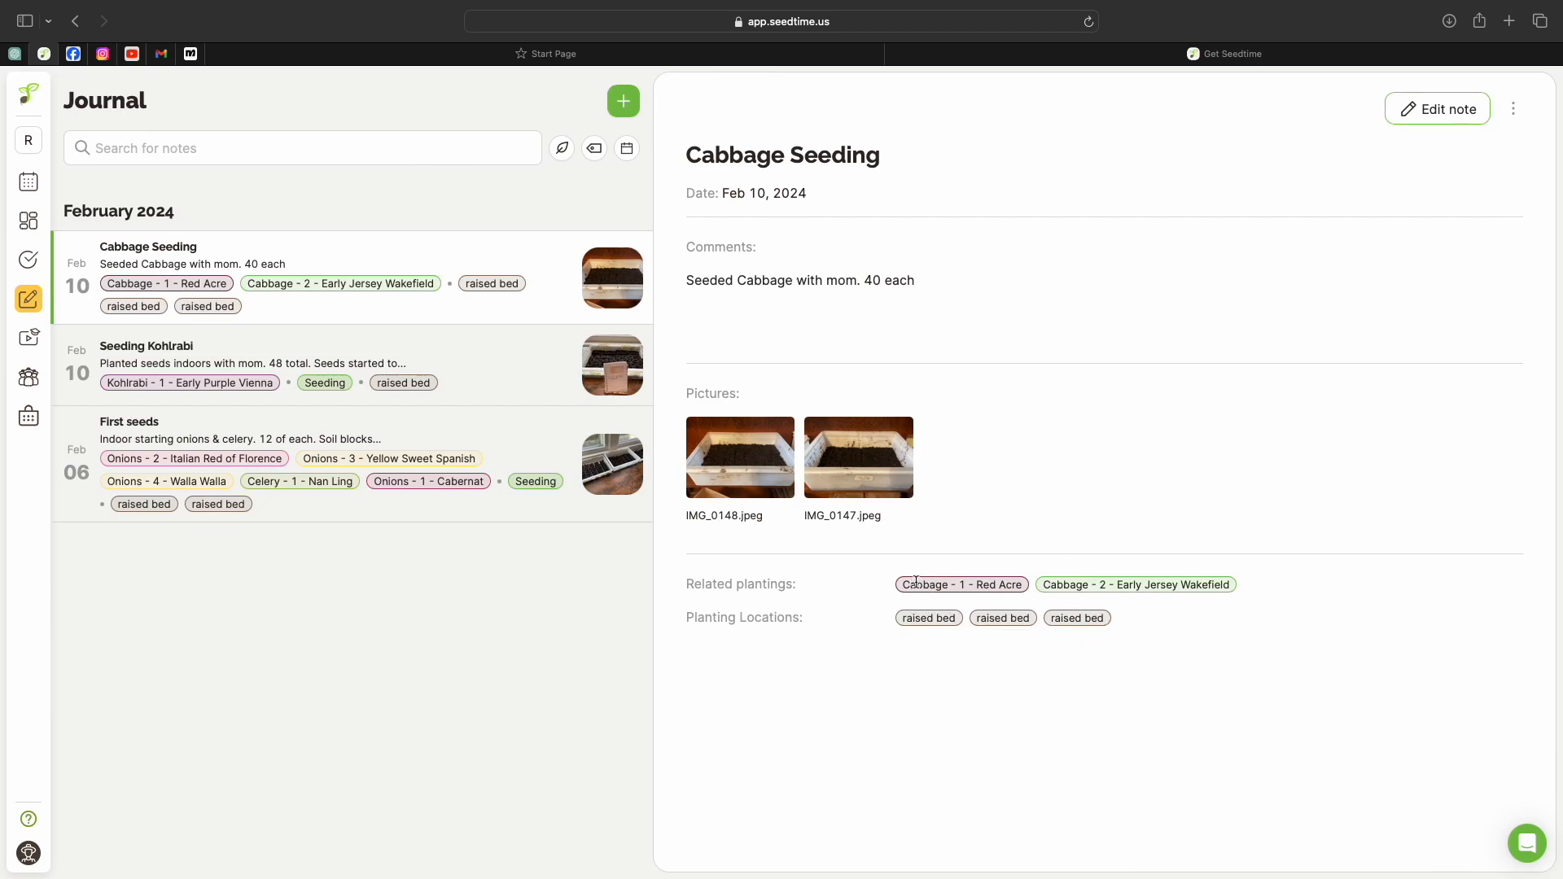
mouse_move(1242, 587)
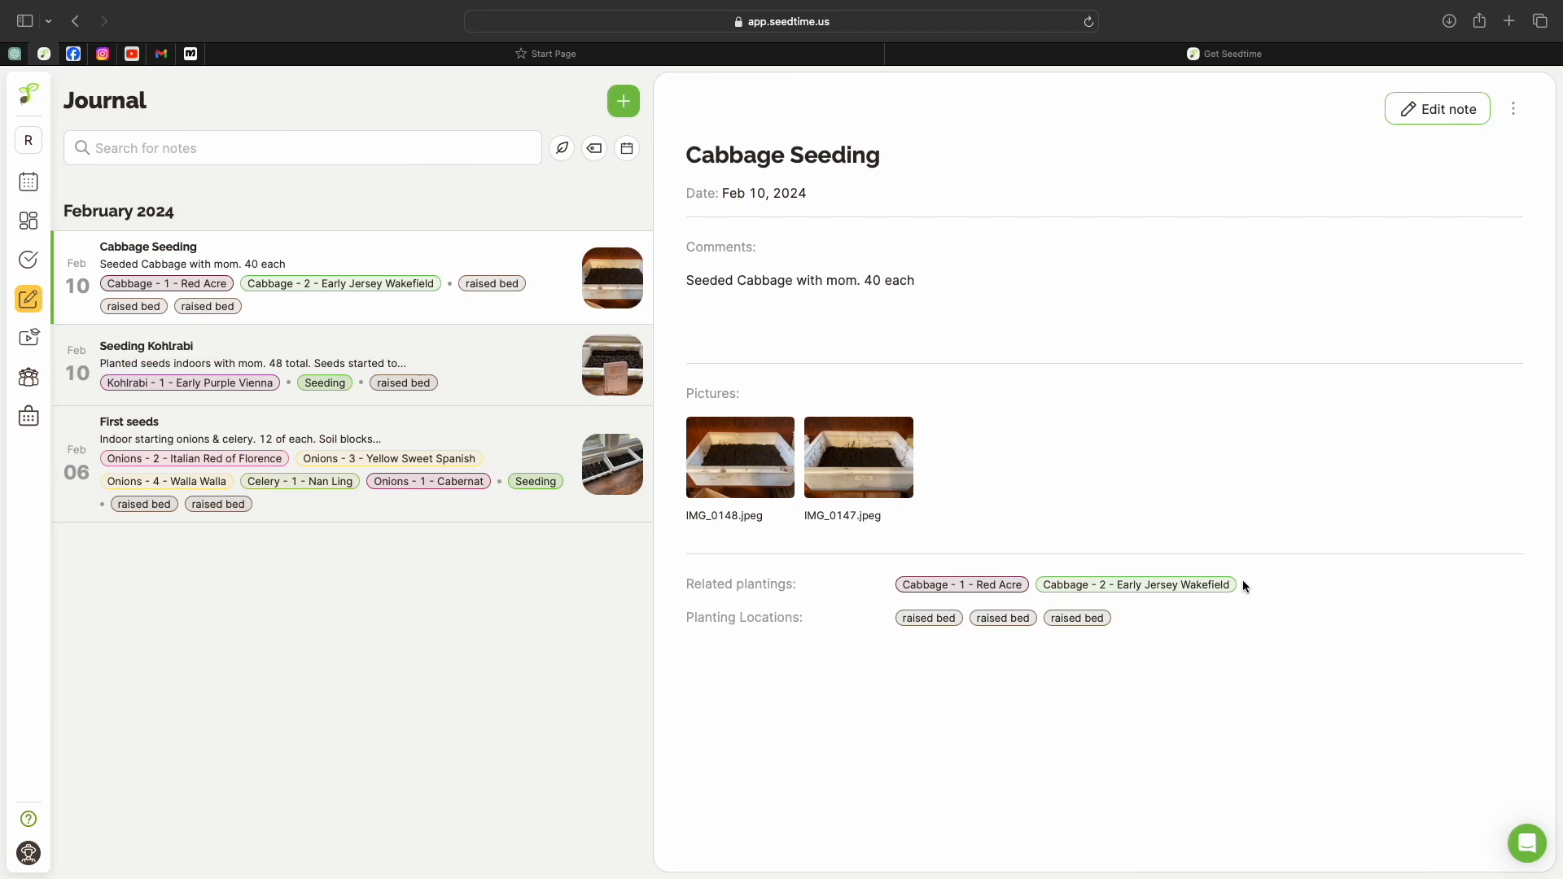
mouse_move(1184, 503)
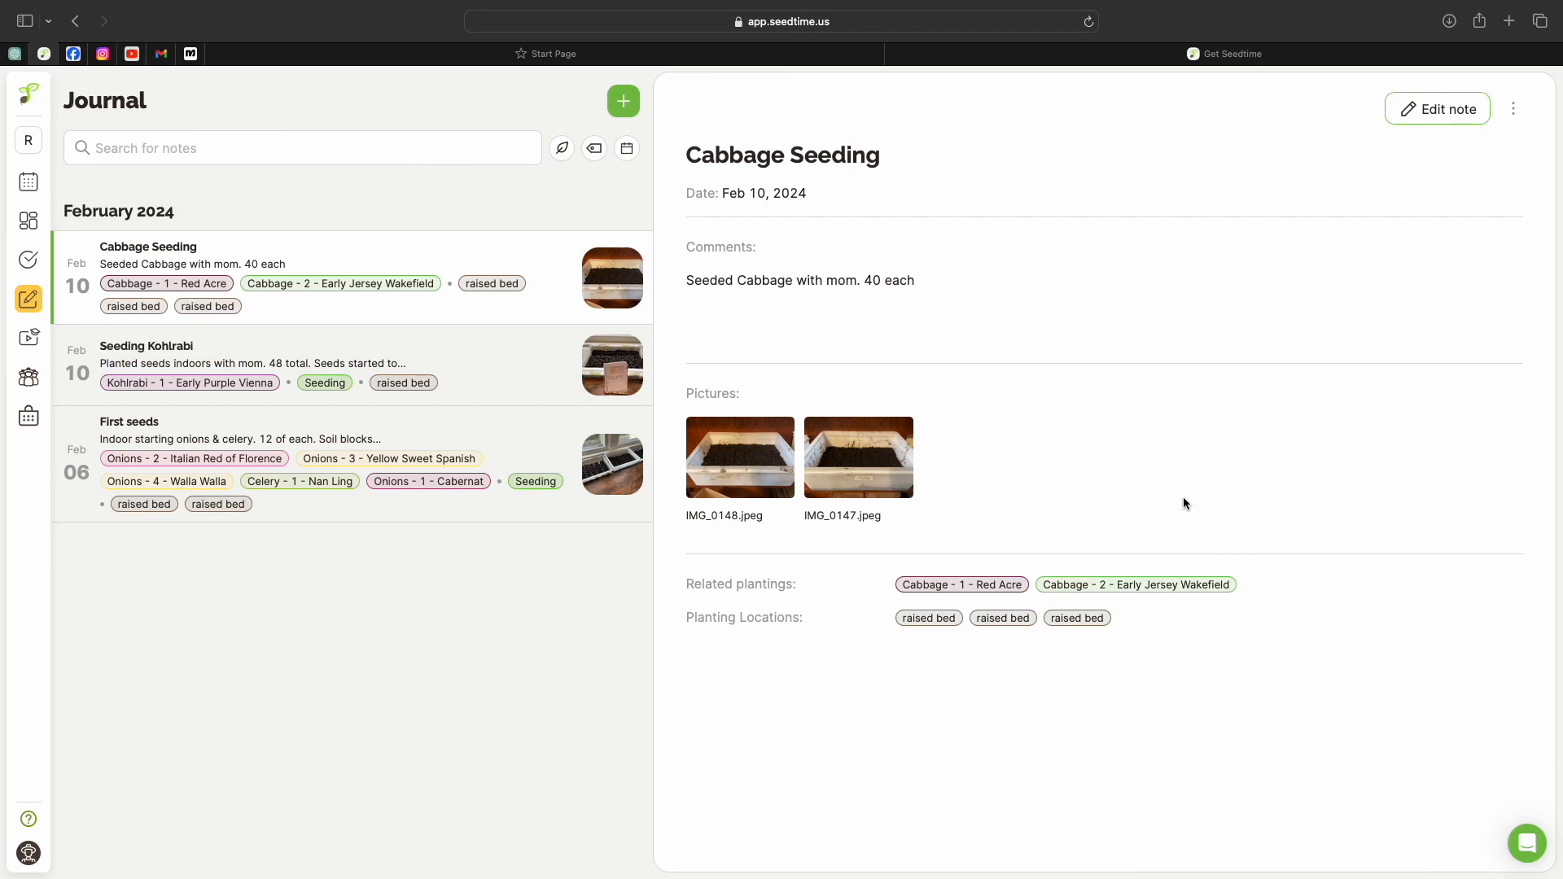
mouse_move(1110, 620)
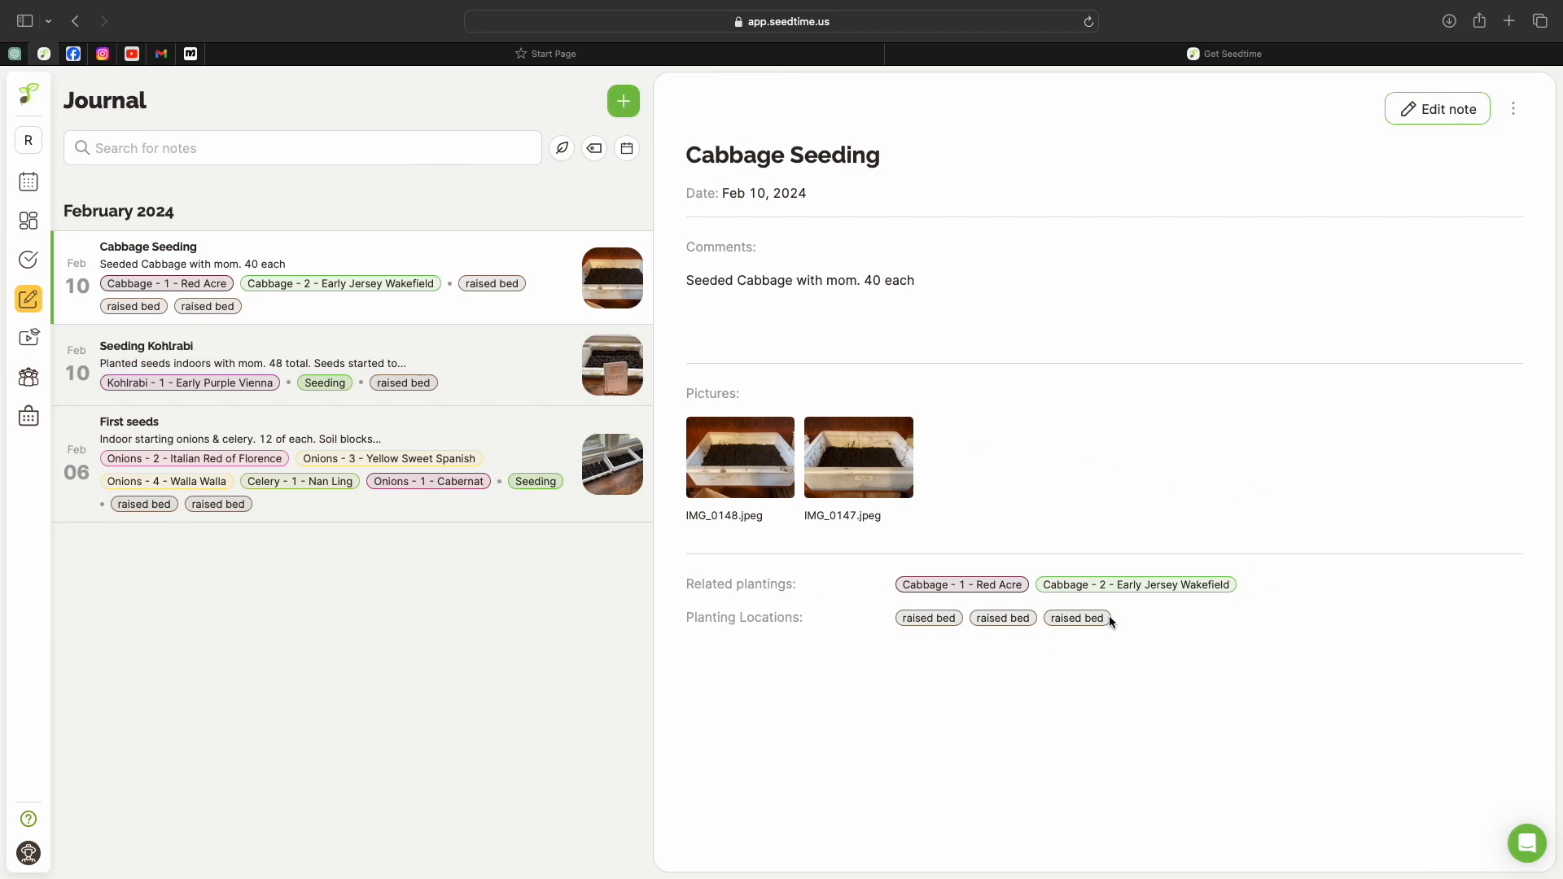
Reopen the Cabbage Seeding note, tag it Seeding and save it
left_click(1436, 109)
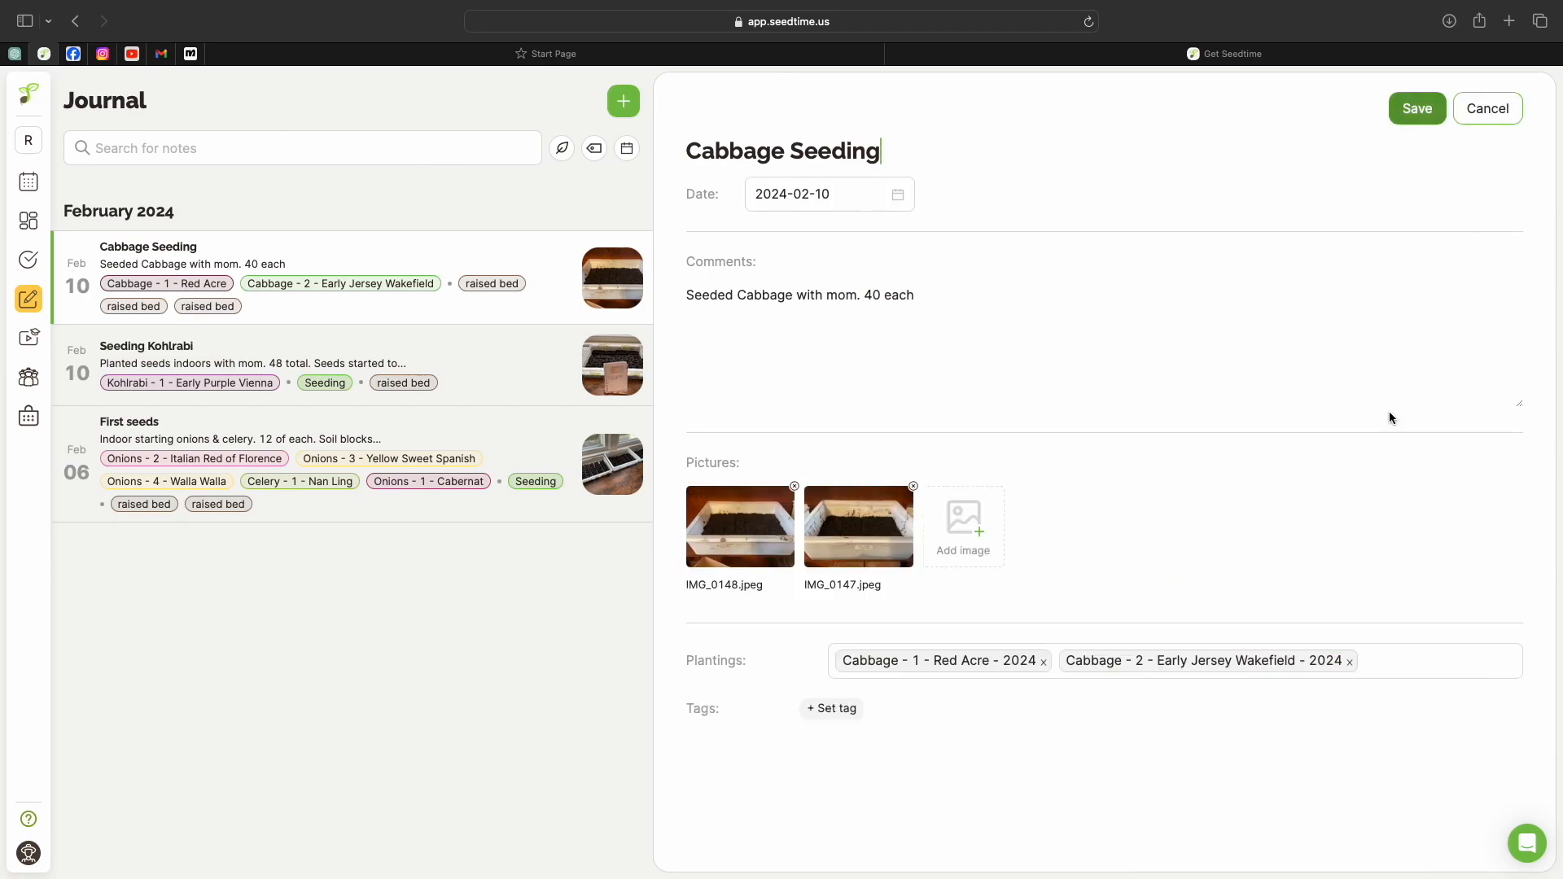
left_click(832, 708)
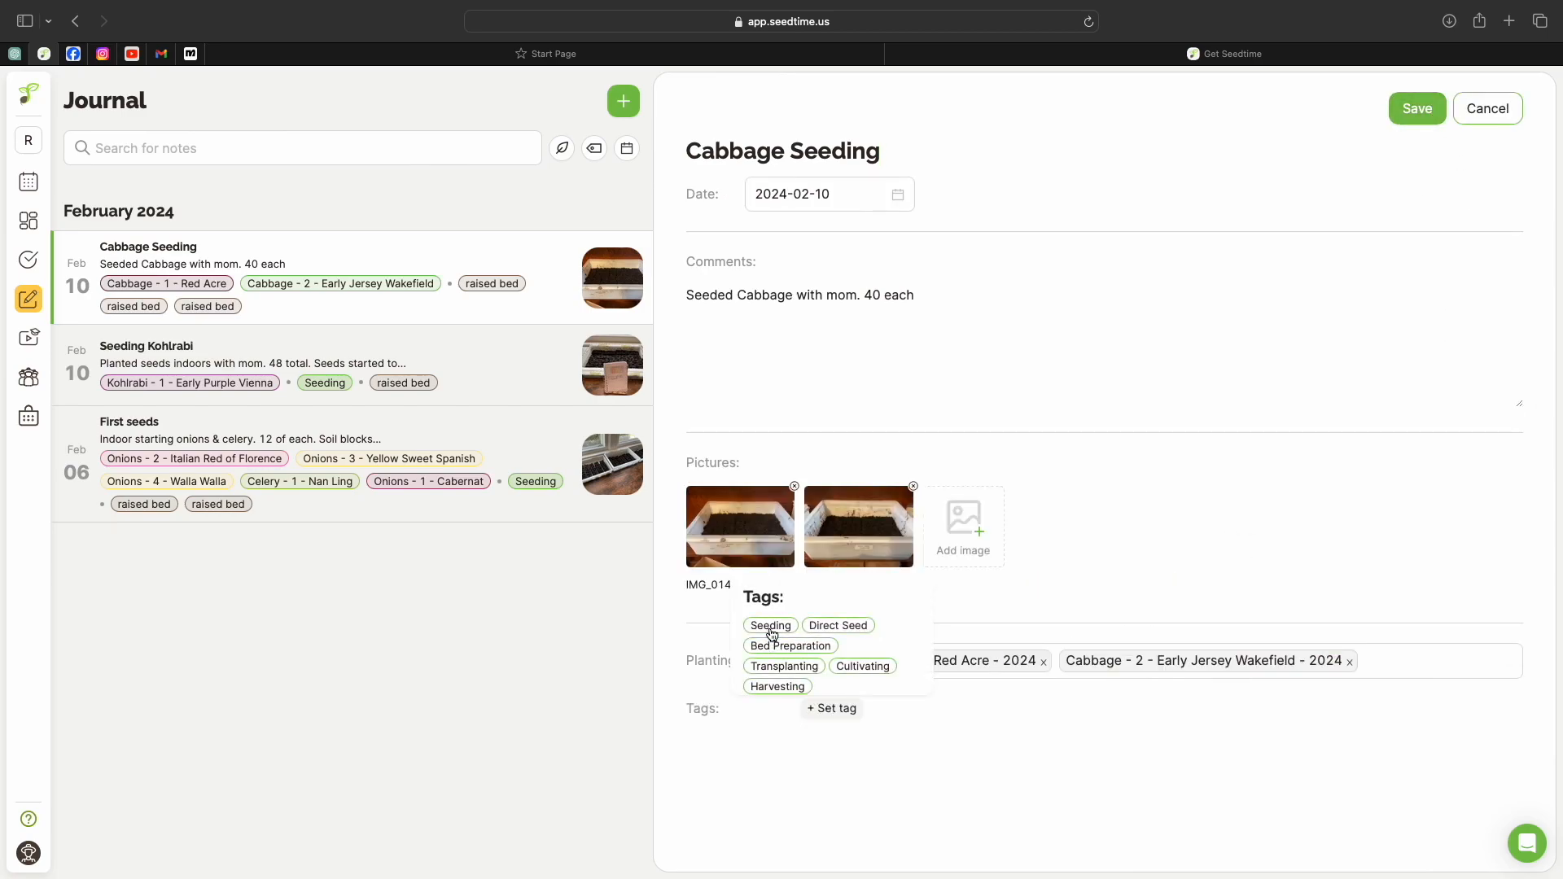
left_click(771, 625)
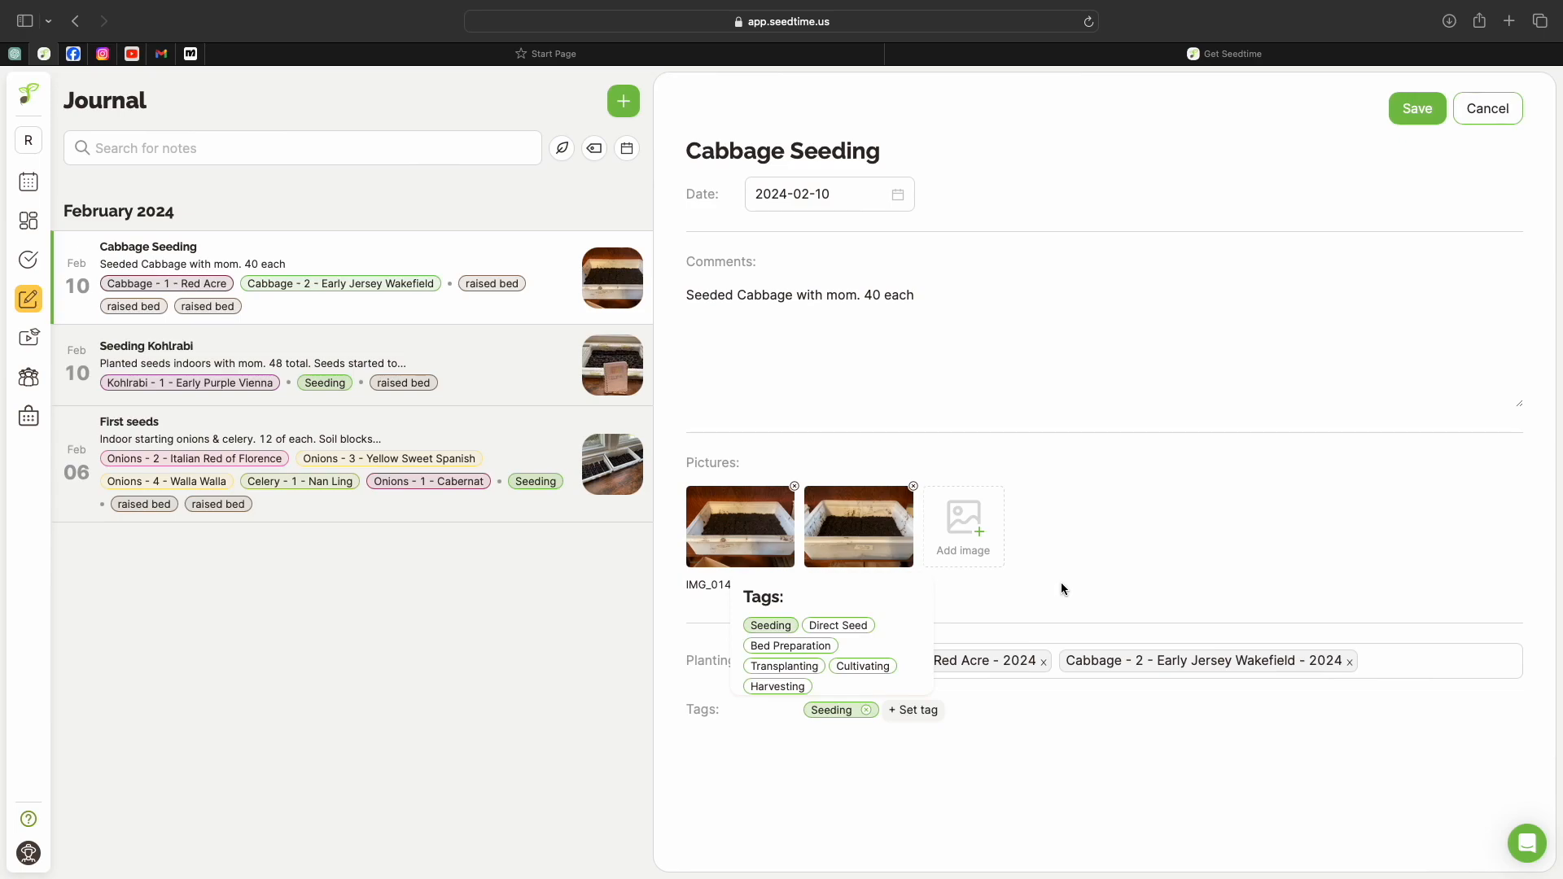
left_click(1415, 107)
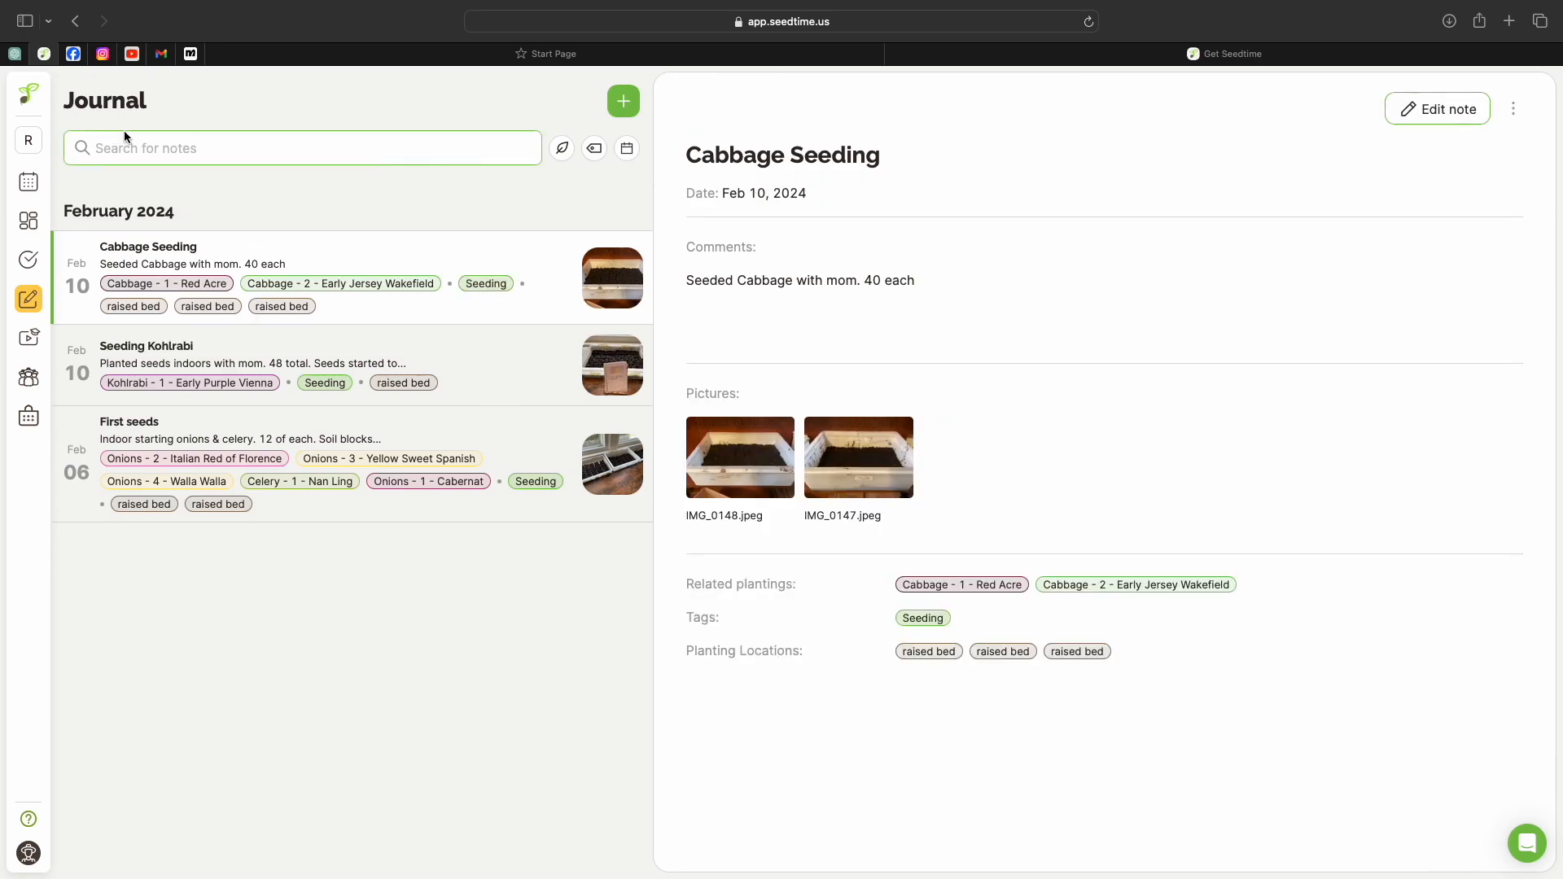
Filter the journal by searching 'mom', then move on to the My Crops calendar
type("o")
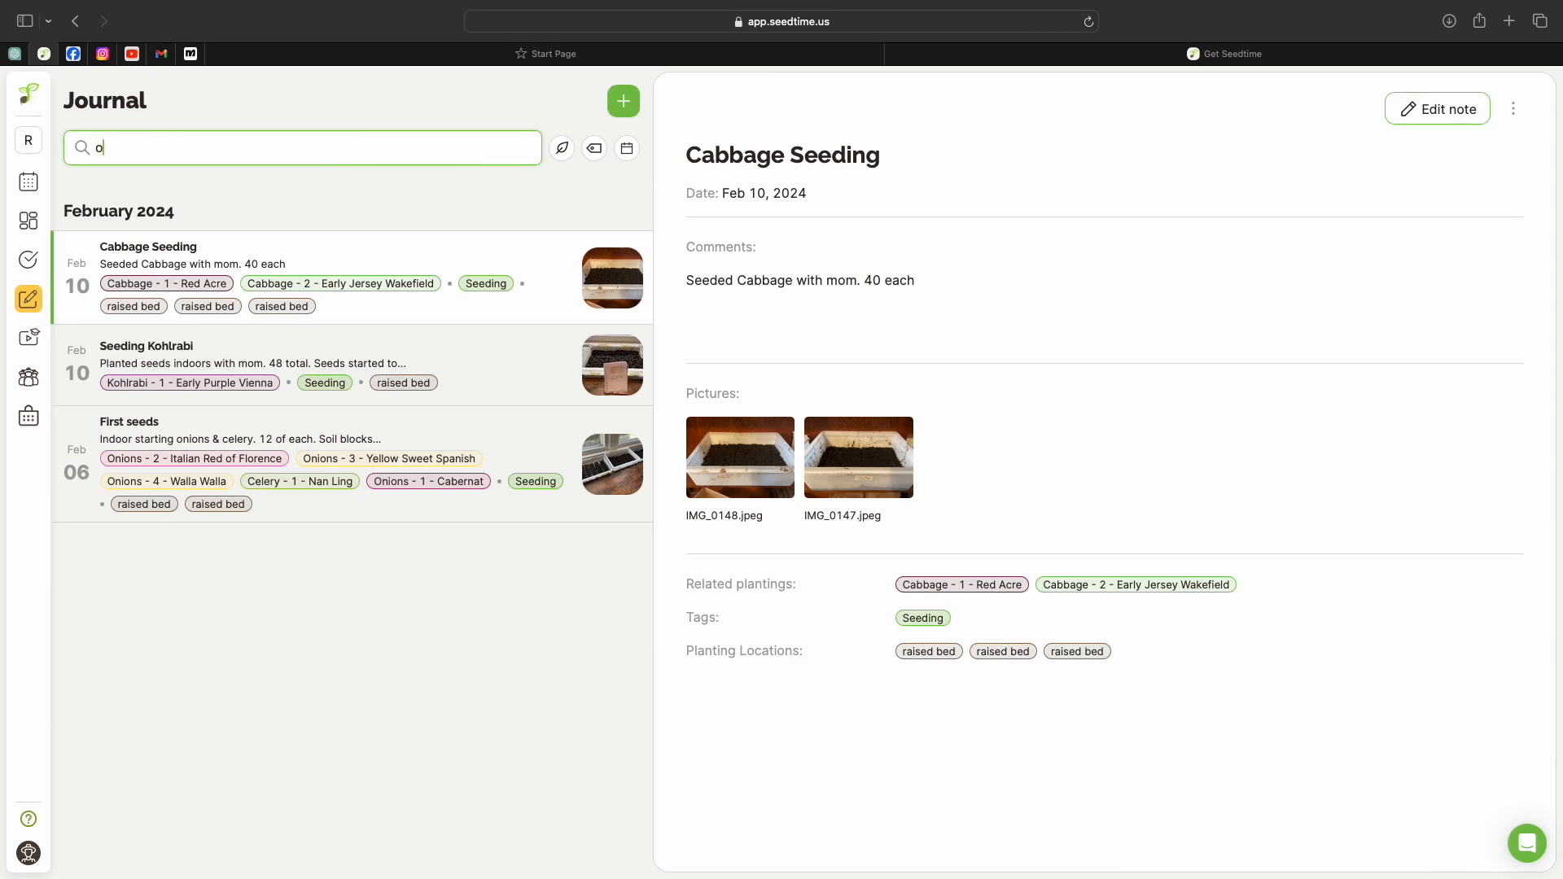
type("nio")
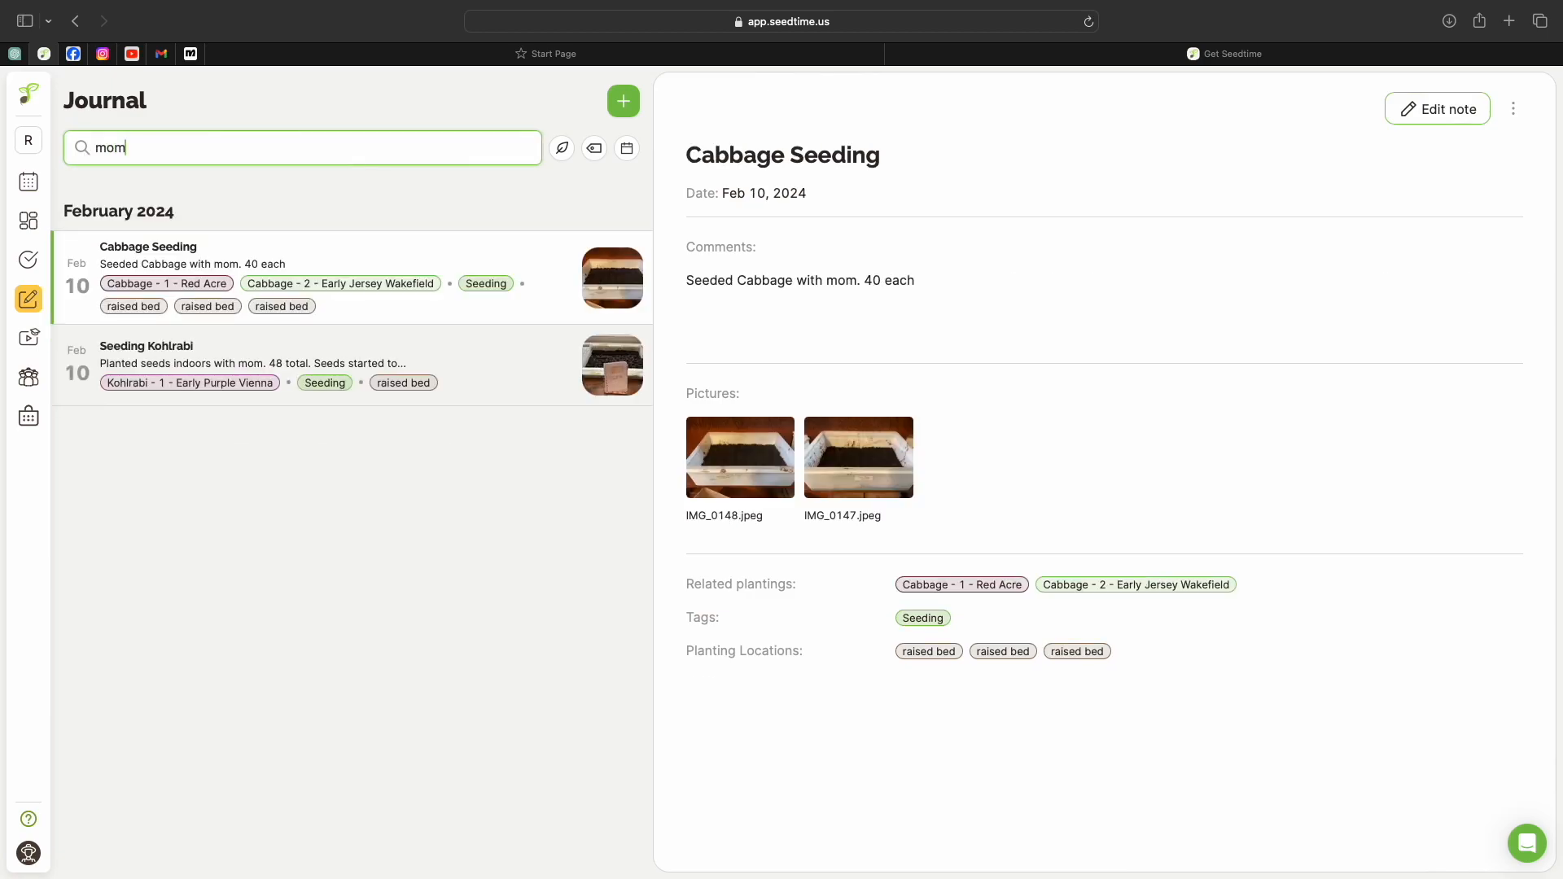
mouse_move(842, 303)
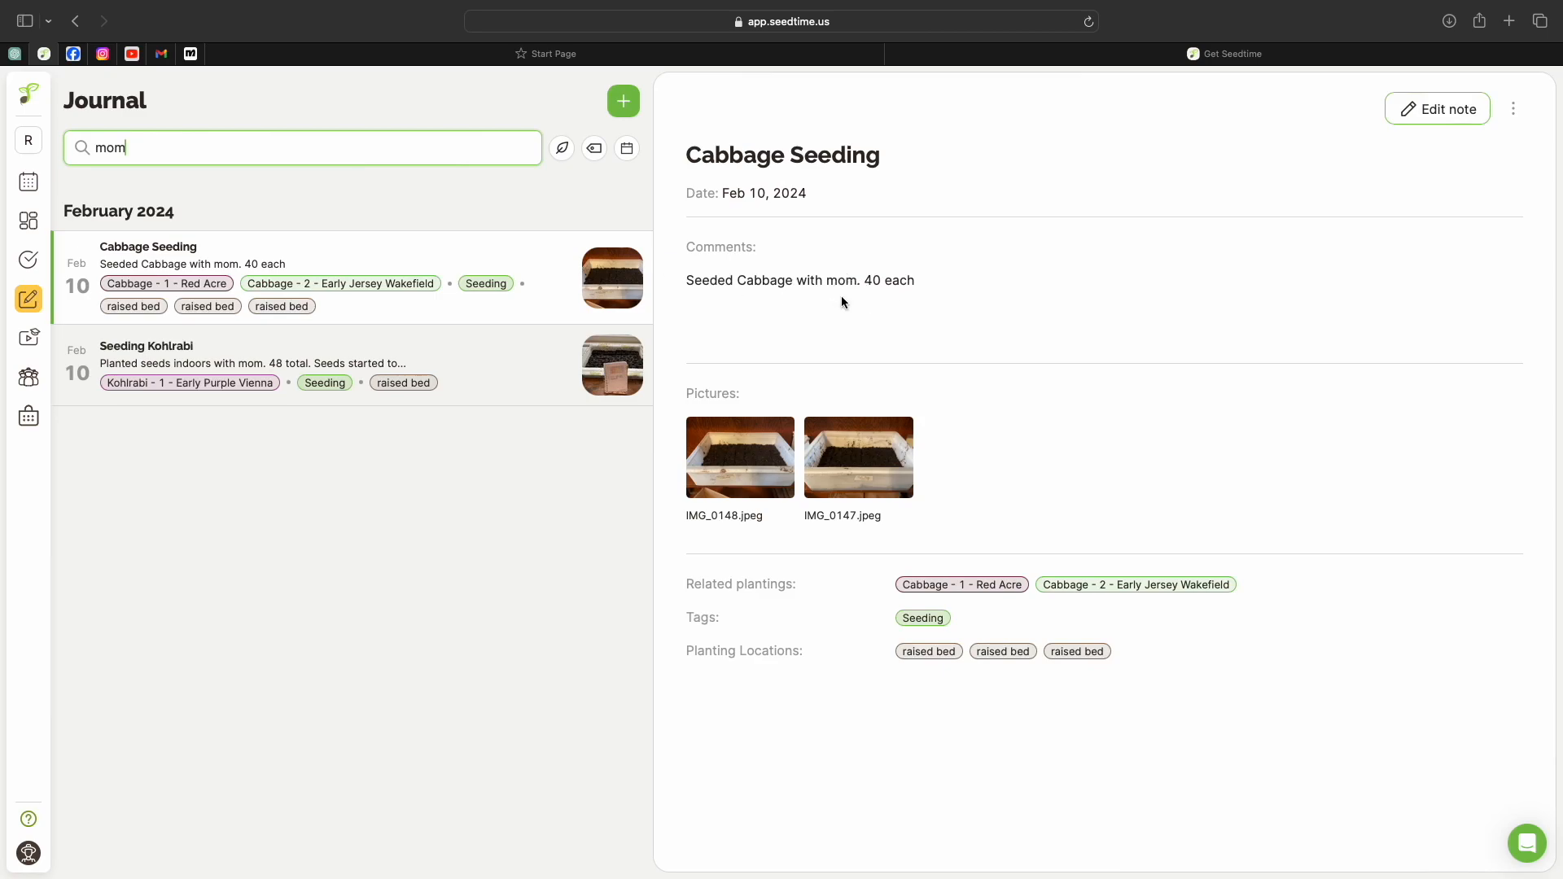
mouse_move(832, 345)
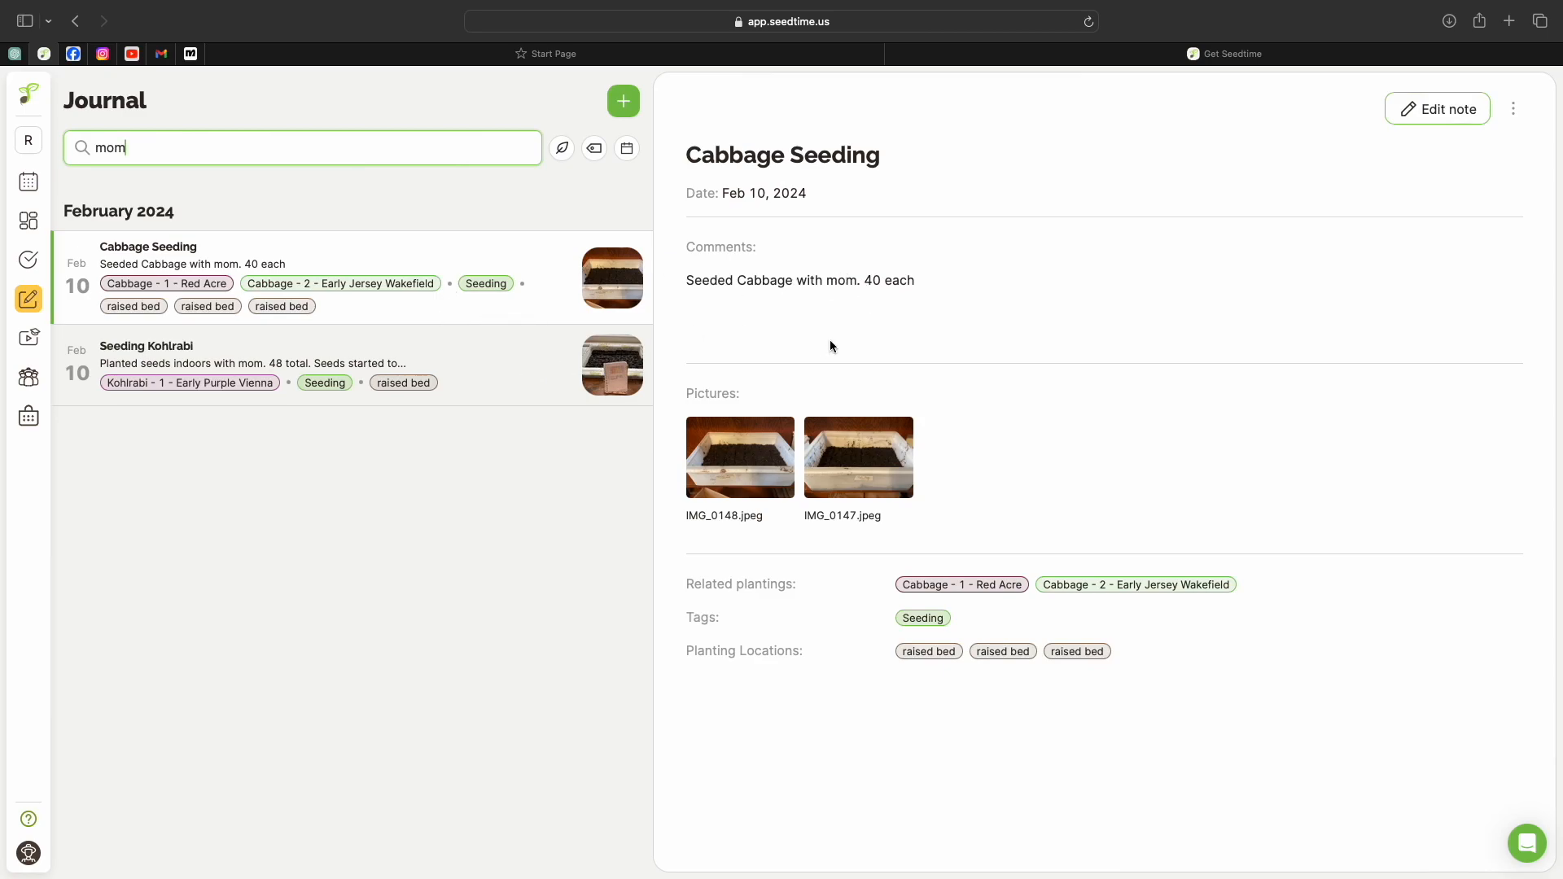
mouse_move(612, 290)
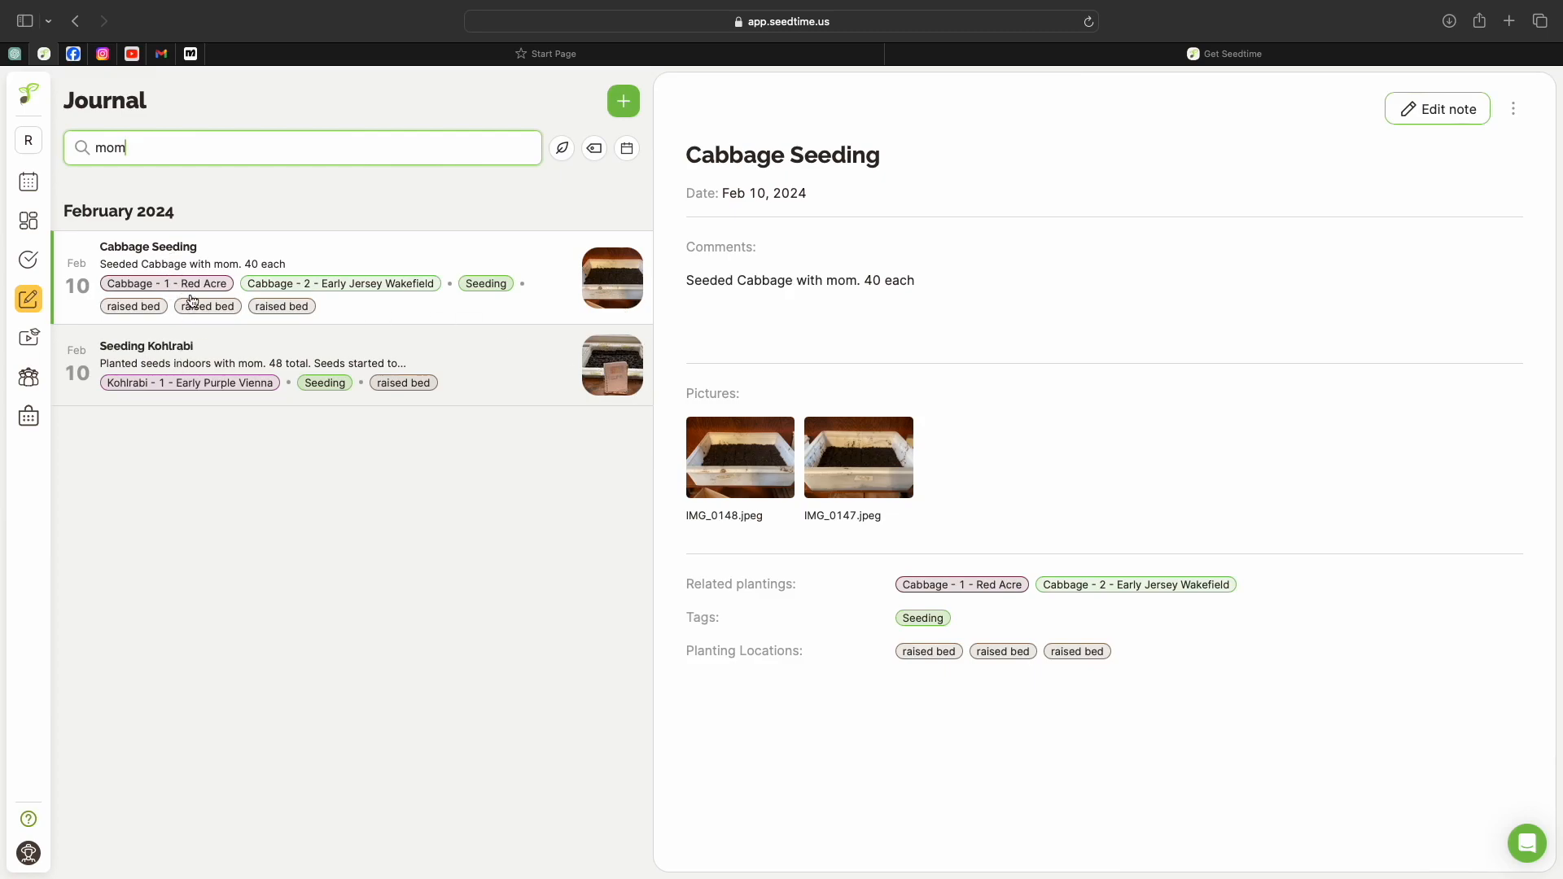
mouse_move(501, 221)
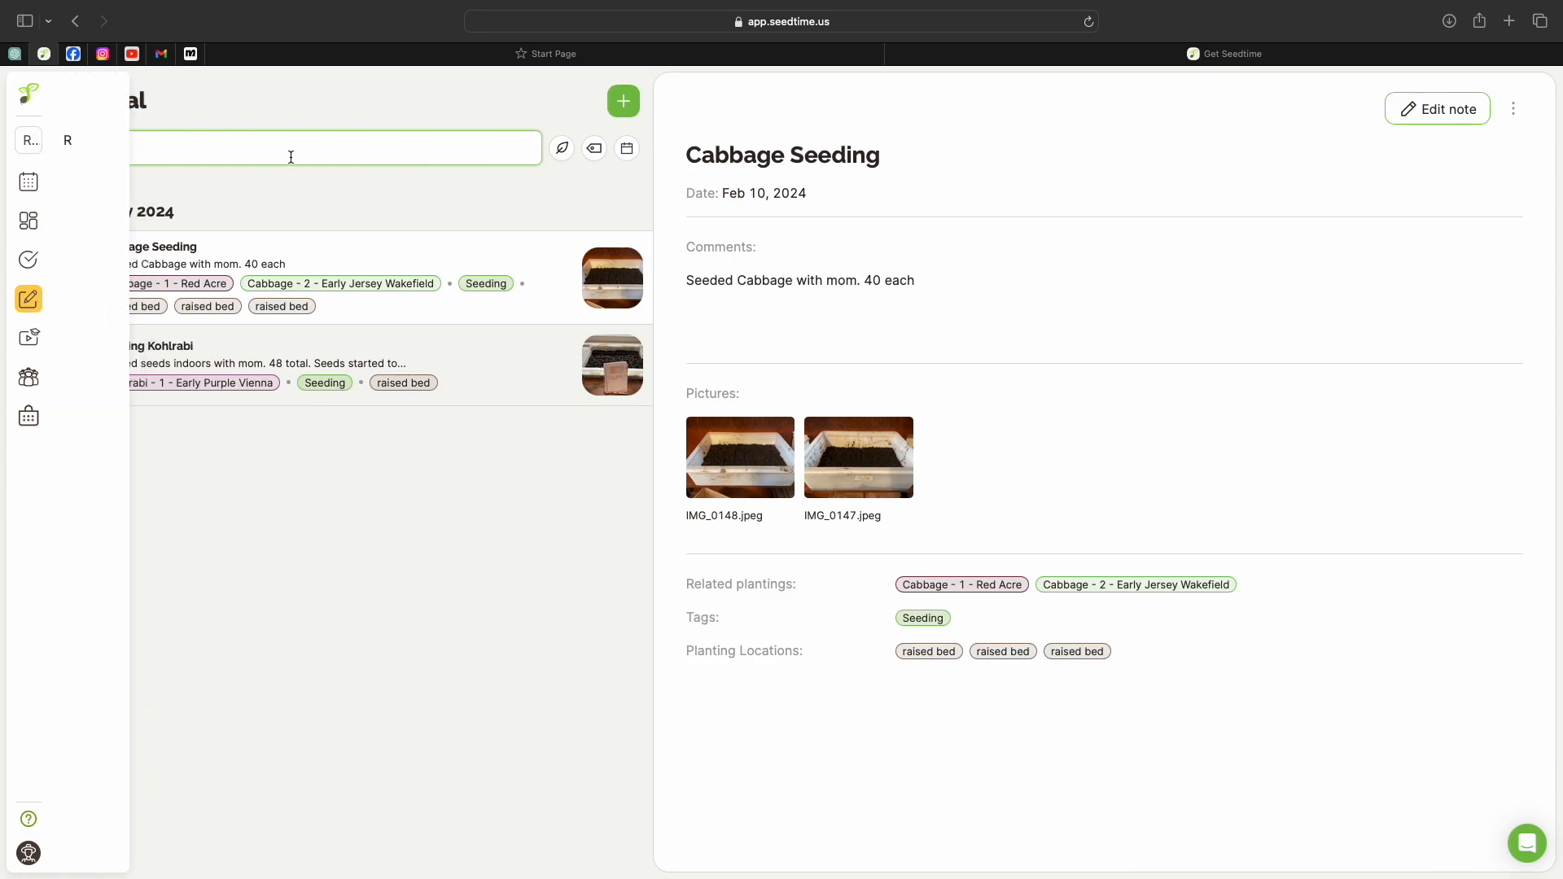
type("mom")
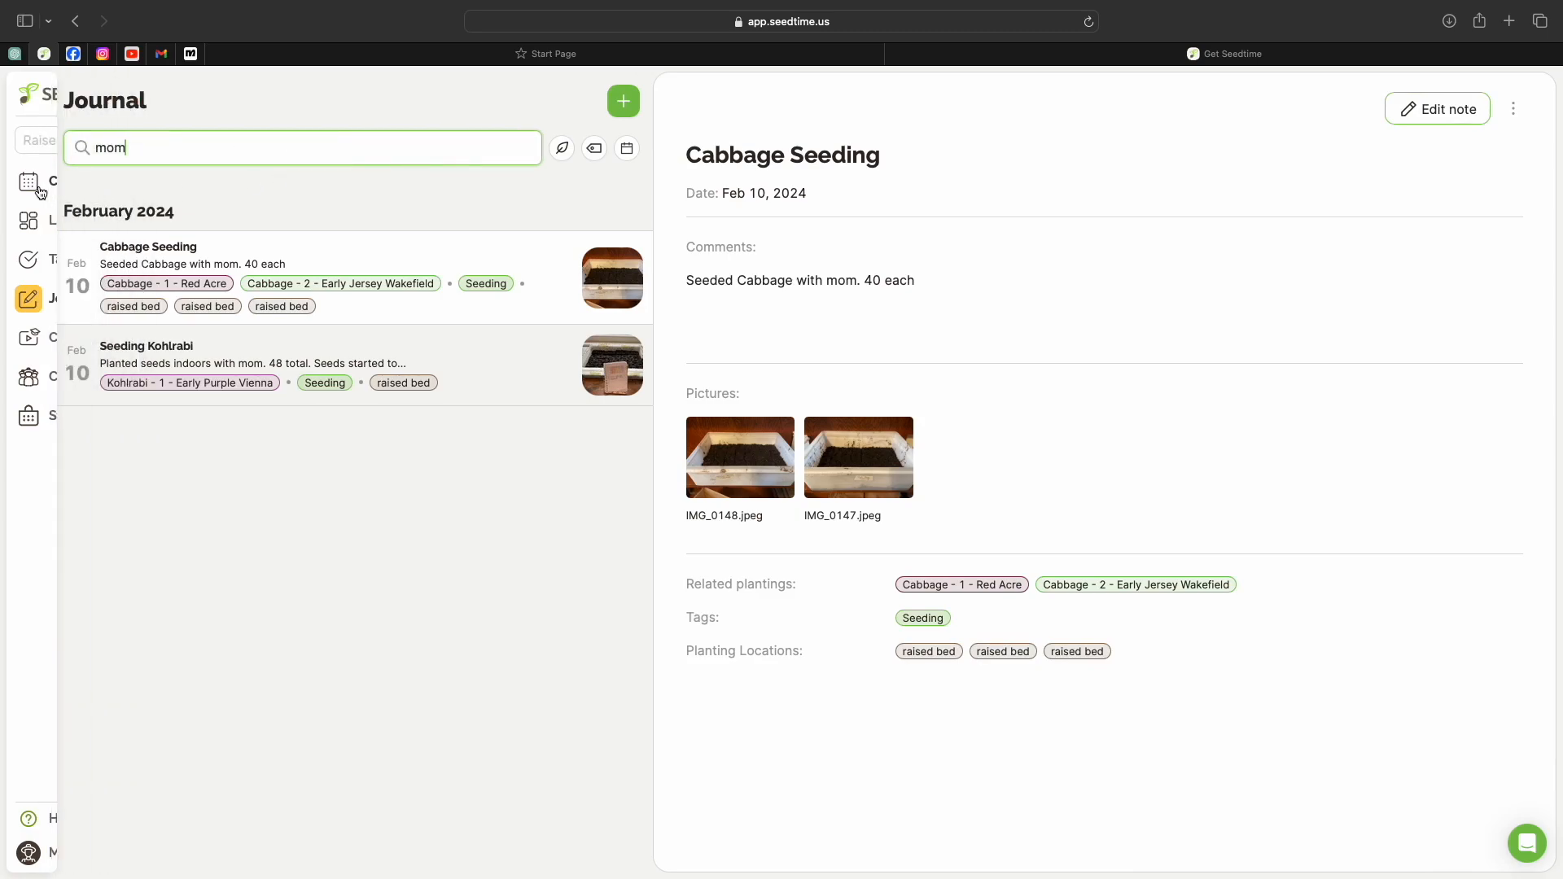
left_click(28, 182)
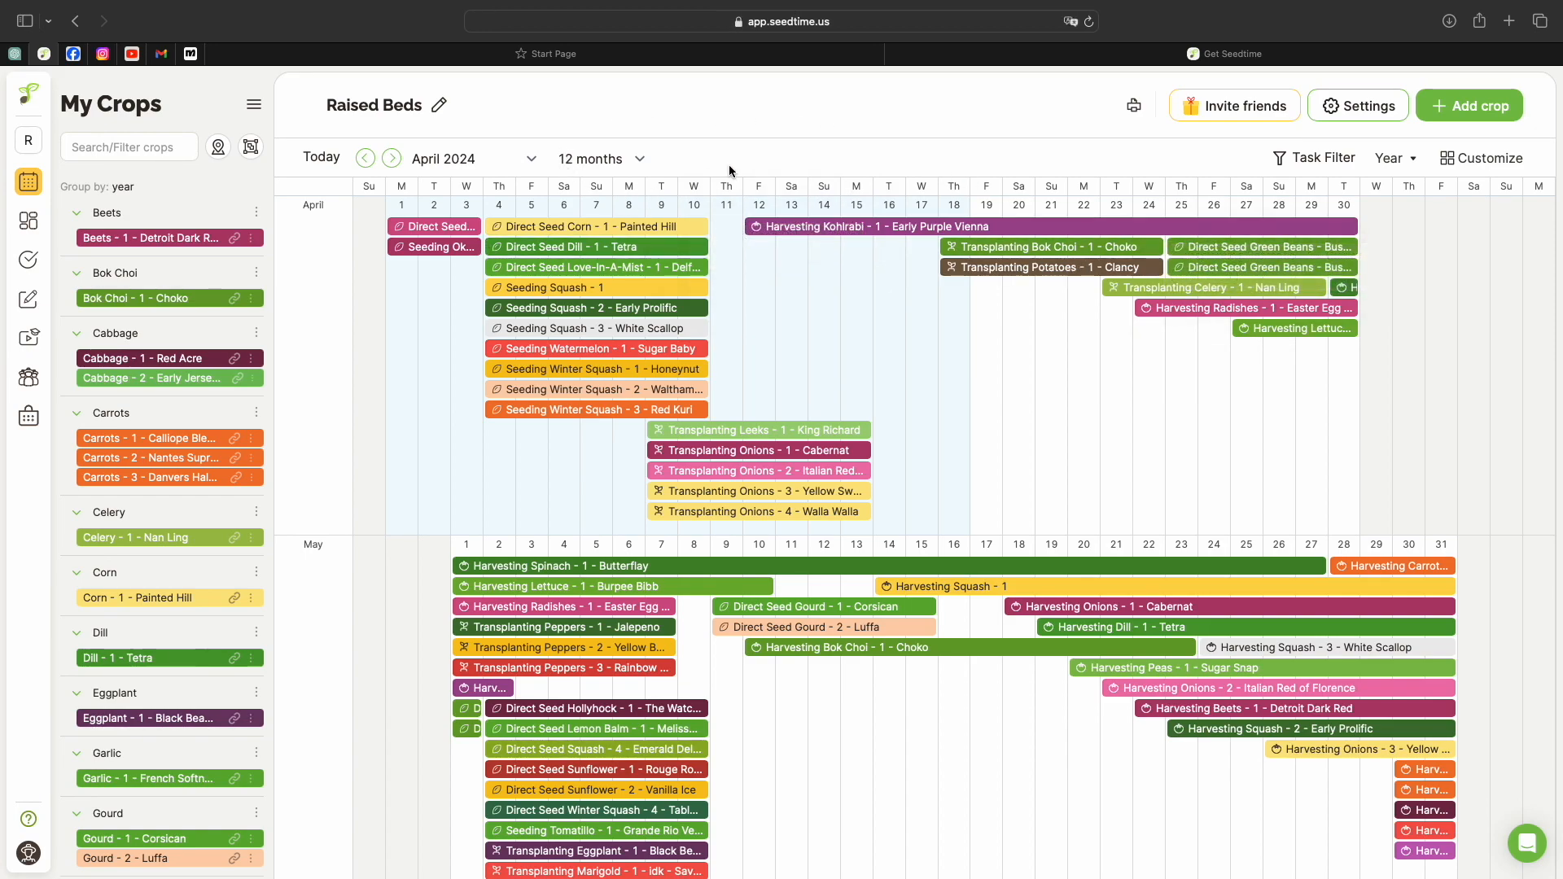
mouse_move(806, 124)
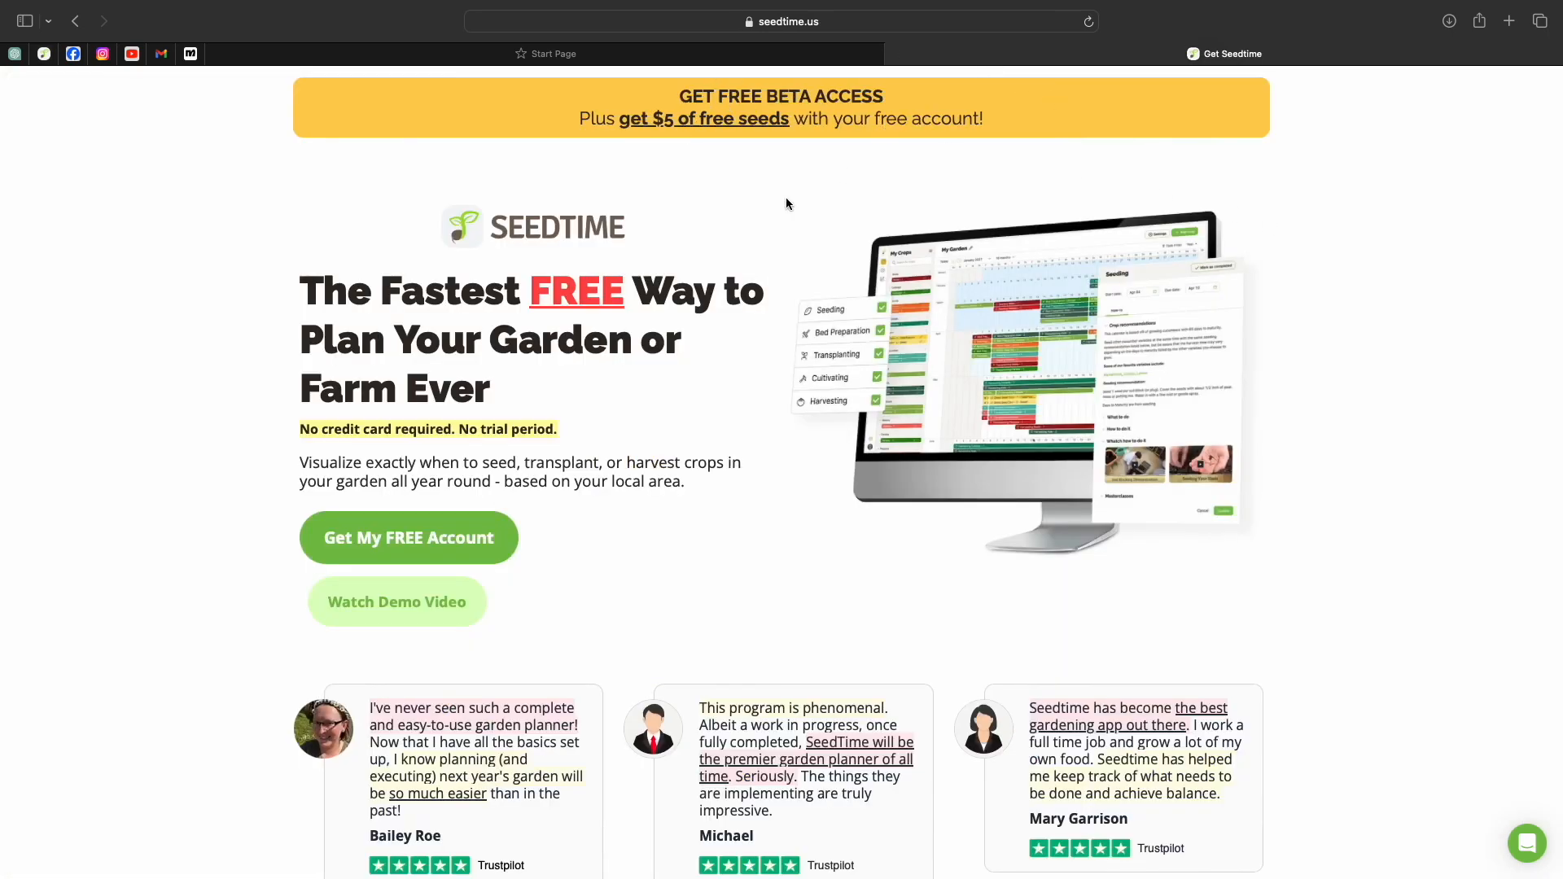
mouse_move(513, 557)
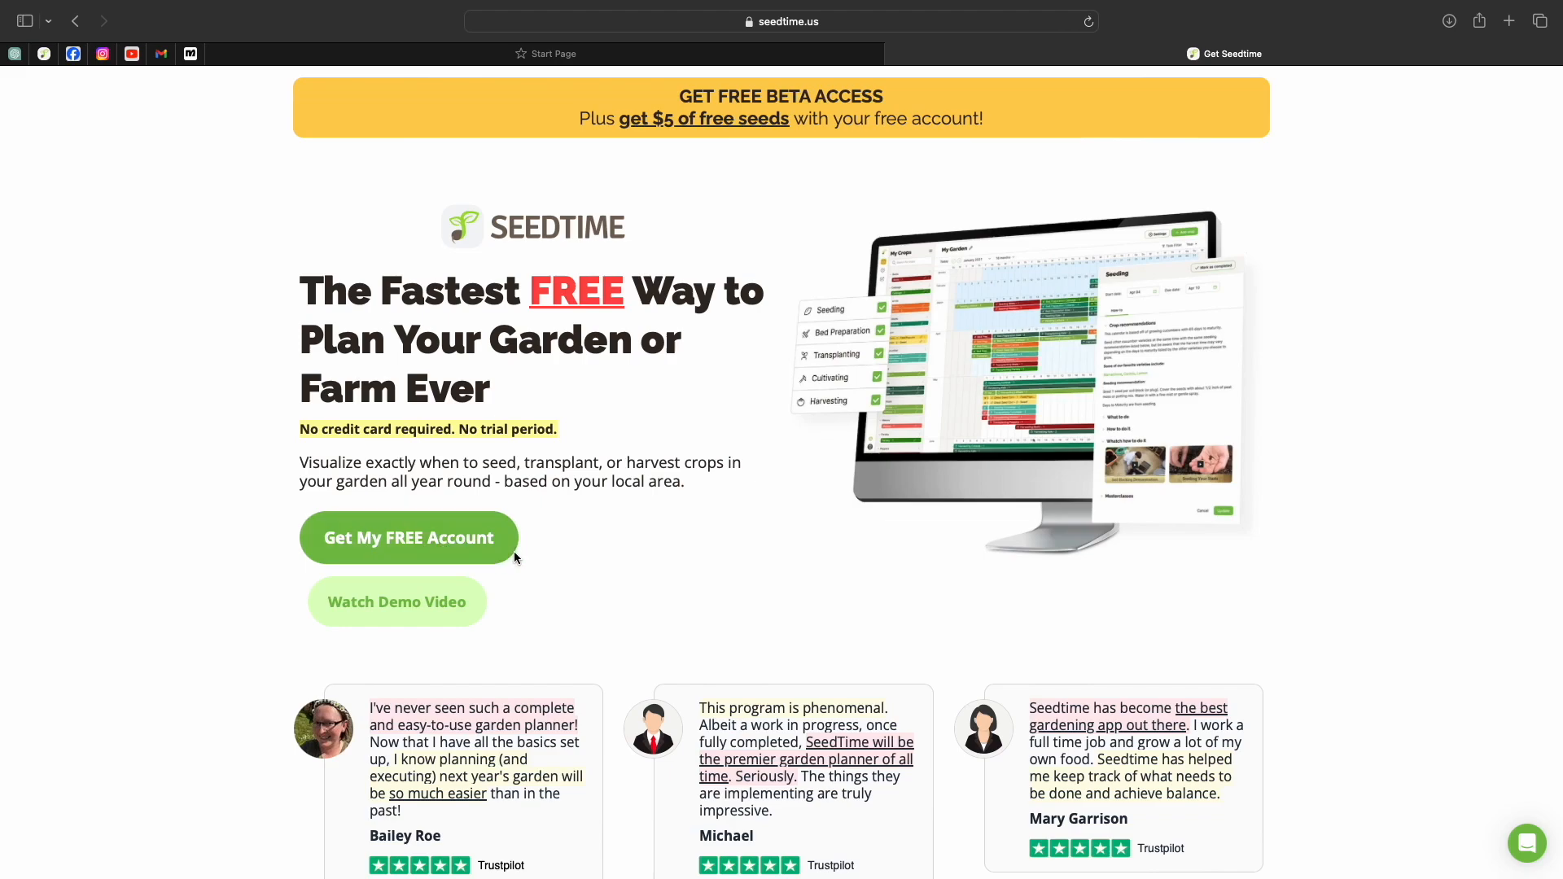
mouse_move(668, 101)
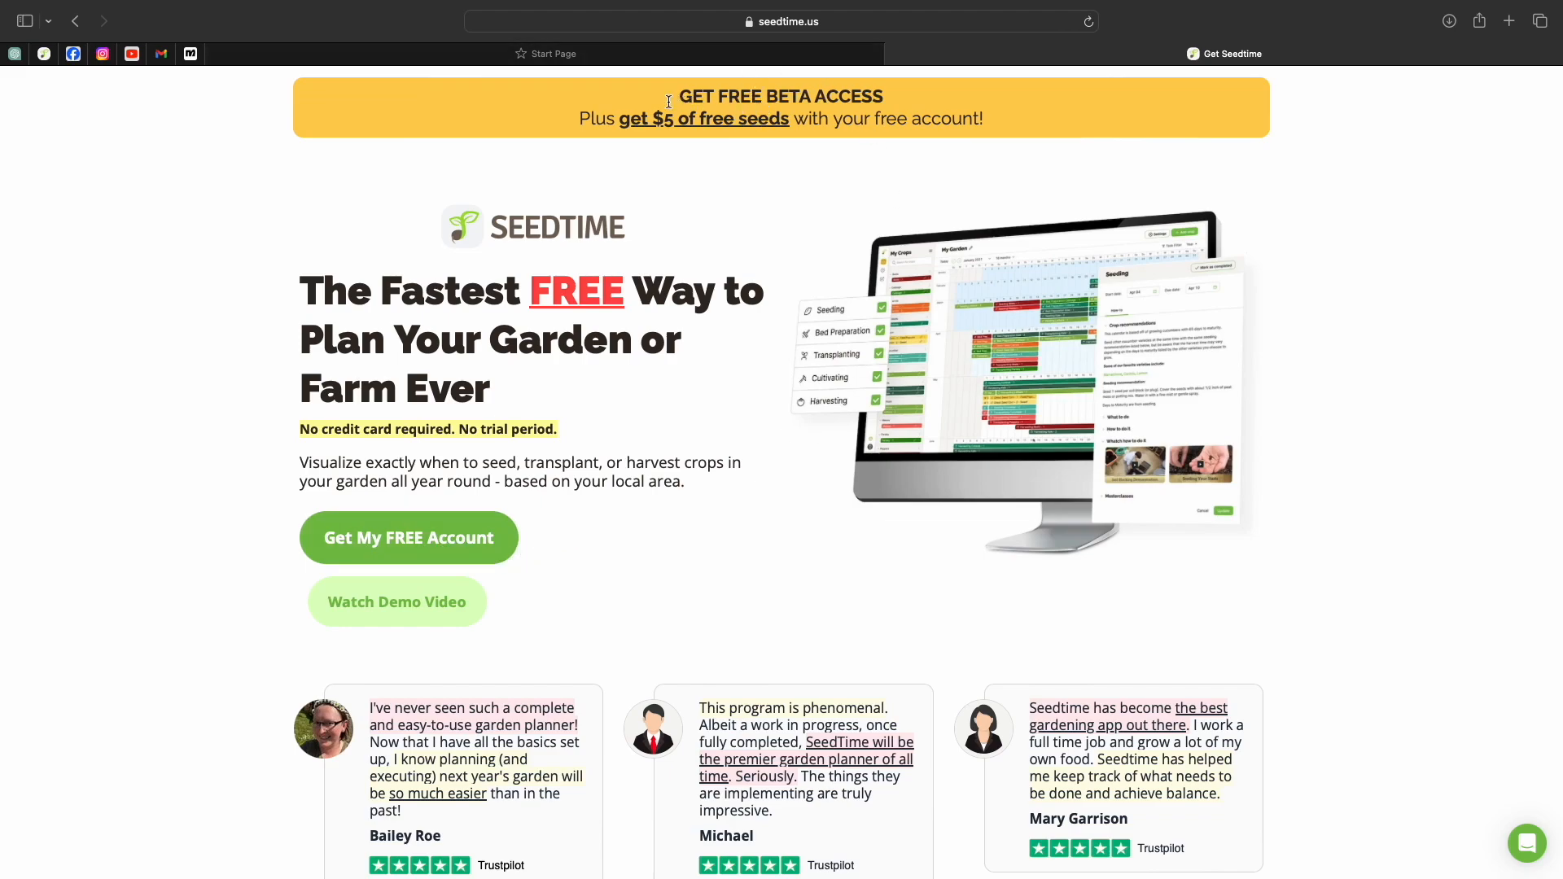
mouse_move(842, 218)
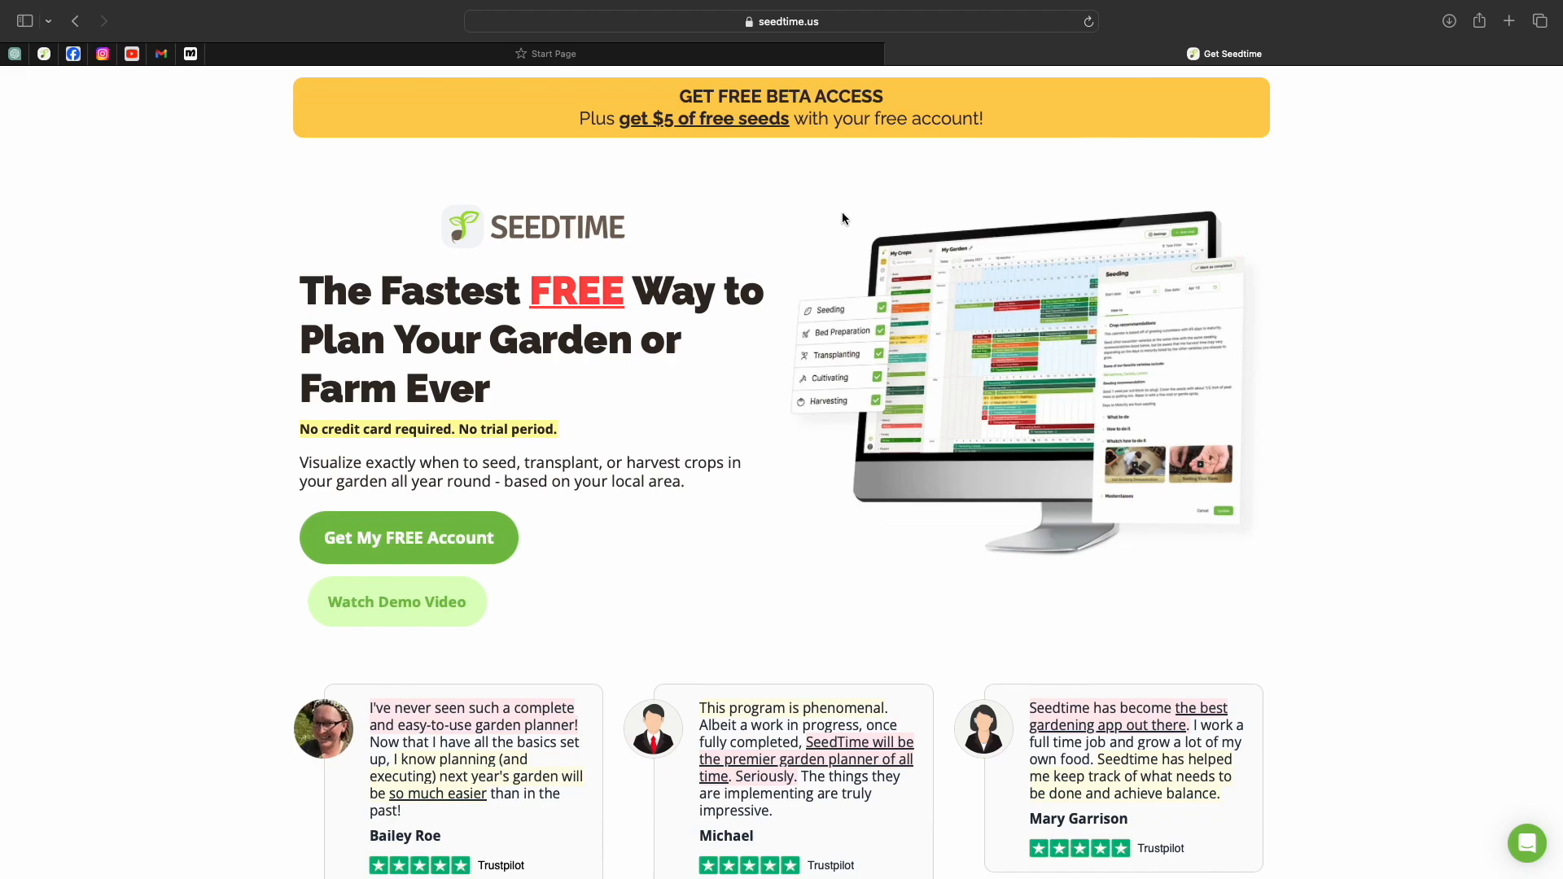
Scroll the landing page through its numbered tool sections from Calendar to Store and back up
scroll("down", 3)
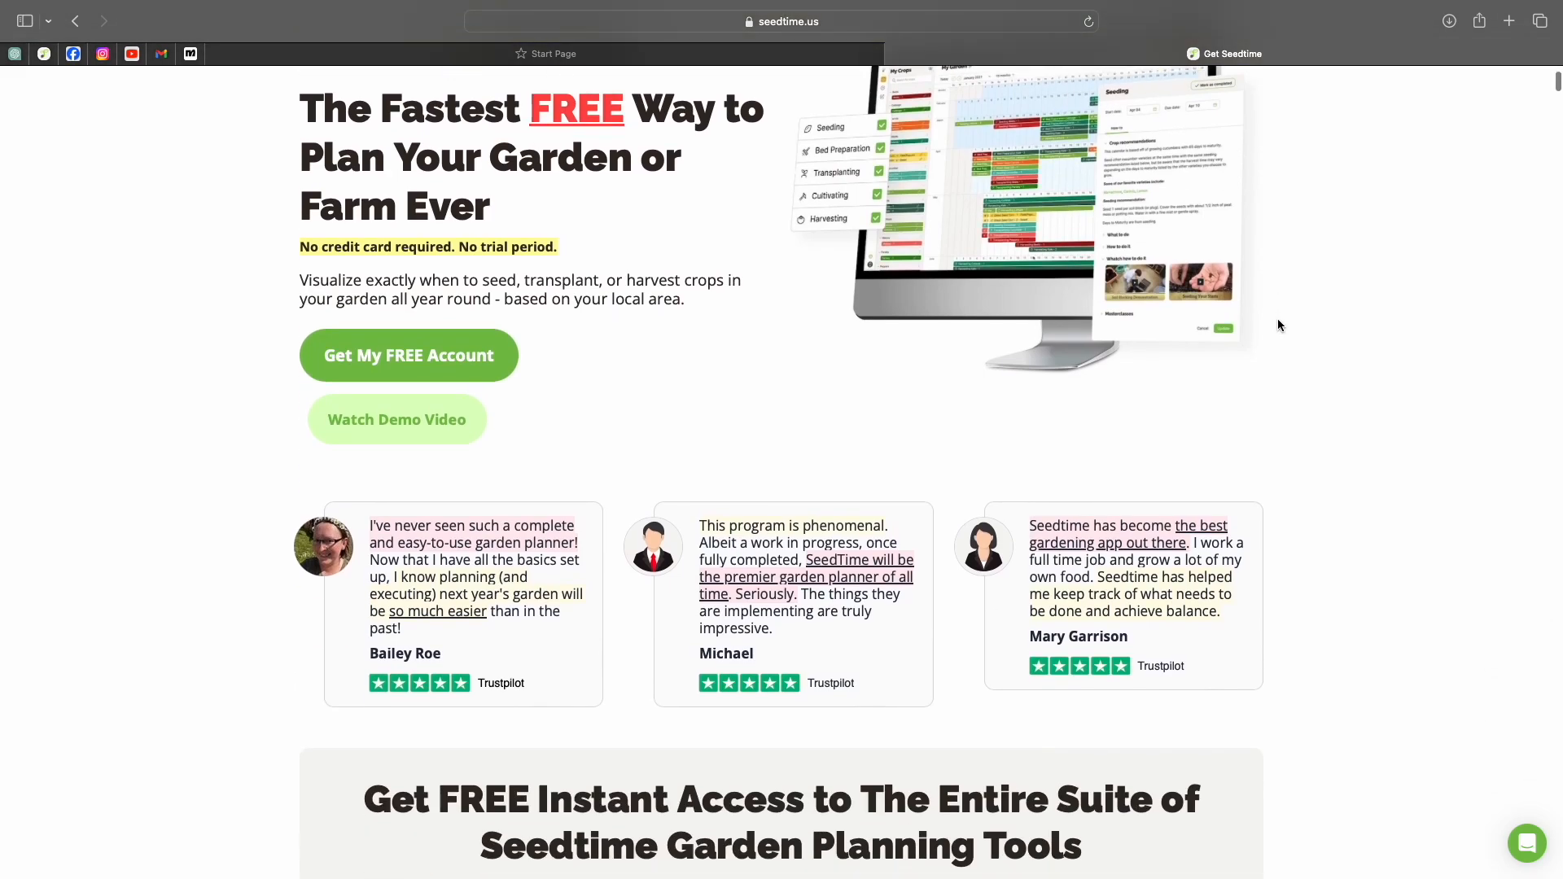
scroll("down", 3)
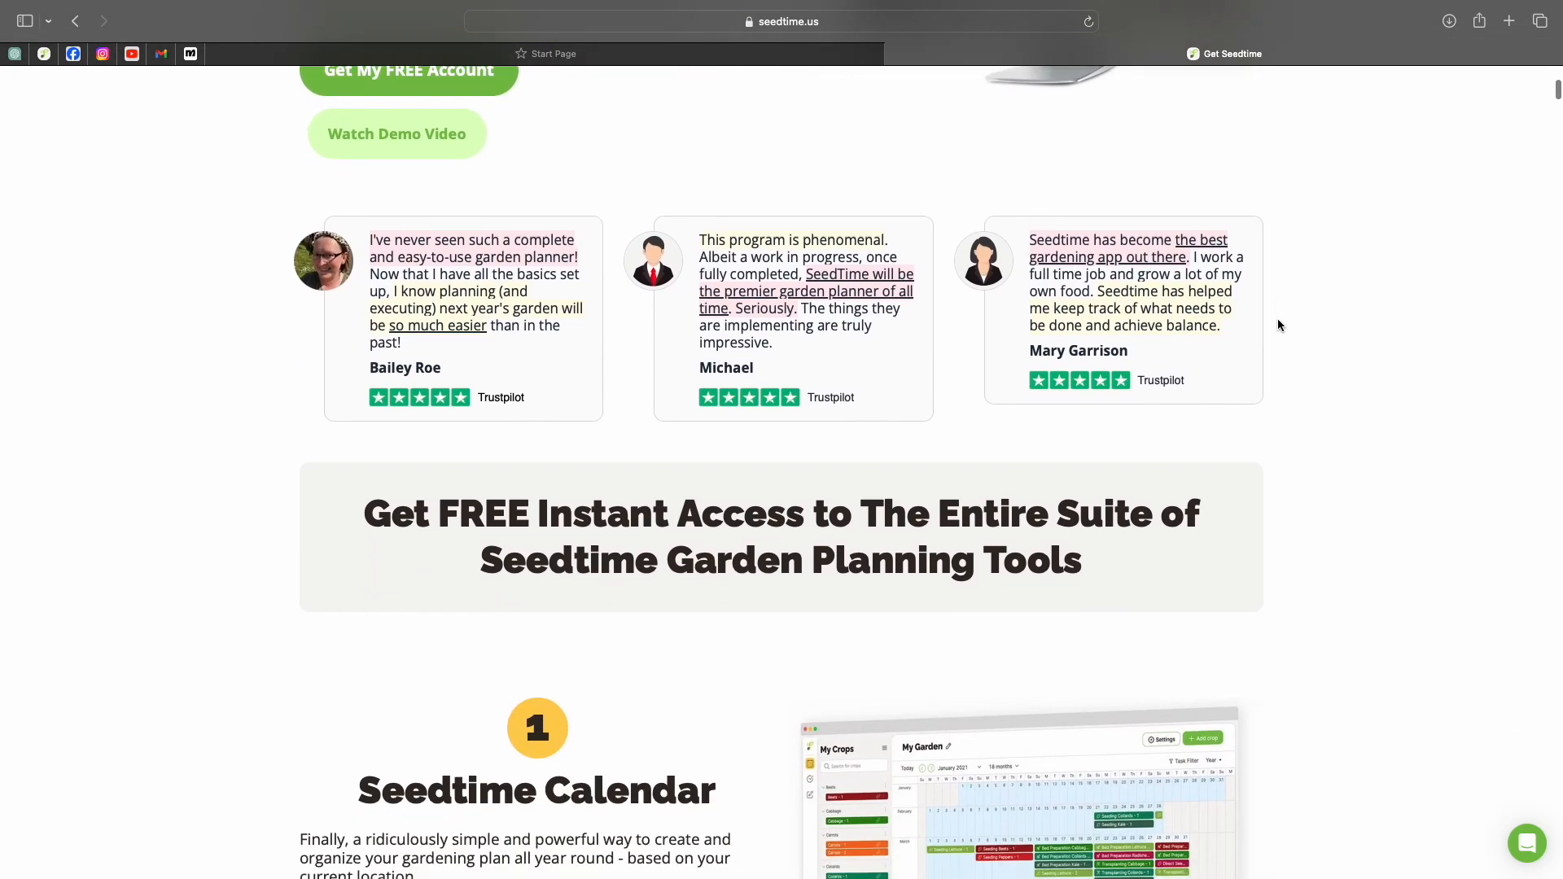
scroll("down", 3)
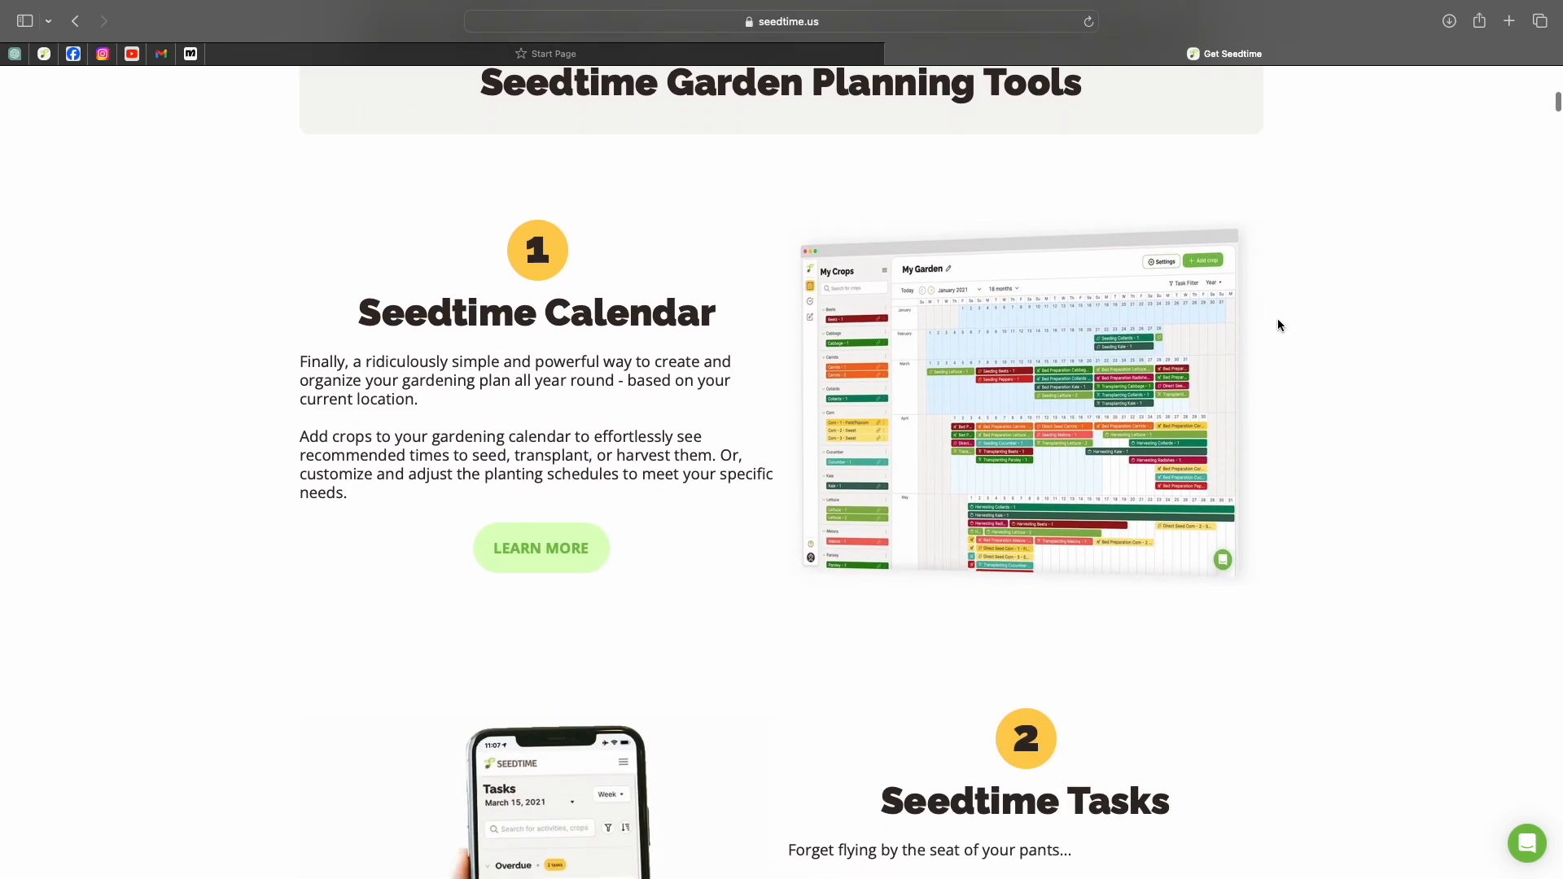
scroll("down", 3)
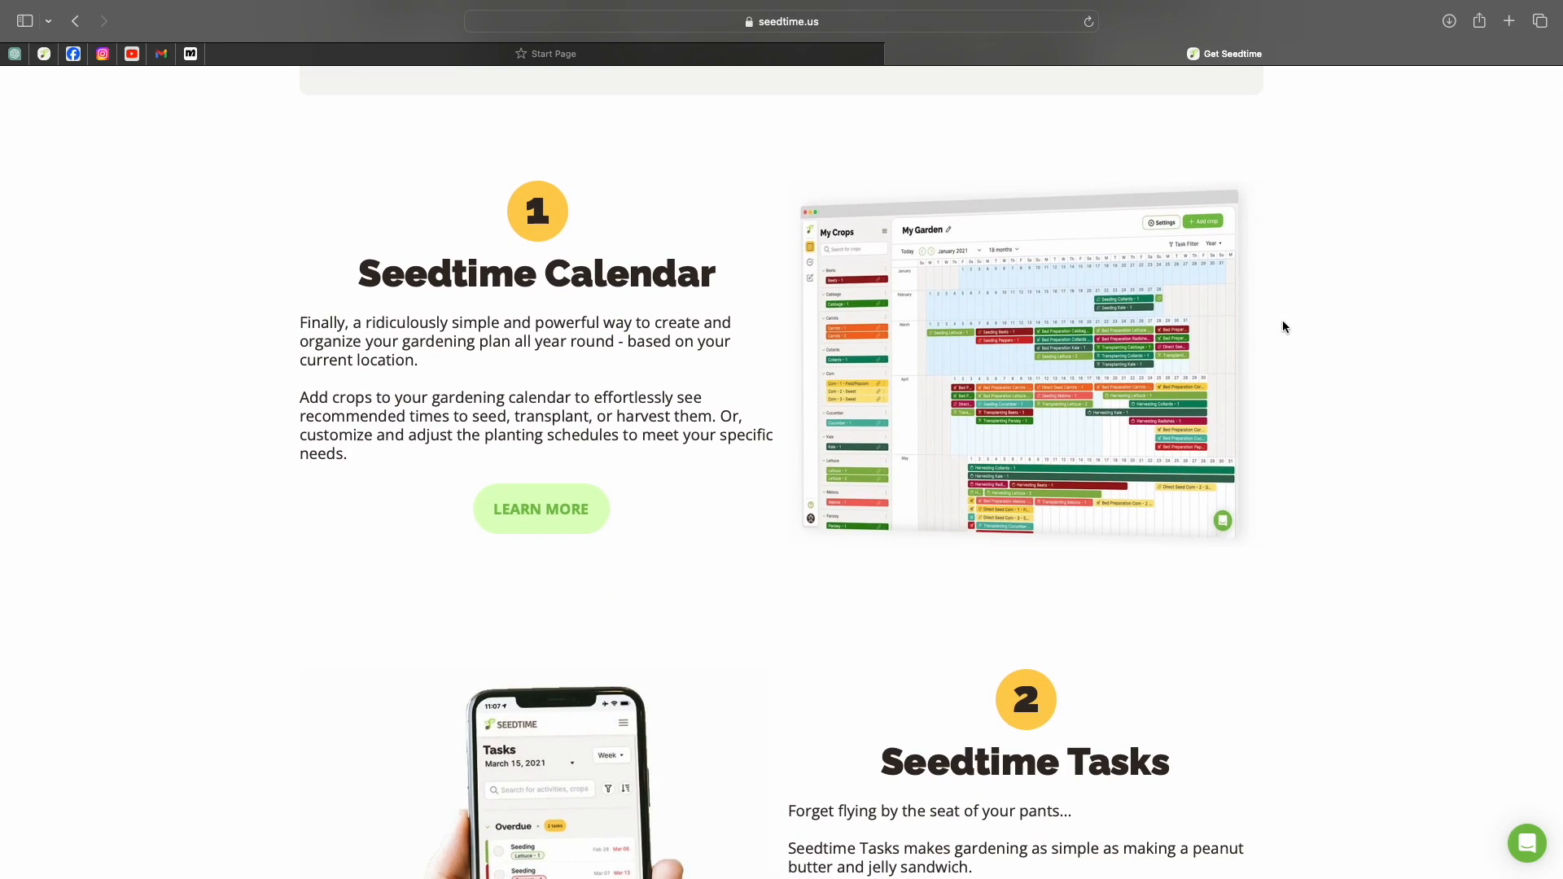
scroll("down", 3)
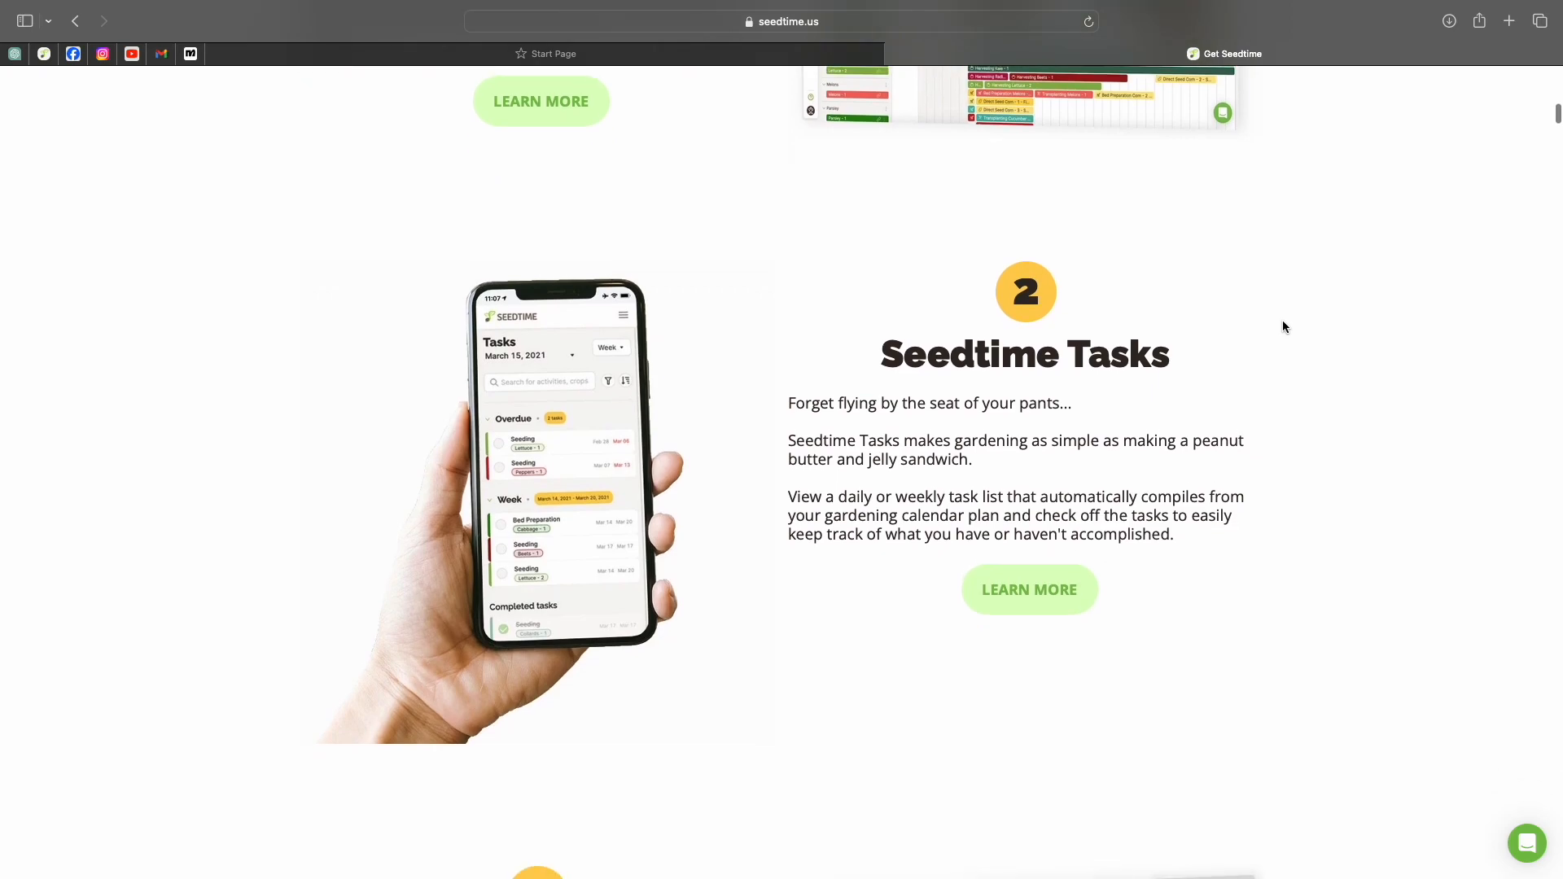
scroll("down", 3)
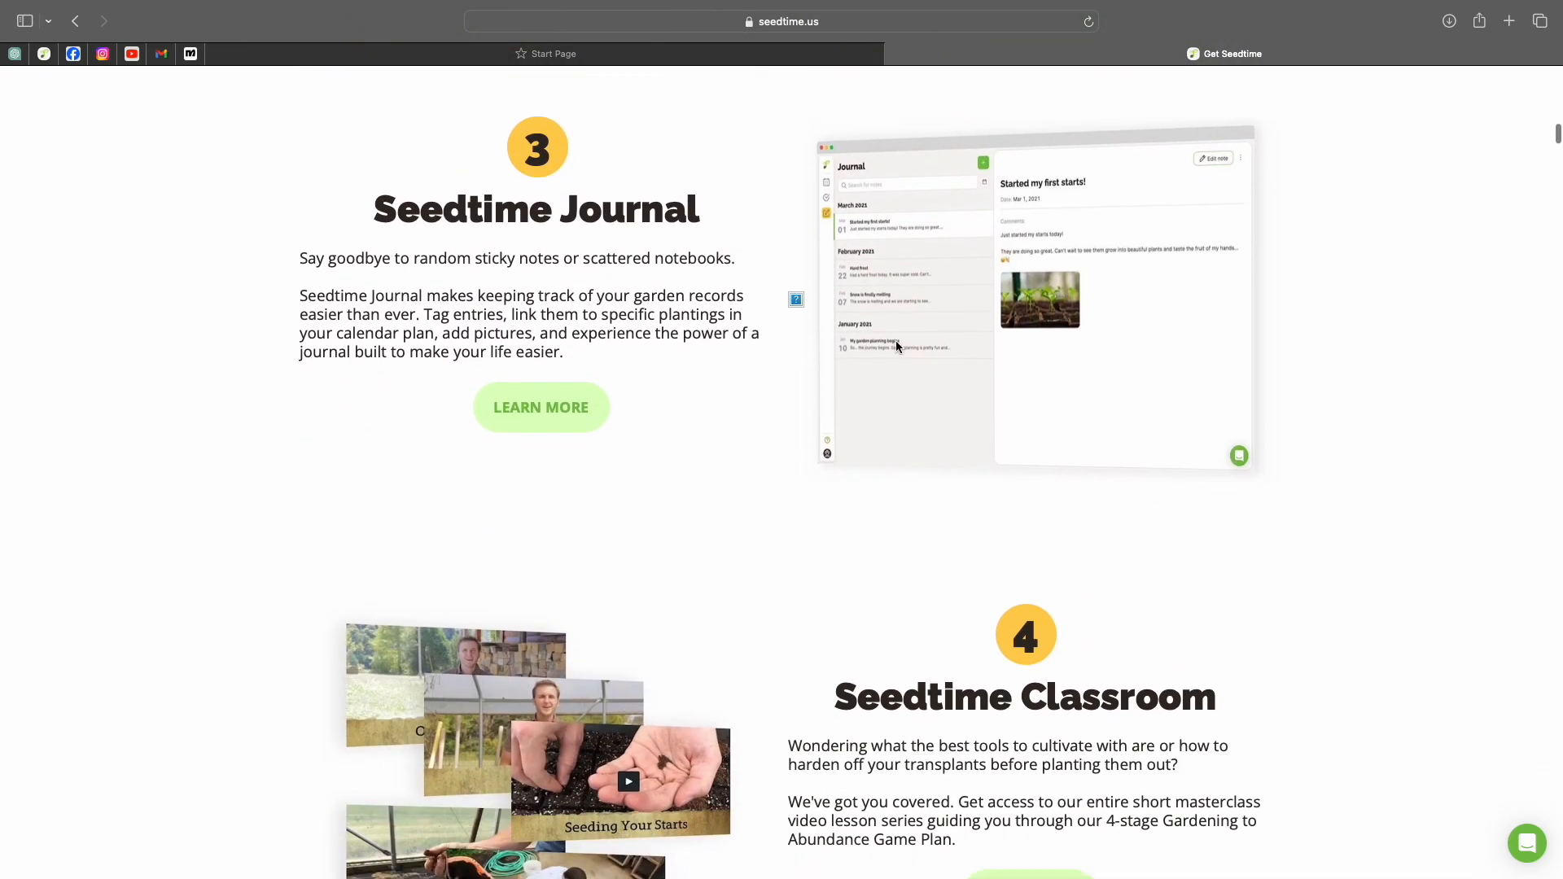
scroll("down", 3)
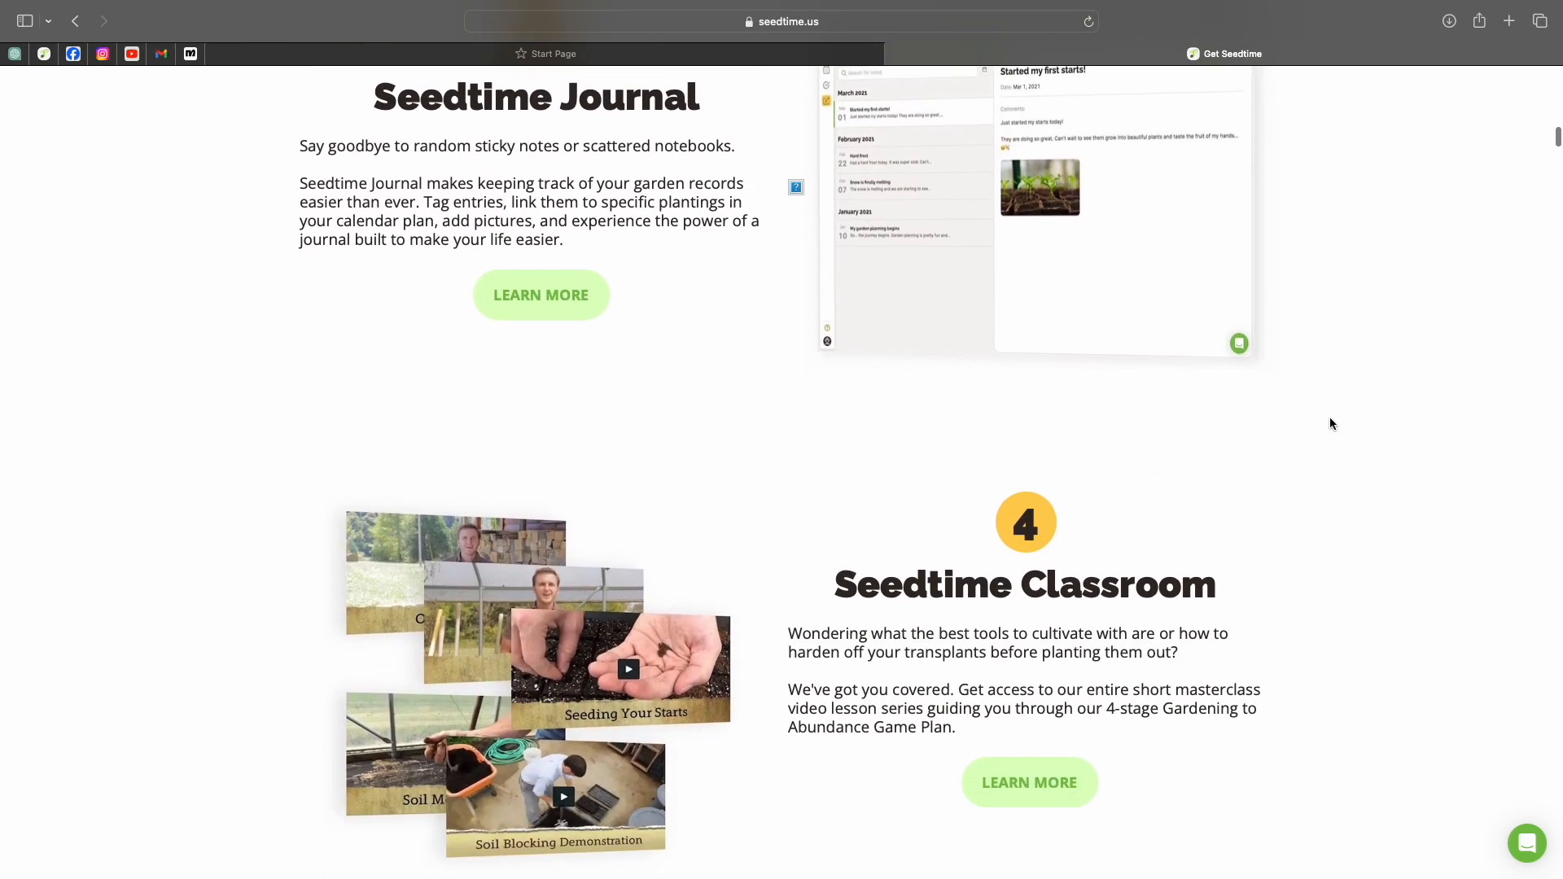
scroll("down", 3)
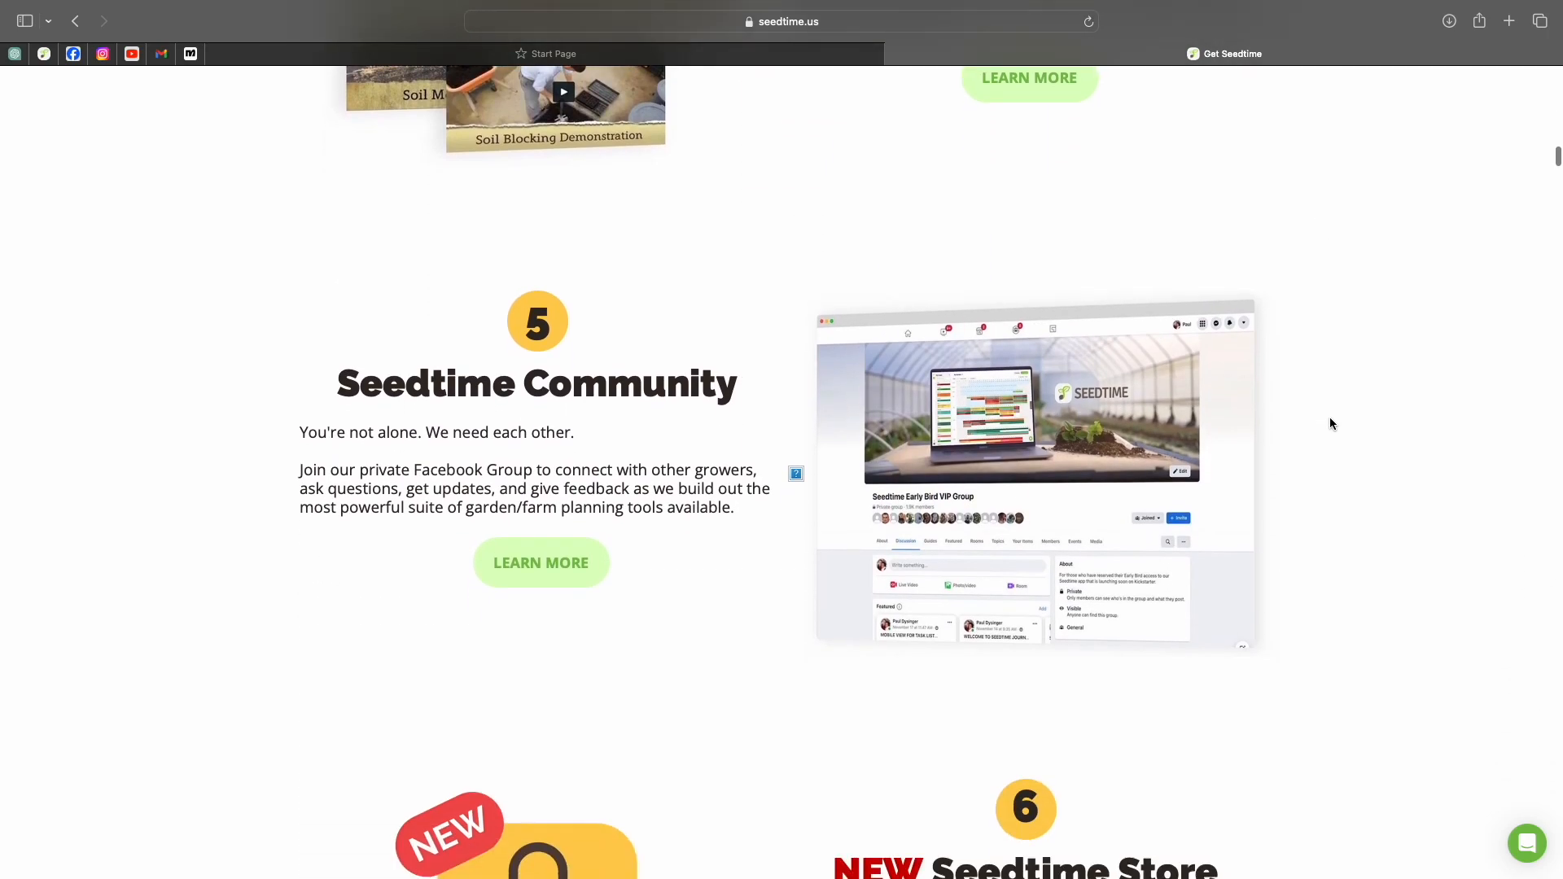
scroll("up", 3)
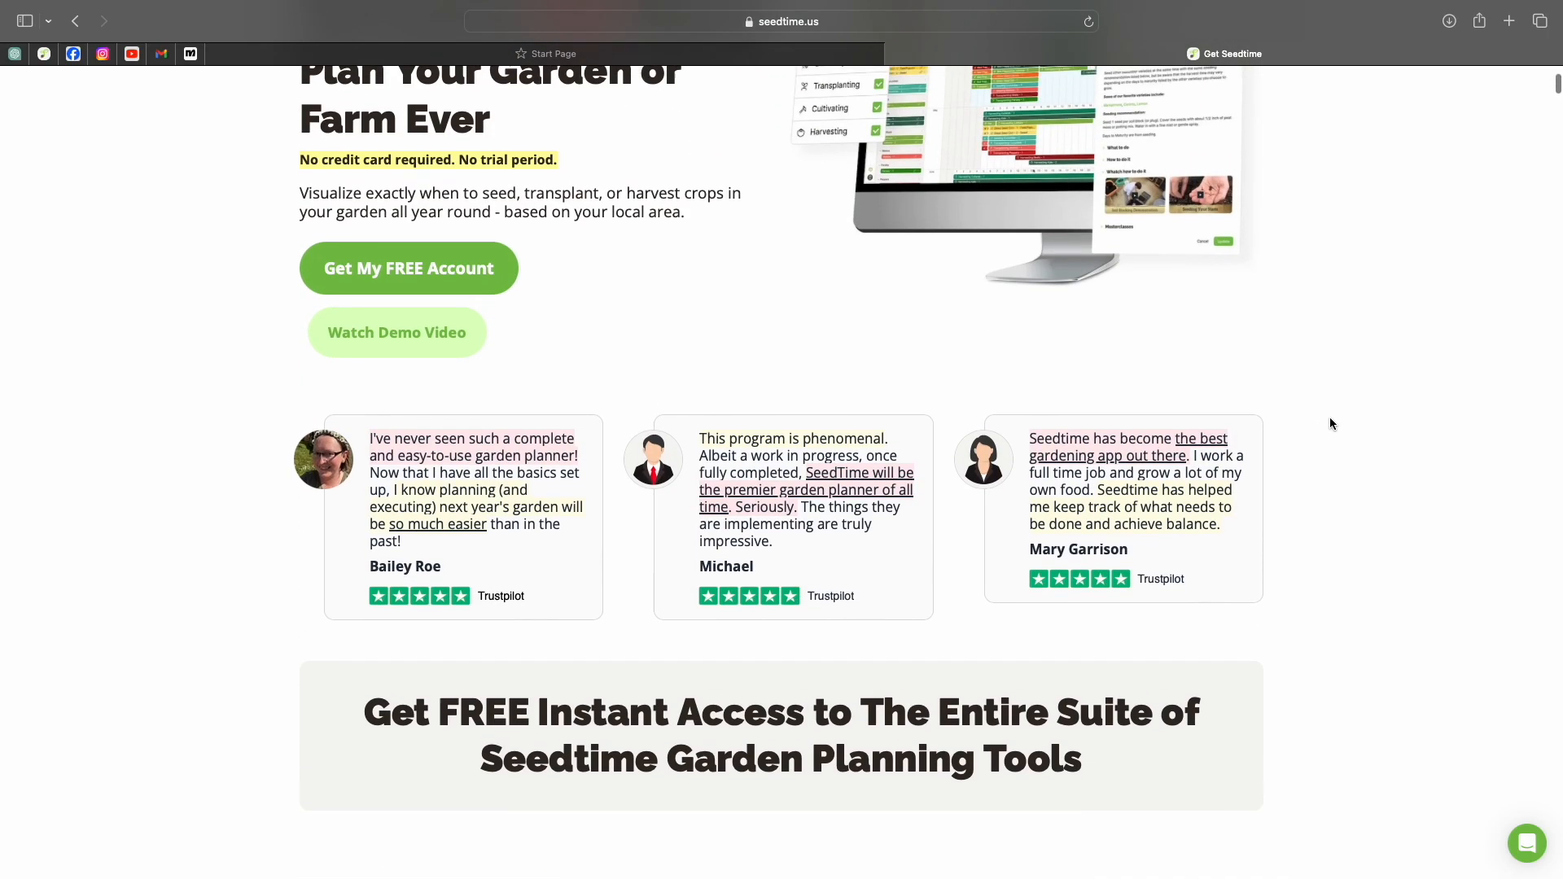
scroll("up", 3)
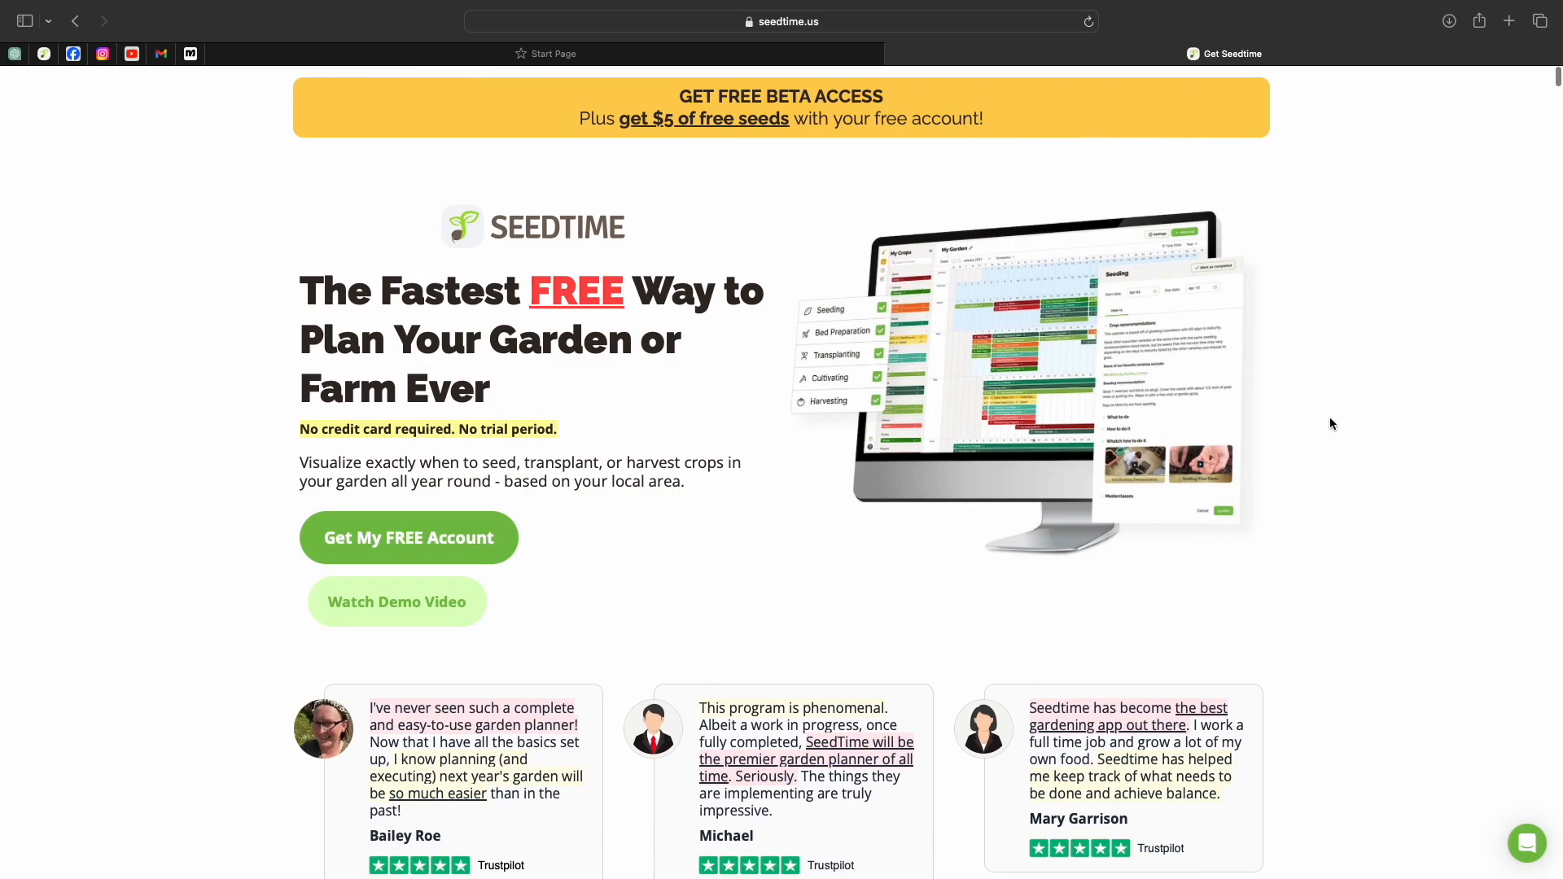
mouse_move(578, 368)
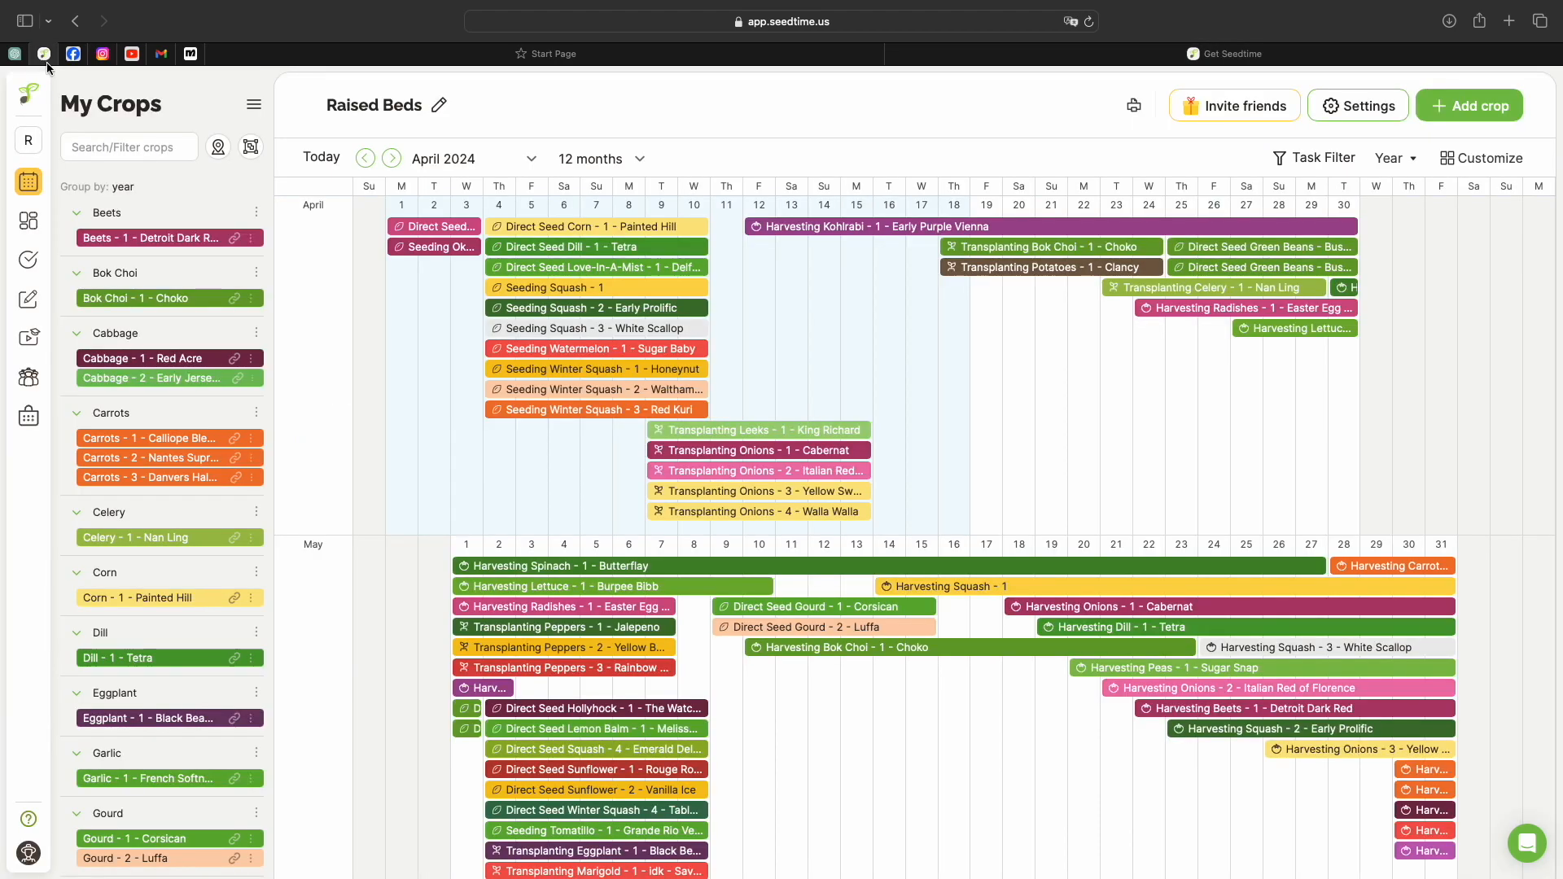
Go to the Store and switch Garden Seed Collections from vegetables through herbs to flowers
left_click(28, 95)
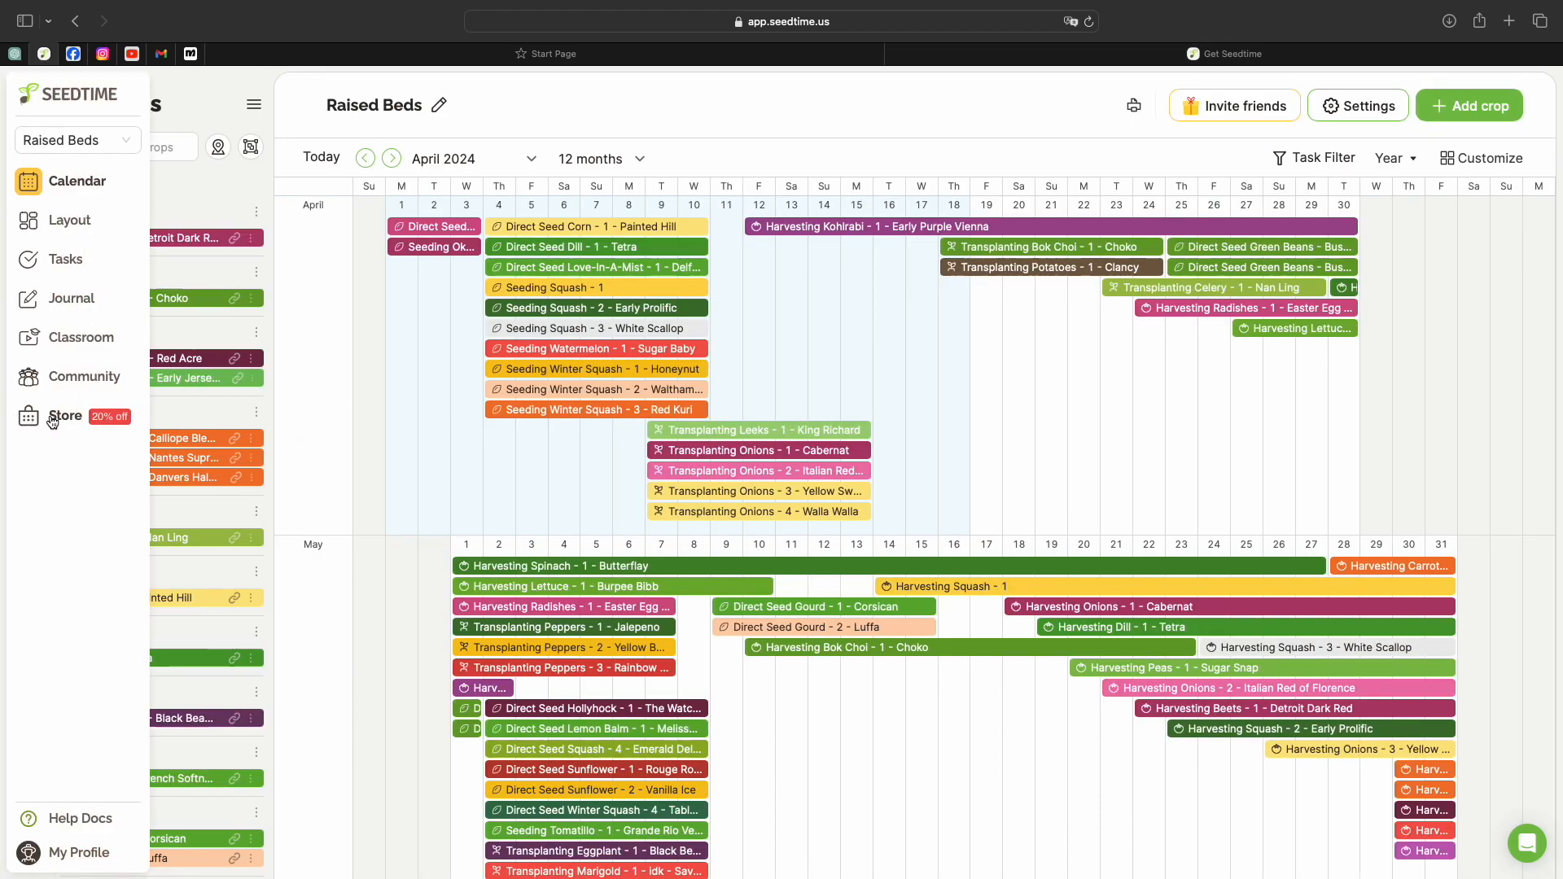
left_click(64, 415)
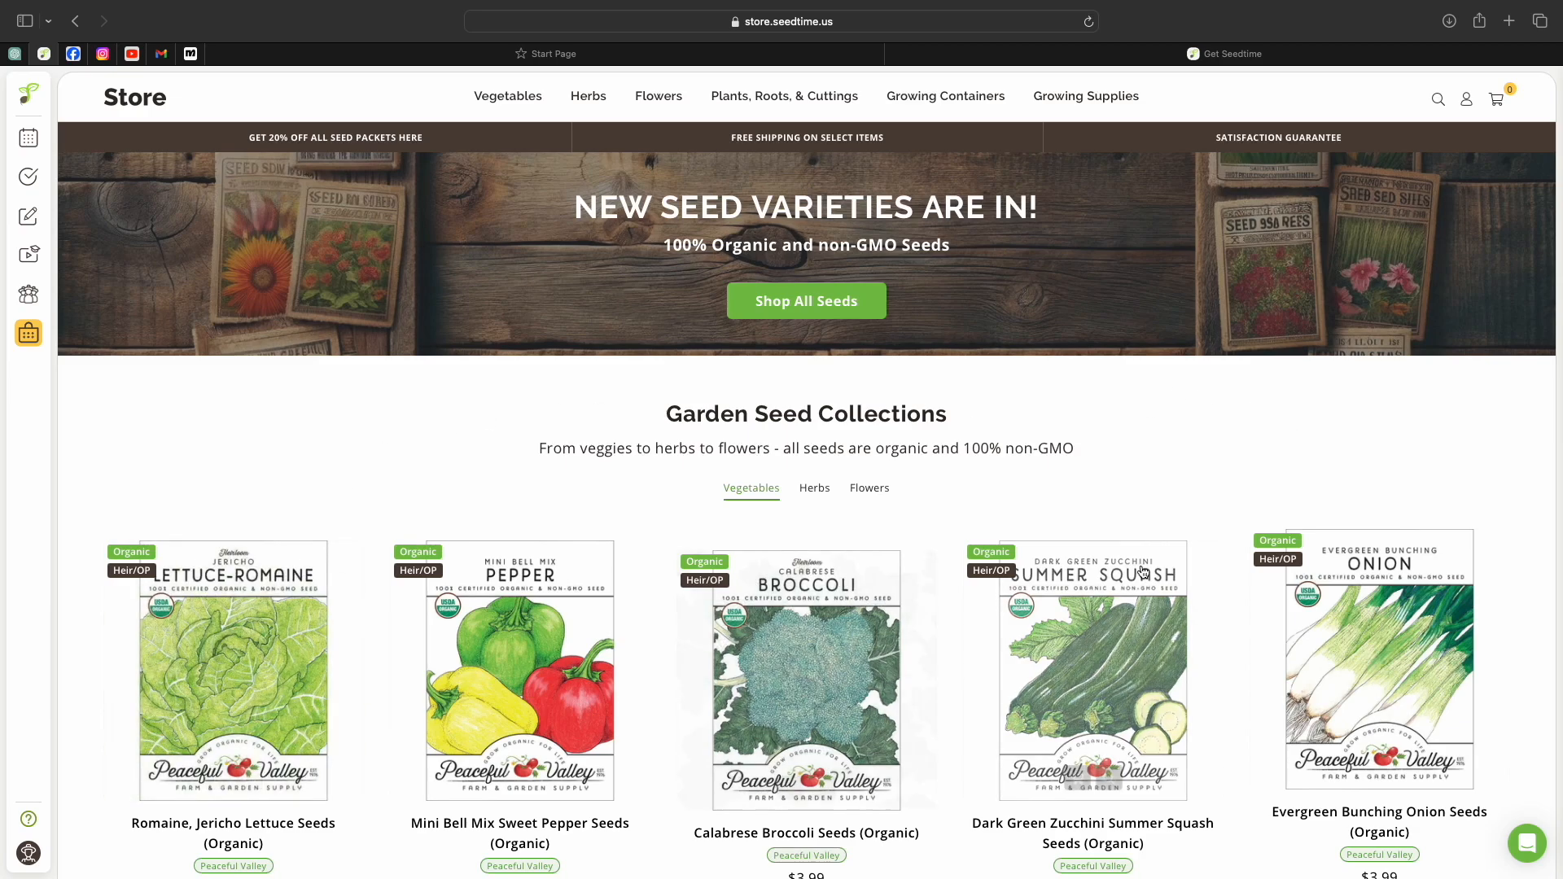
mouse_move(1485, 494)
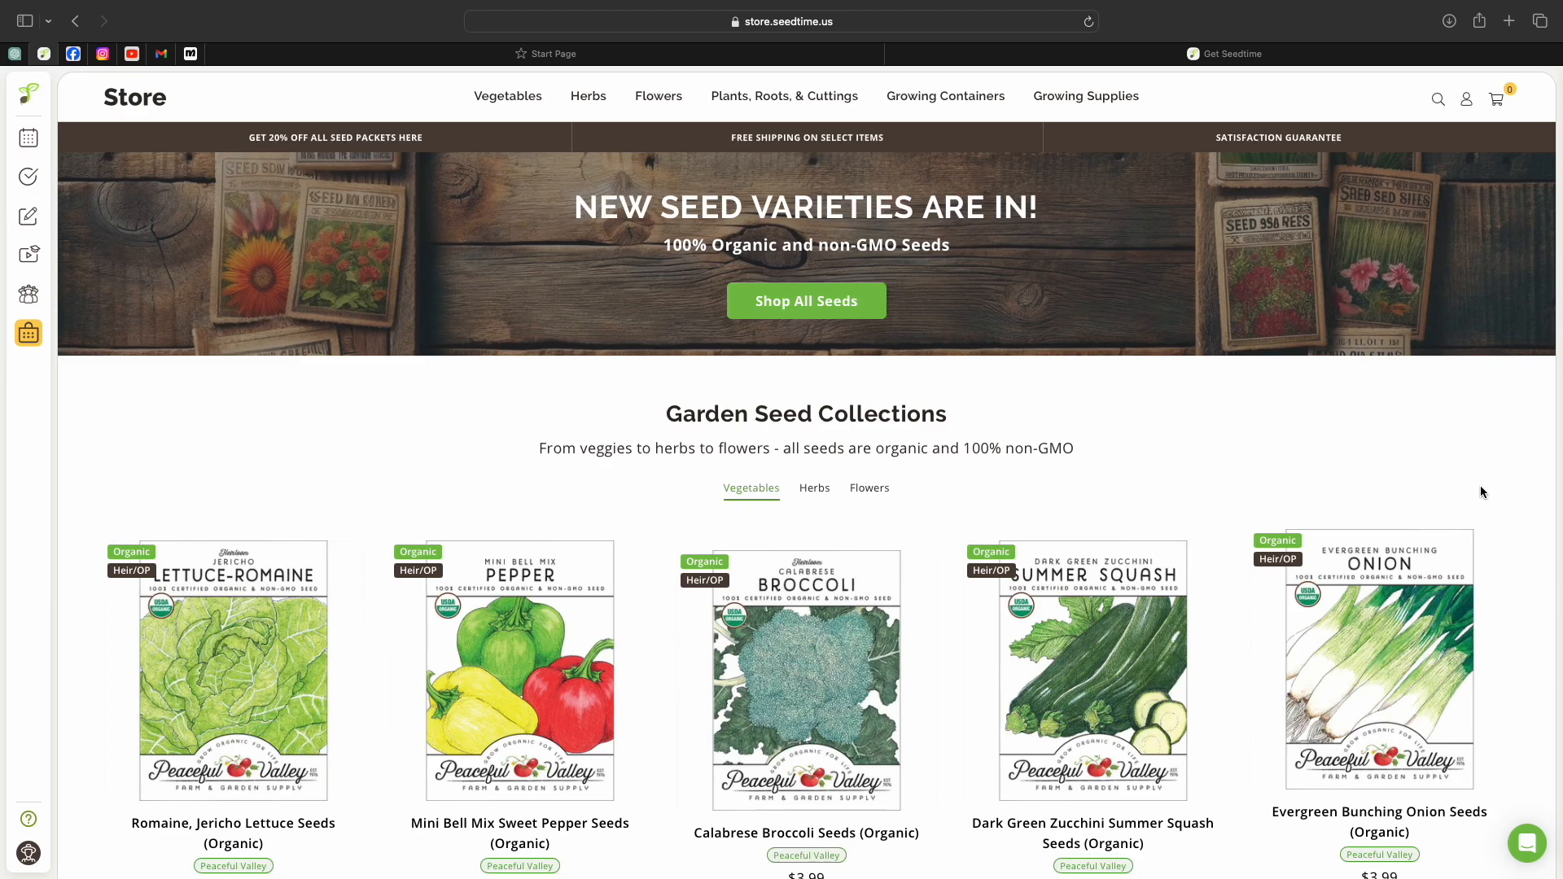
mouse_move(1174, 426)
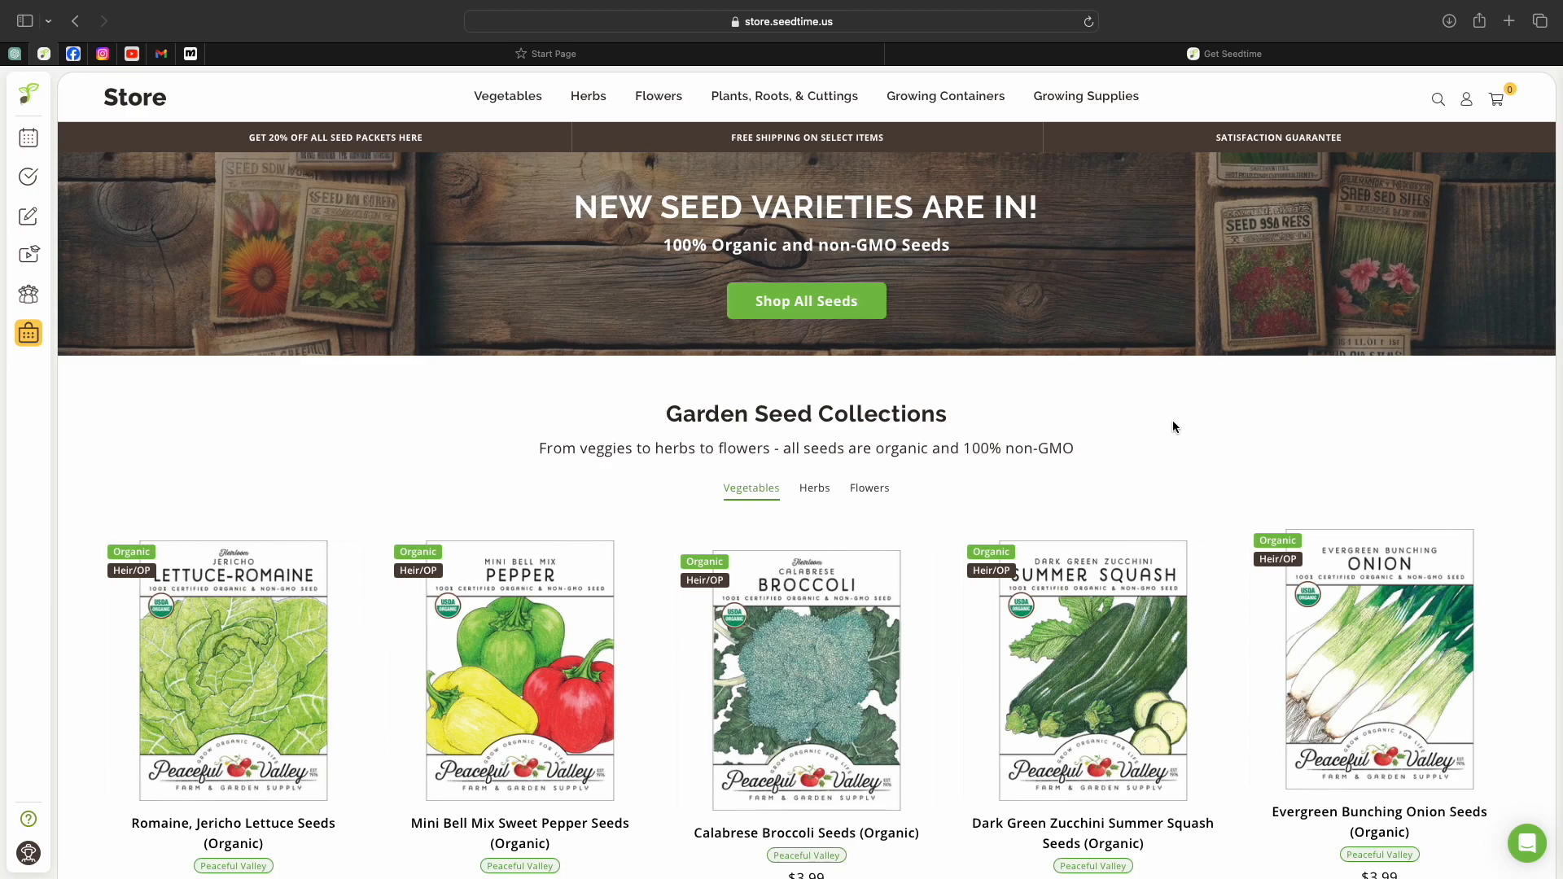
left_click(814, 488)
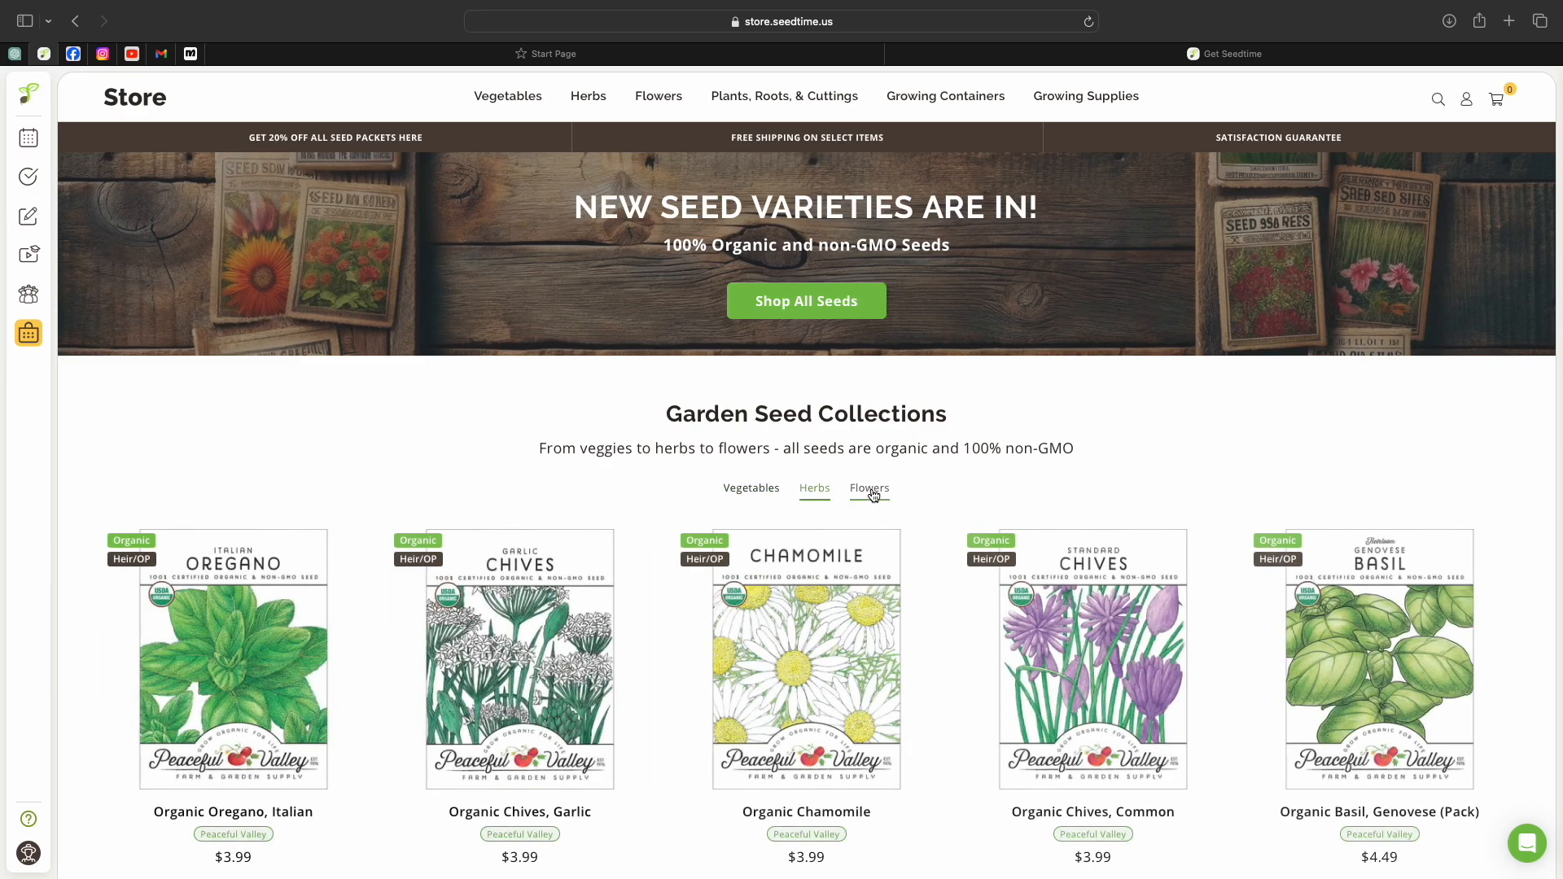
left_click(868, 489)
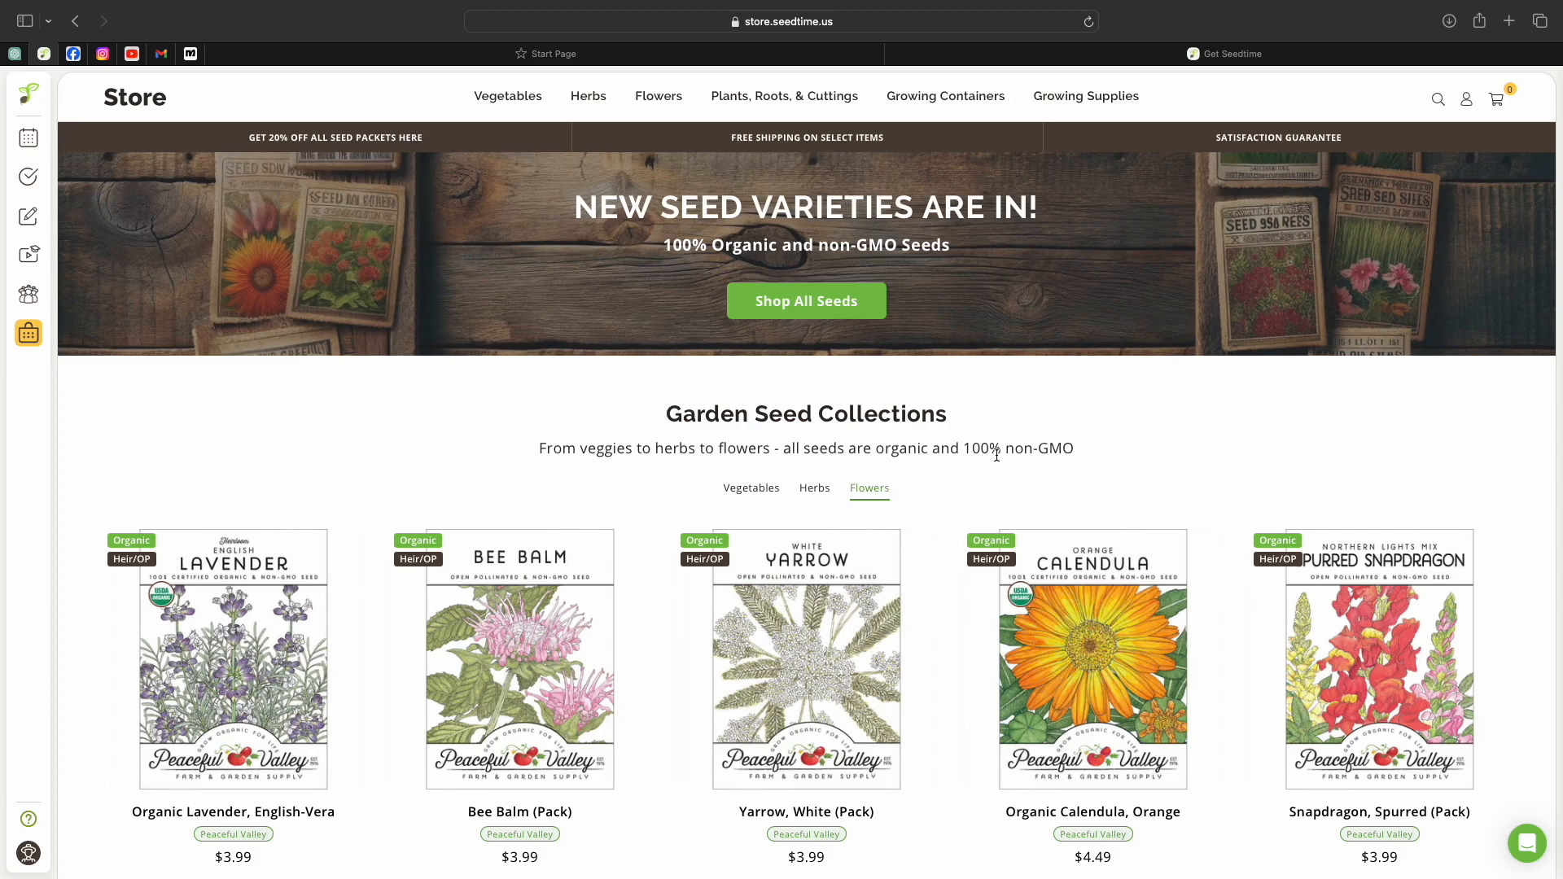
mouse_move(1343, 482)
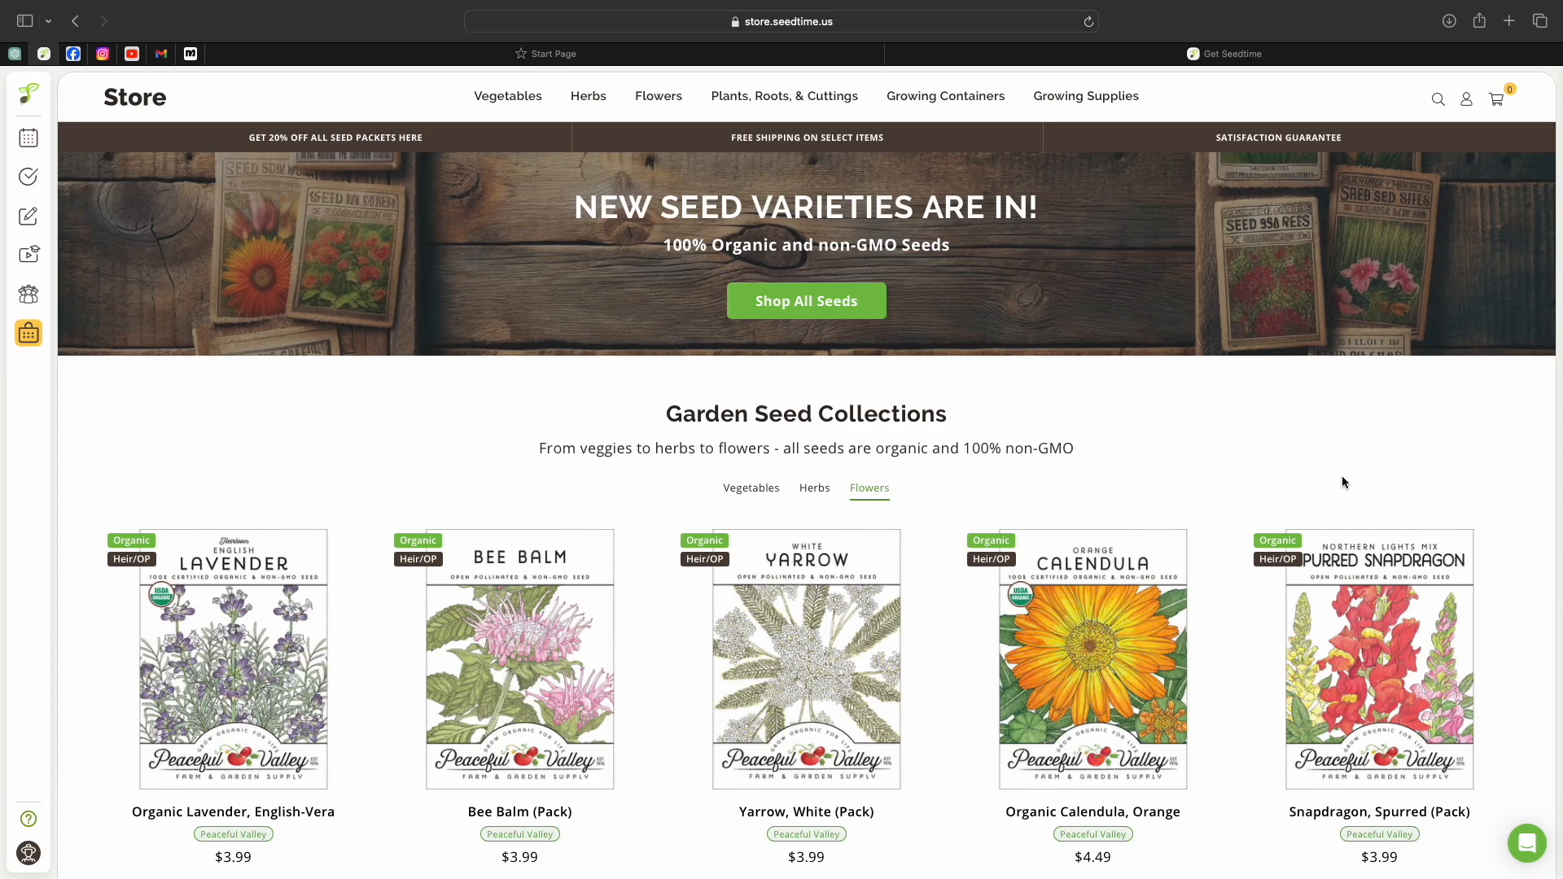
mouse_move(1379, 658)
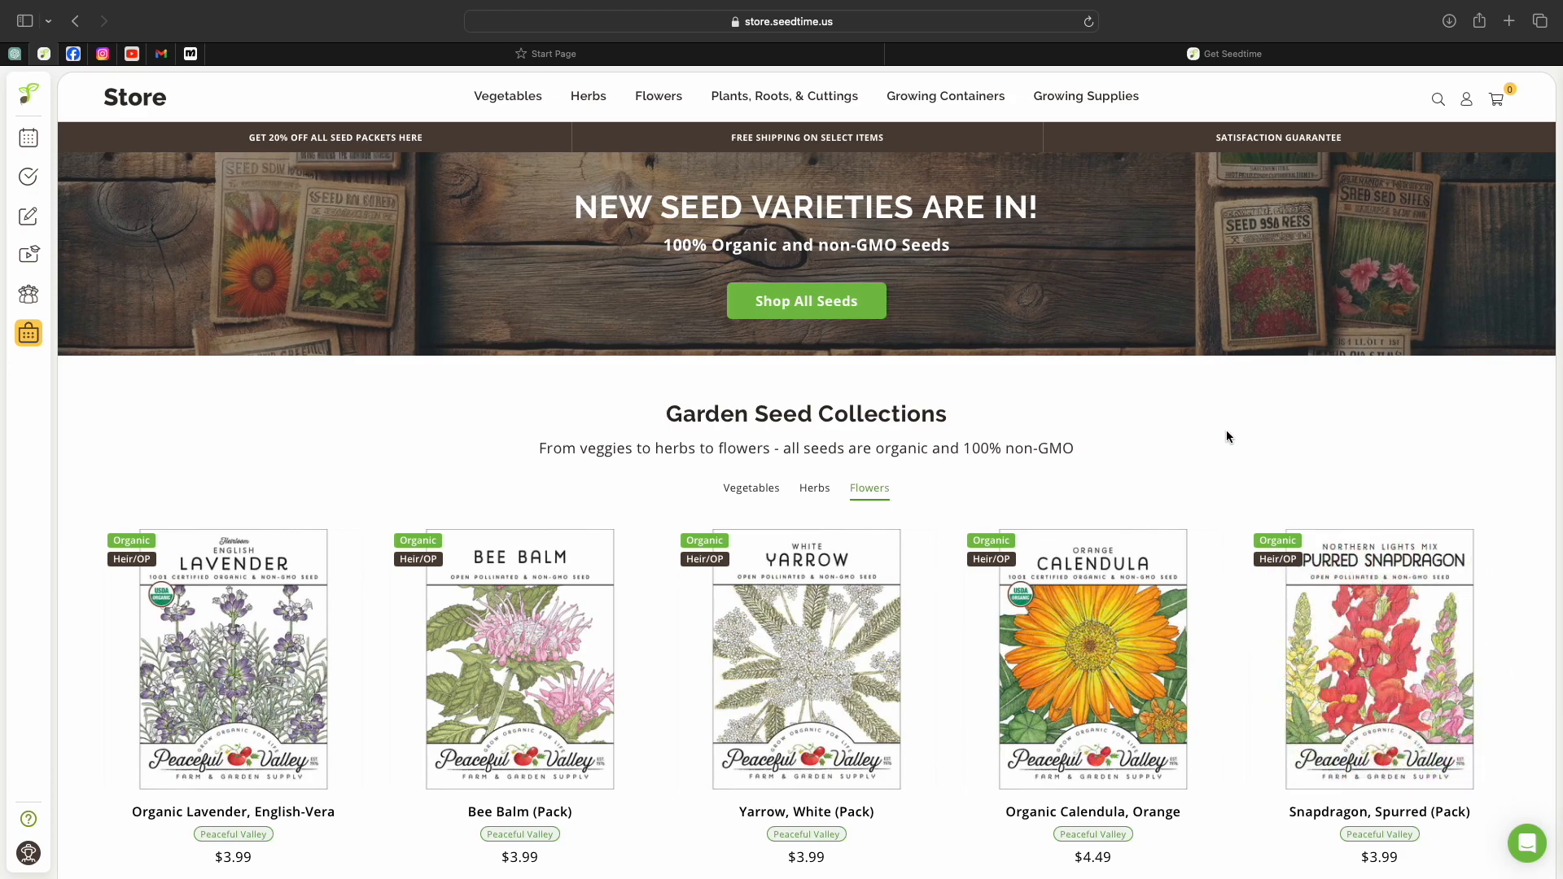
Show the Turmeric live roots listing with its pre-order product from $22.00
scroll("down", 3)
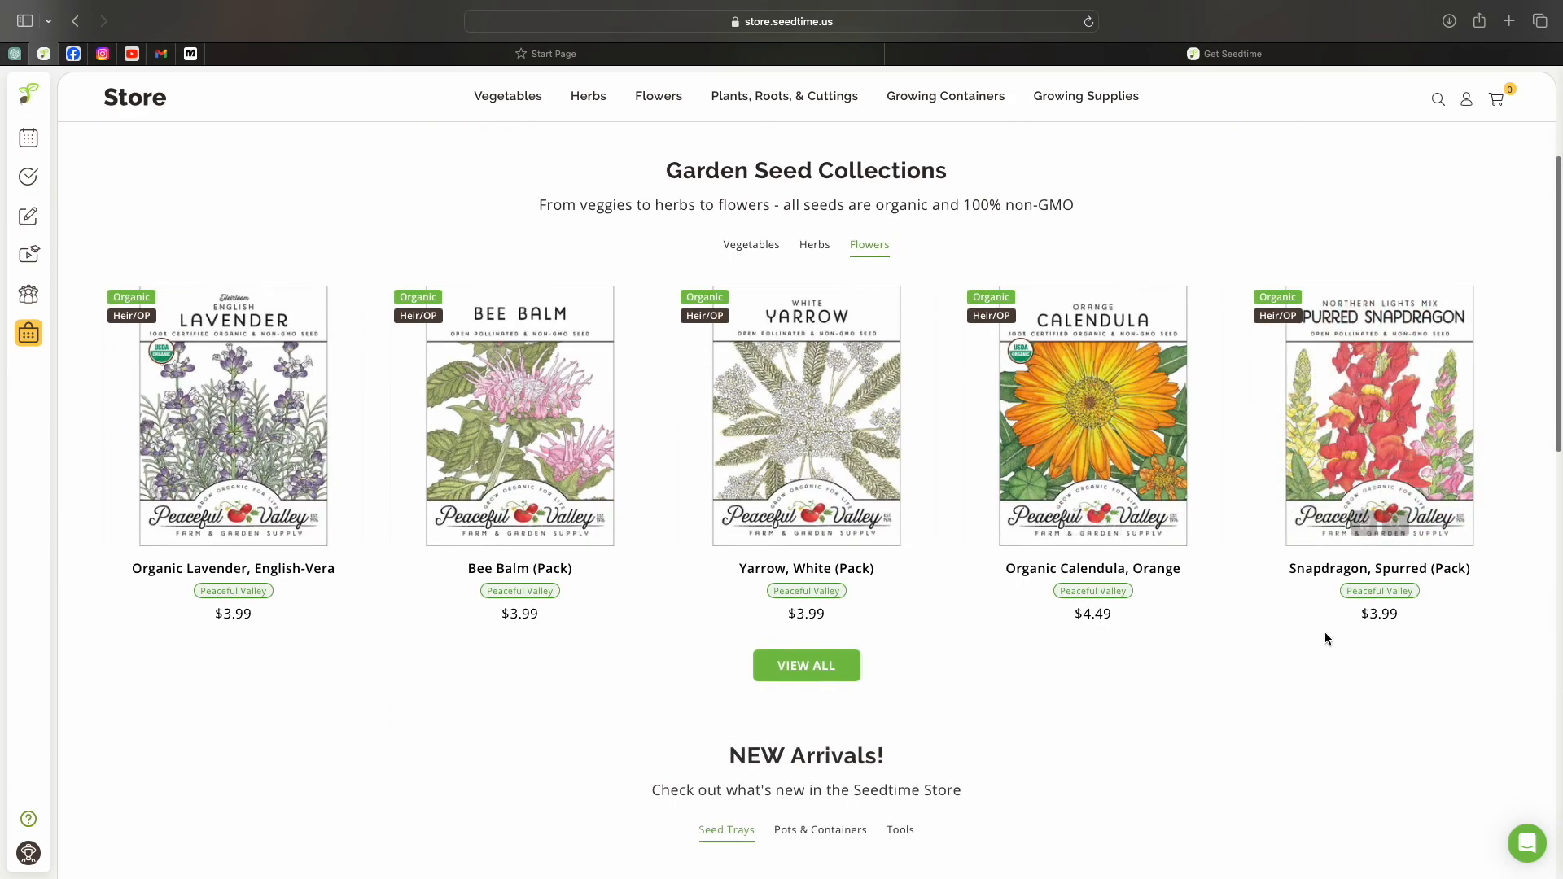
scroll("up", 3)
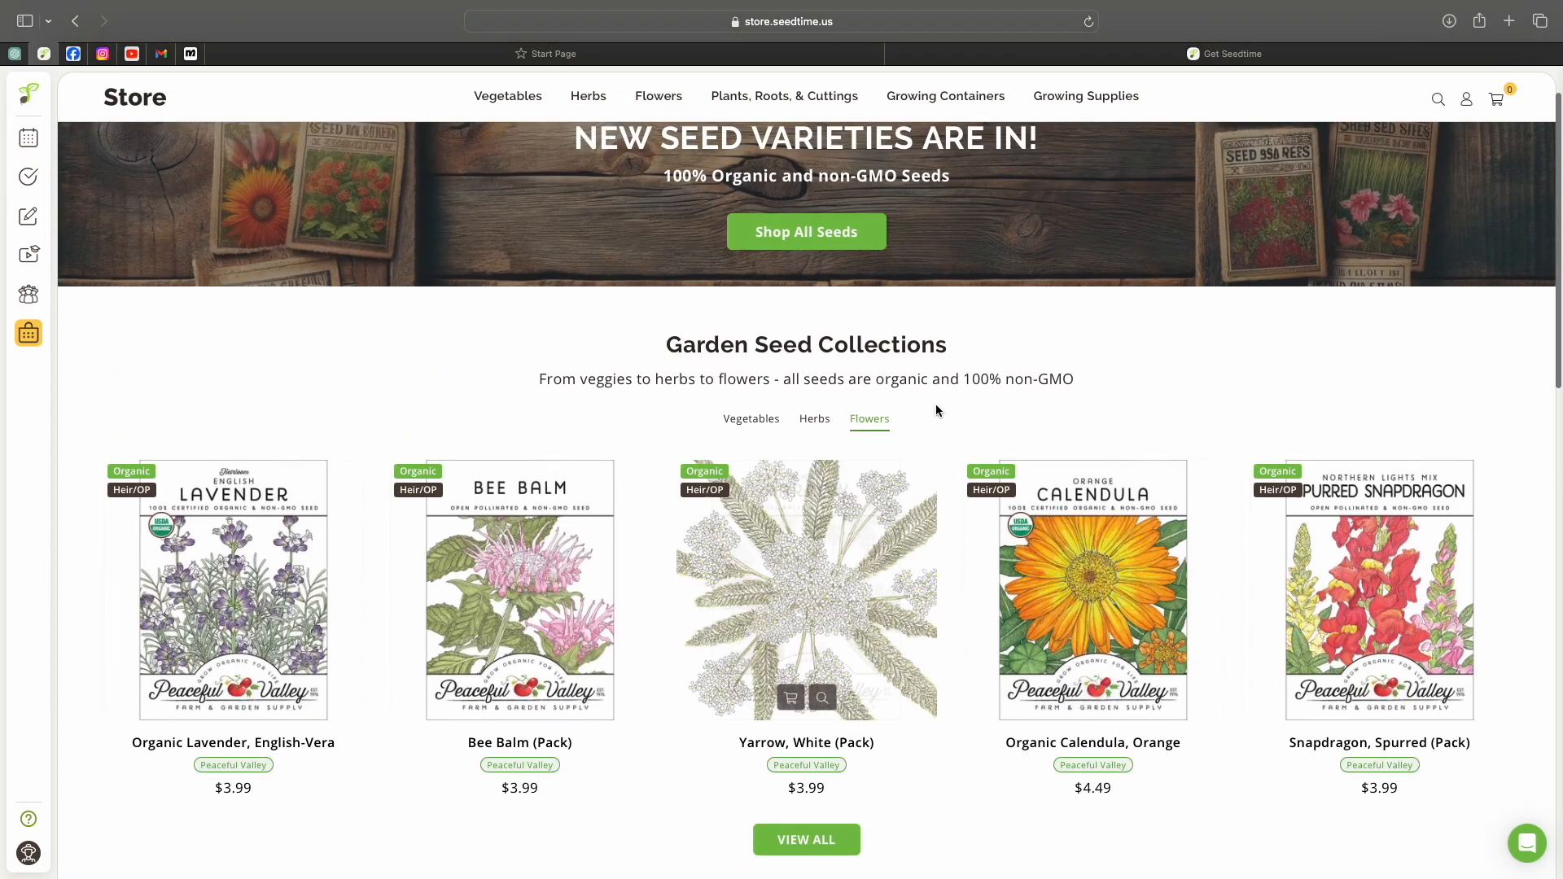
scroll("up", 3)
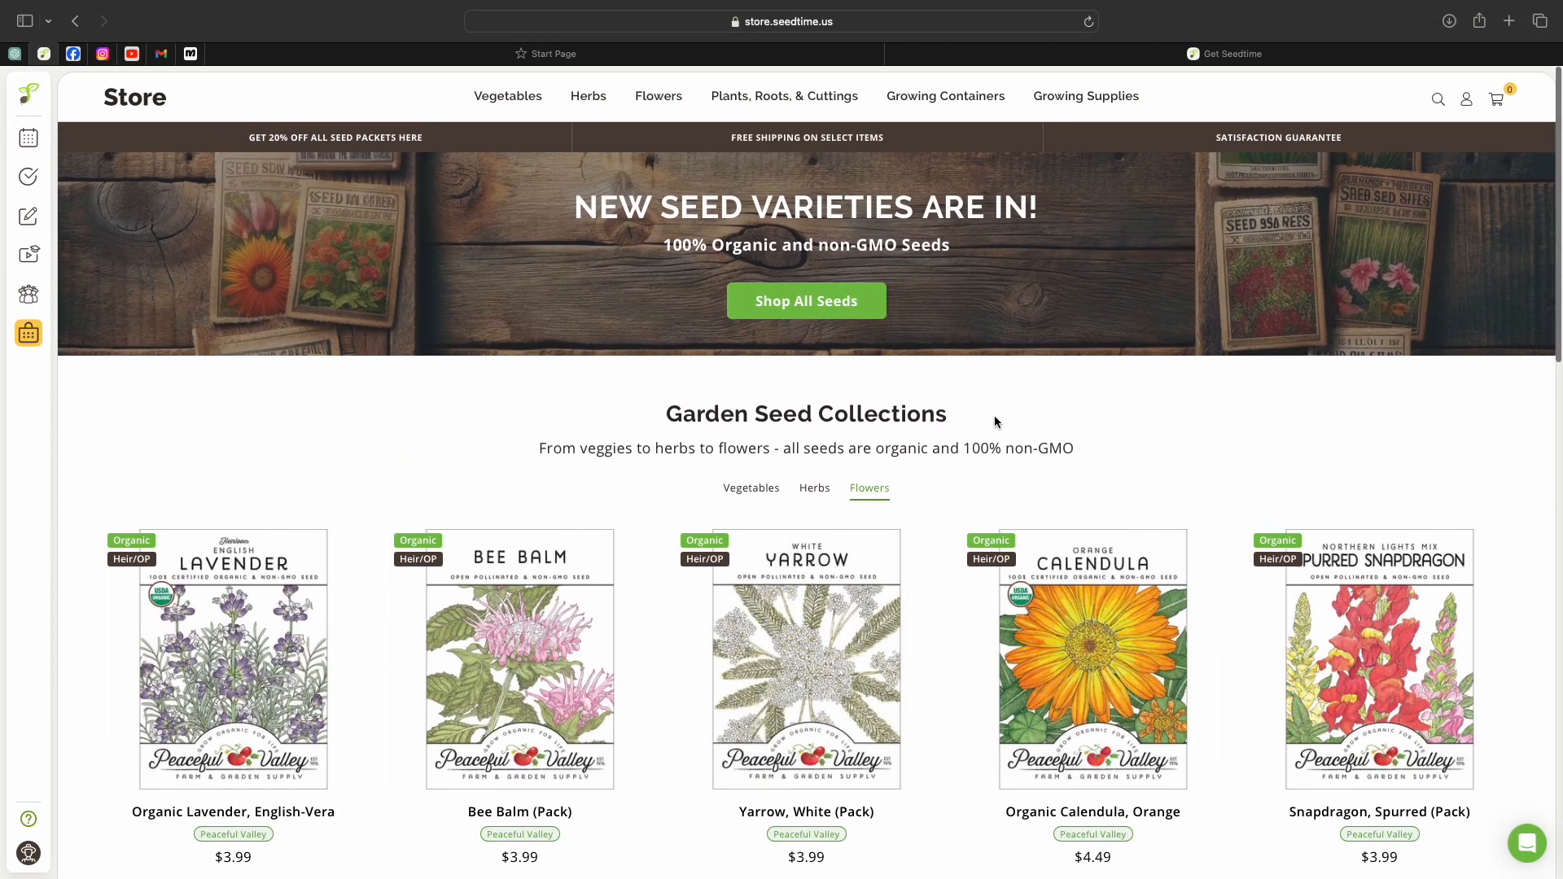
mouse_move(1094, 374)
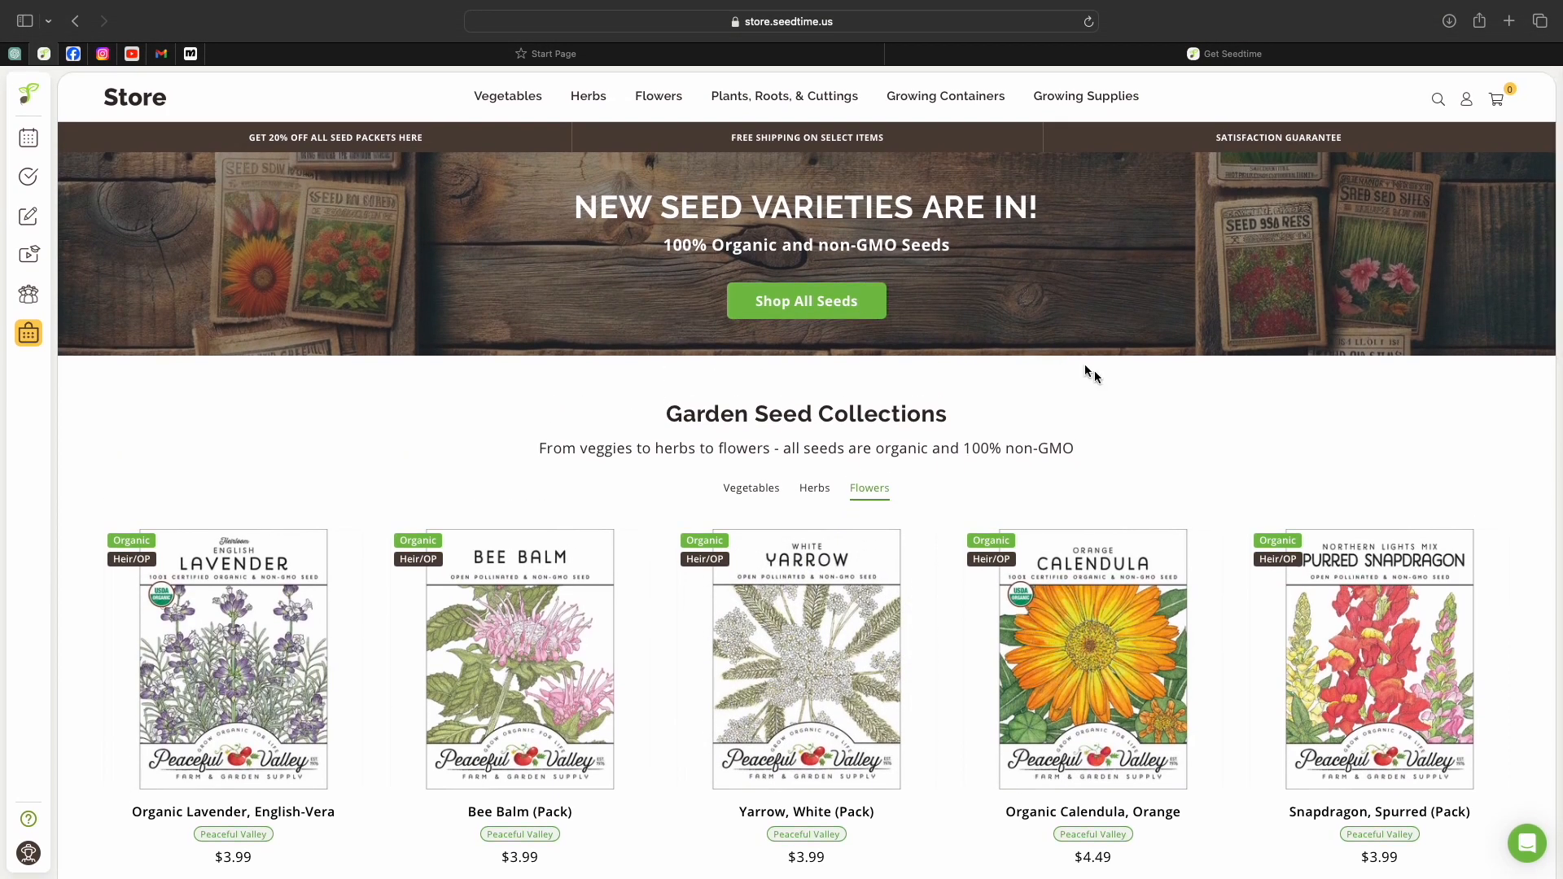
mouse_move(637, 246)
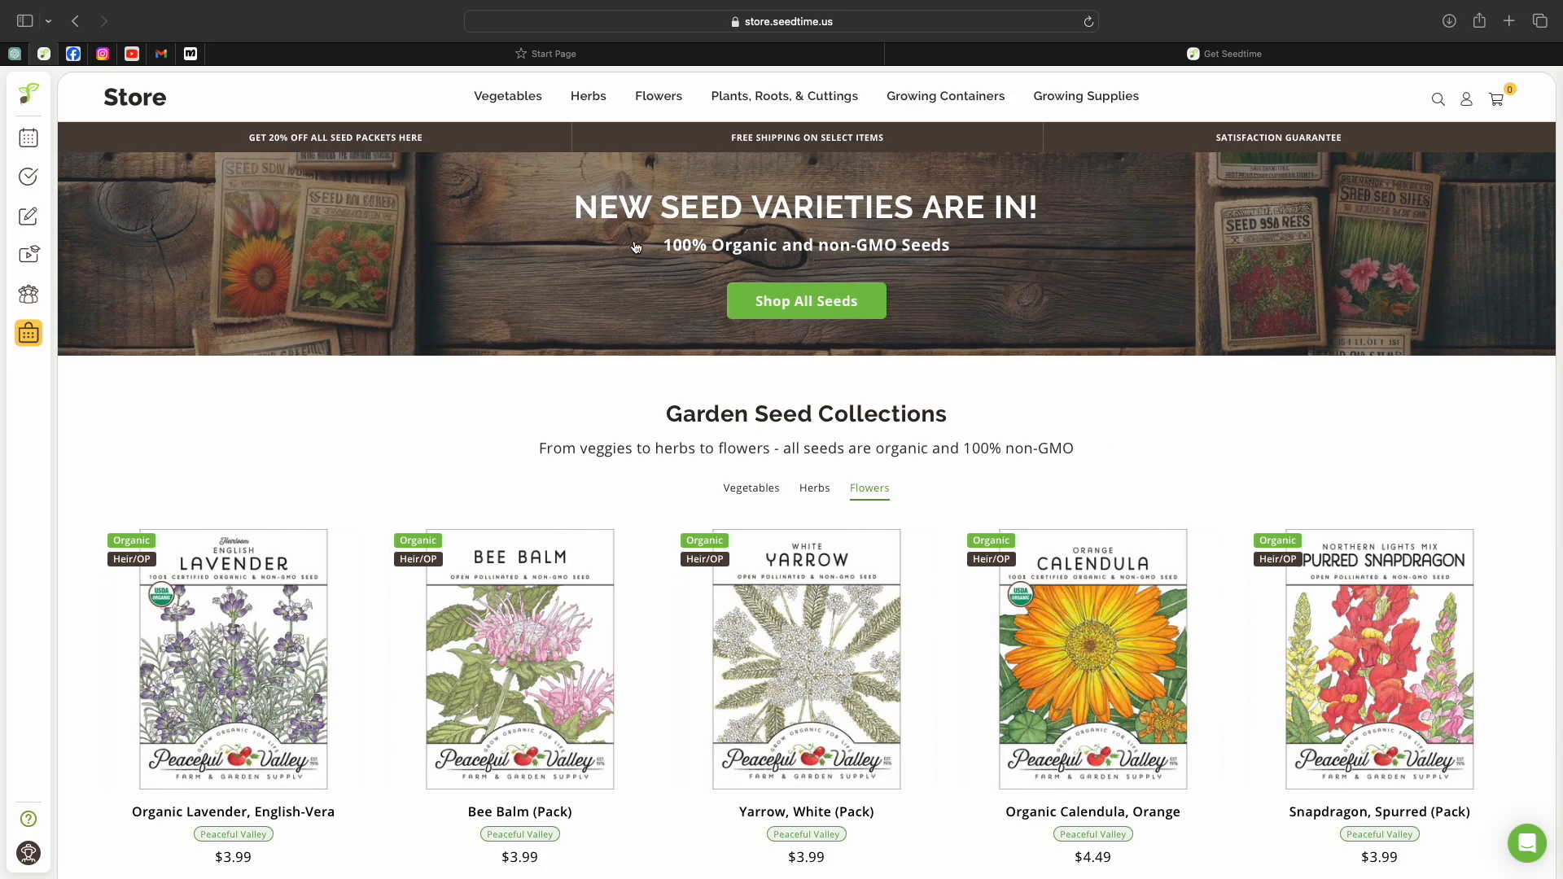
mouse_move(785, 96)
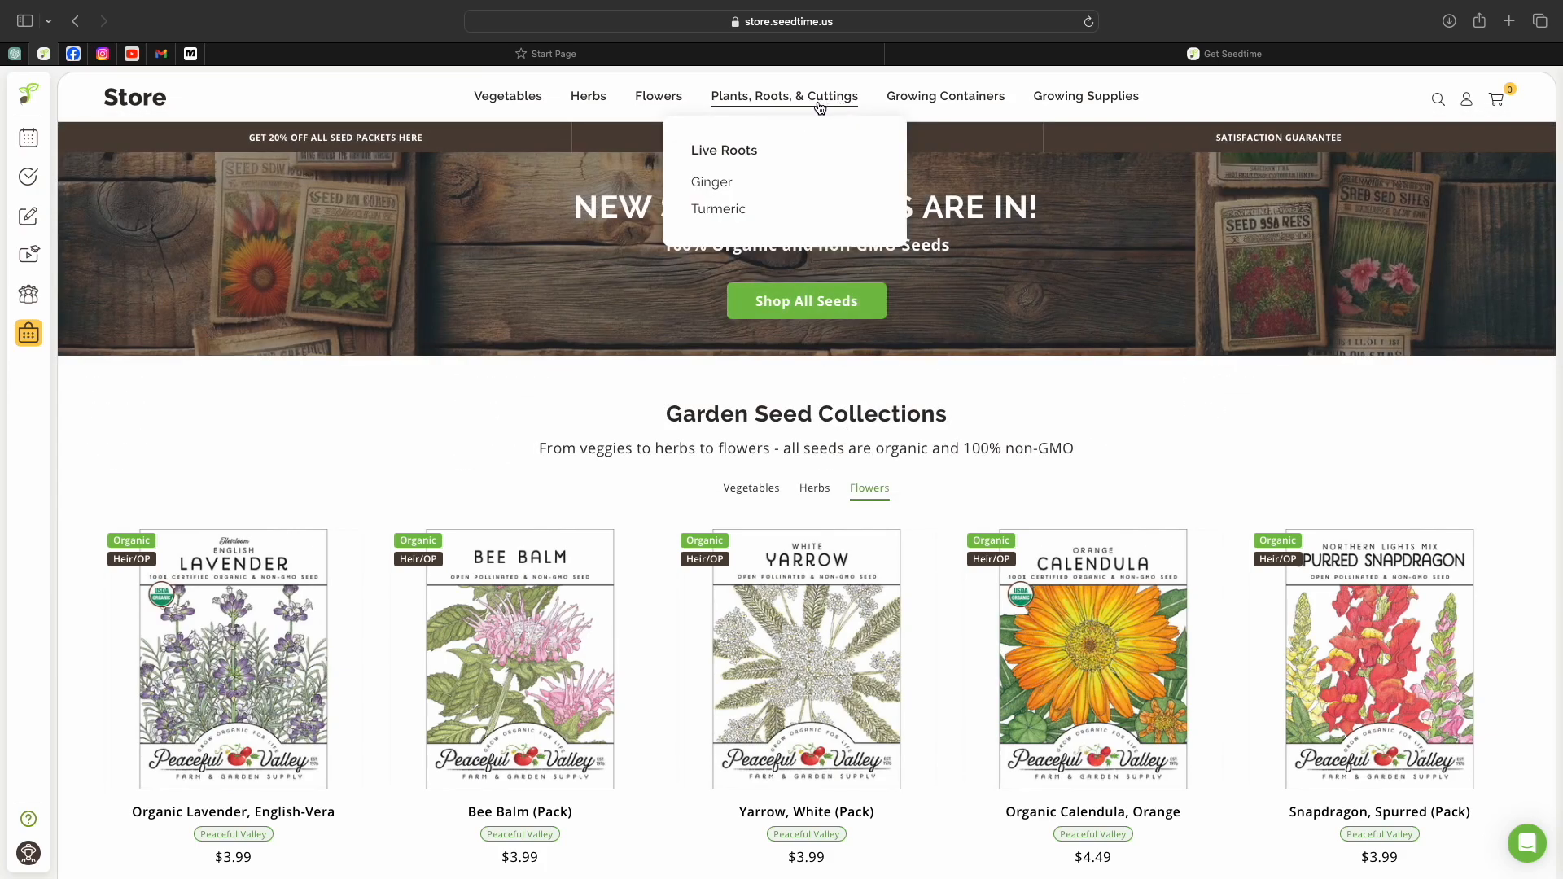
mouse_move(718, 210)
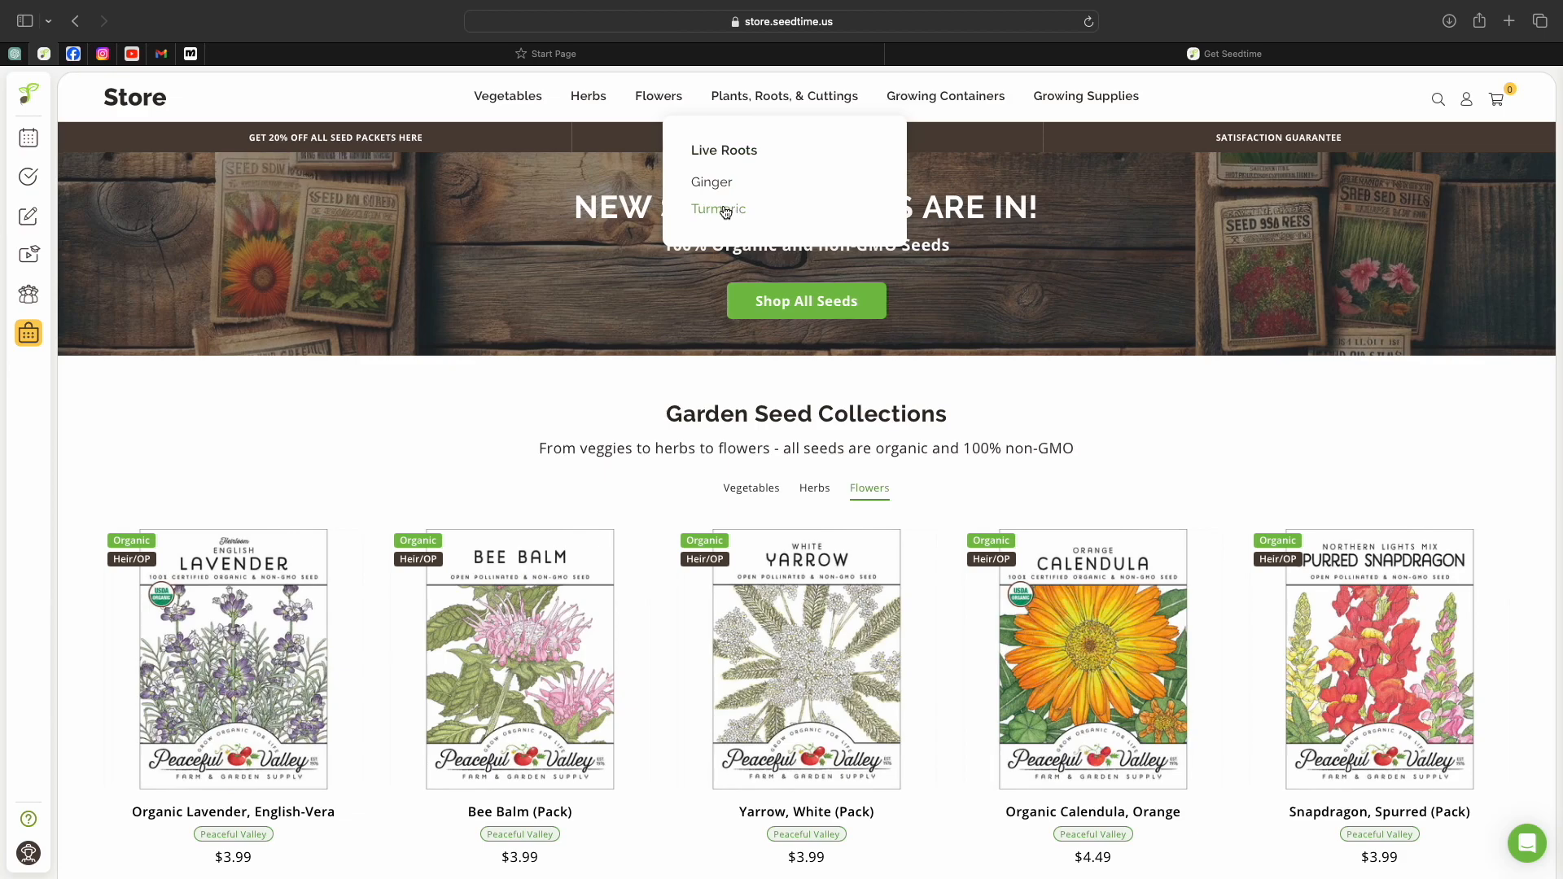
left_click(718, 210)
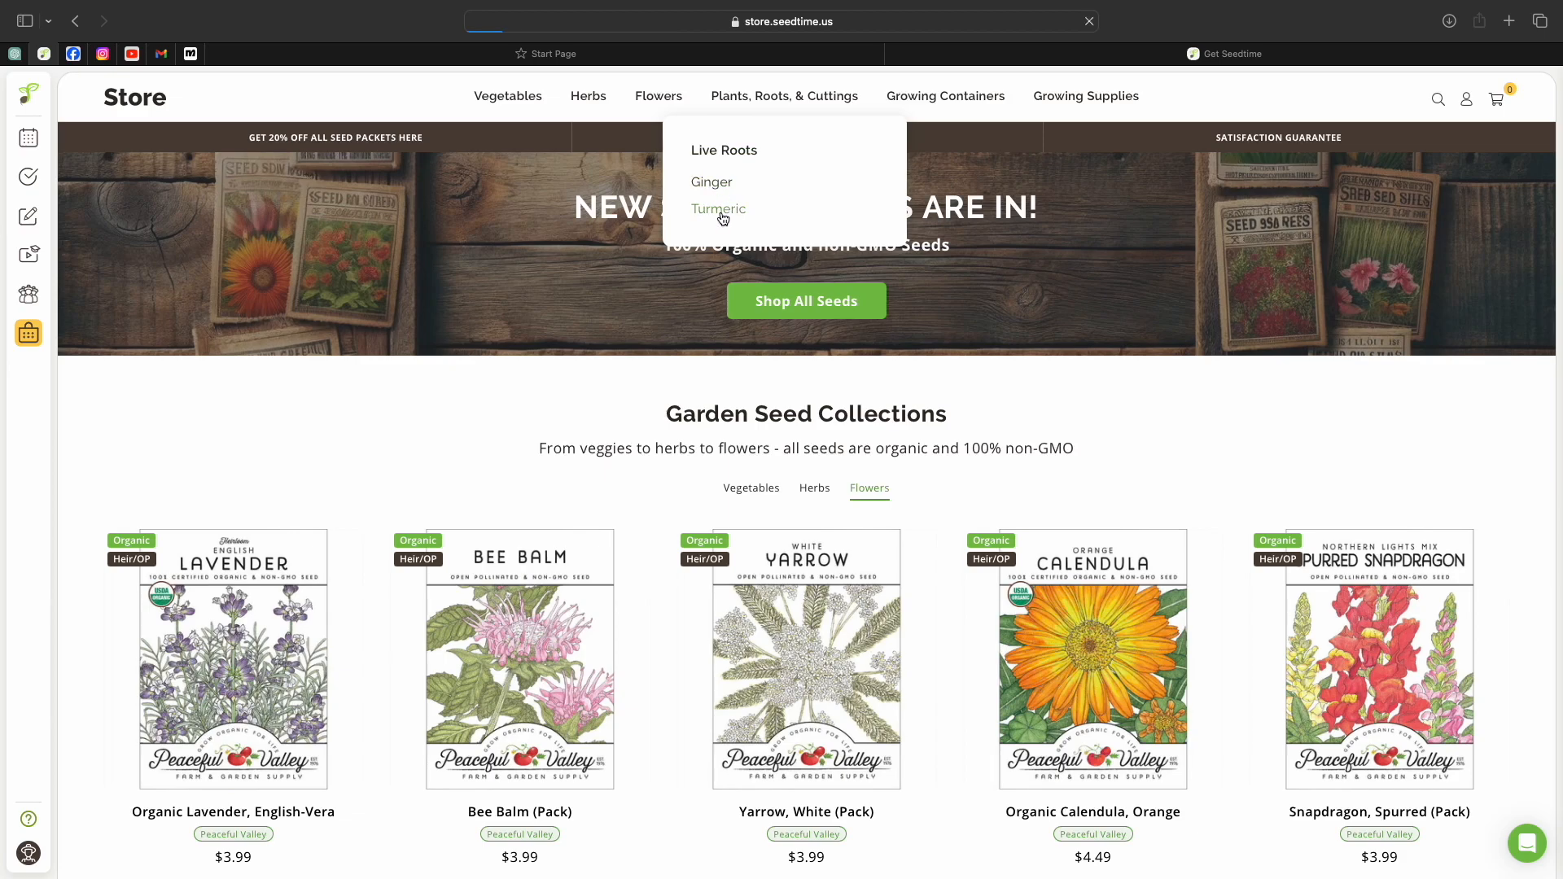
left_click(718, 209)
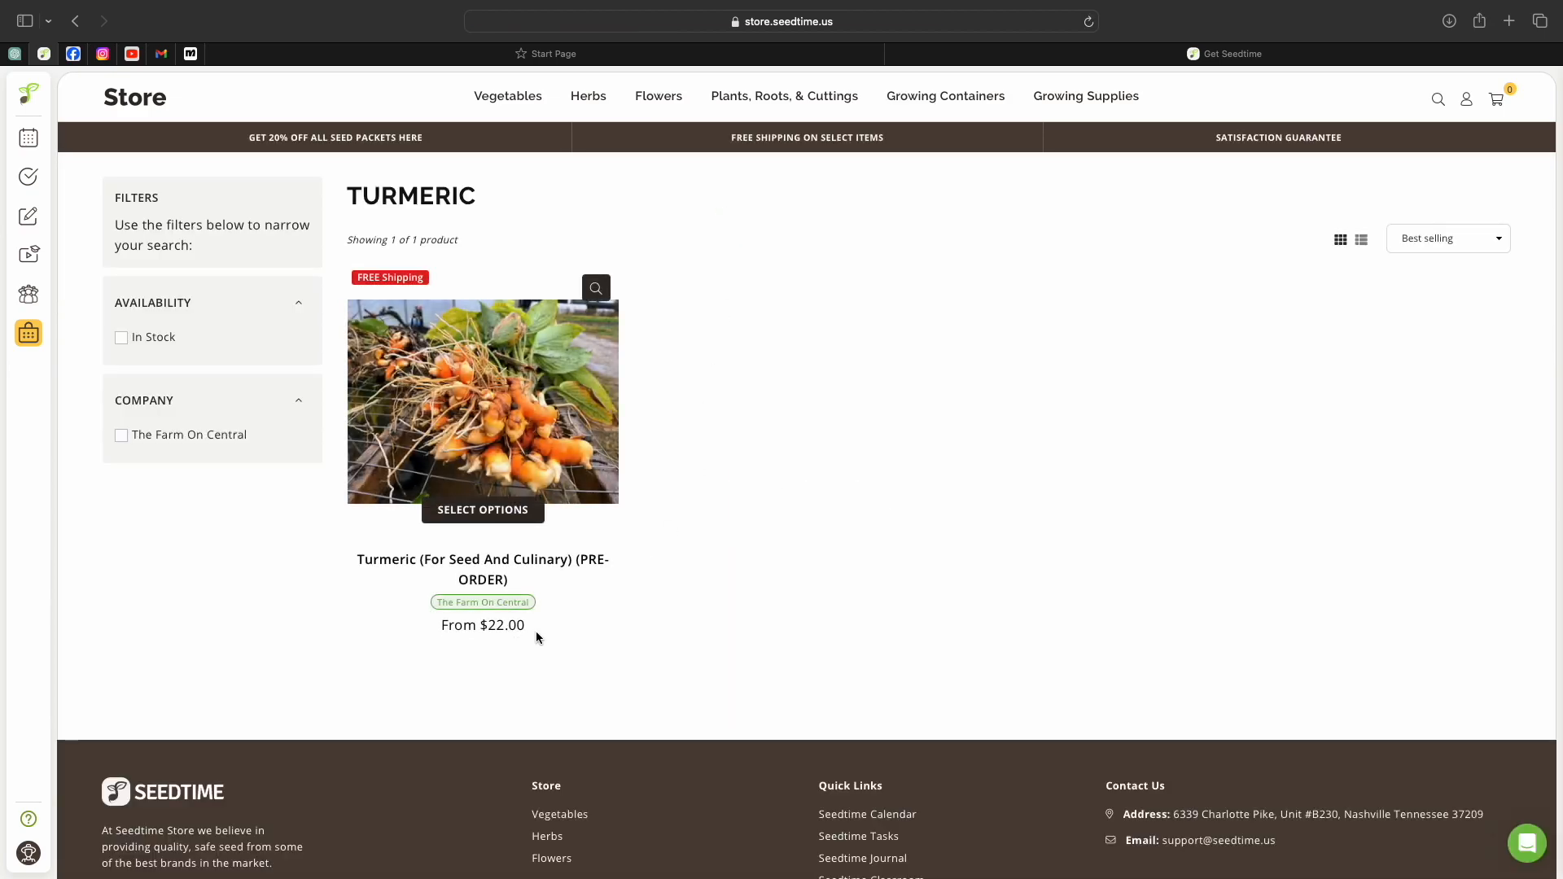
mouse_move(1077, 223)
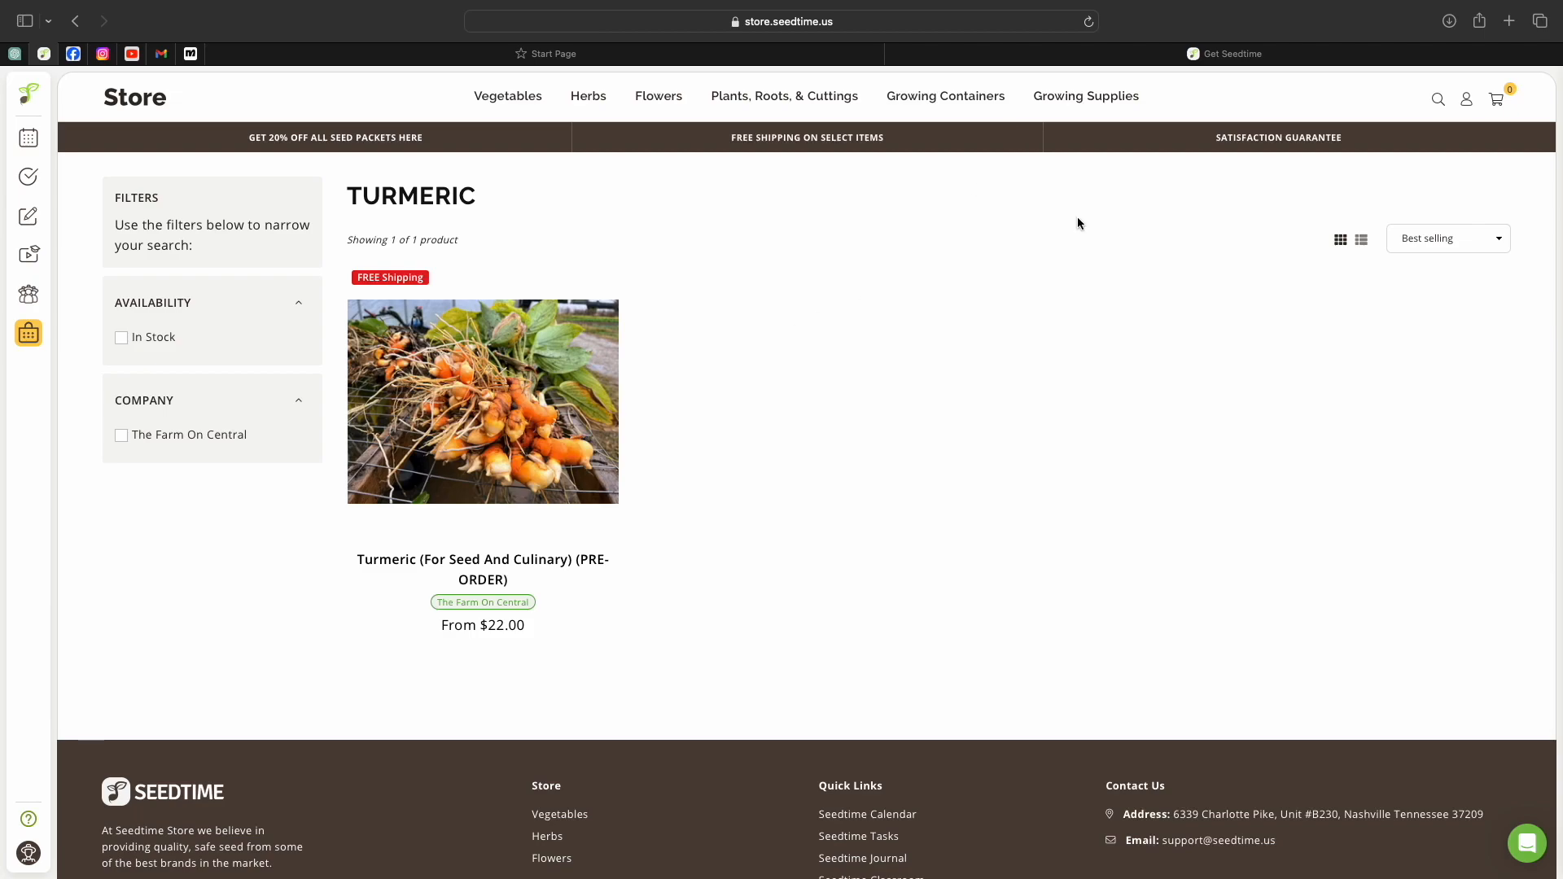
mouse_move(677, 117)
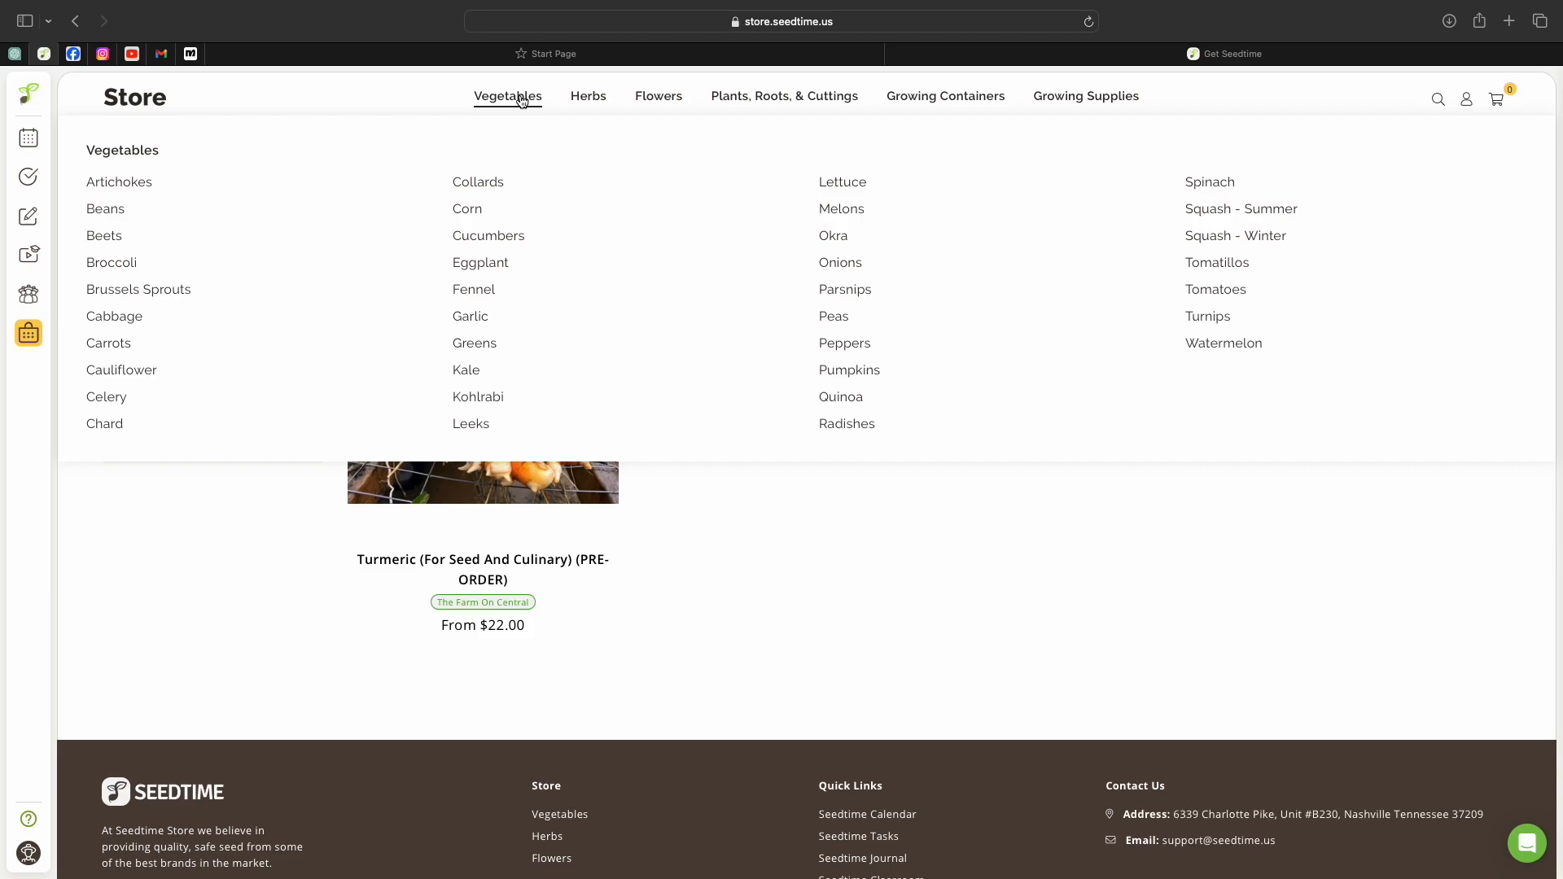
Show the Vegetables seed catalog and scroll its grid from artichoke to turnips and back
left_click(506, 96)
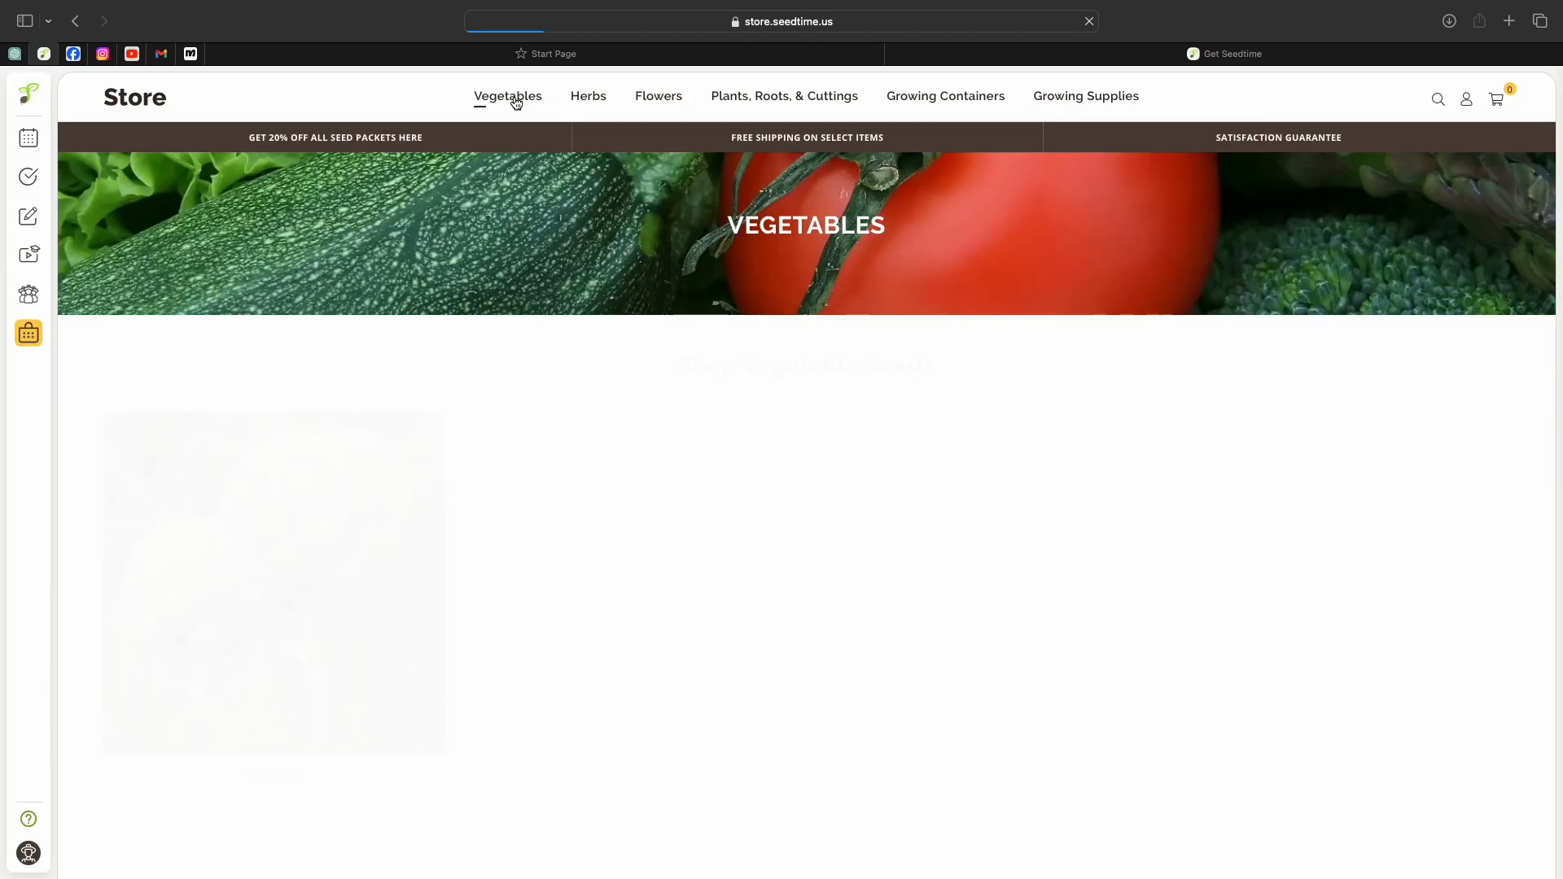
scroll("down", 3)
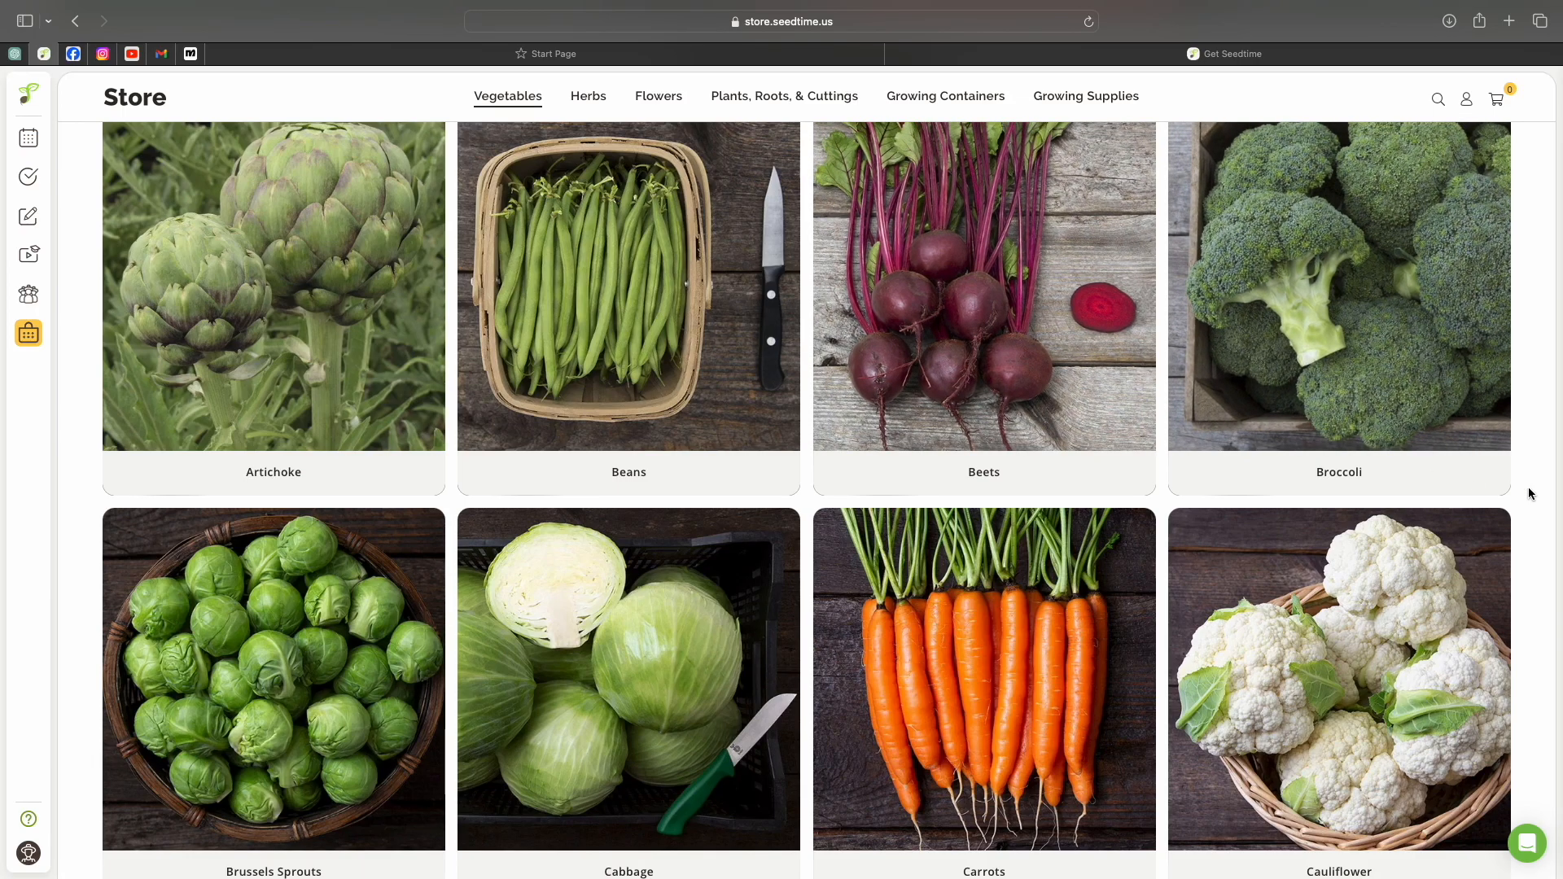
scroll("up", 3)
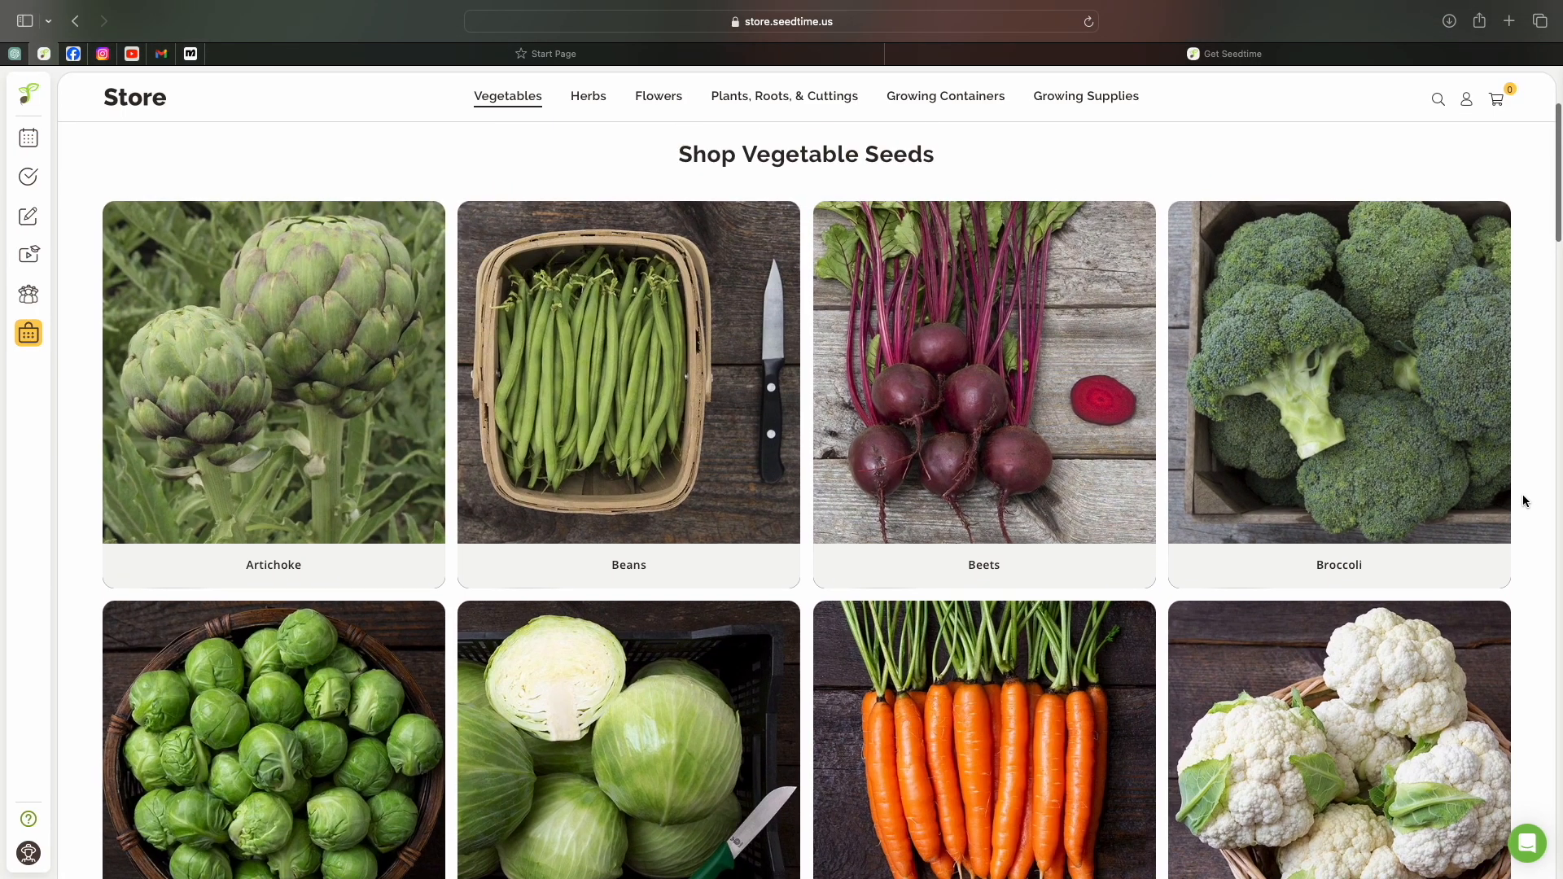
scroll("down", 3)
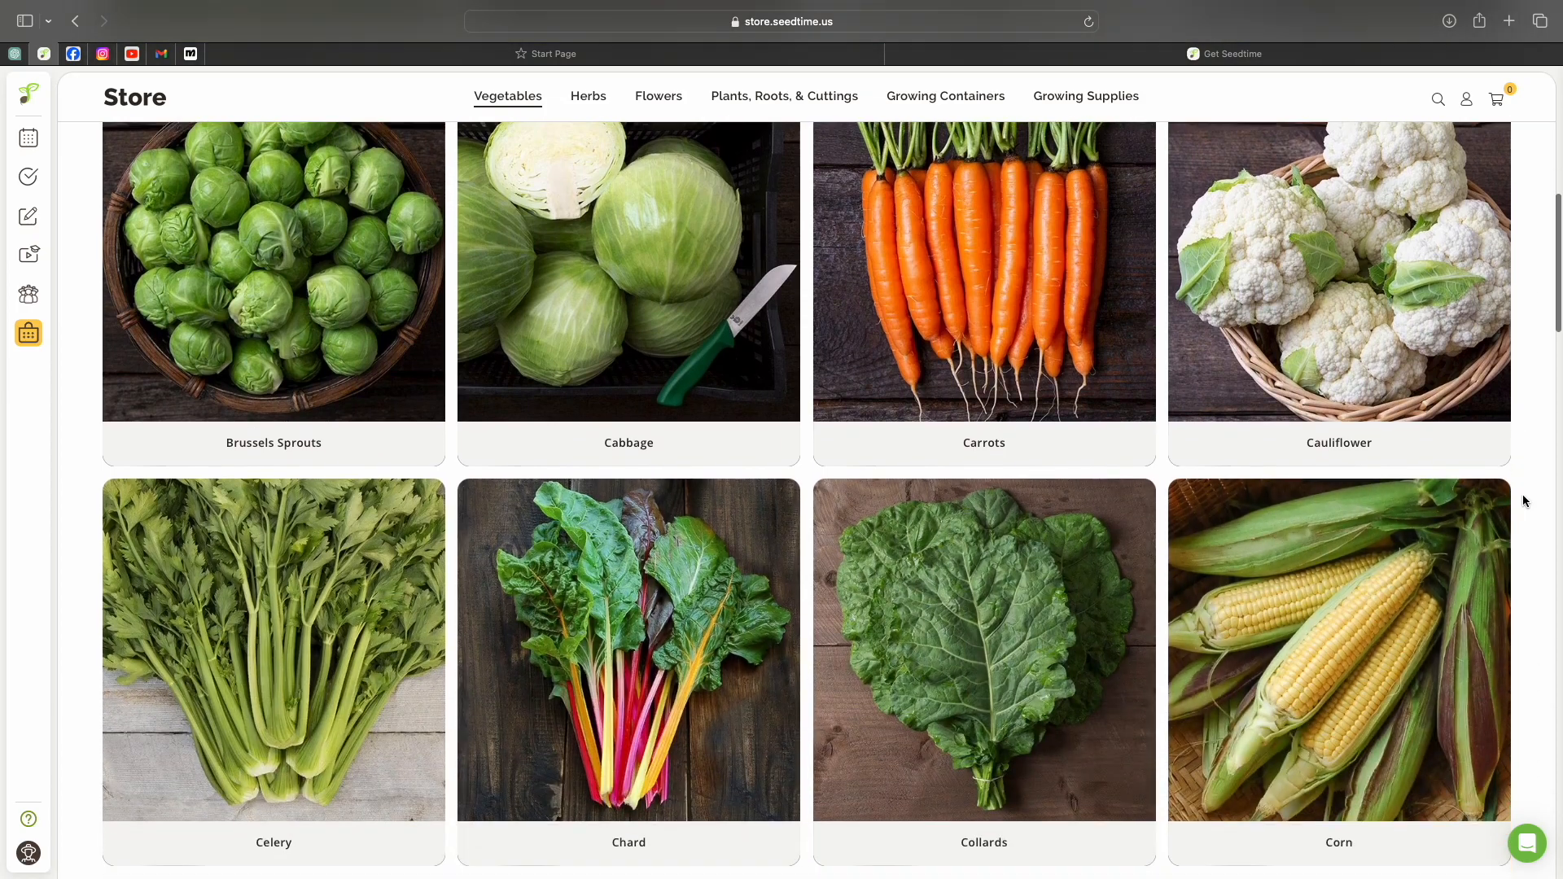
scroll("down", 3)
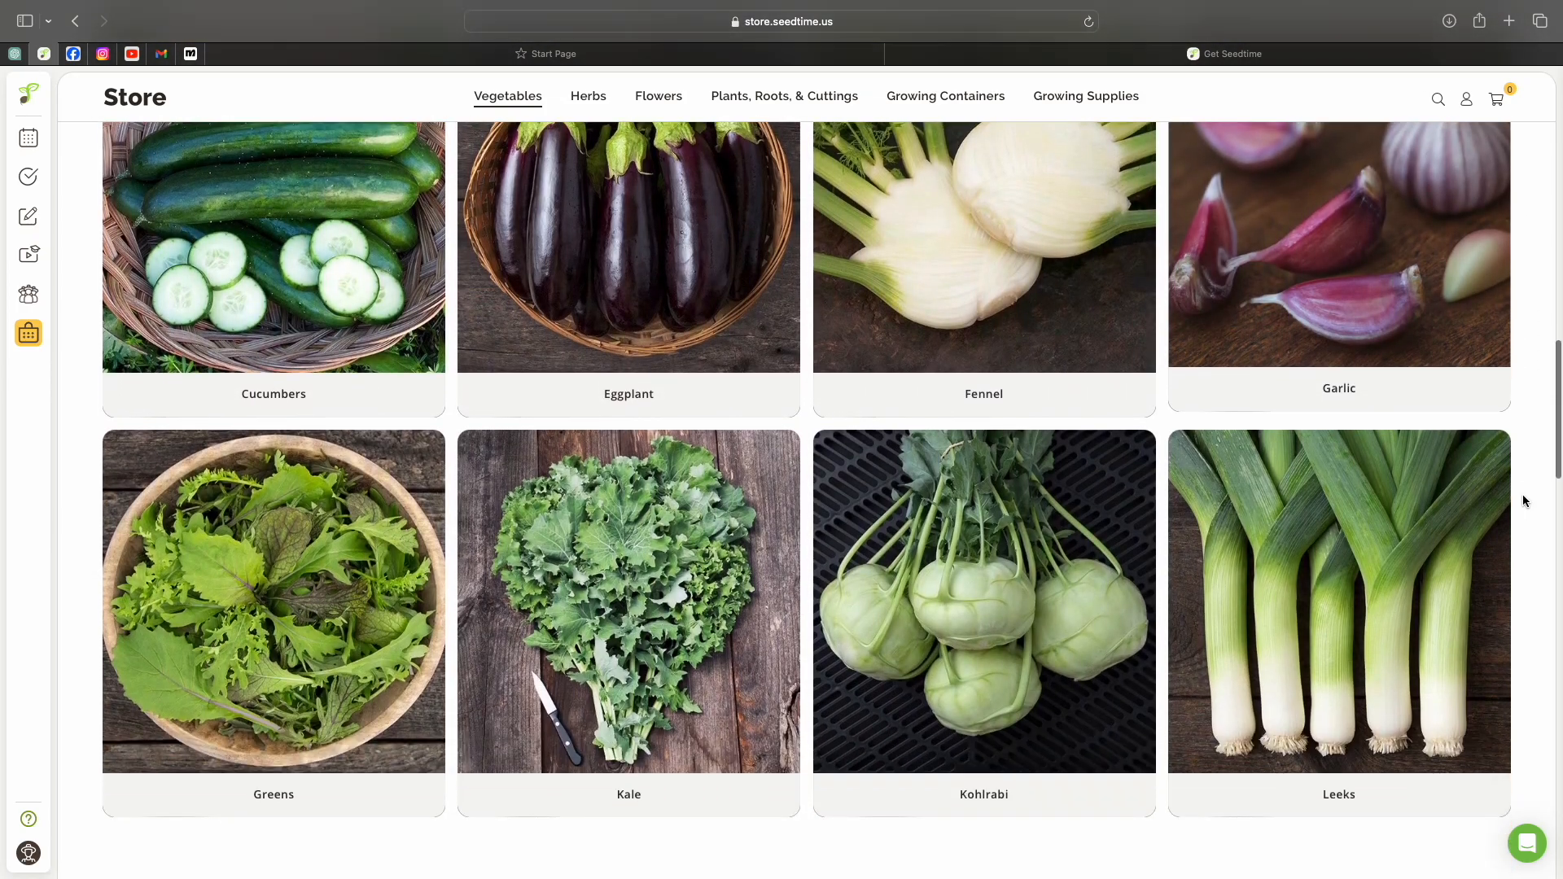
scroll("down", 3)
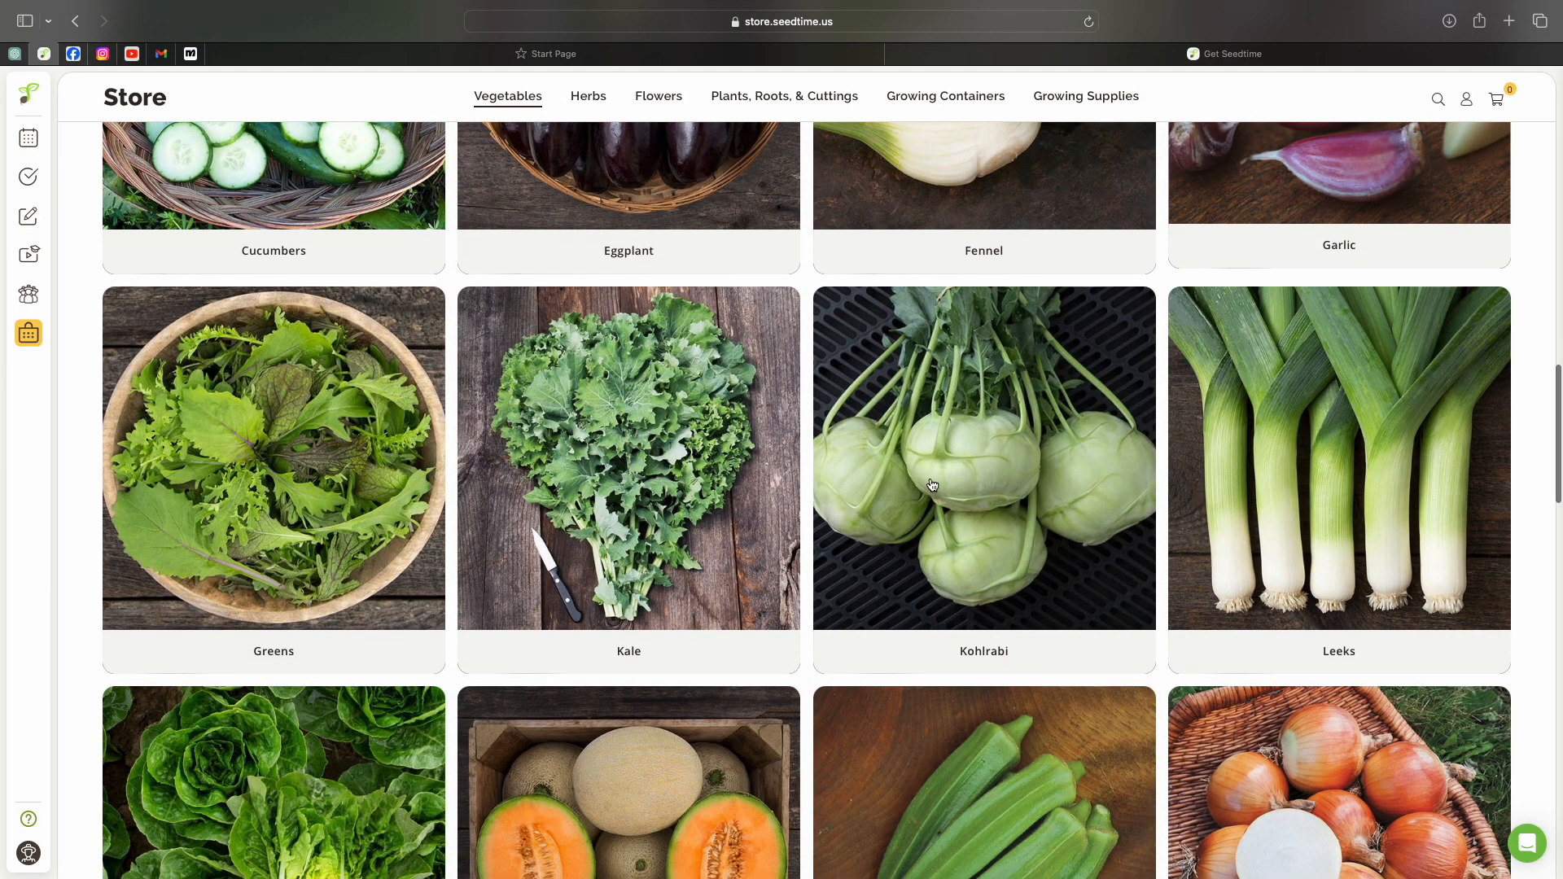
mouse_move(956, 492)
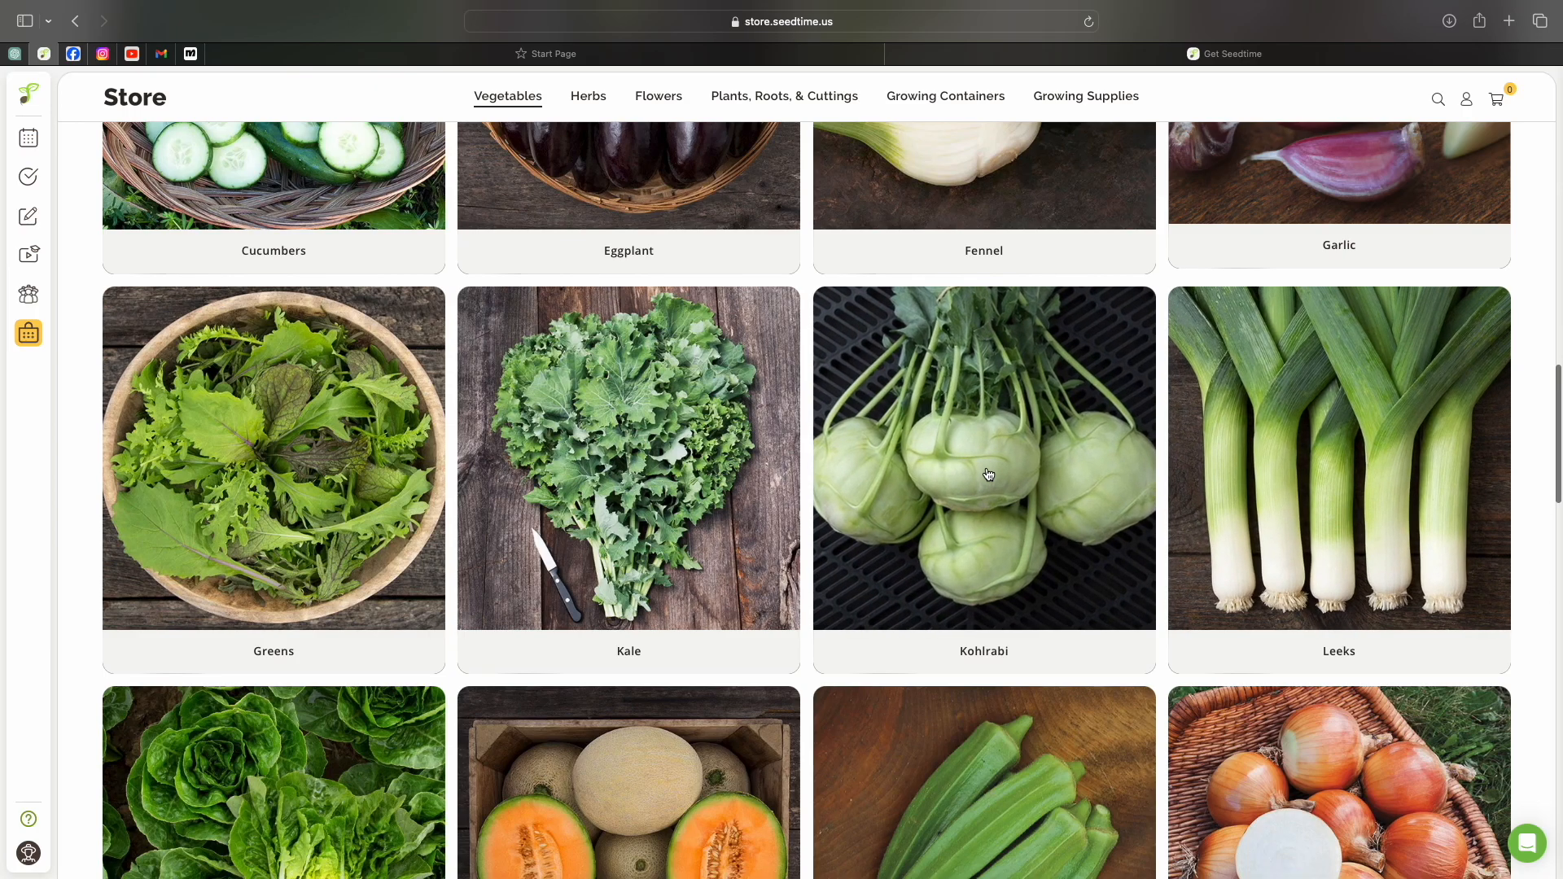
scroll("down", 3)
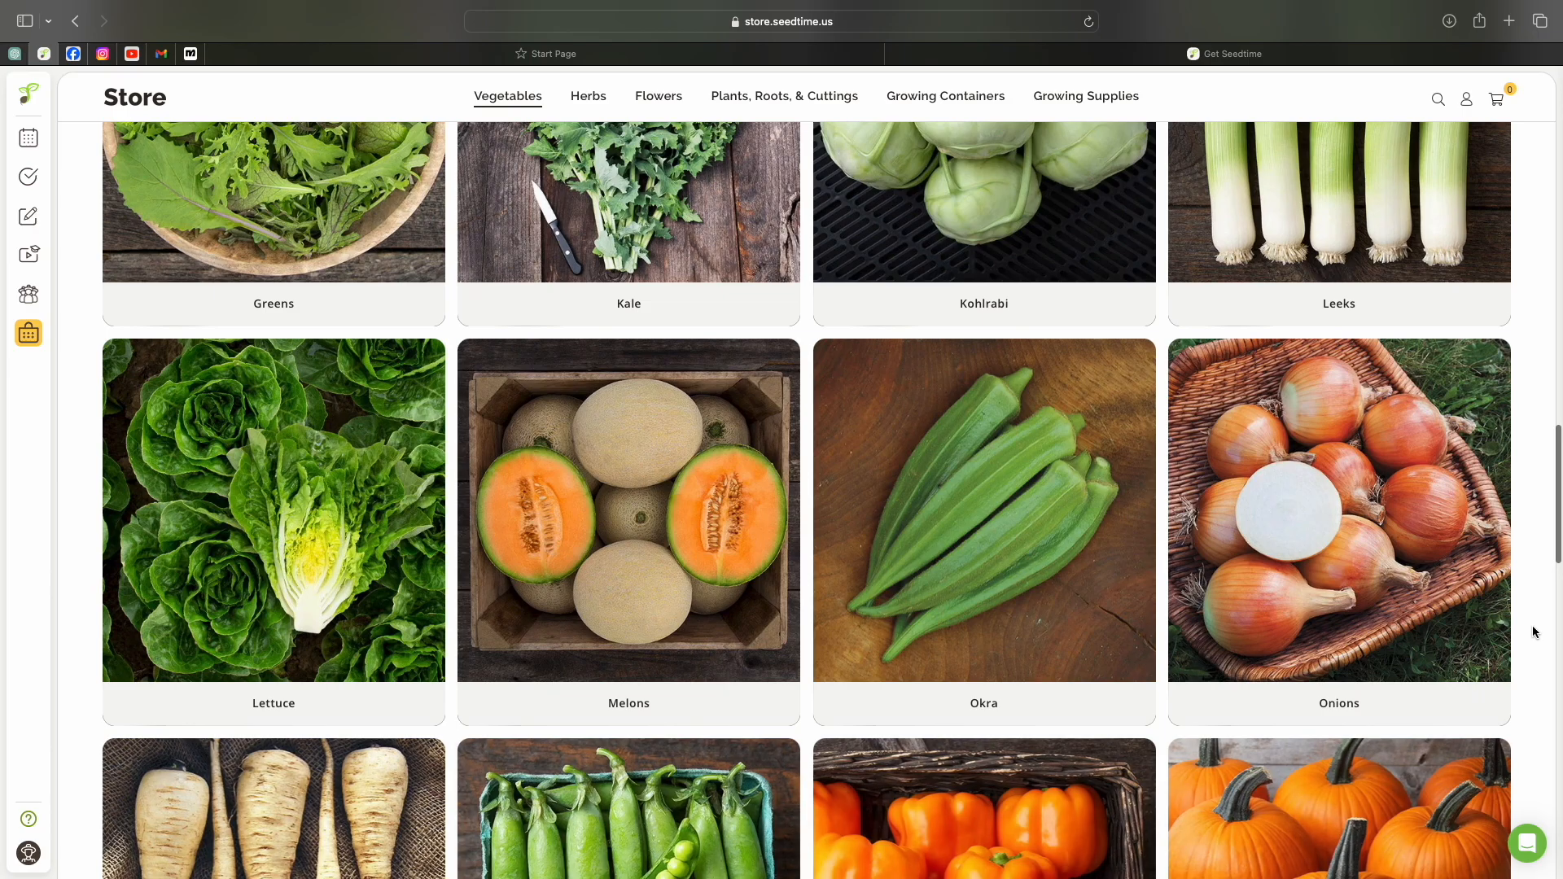
scroll("down", 3)
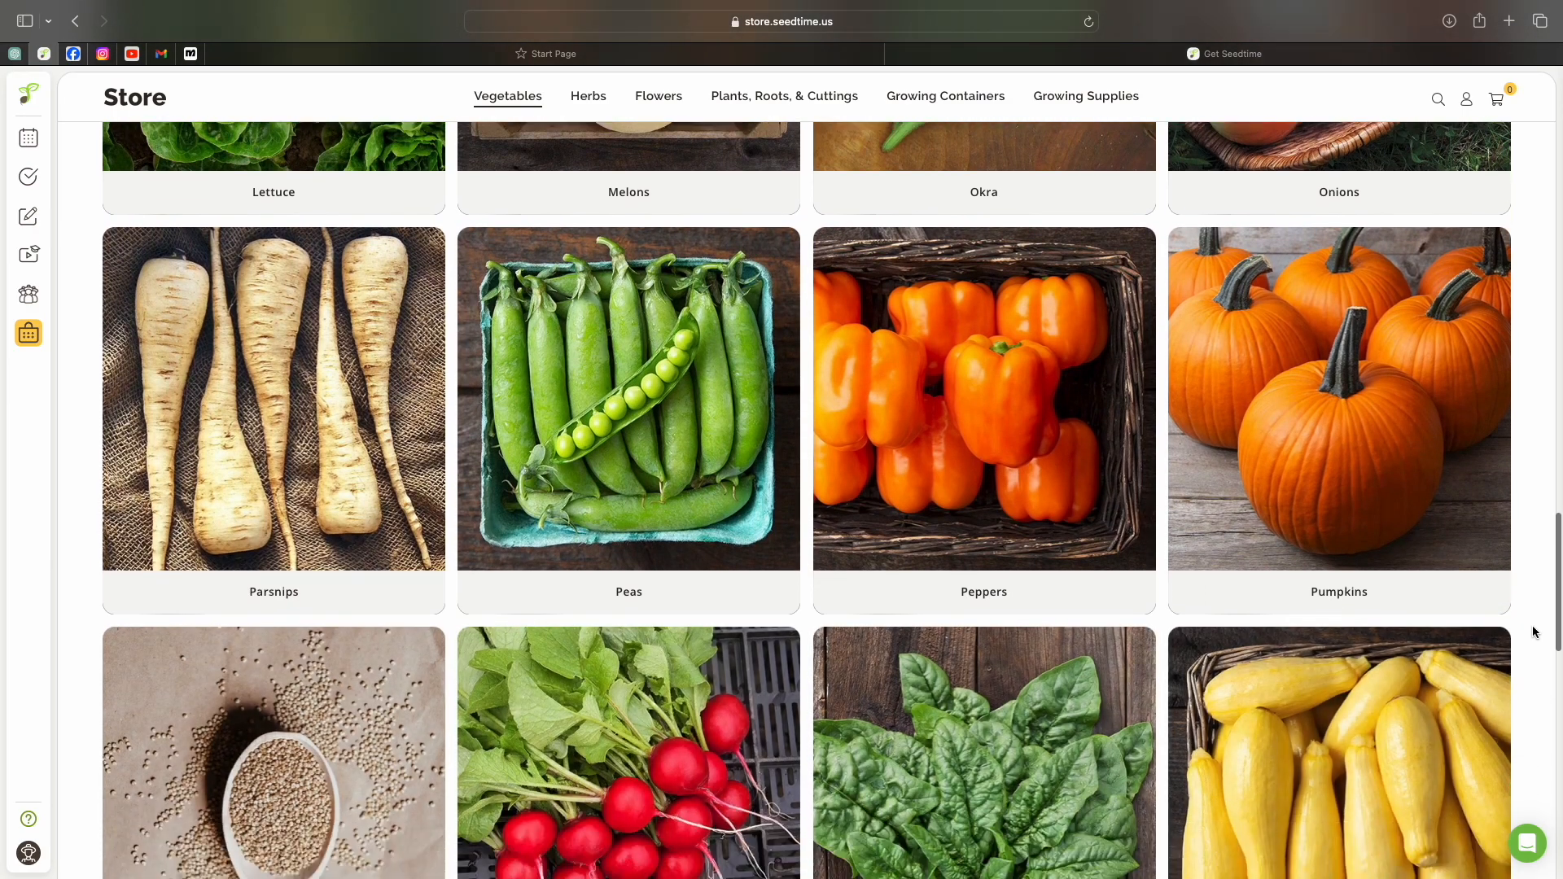
scroll("down", 3)
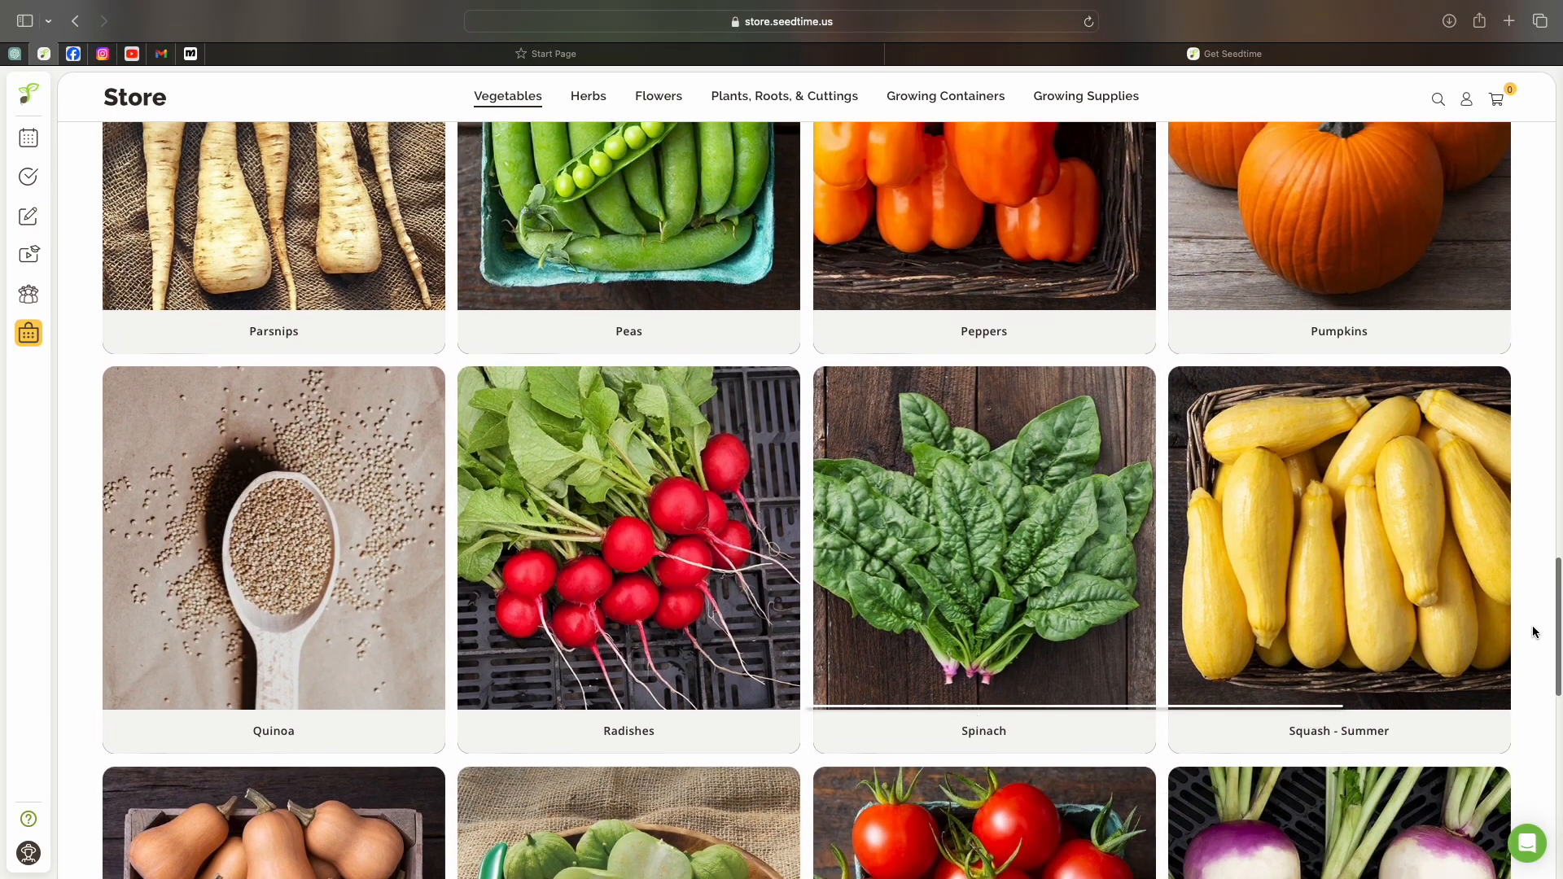
scroll("up", 3)
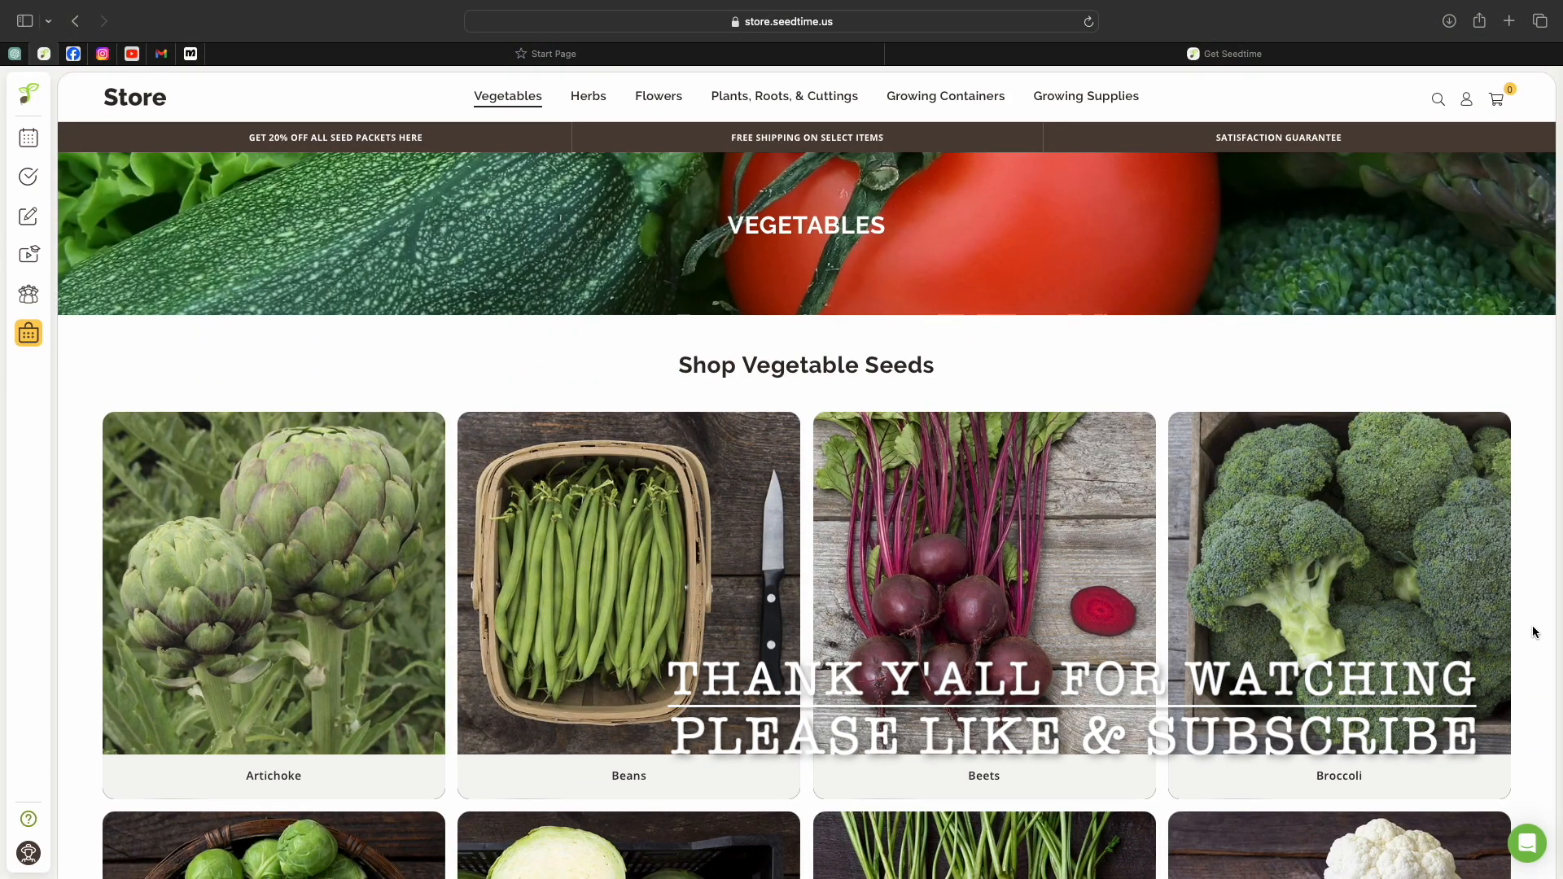
mouse_move(79, 366)
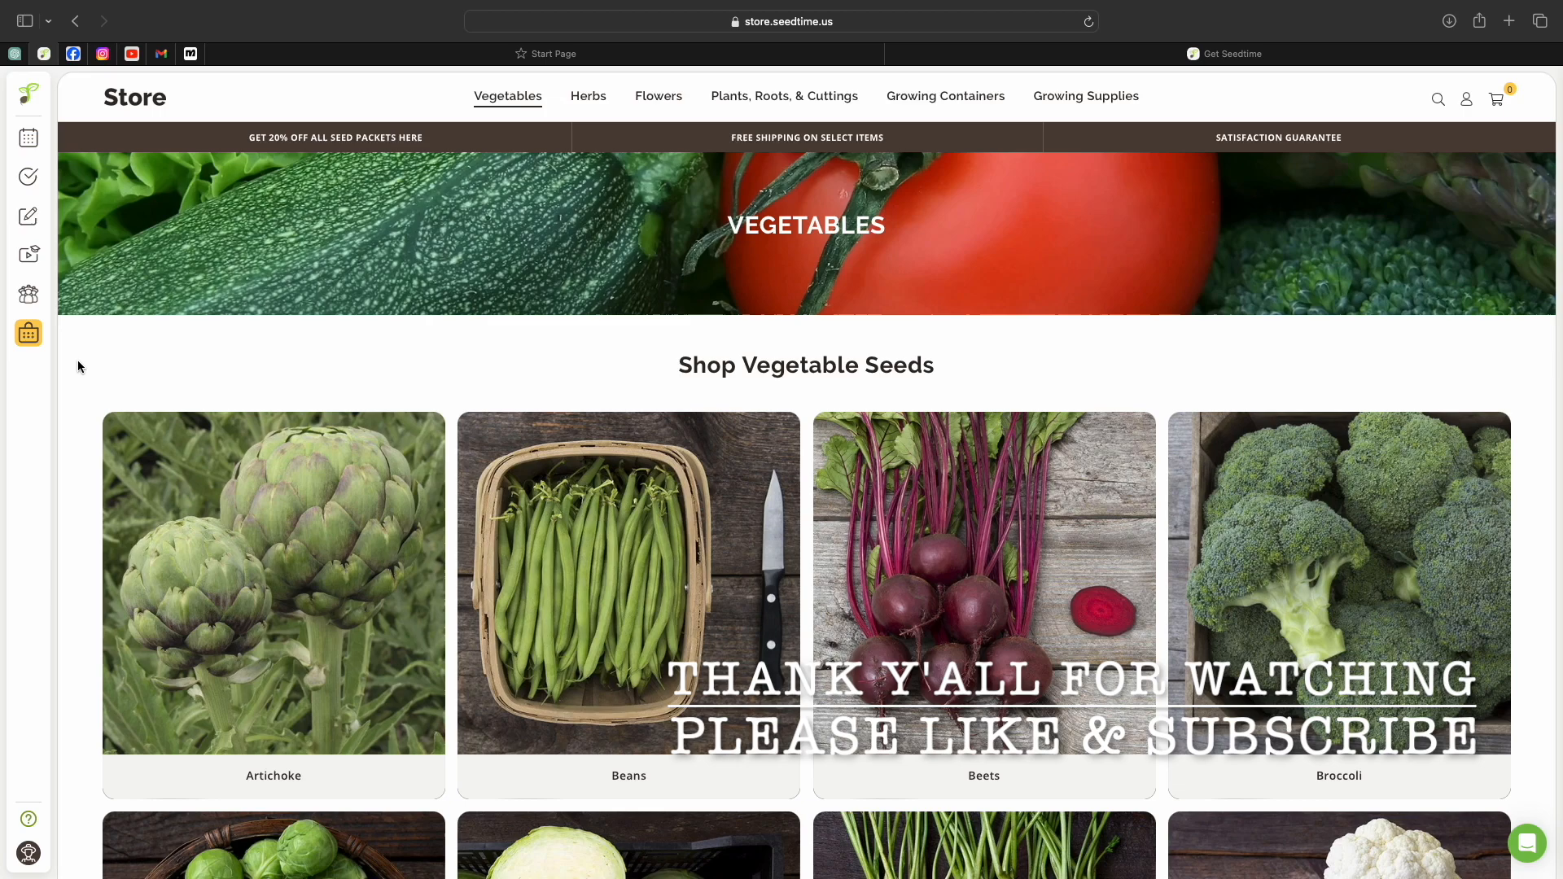